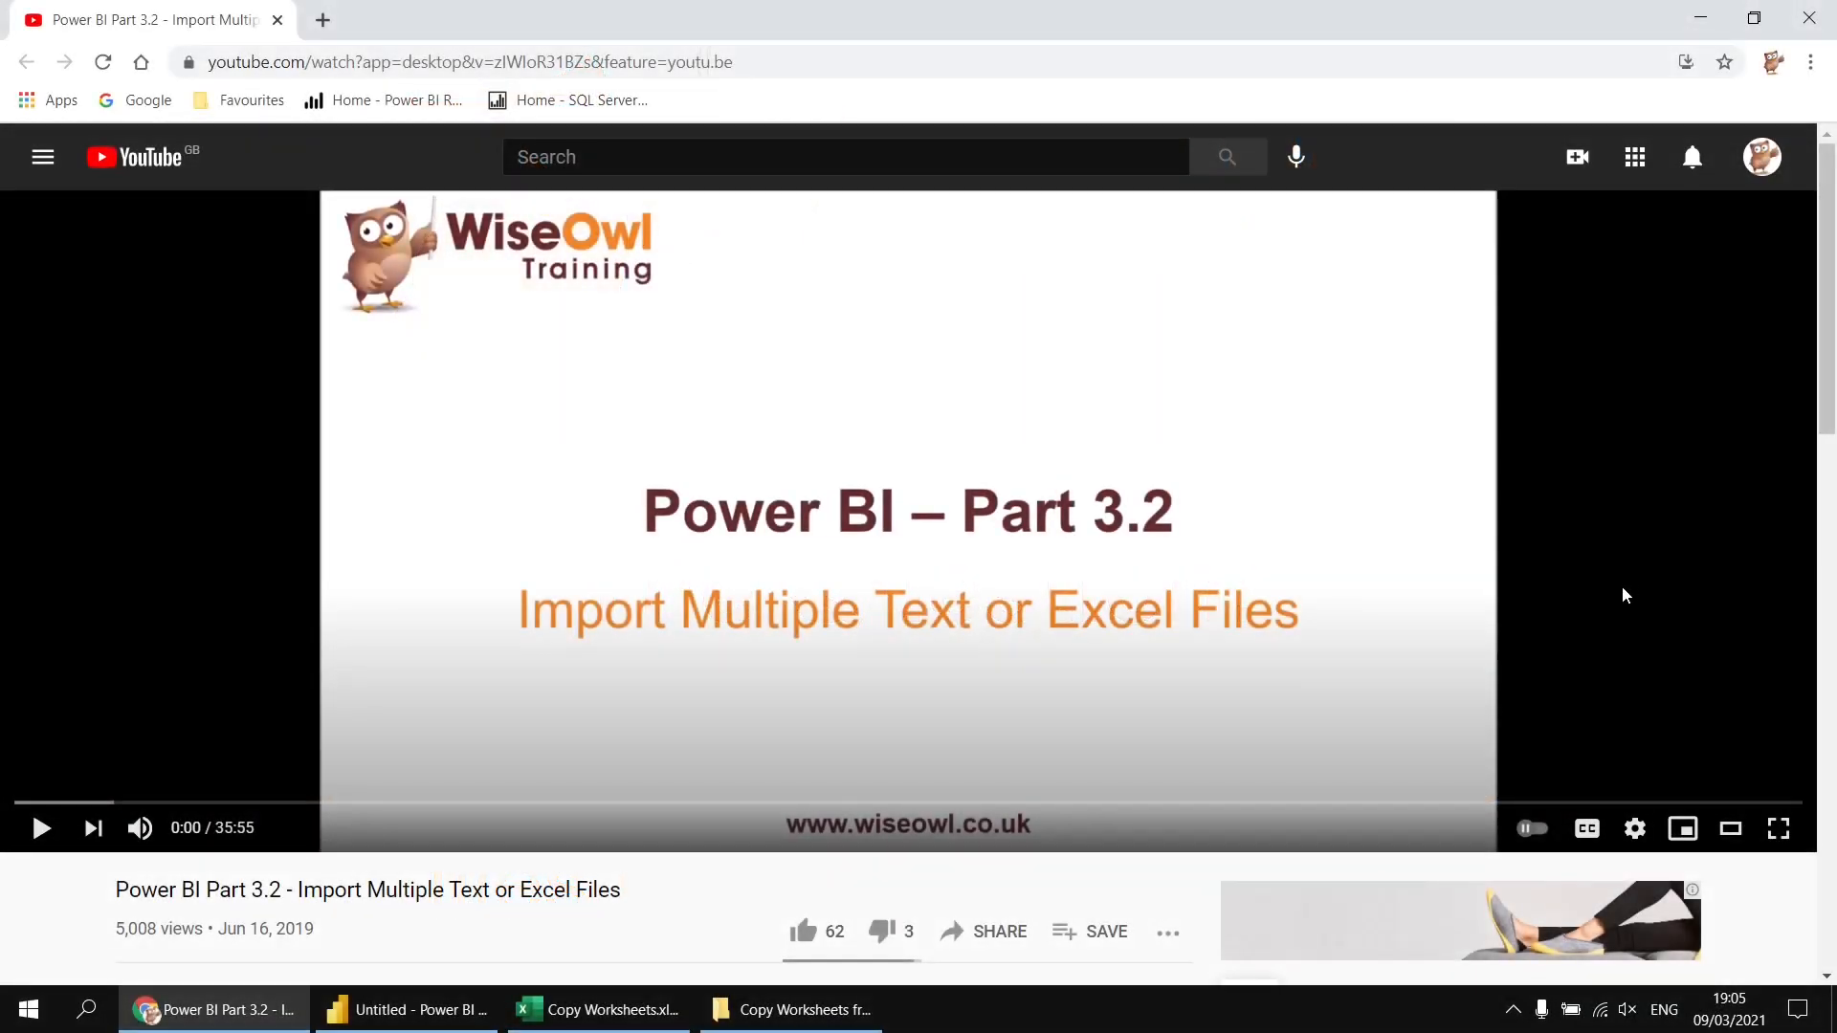
mouse_move(1187, 672)
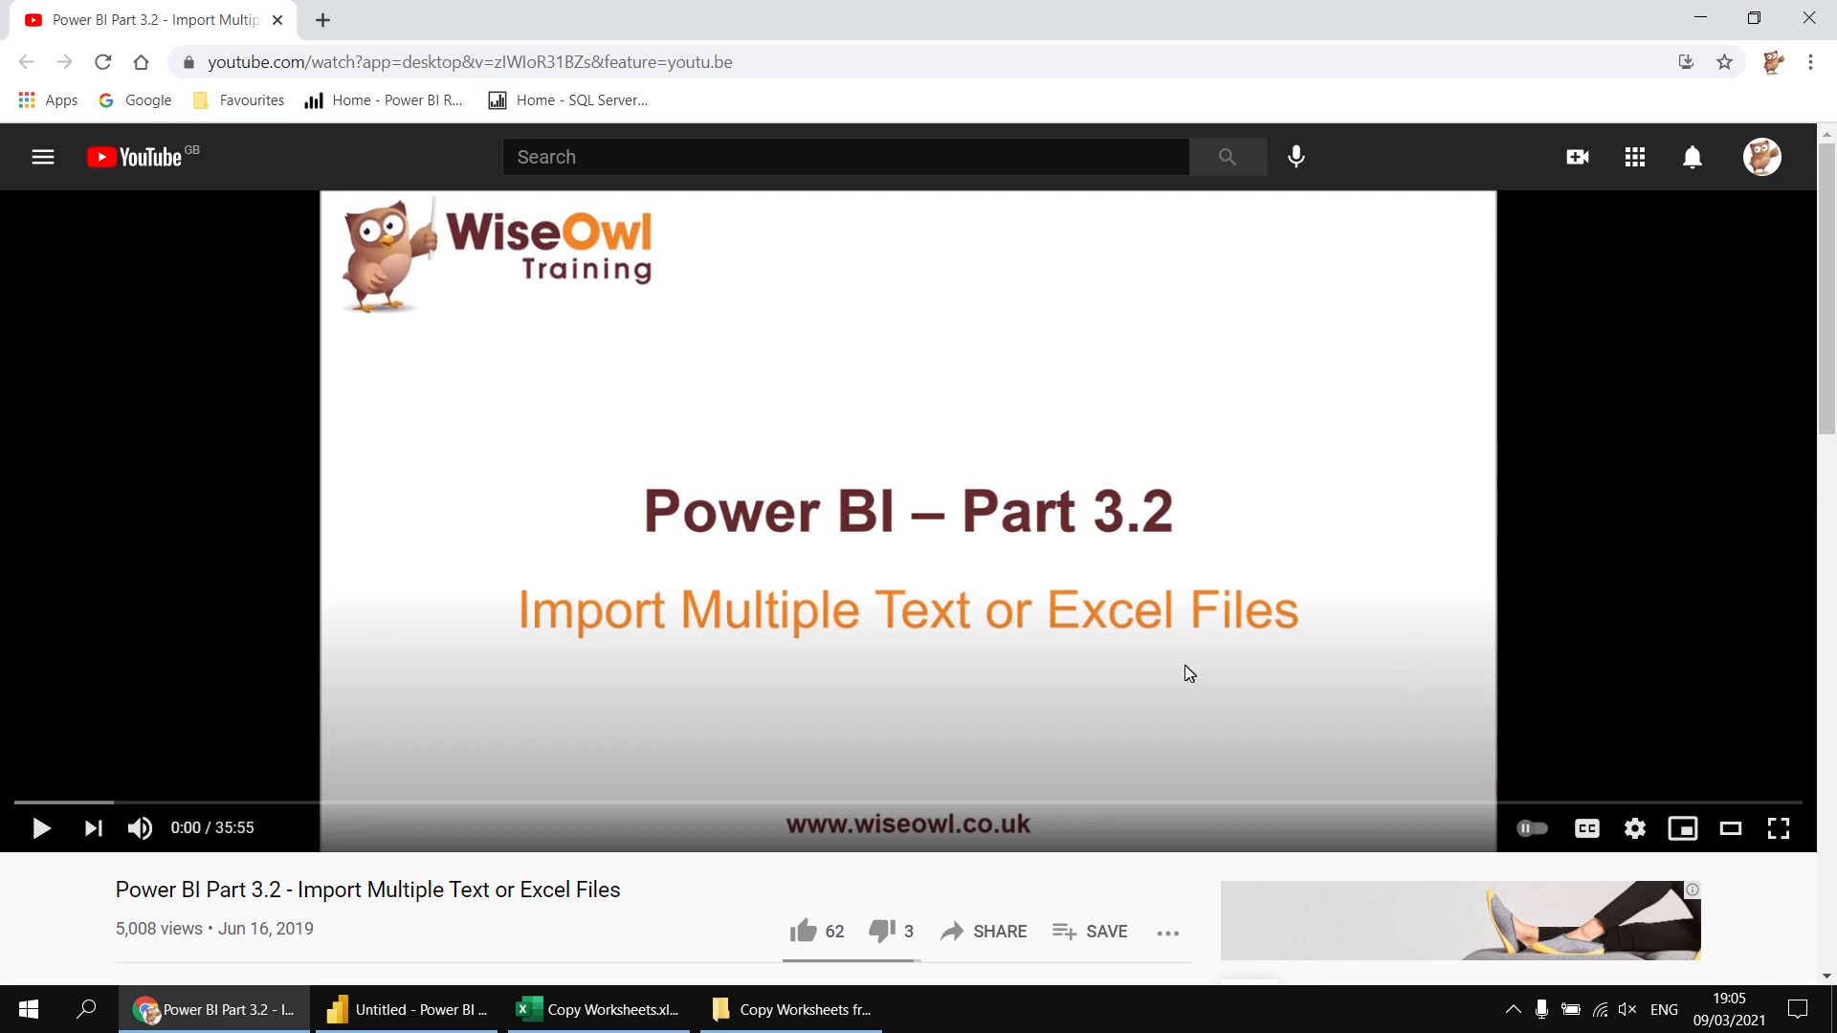
mouse_move(837, 572)
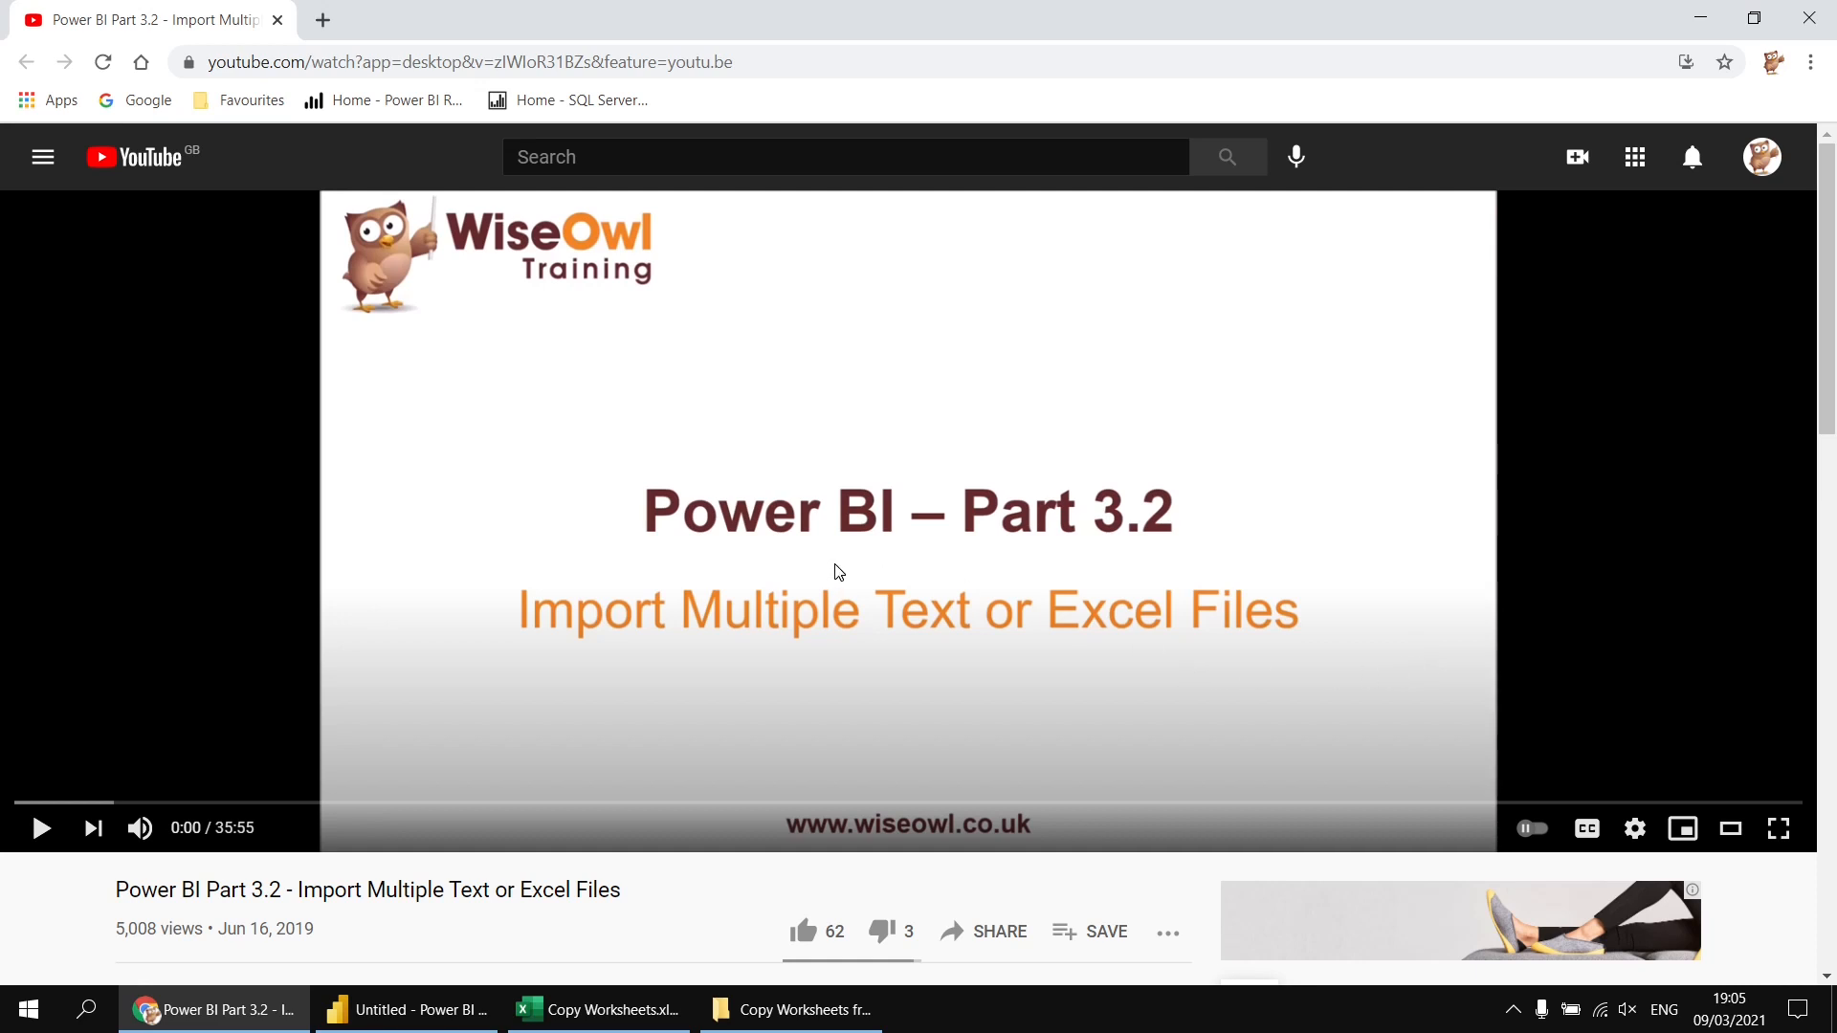
mouse_move(1030, 641)
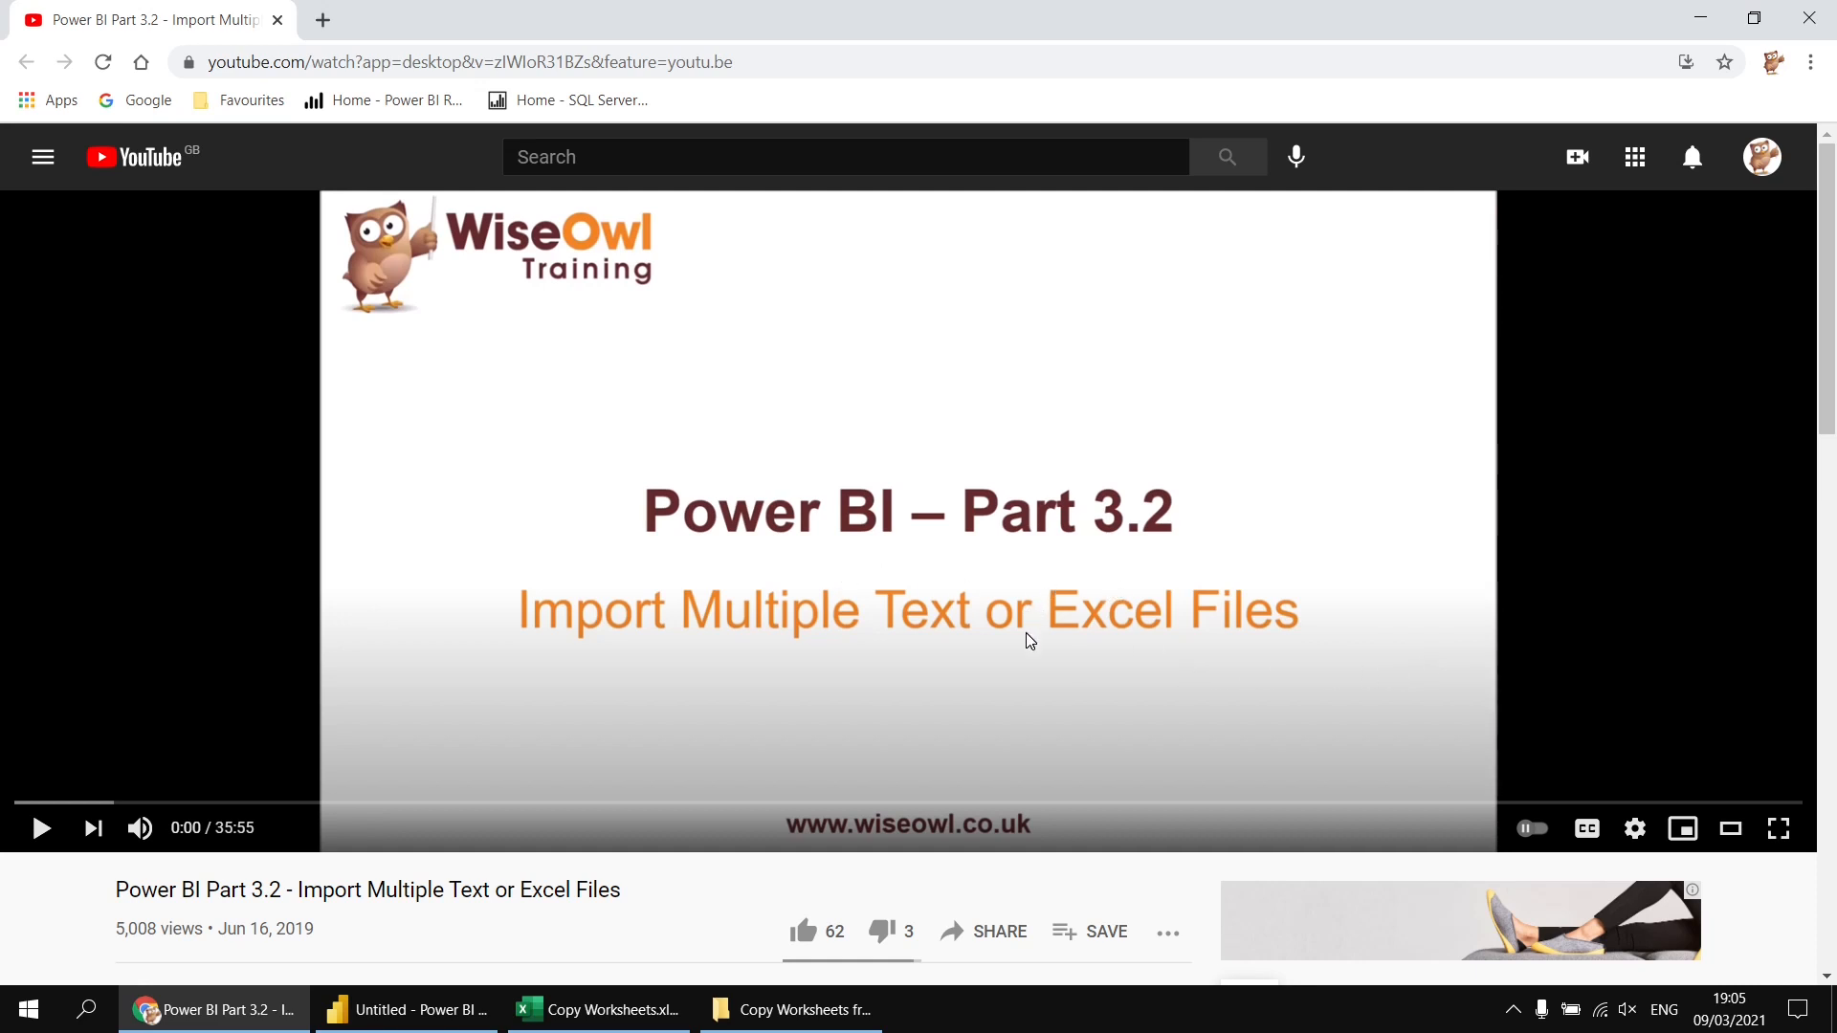
mouse_move(1263, 653)
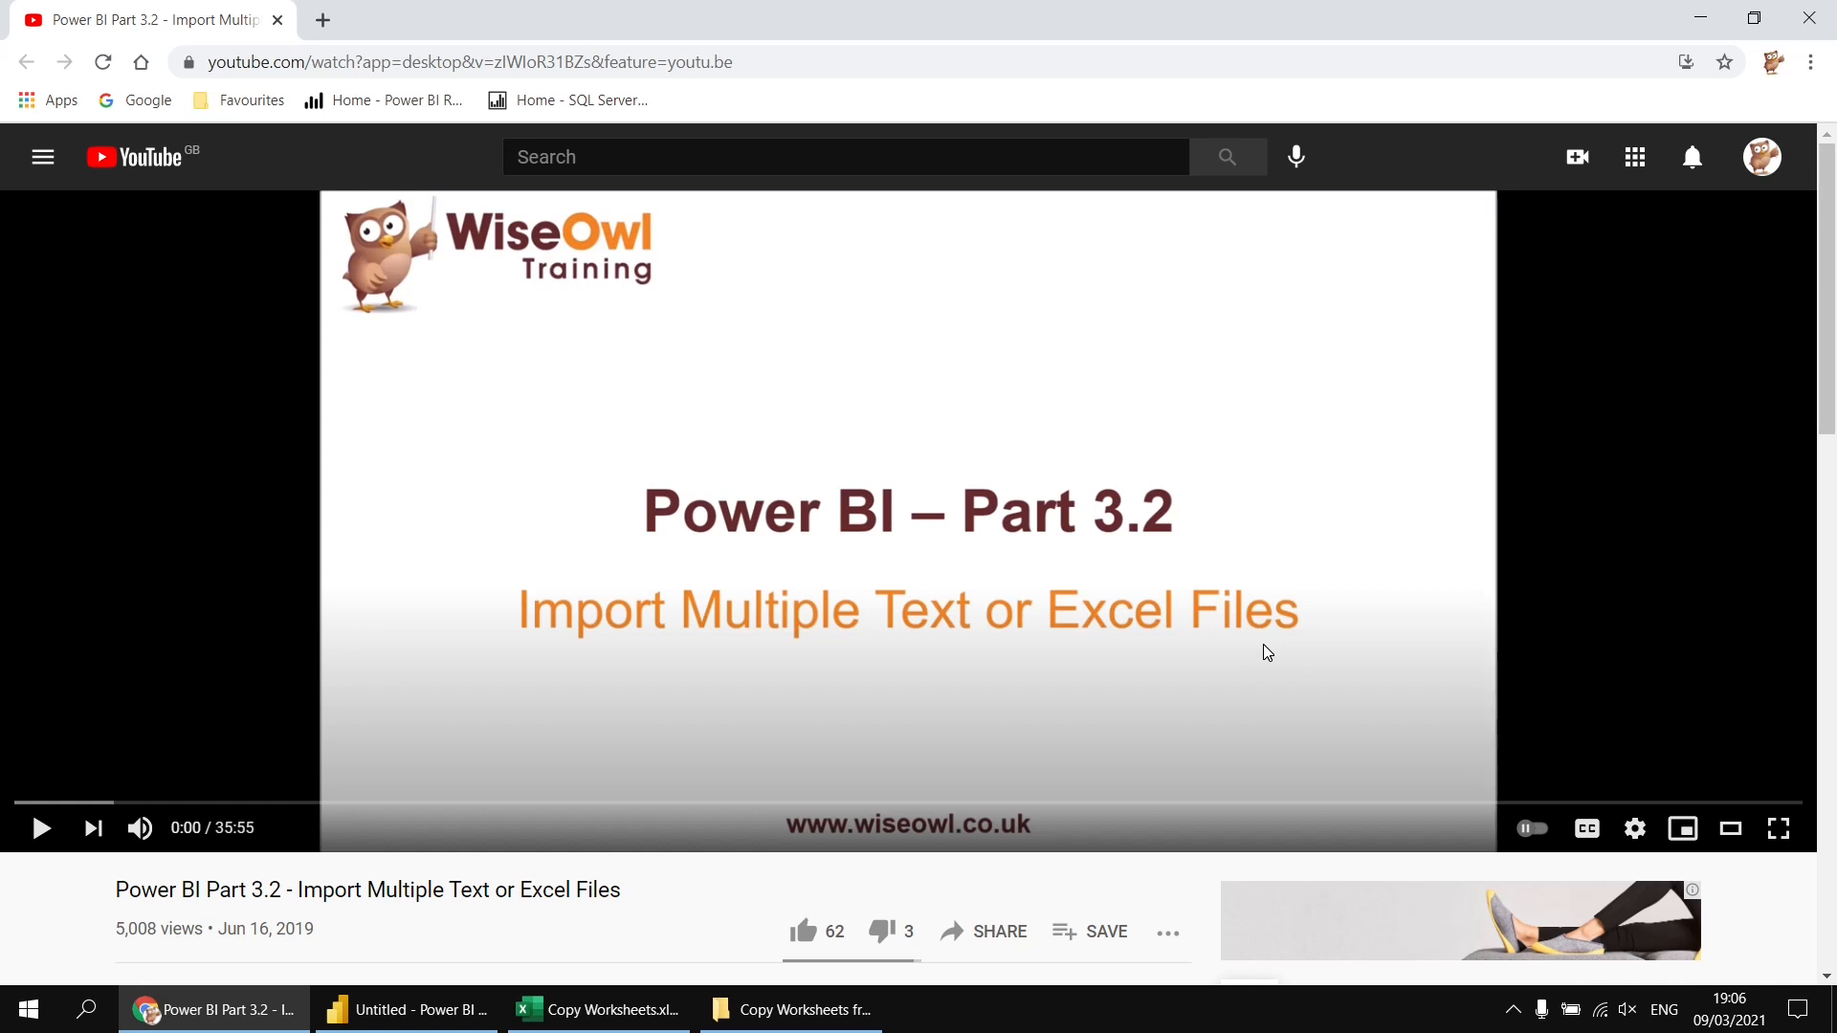
- Scroll the video page down to its description and viewer comments
scroll("down", 3)
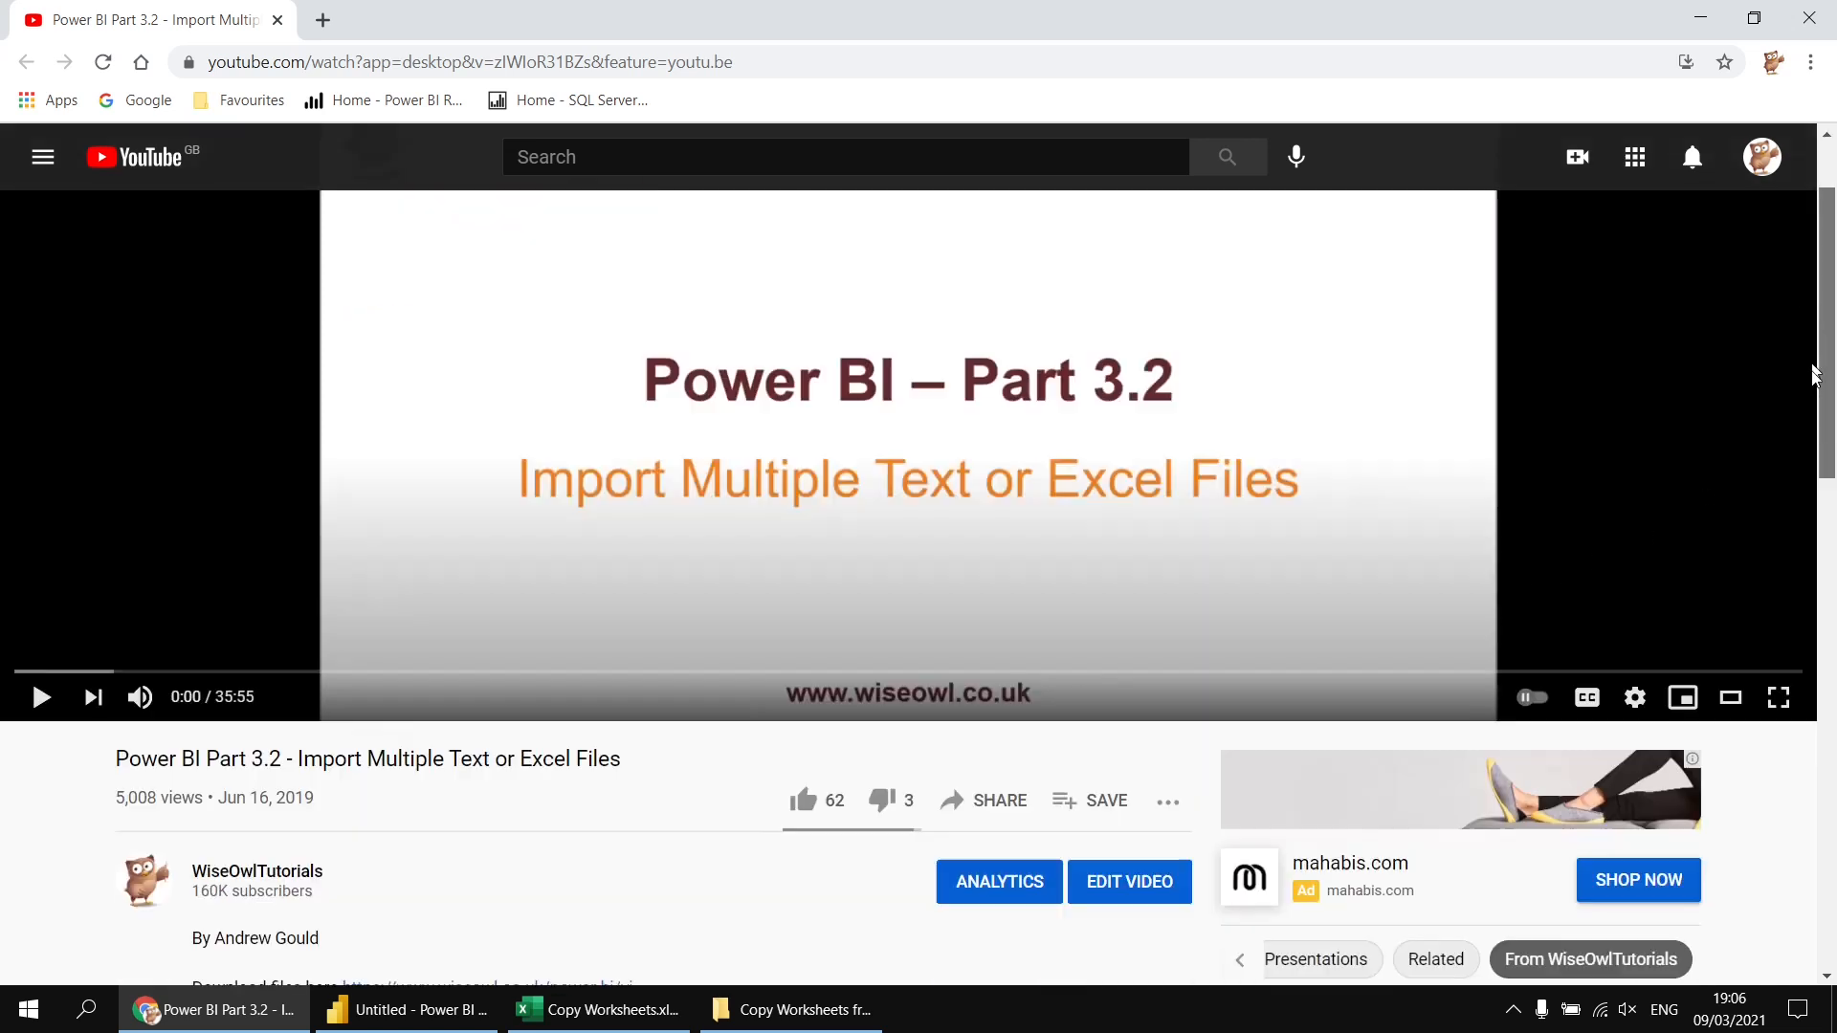
scroll("down", 3)
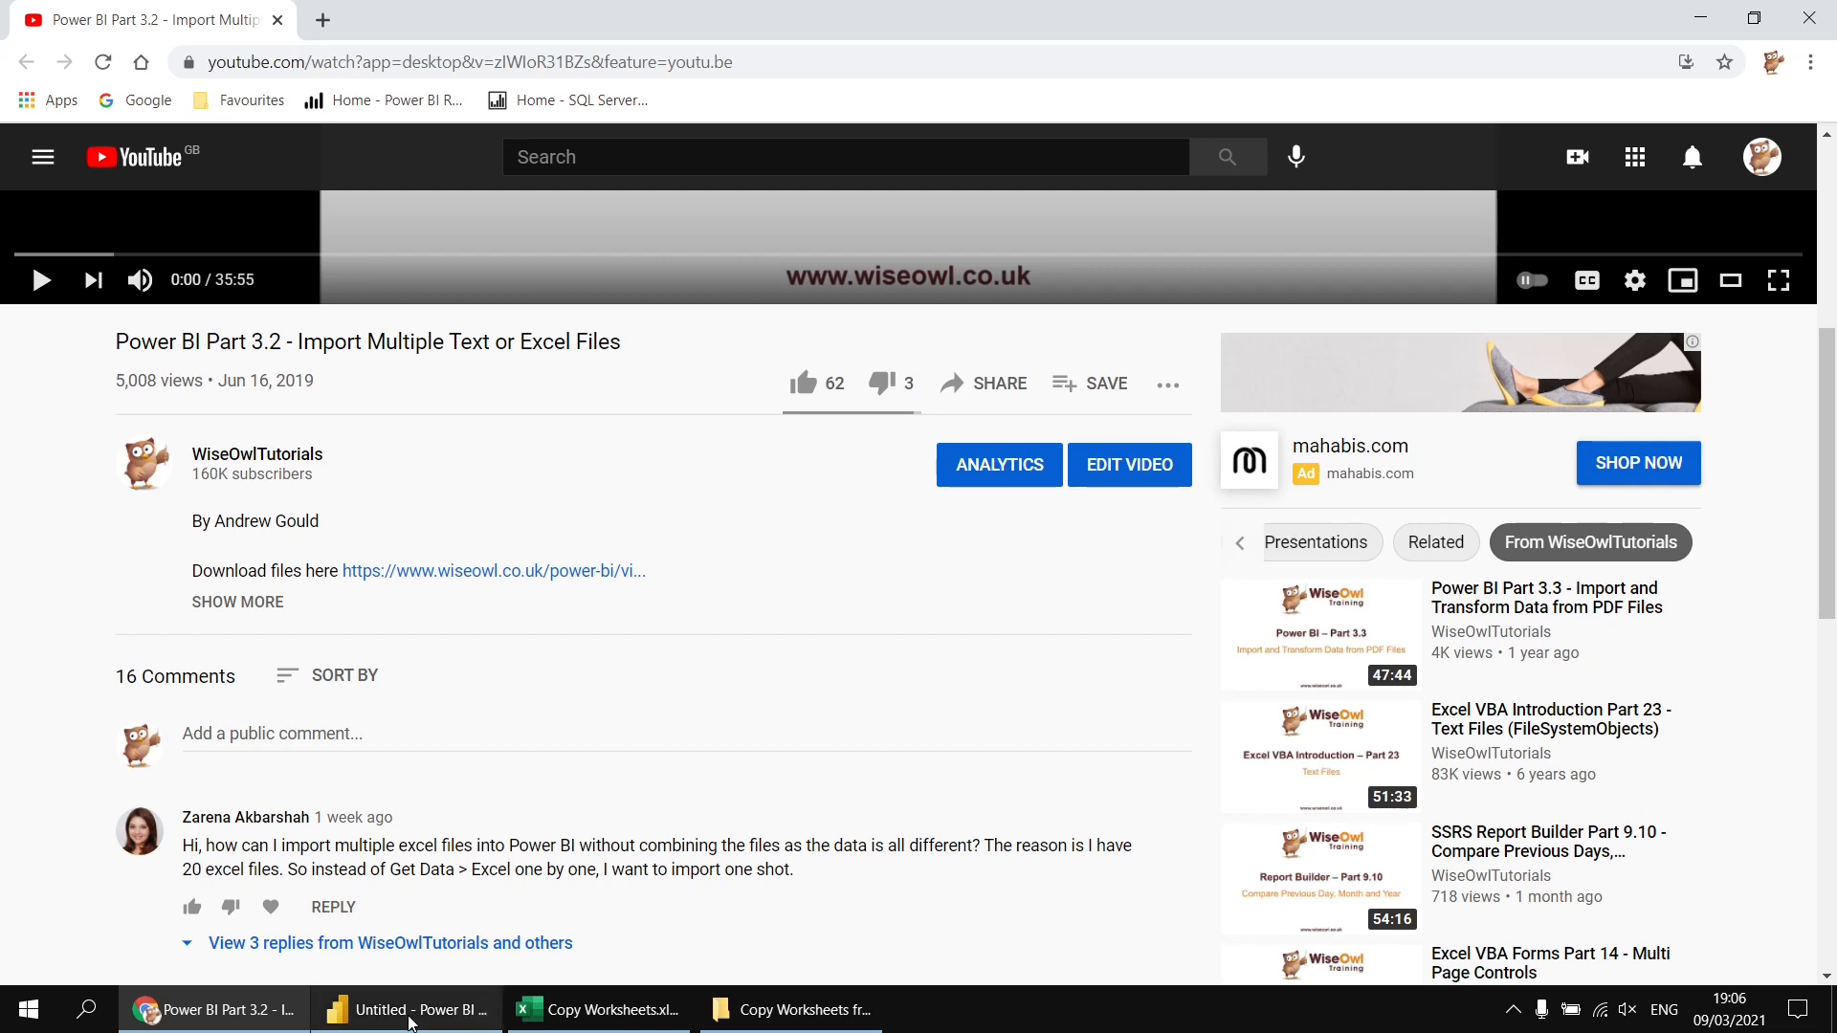
left_click(405, 1011)
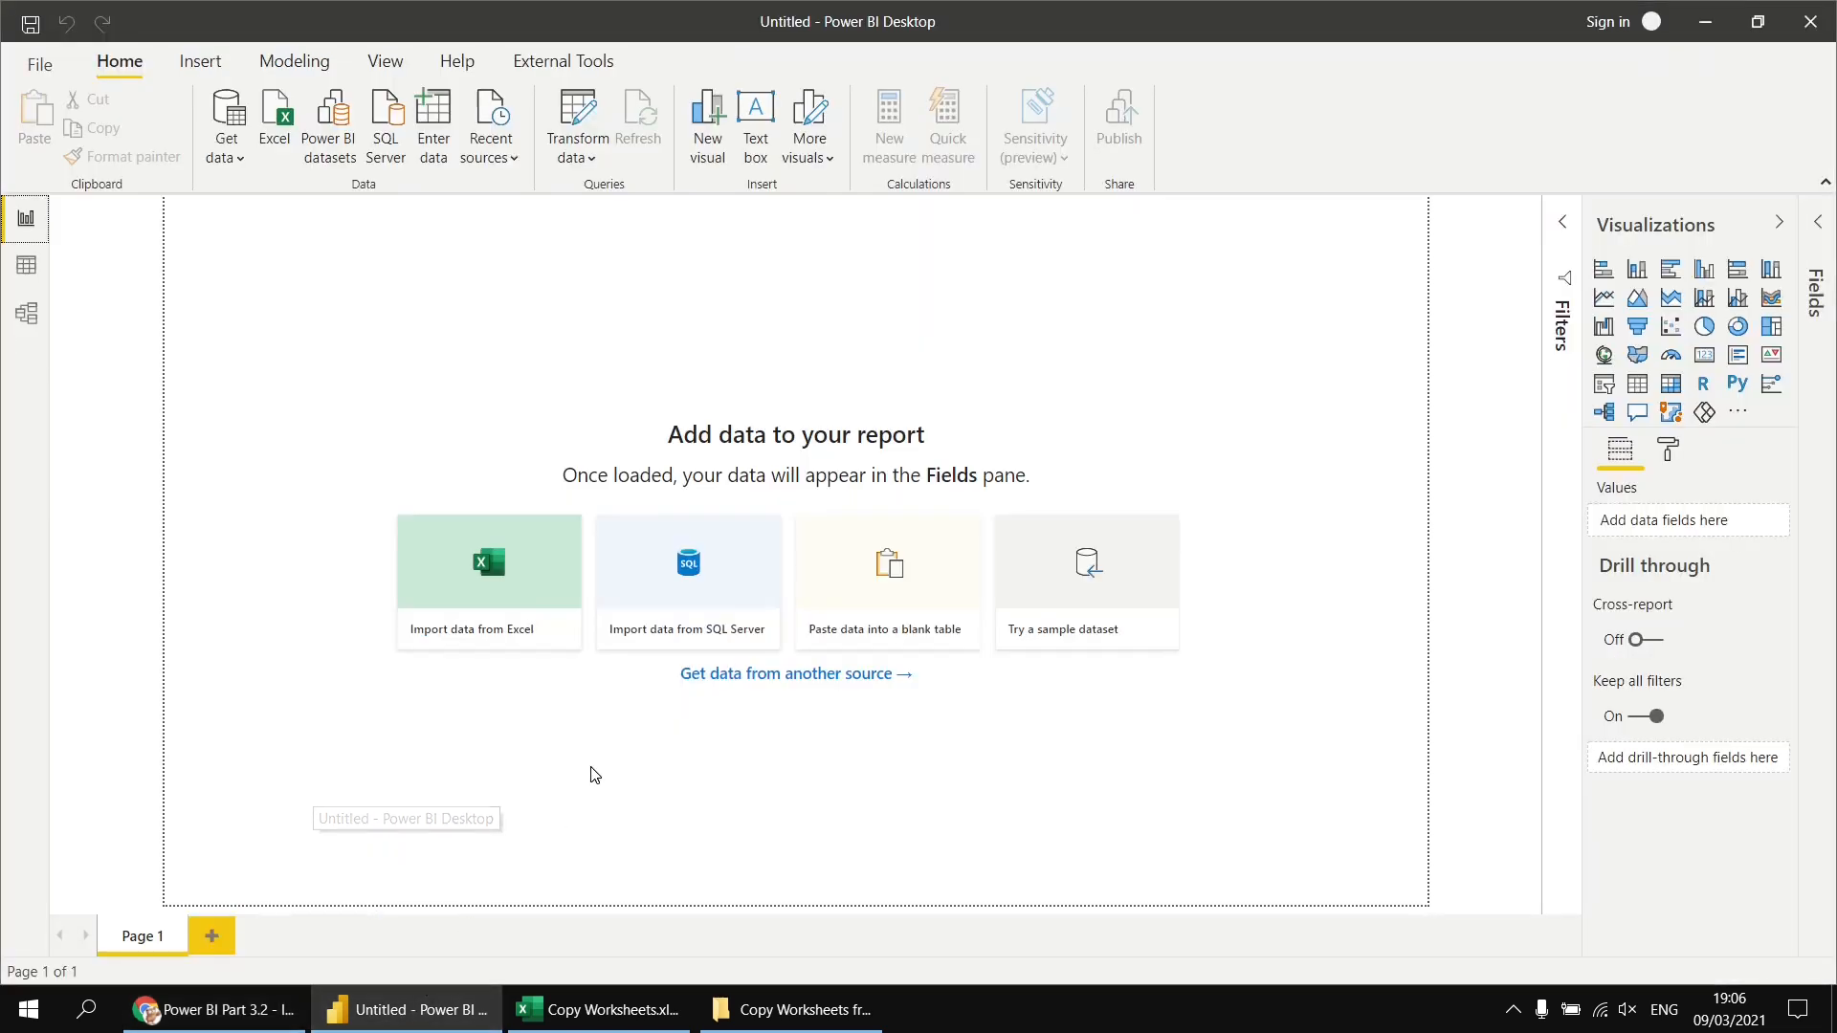
mouse_move(384, 413)
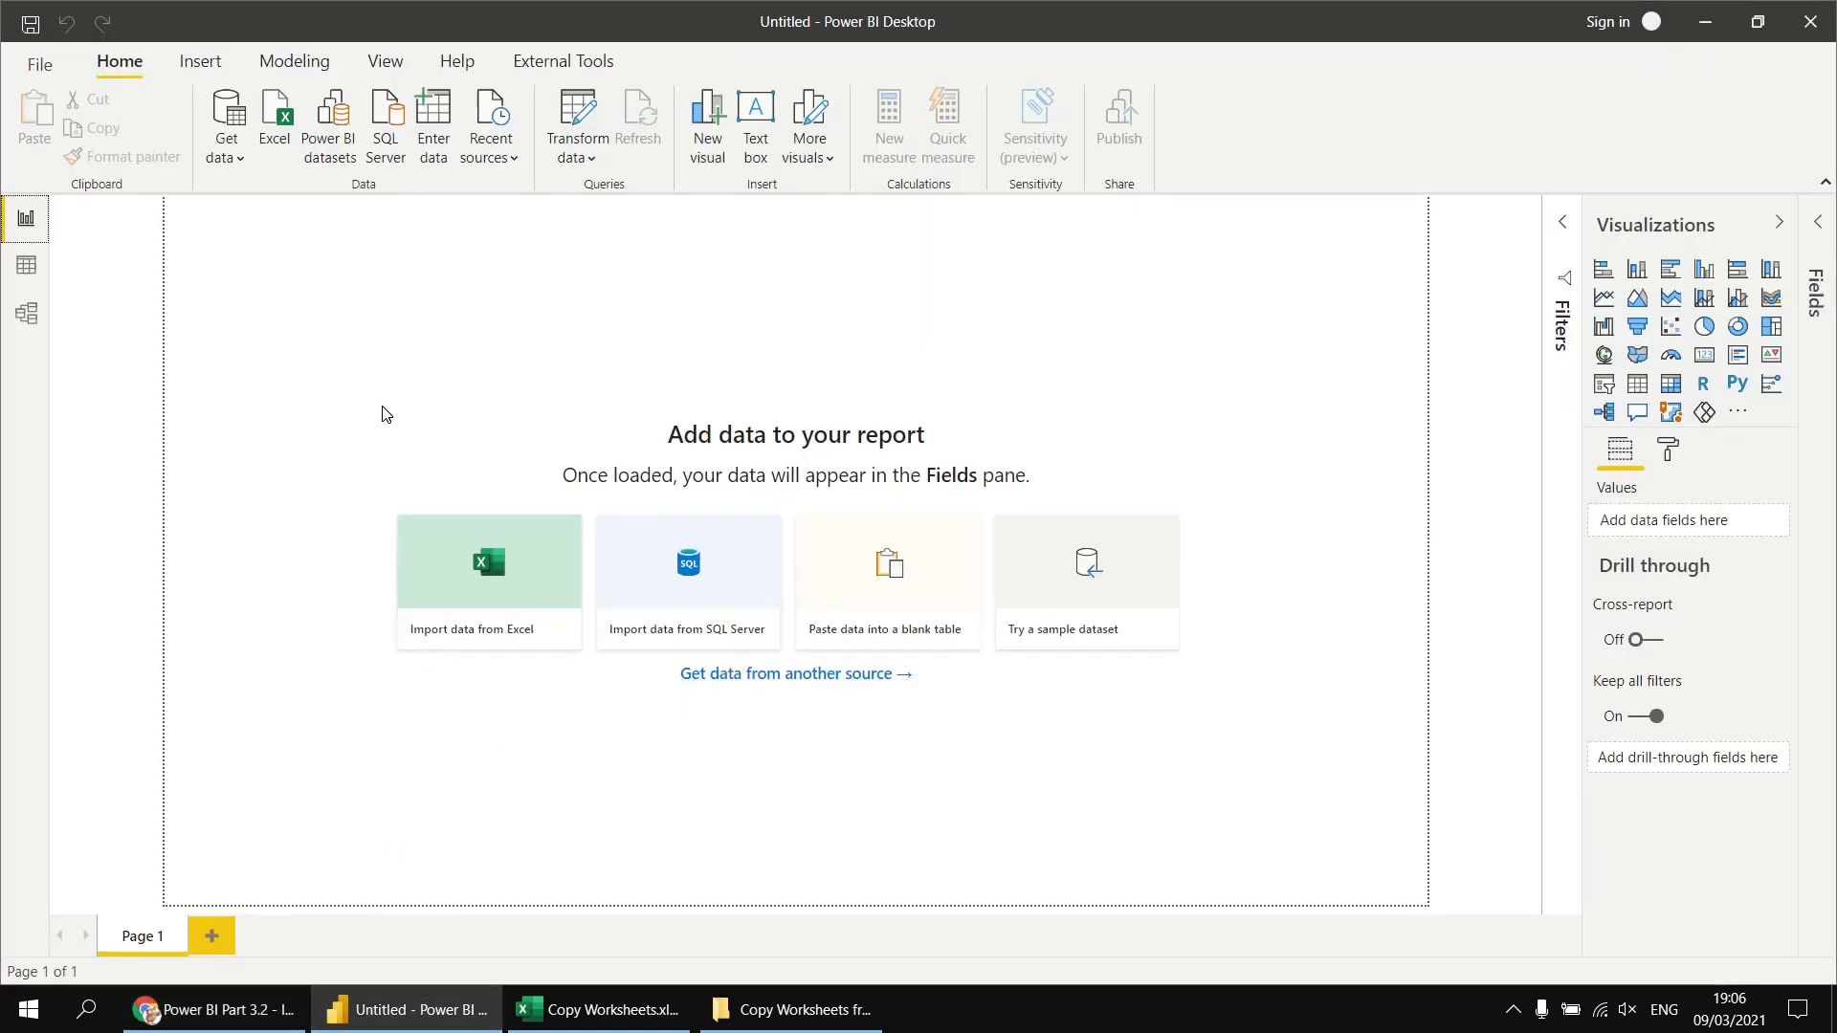
mouse_move(289, 243)
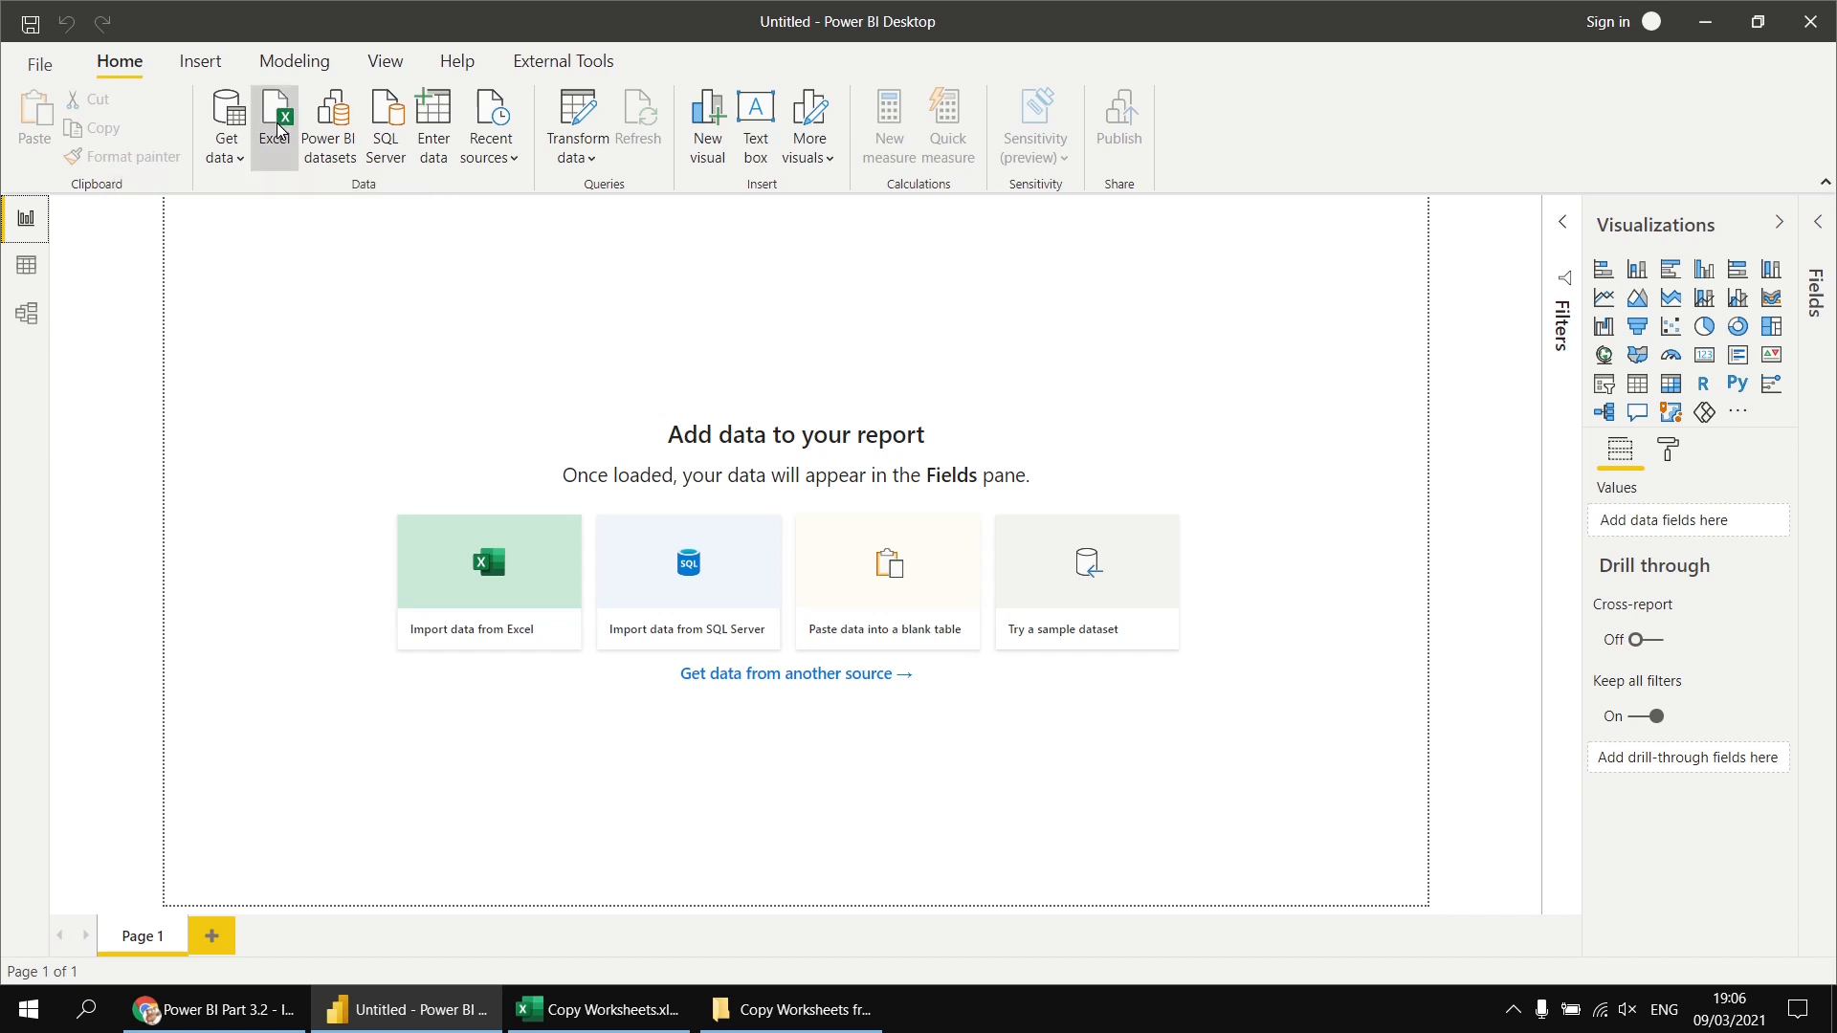
left_click(274, 116)
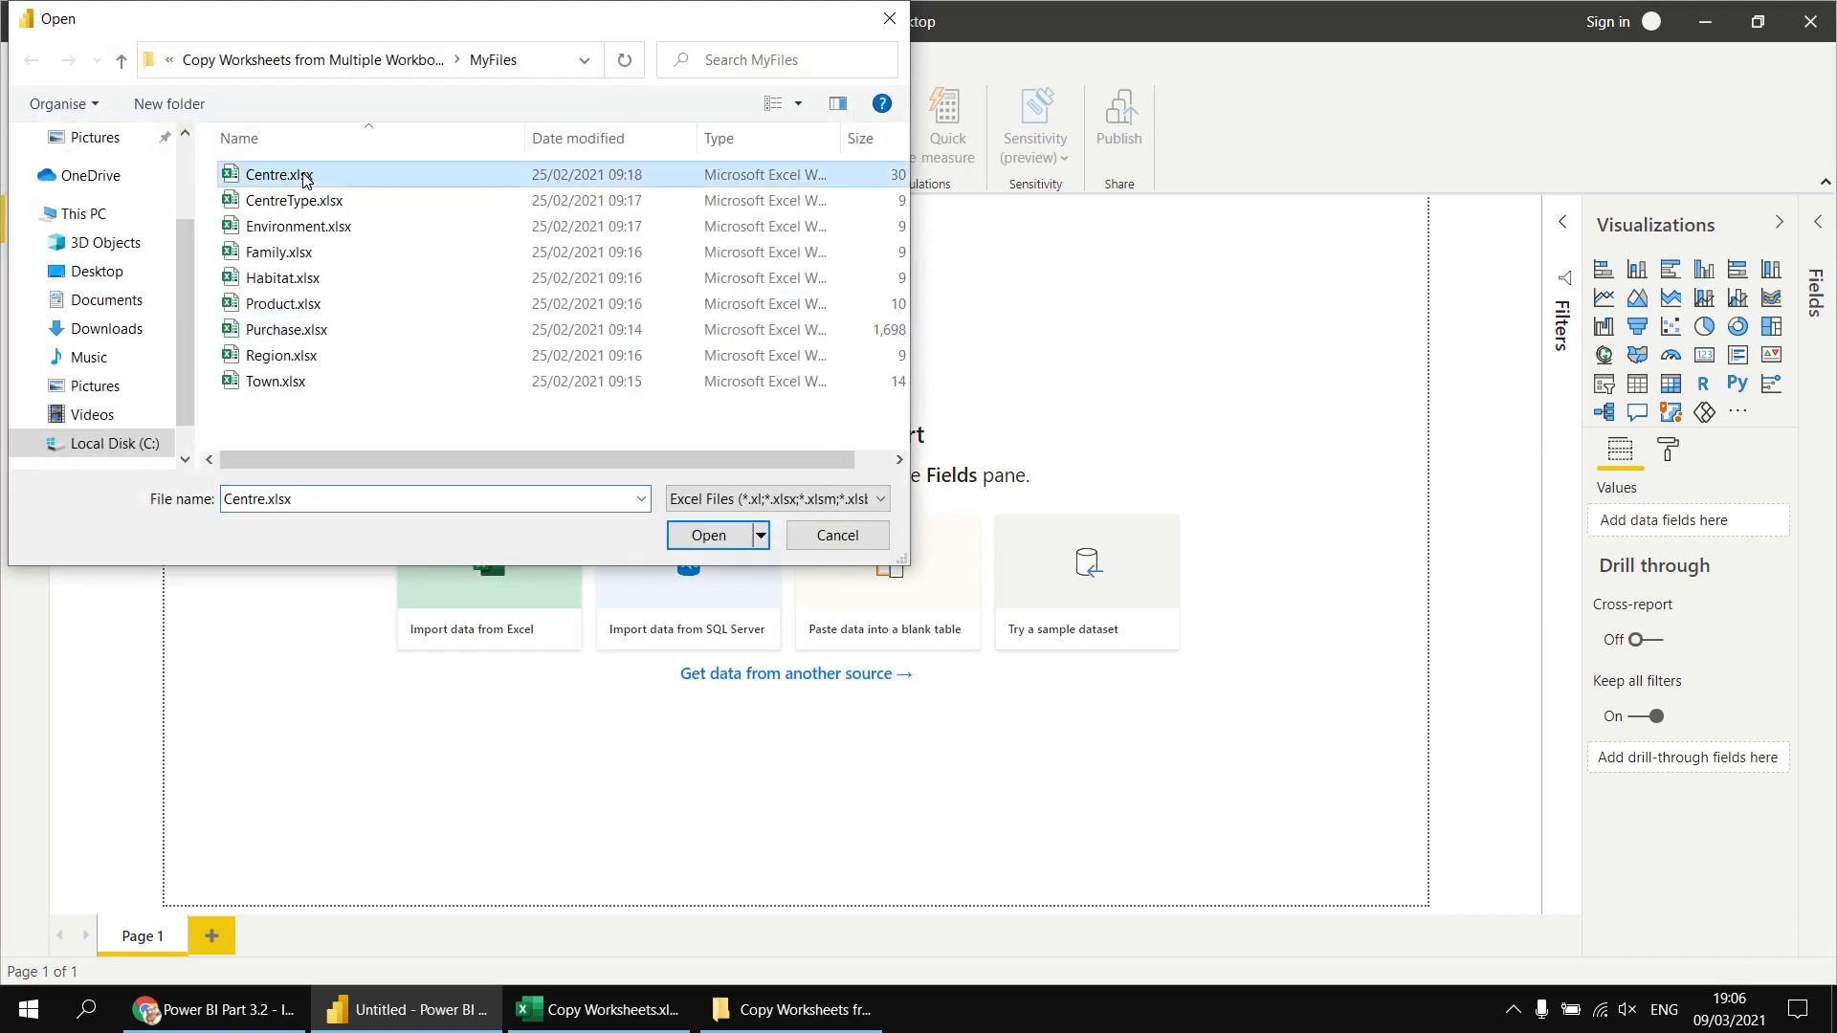
mouse_move(279, 356)
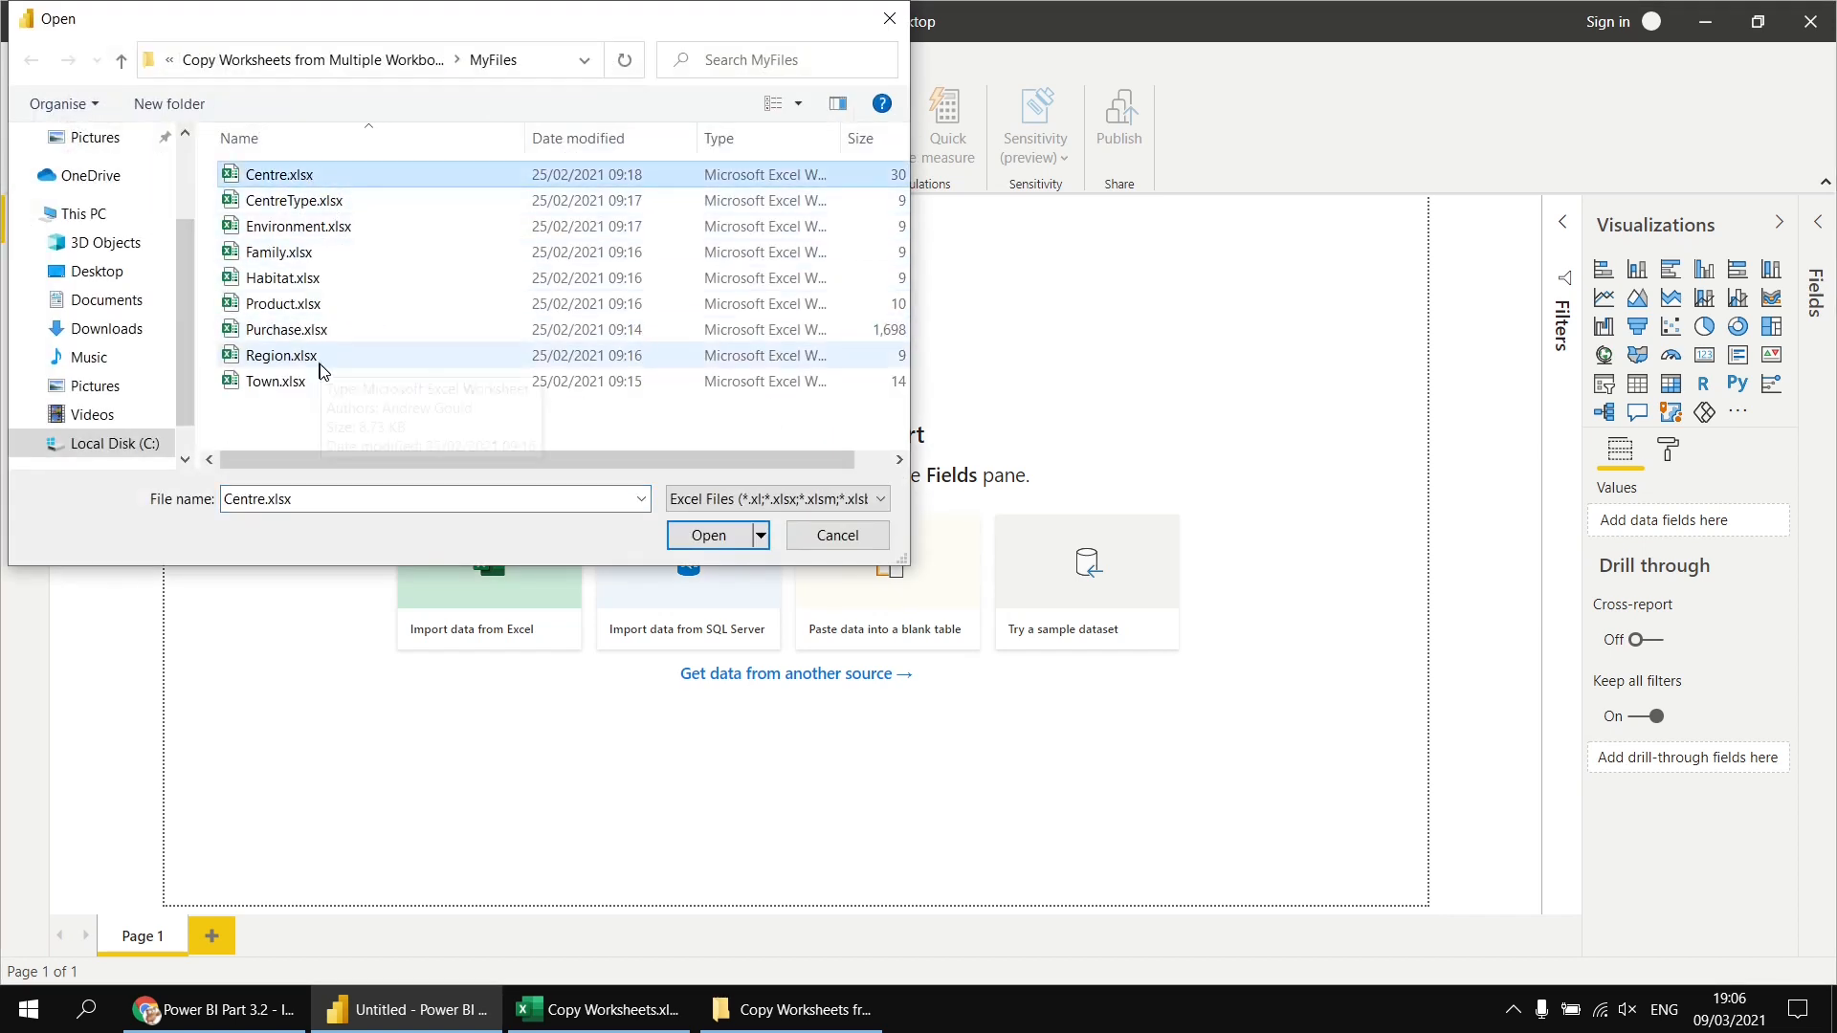
mouse_move(901, 752)
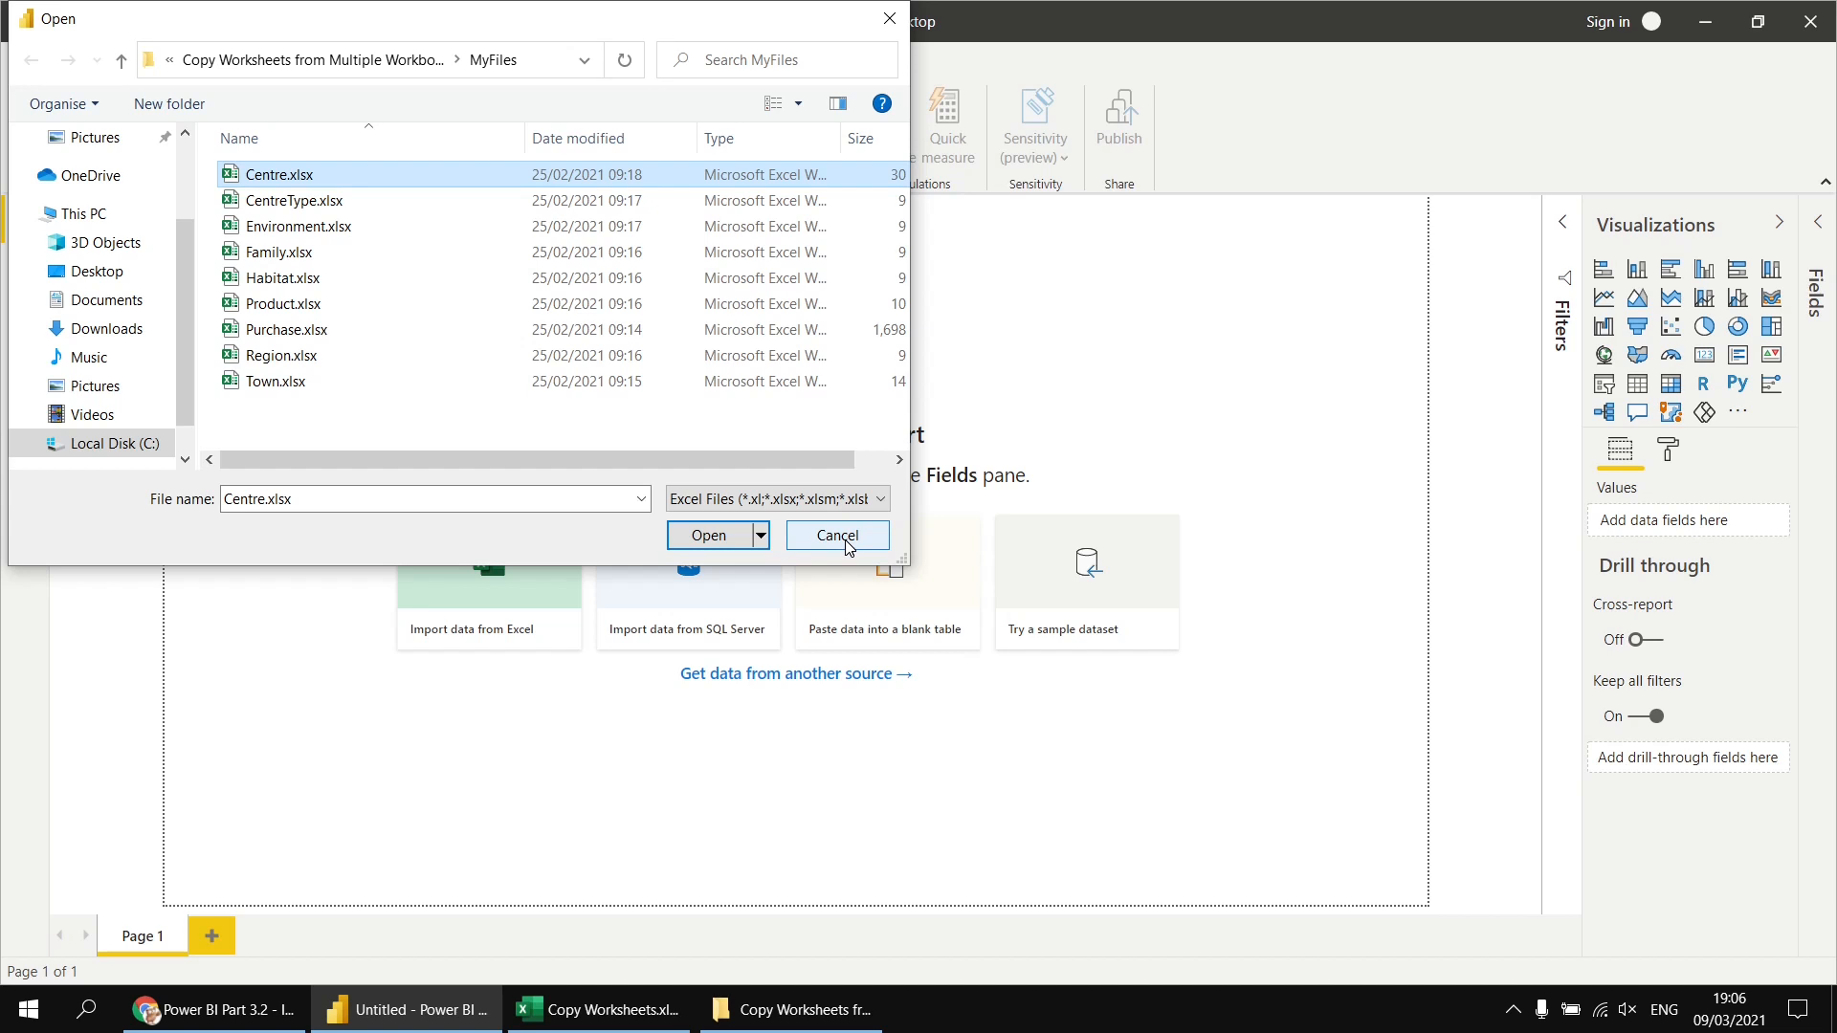
left_click(836, 535)
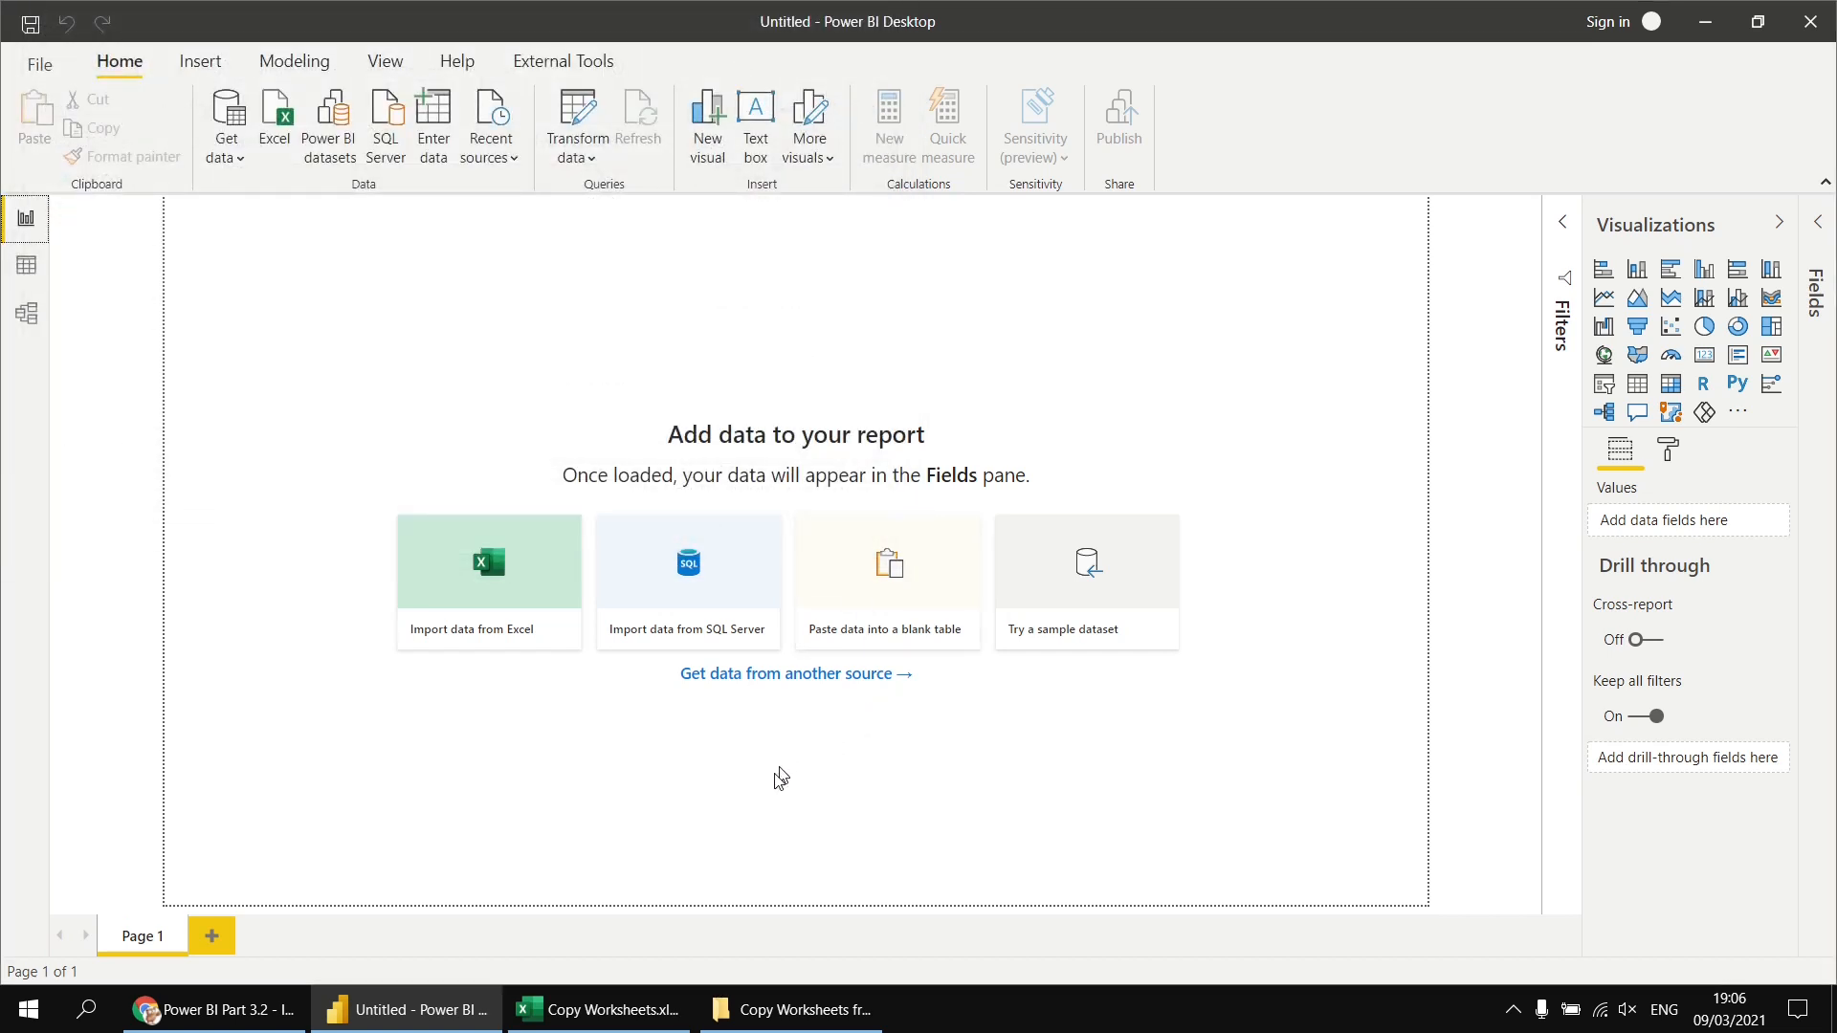
mouse_move(750, 808)
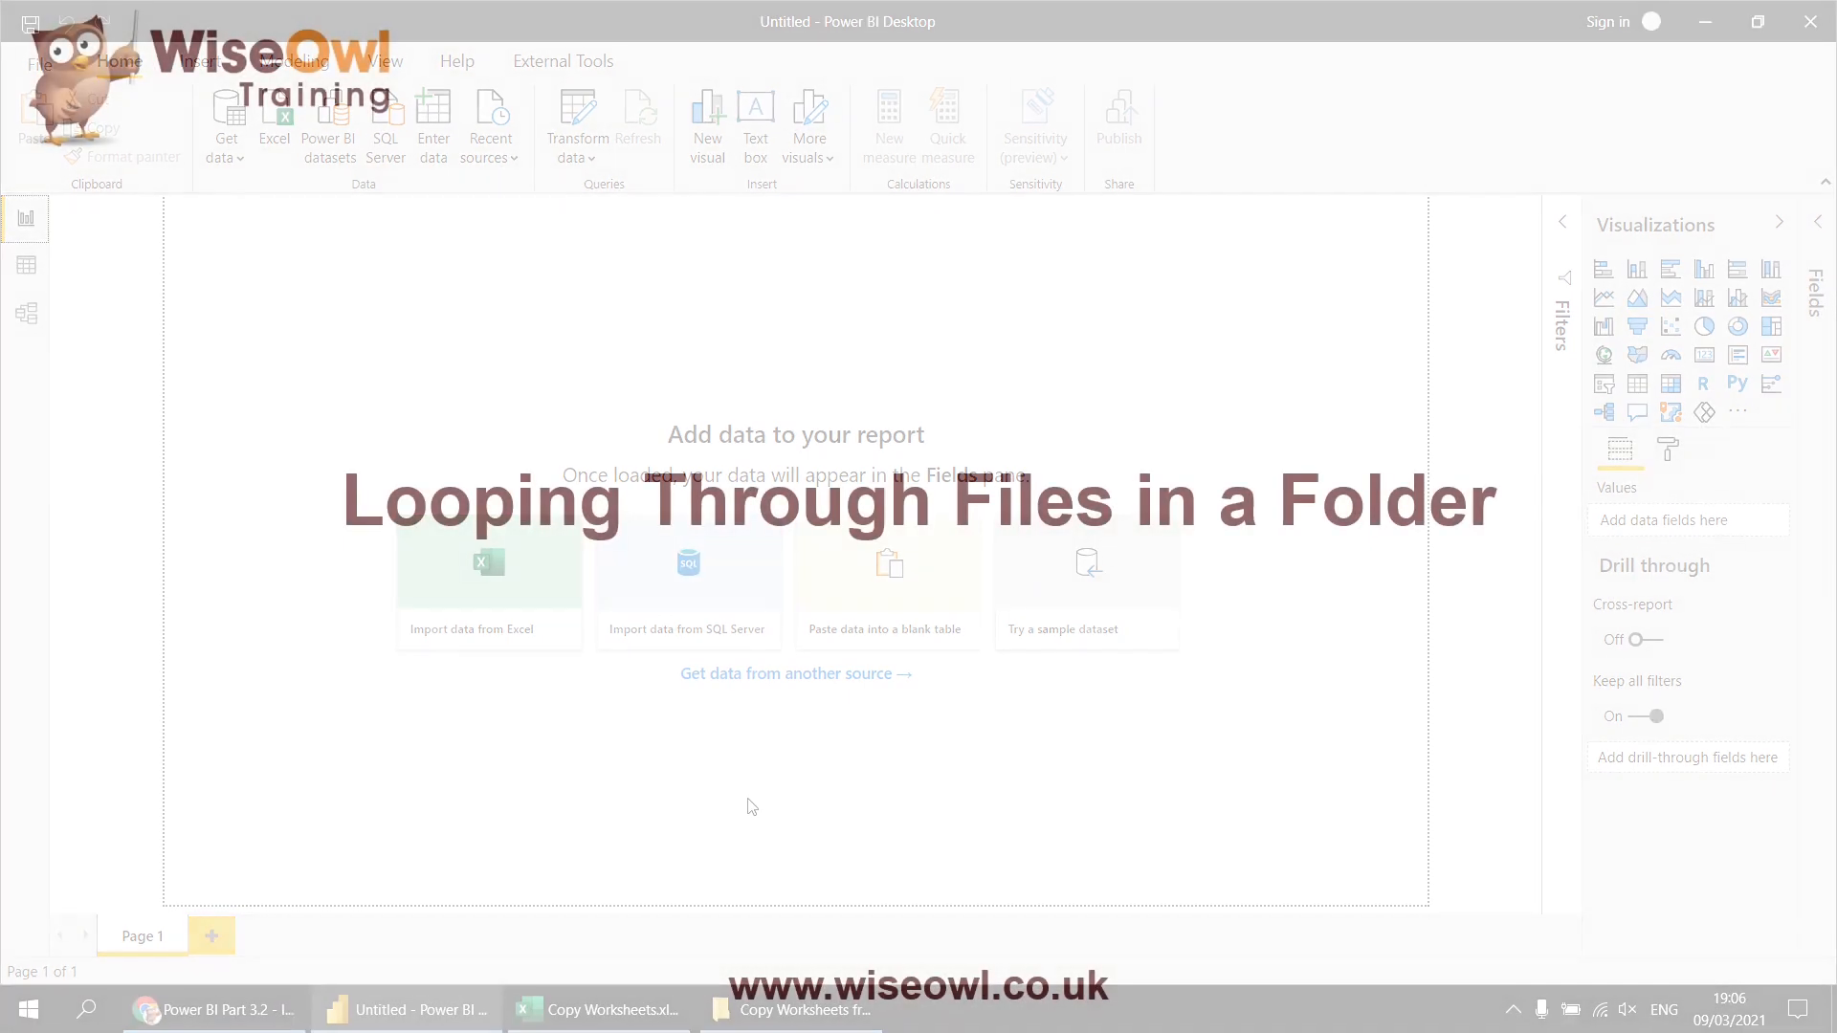
- Bring up the Copy Worksheets workbook and project folder, then open MyFiles to view its .xlsx workbooks
left_click(597, 1008)
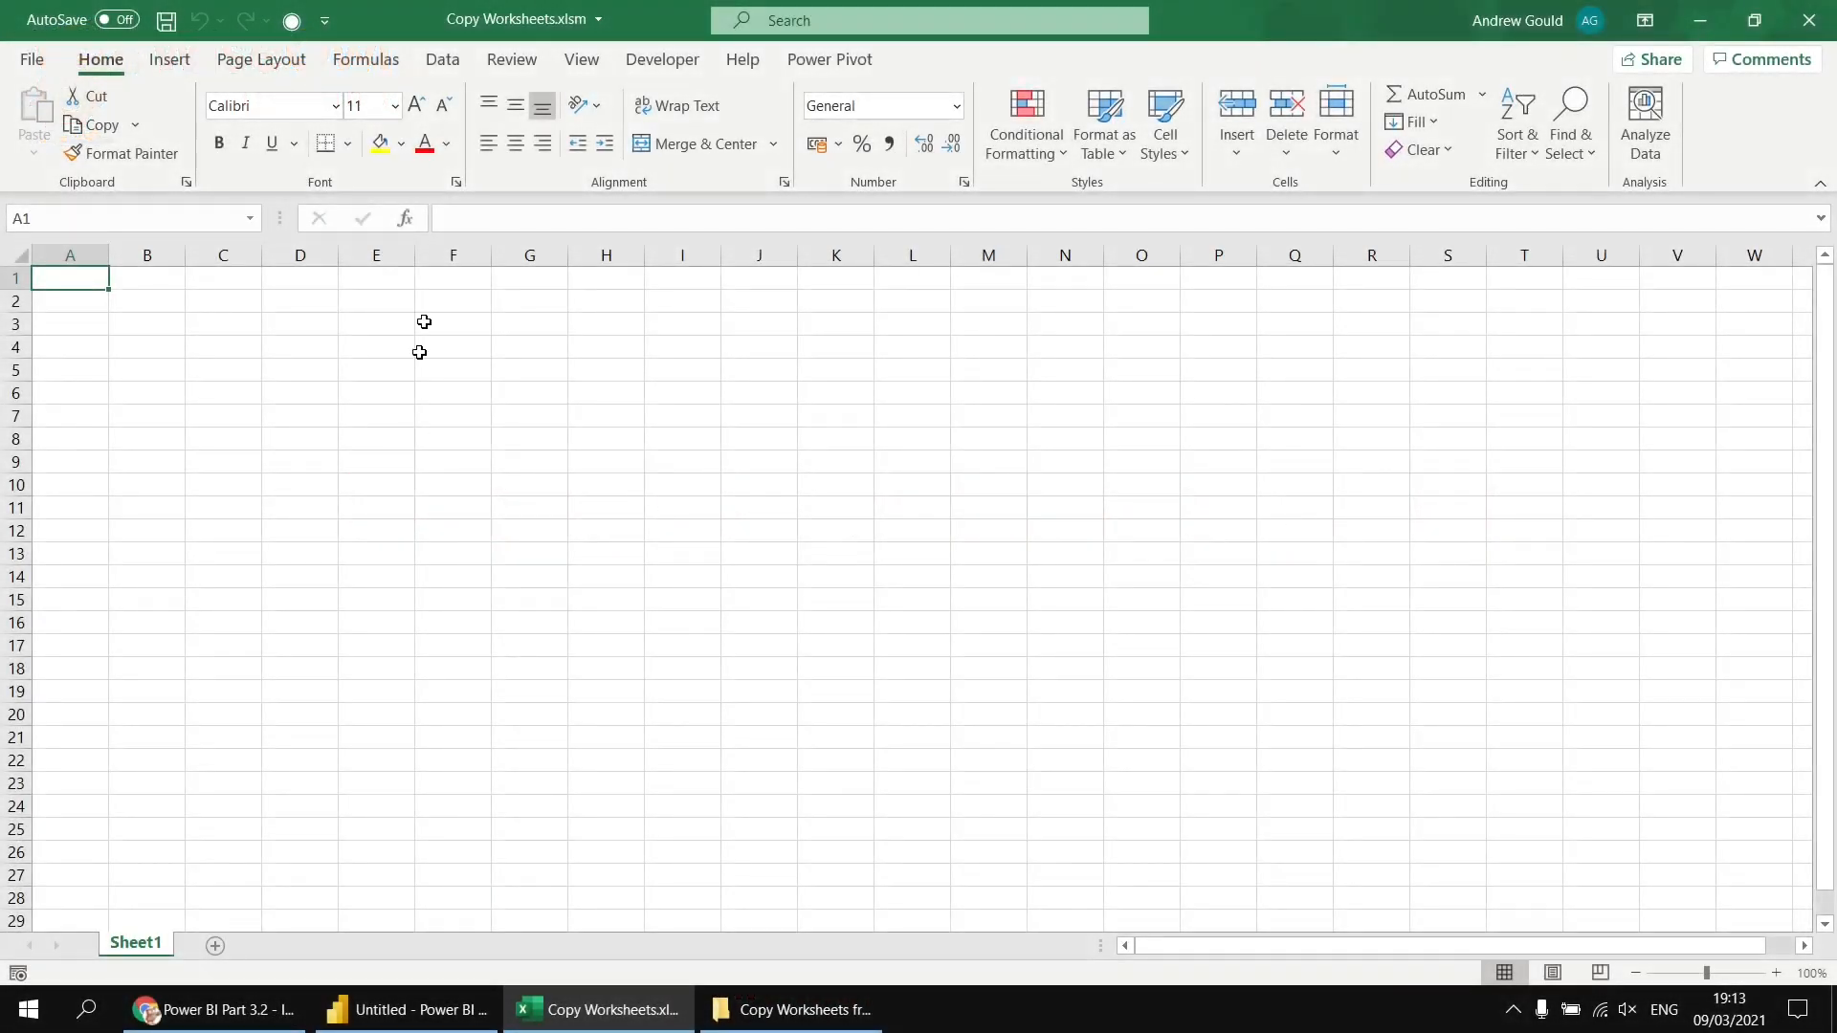
mouse_move(503, 19)
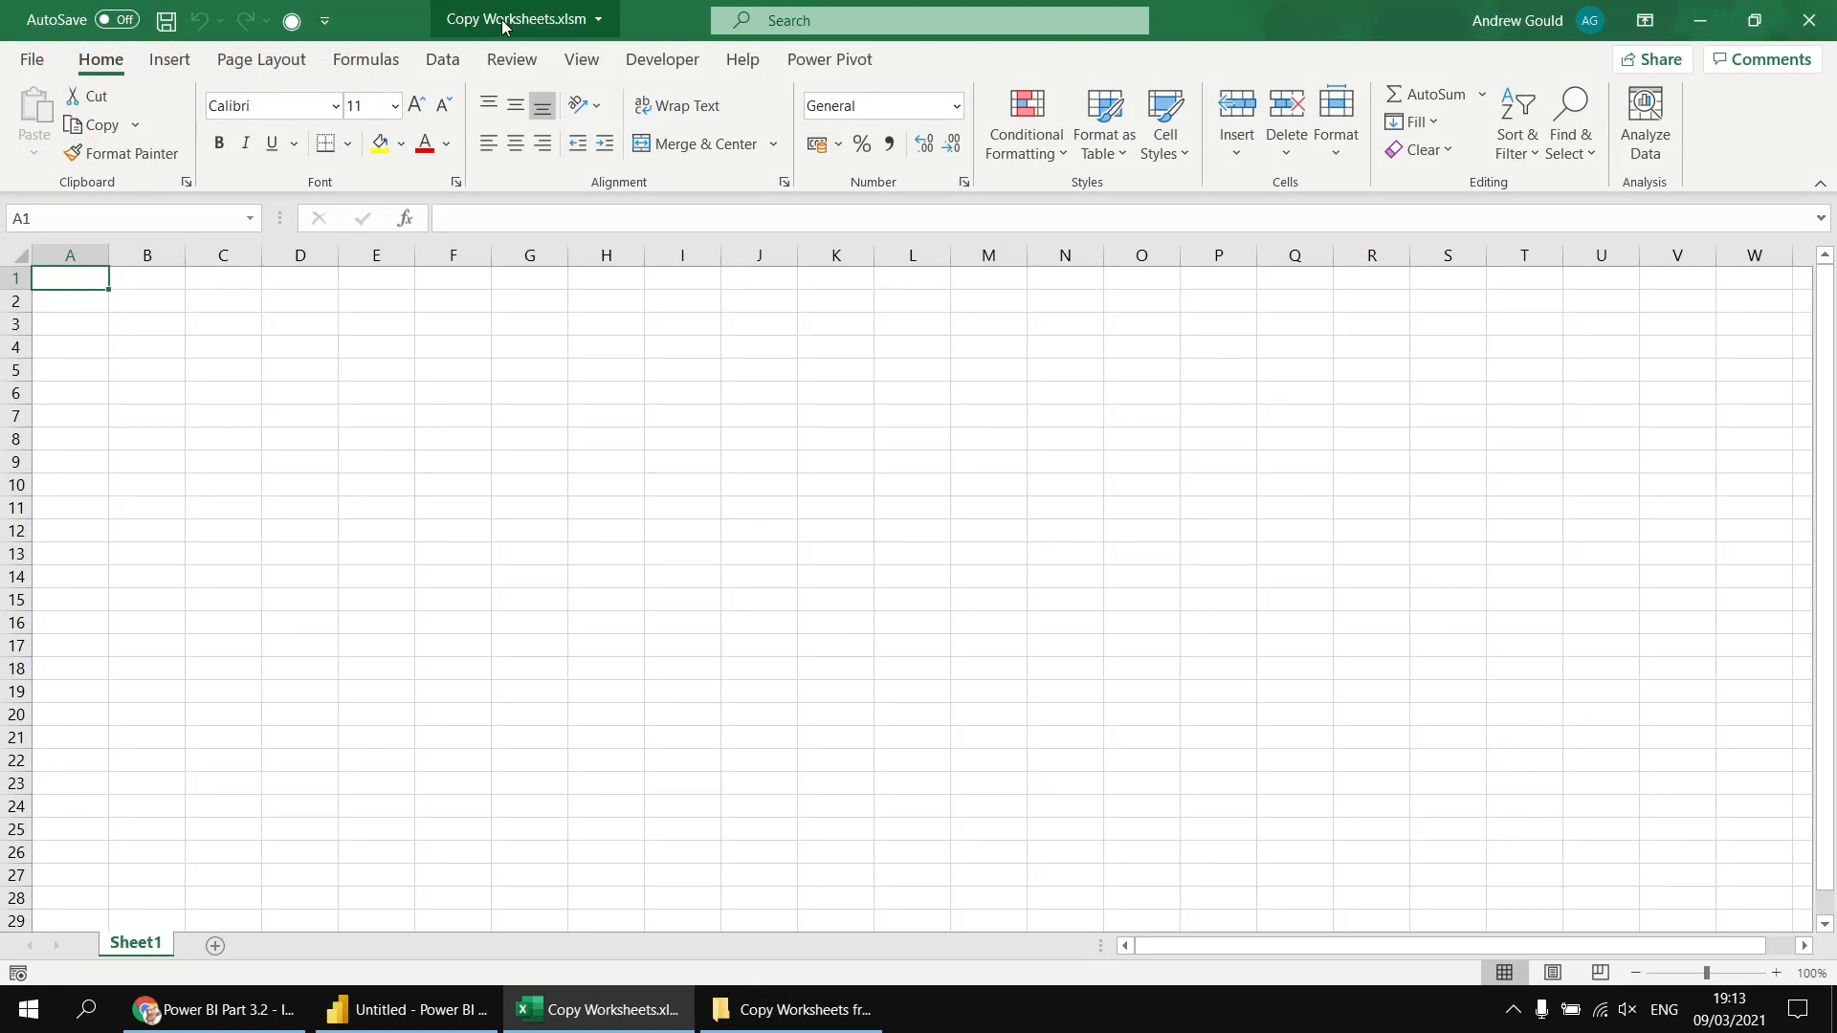
left_click(792, 1009)
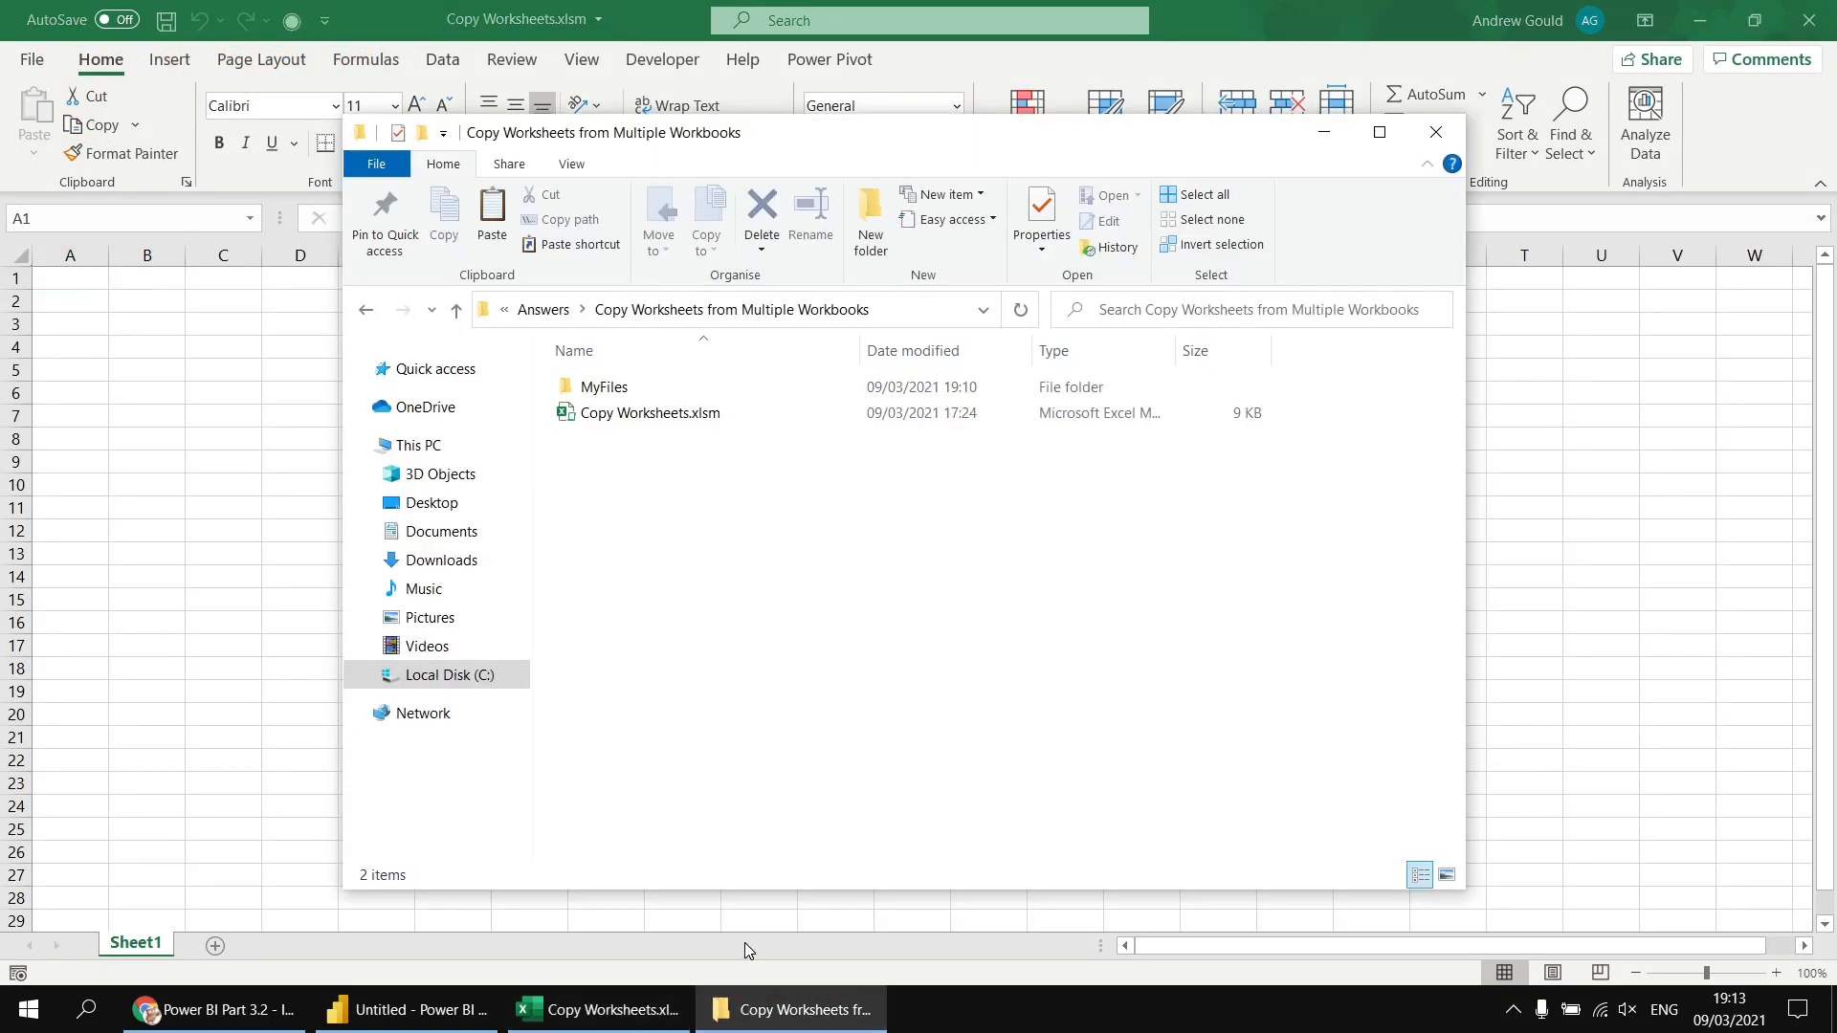
left_click(605, 387)
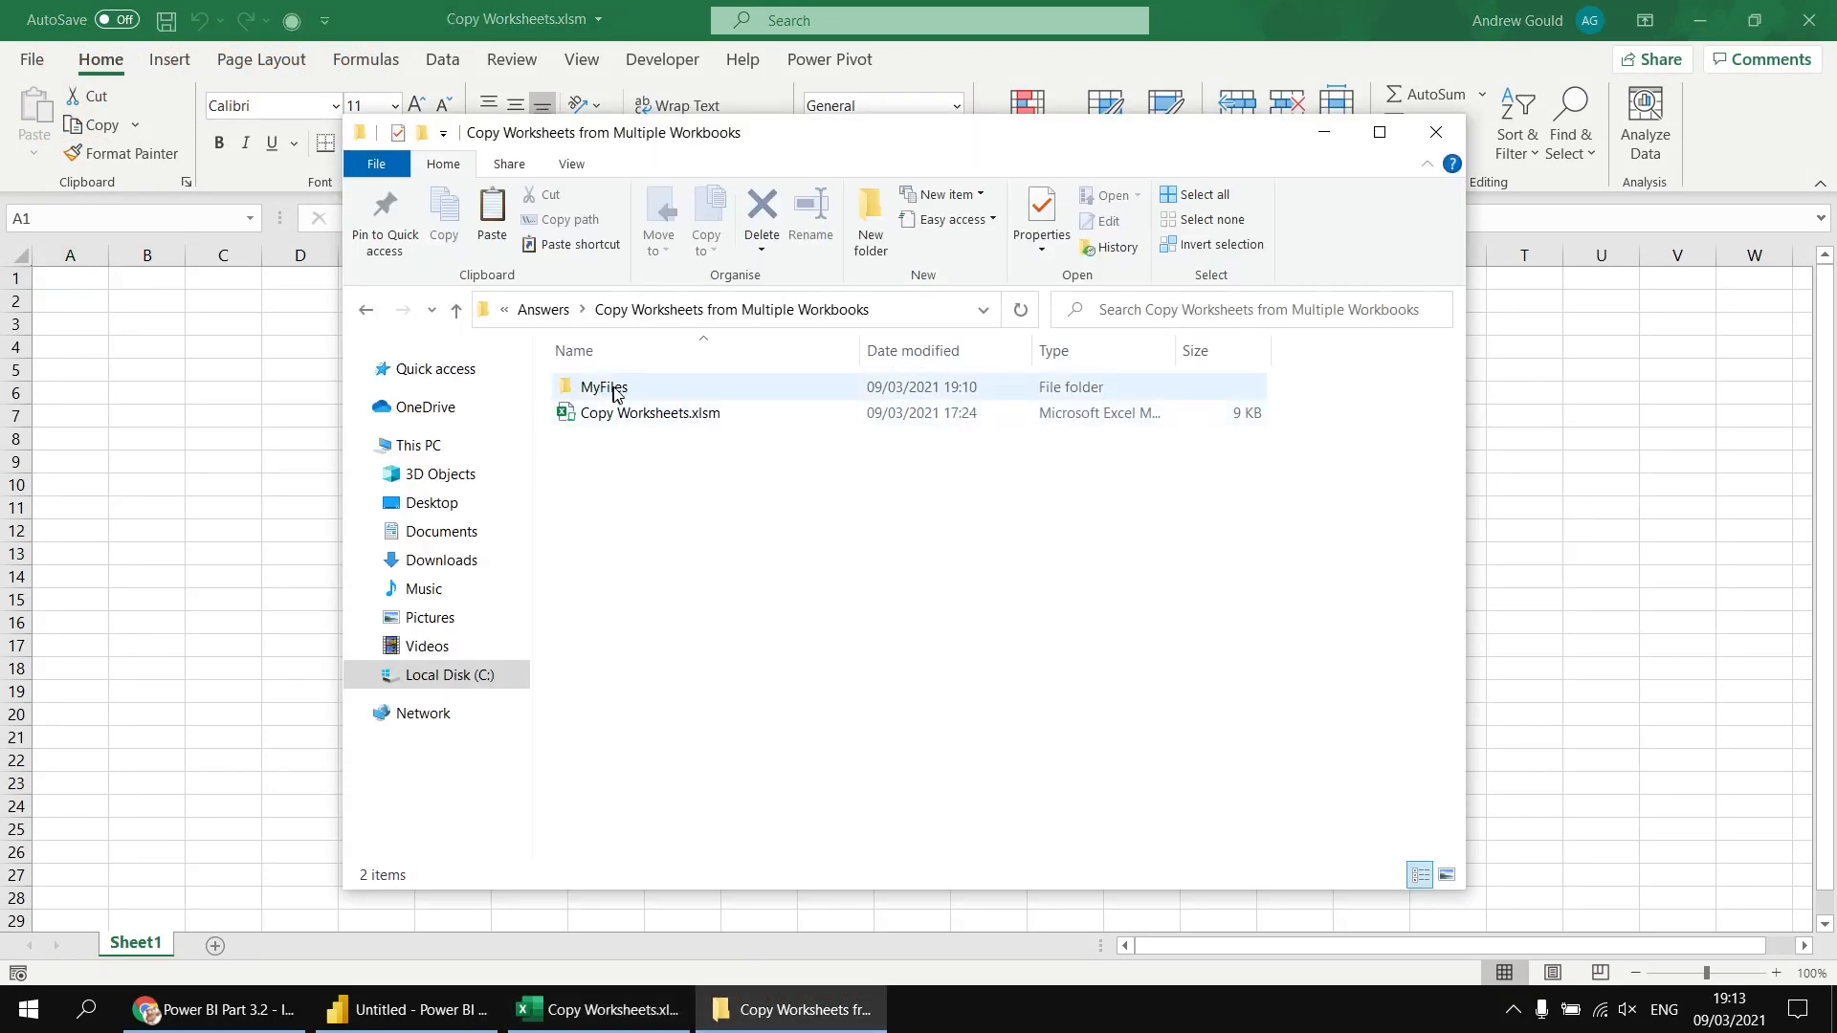
double_click(603, 386)
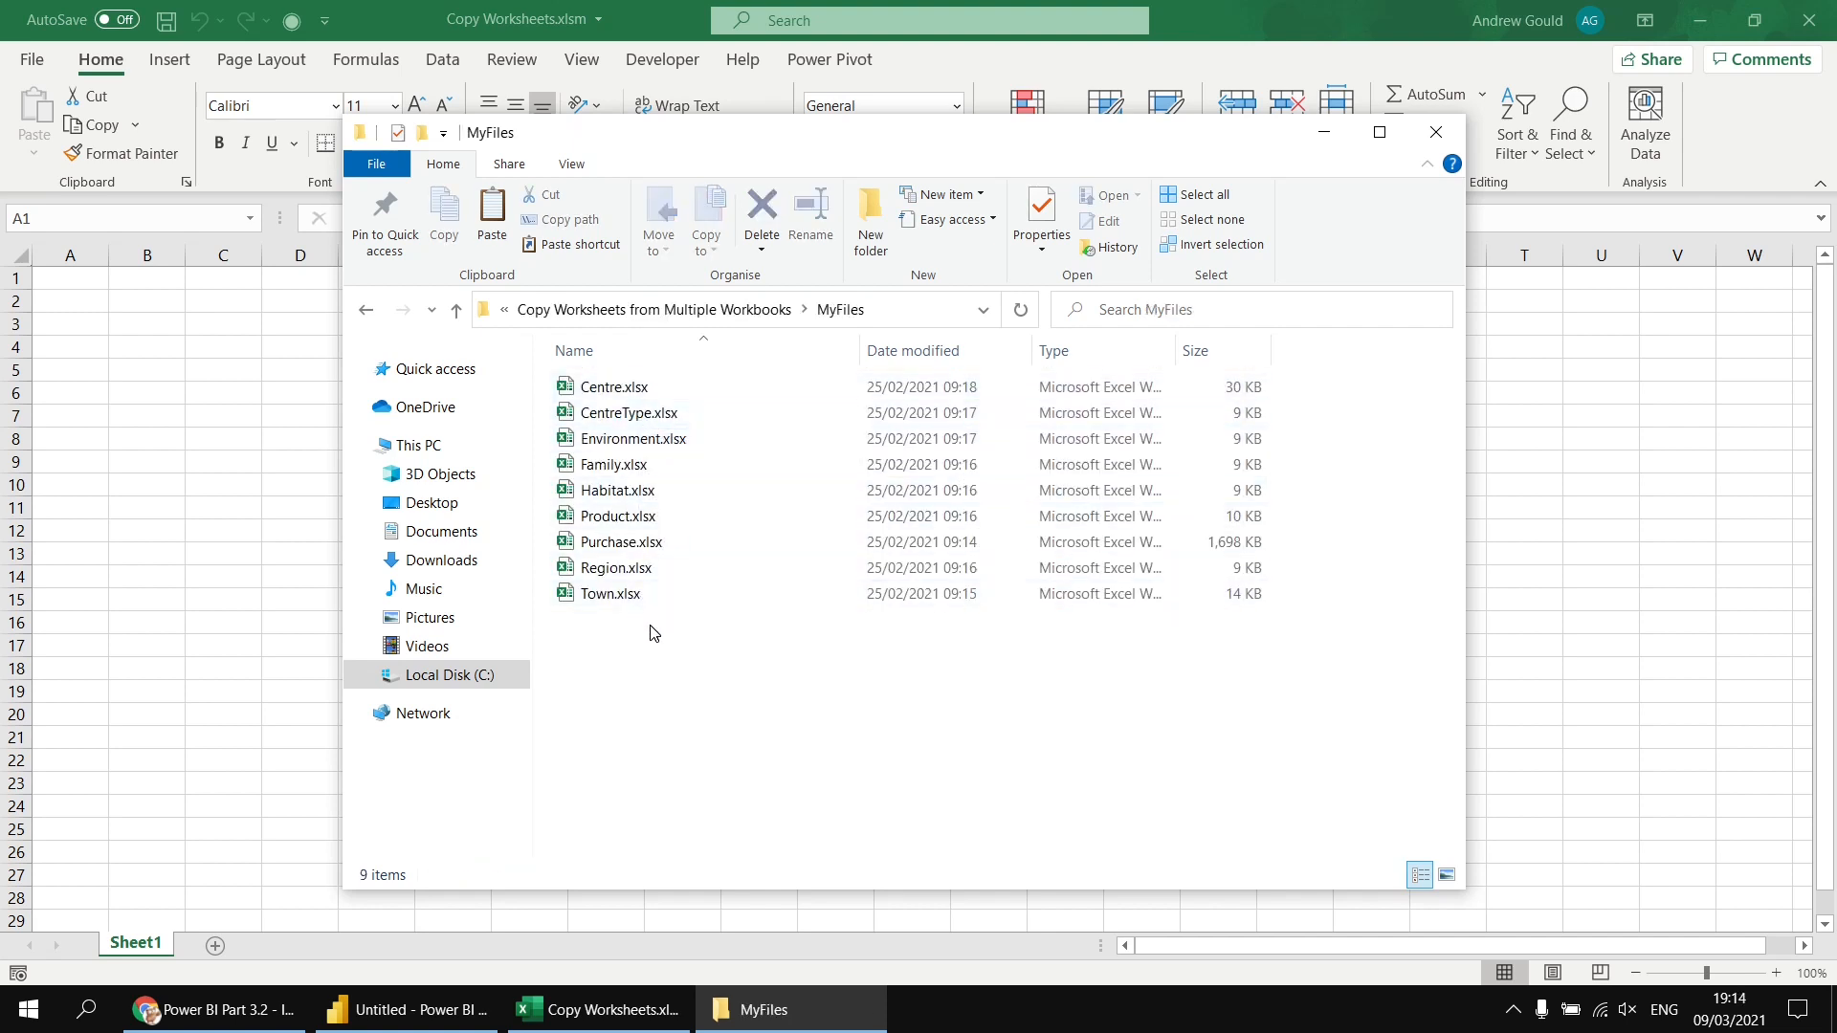
mouse_move(628, 627)
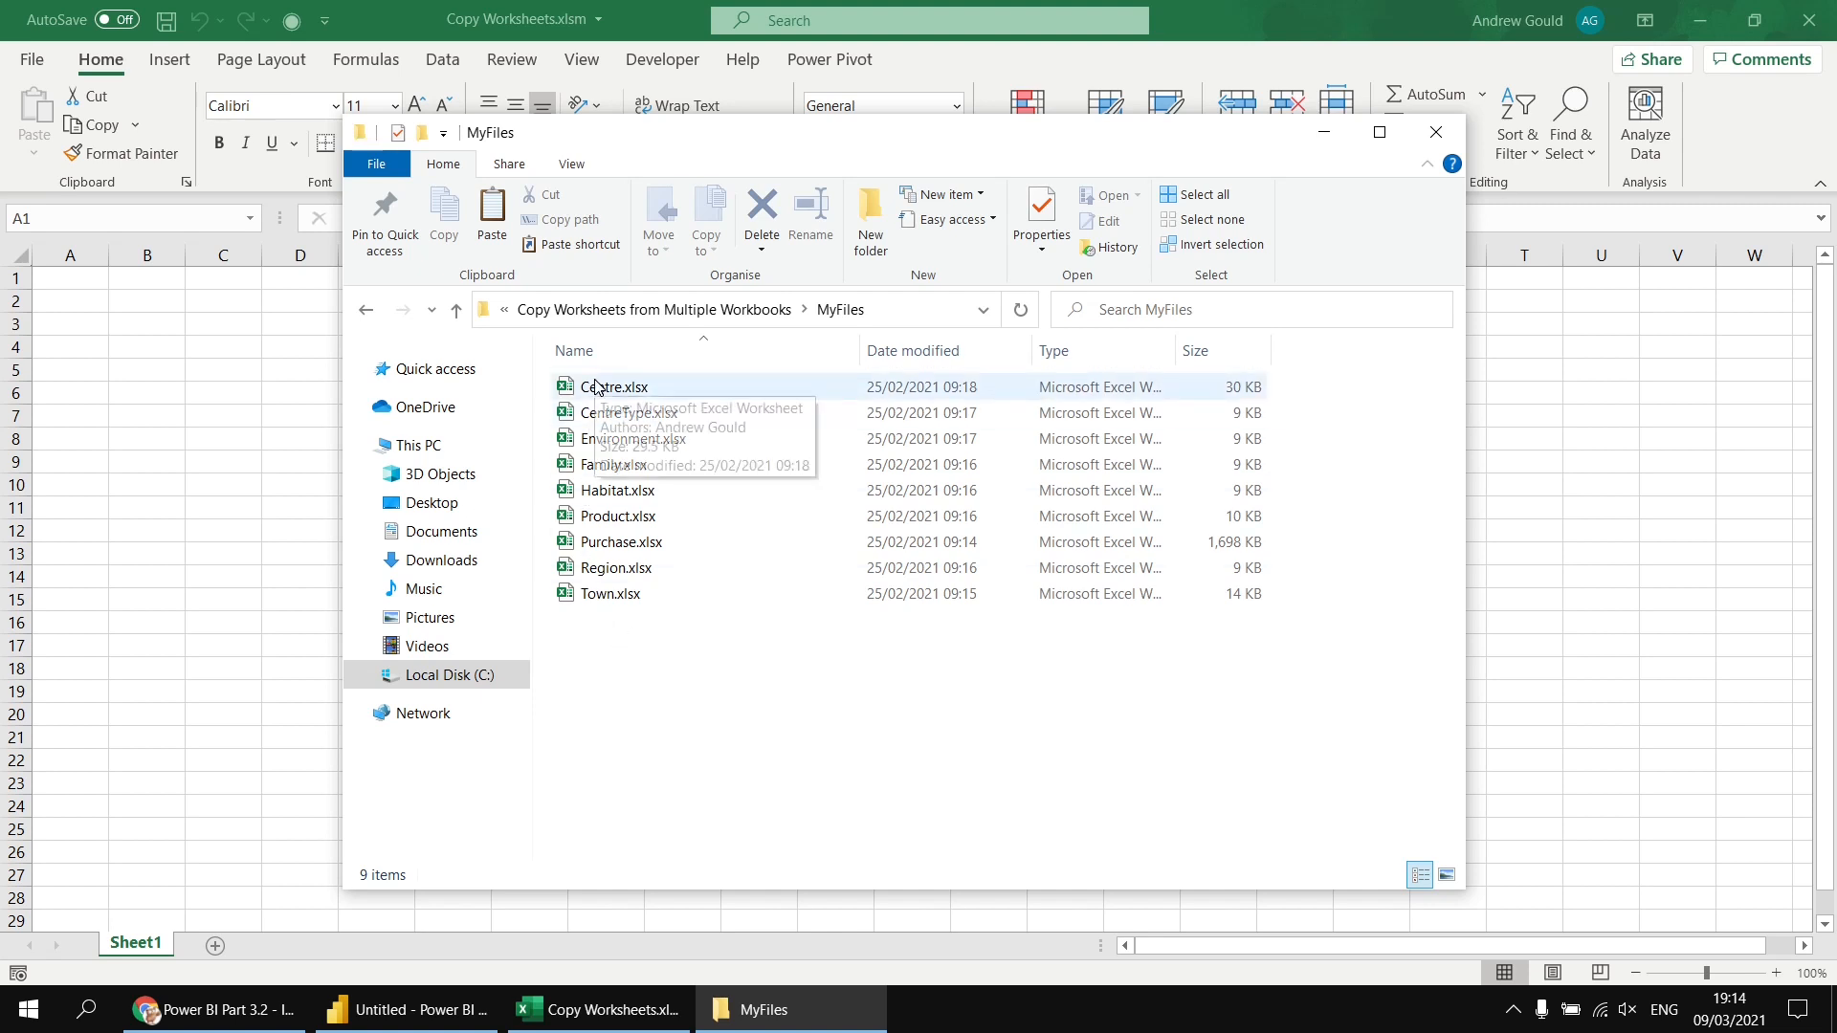
mouse_move(618, 640)
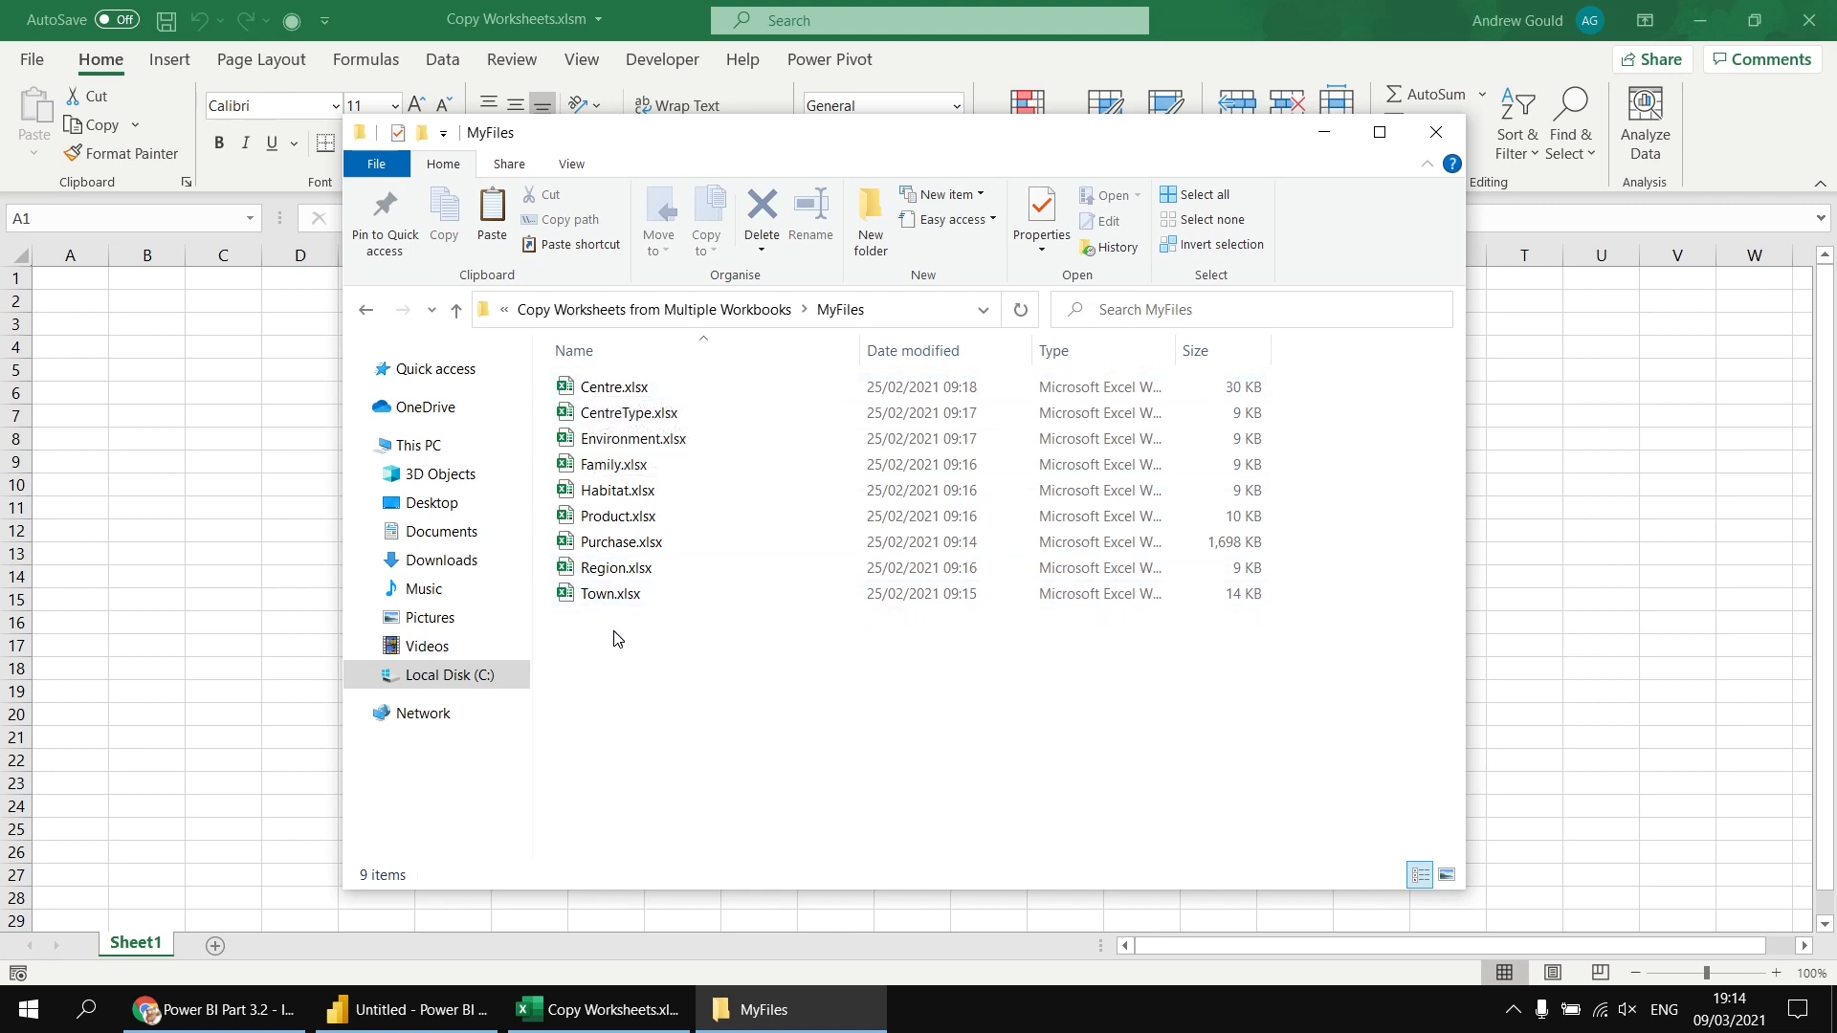
mouse_move(634, 641)
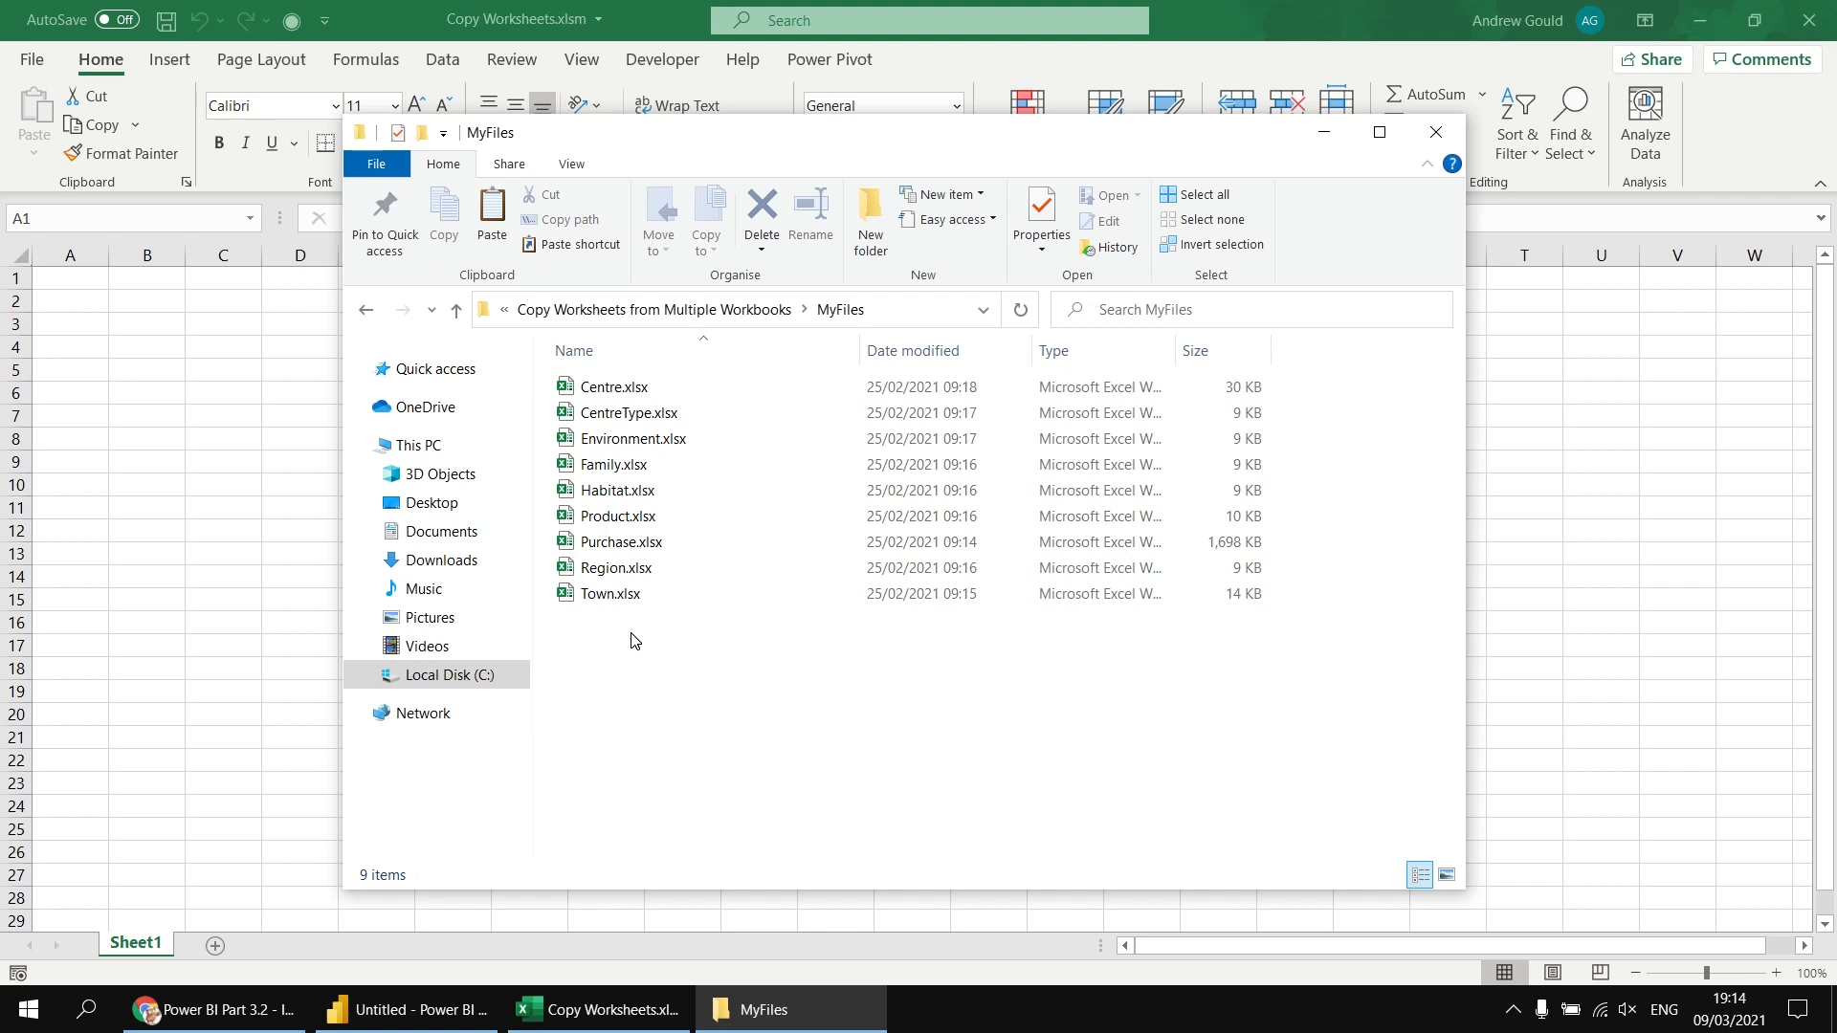
mouse_move(658, 645)
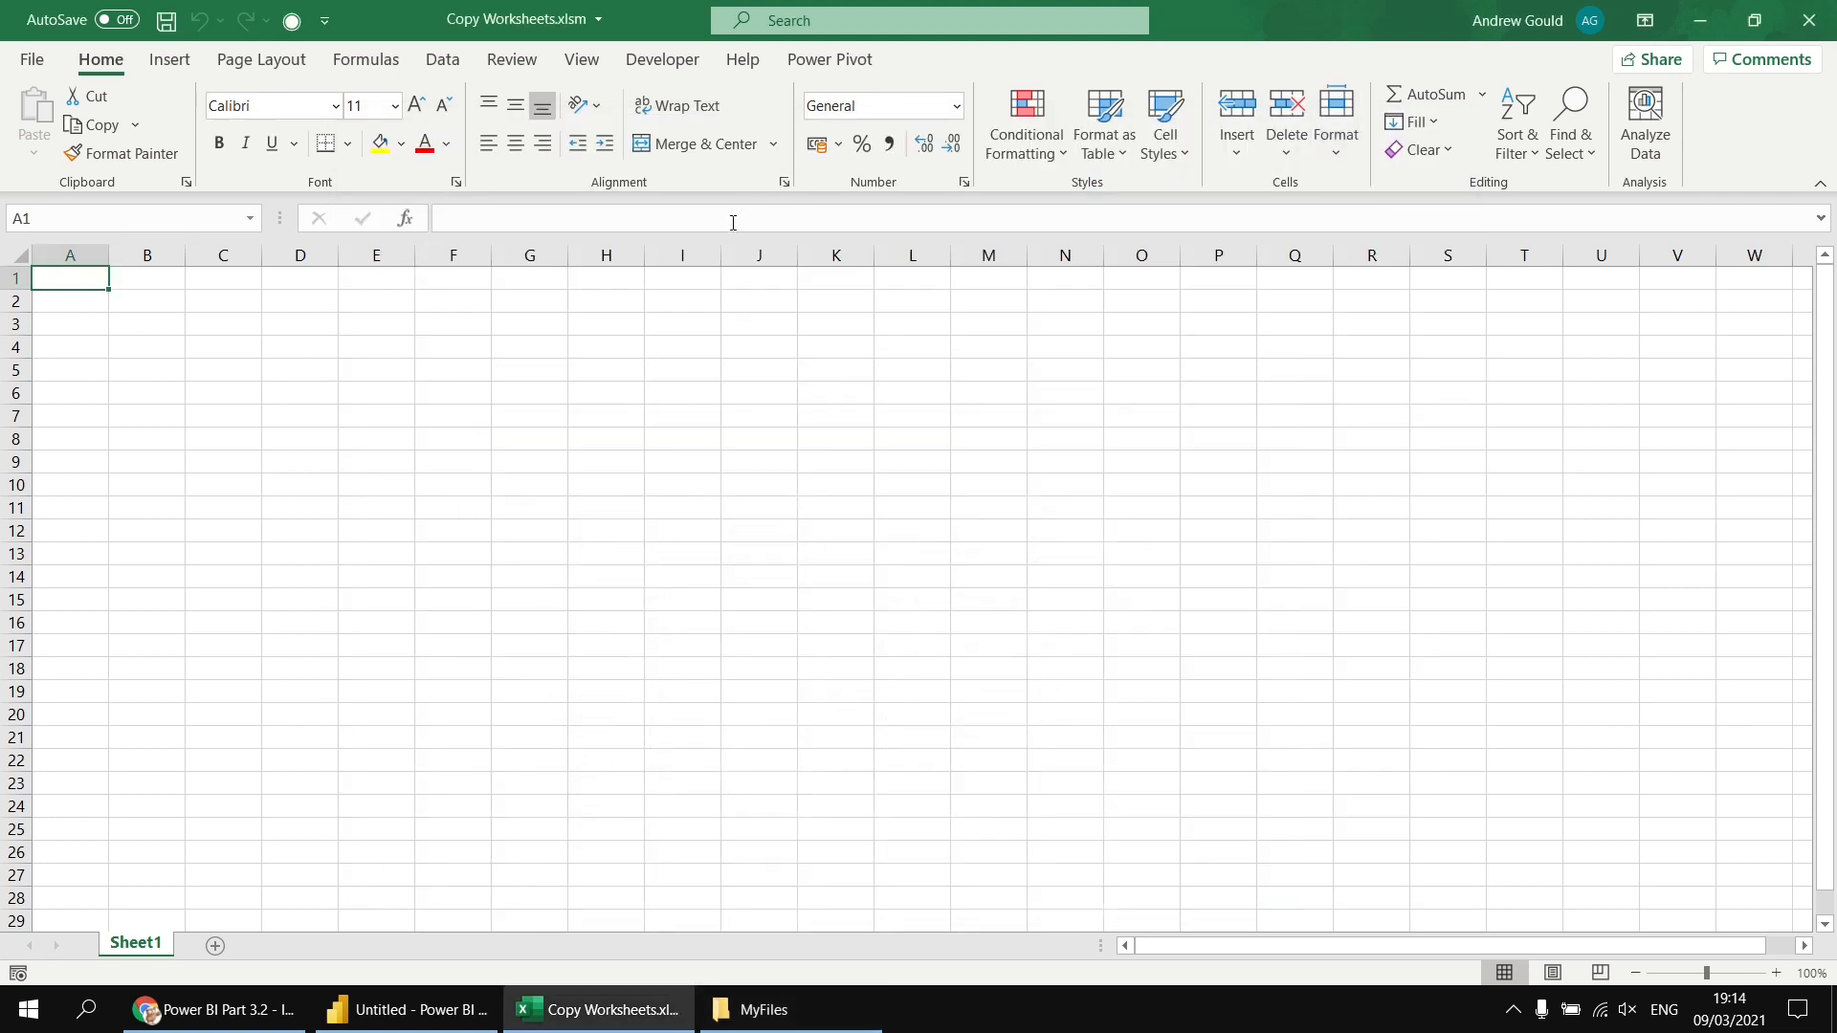
- Insert Module1, tick the Microsoft Scripting Runtime reference, and start a code line below Option Explicit
left_click(662, 59)
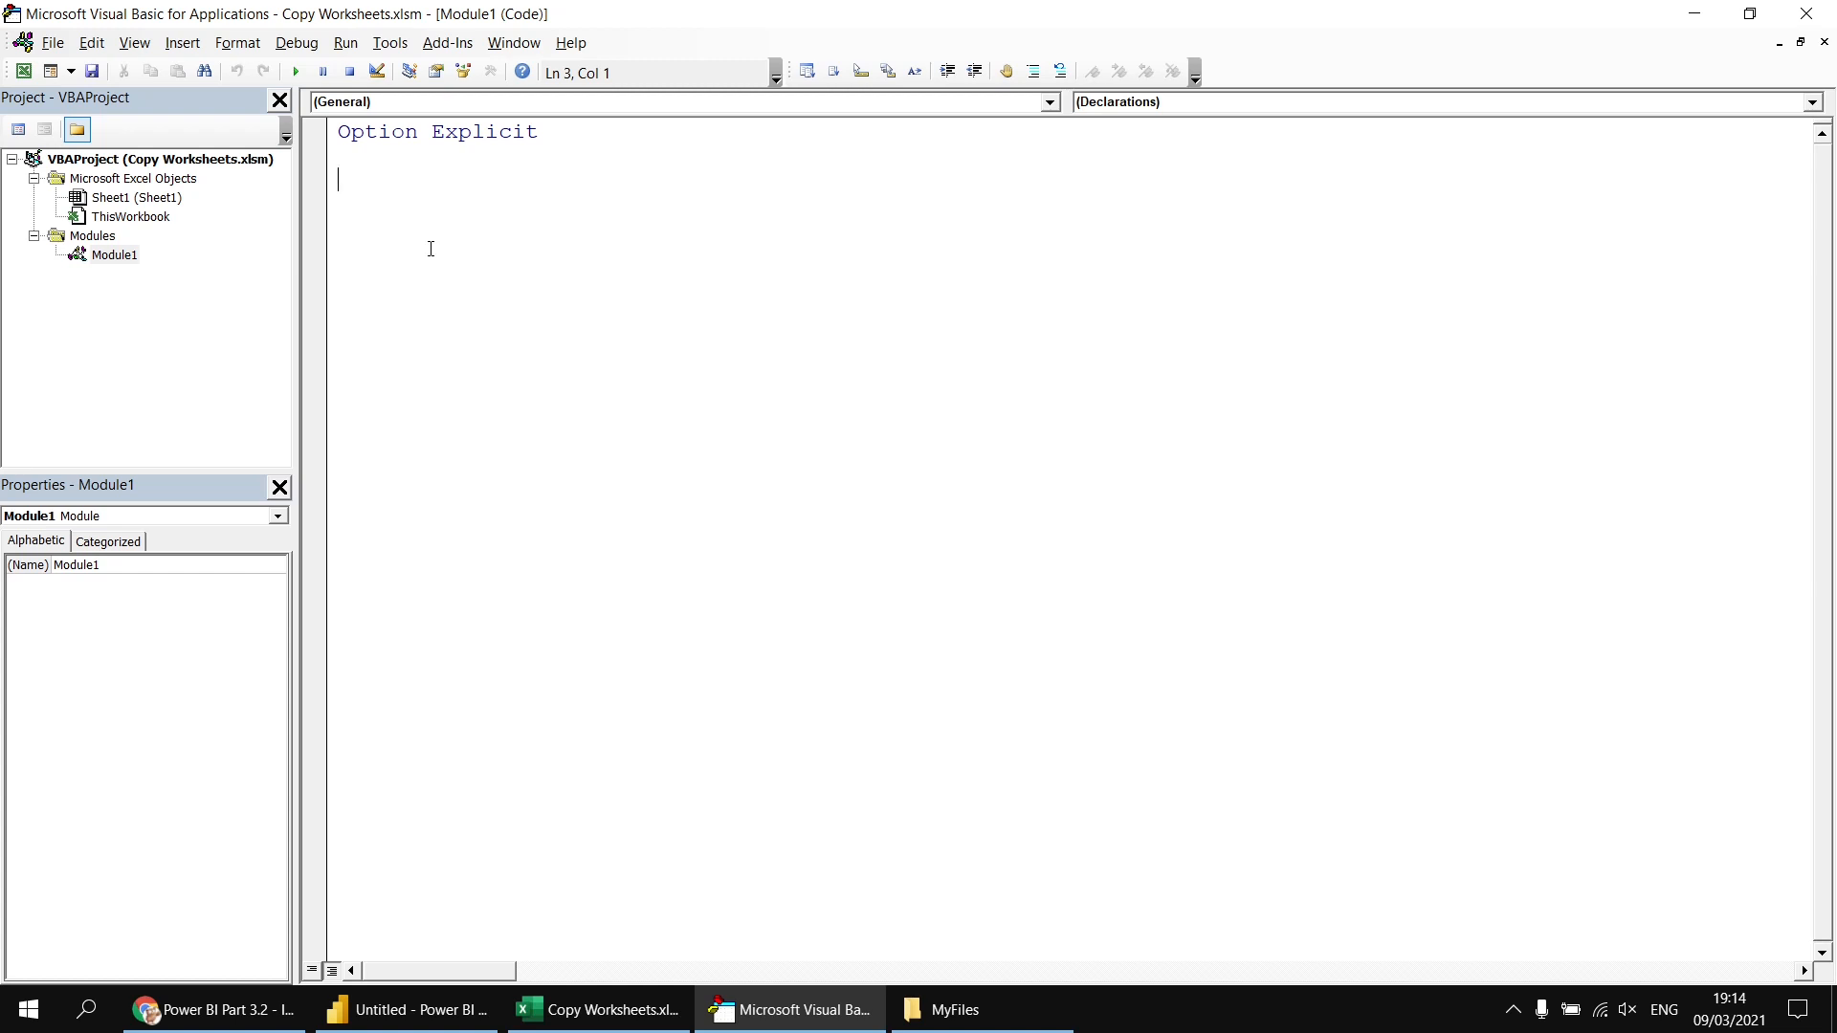
mouse_move(392, 61)
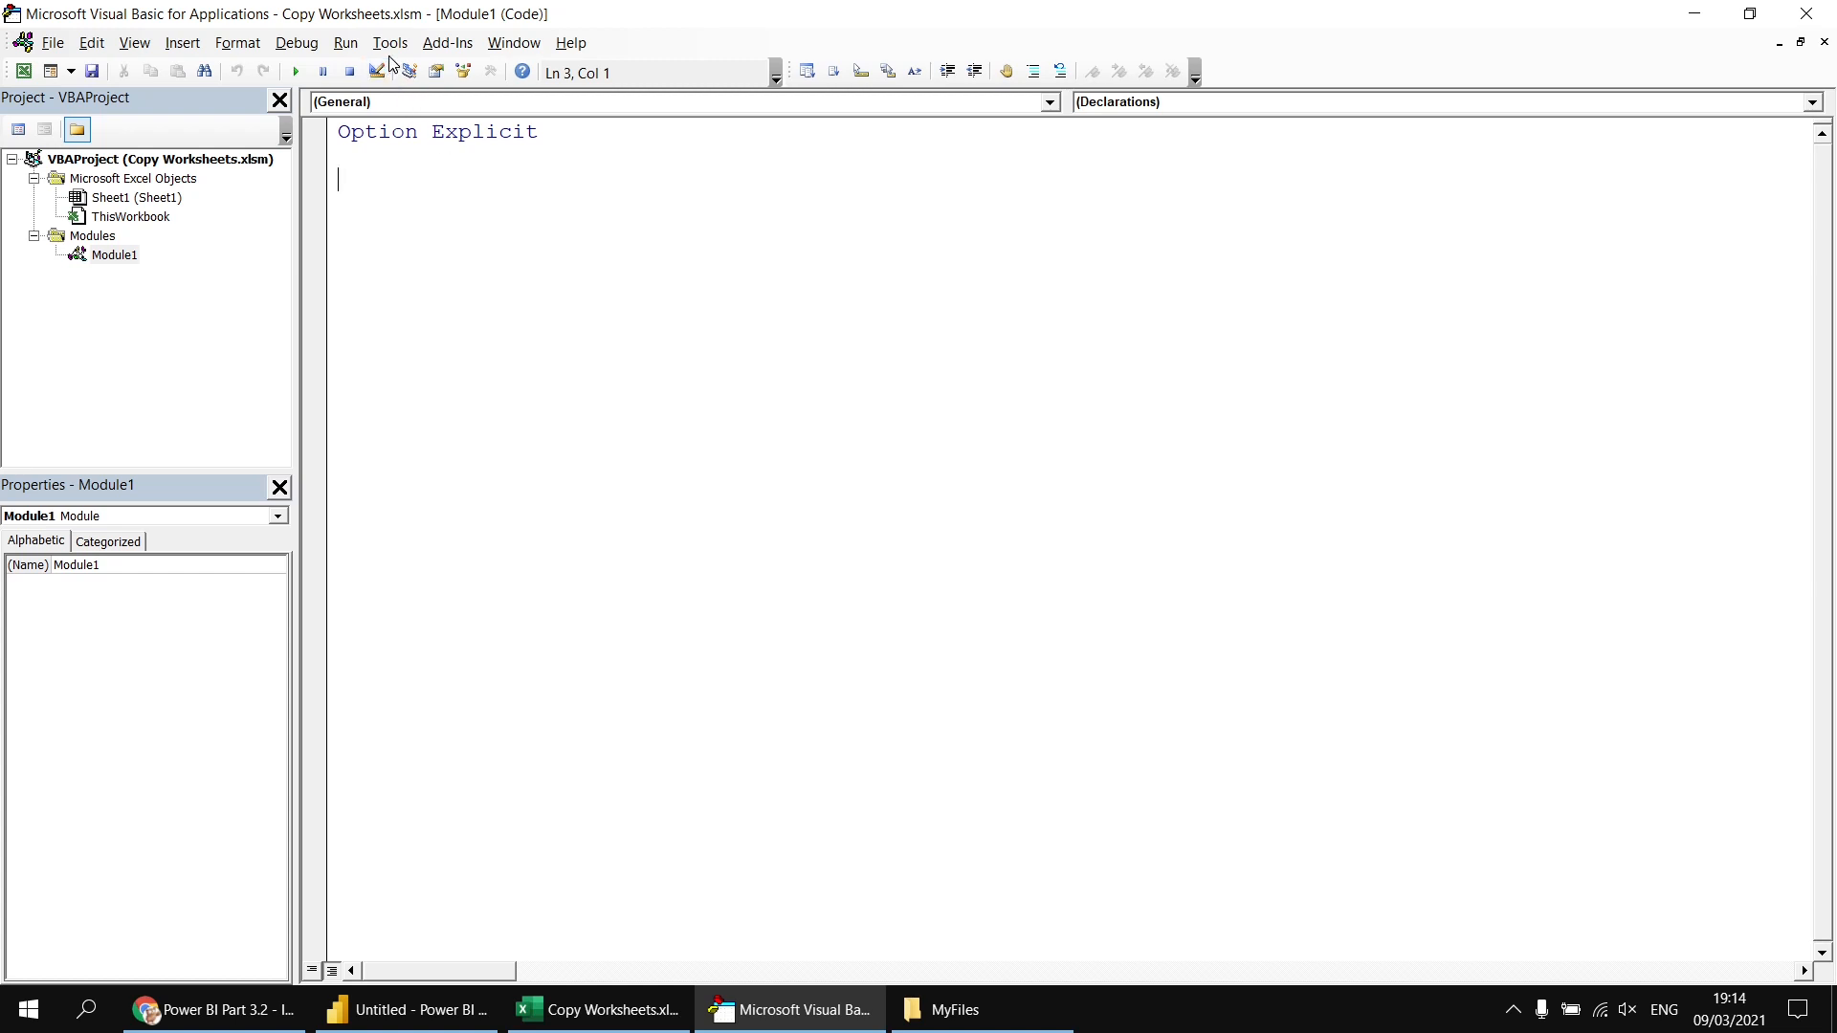
left_click(389, 42)
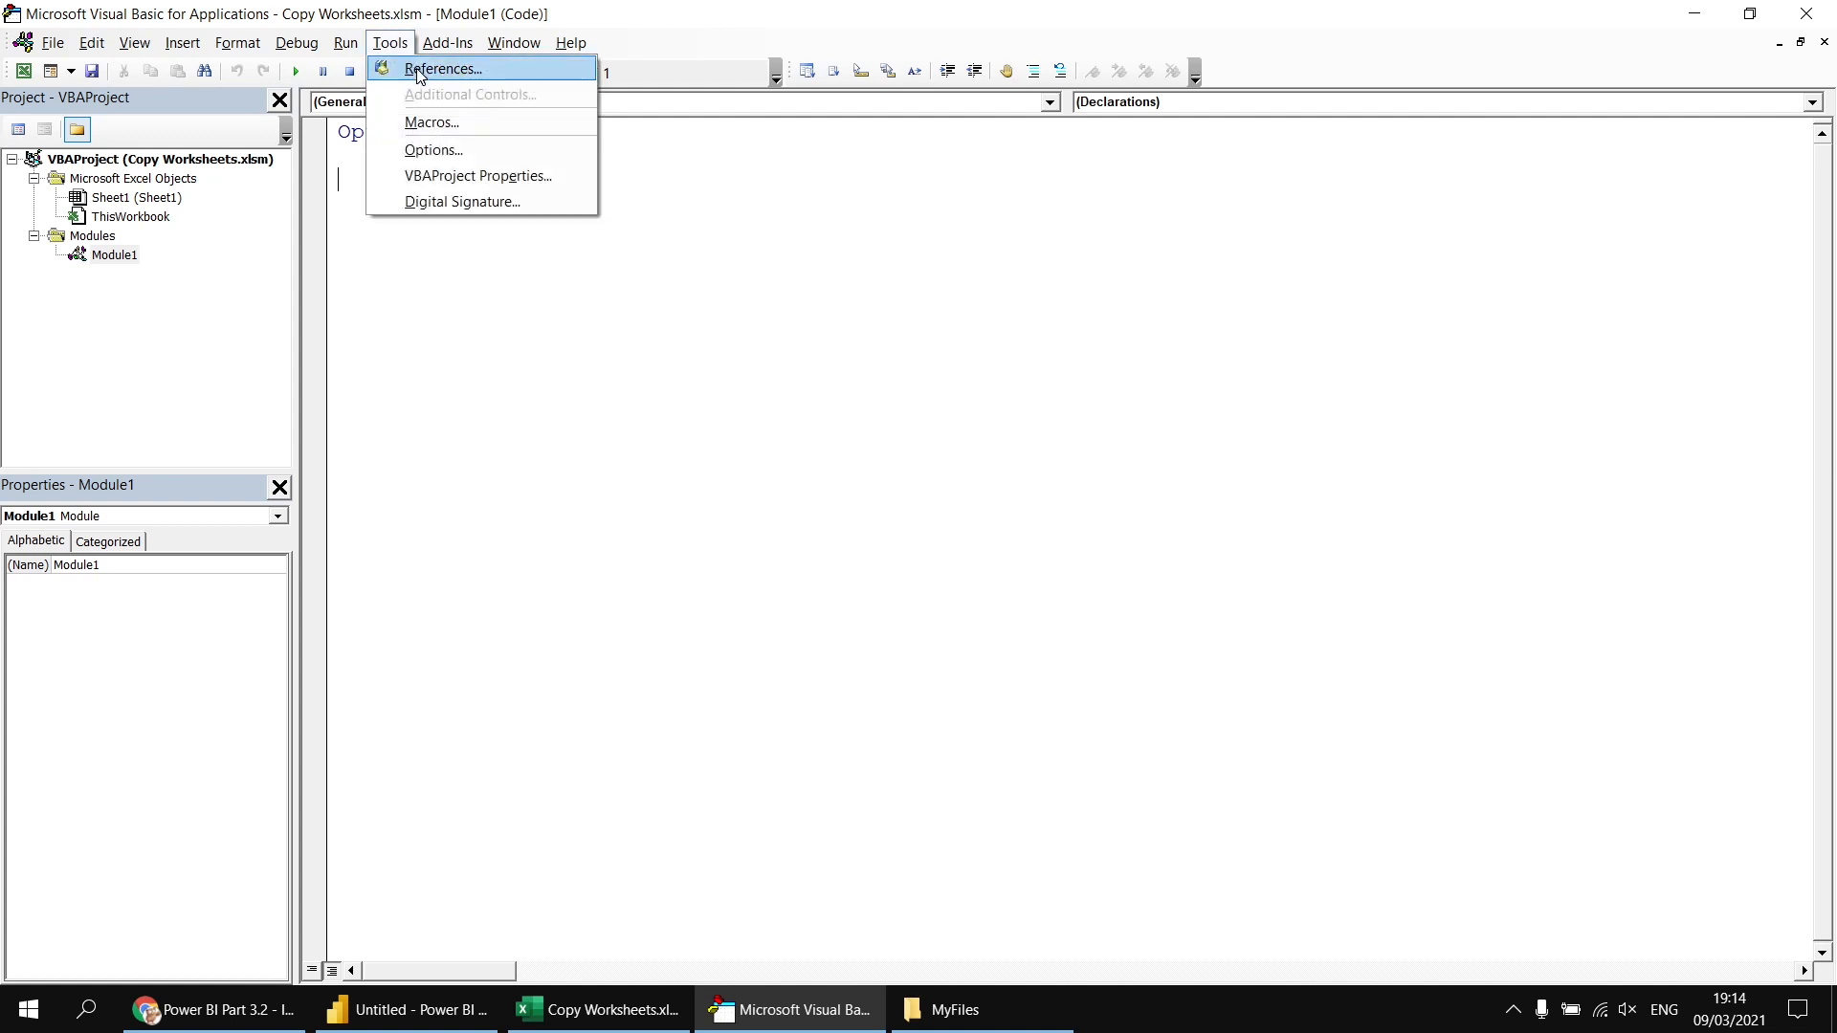
left_click(442, 69)
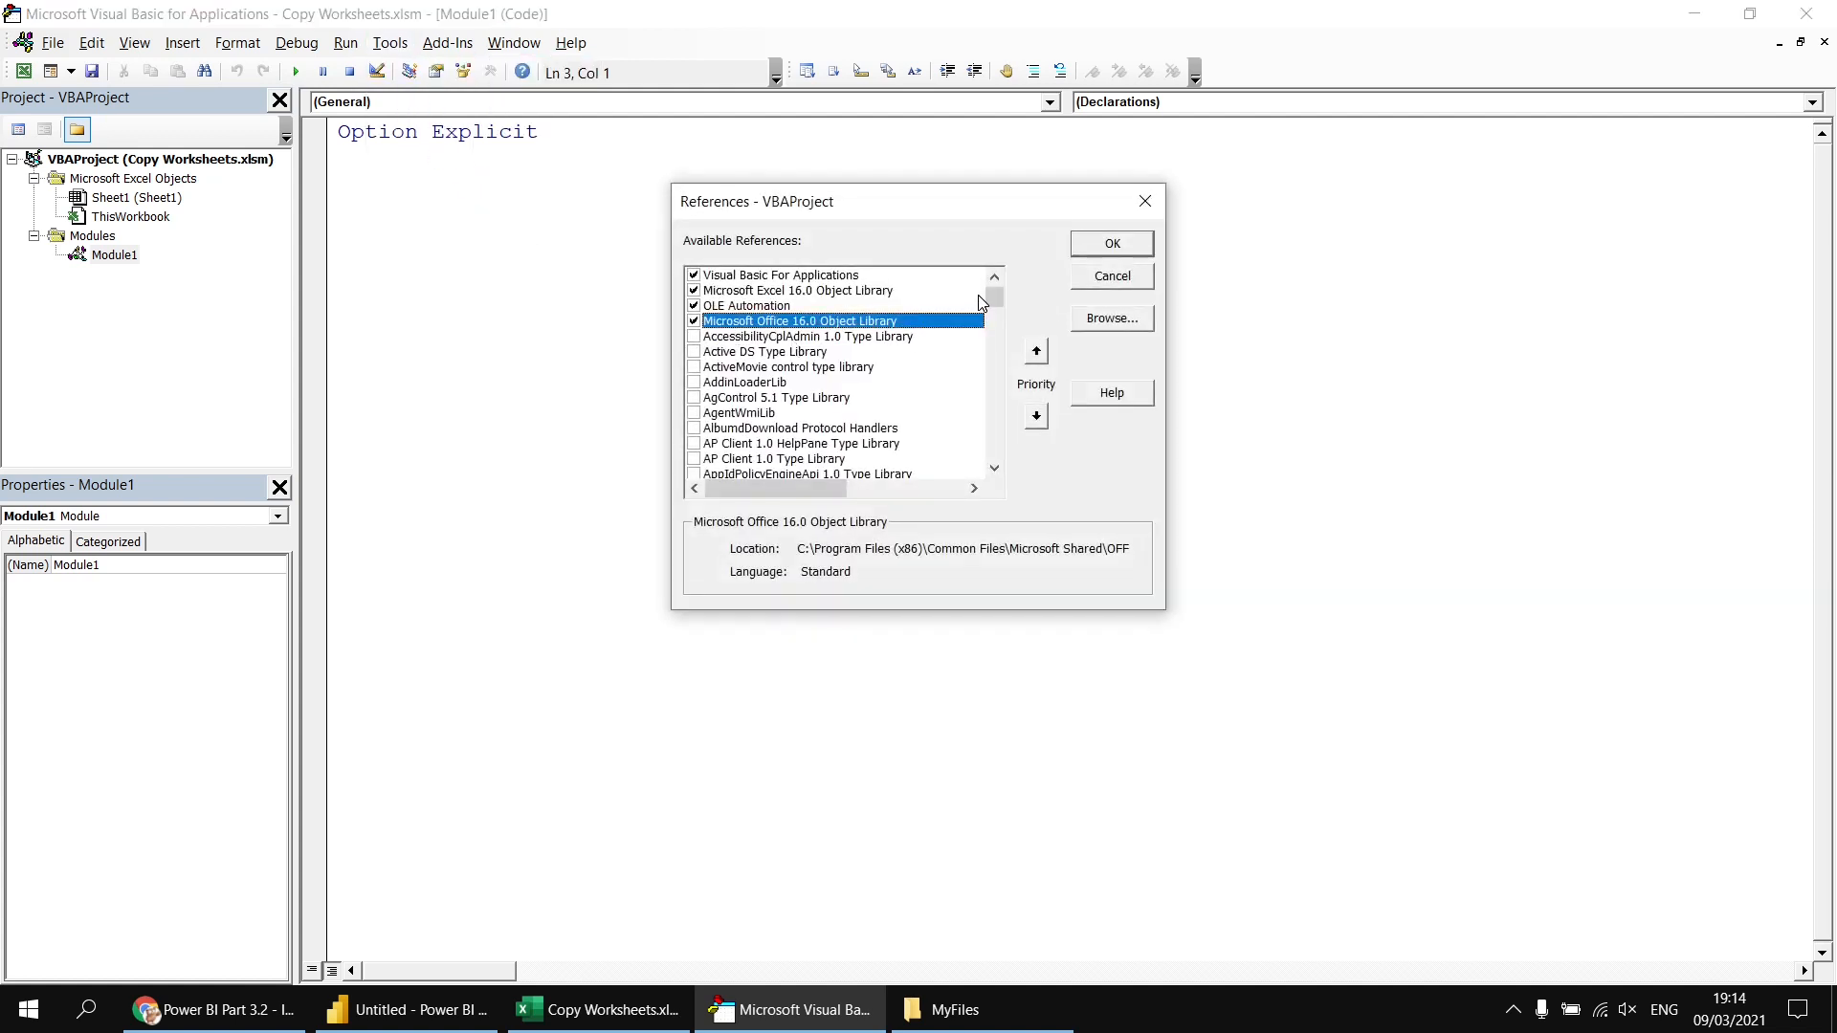
scroll("down", 3)
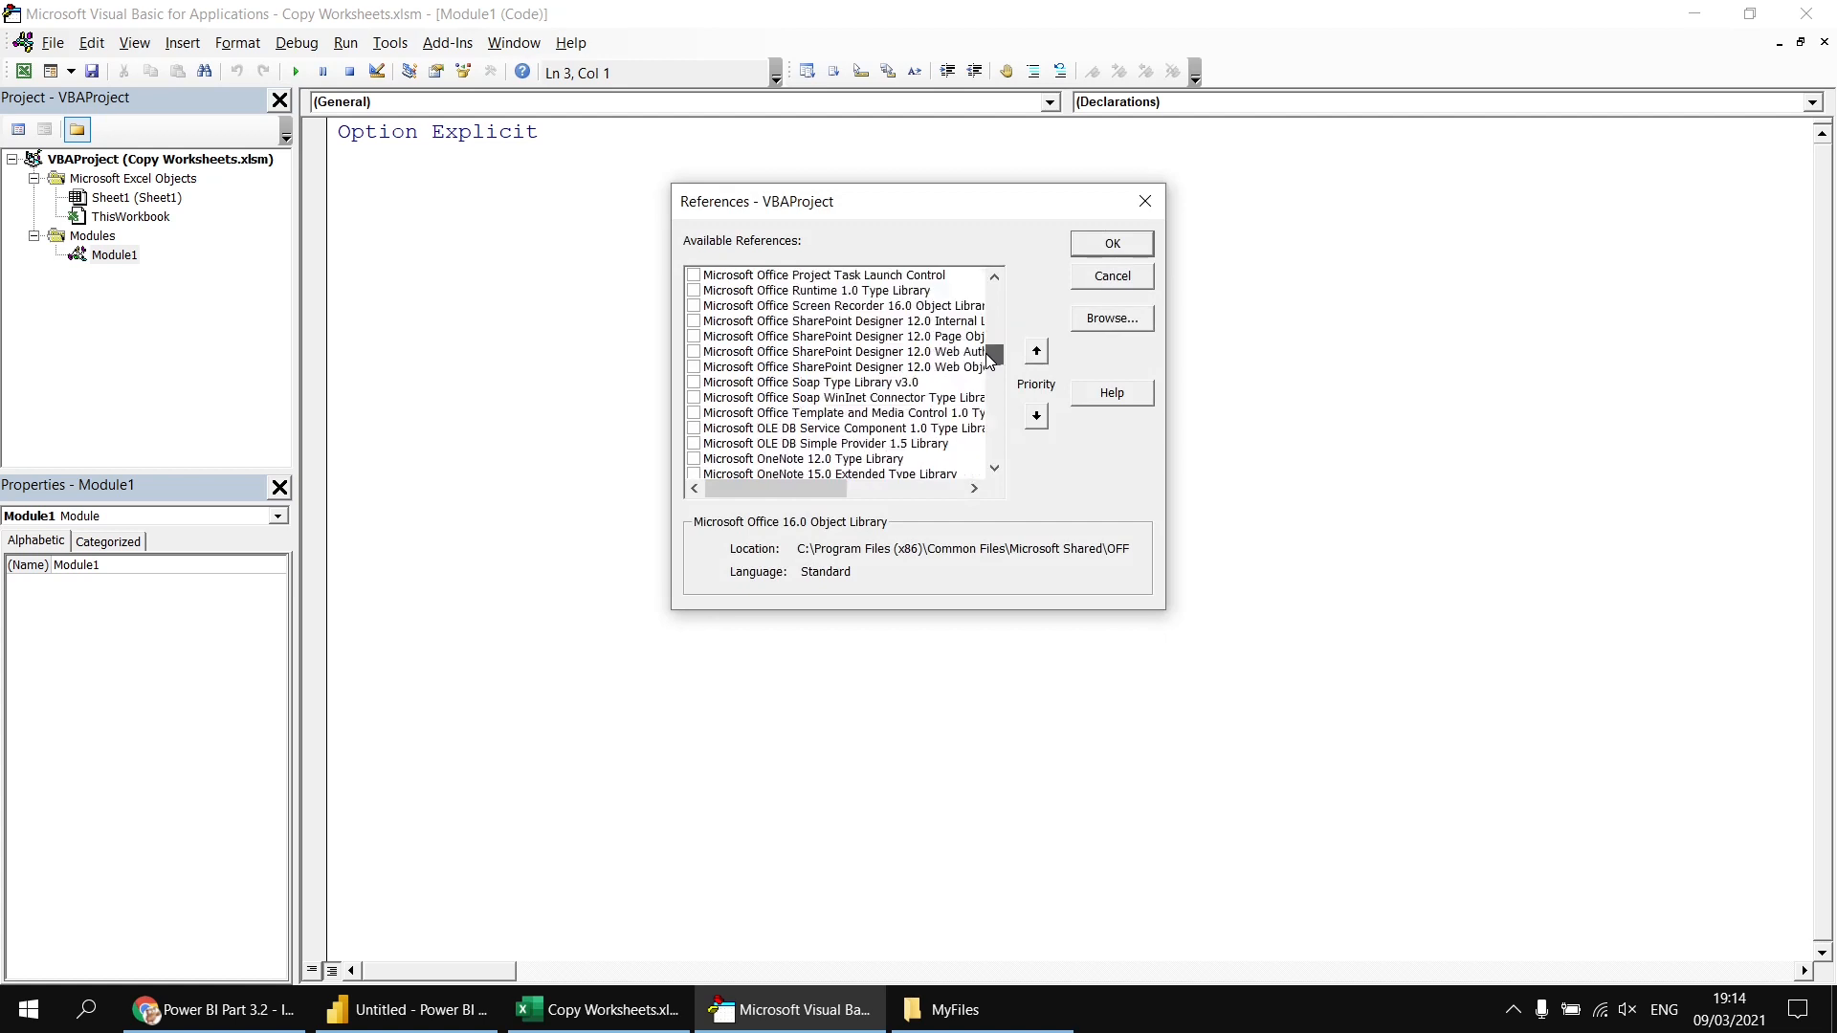
scroll("down", 3)
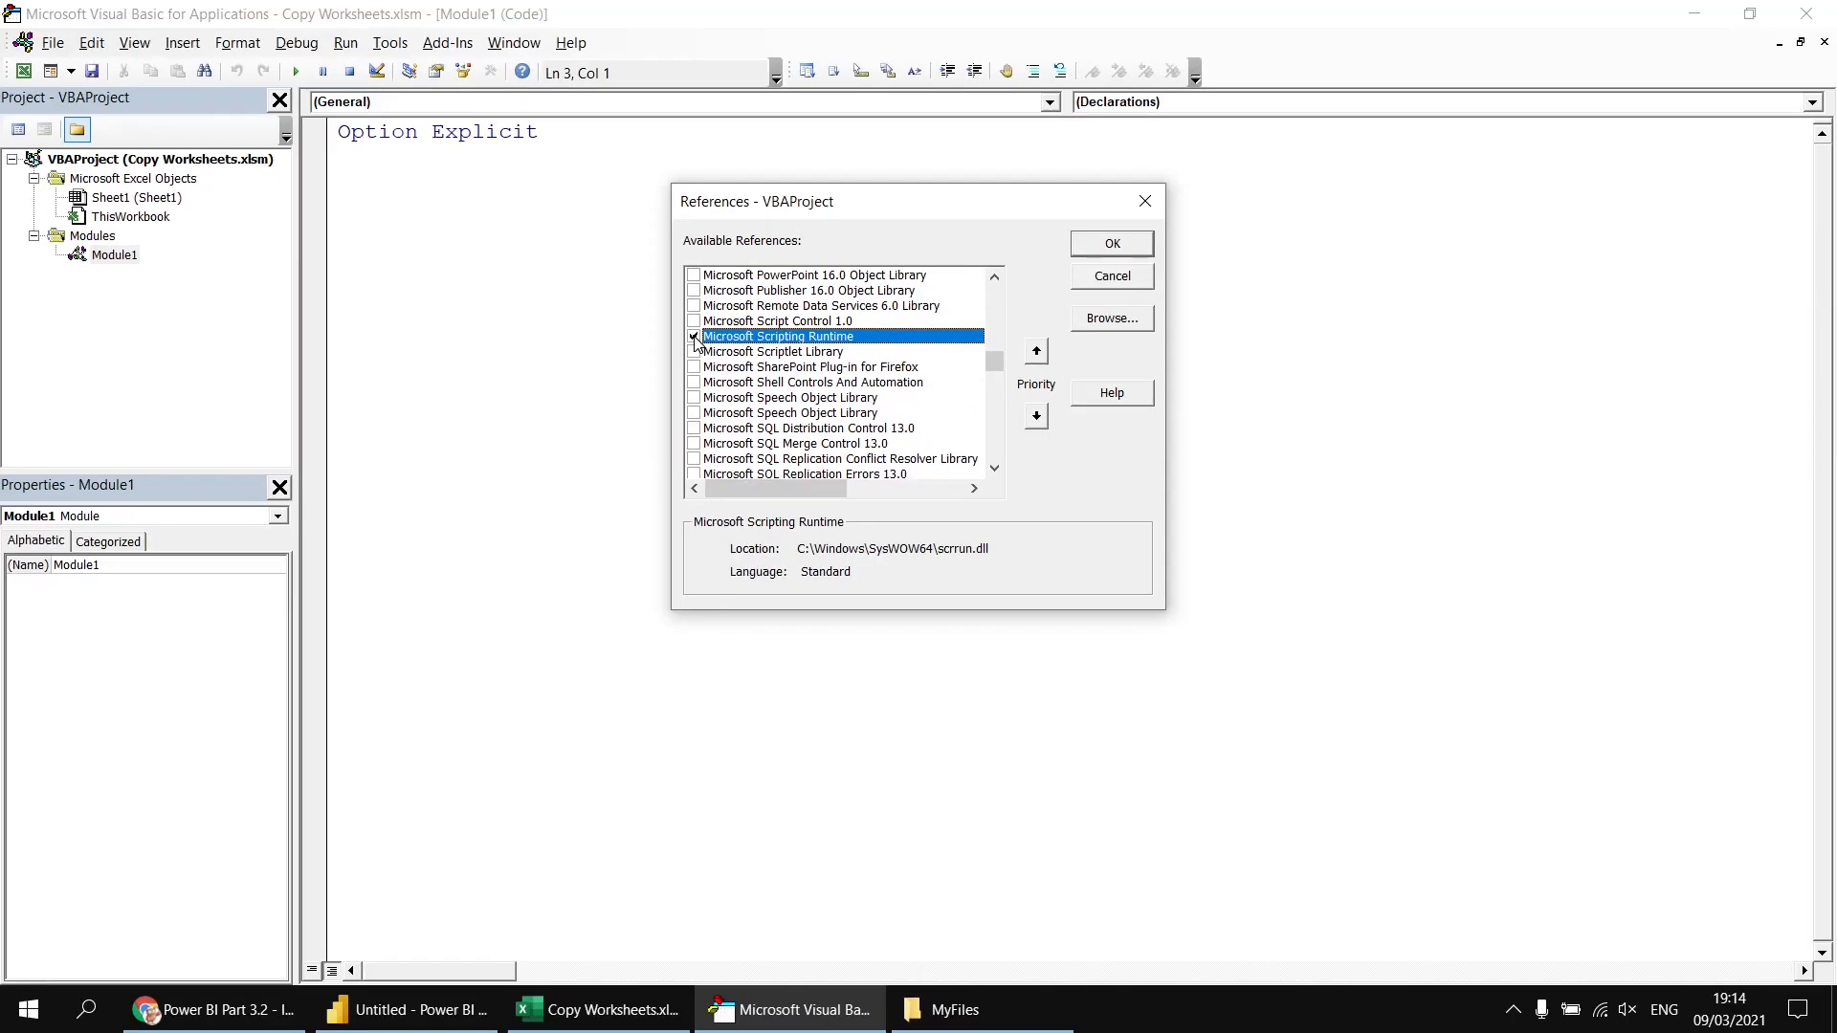
left_click(1108, 243)
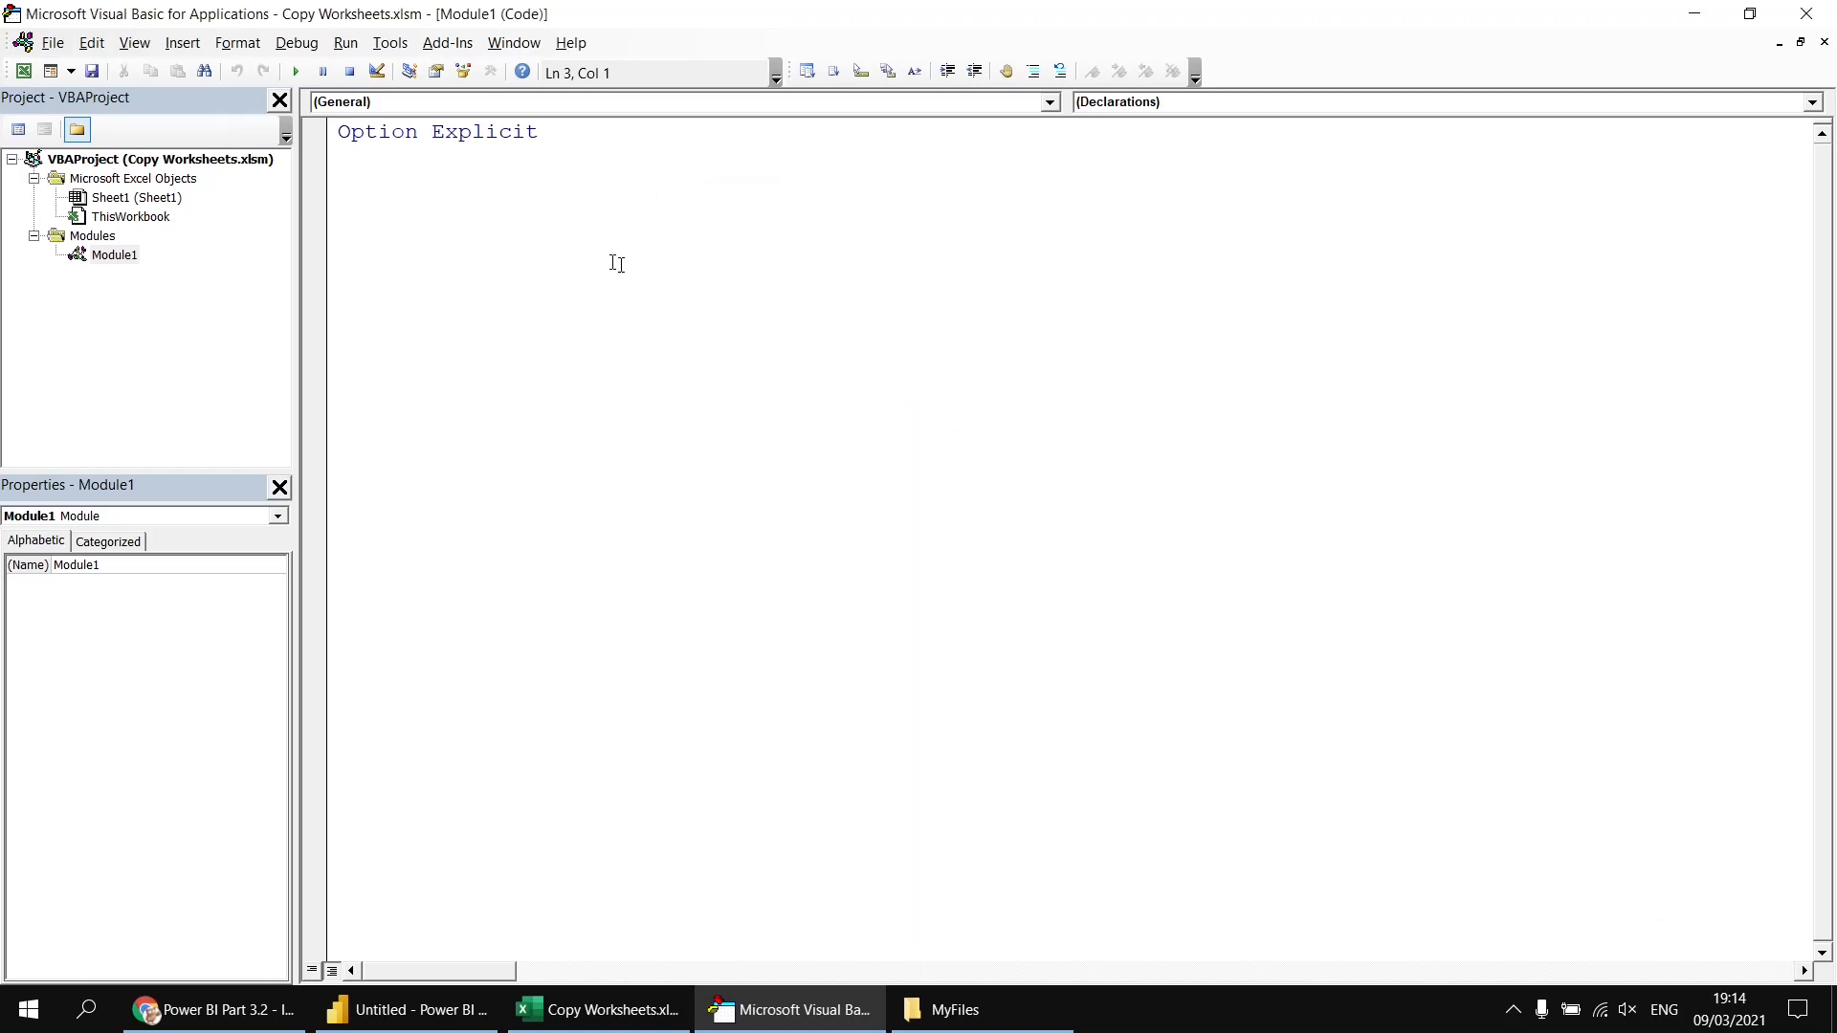
- Write Sub Copy_Worksheets with Dim fso As Scripting.FileSystemObject, fol As Scripting.Folder, f As Scripting.File
type("sub")
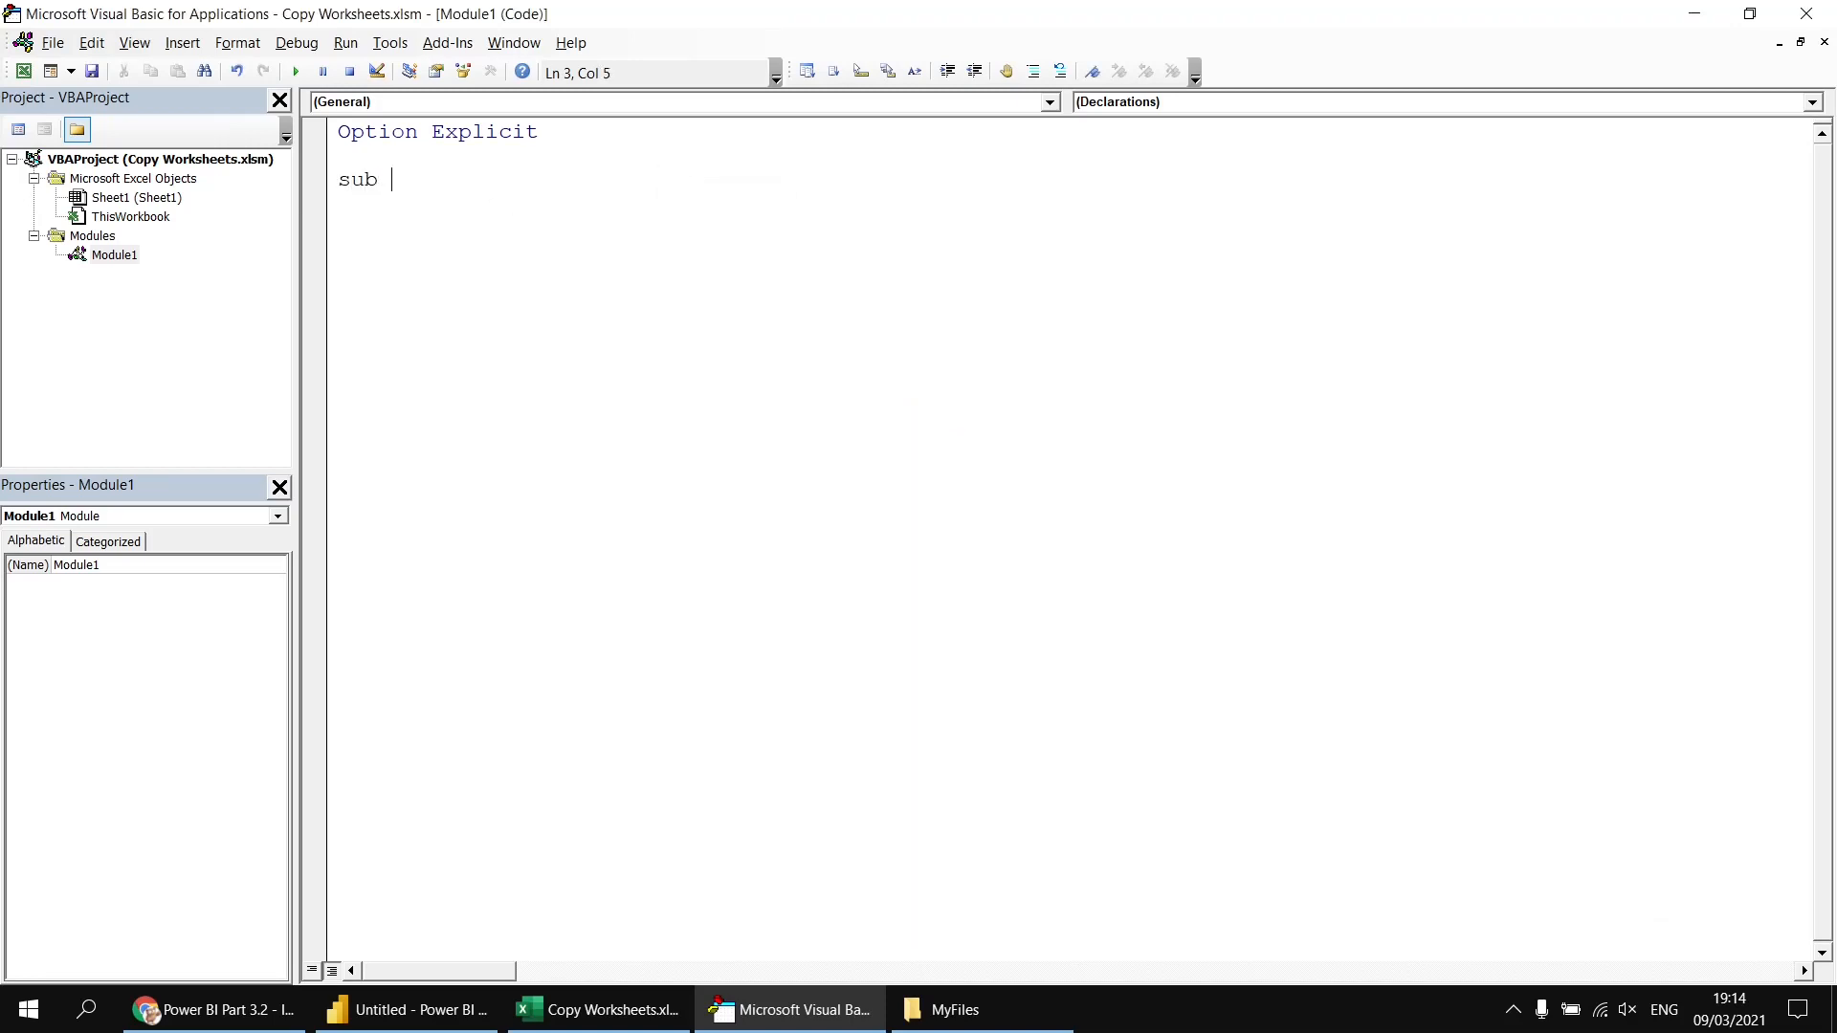
type("C")
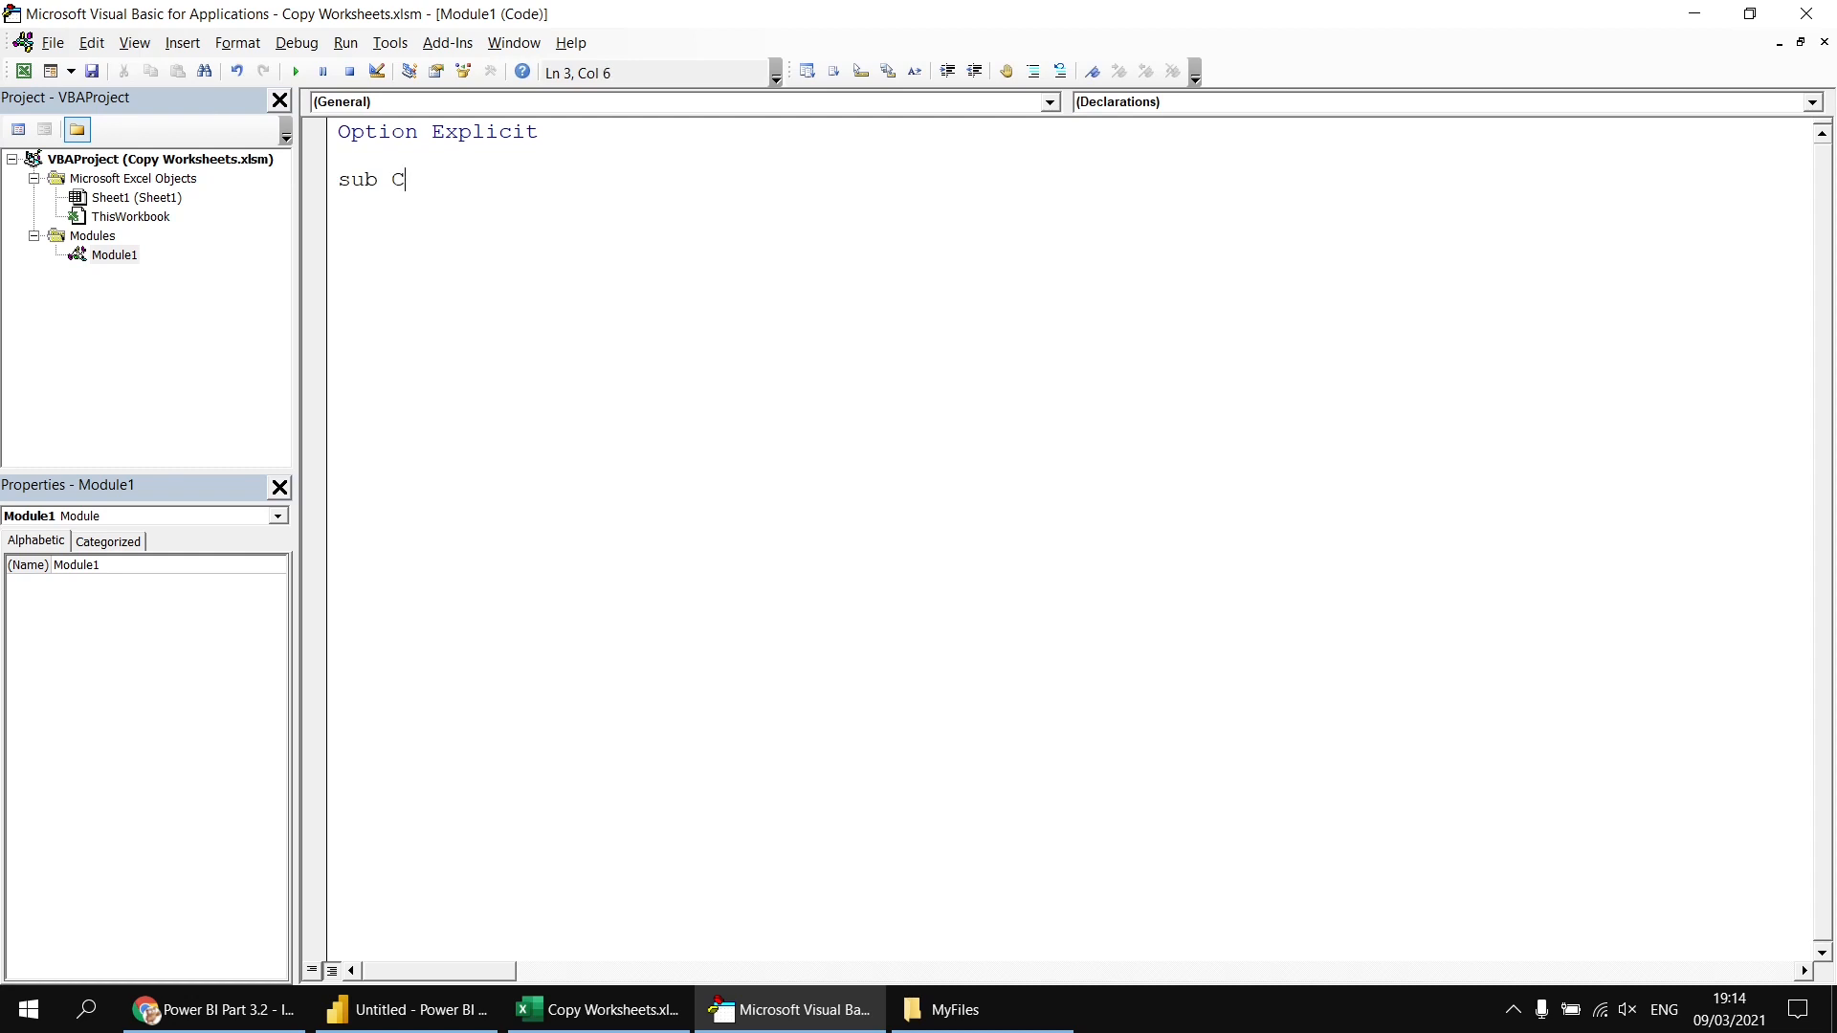
type("opy_Worksheets(")
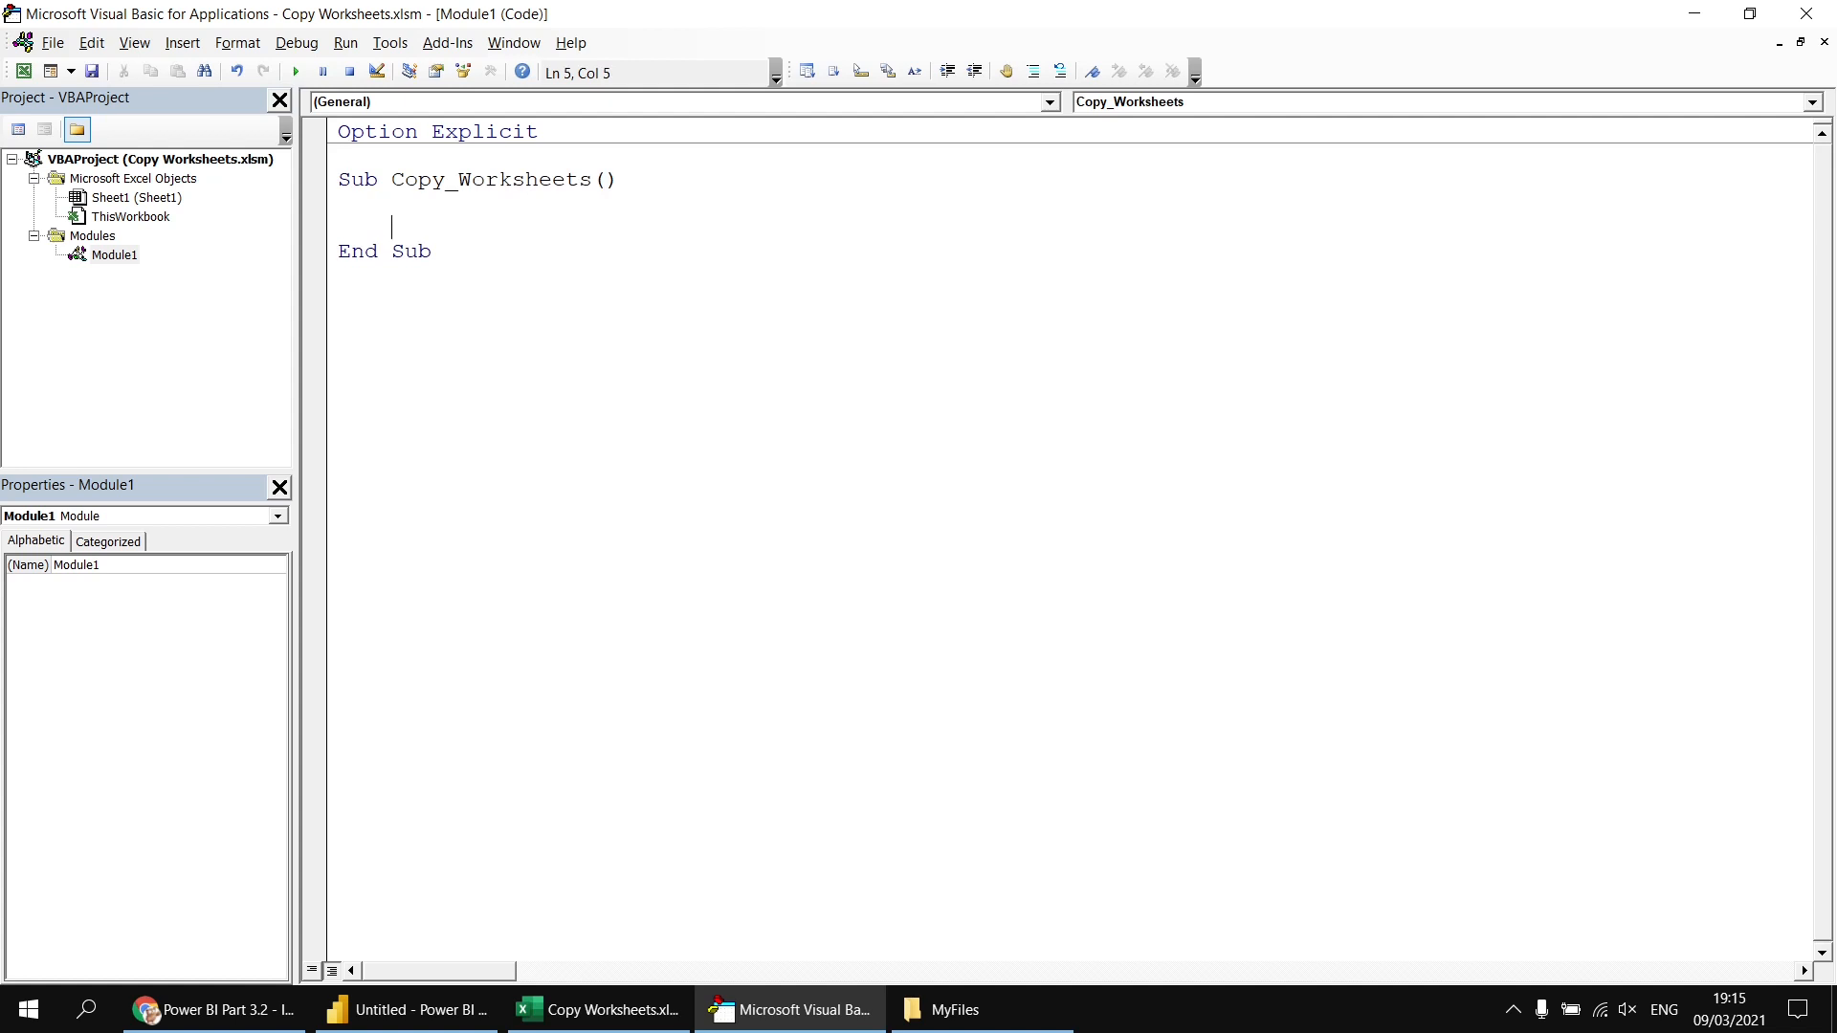
type("dim fso as")
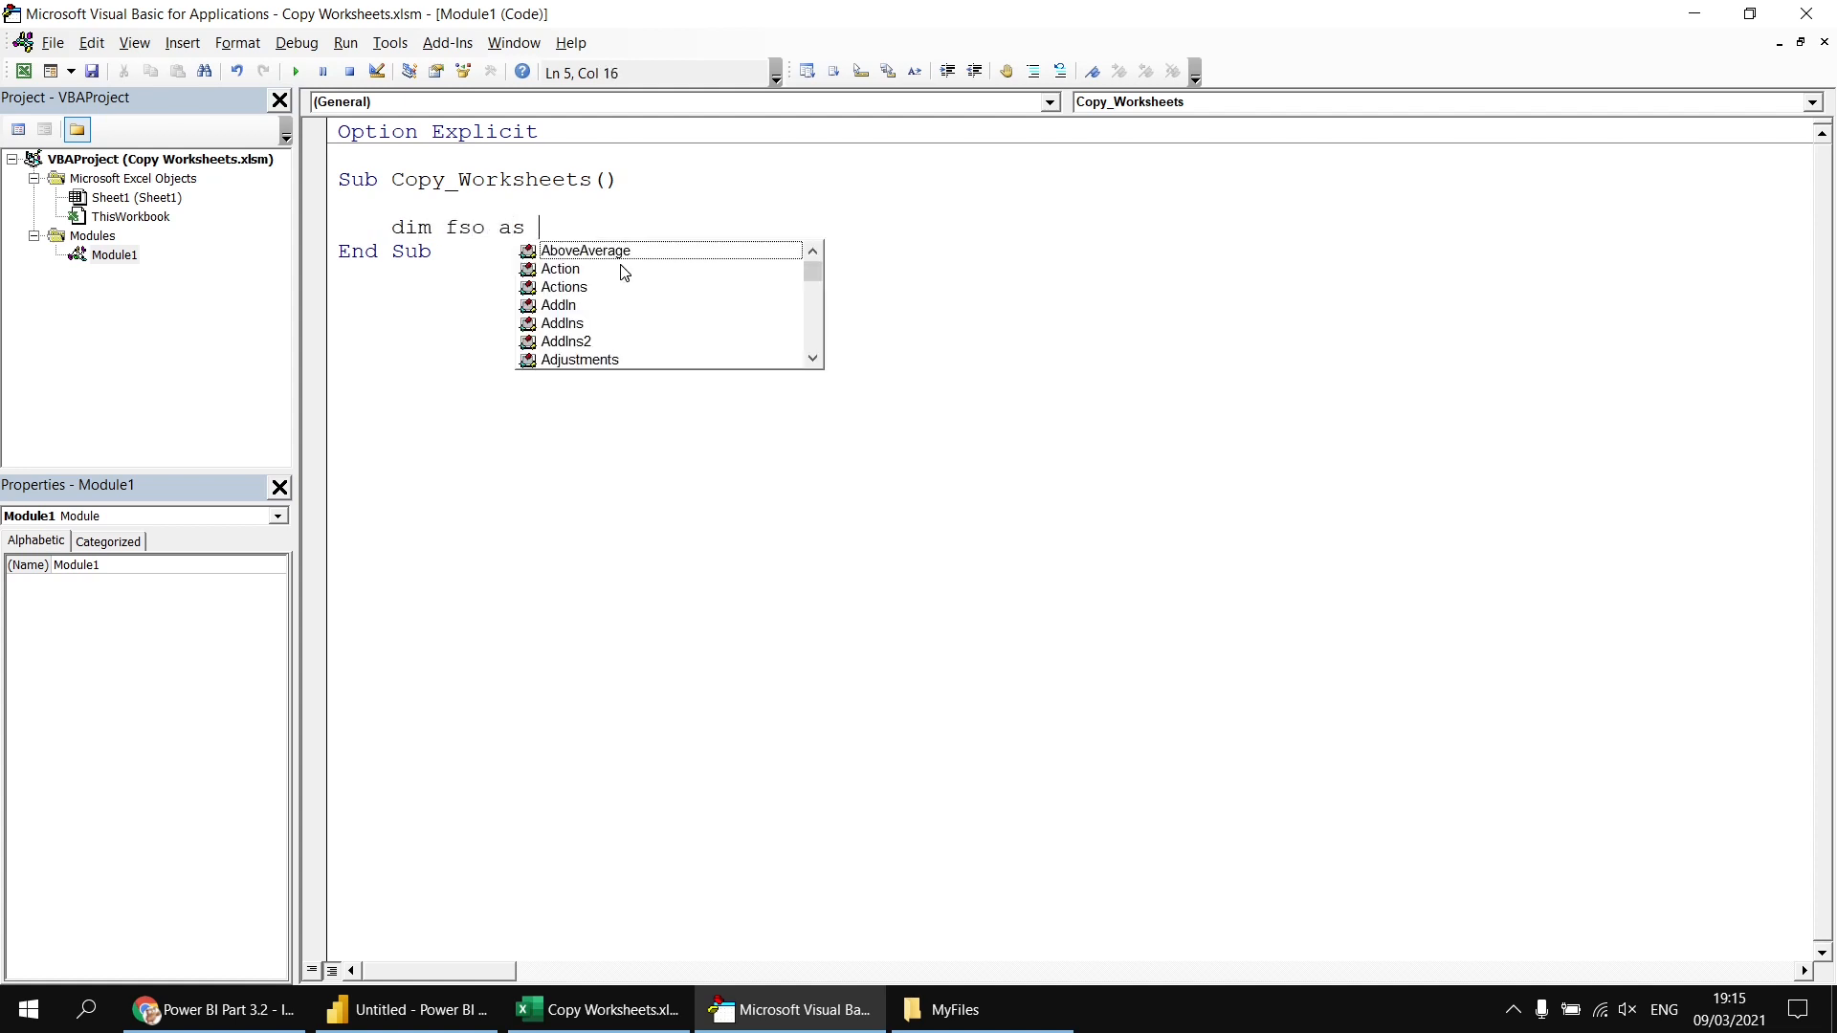
type("scr")
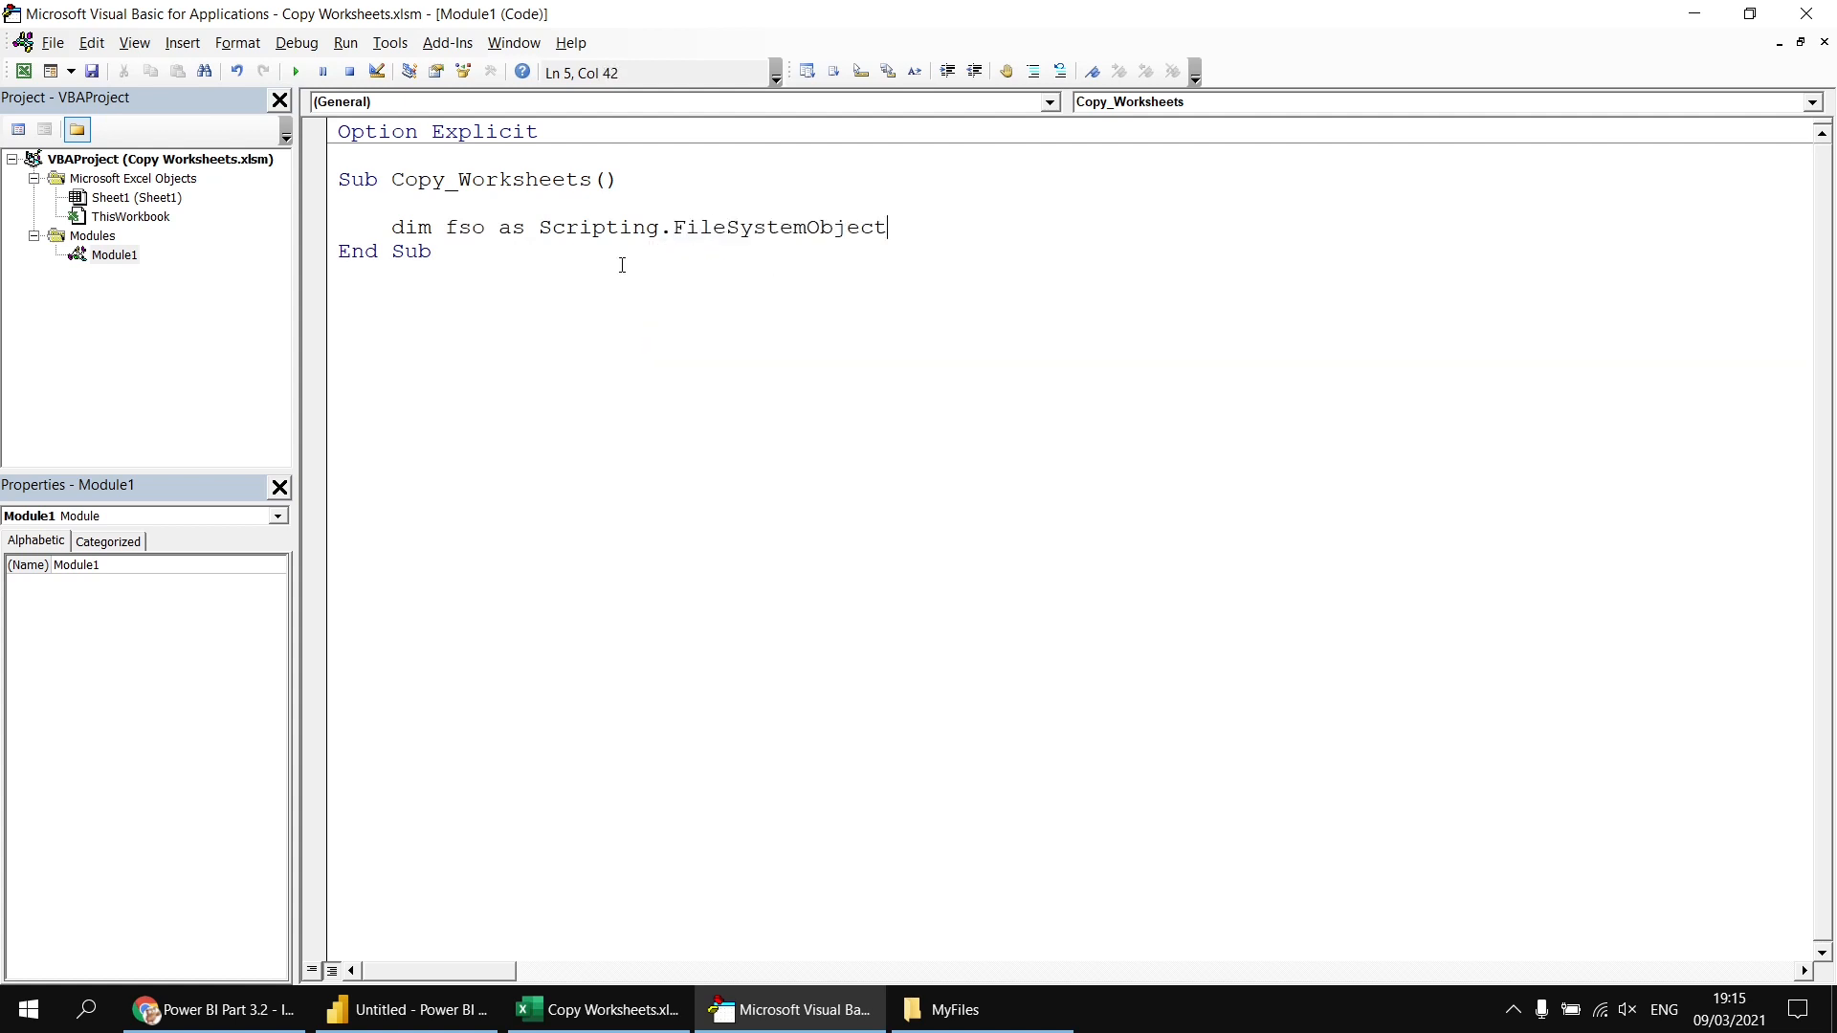
key("Return")
type("dim")
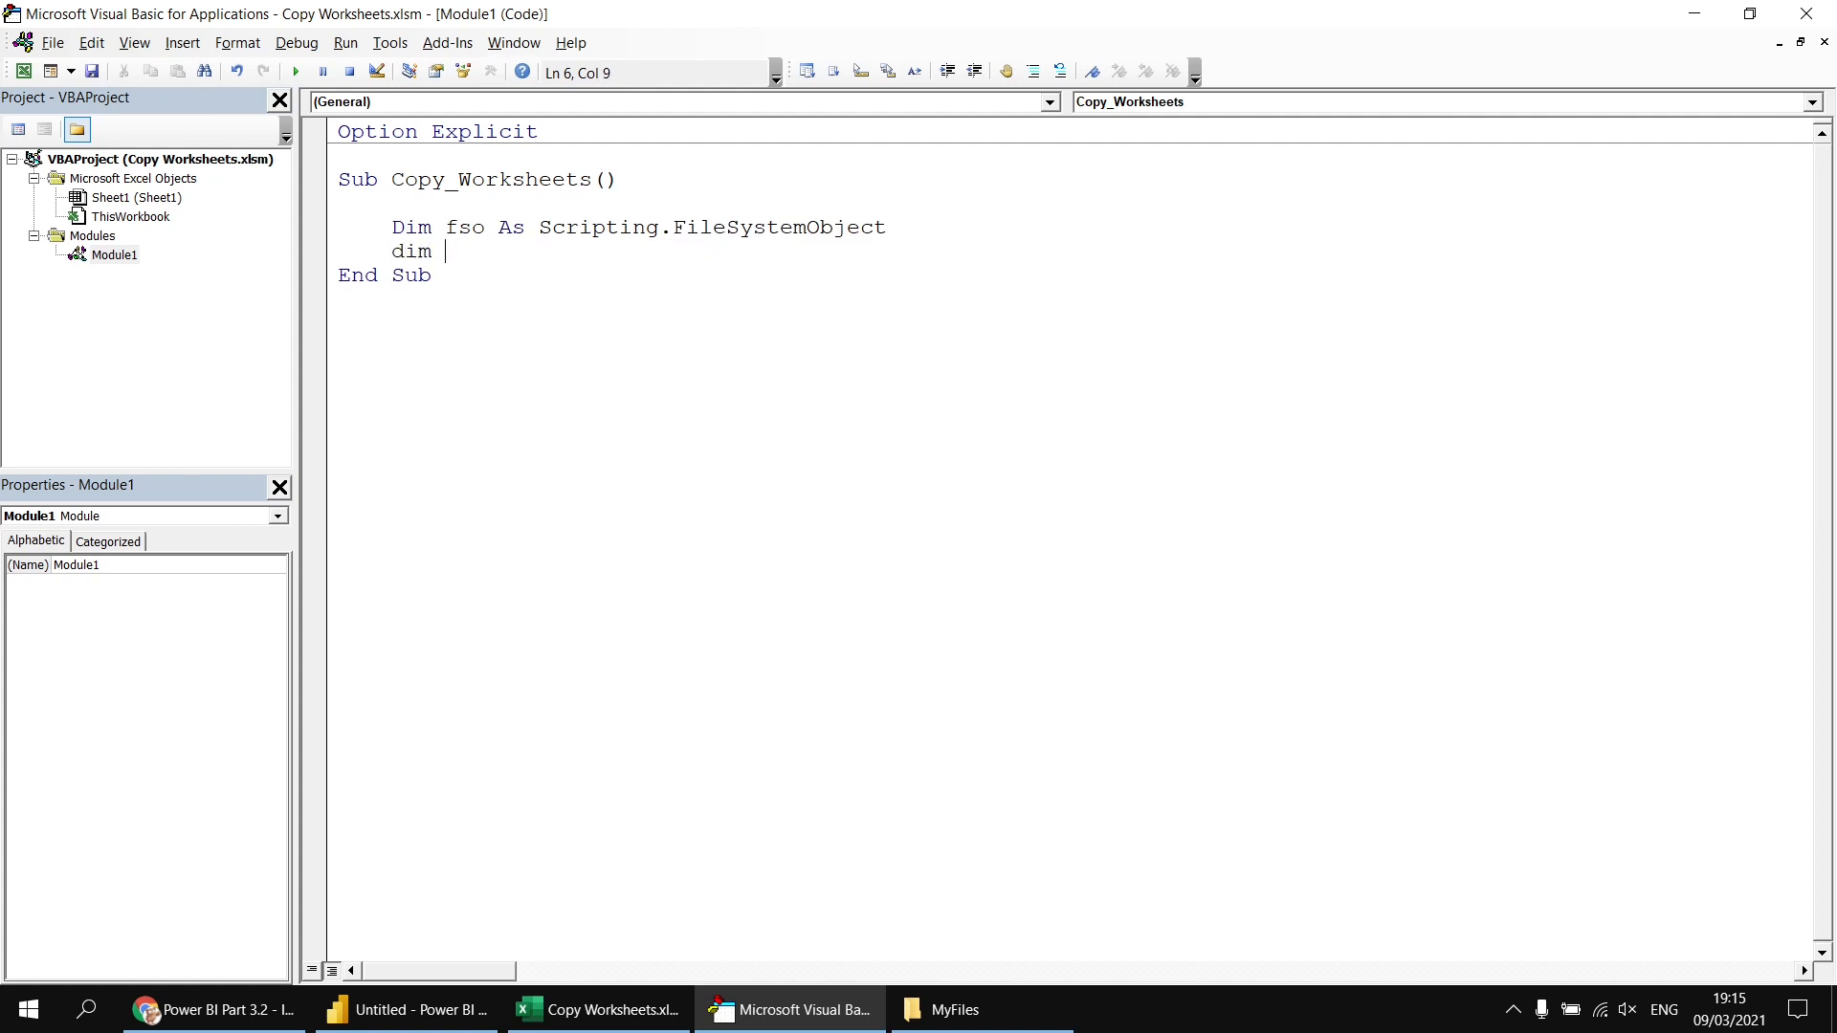
type("fol as sc")
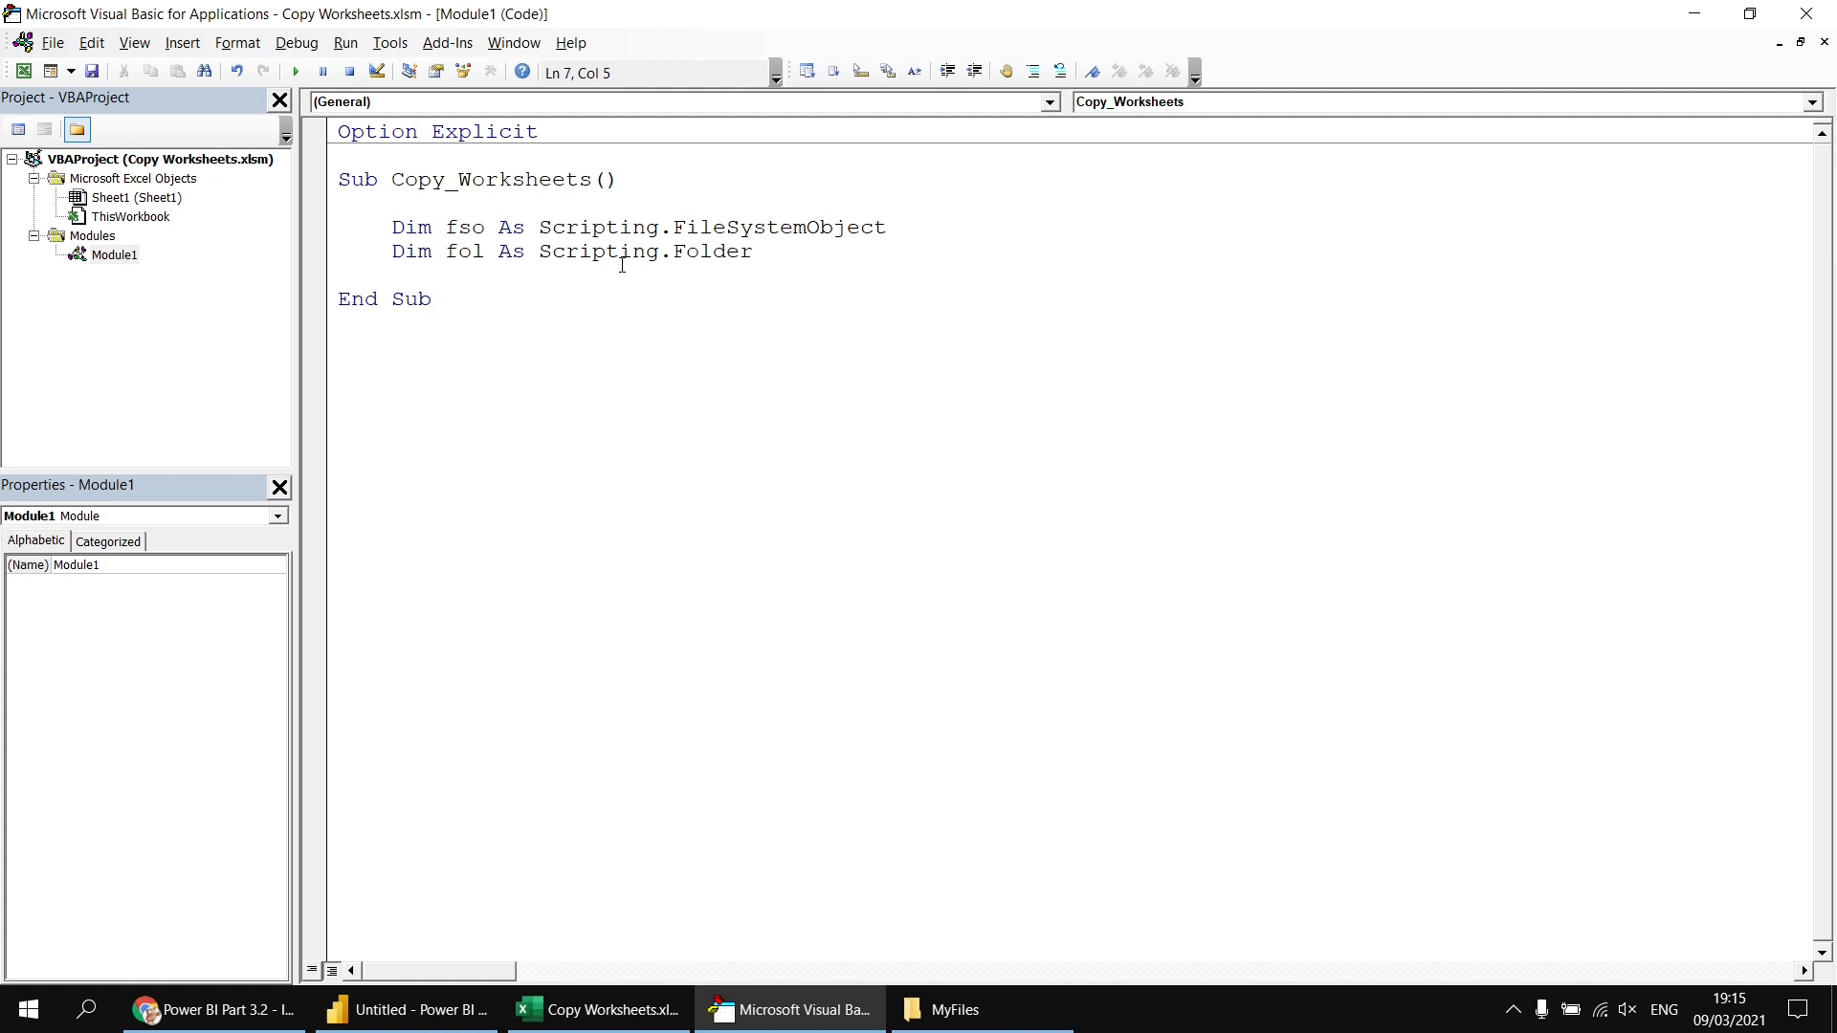
type("dim f")
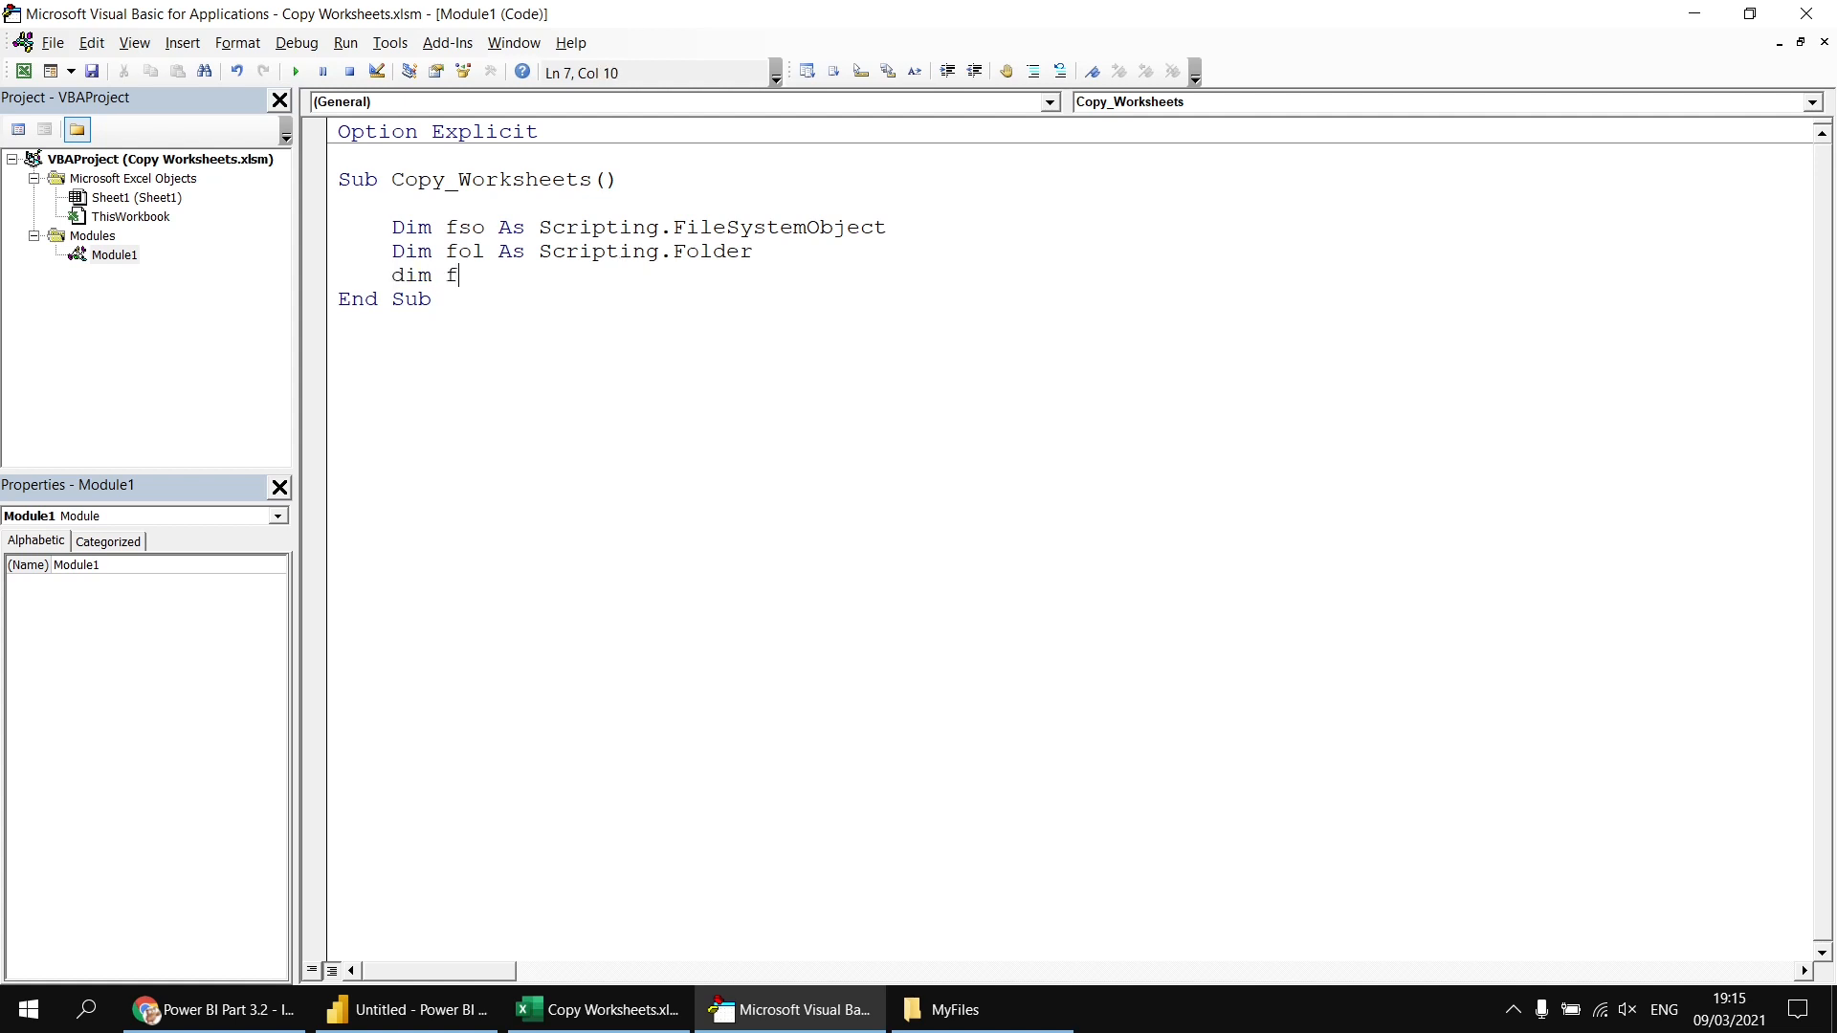
type("as scr")
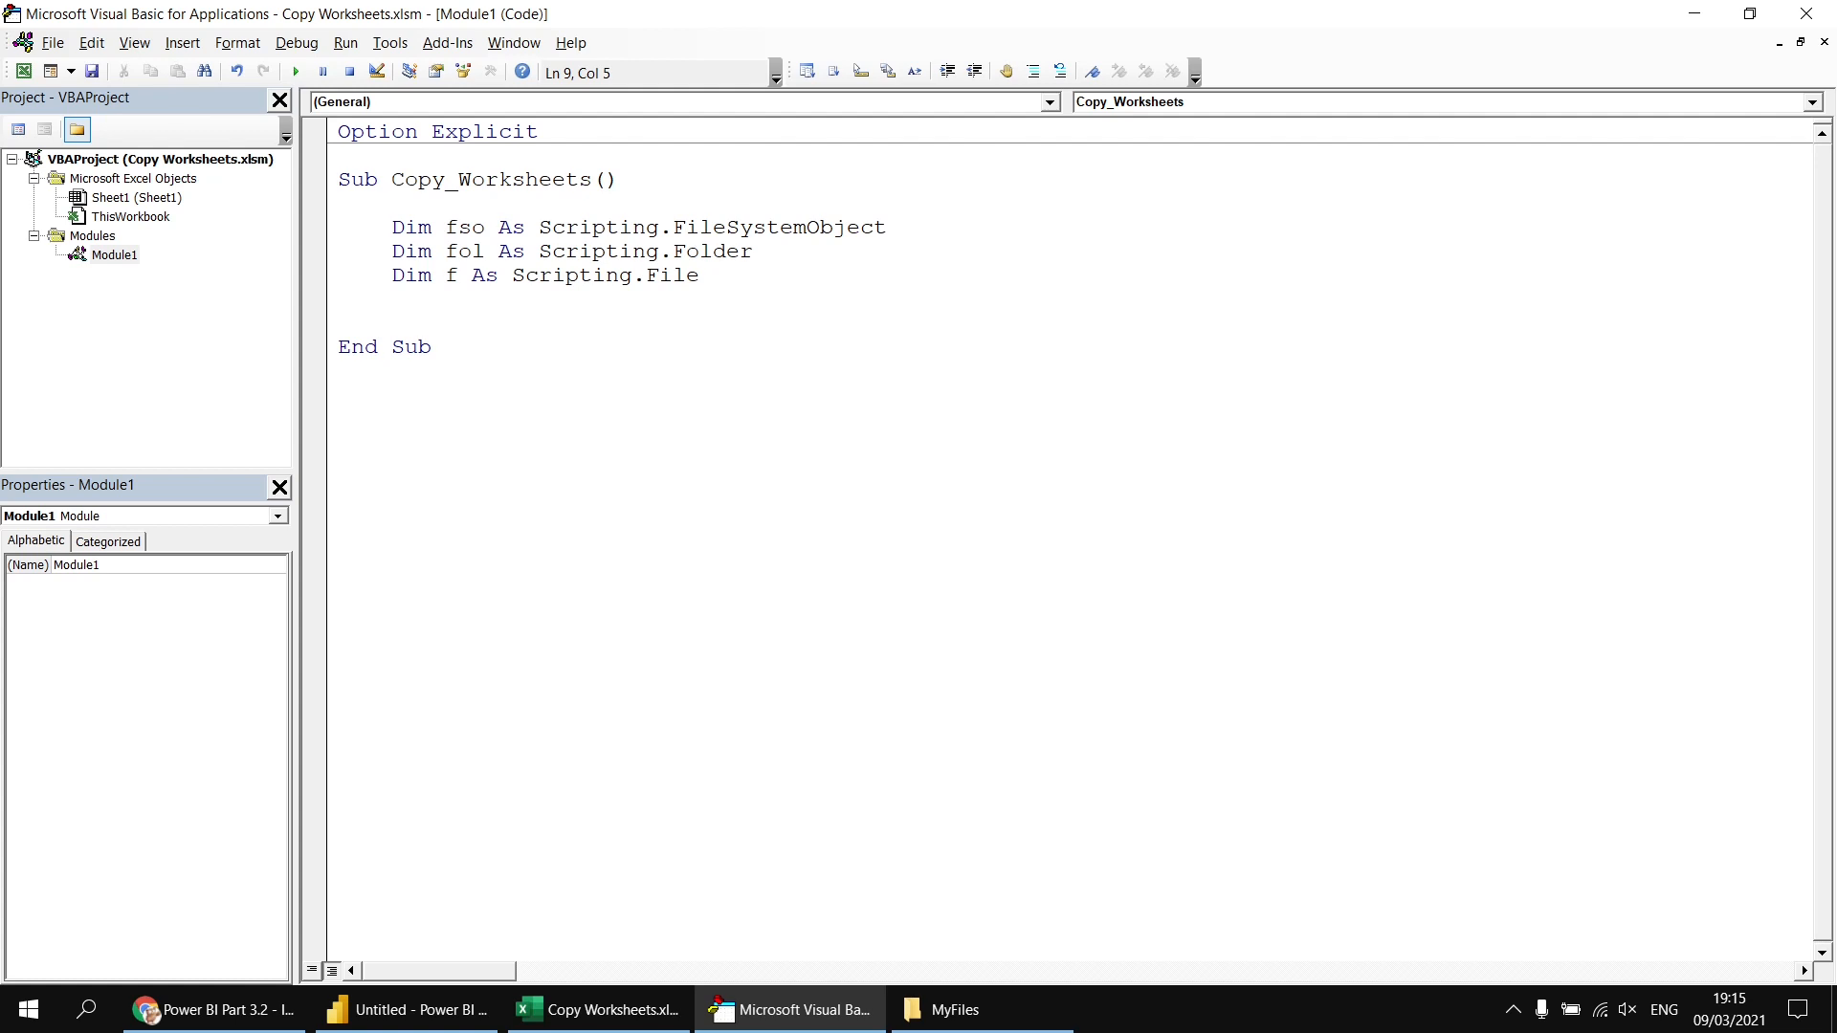
- Add Set fso = New Scripting.FileSystemObject and begin Set fol = fso.GetFolder(
left_click(393, 322)
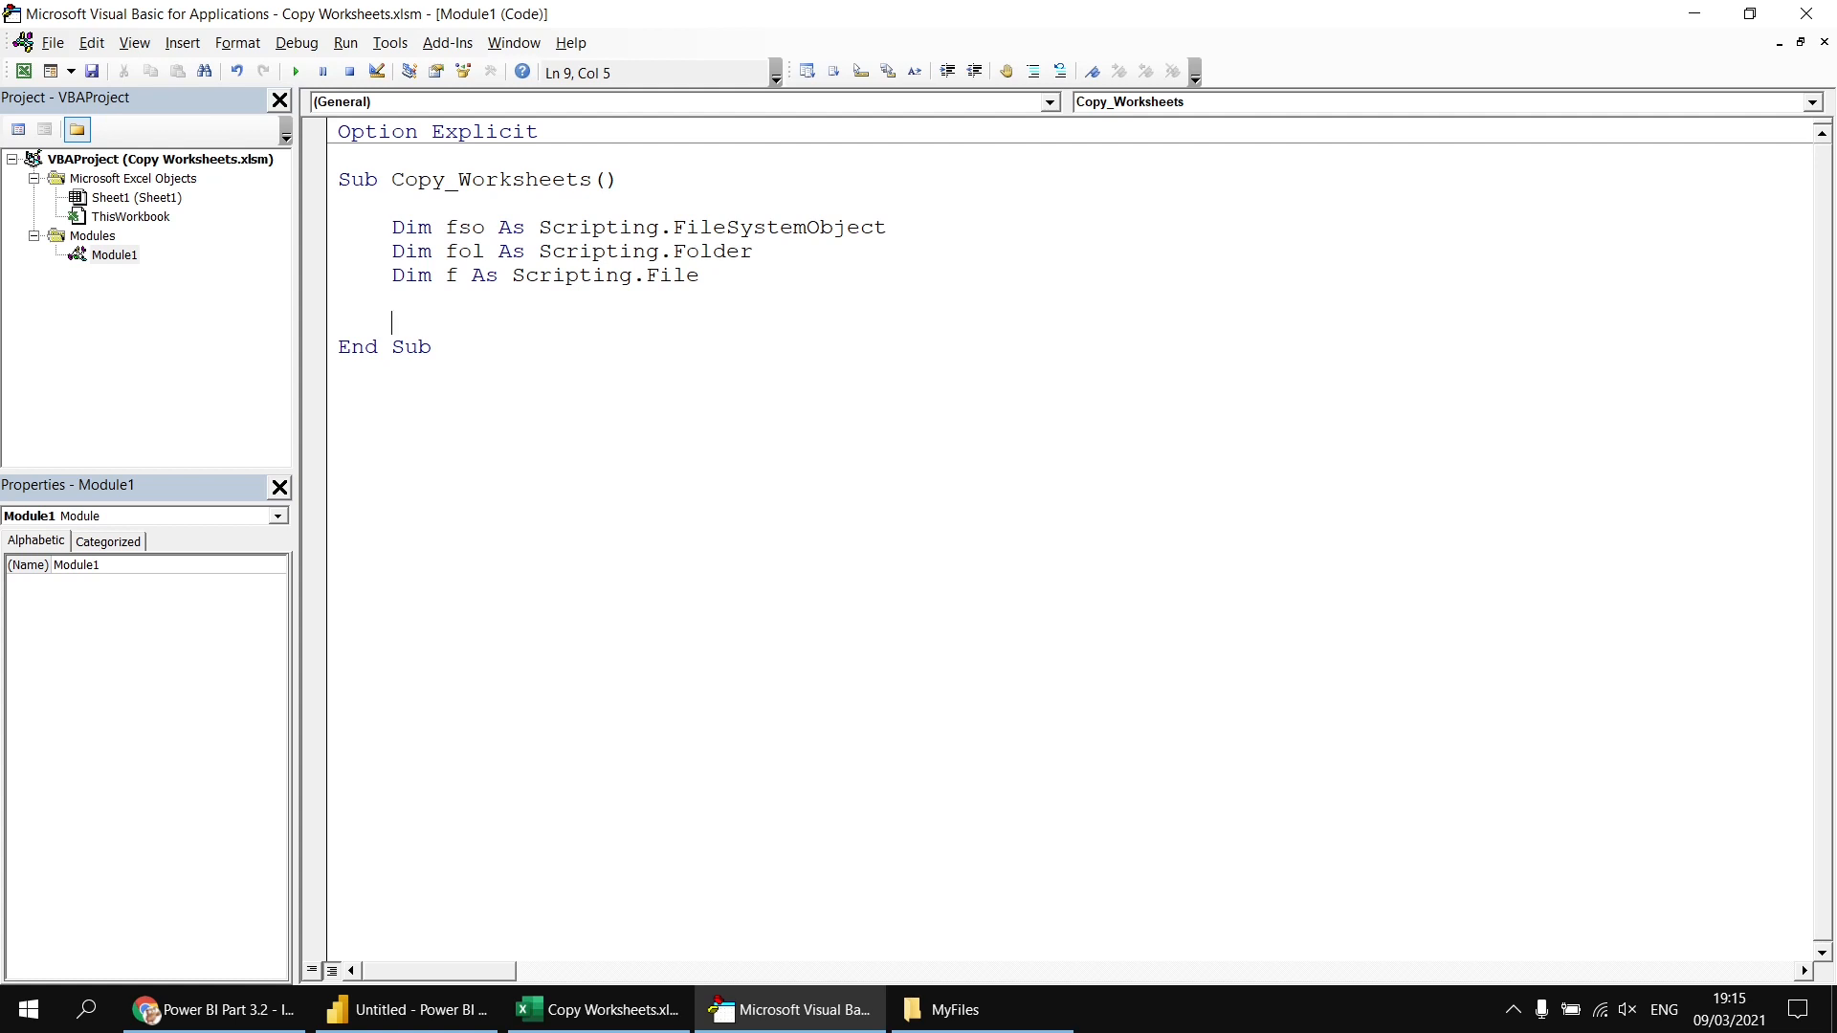
type("set")
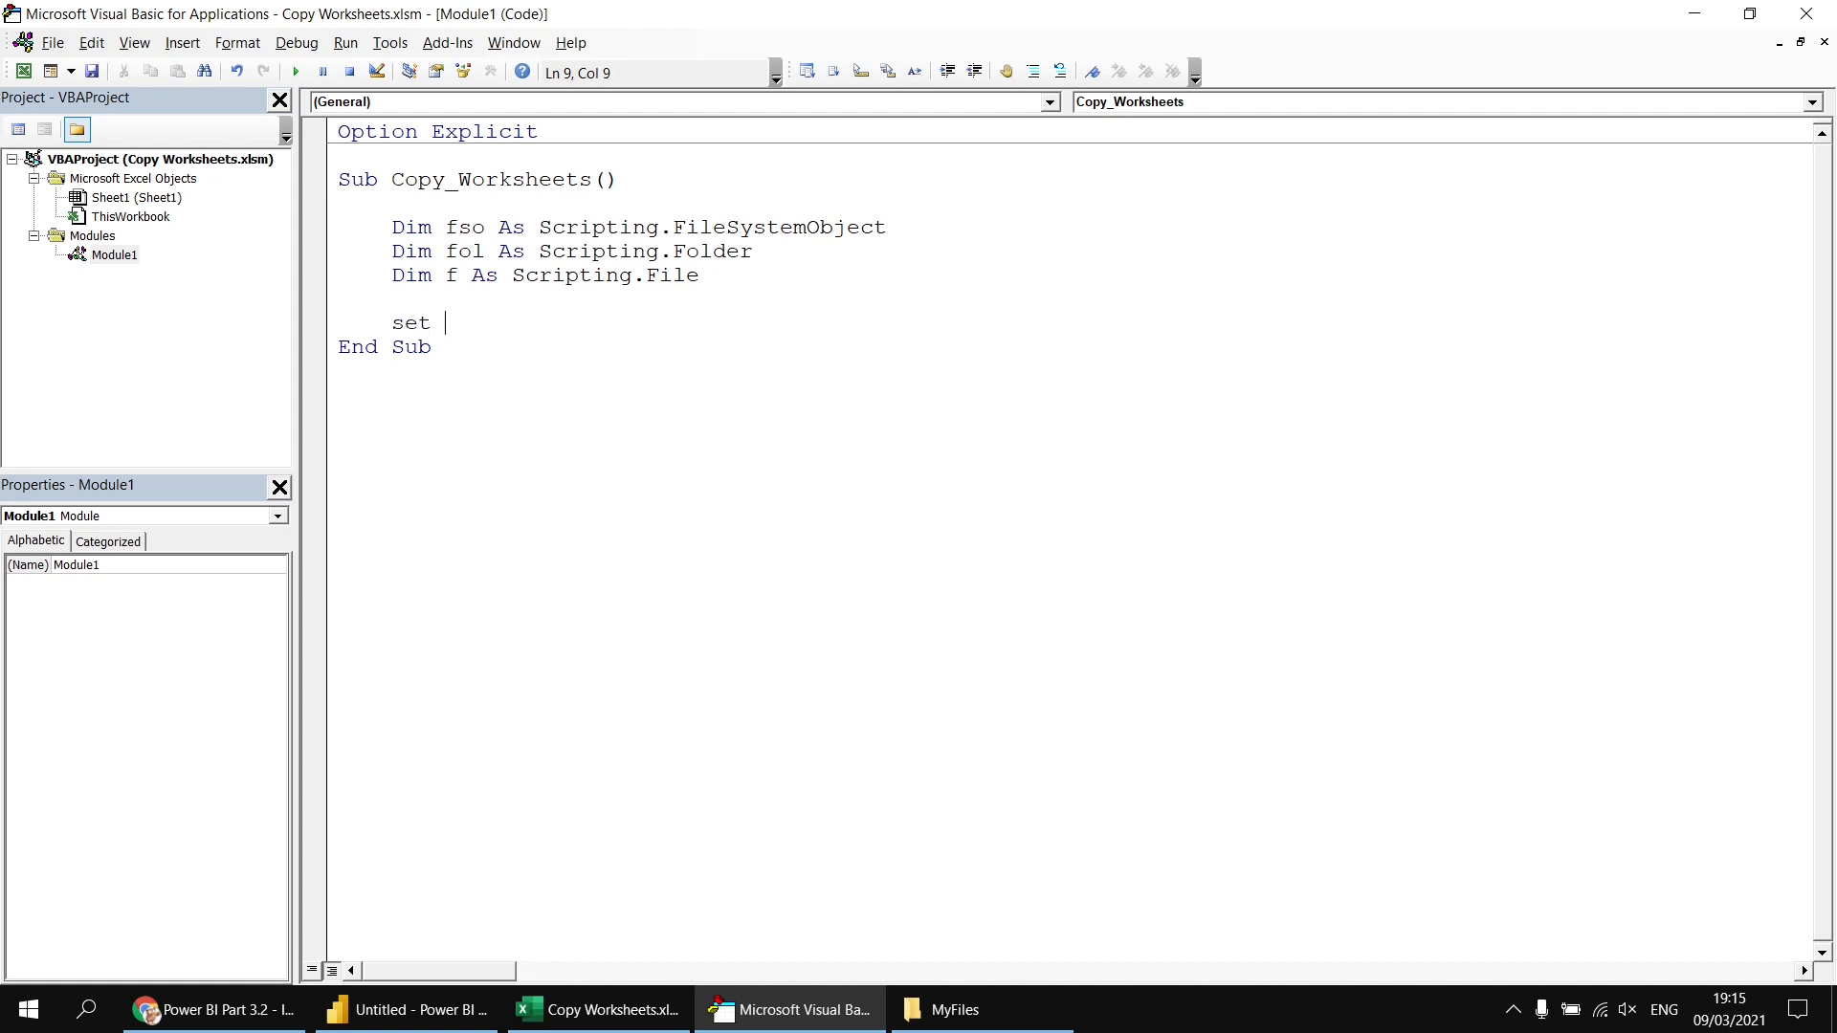
type("fso")
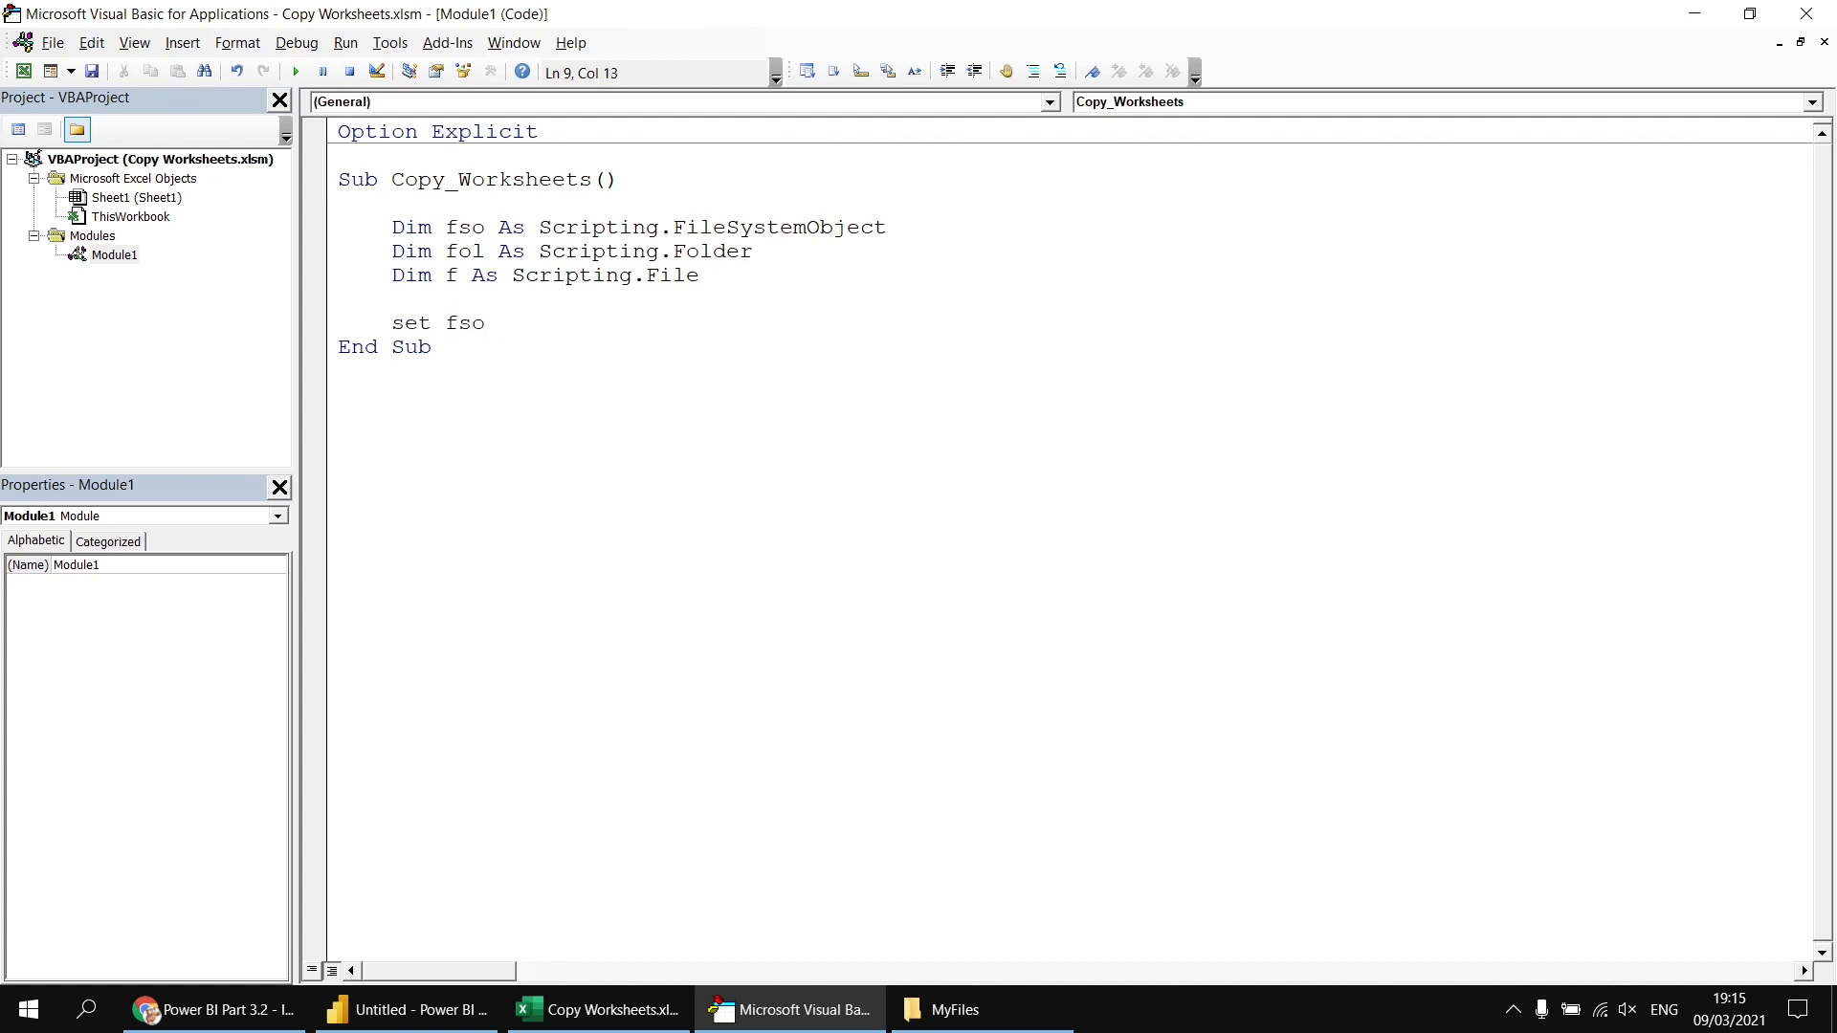
type("= new Scripting.FileSystemObject")
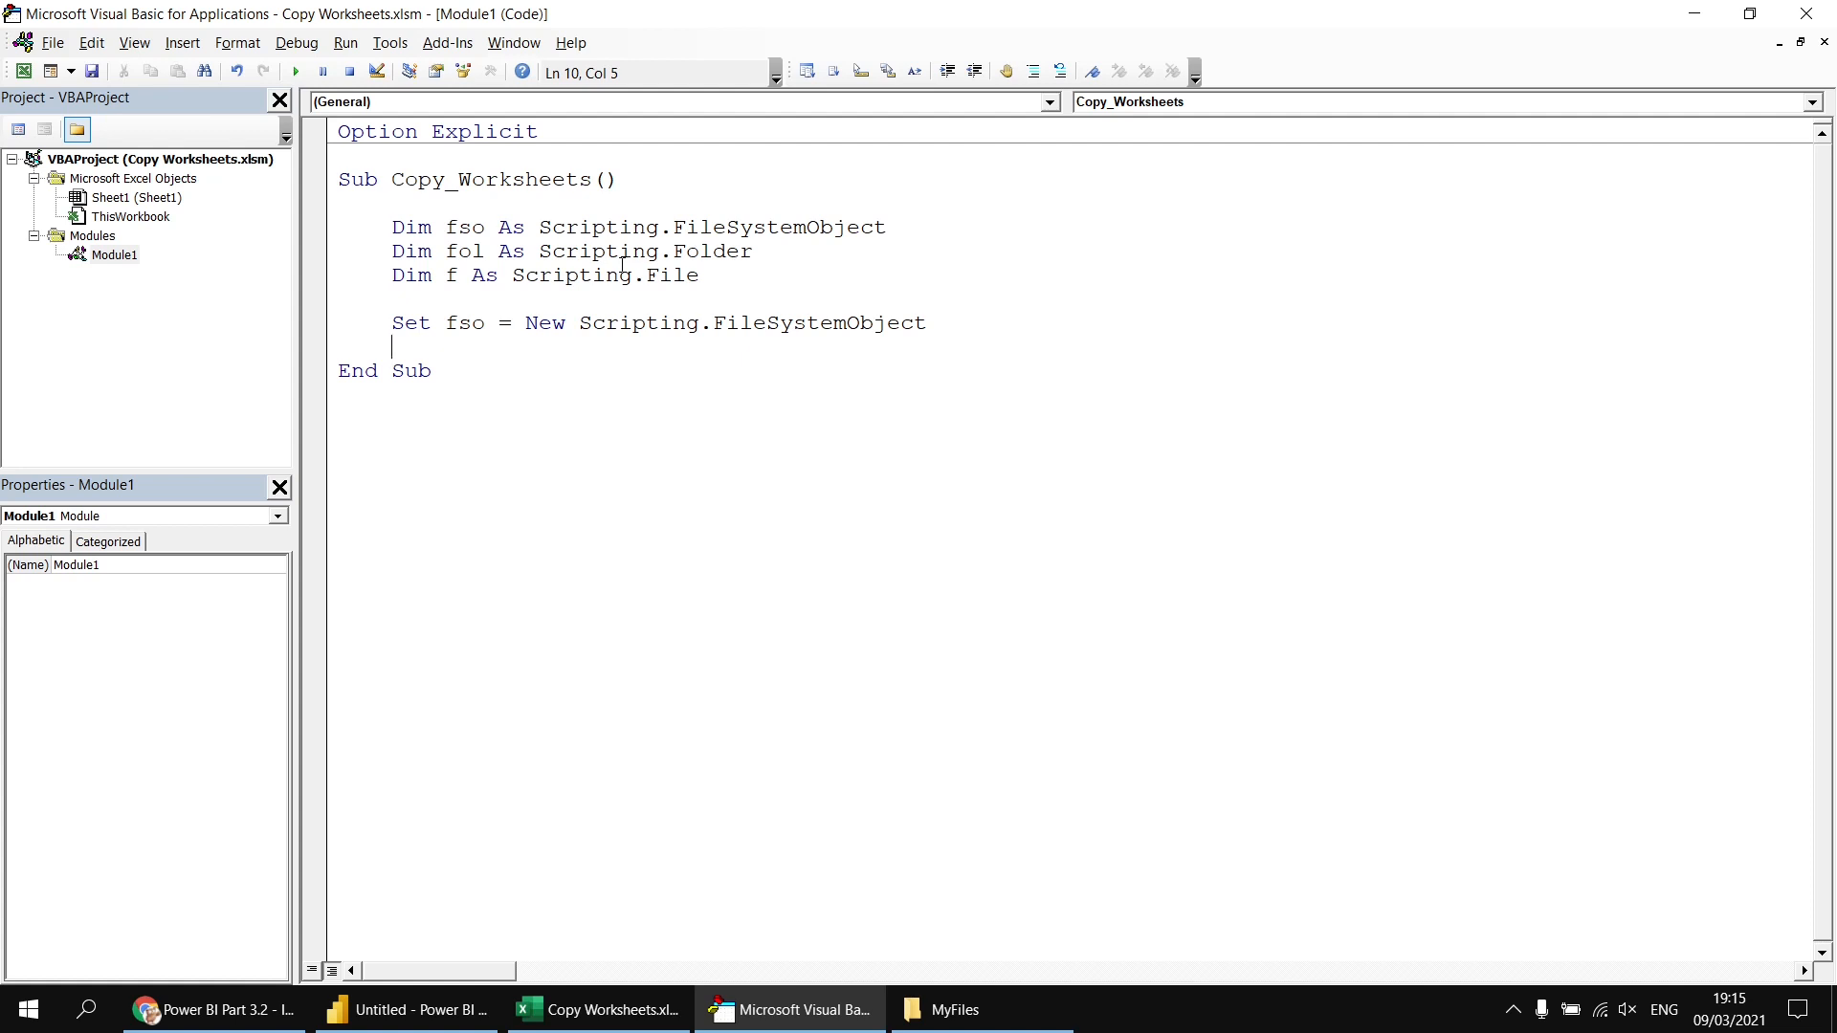
type("set fo")
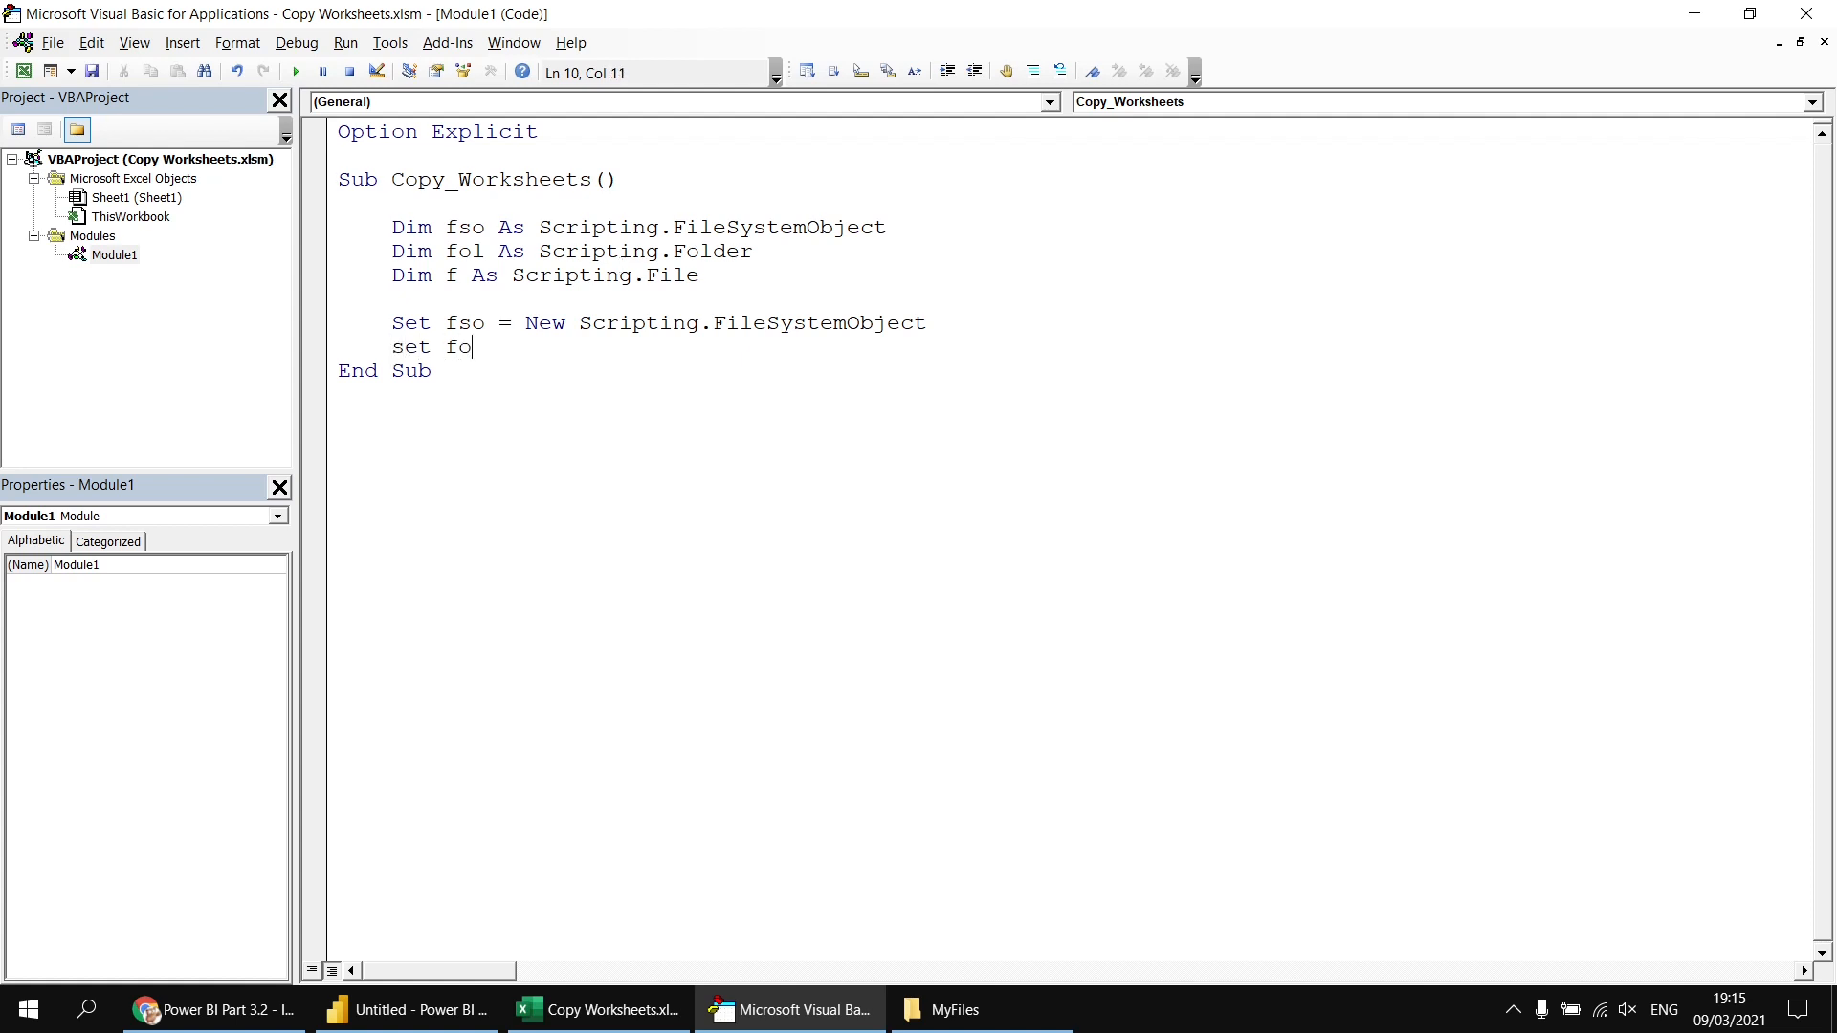
type("l =")
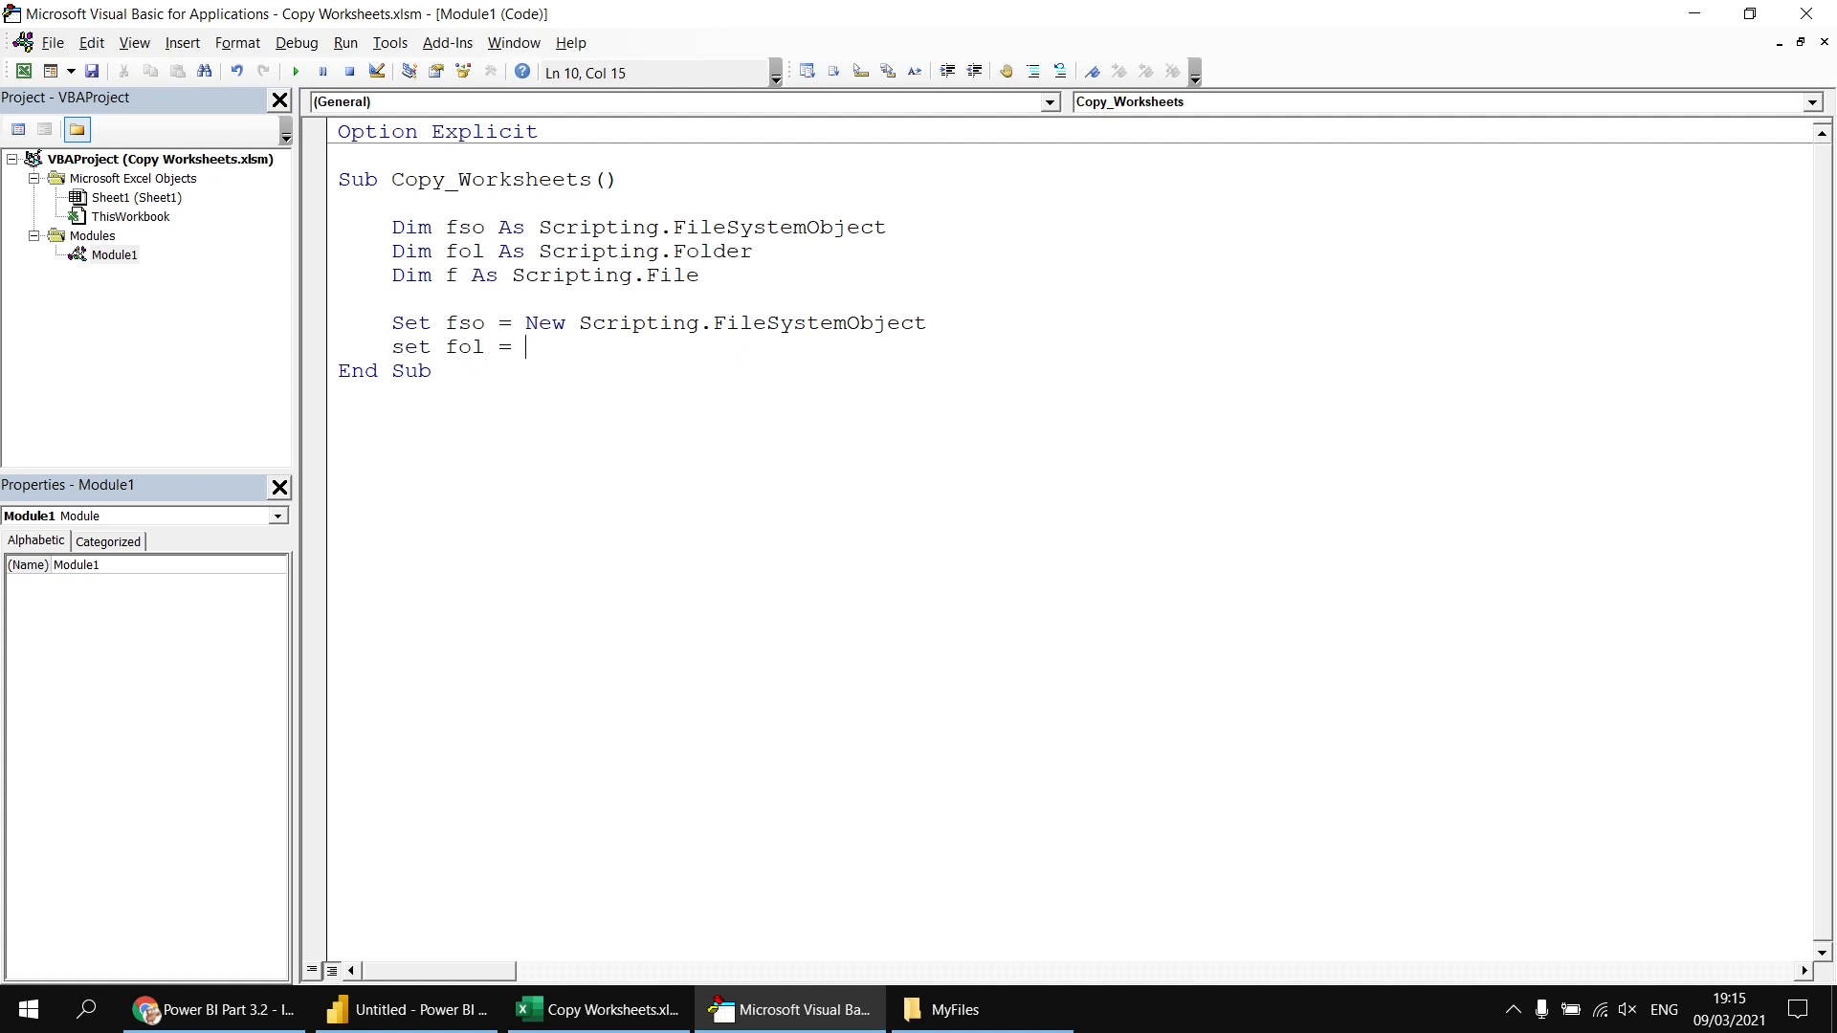
type("fso.g")
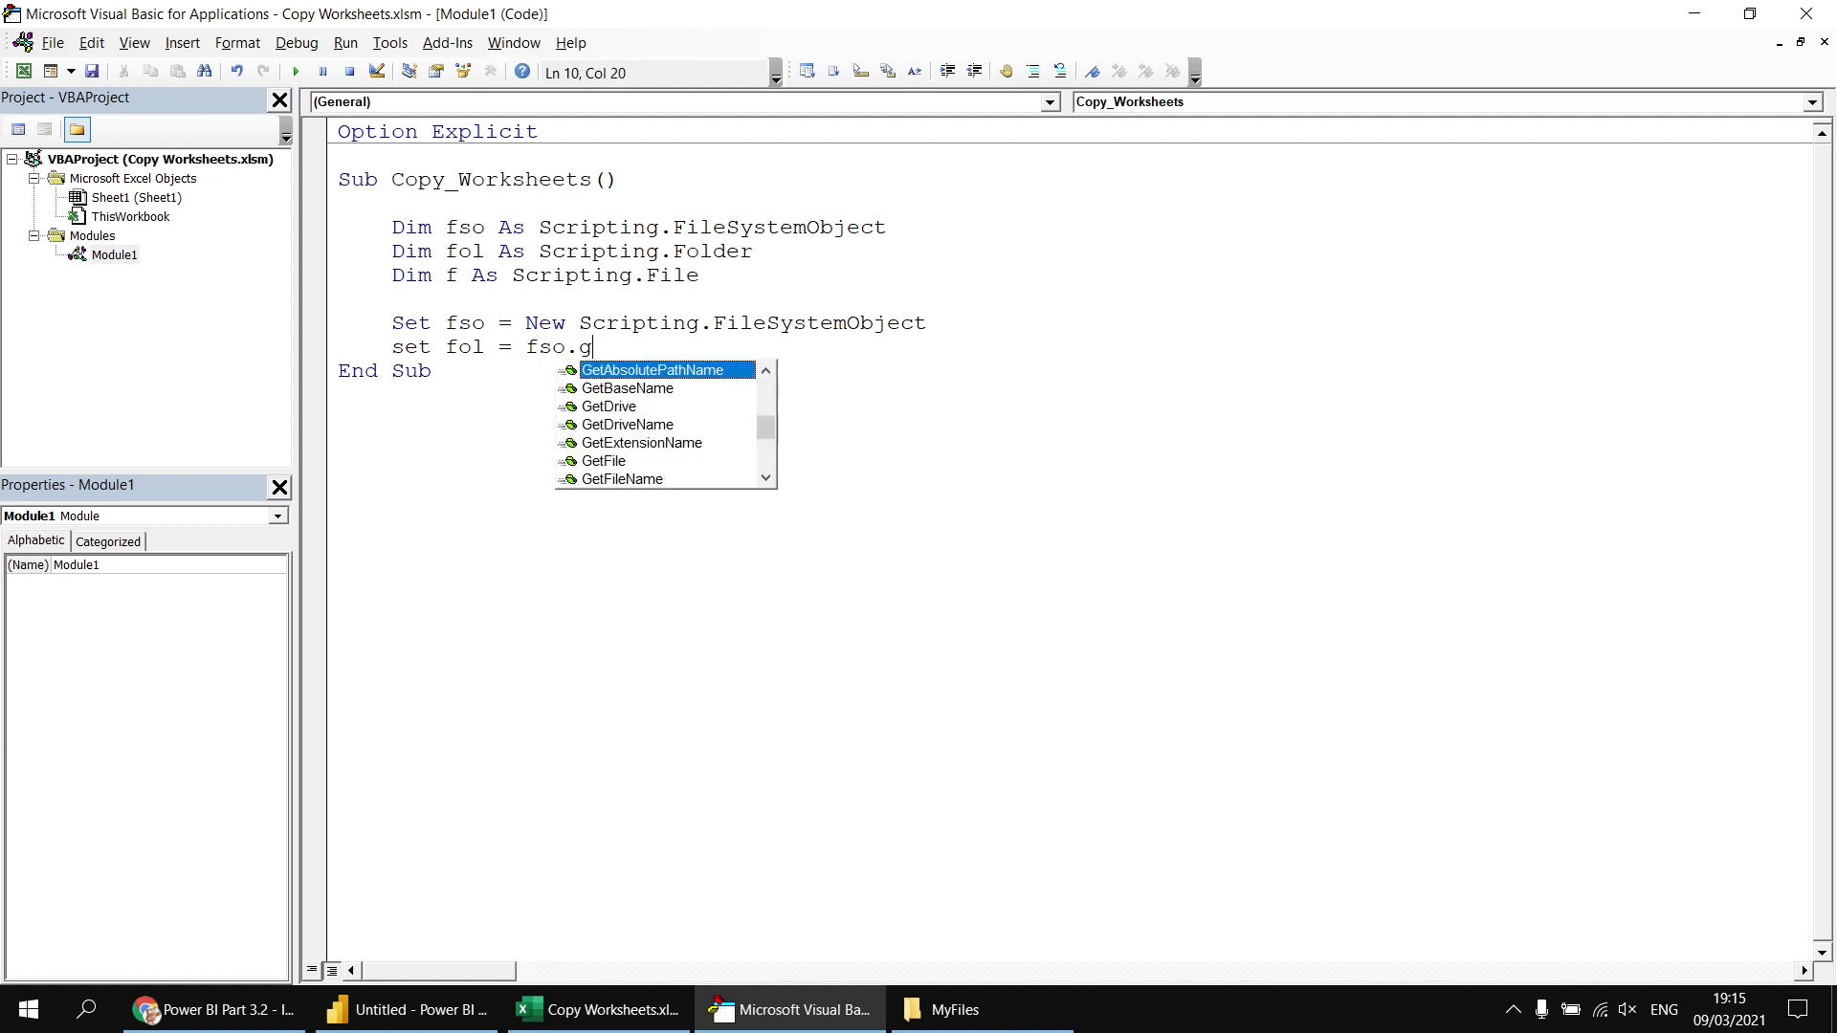
type("etfolder(")
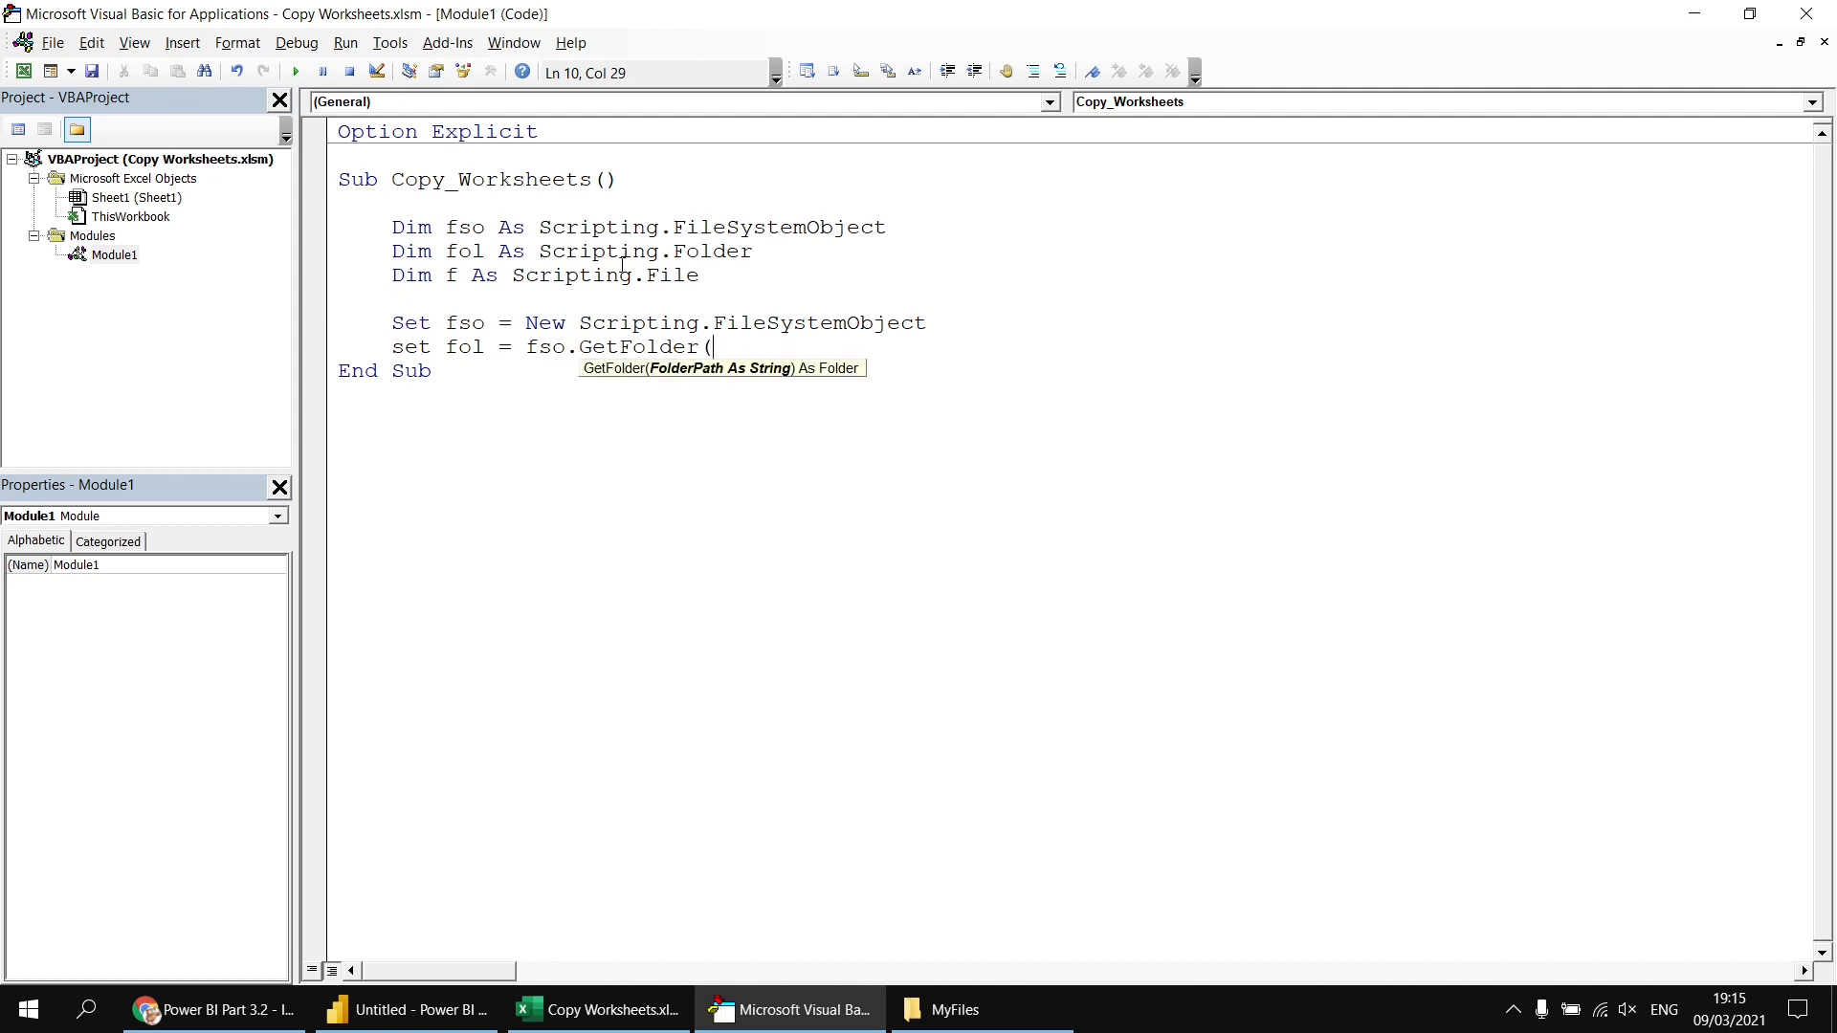
- Replace the hard-coded drive path with ThisWorkbook.Path & "\MyFiles" as the GetFolder argument
type("\"")
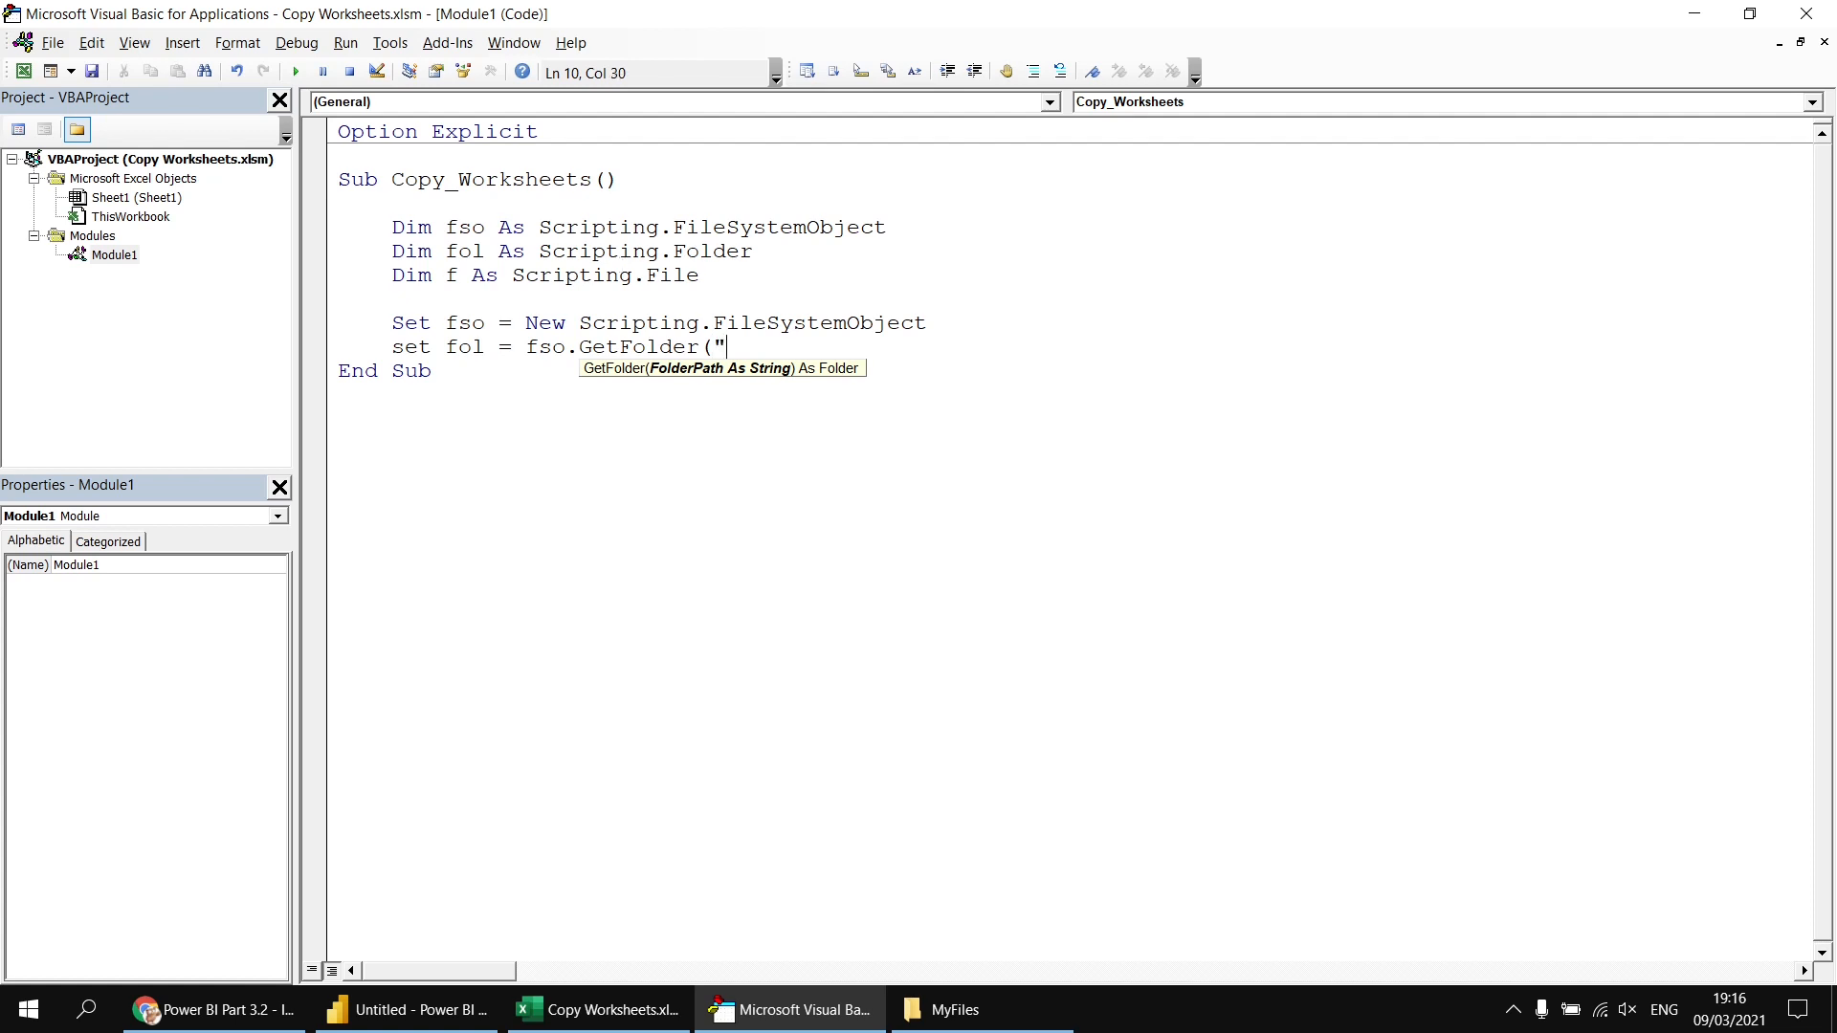
type("C;\\")
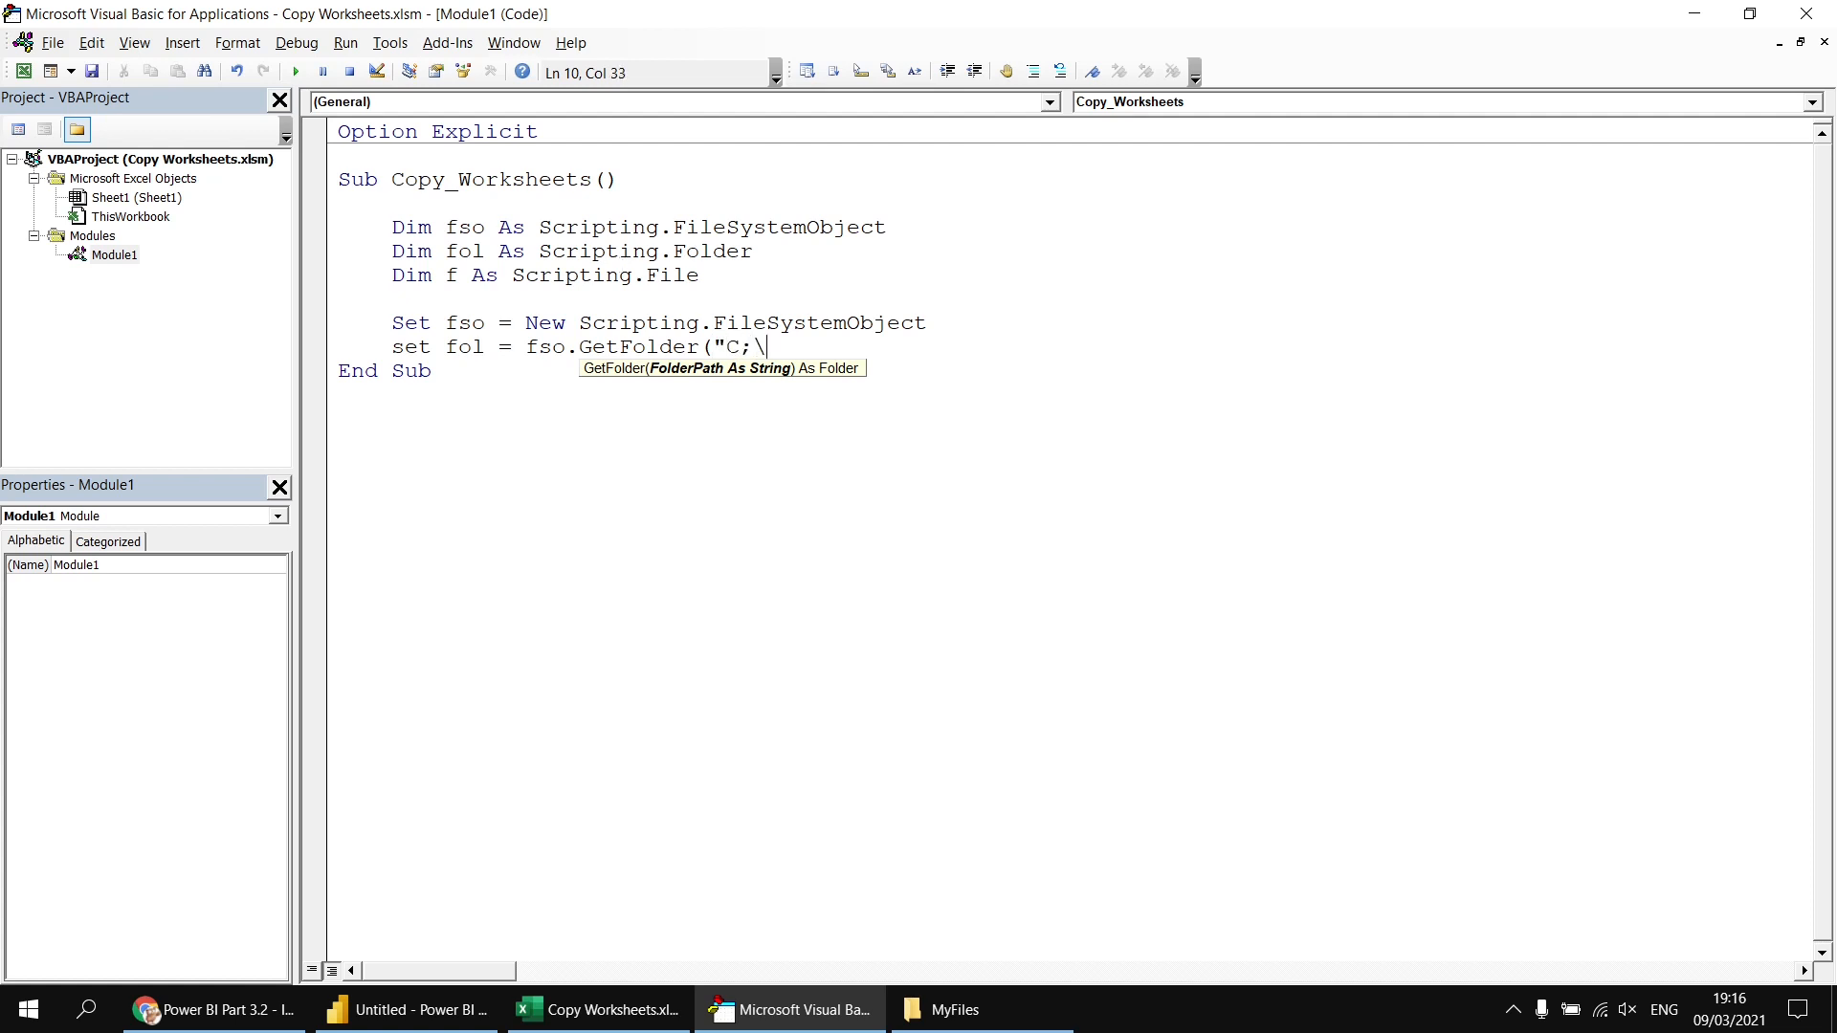
key("Backspace")
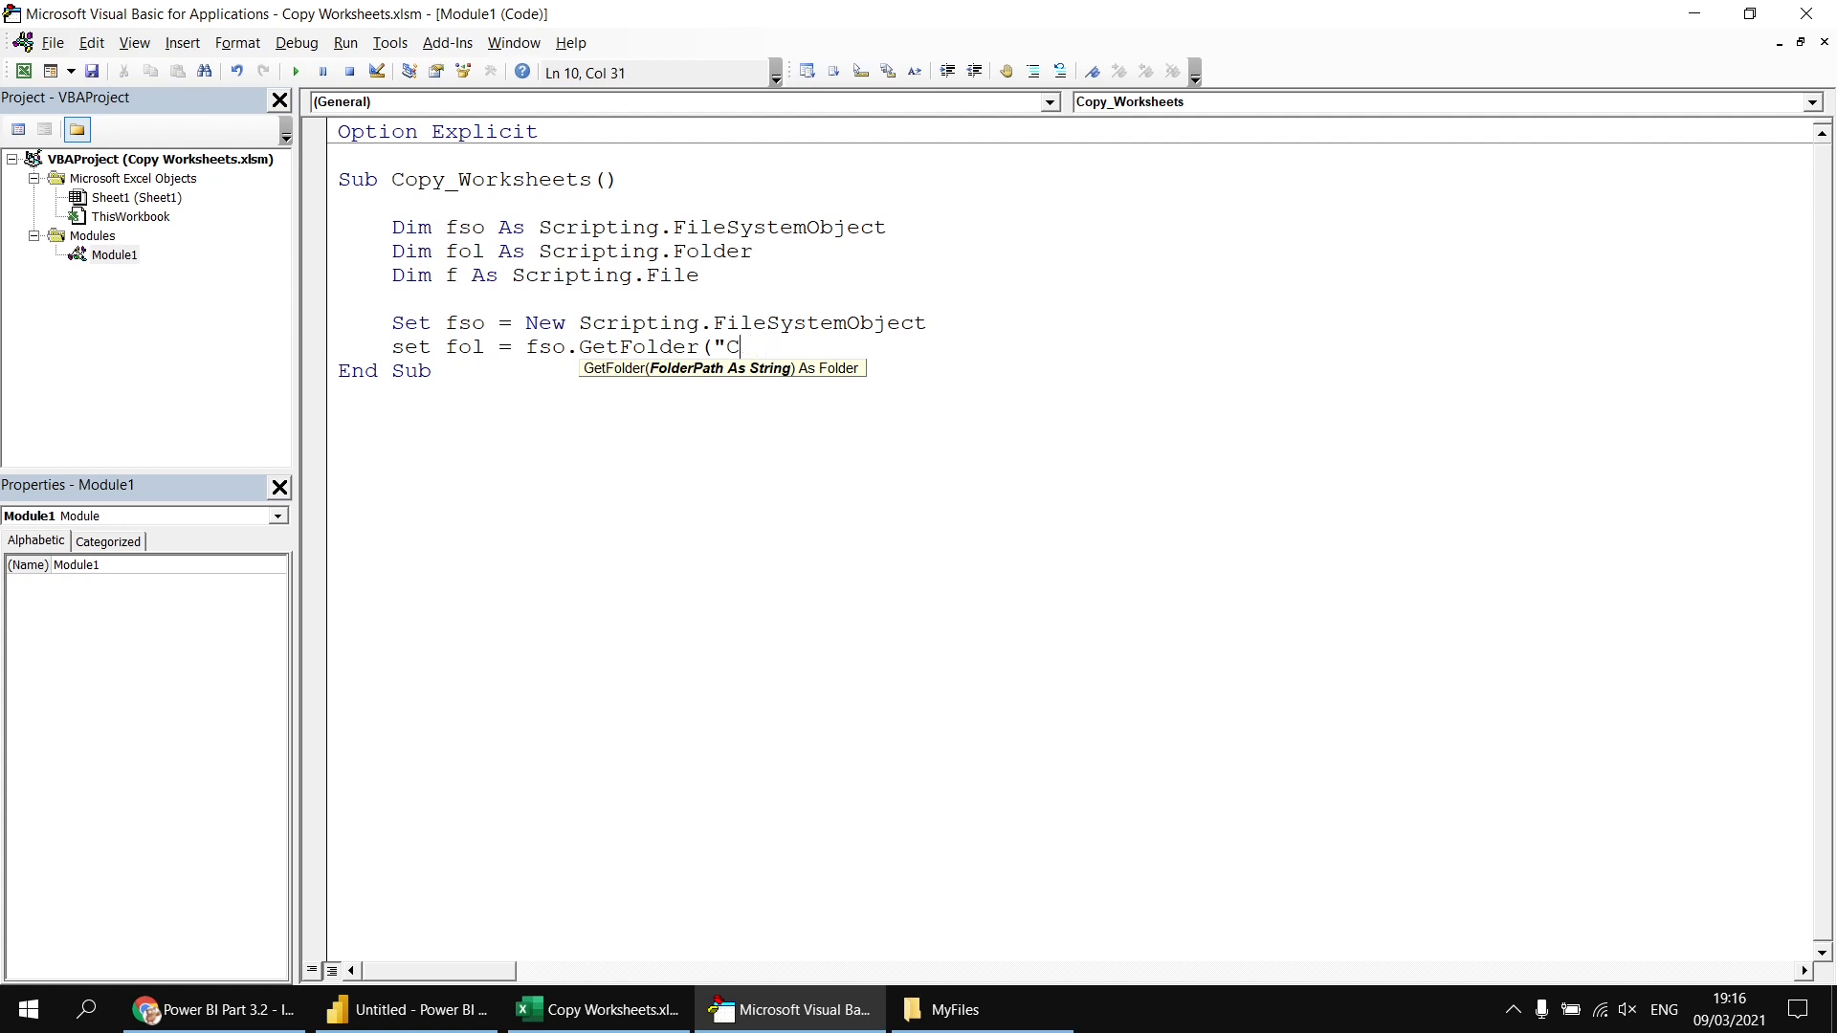
type(":")
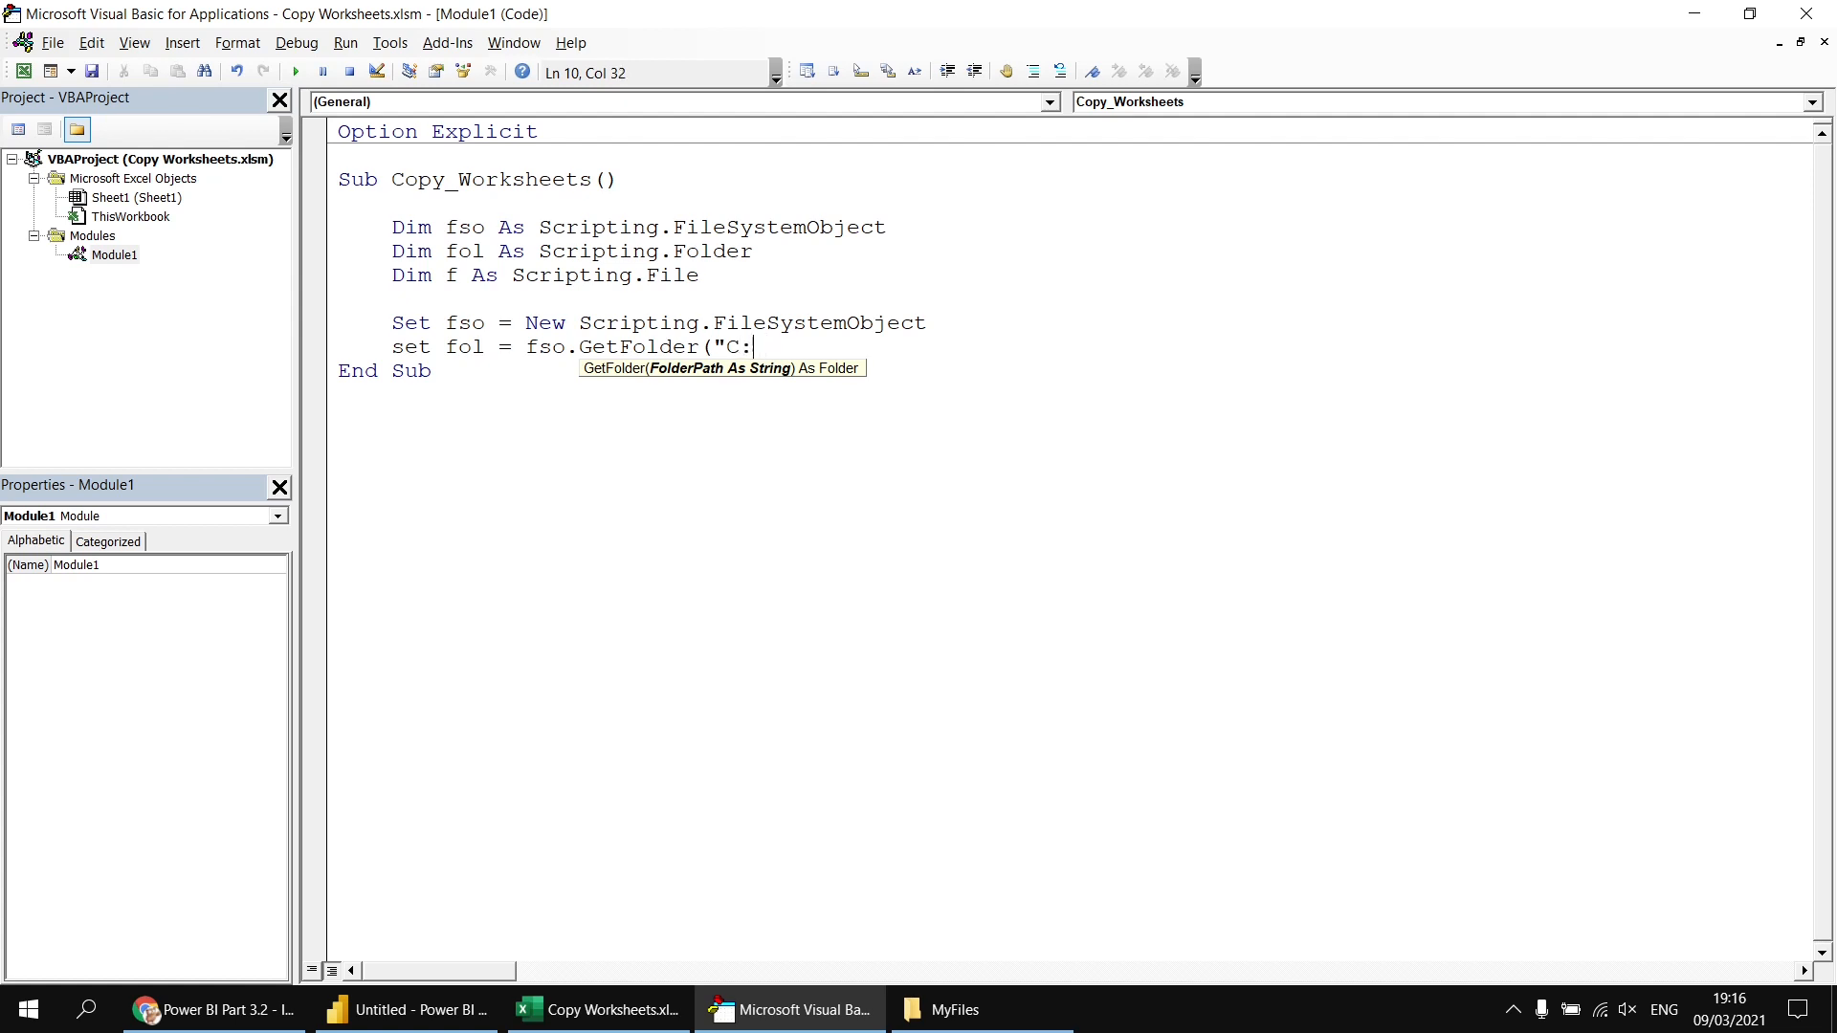
key("Backspace")
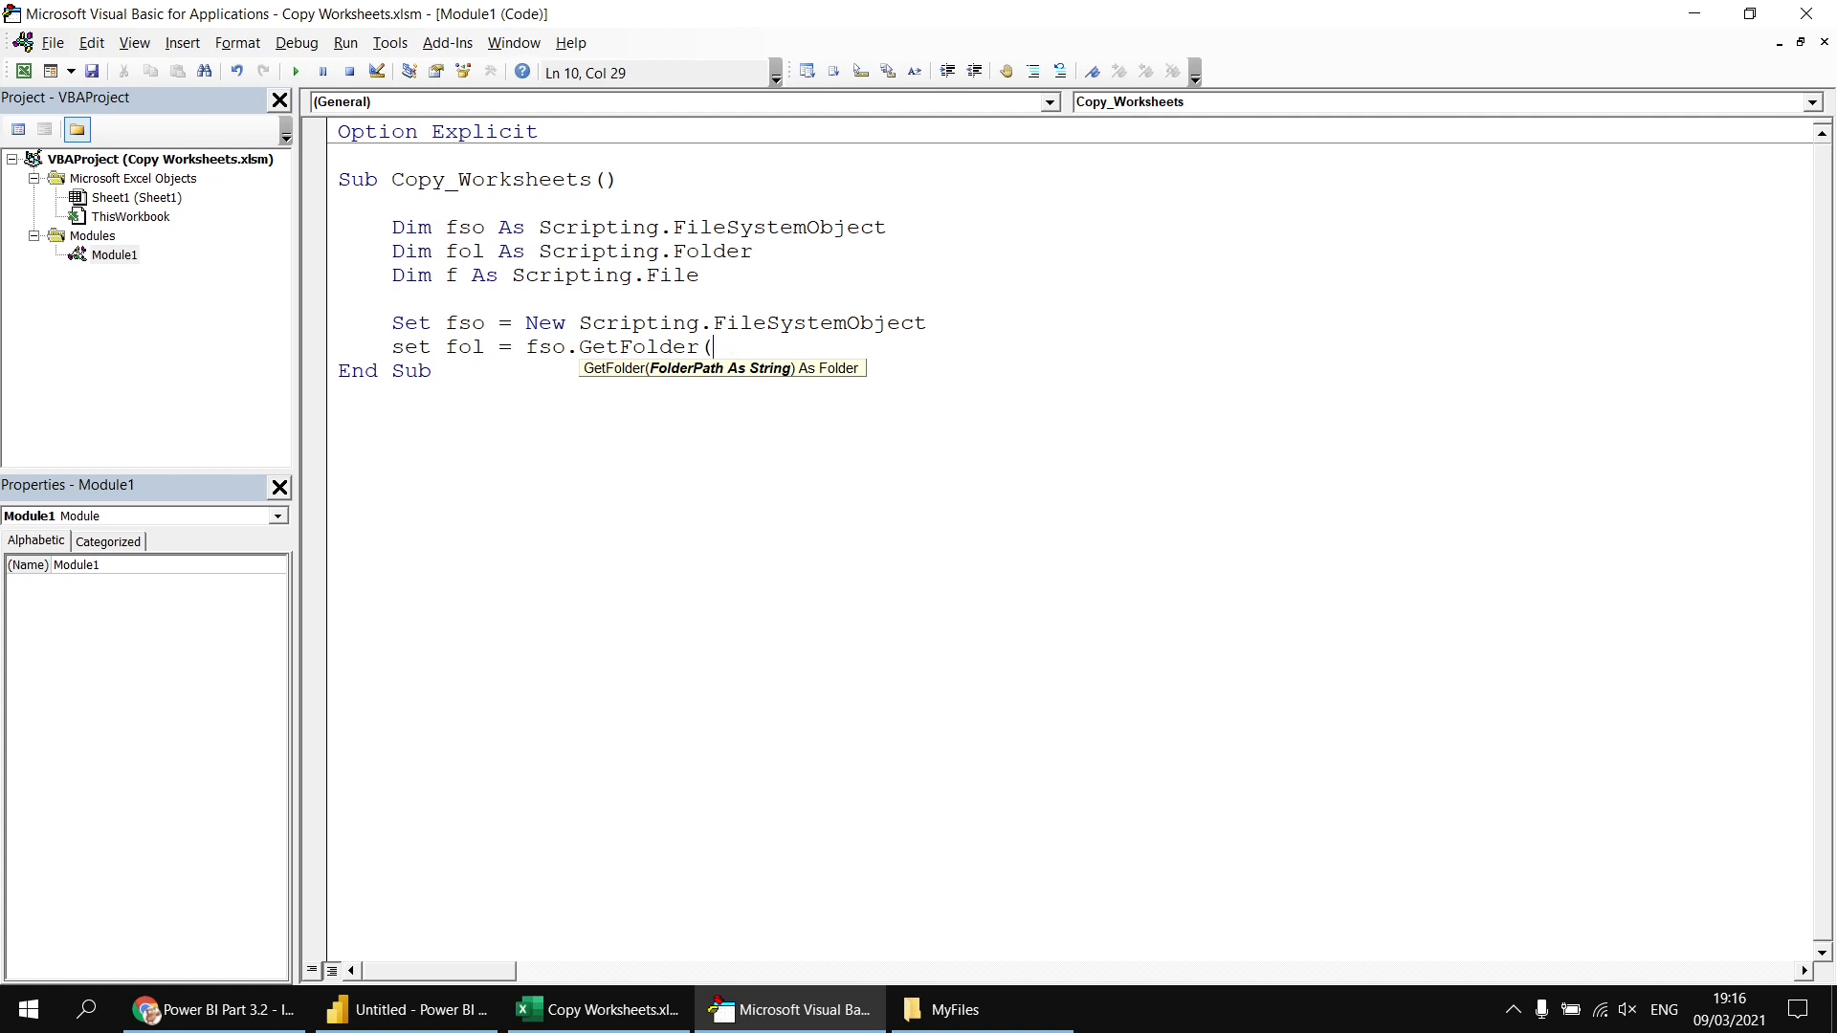
type("this")
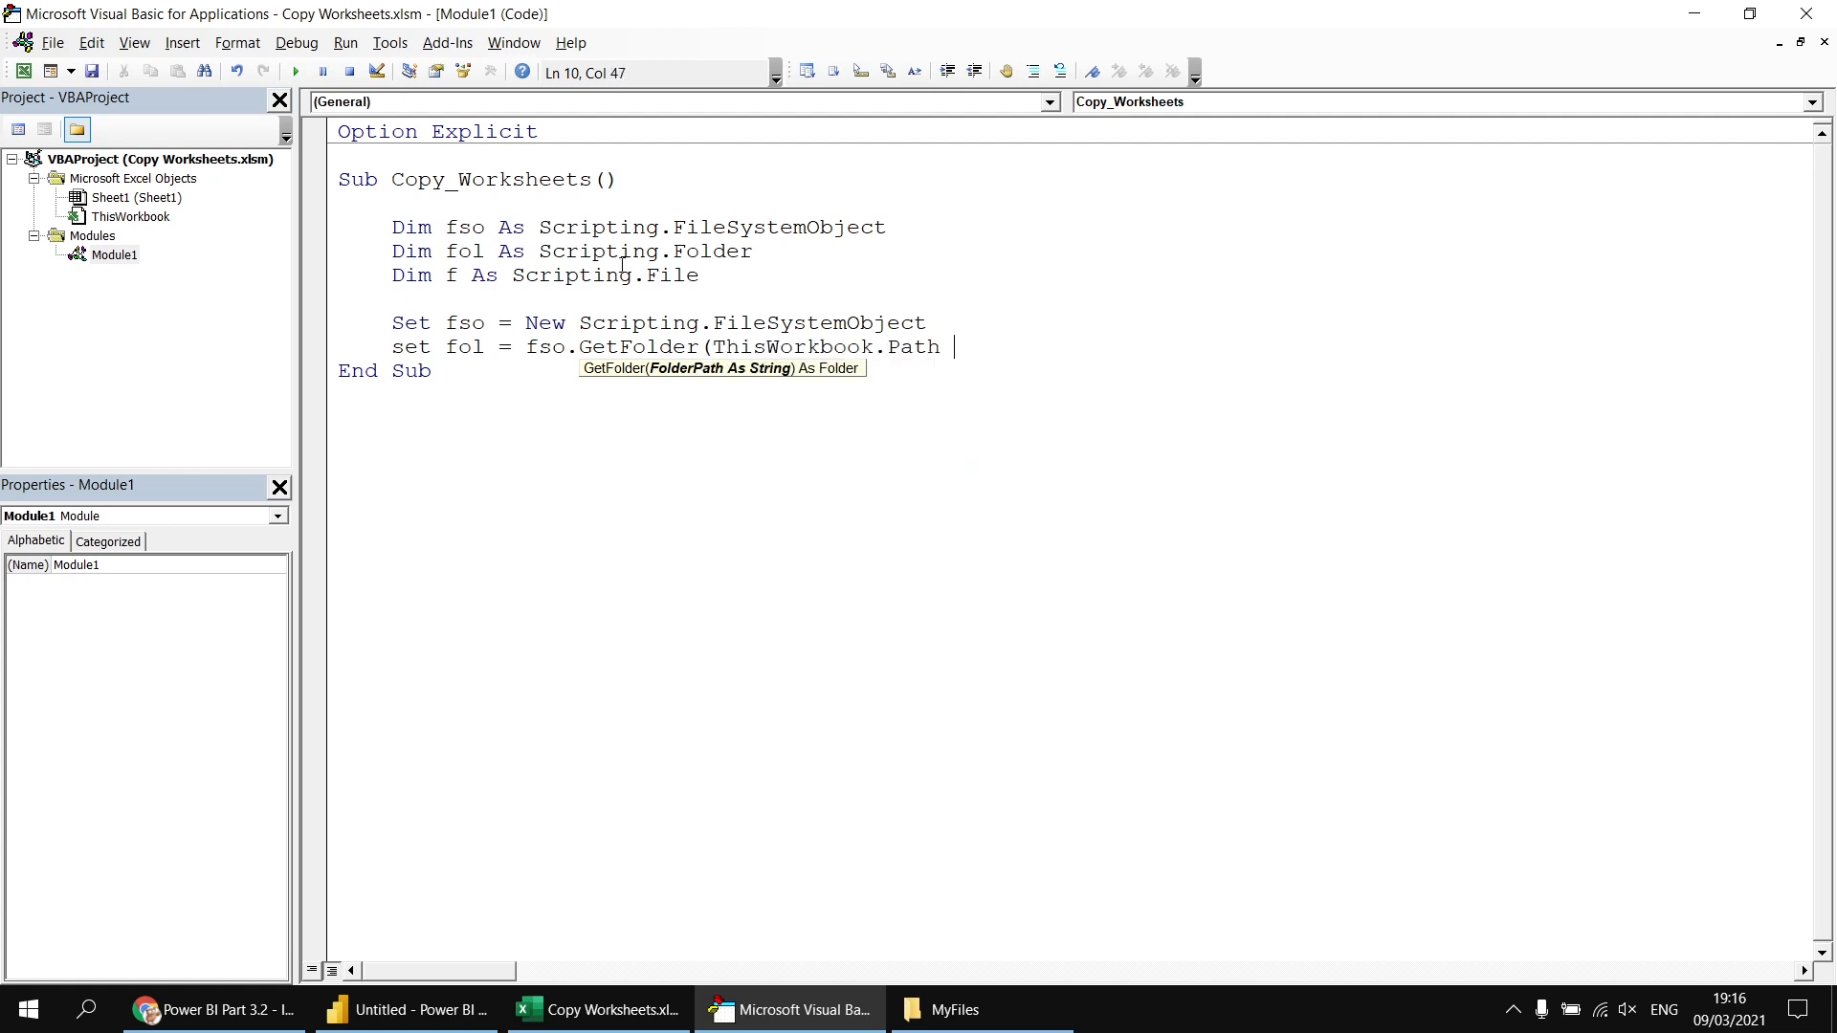
type("& \"")
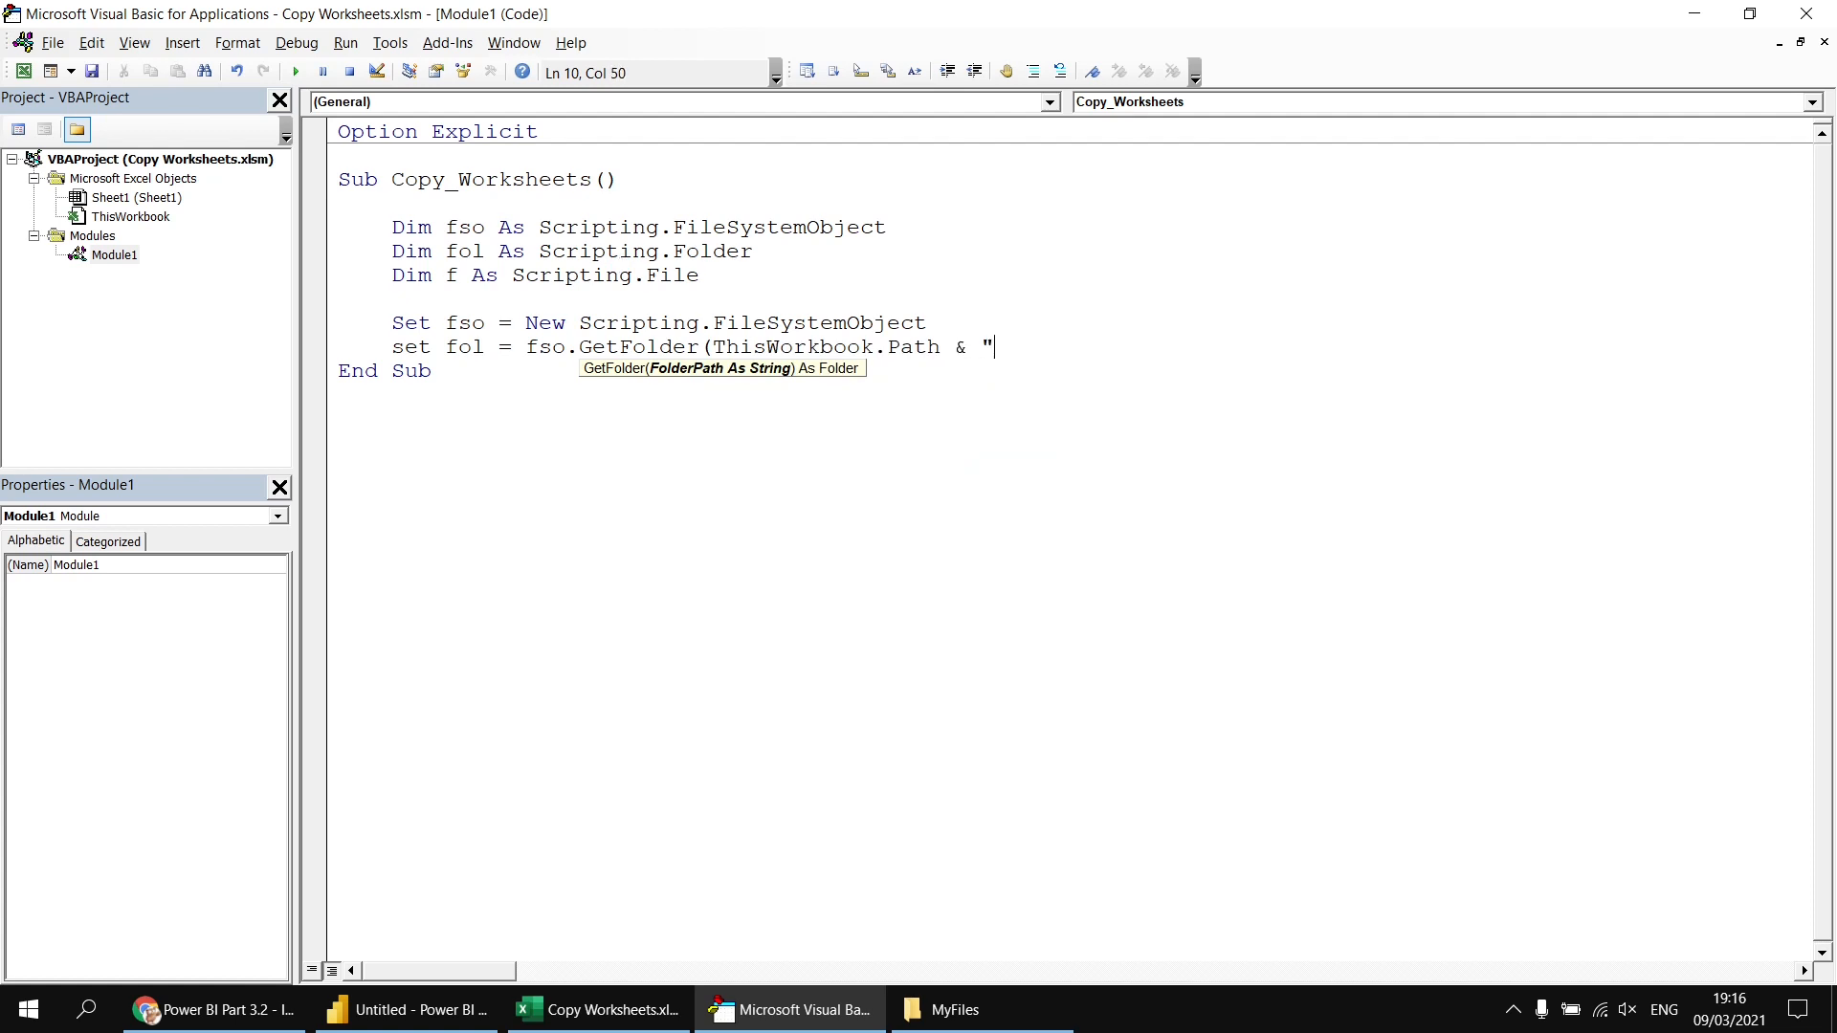
type("\\")
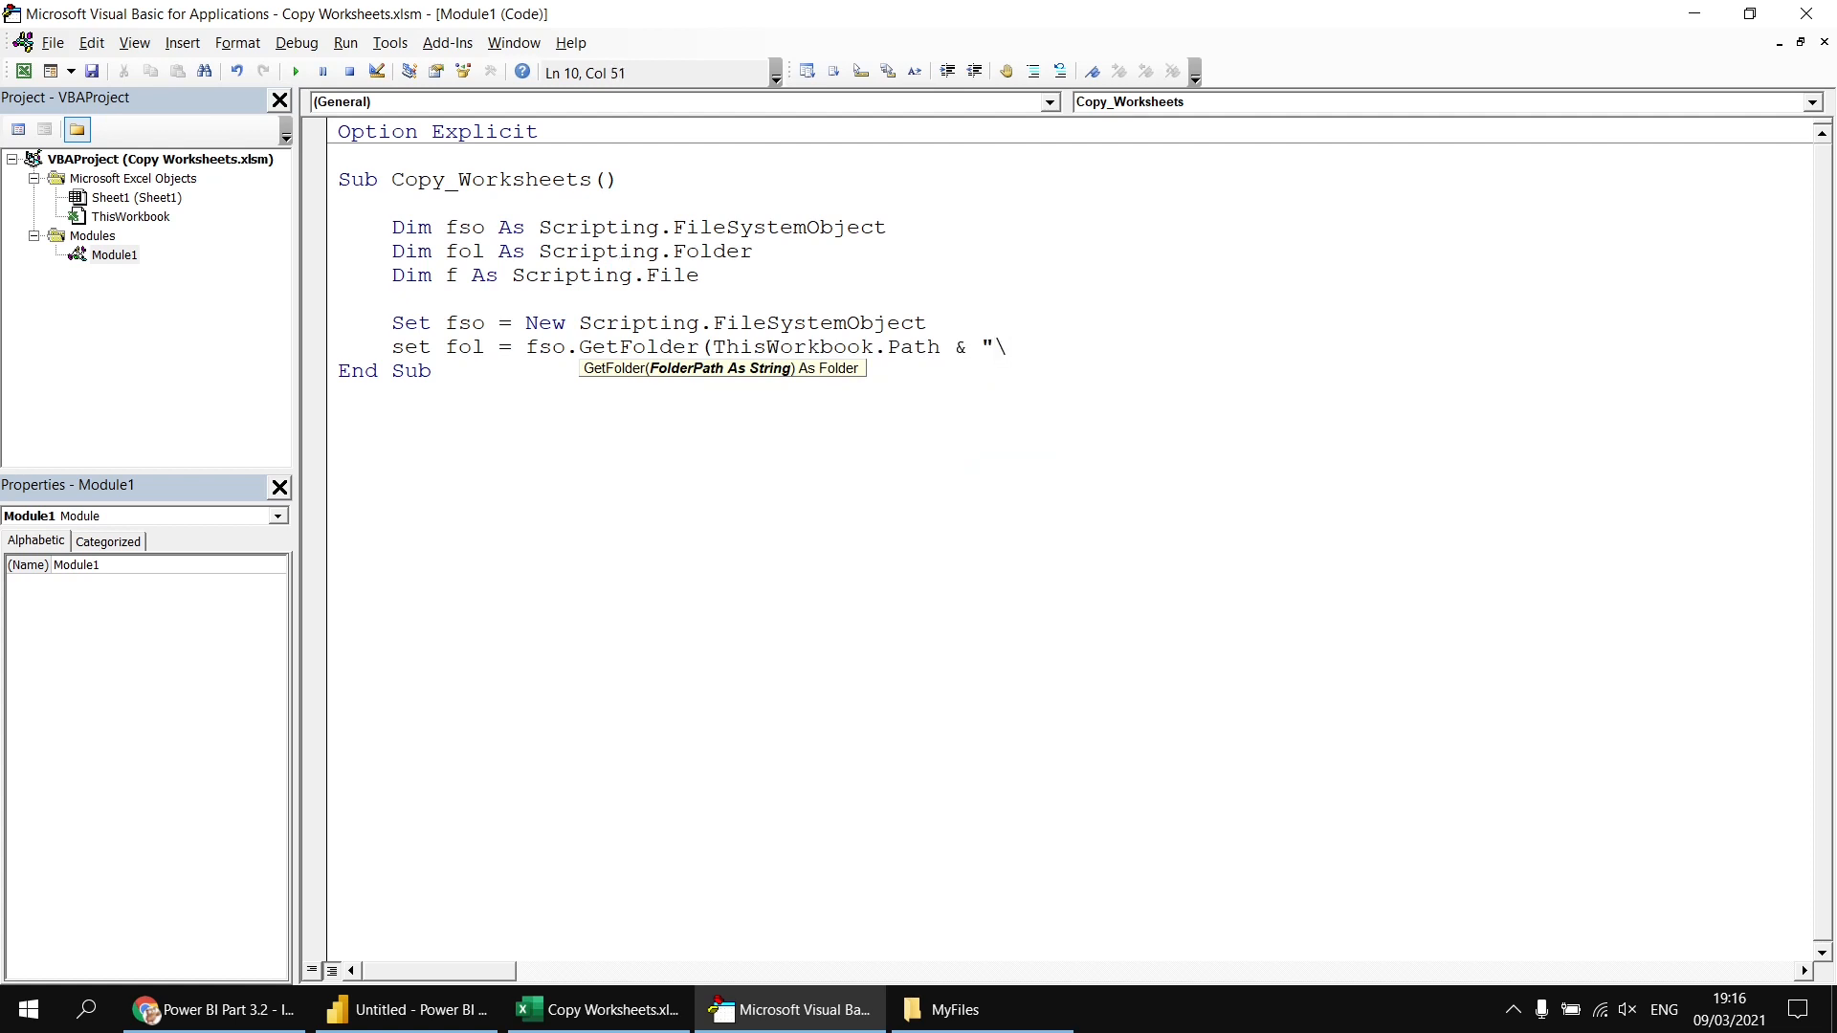
type("My")
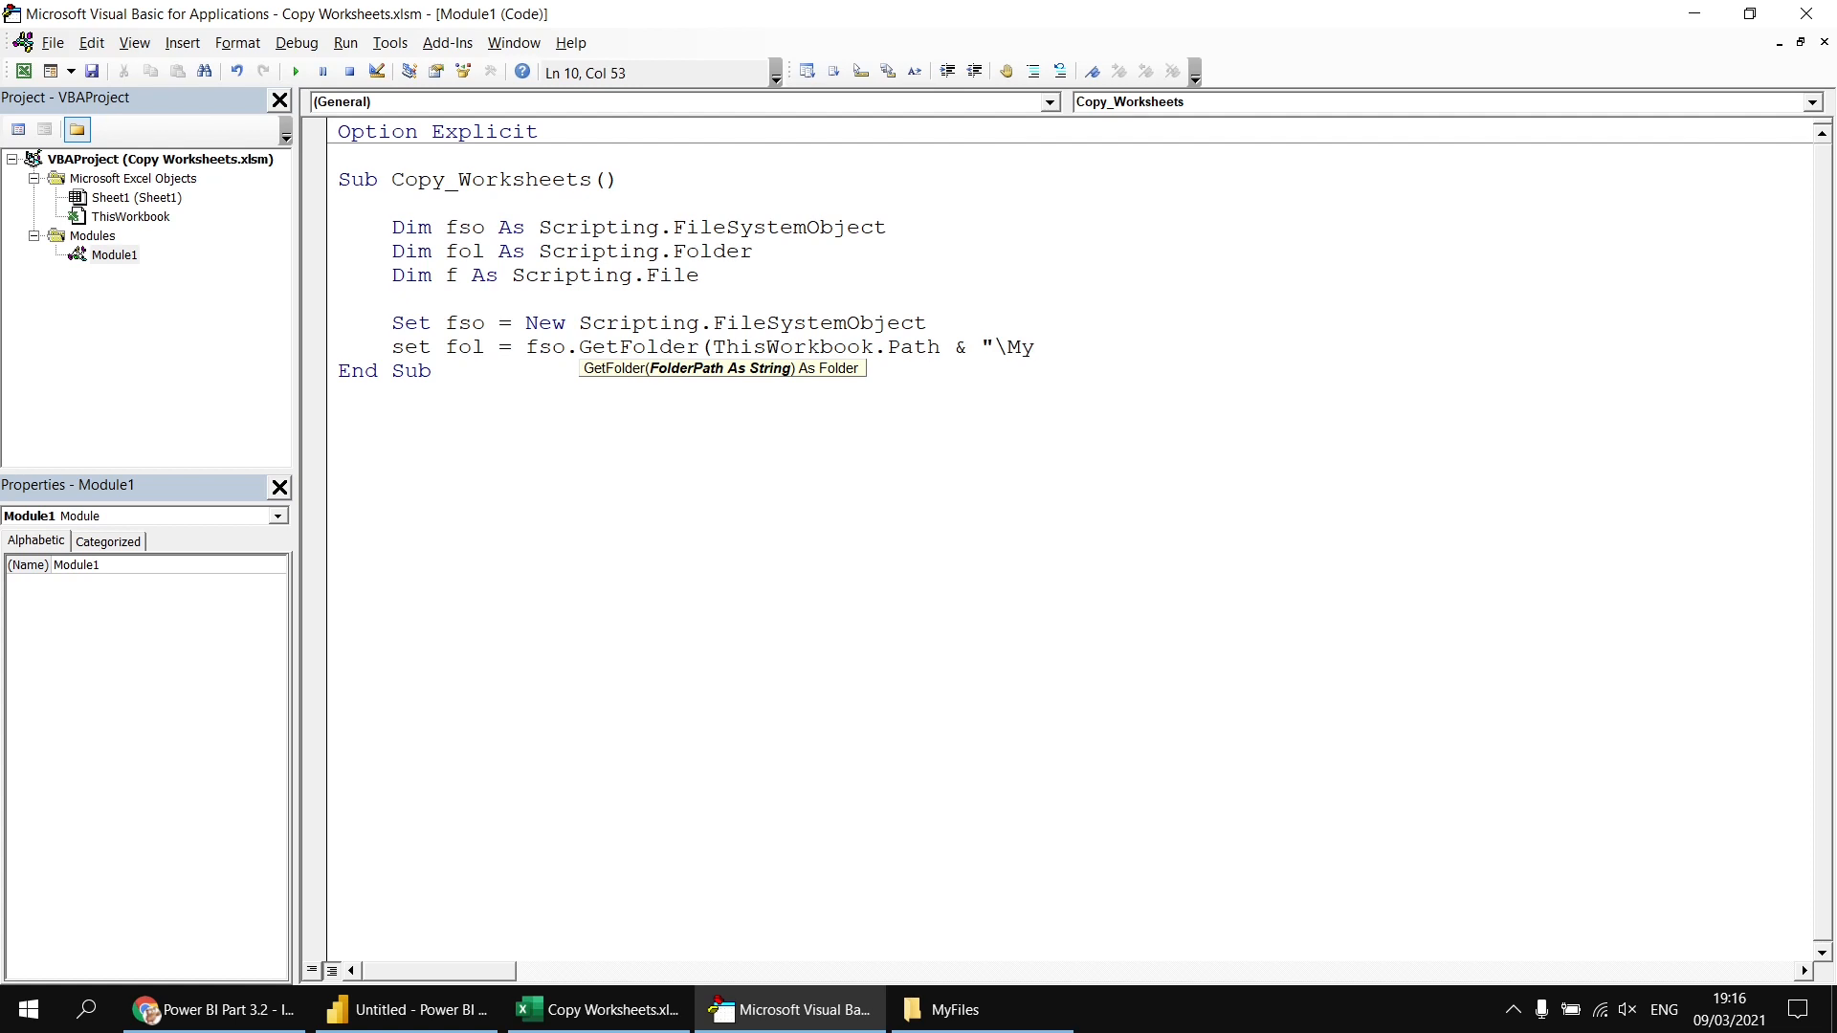
type("F")
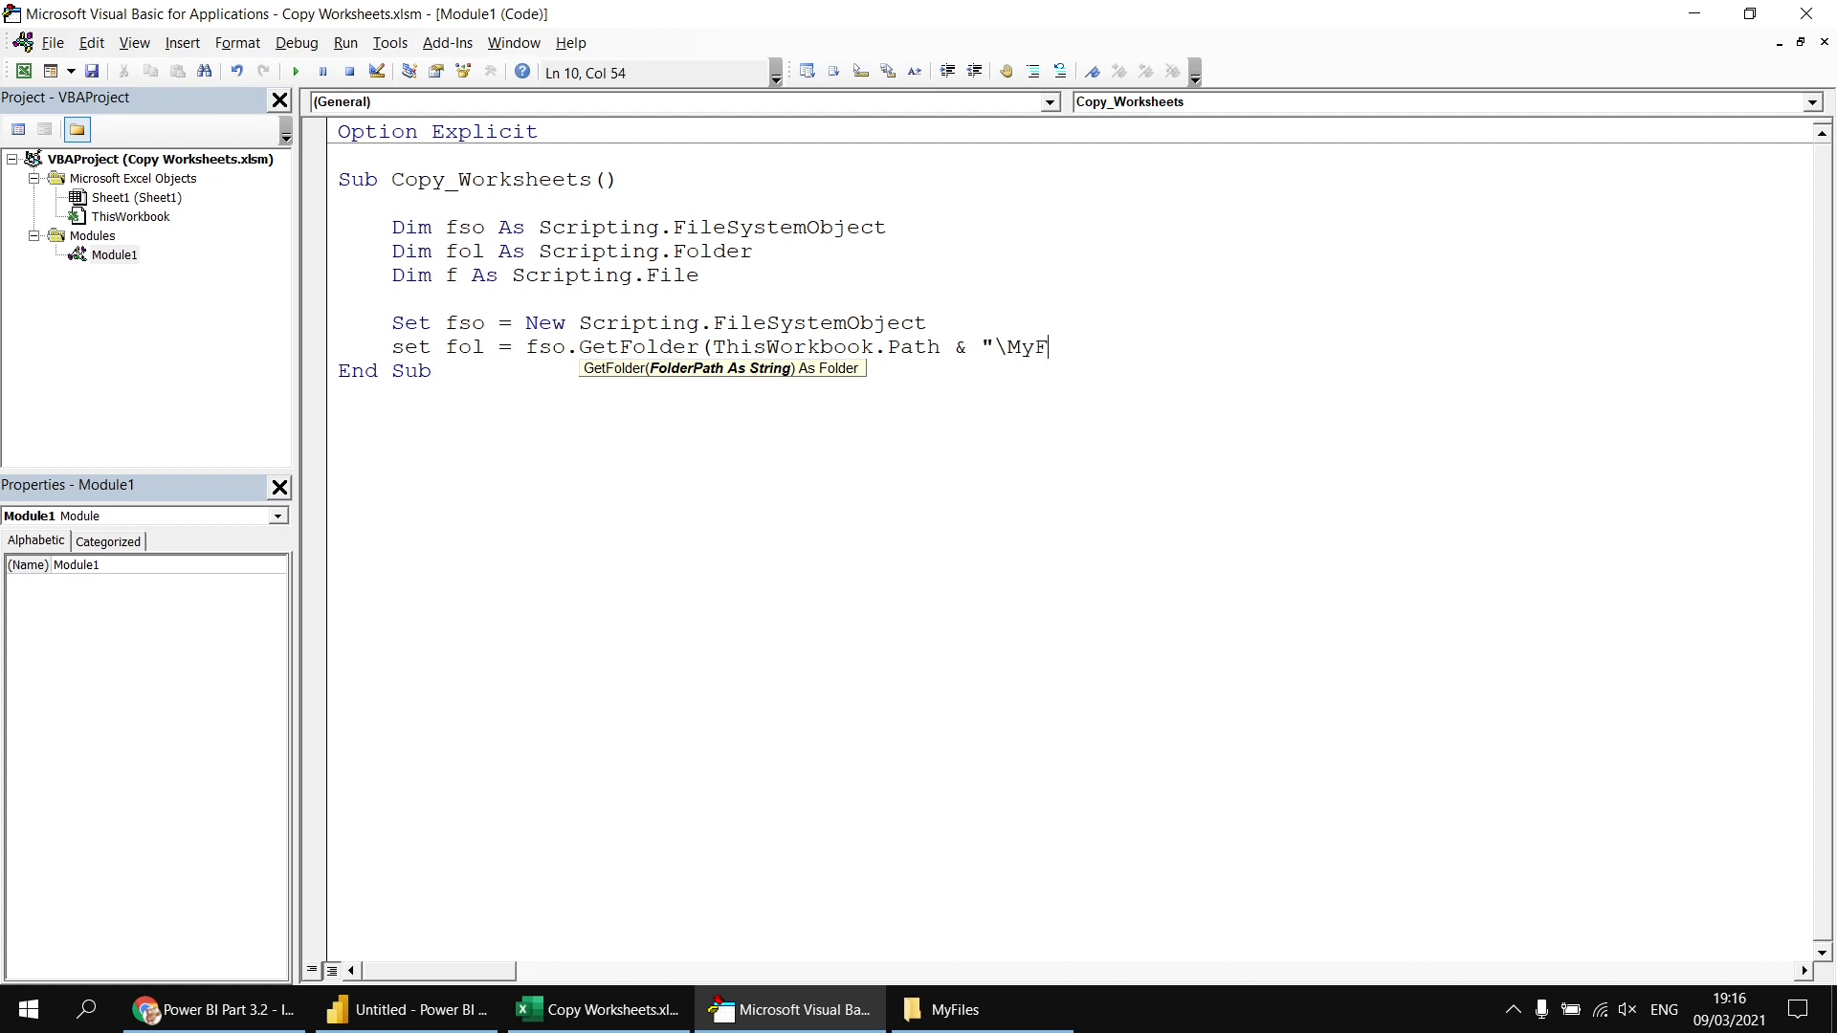
type("iles\")")
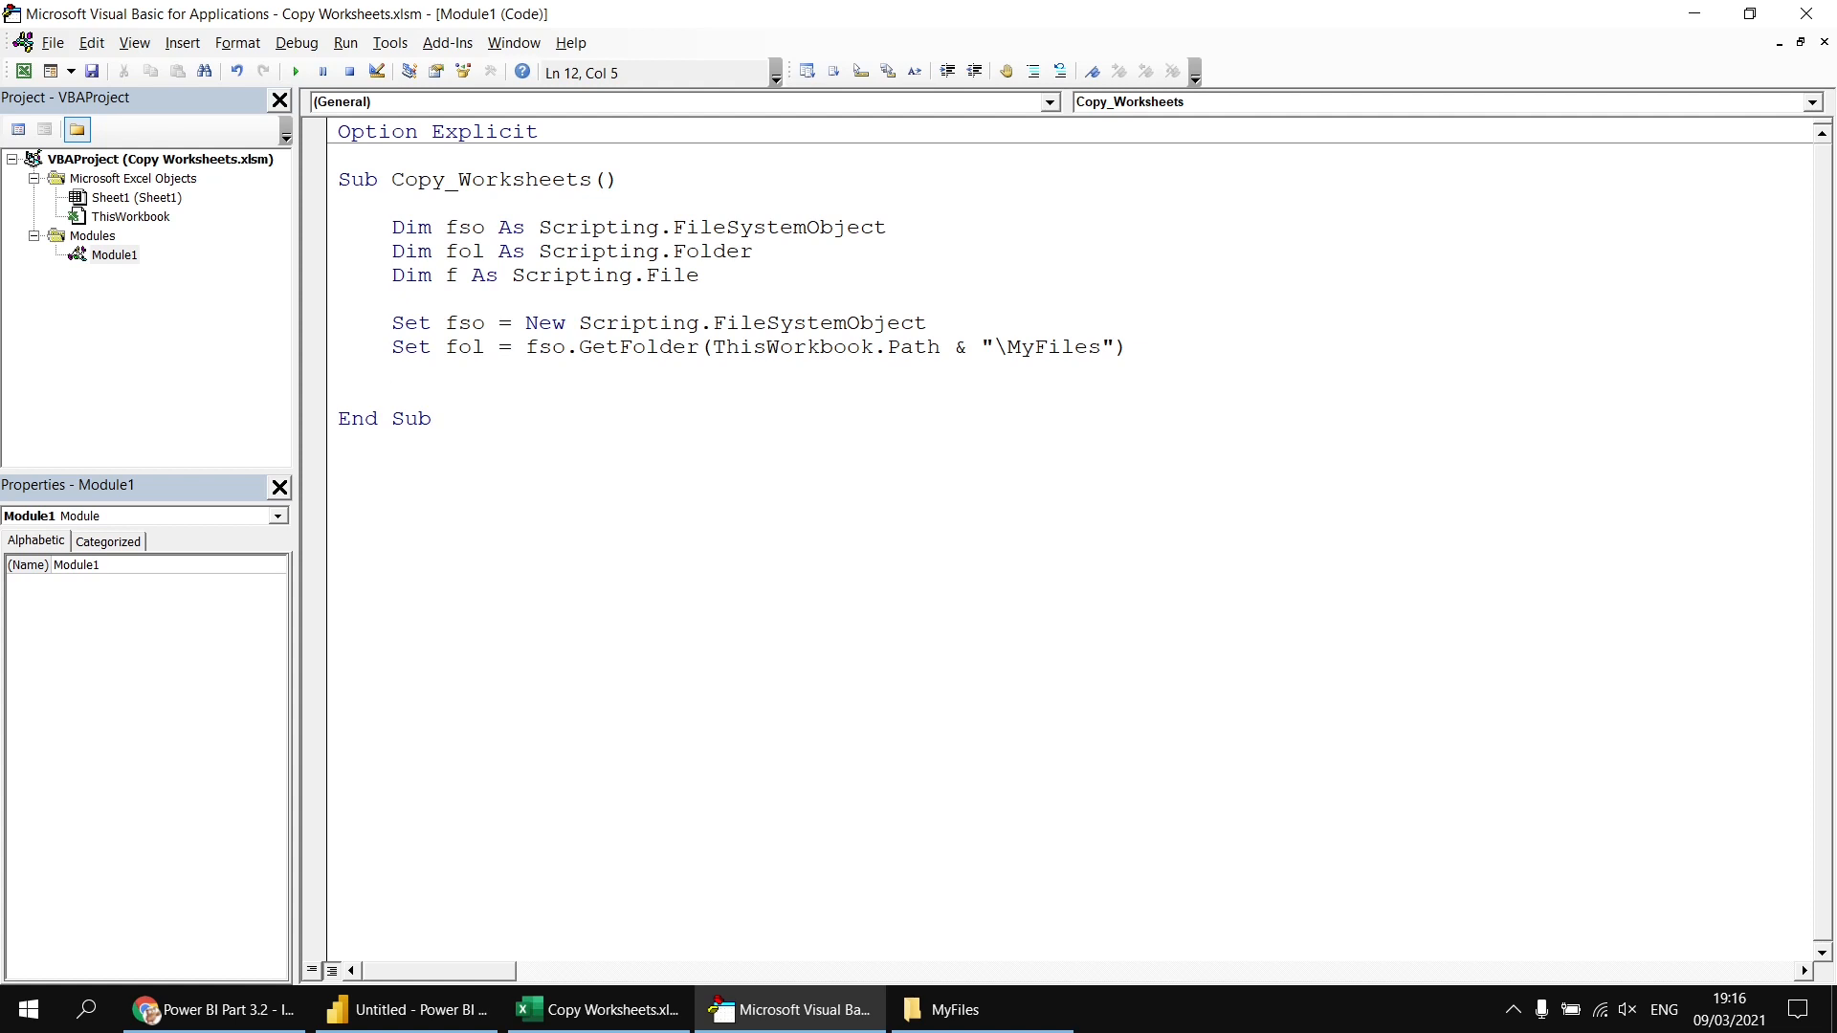
- Write For Each f In fol.Files ... Next f with Debug.Print f.Path inside the loop
type("for each")
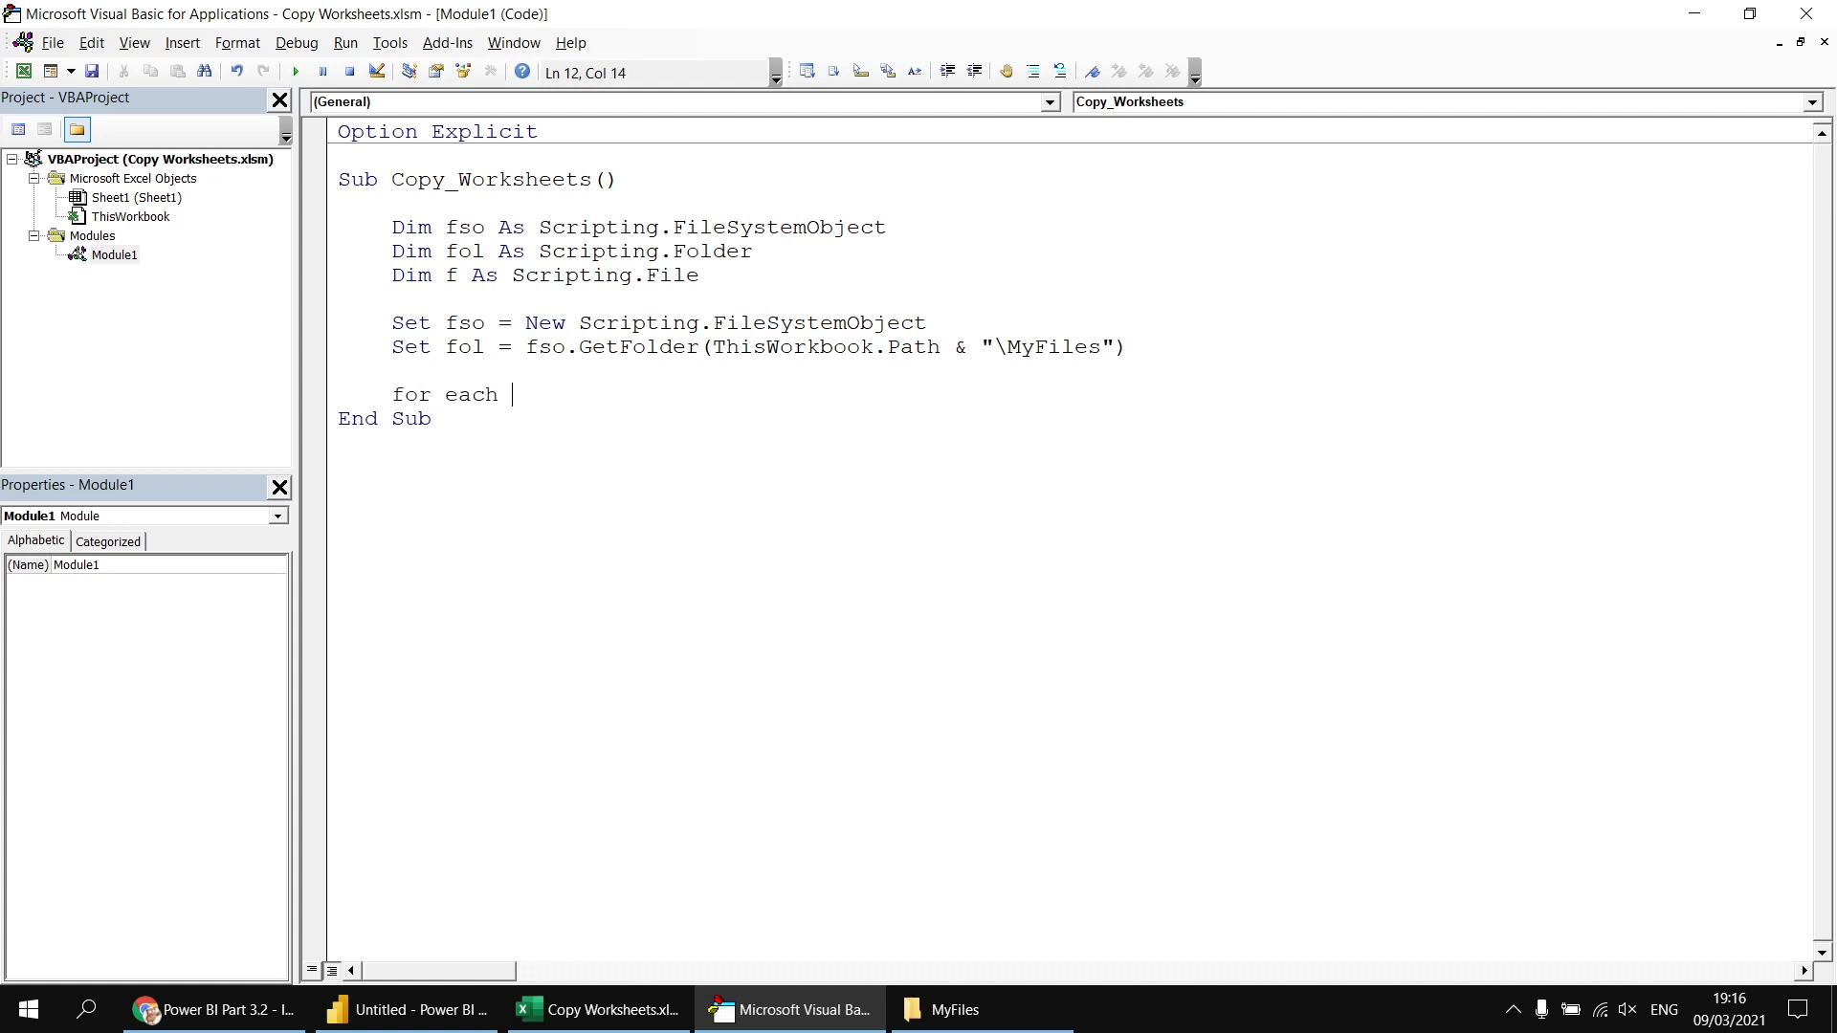
type("f in fol.f")
type("nex")
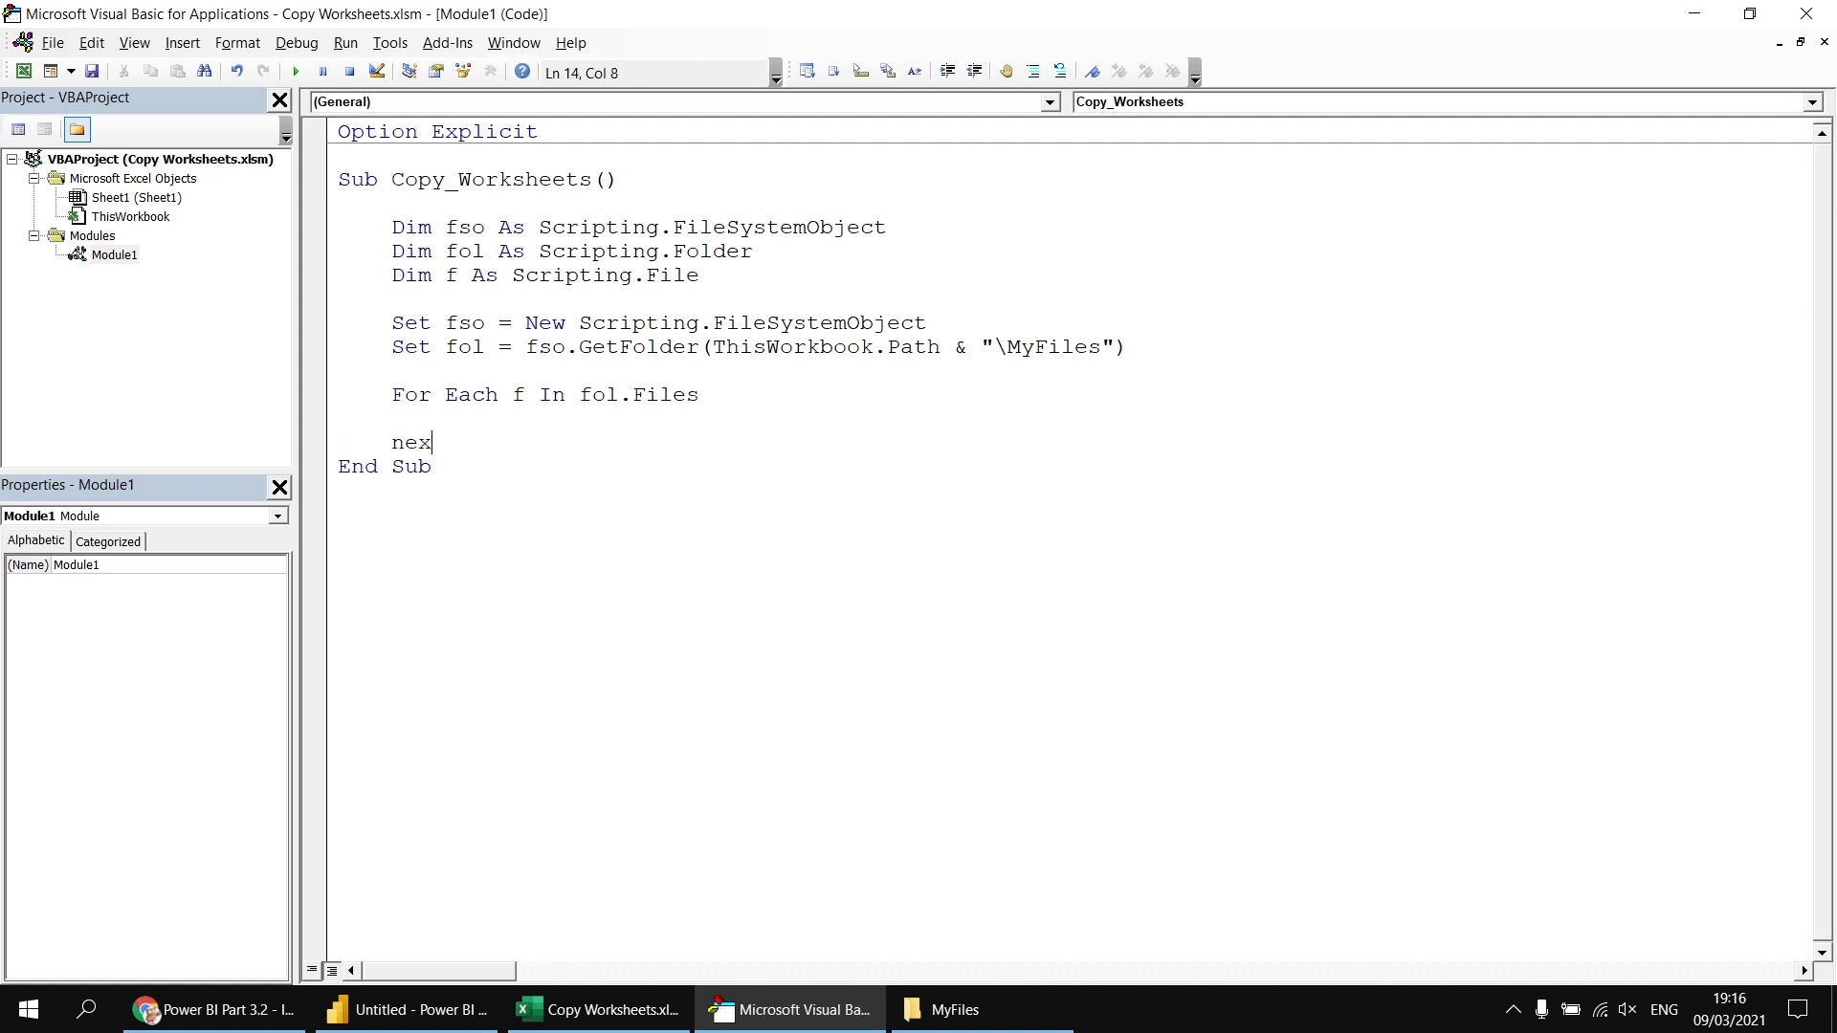
key("Return")
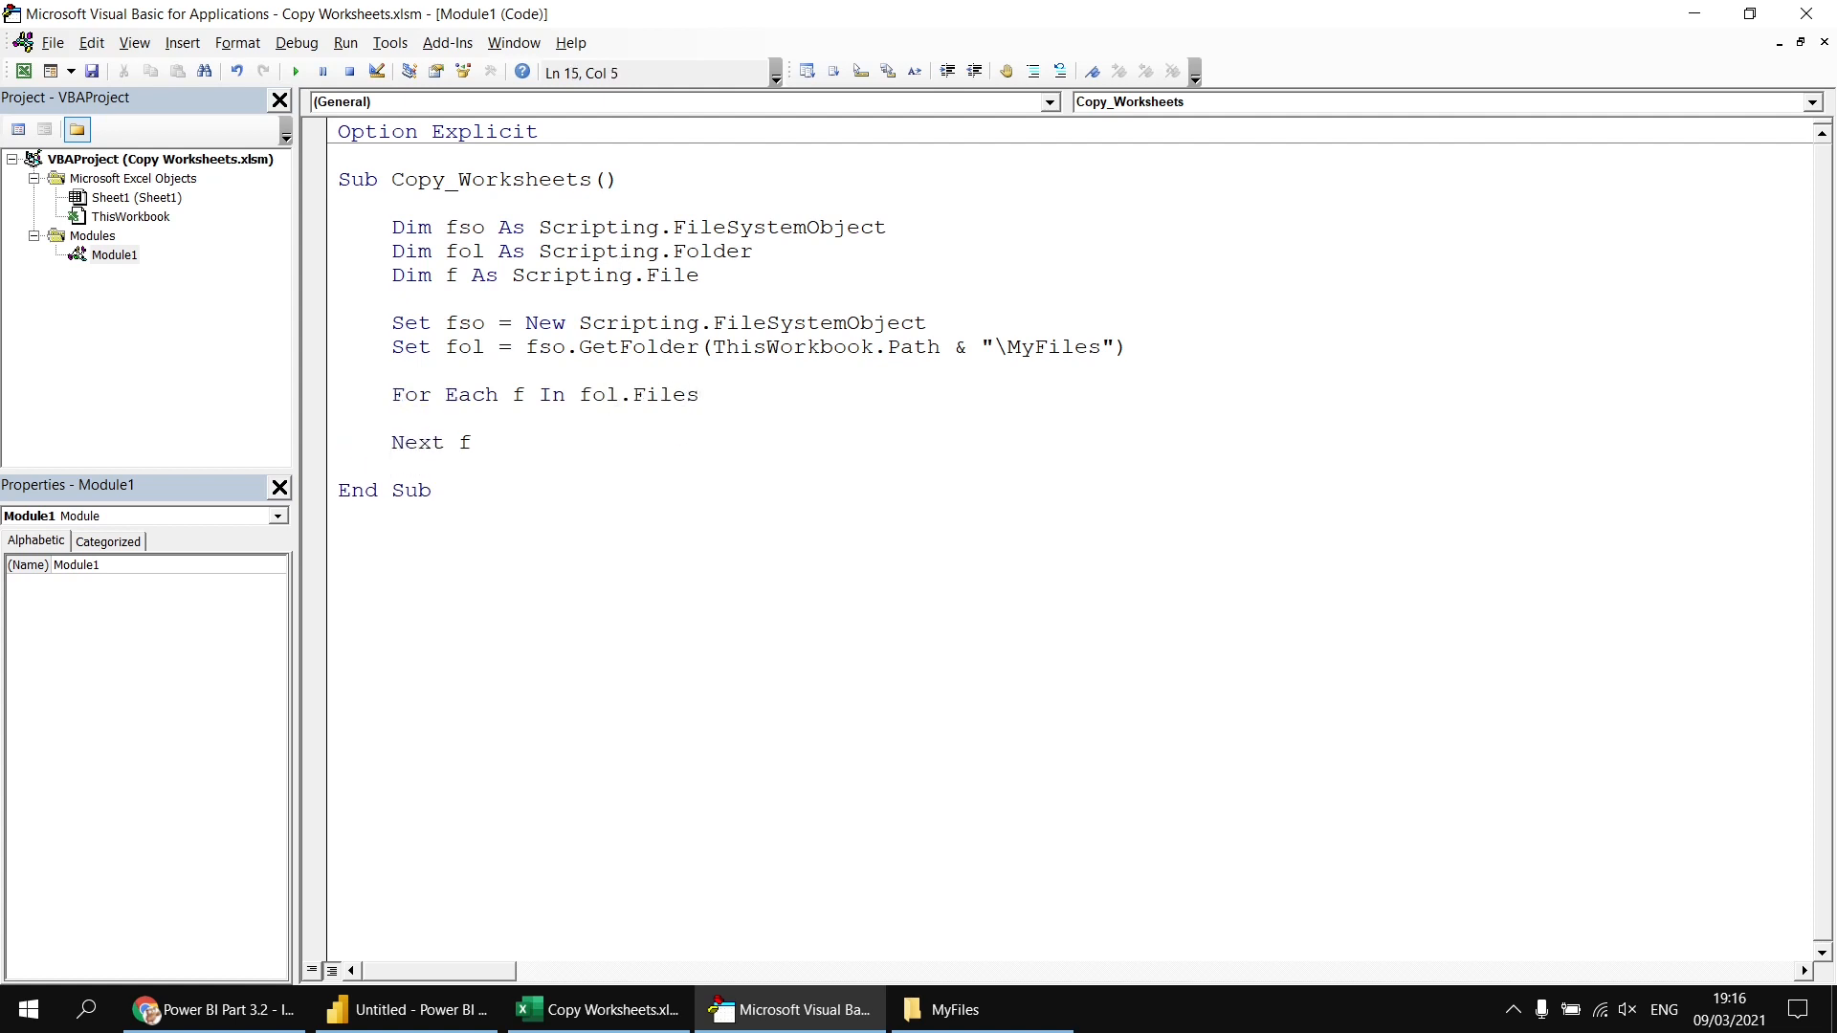
left_click(445, 419)
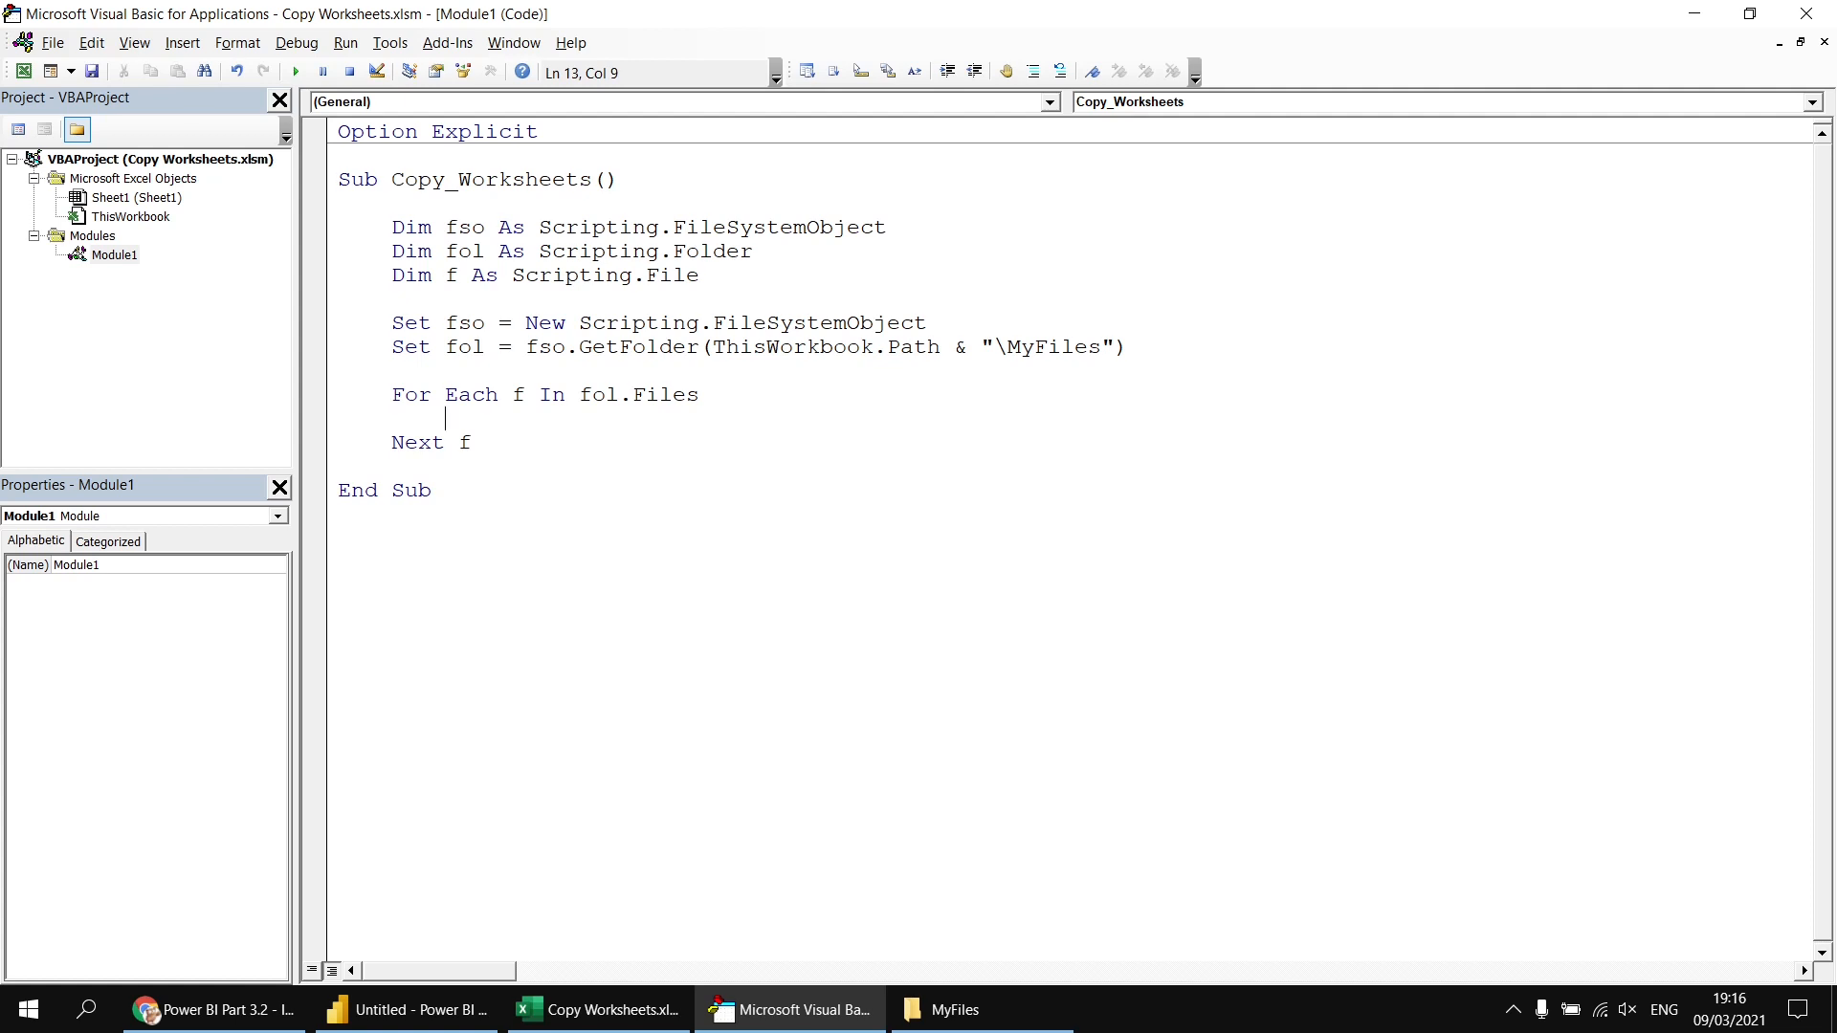
type("de")
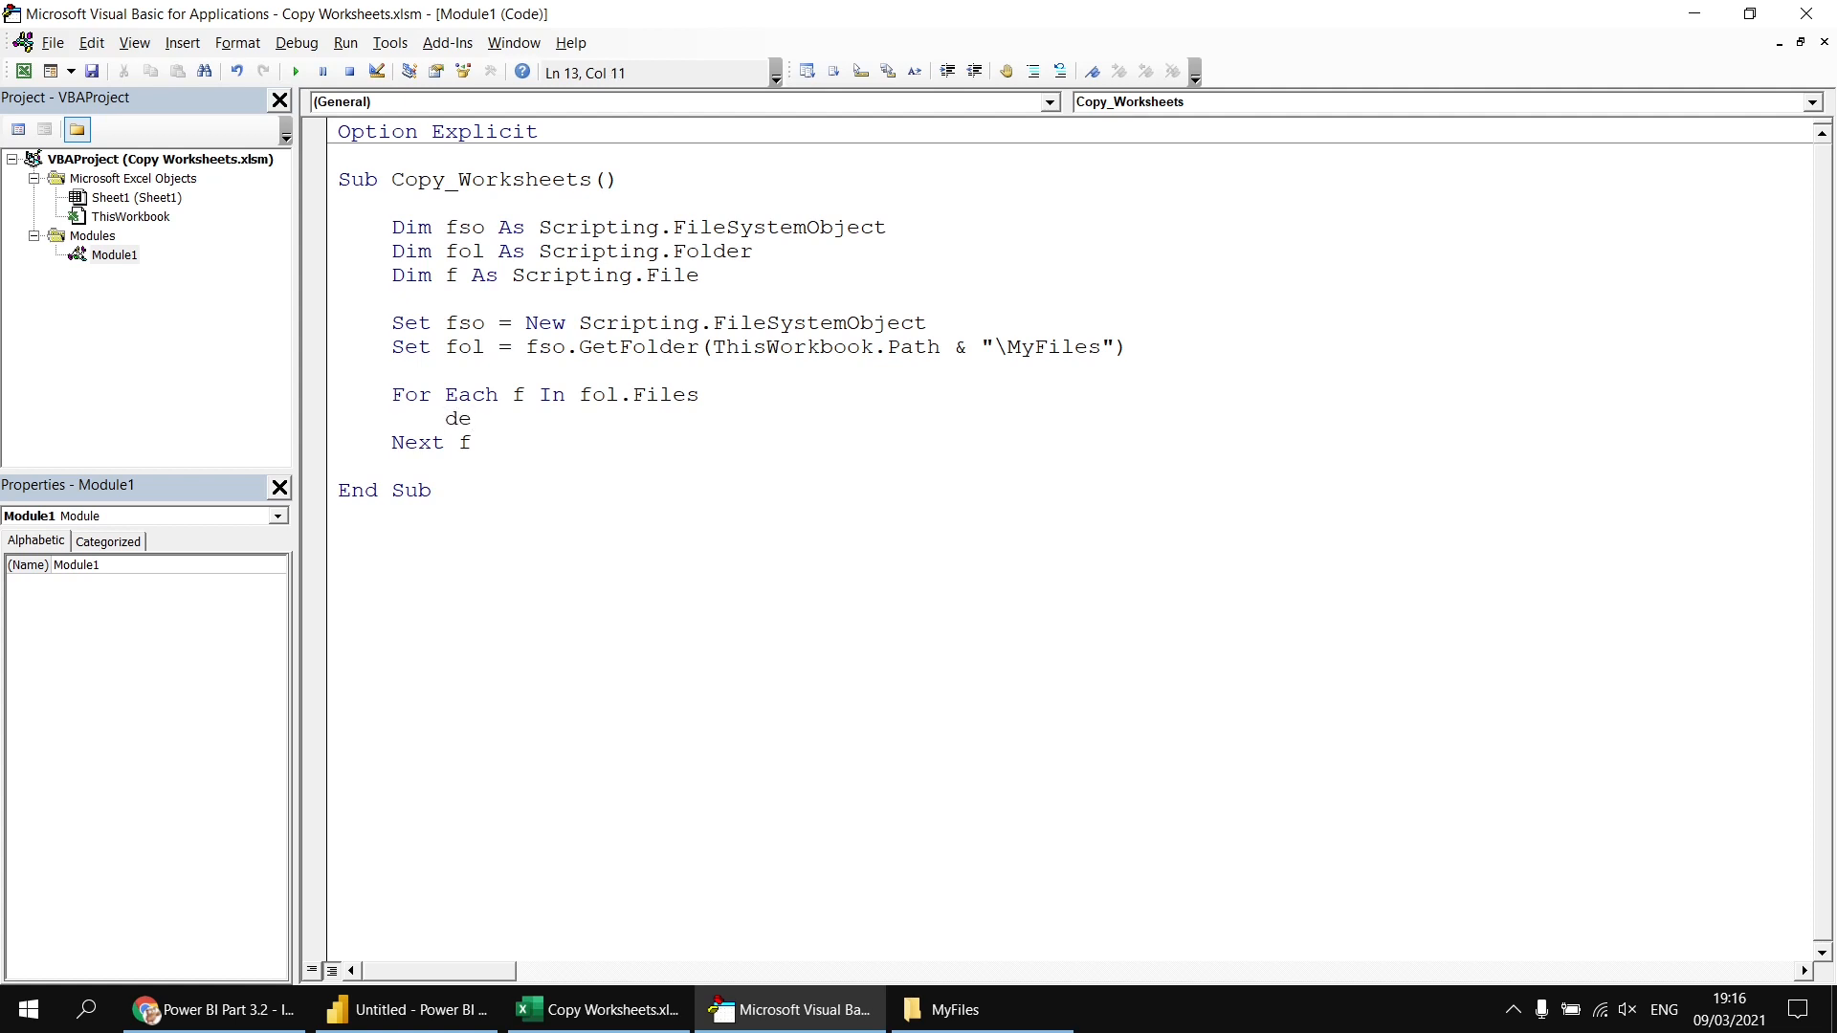
type("bug.p")
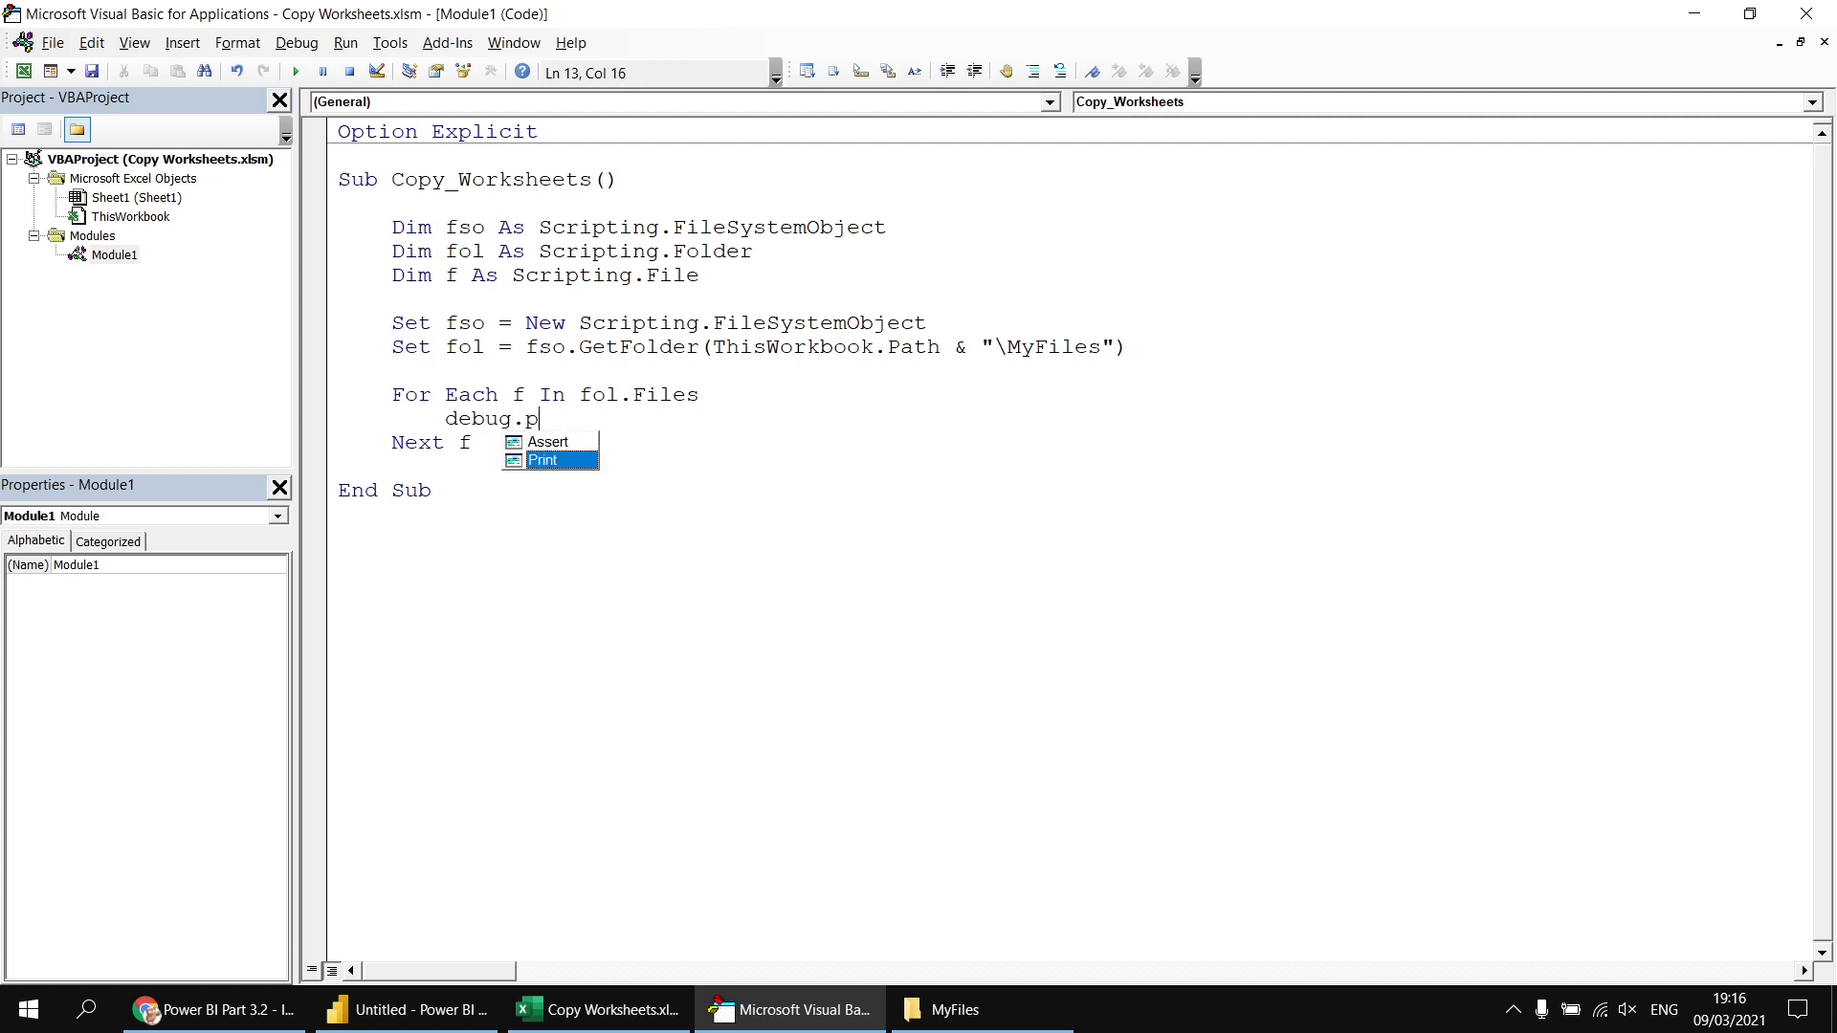
type("rint f.a")
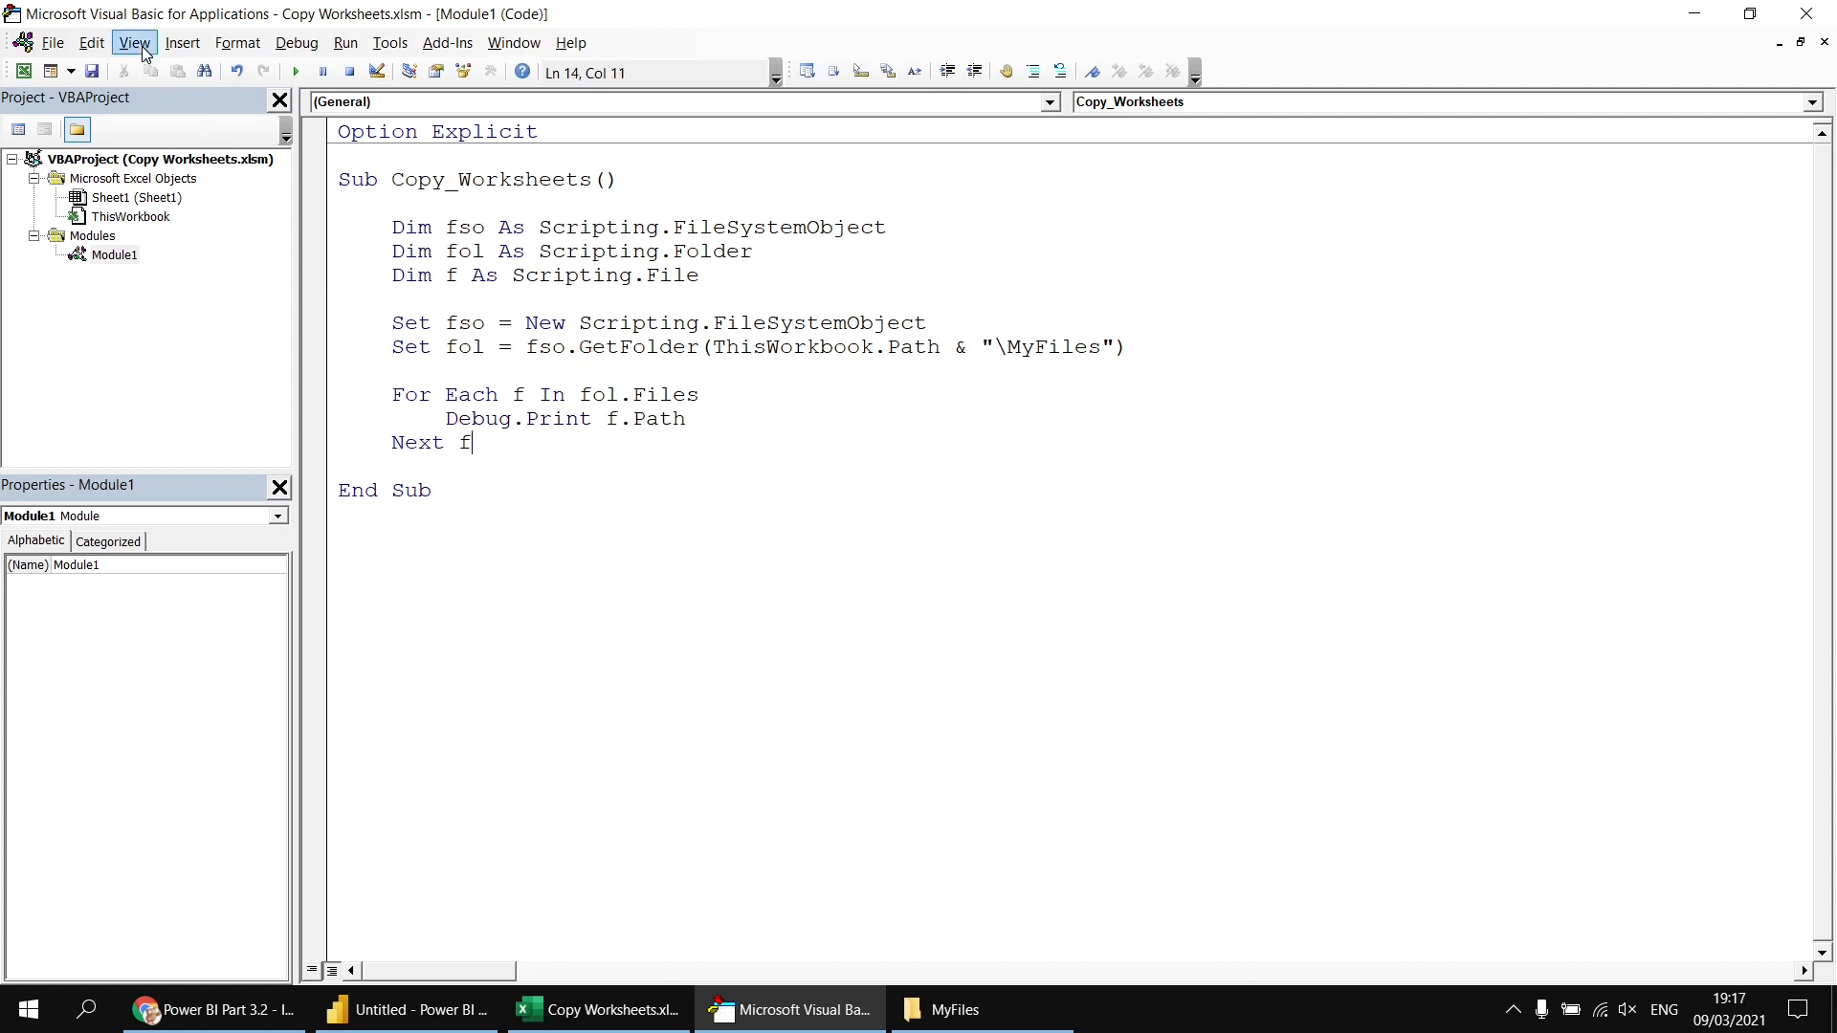
- Show the Immediate window, run Copy_Worksheets to print the MyFiles paths, and bring up the MyFiles folder
left_click(134, 42)
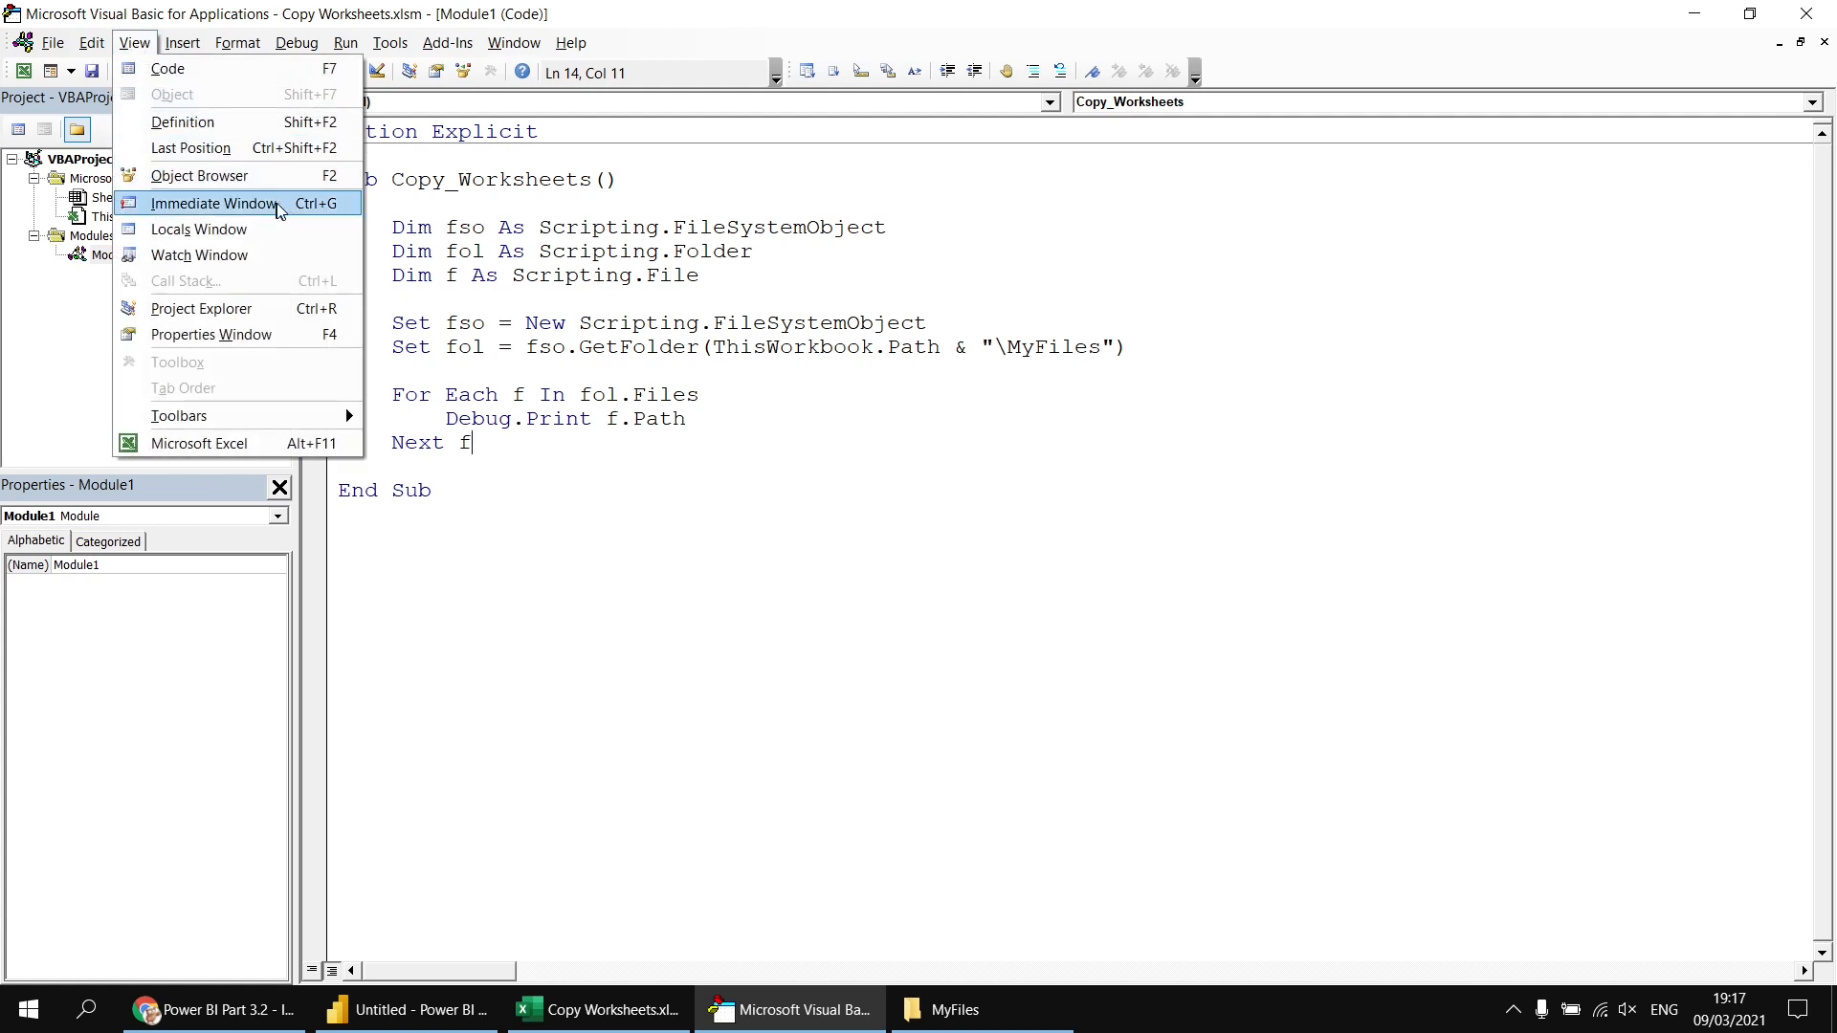
left_click(212, 203)
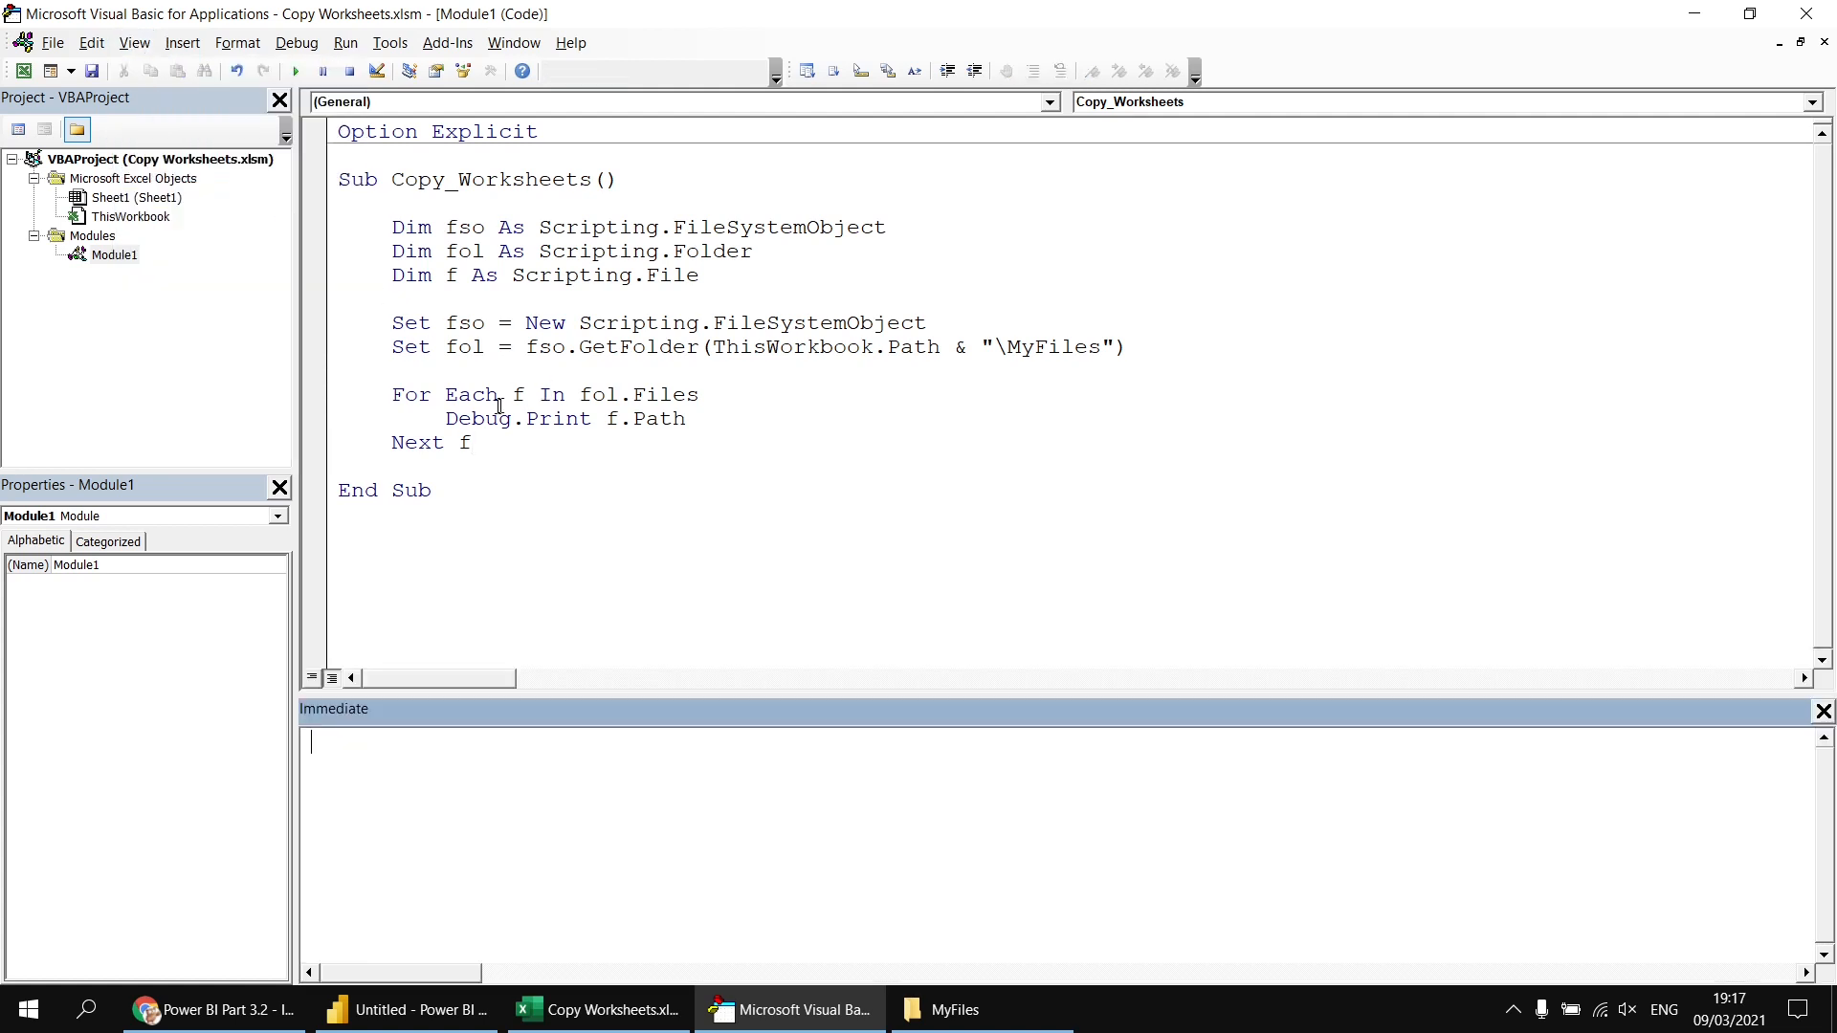
left_click(295, 71)
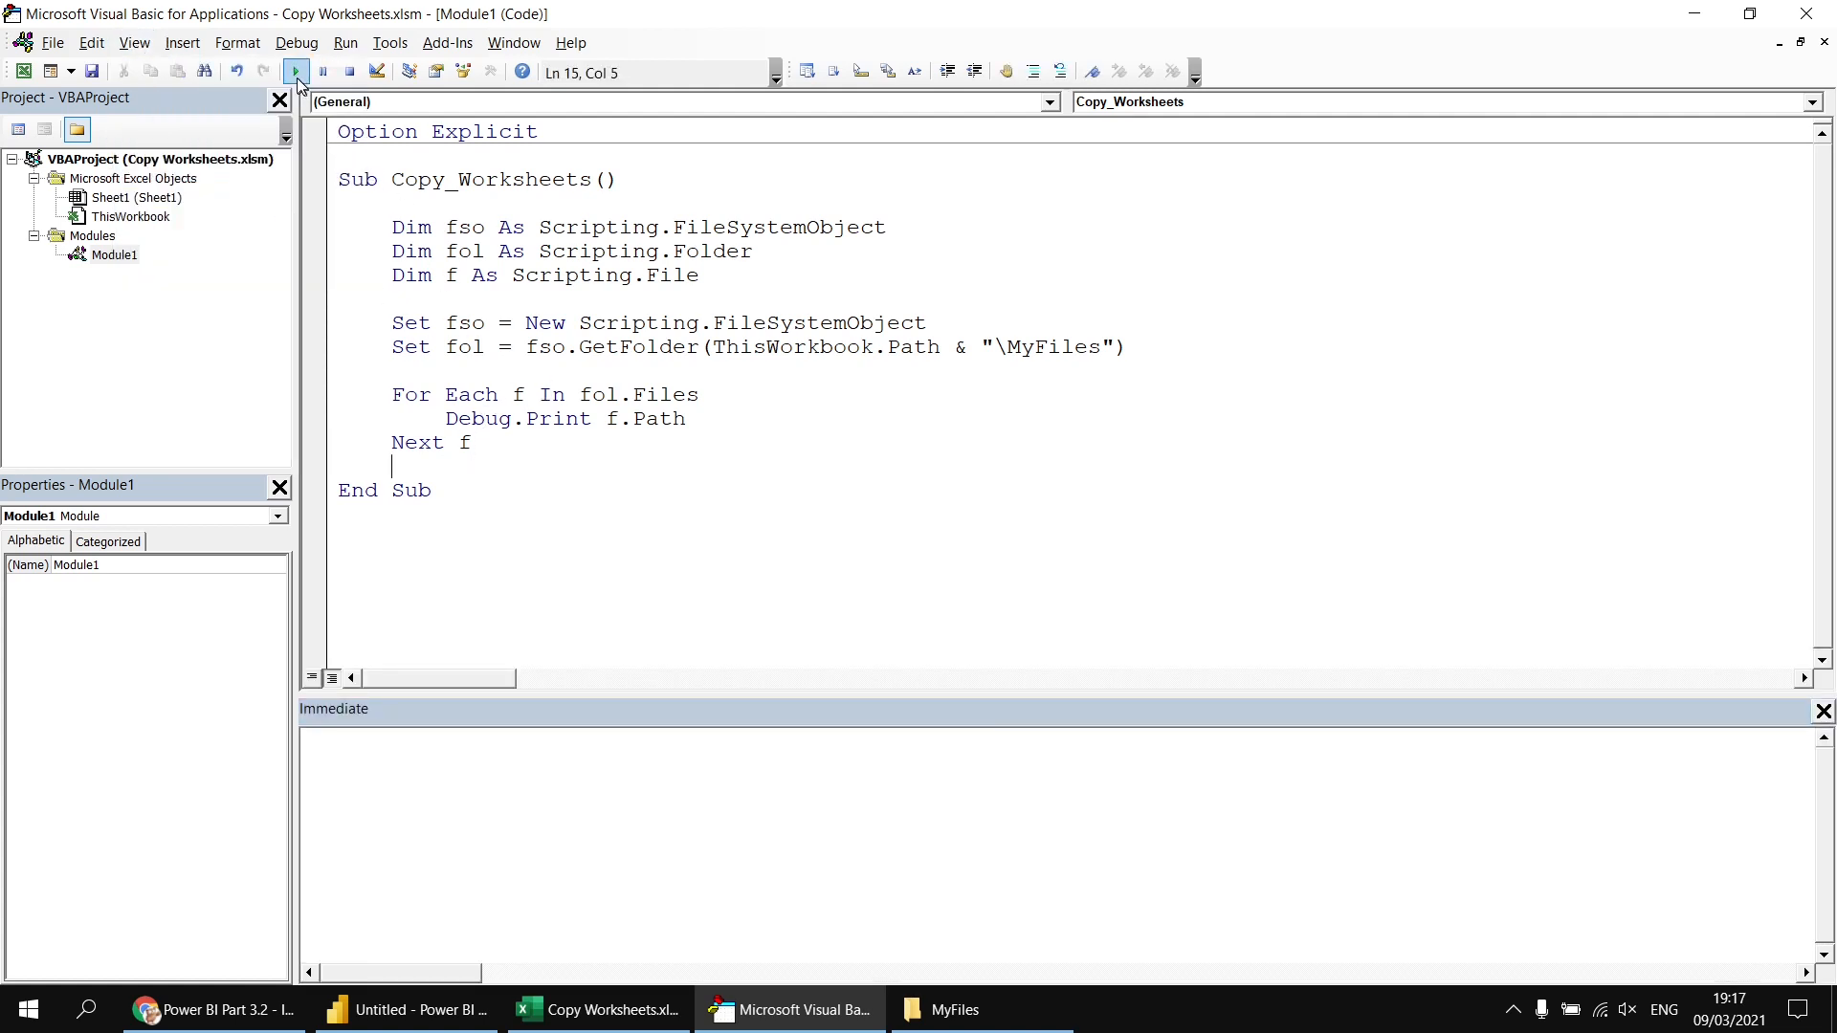
left_click(295, 71)
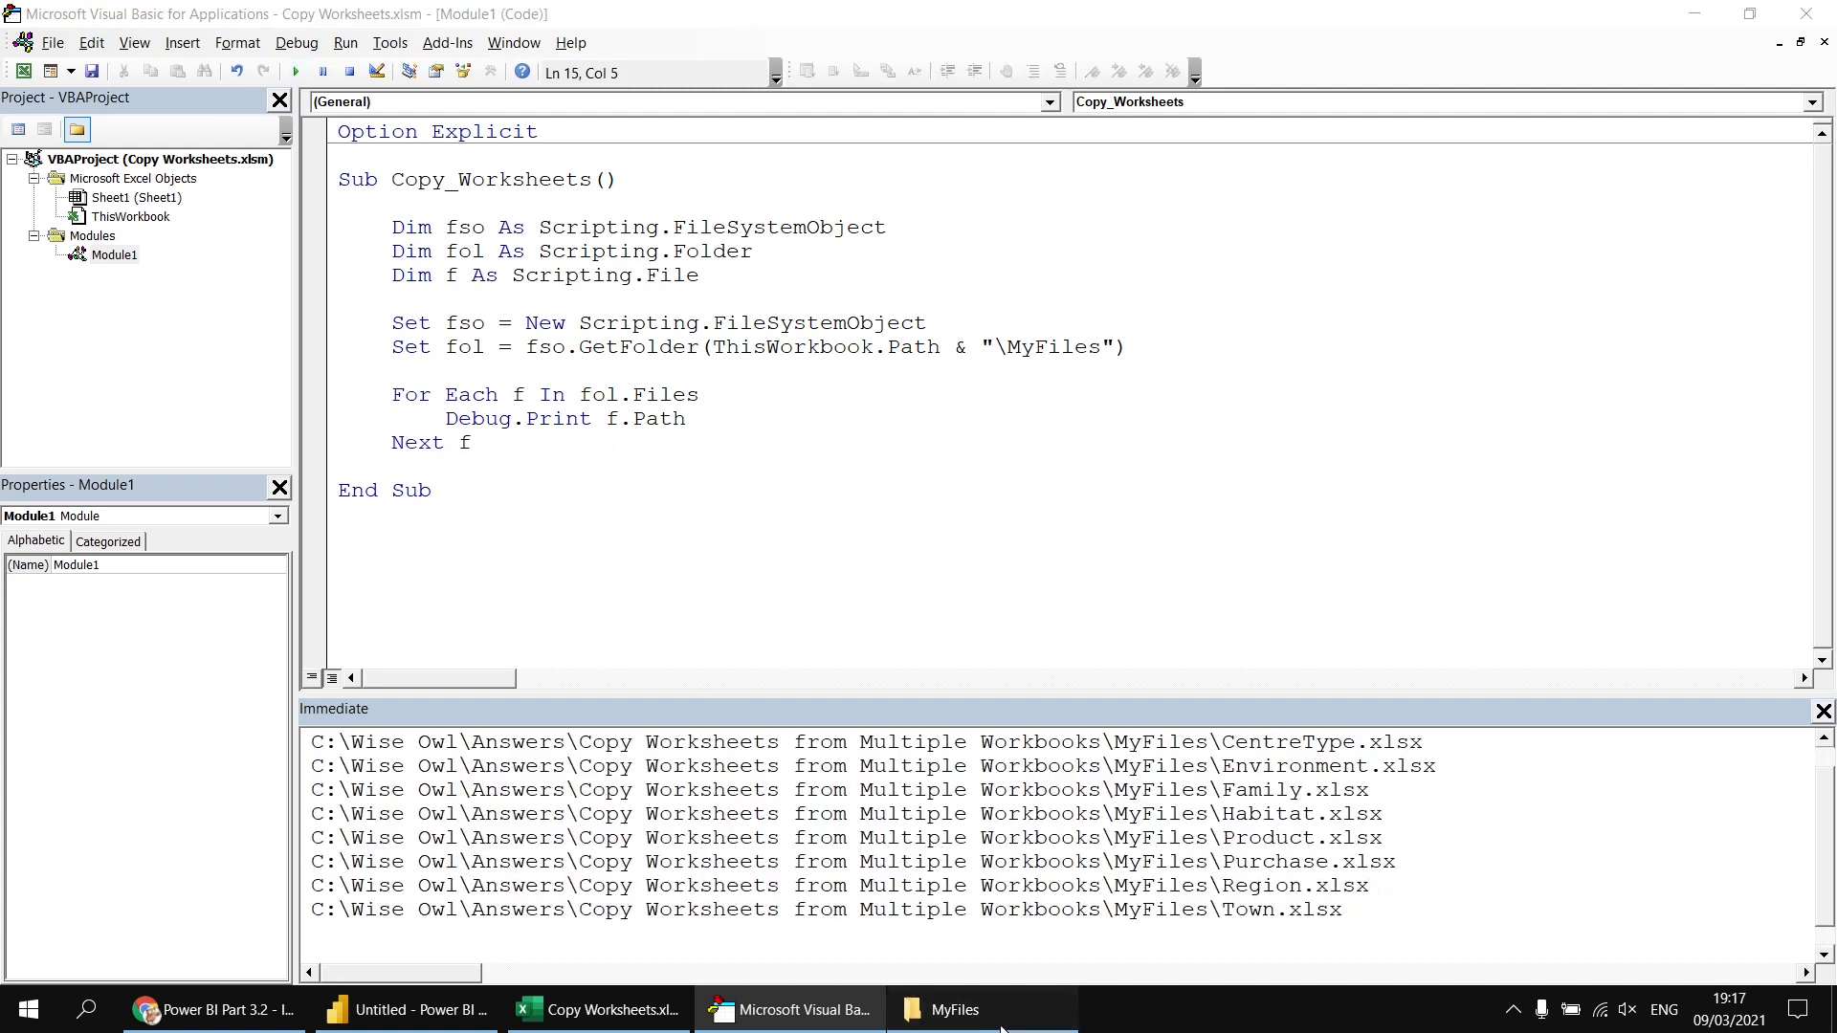
left_click(951, 1008)
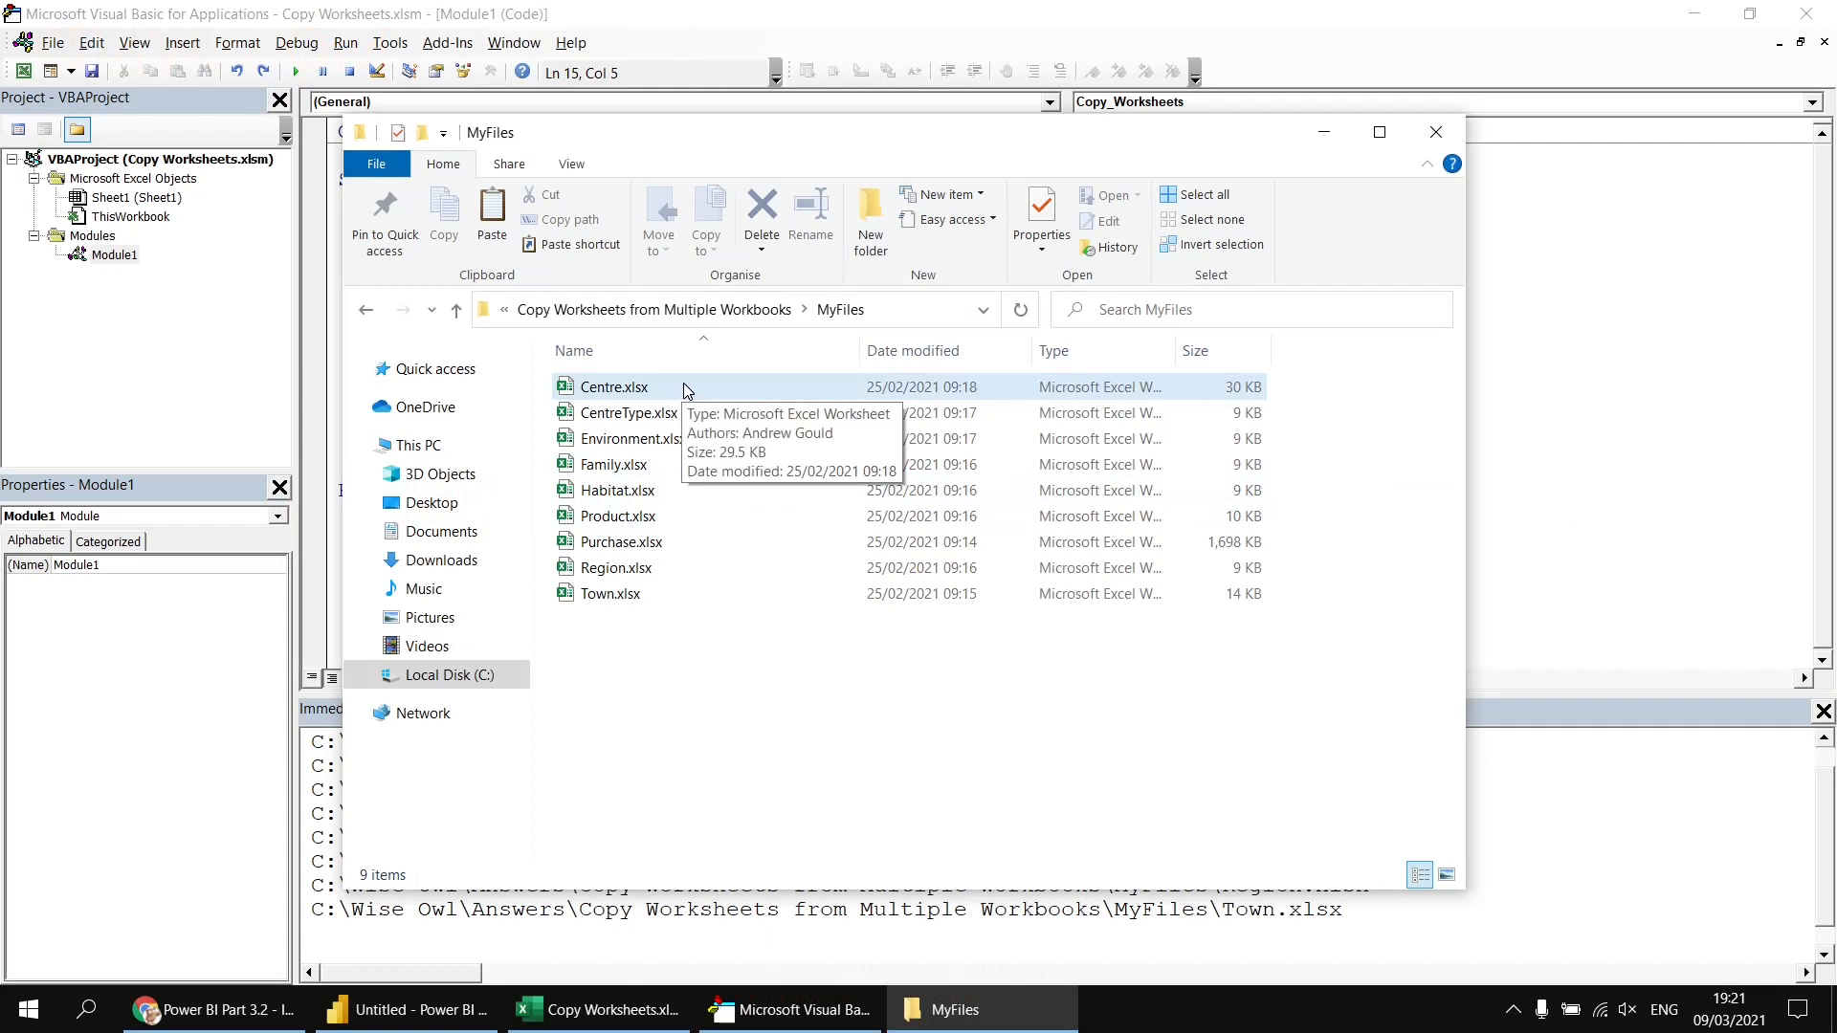
mouse_move(702, 404)
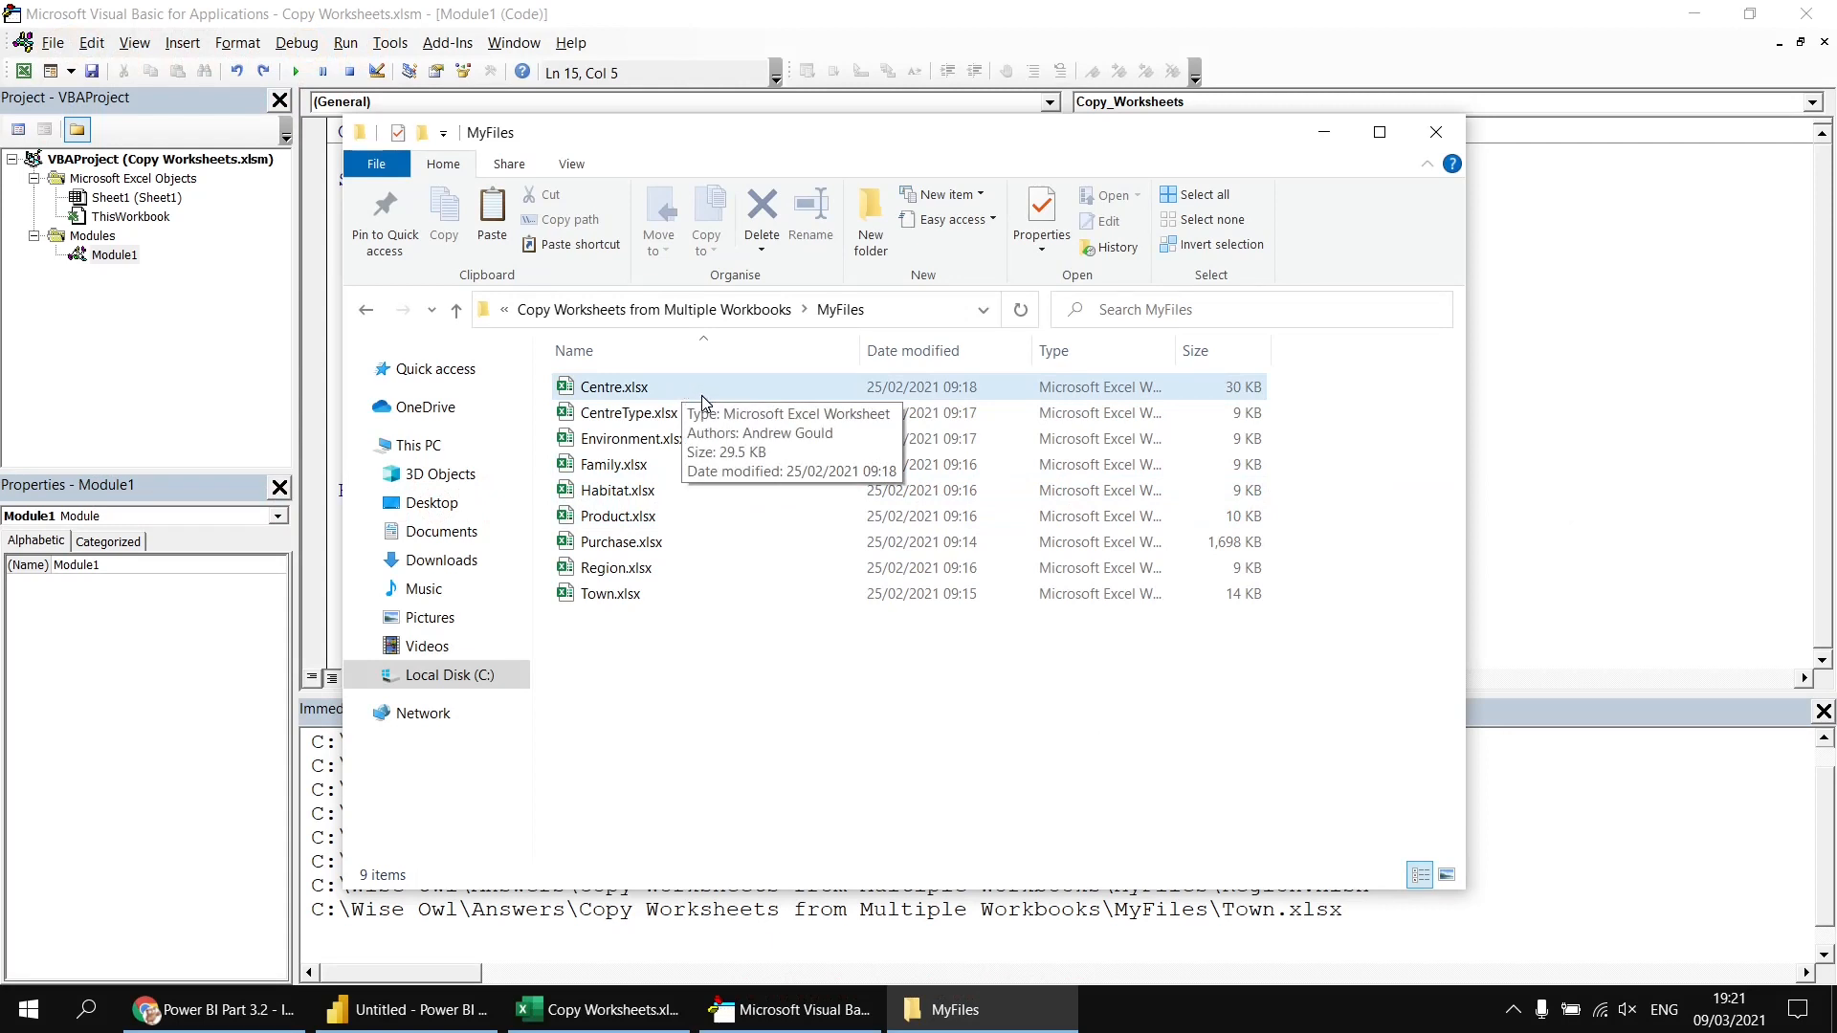
mouse_move(696, 442)
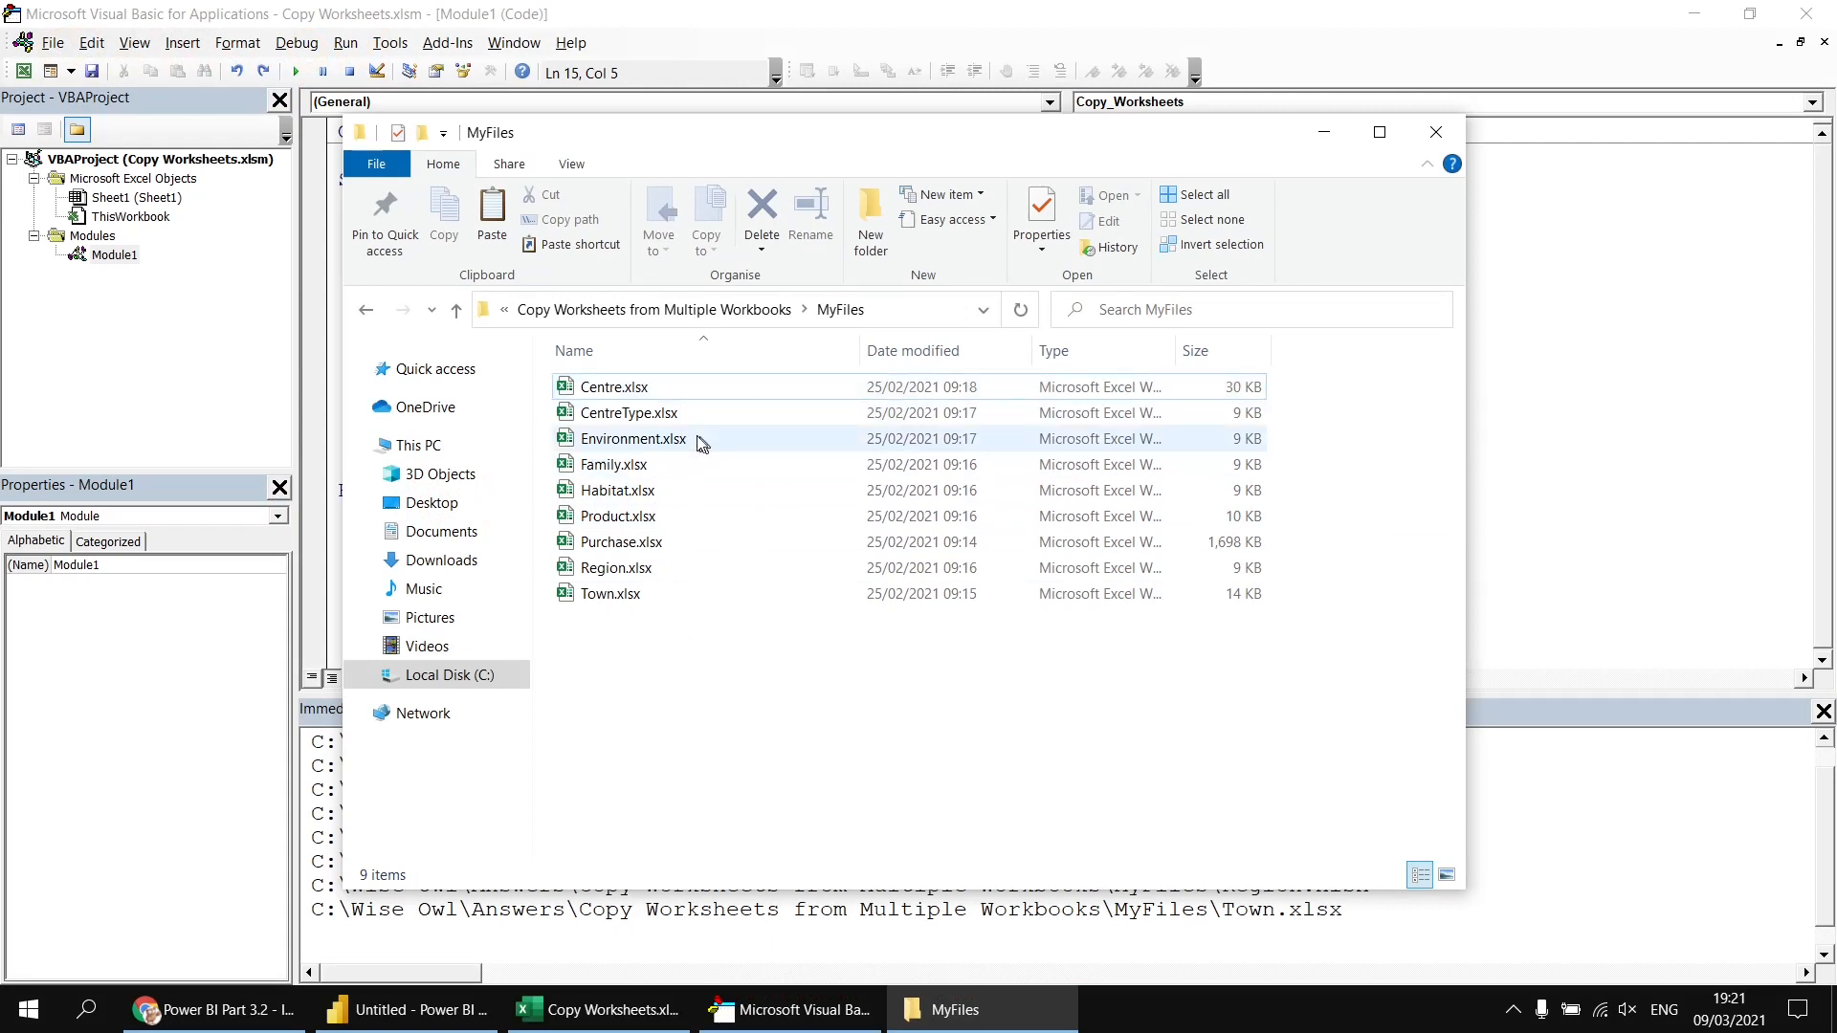
mouse_move(609, 392)
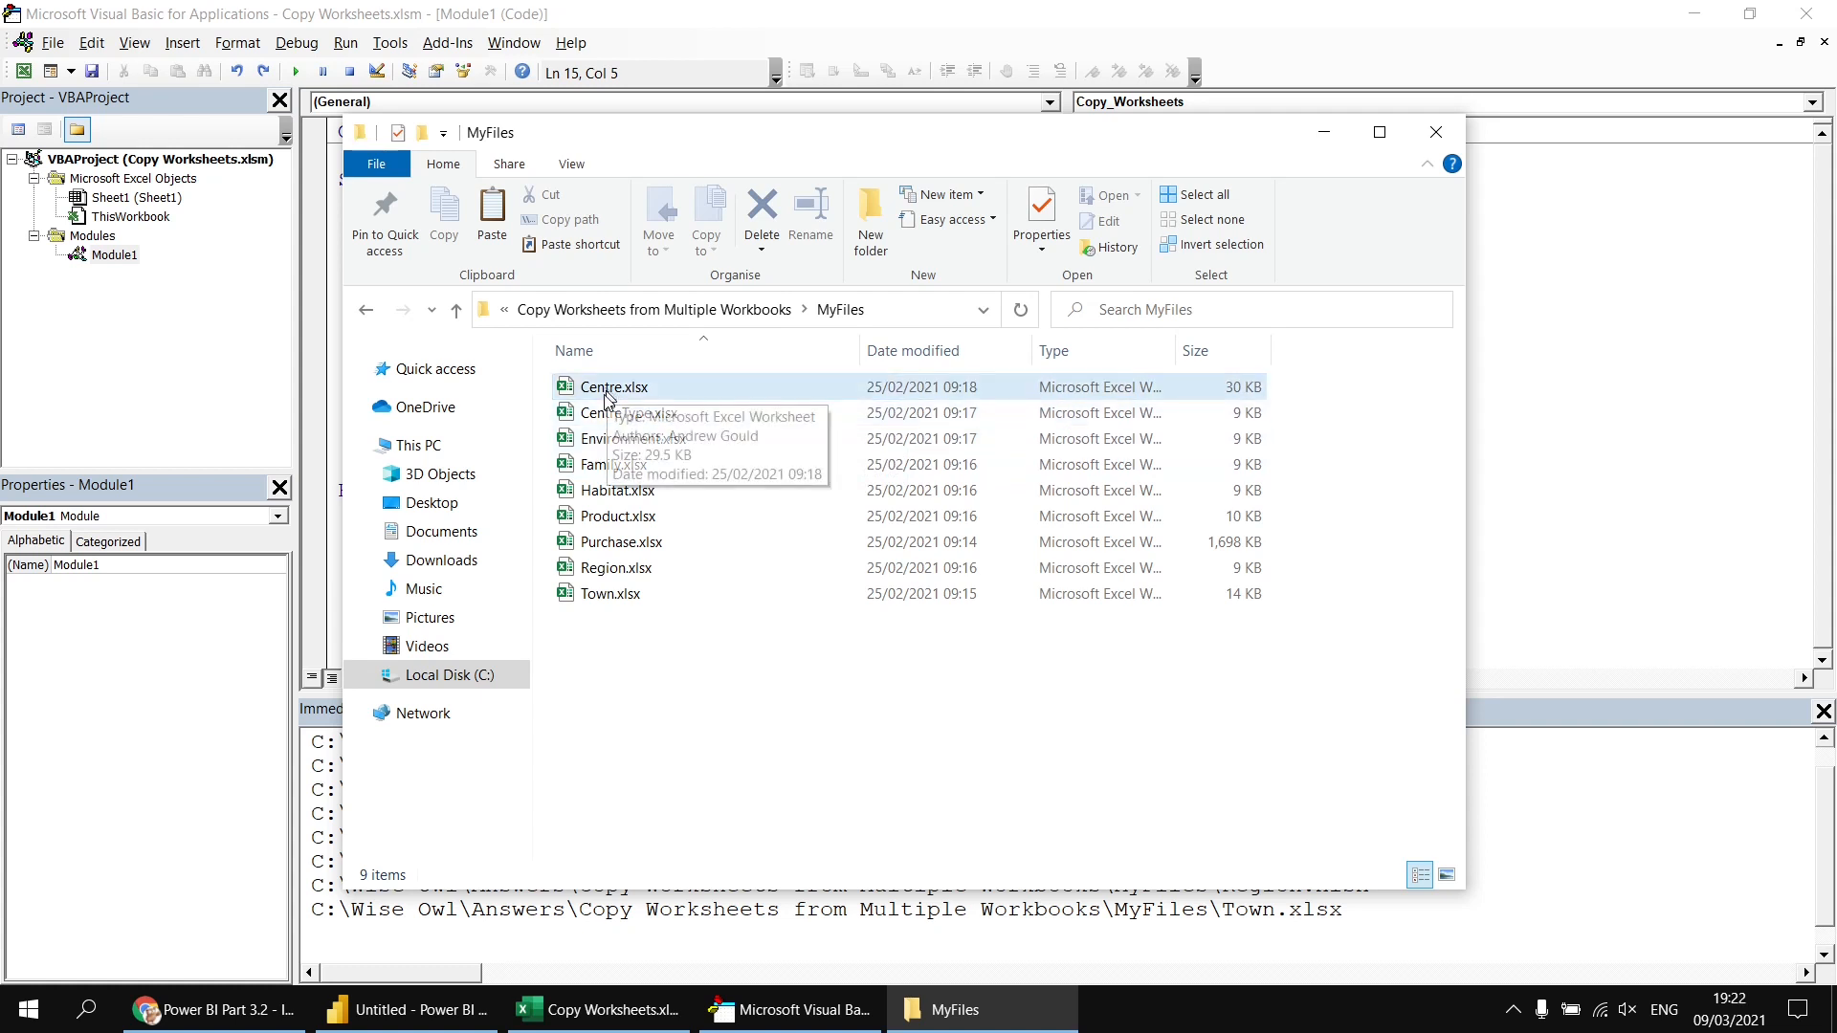
mouse_move(630, 414)
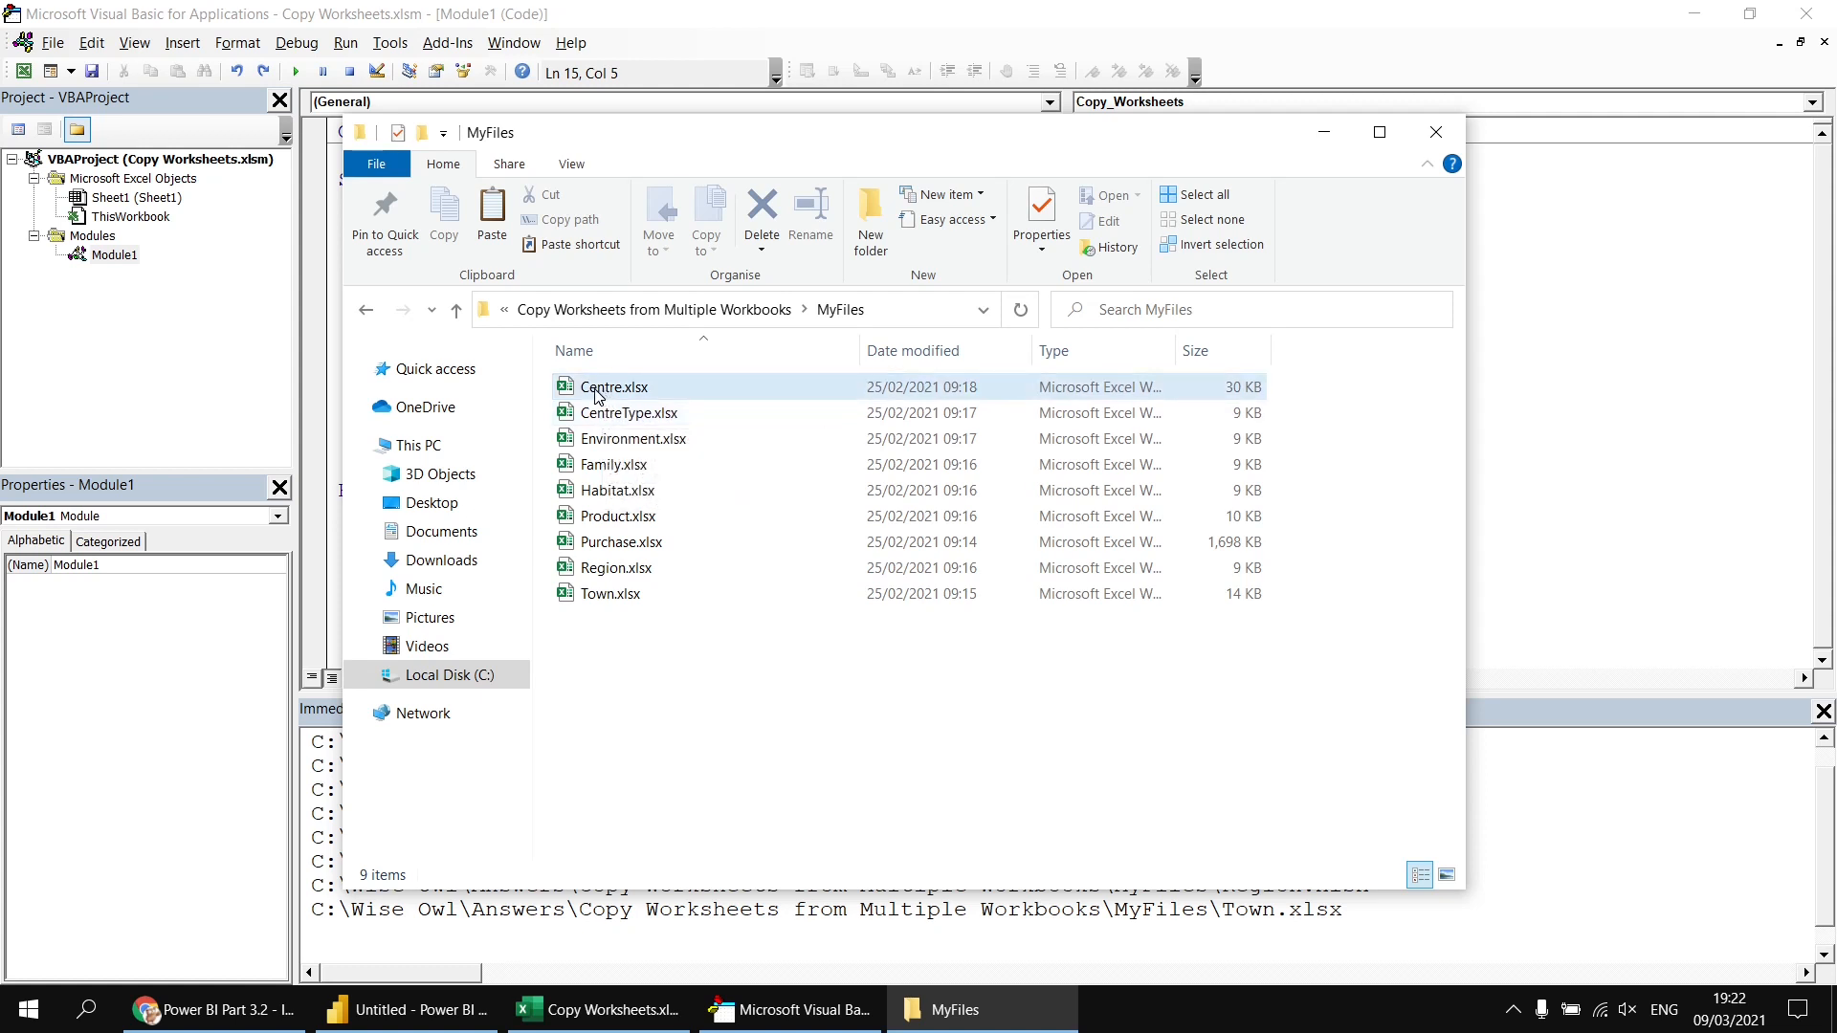
mouse_move(612, 489)
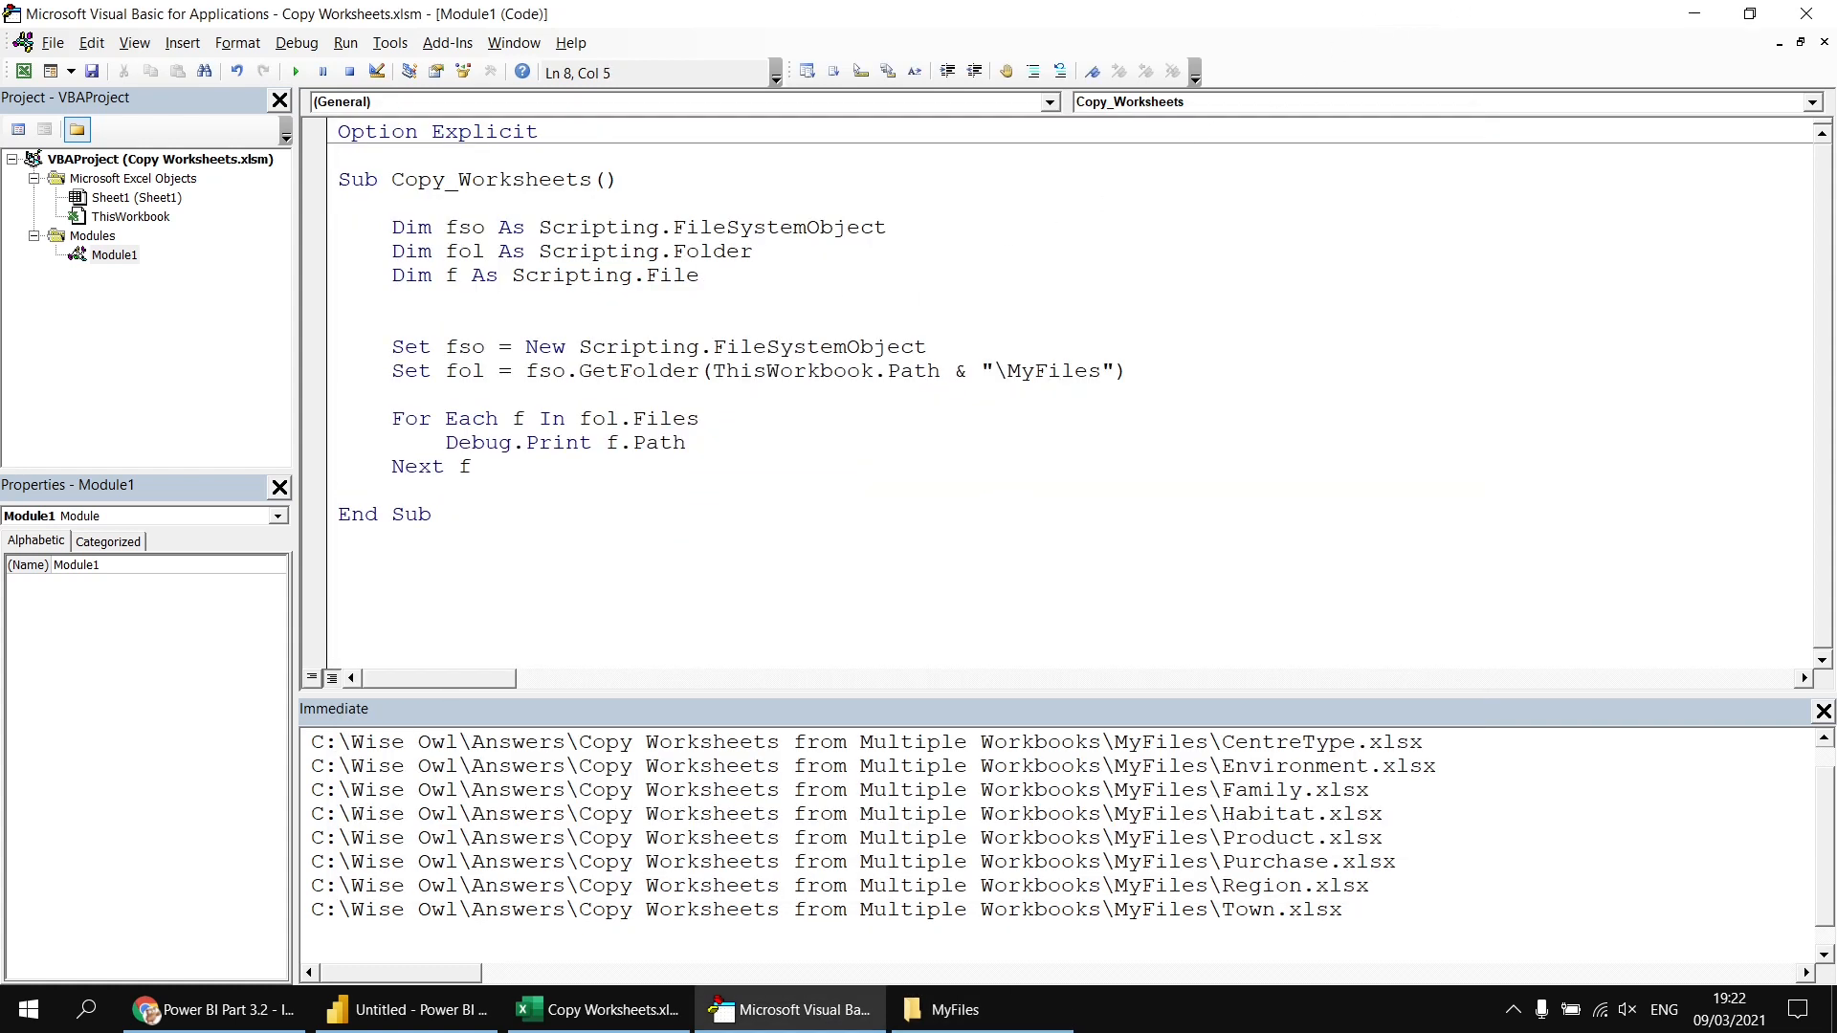
- Declare wb As Workbook and ws As Worksheet, then Set wb = Workbooks.Open(f.Path) and wb.Close in the loop
type("dim wb as")
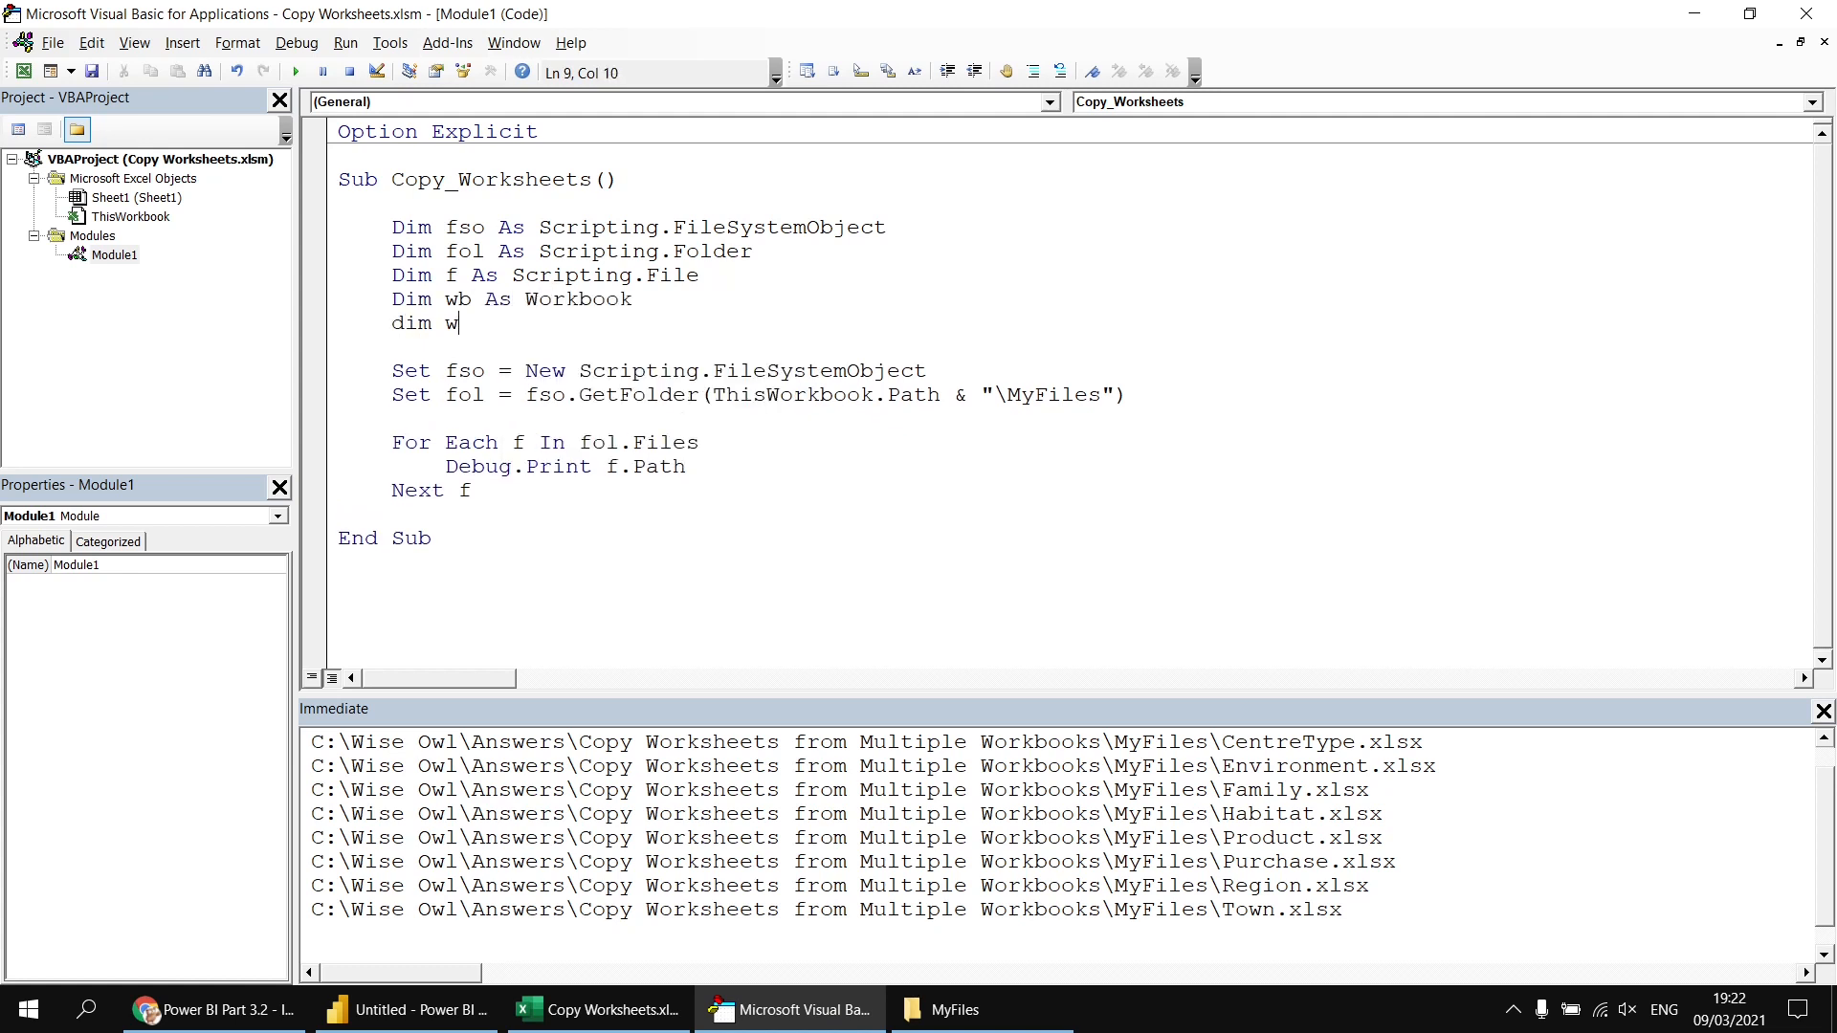
type("s as worksheet")
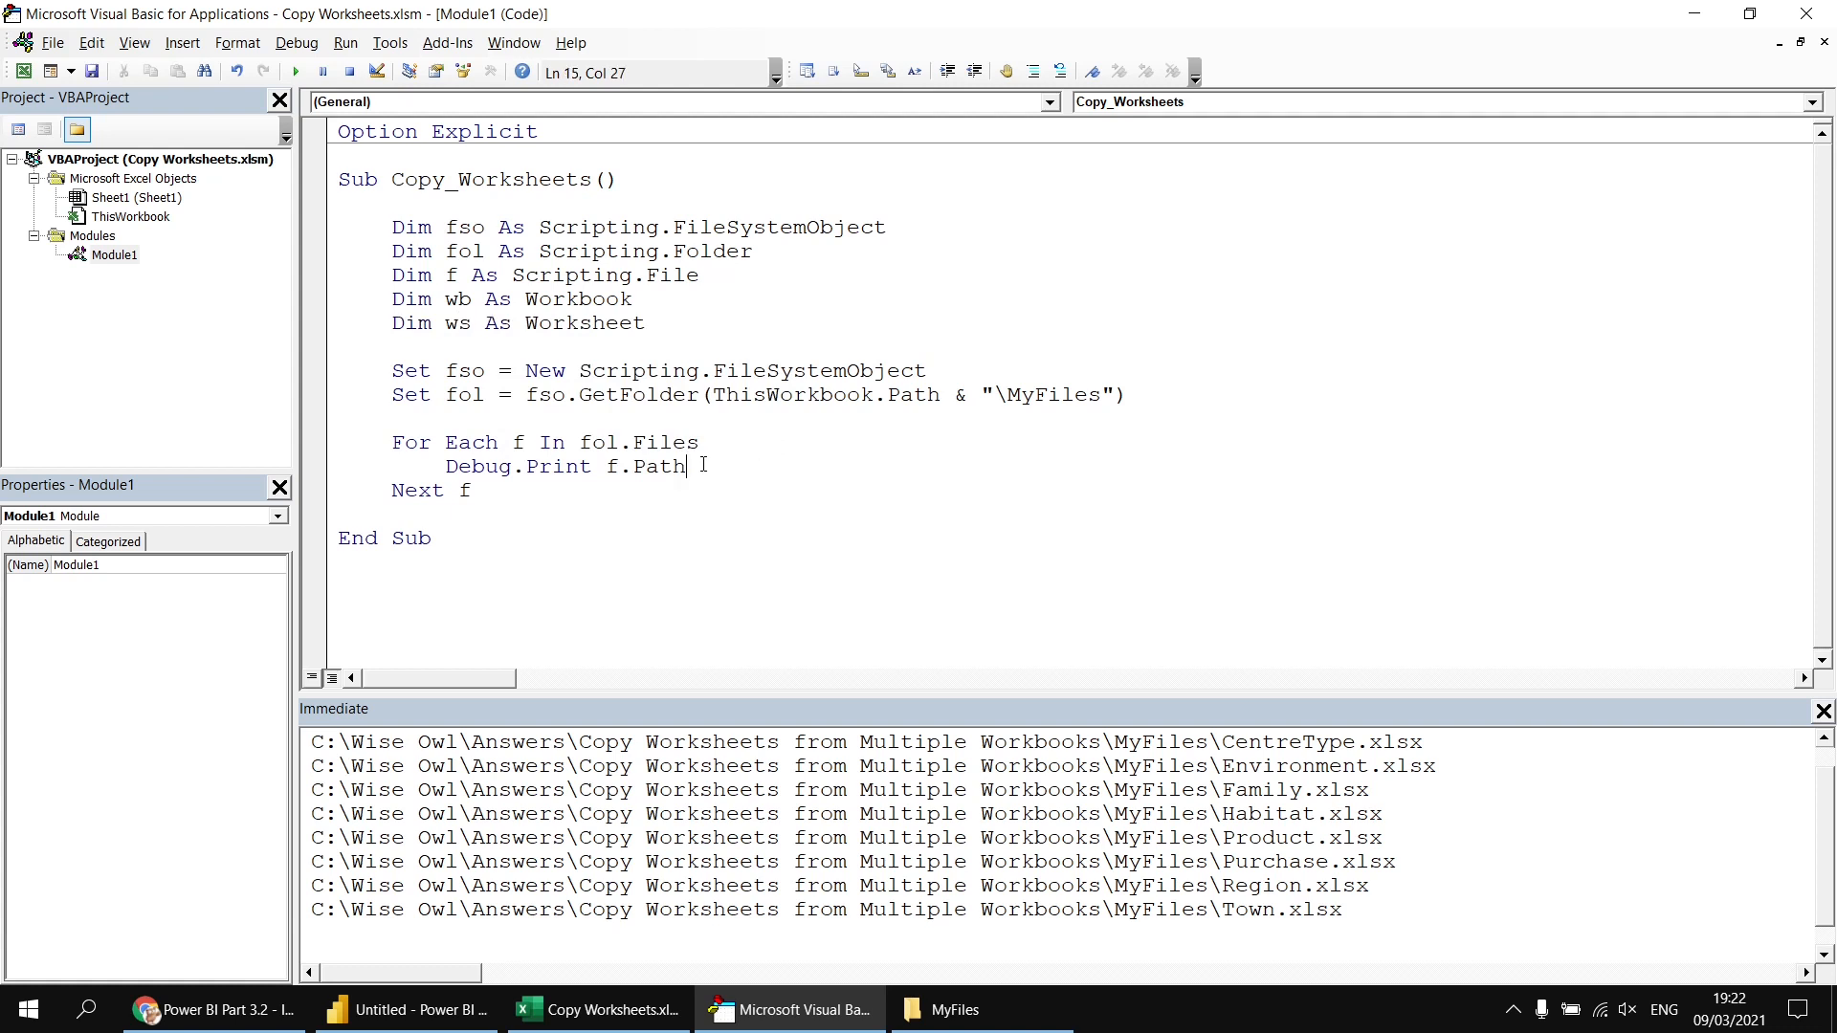
key("Return")
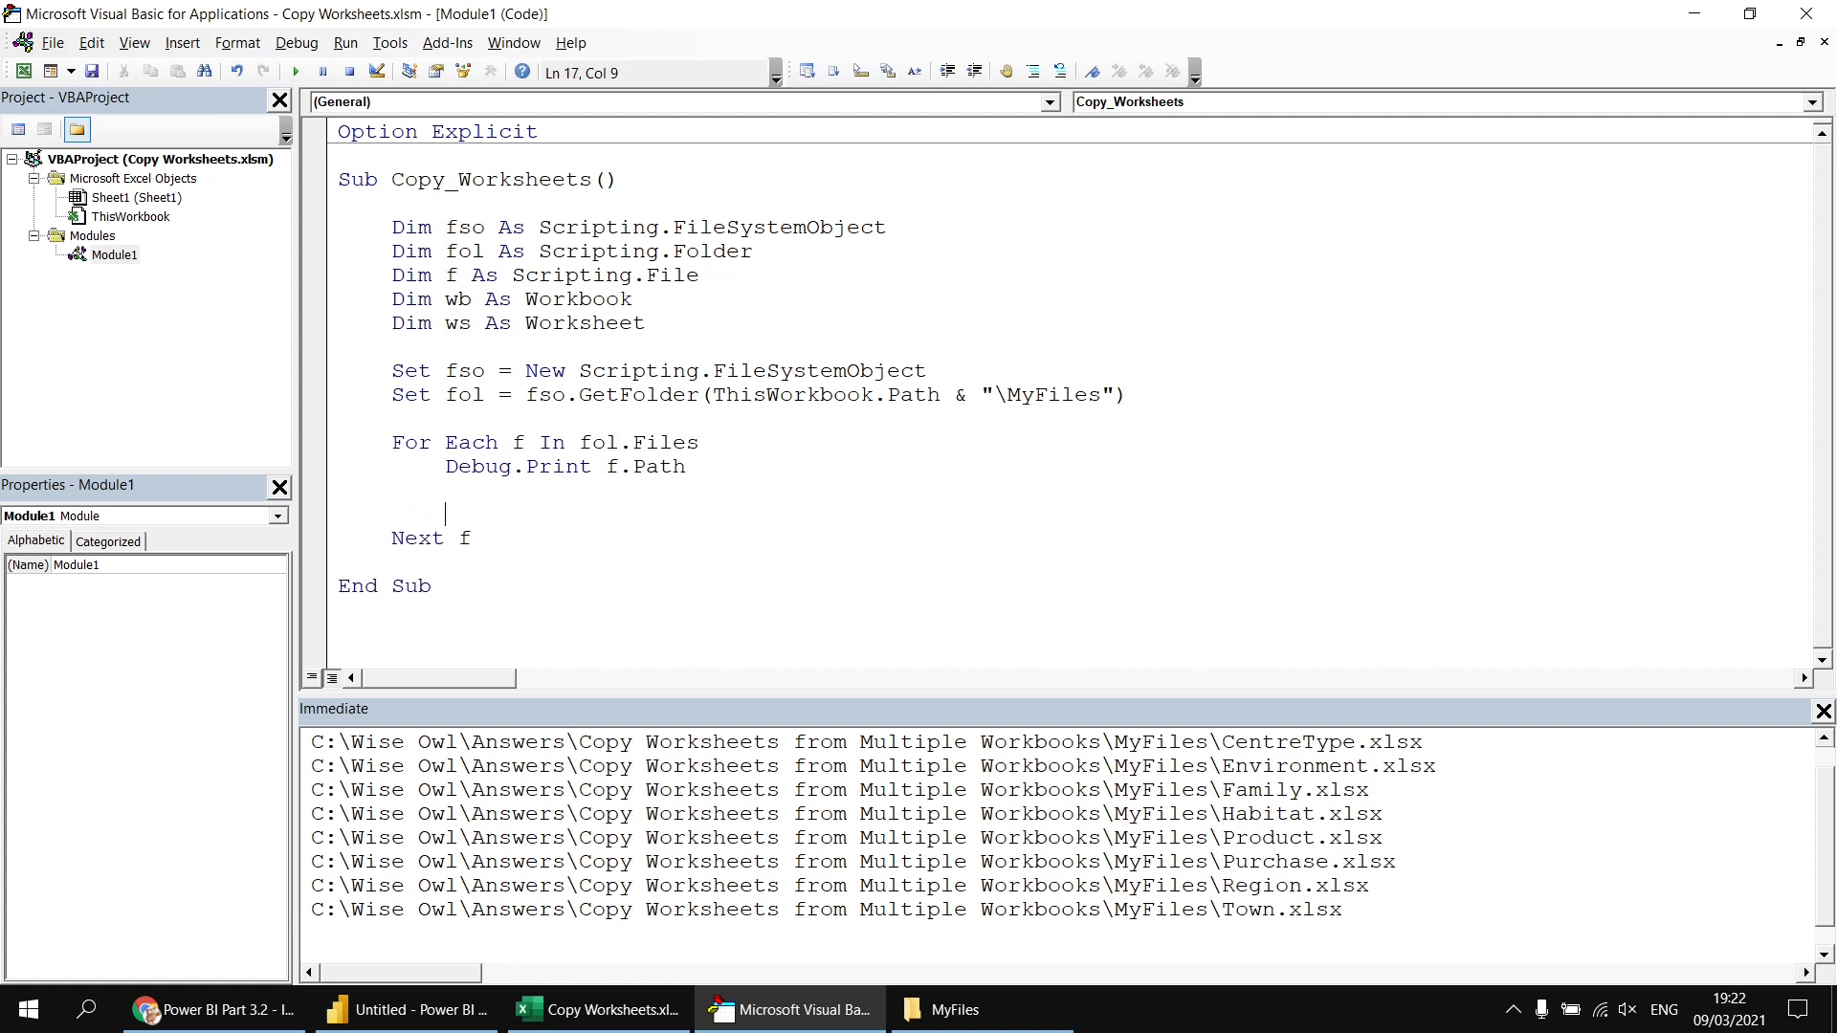
type("set wb =")
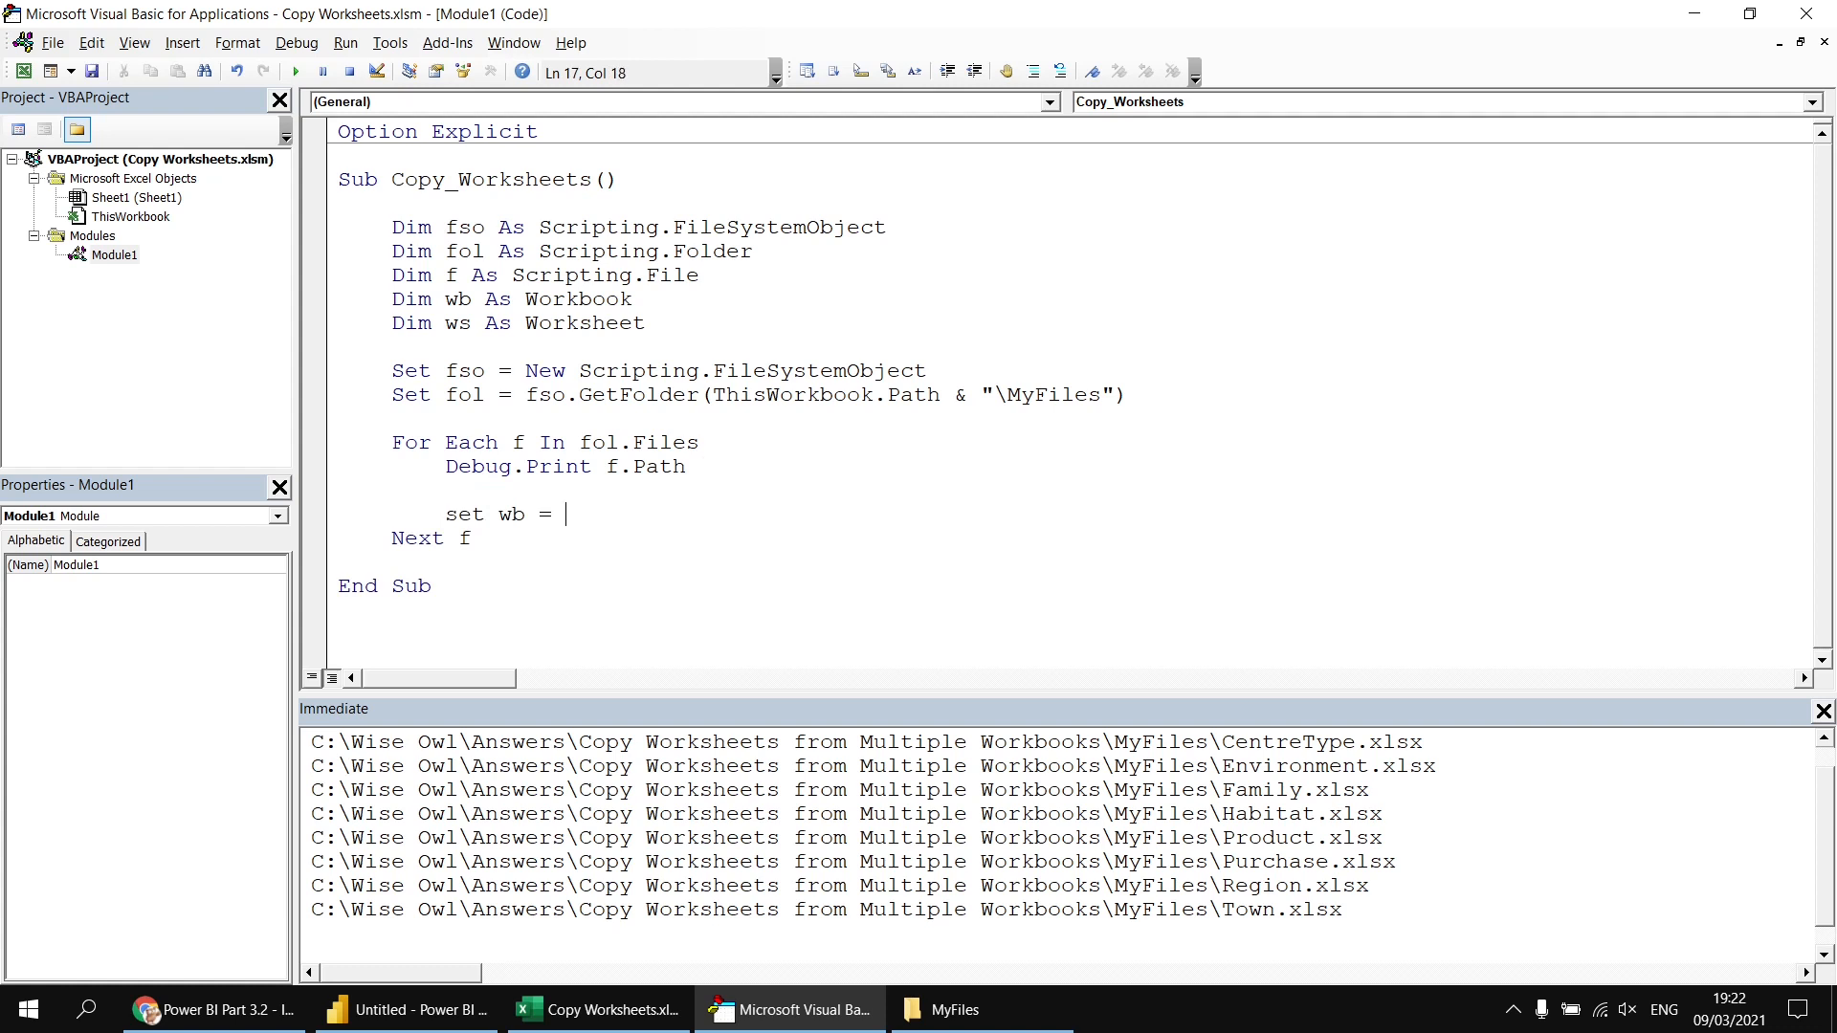
type("Workbooks.")
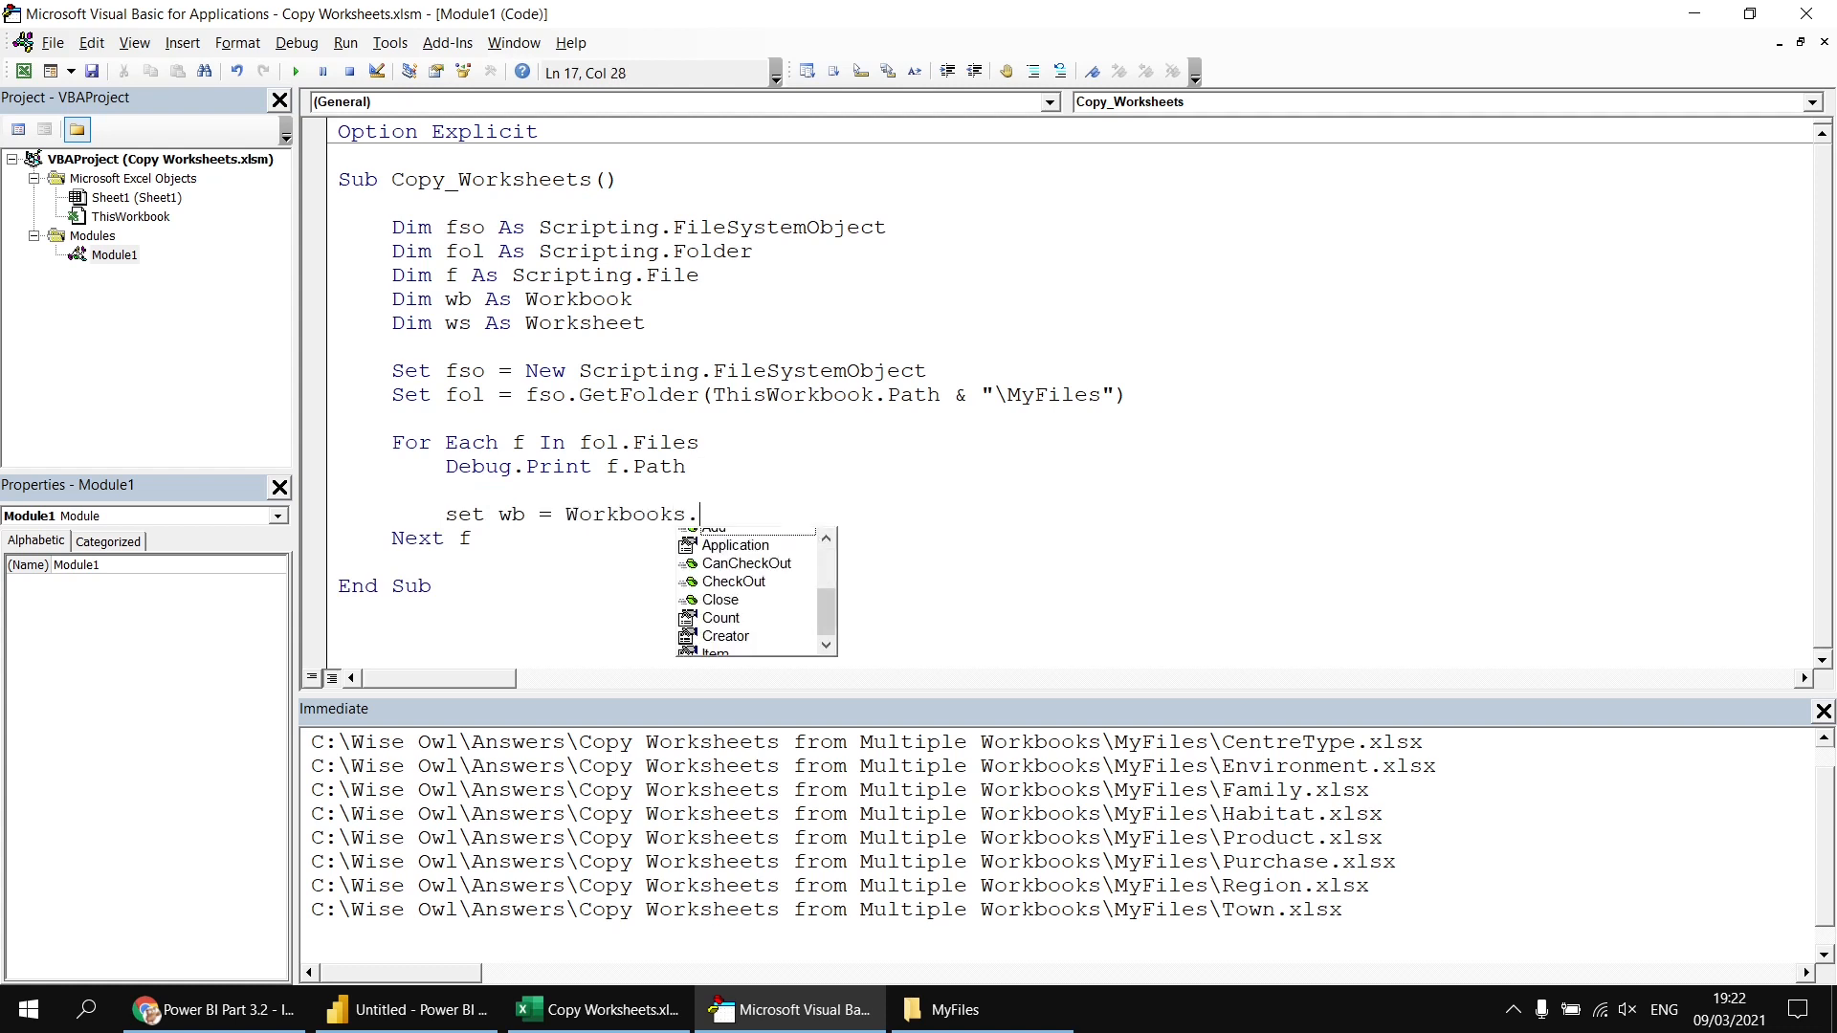
type("open")
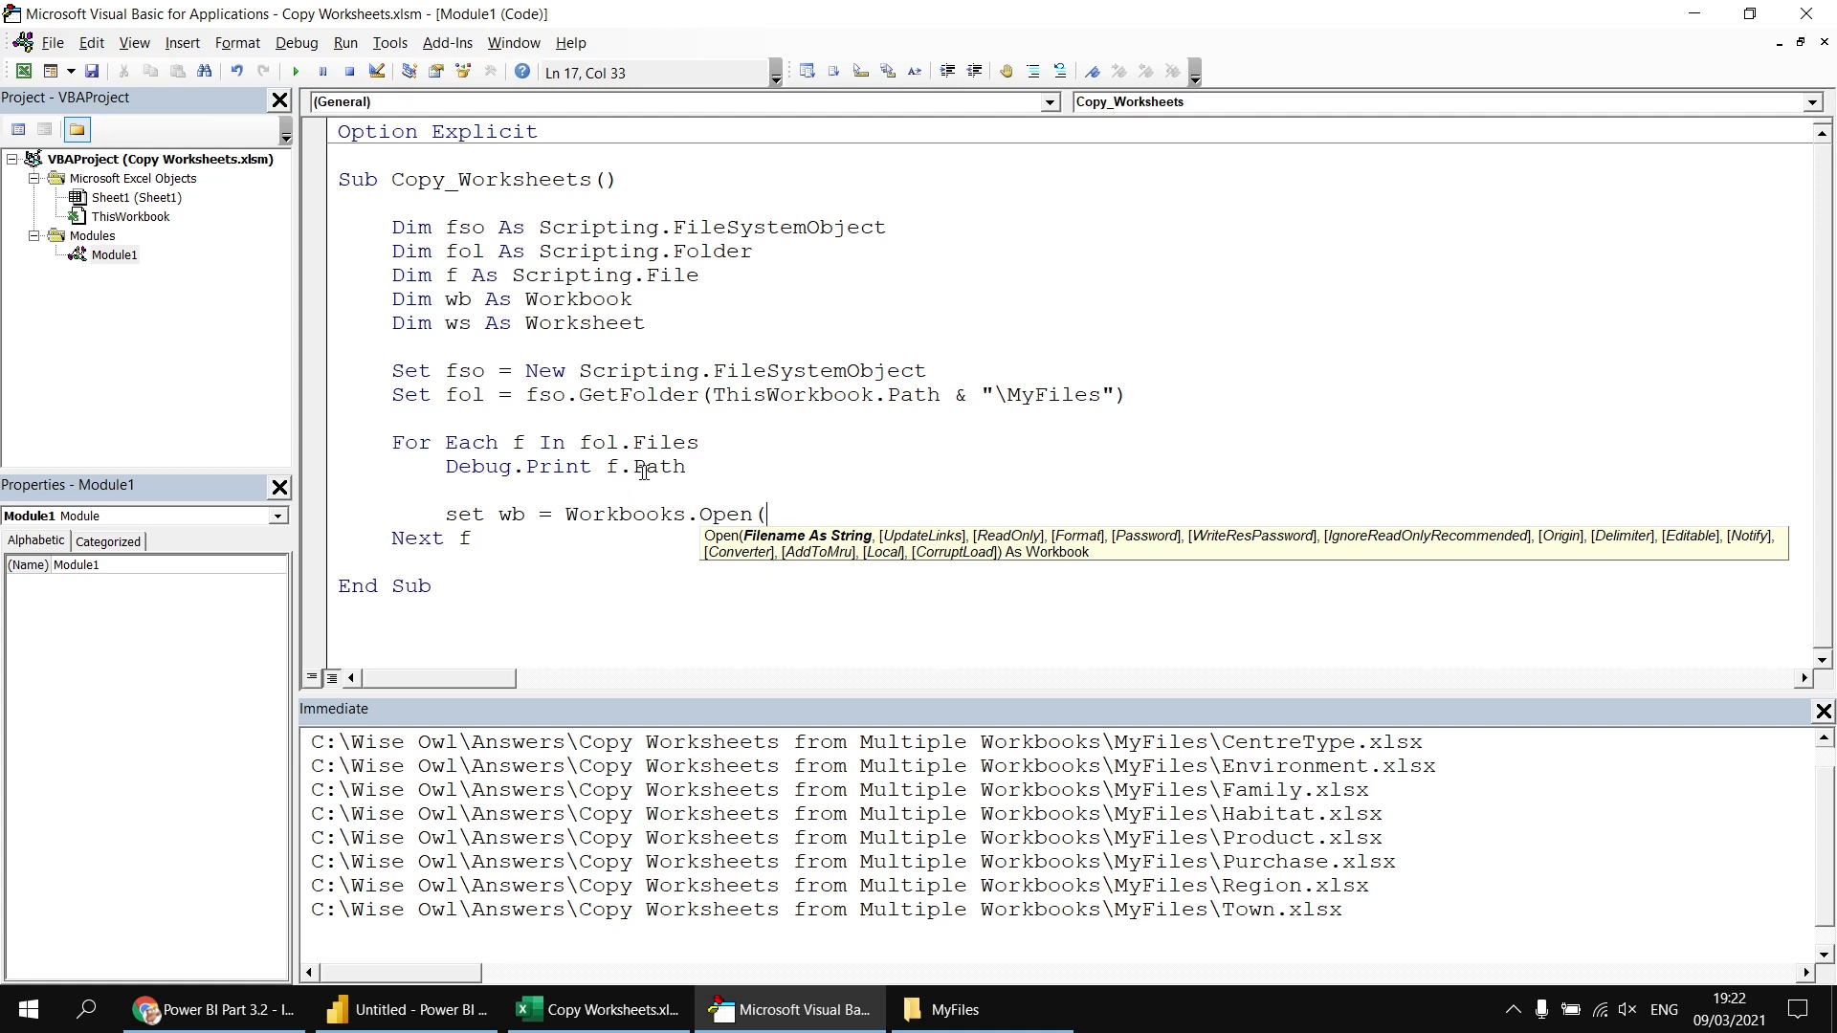
mouse_move(664, 606)
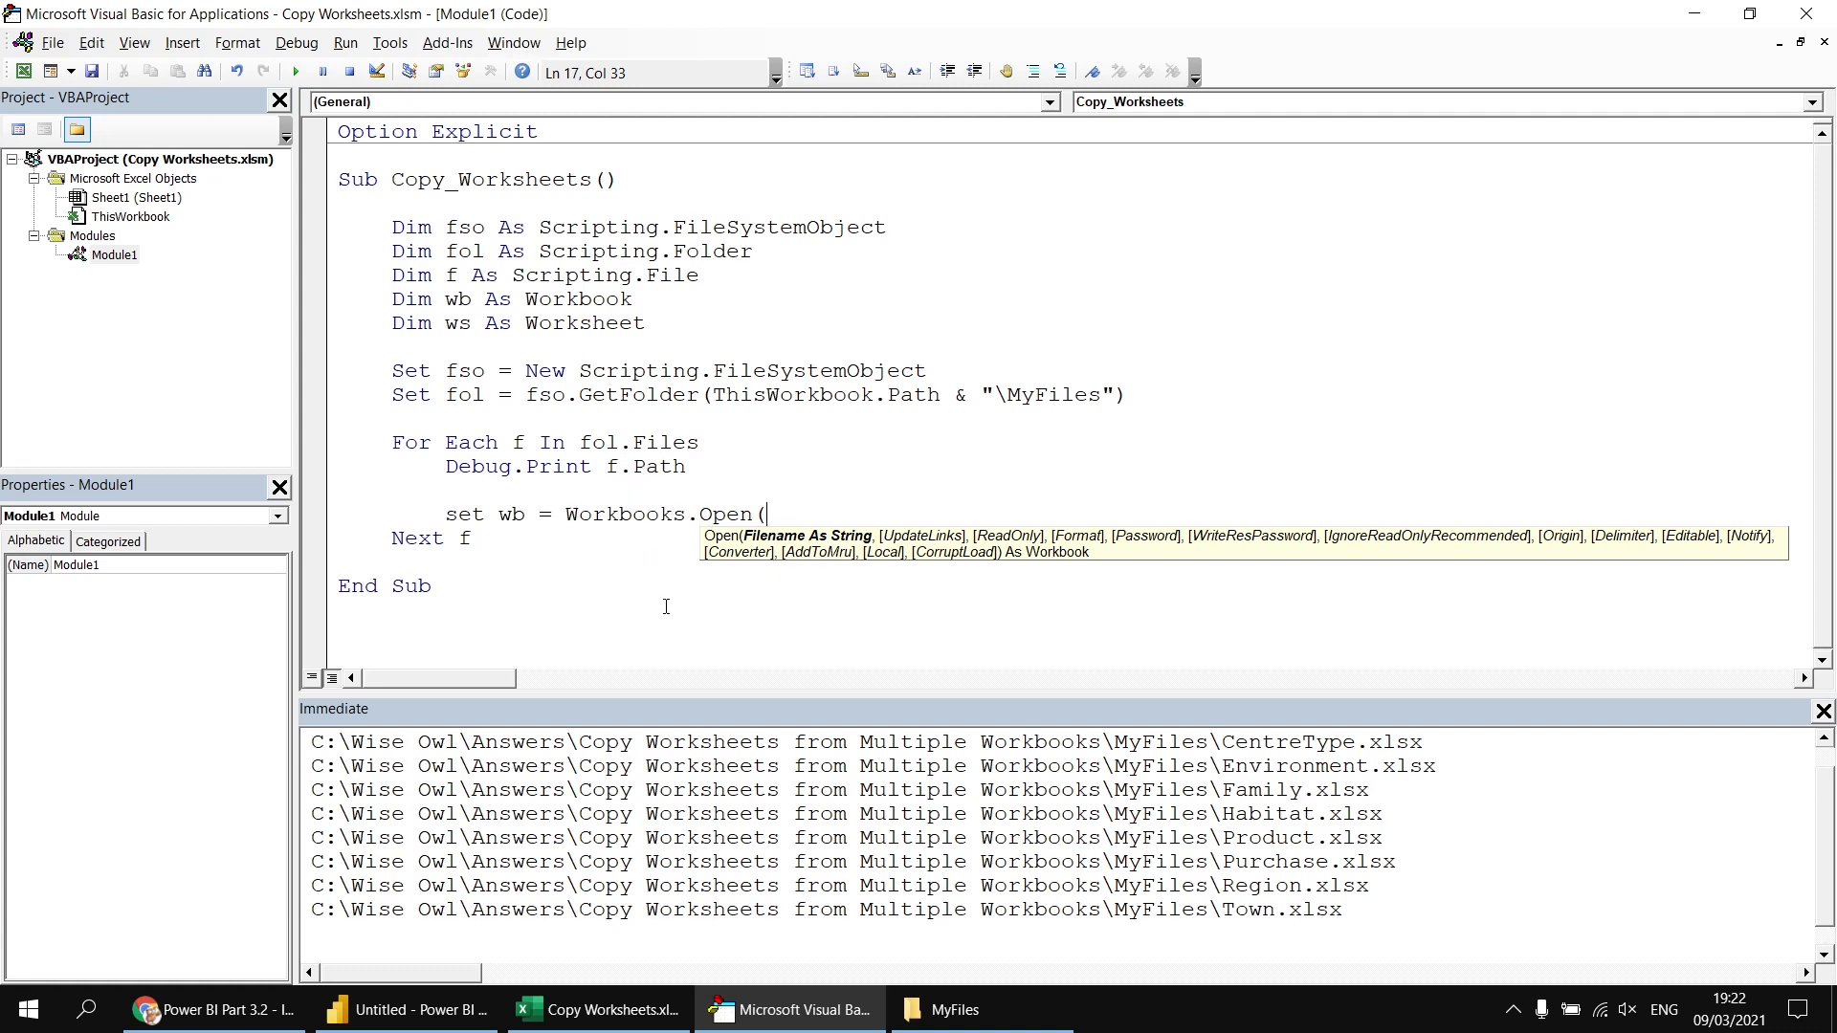
type("f.path)")
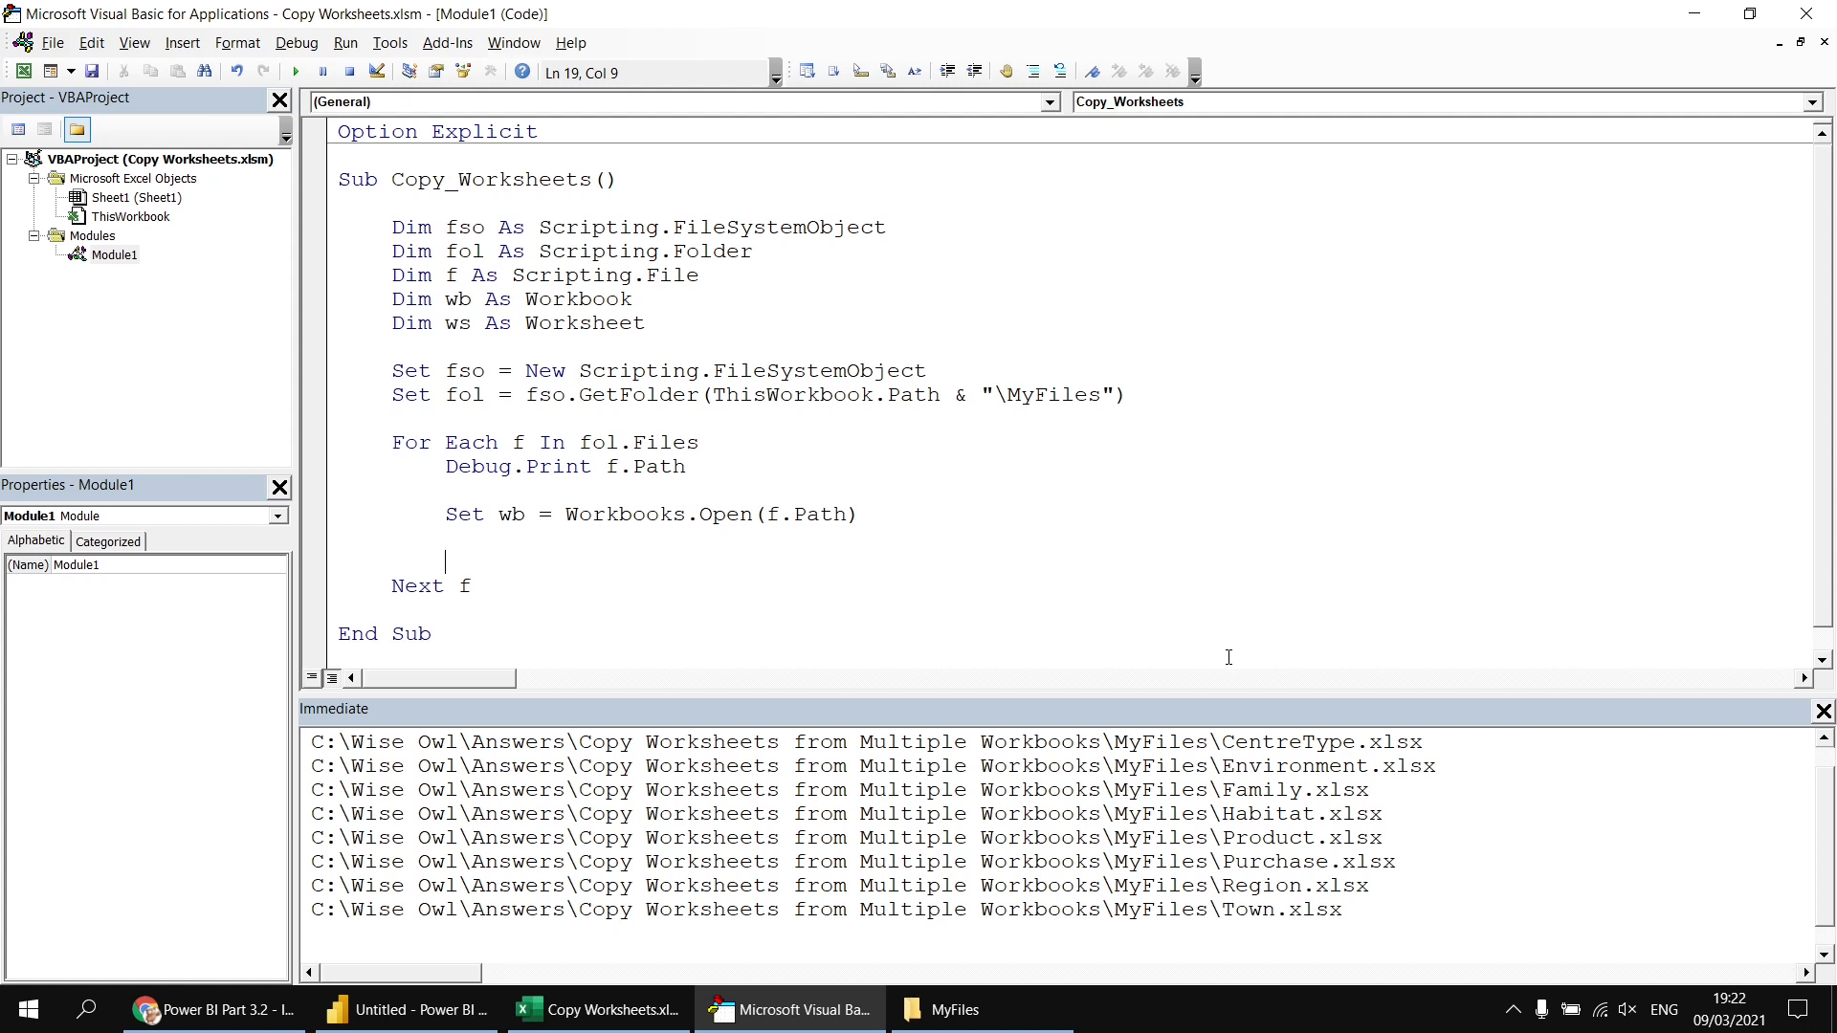
type("wb")
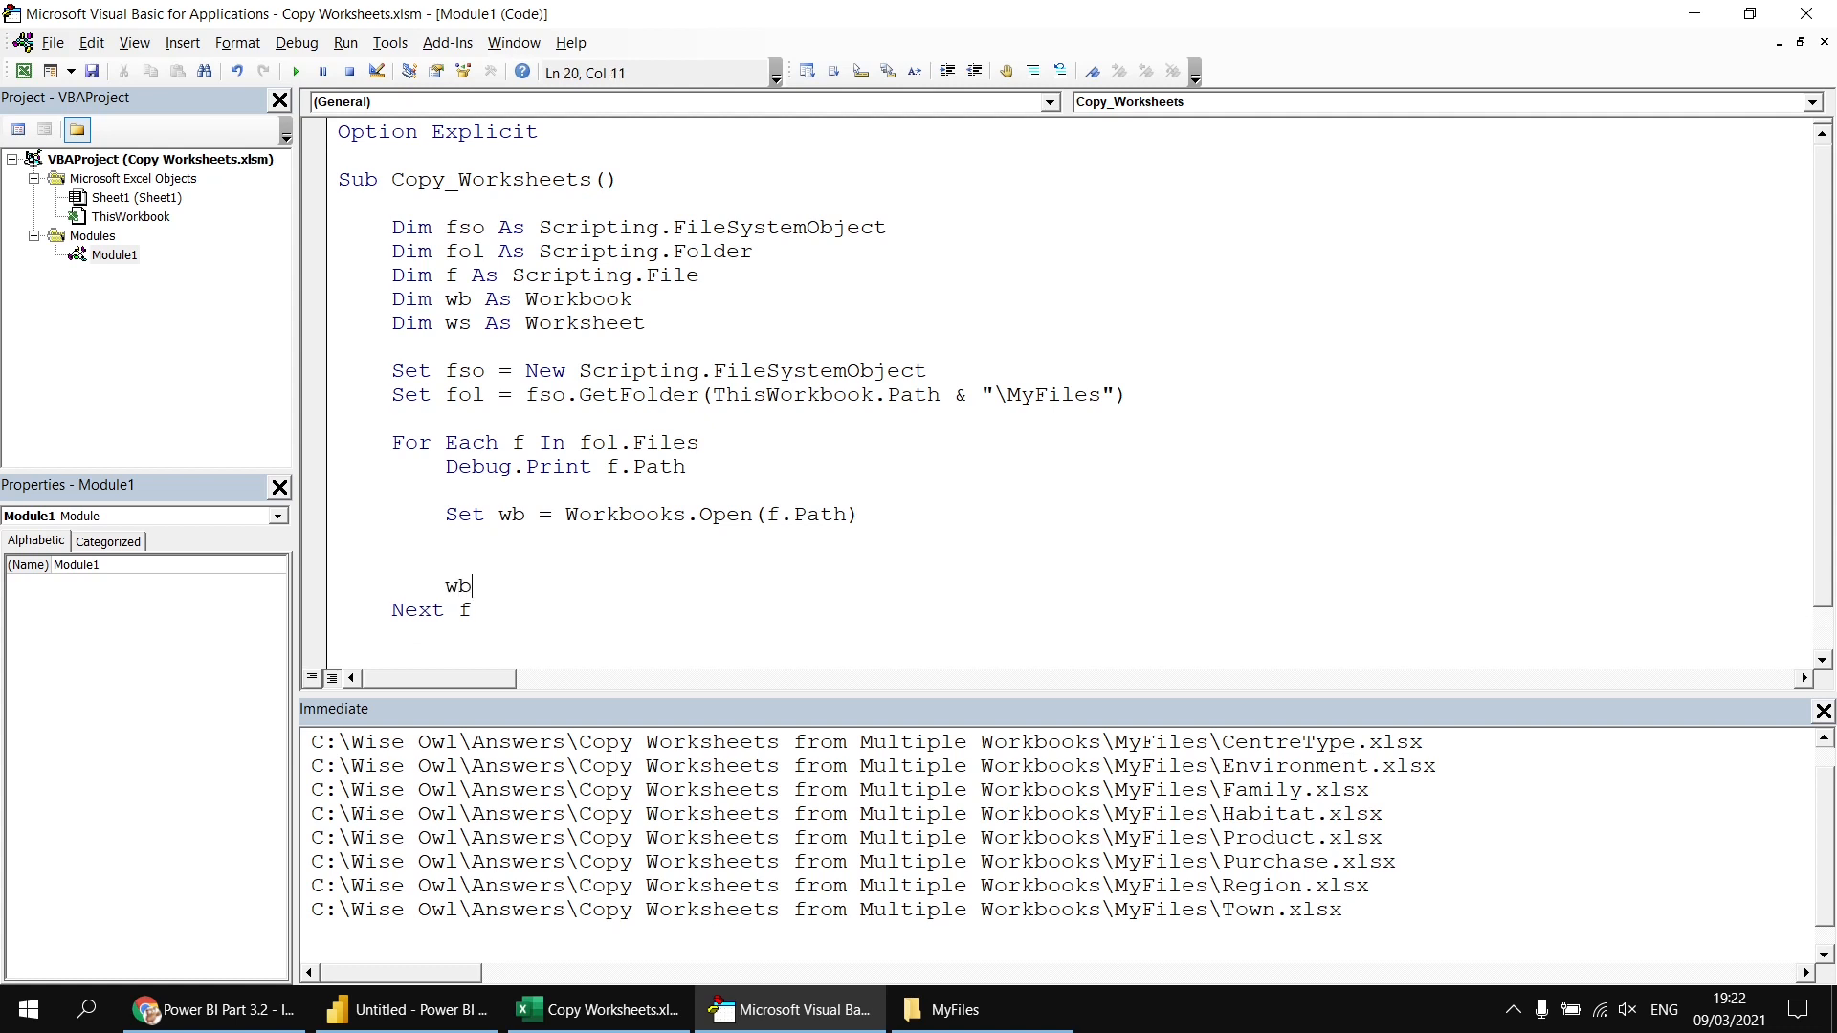
type(".Close")
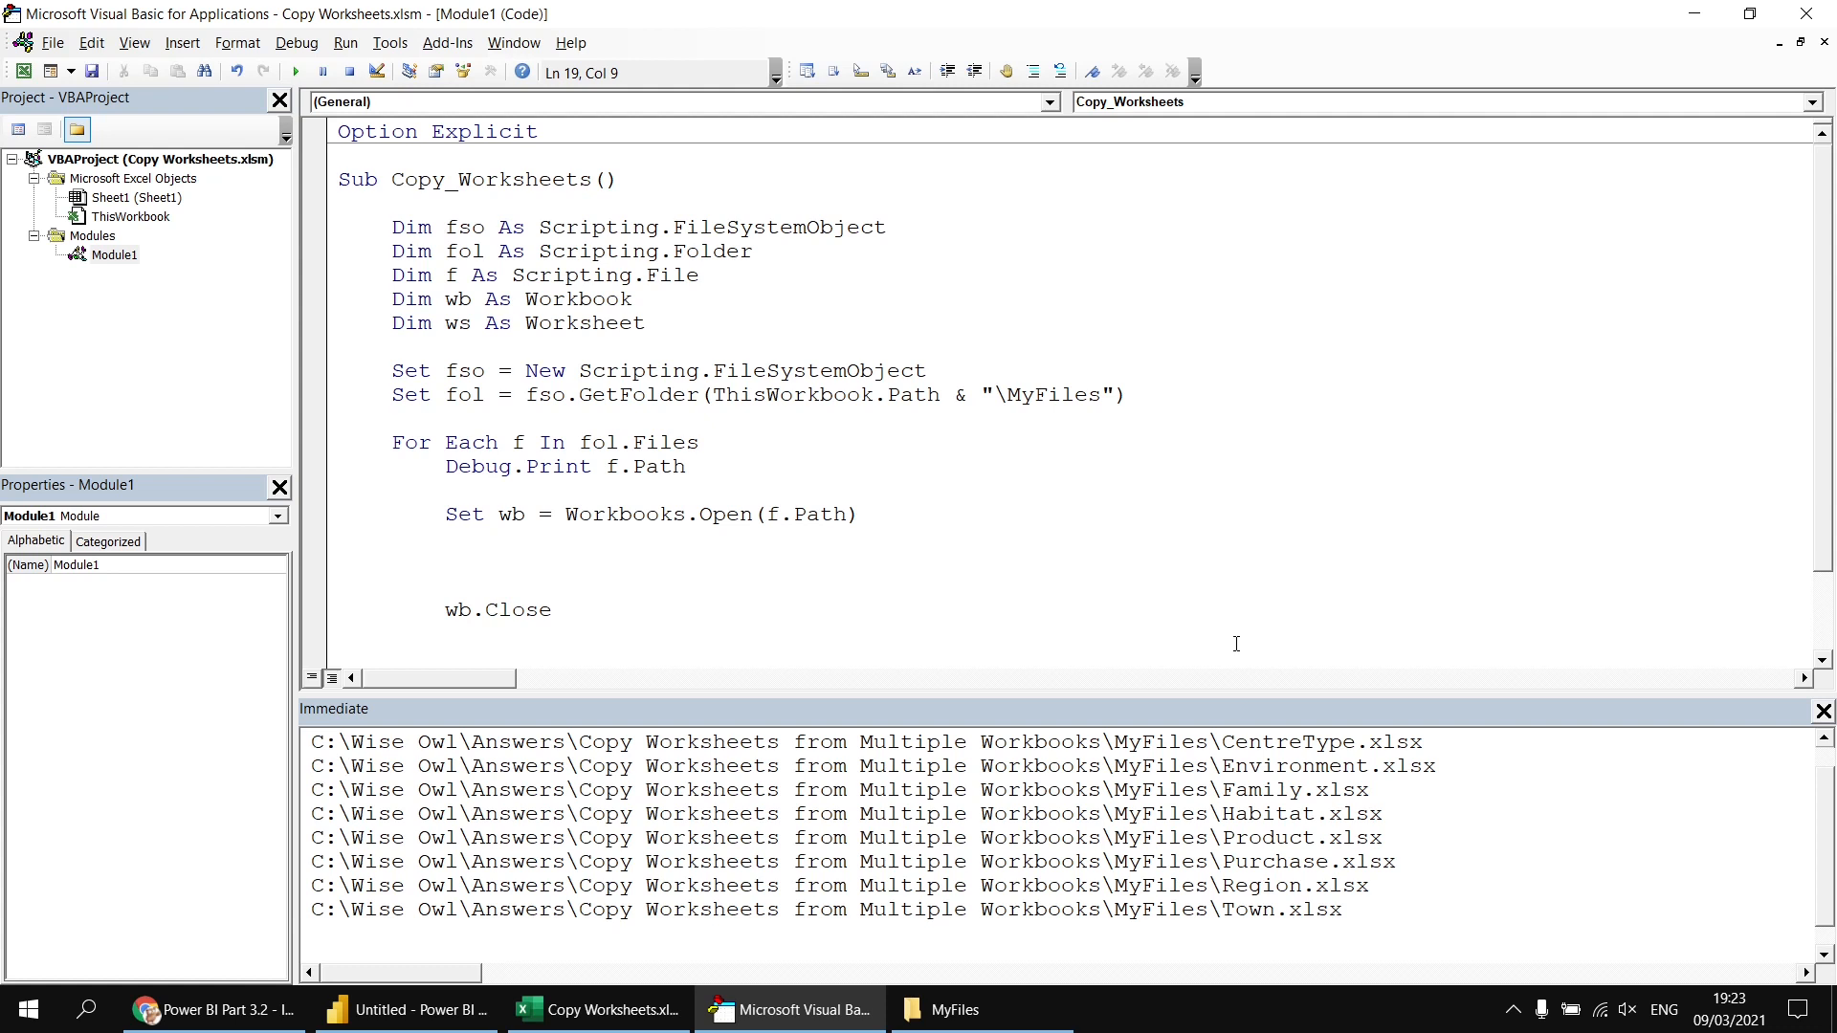
- Add For Each ws In wb.Worksheets ... Next ws with Debug.Print ws.Name inside it
type("for each ws in wb.")
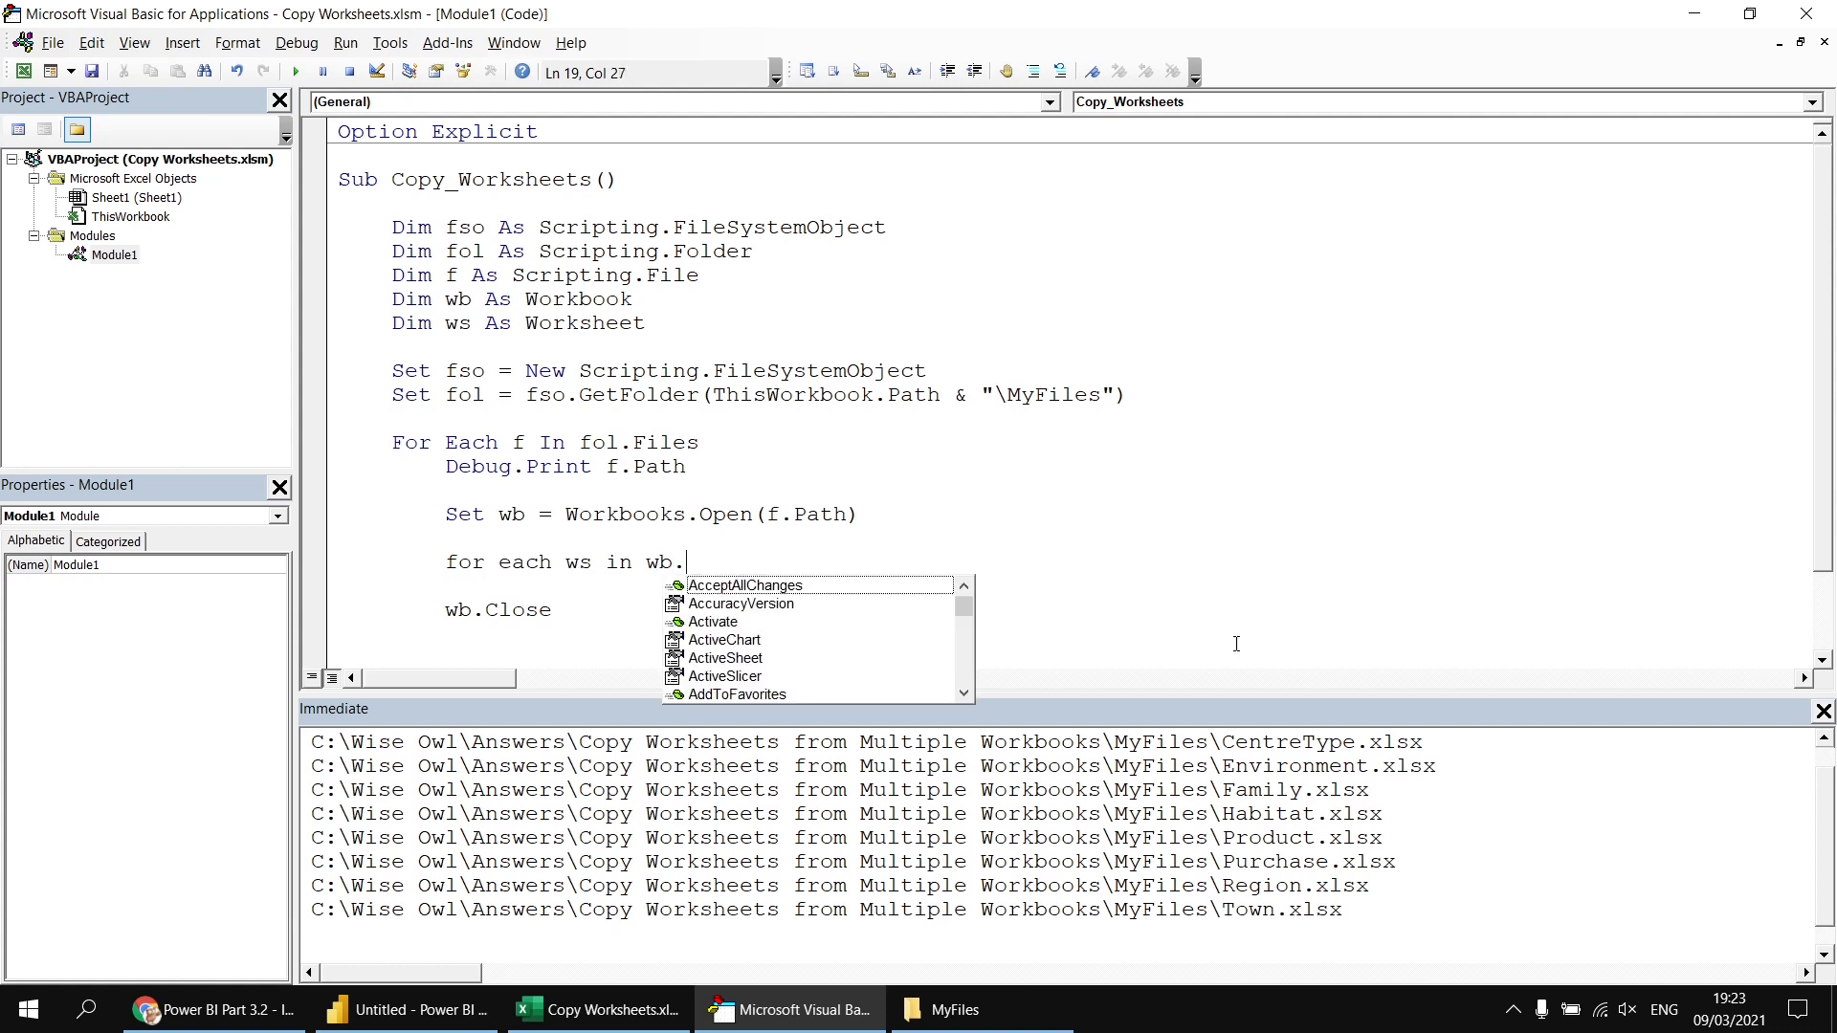
type("Worksheets")
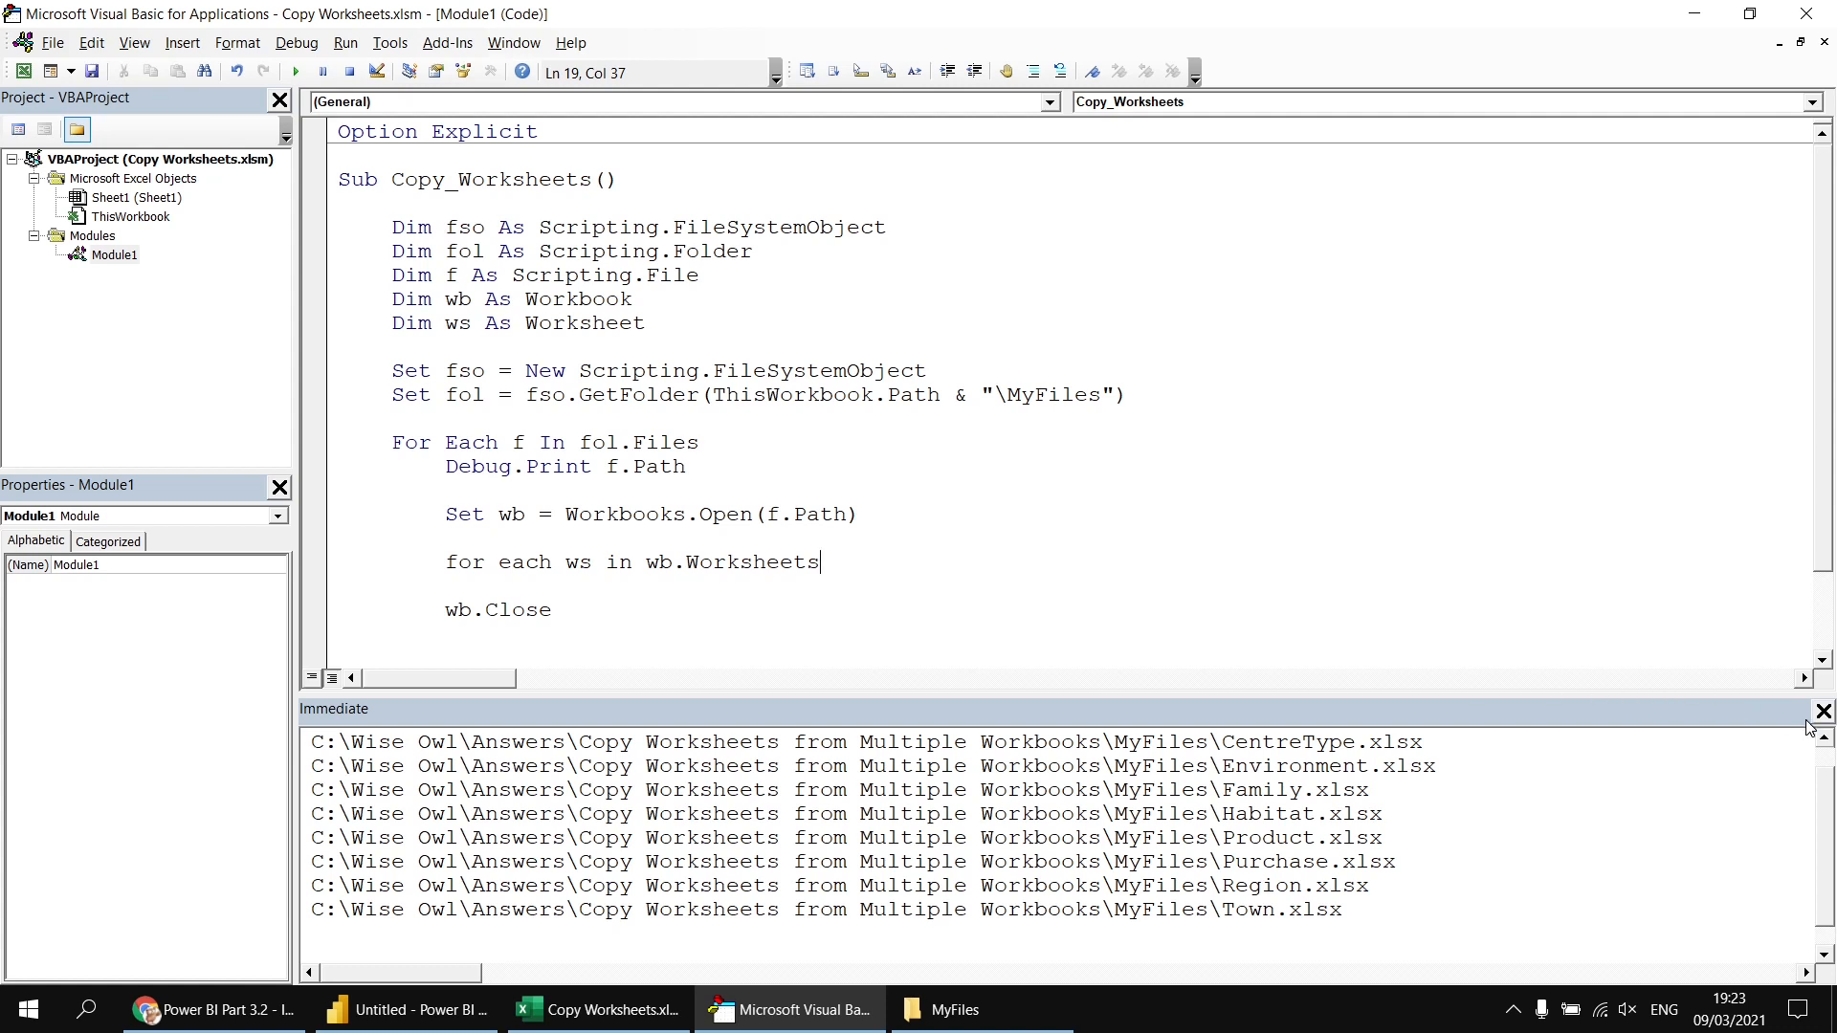
left_click(1820, 712)
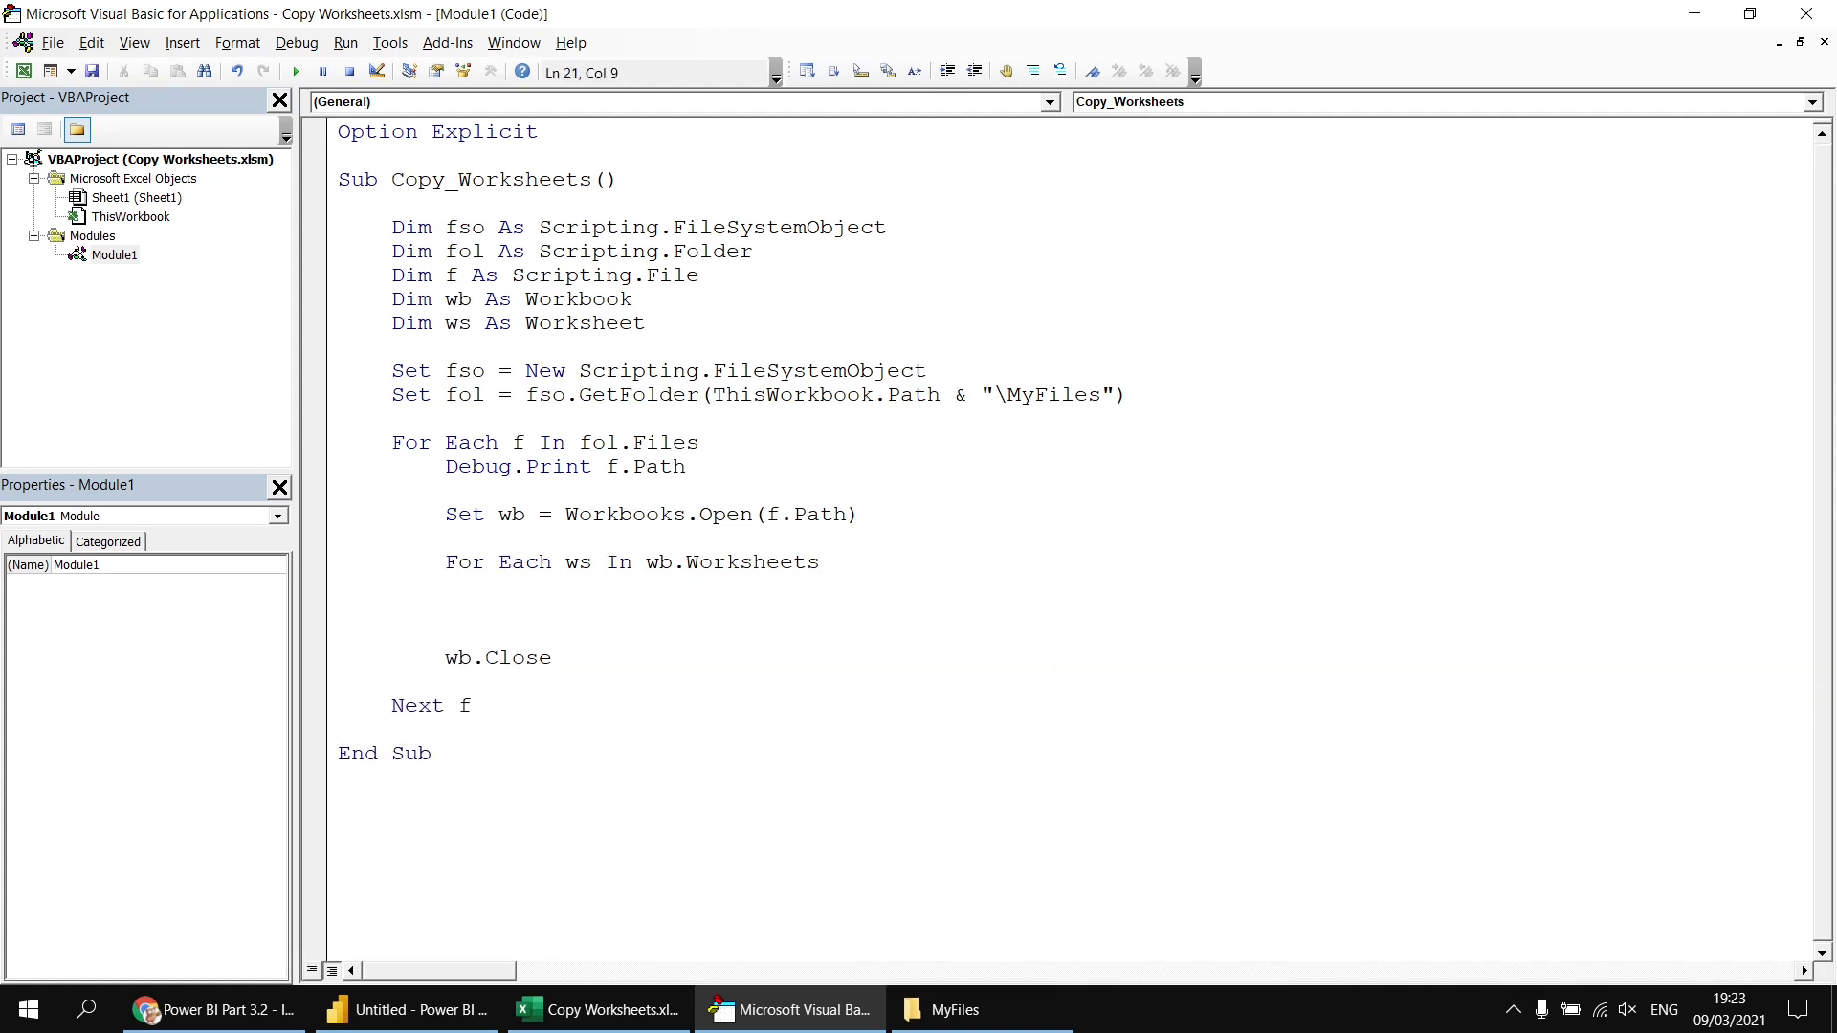
type("next ws")
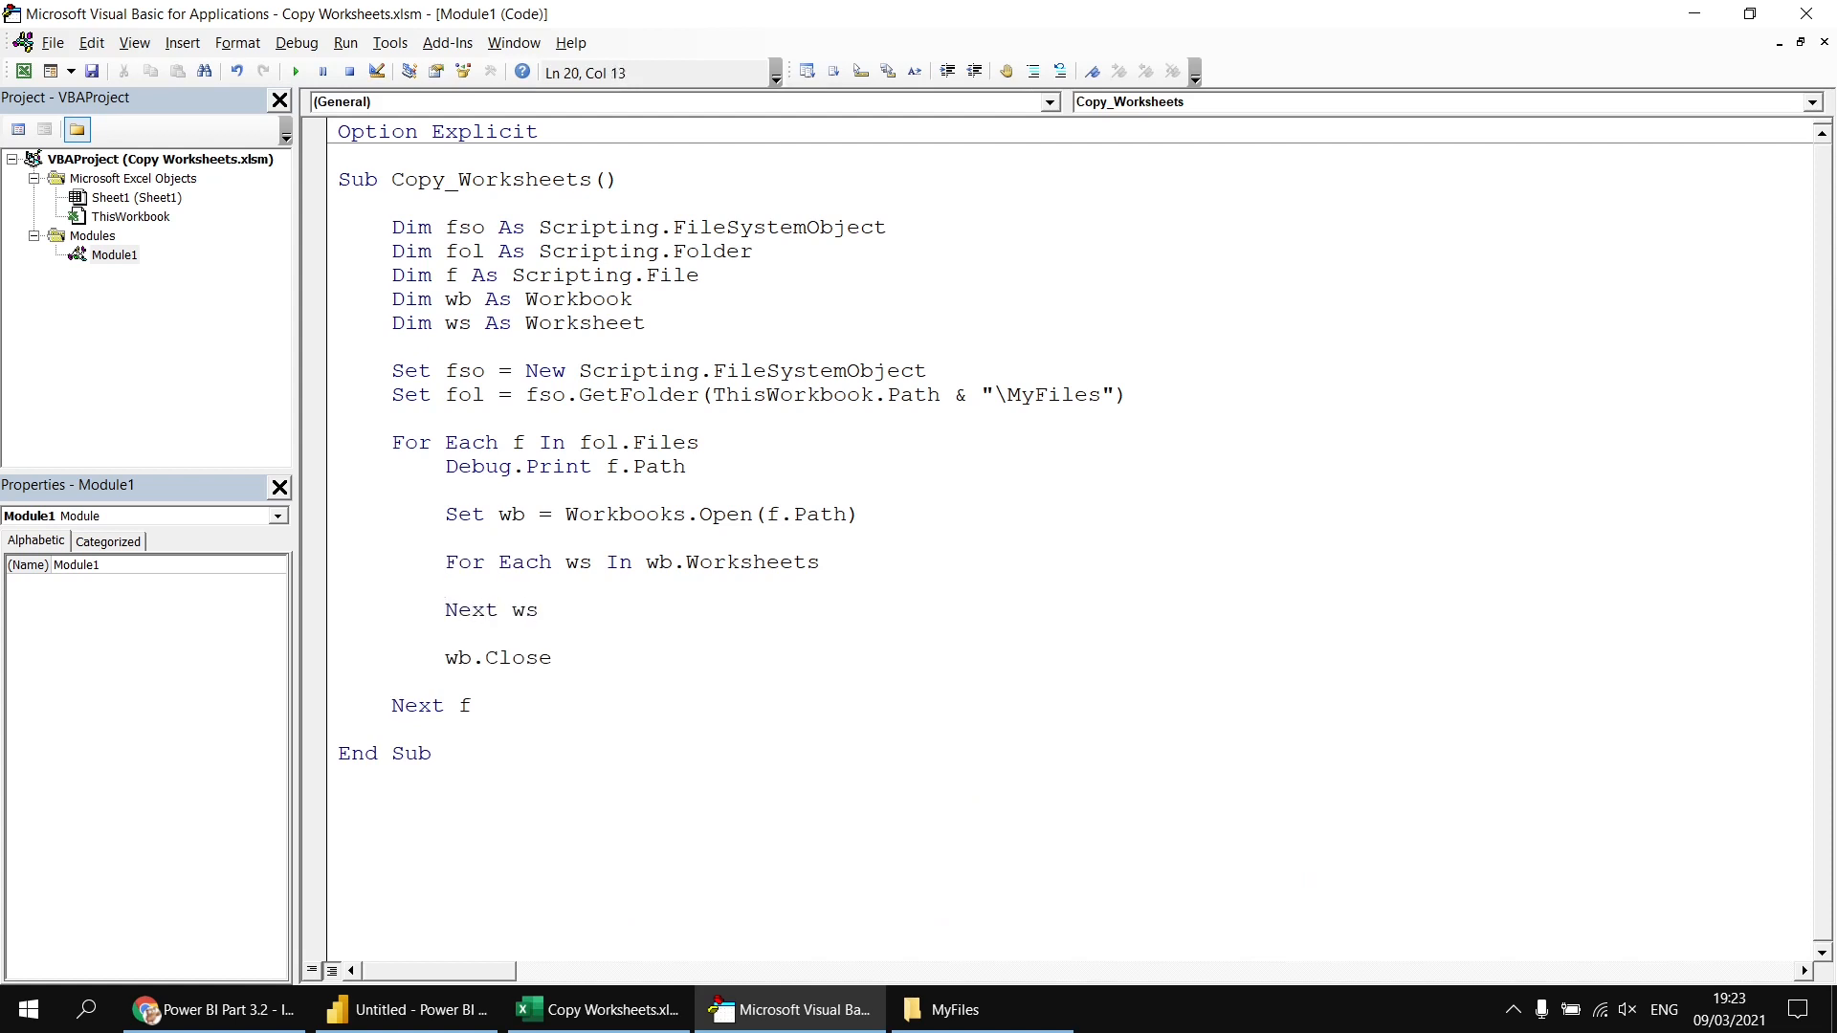
type("debug")
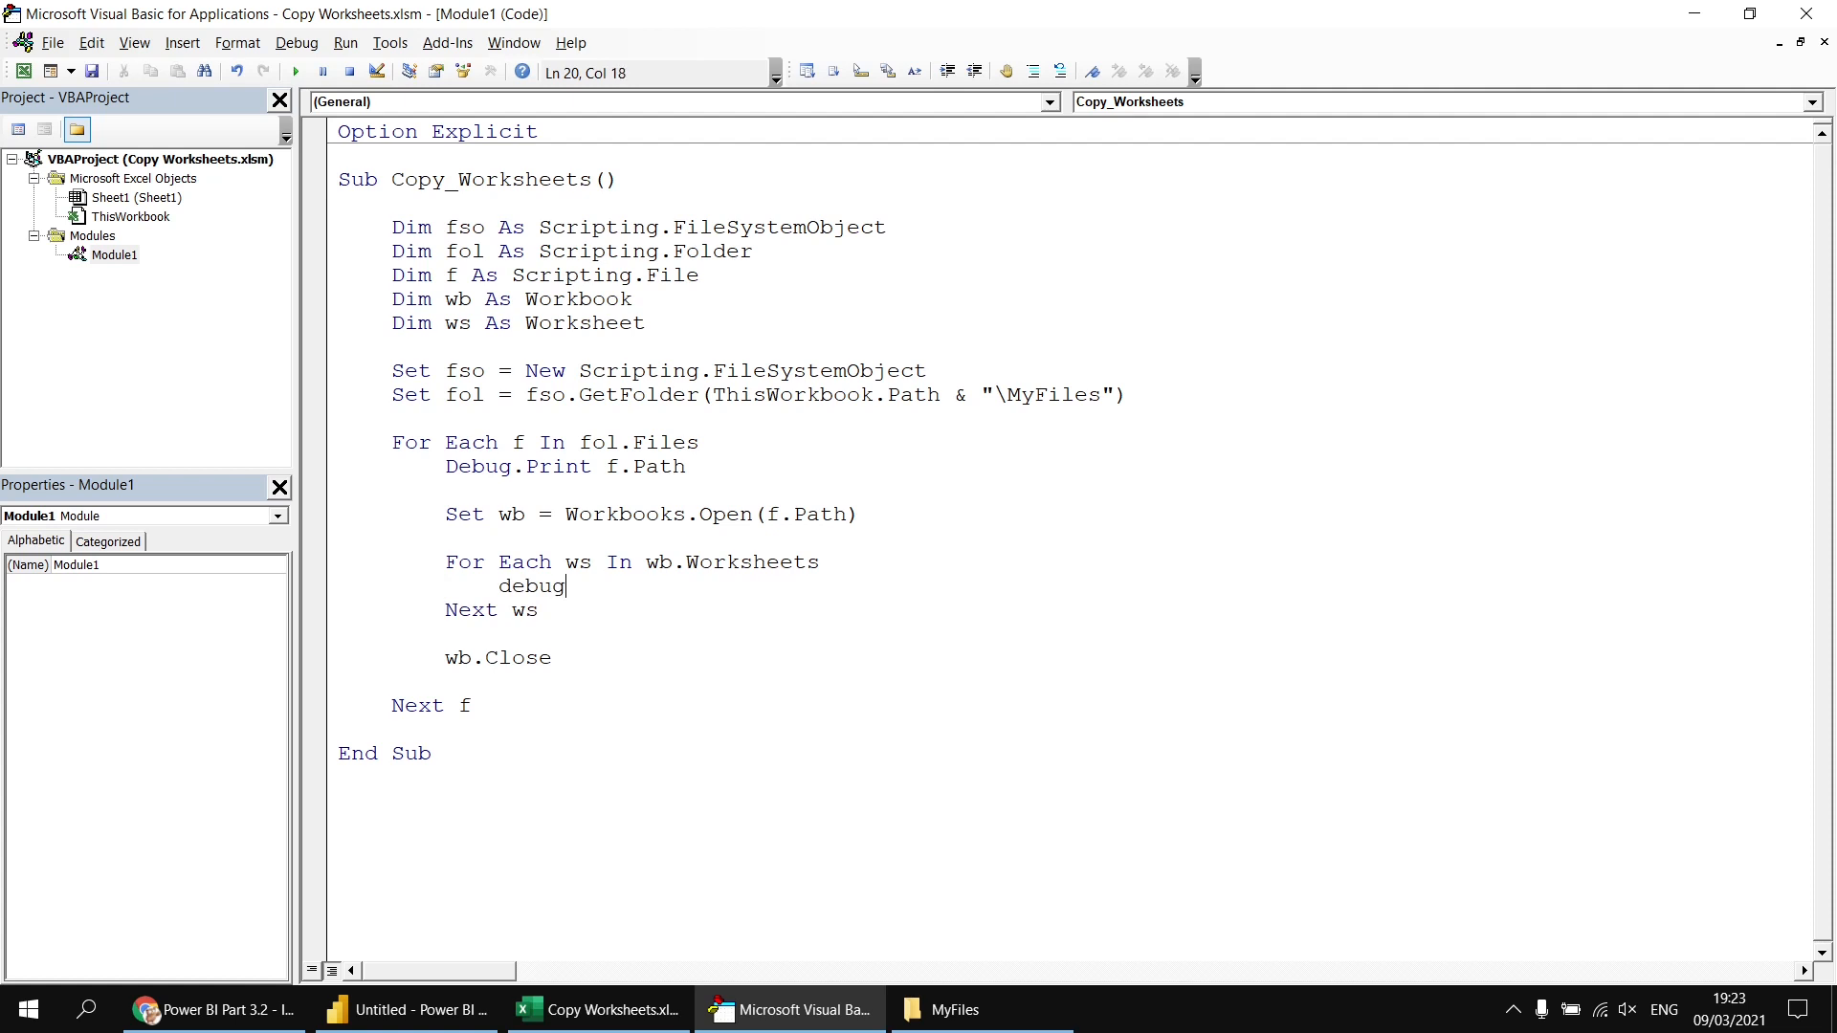
type(".o")
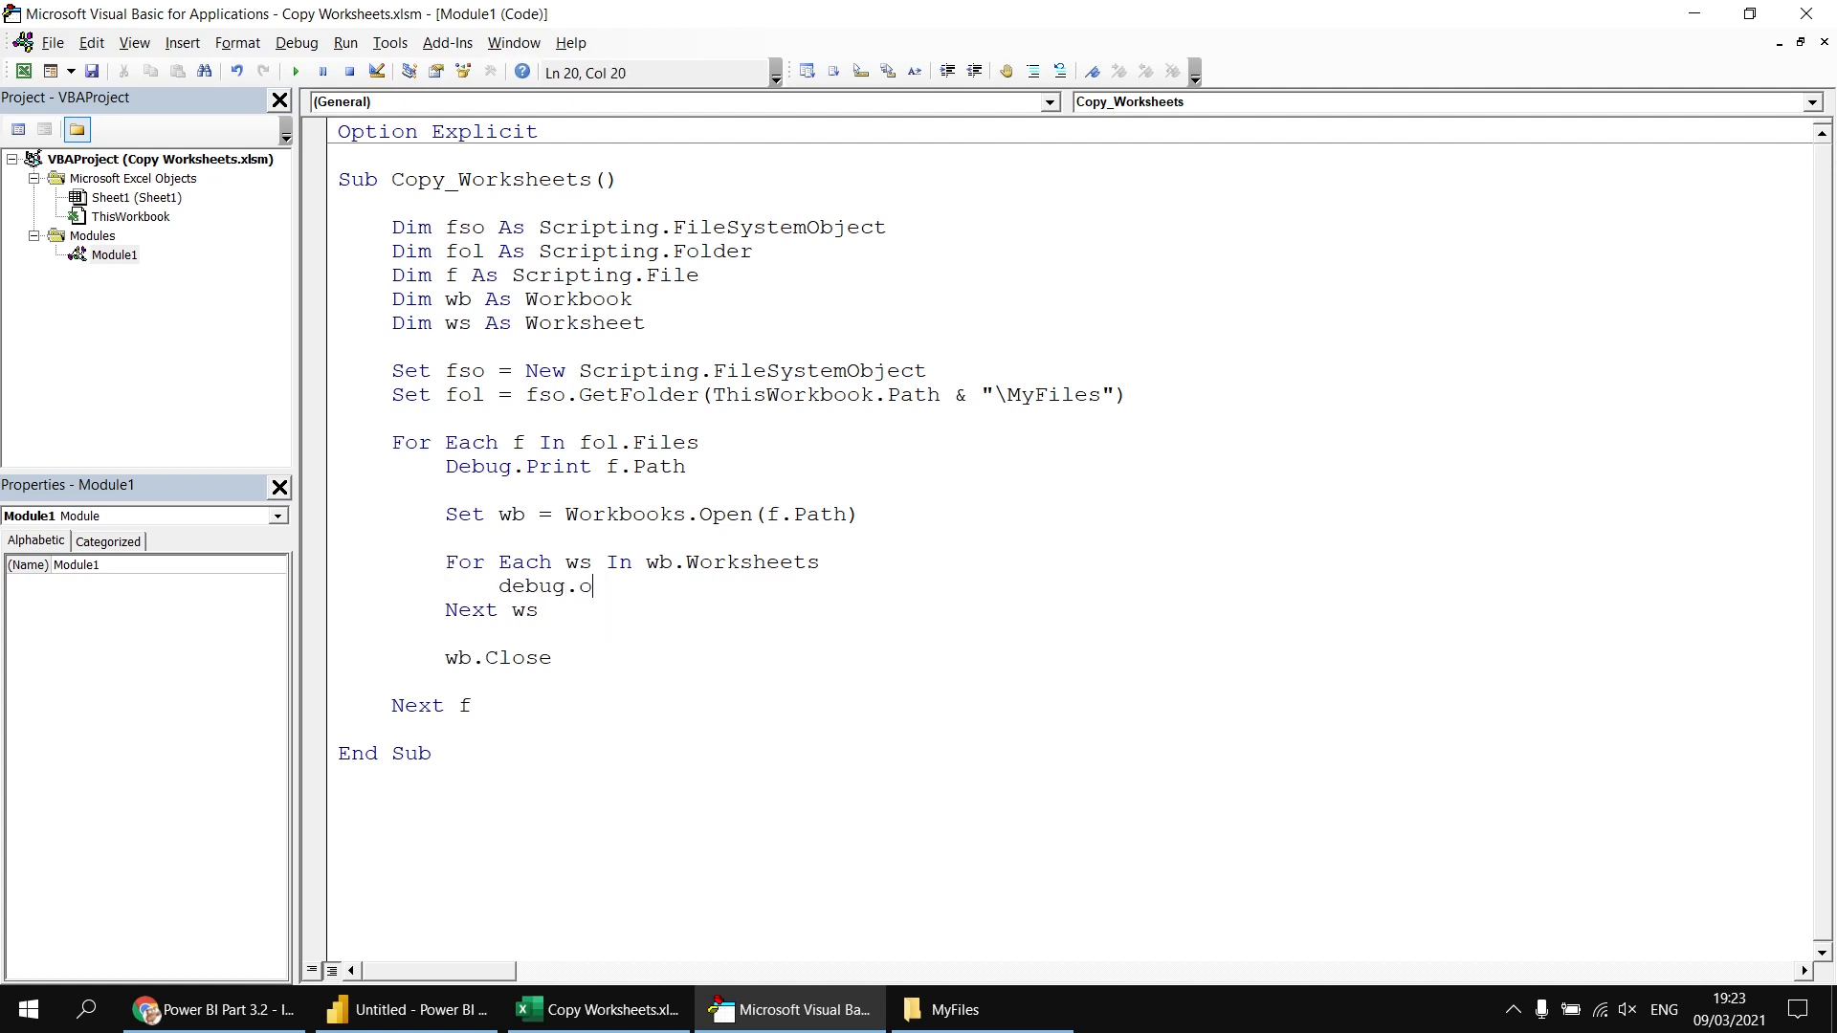
type("rint")
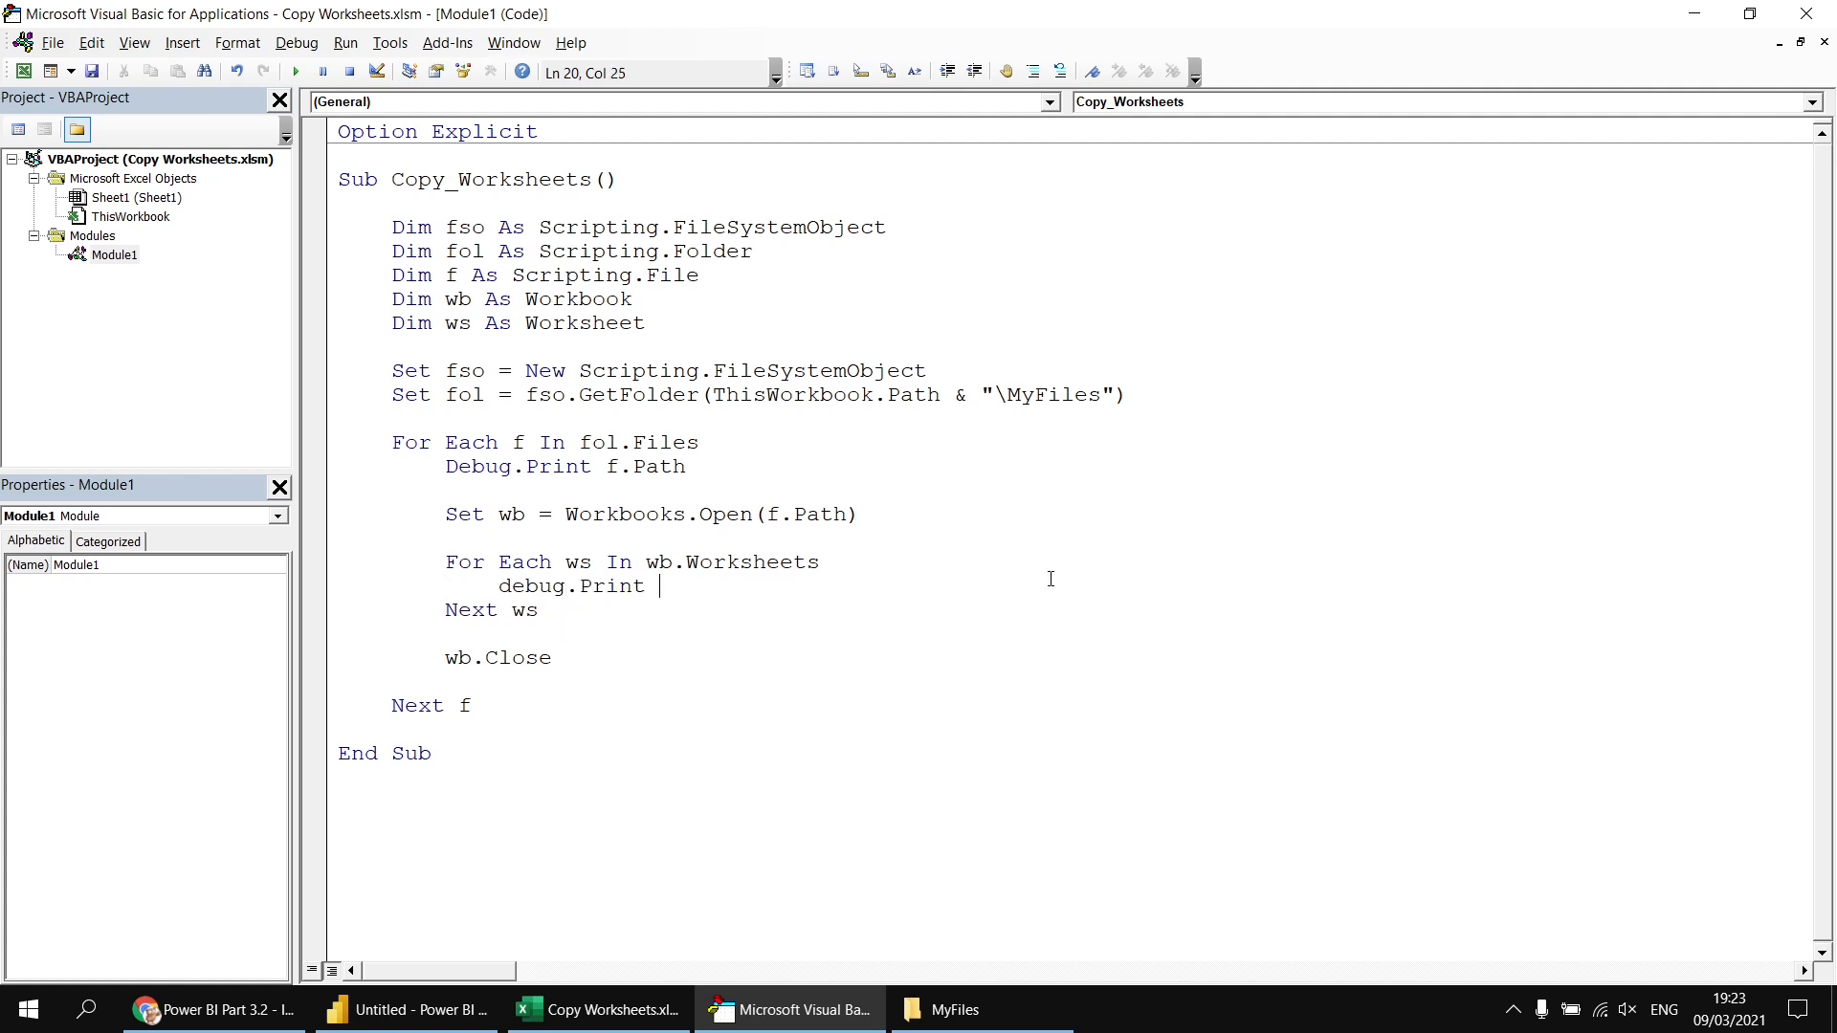
type("ws.name")
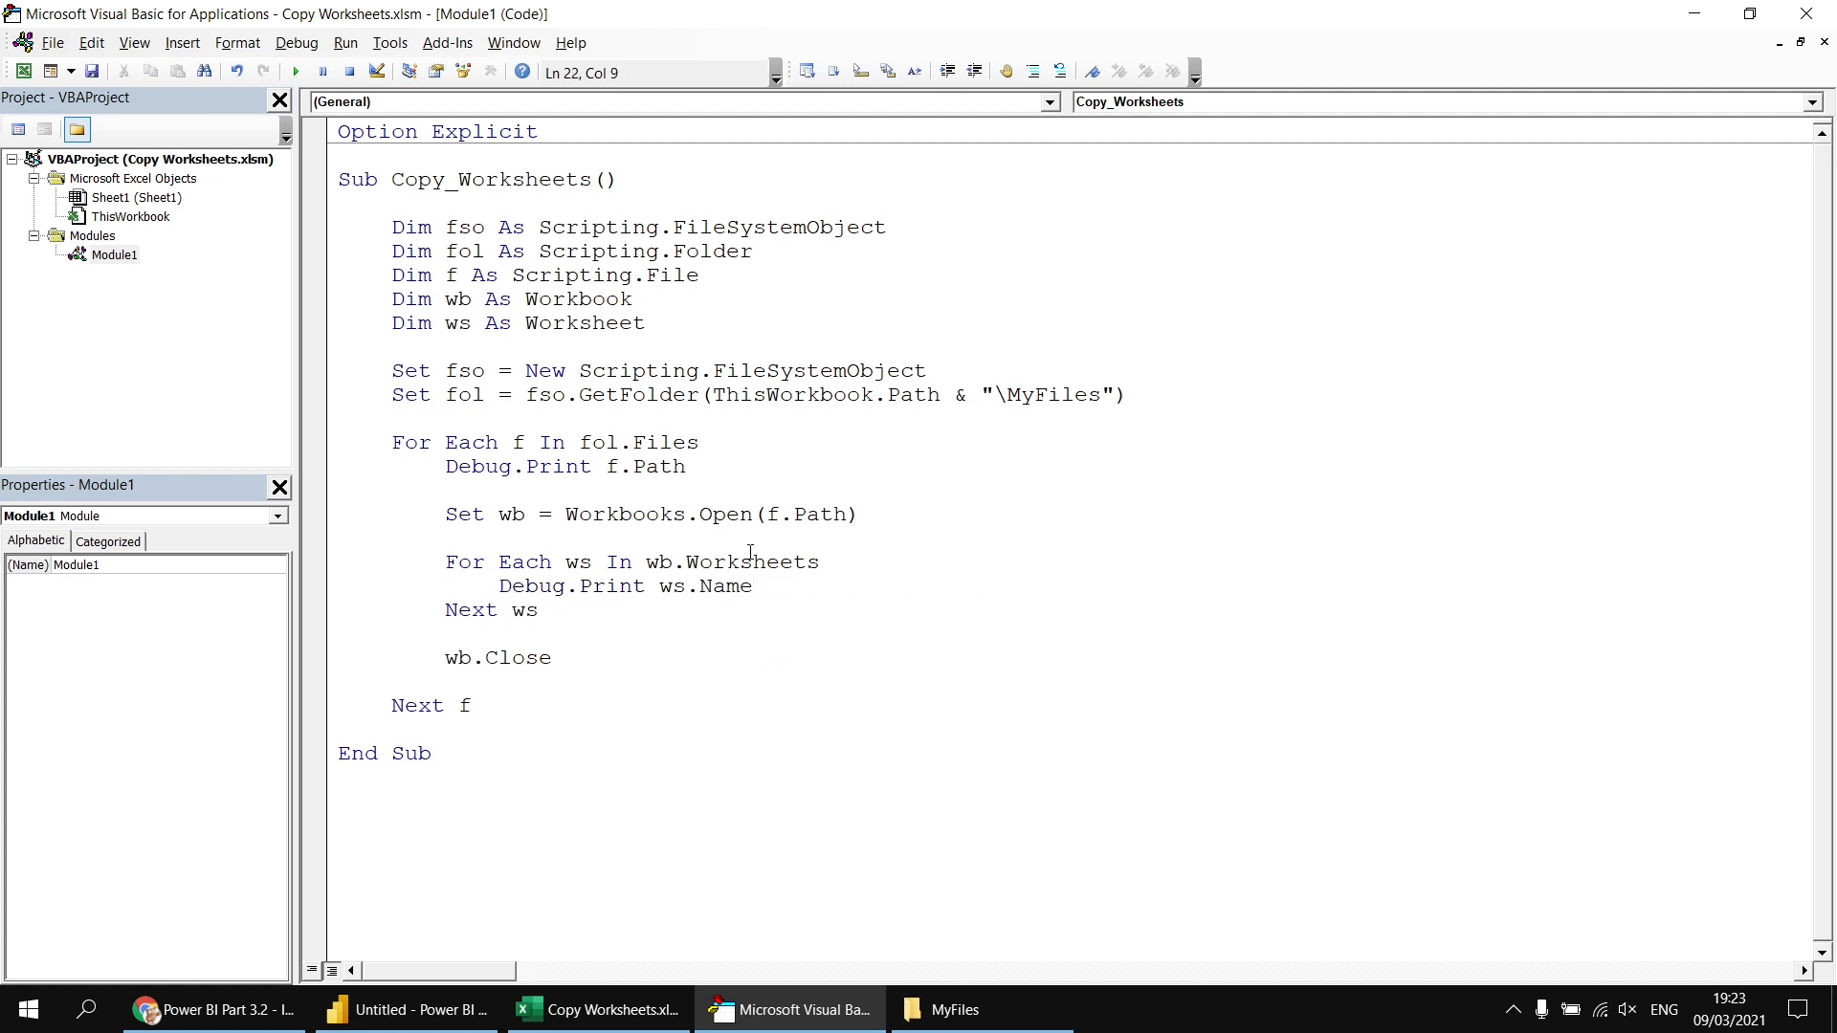
- Run the macro and scroll the Immediate output listing each workbook path with its worksheet name
left_click(295, 71)
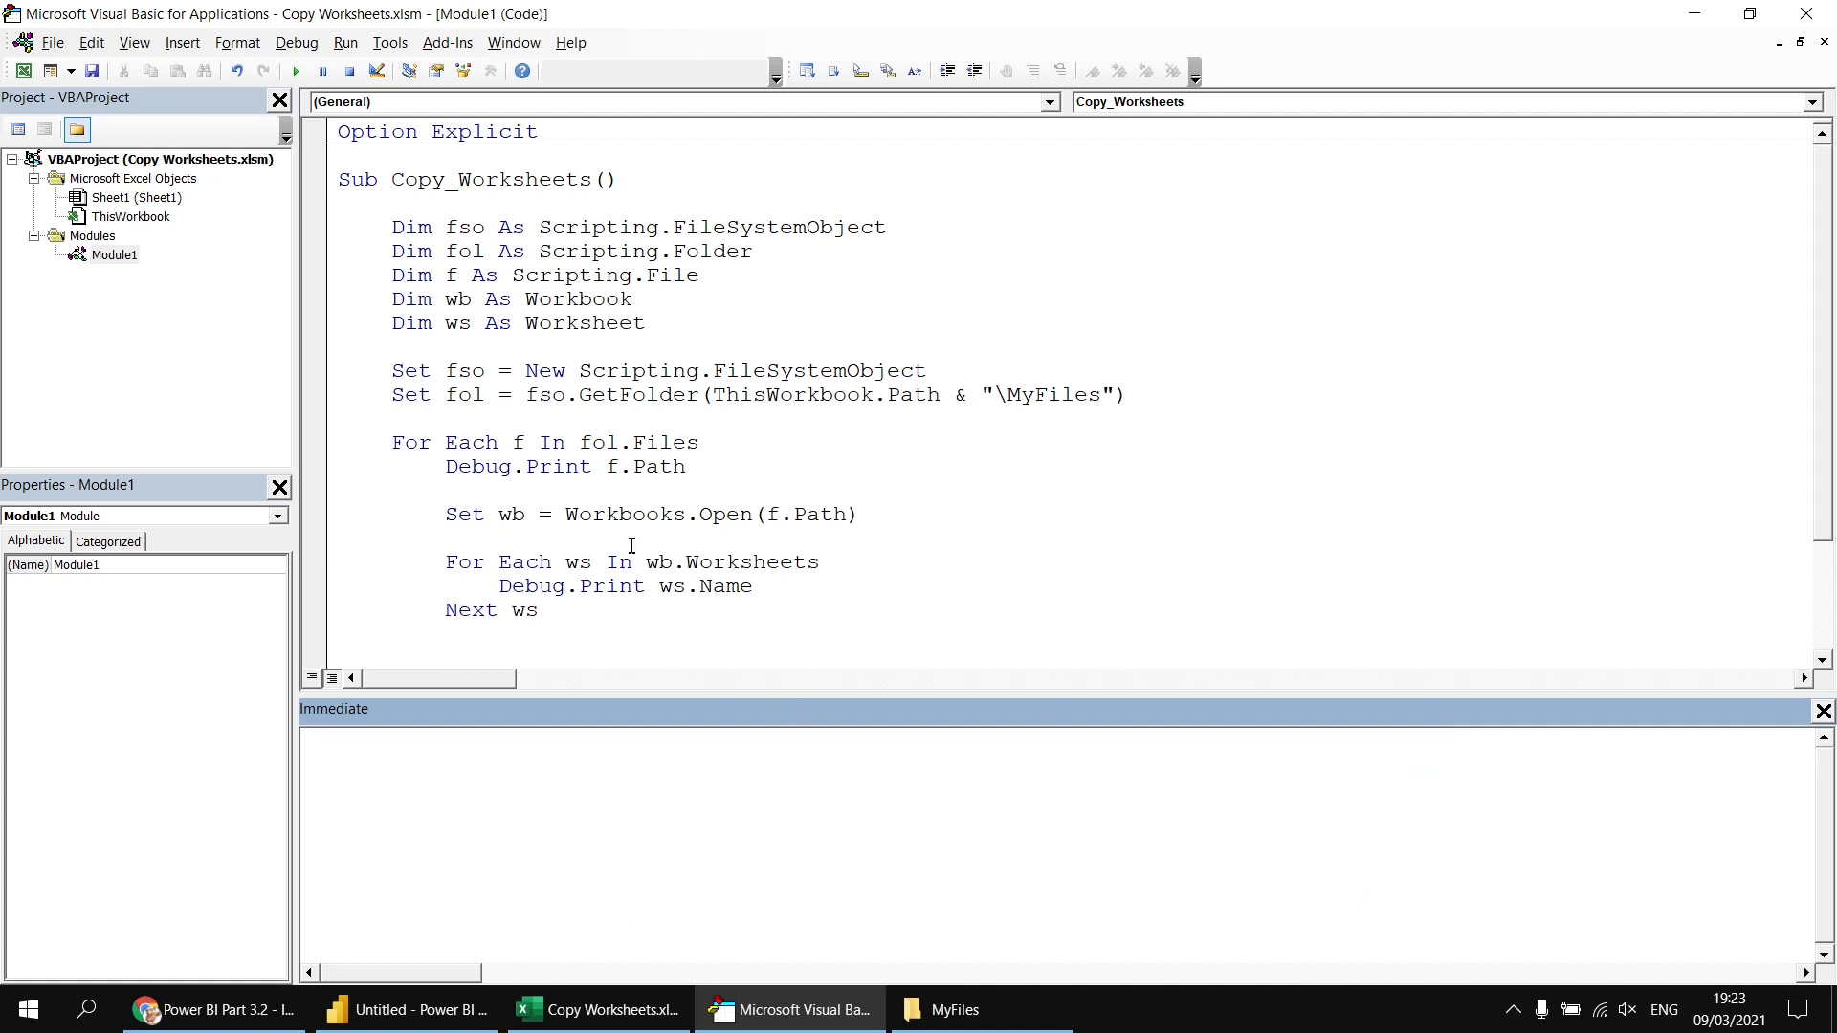
left_click(446, 535)
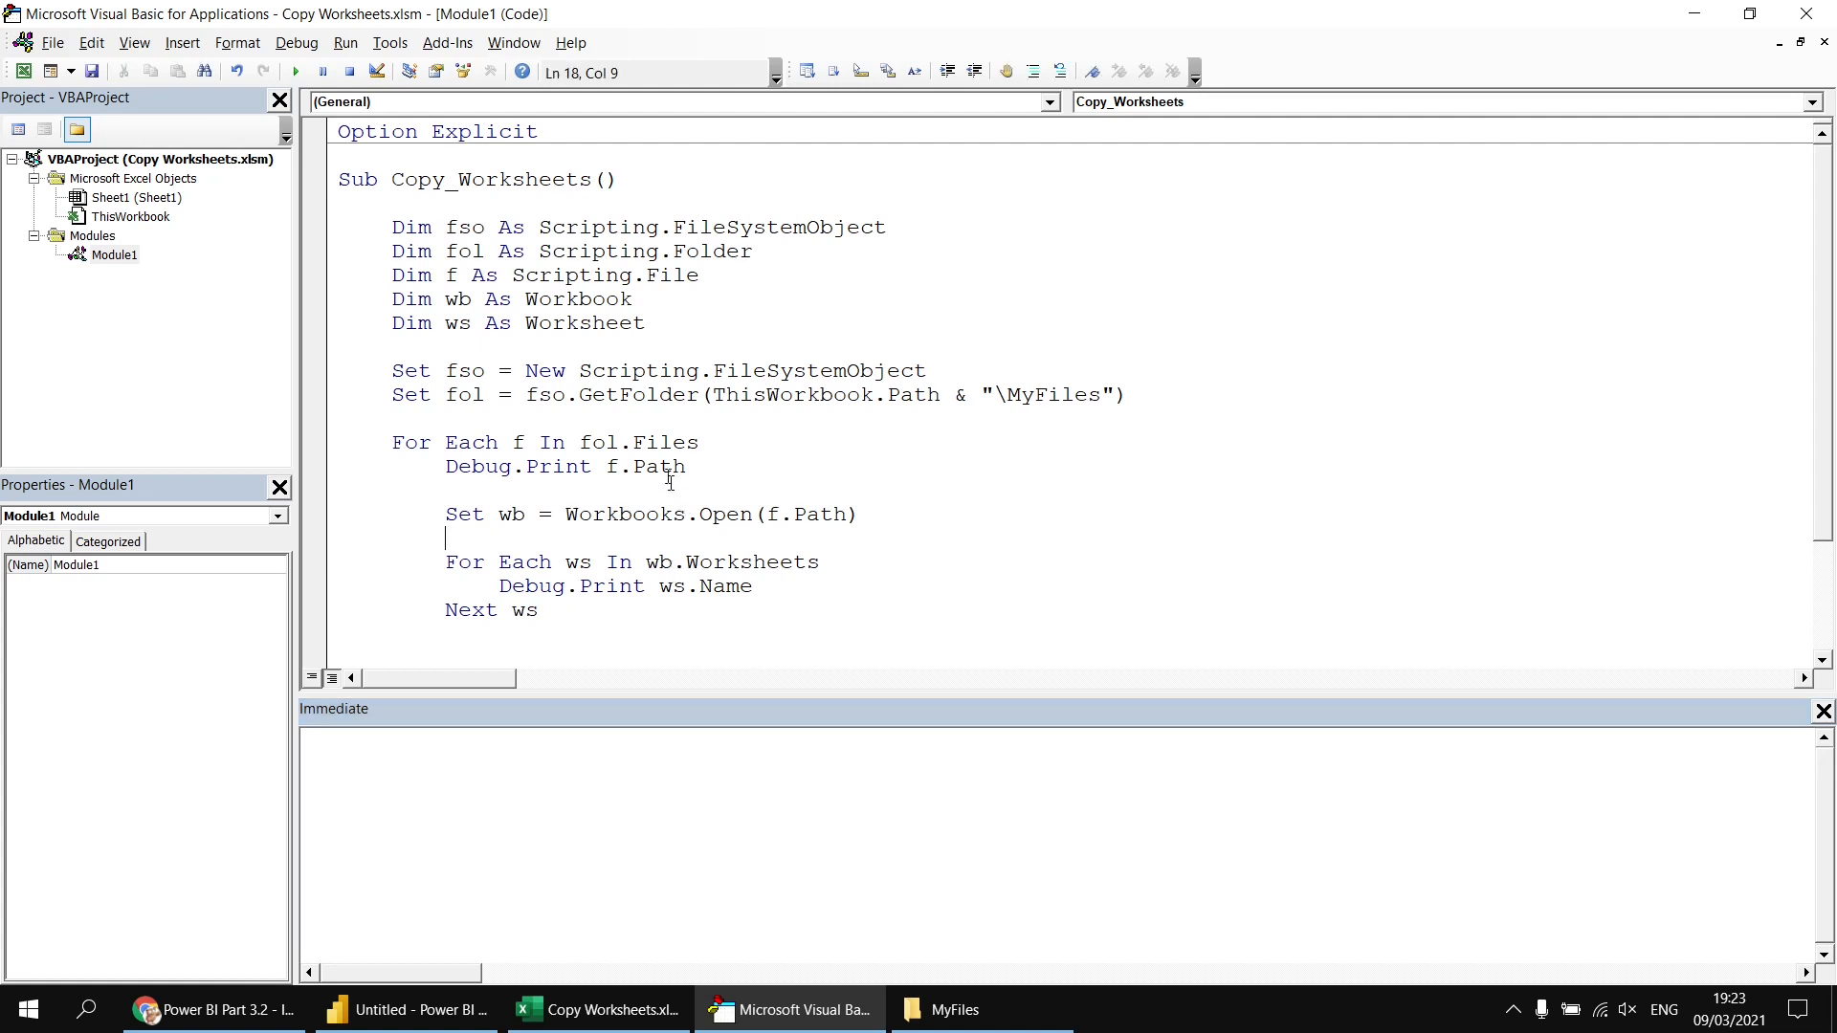
left_click(597, 1009)
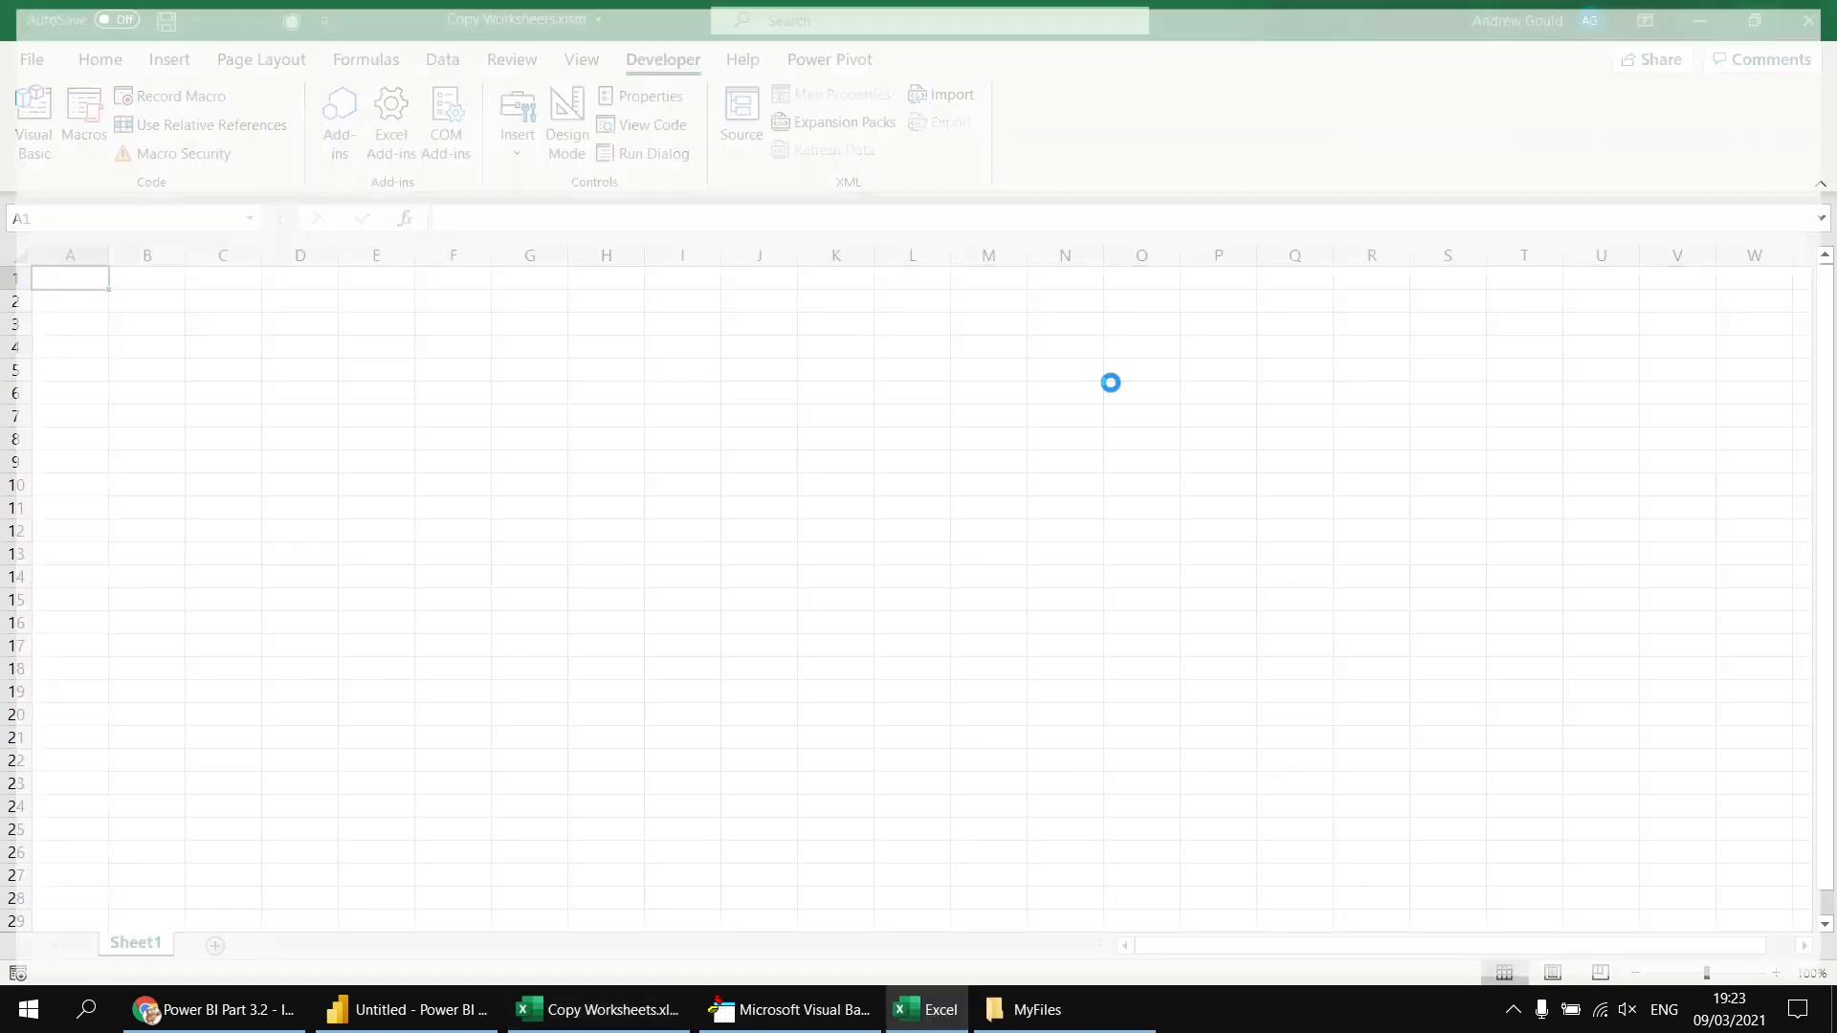
left_click(789, 1008)
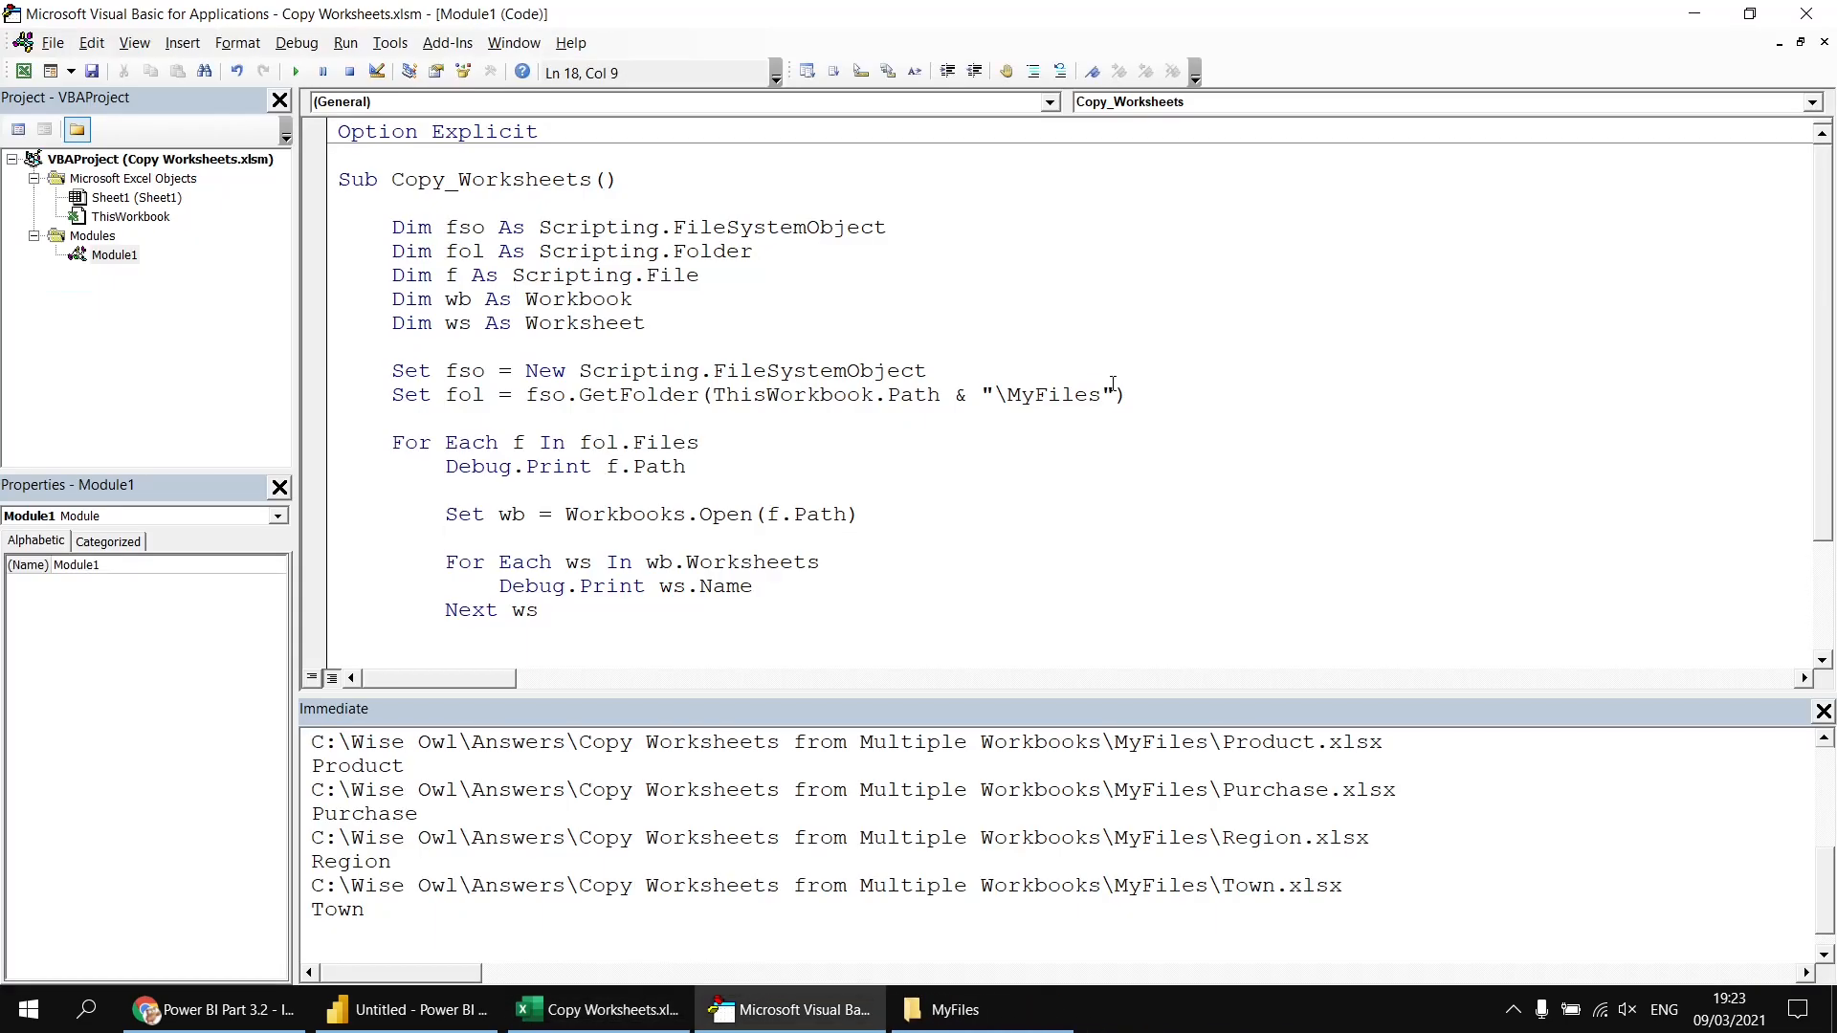
left_click(446, 538)
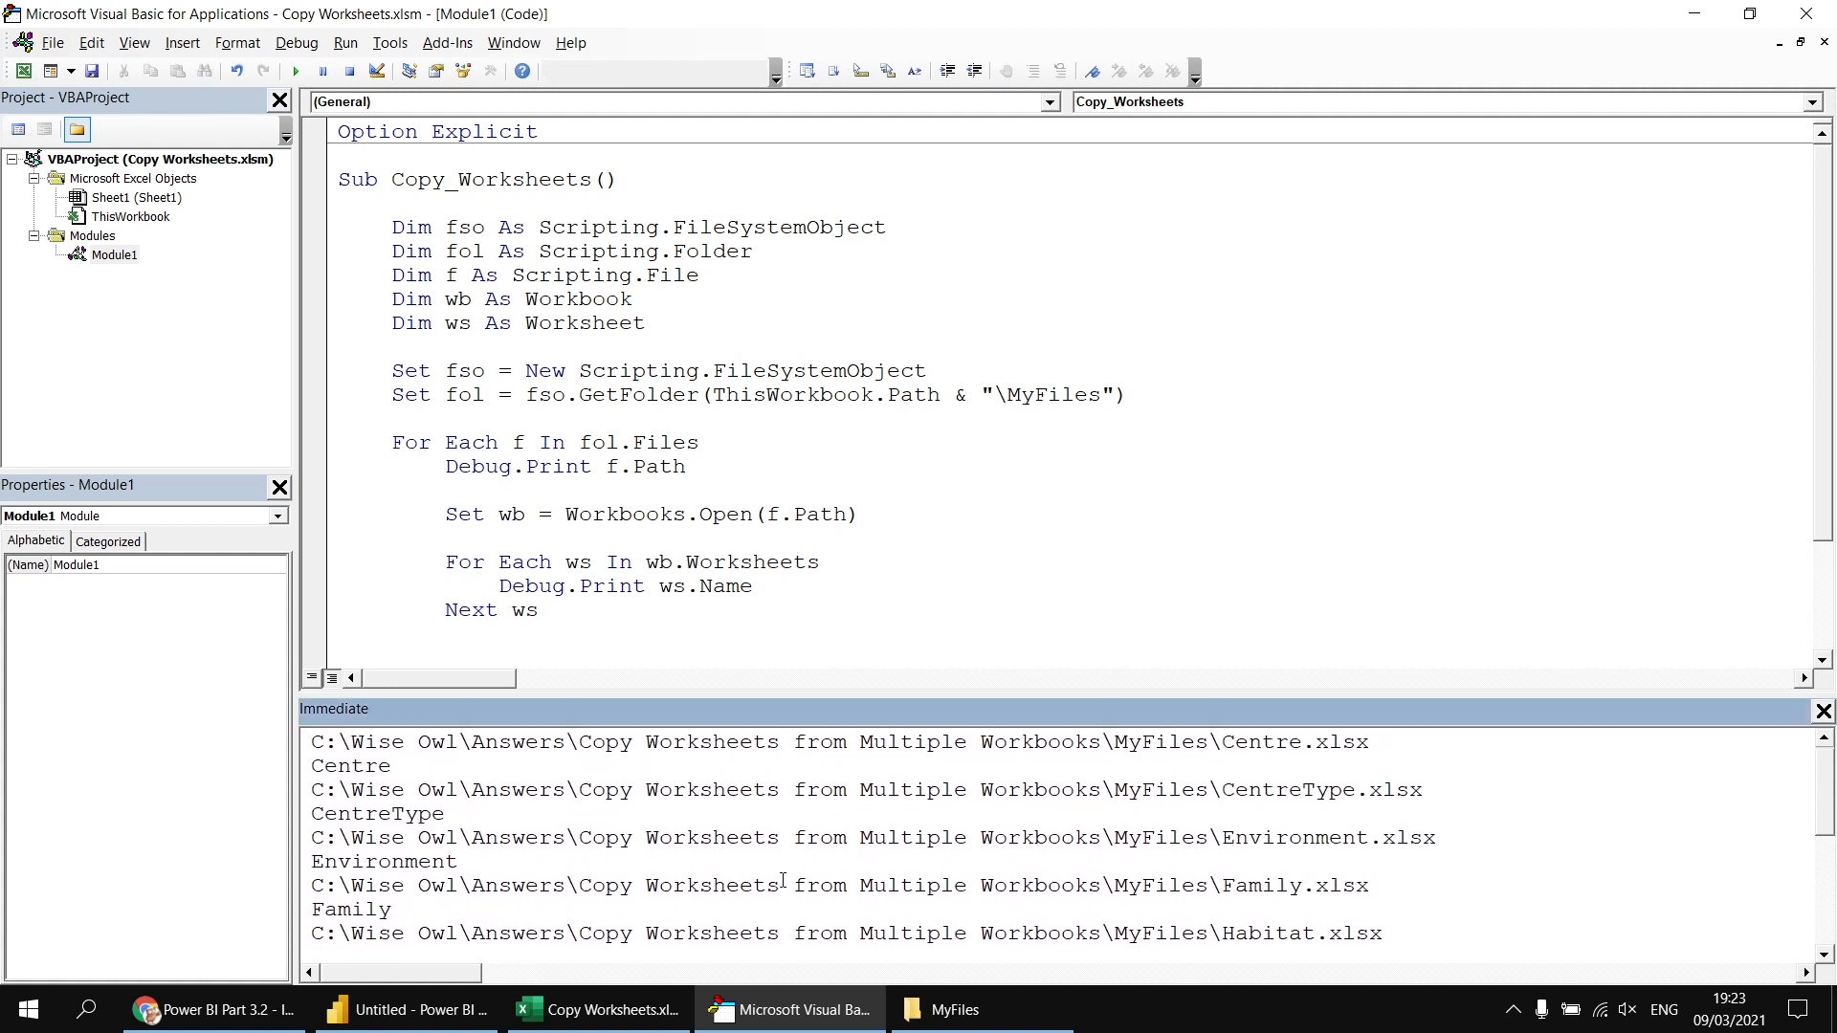
scroll("down", 3)
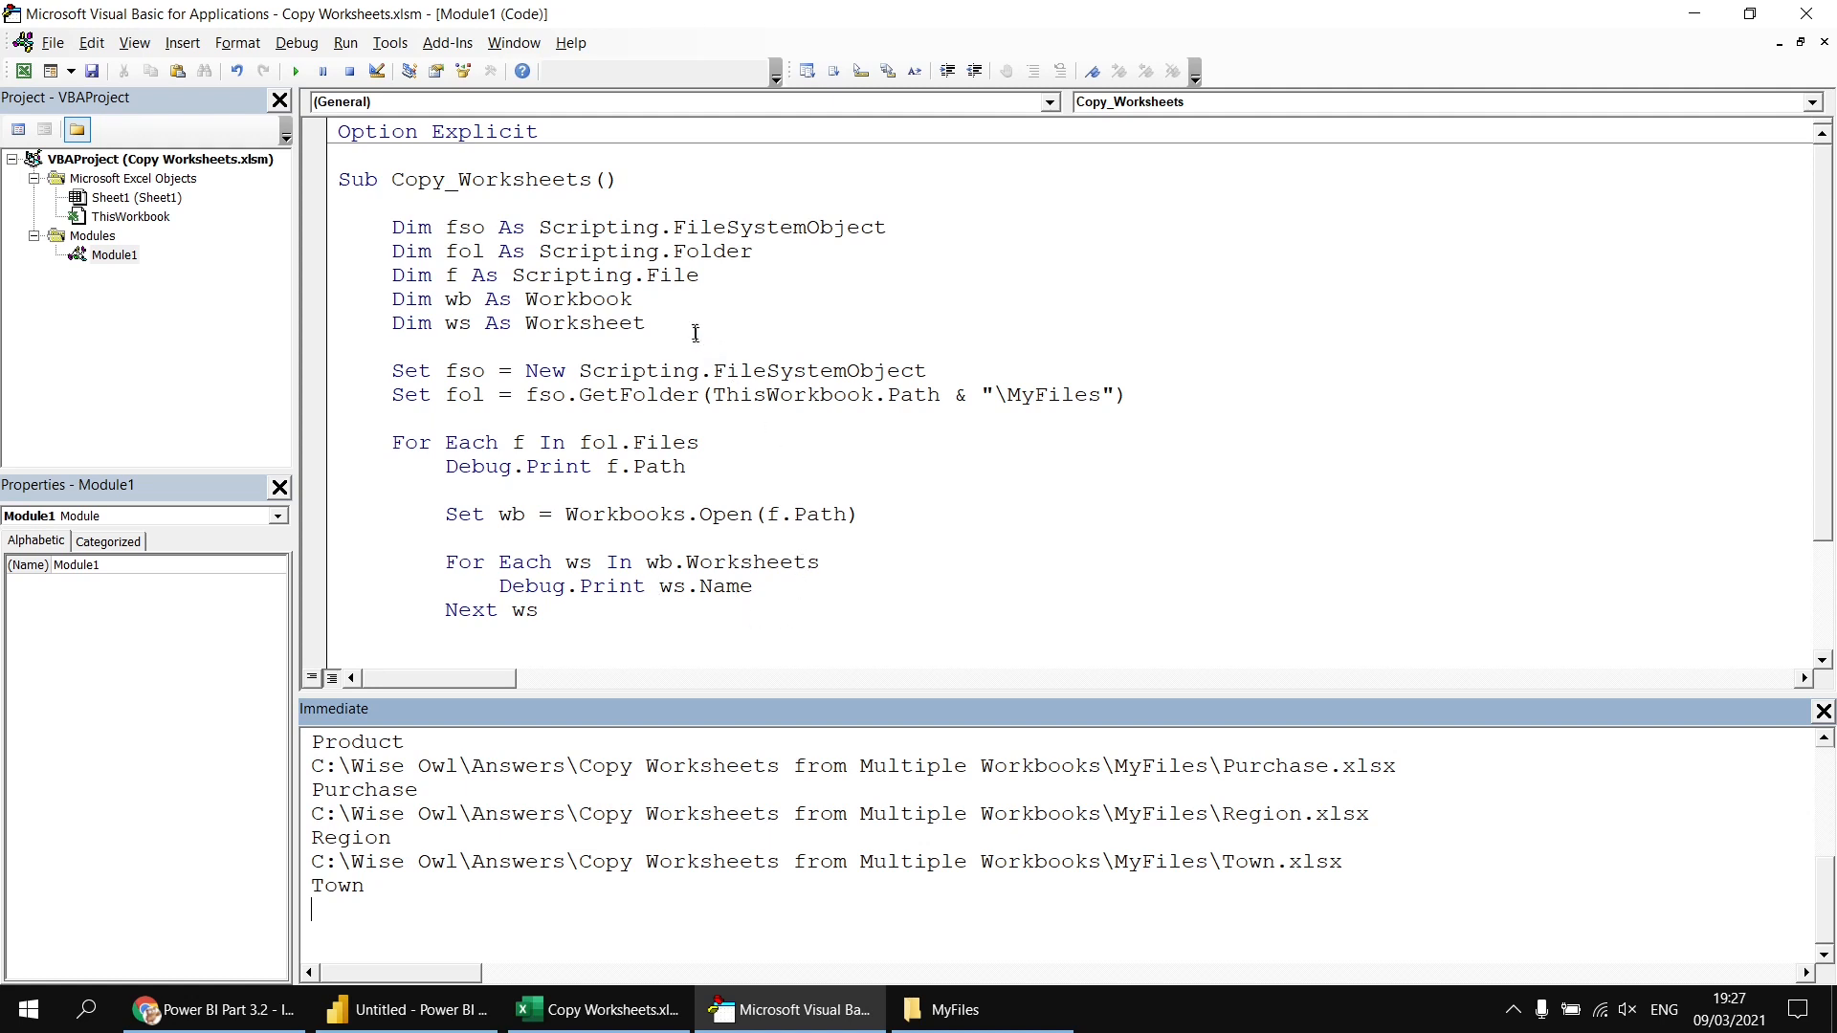
- Declare Dim CombinedFile As Workbook and begin Set CombinedFile = Workbooks.Add
type("dim")
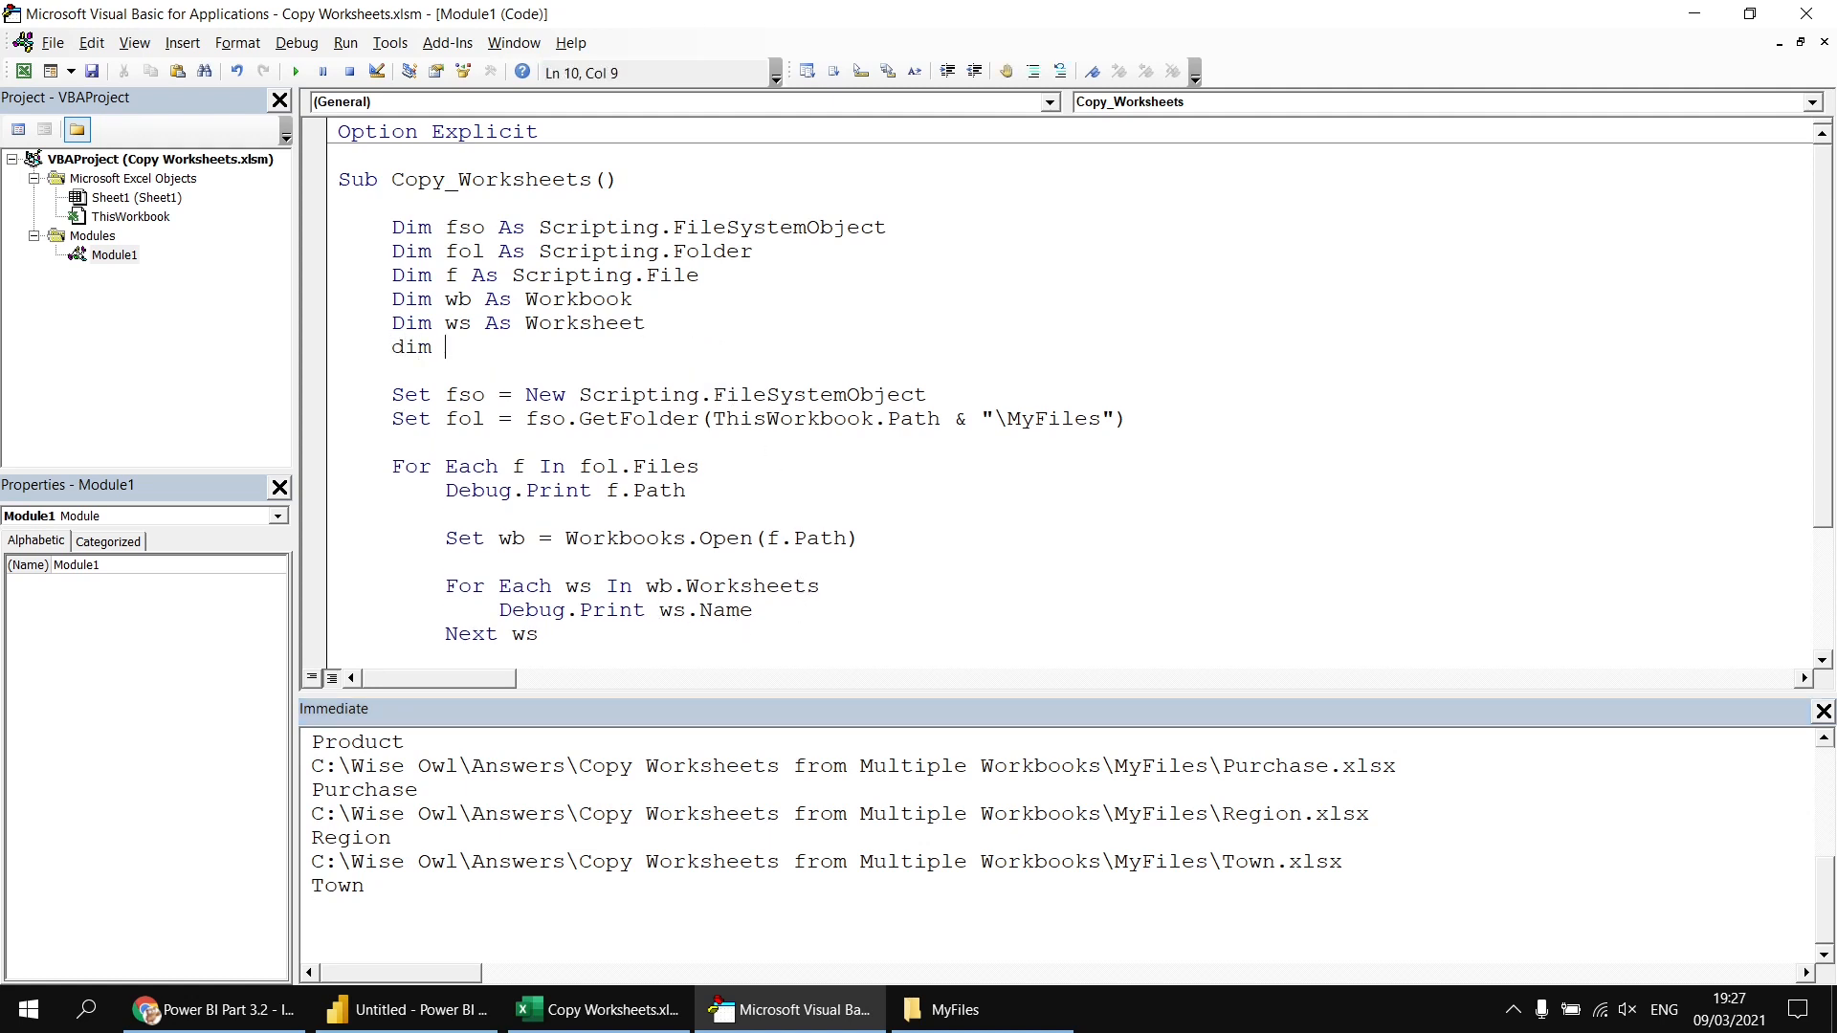
type("Comb")
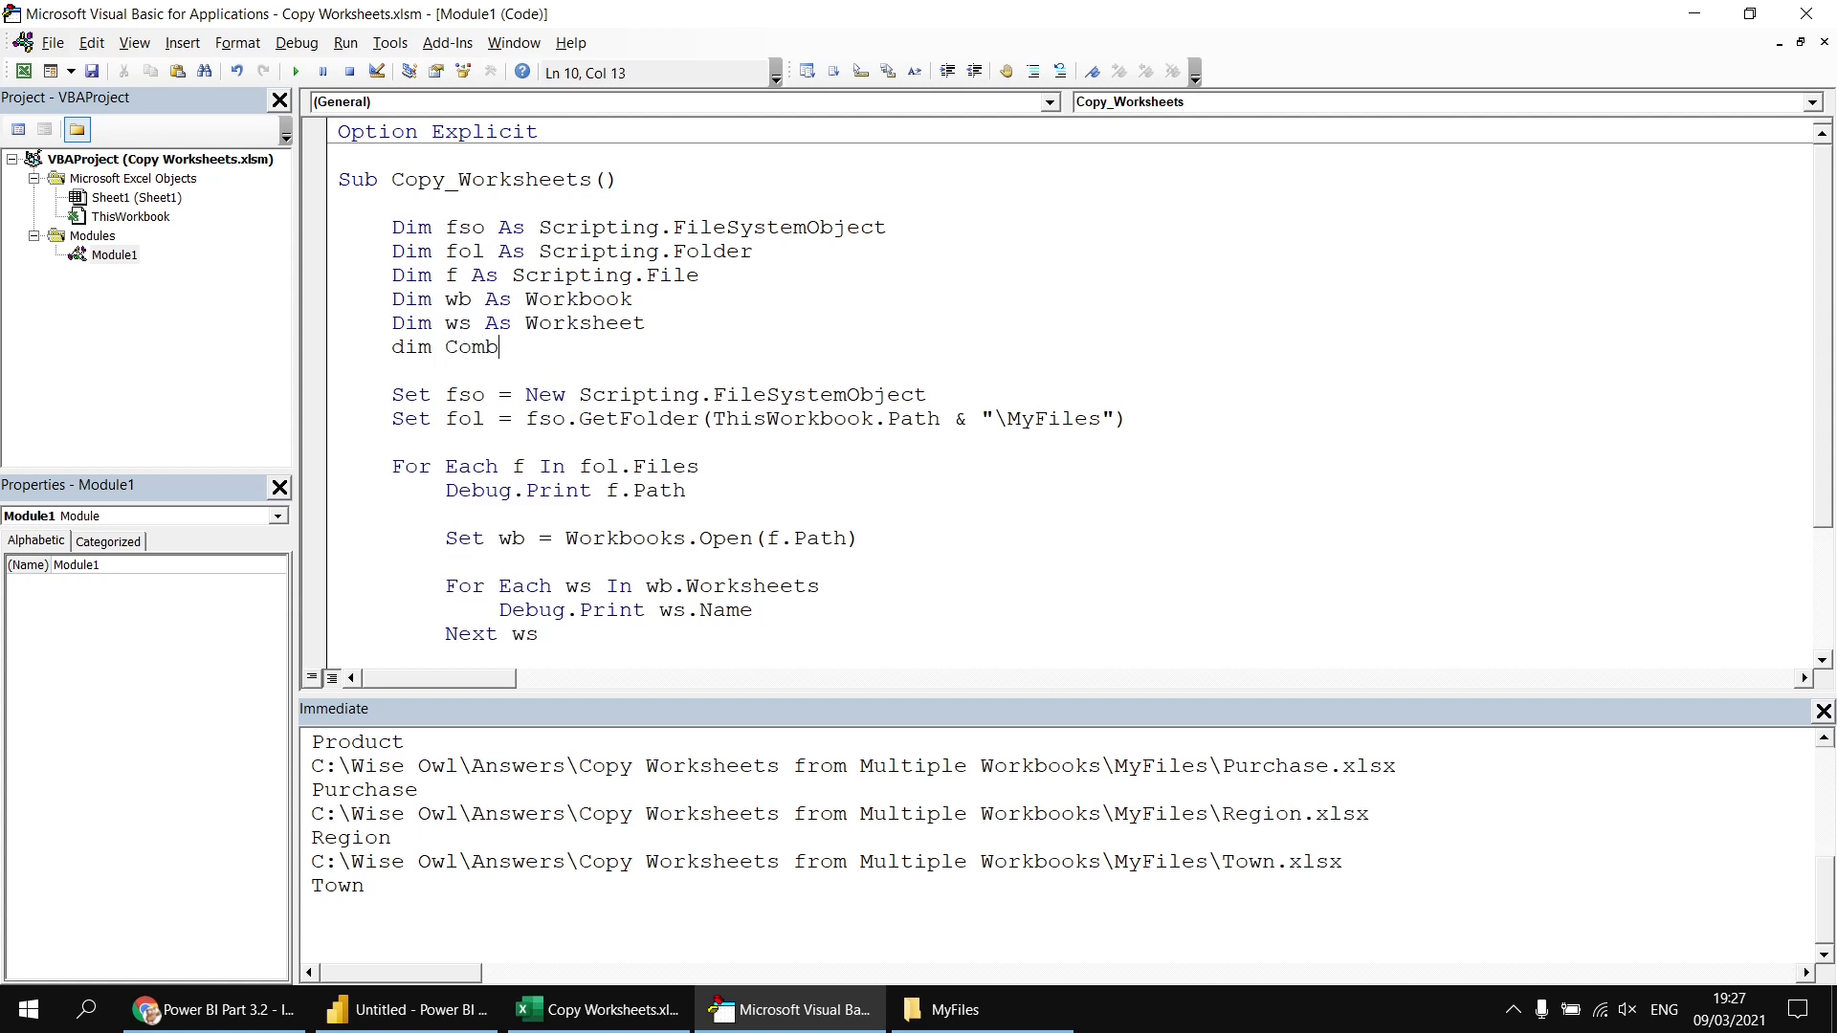
type("inedFile as s")
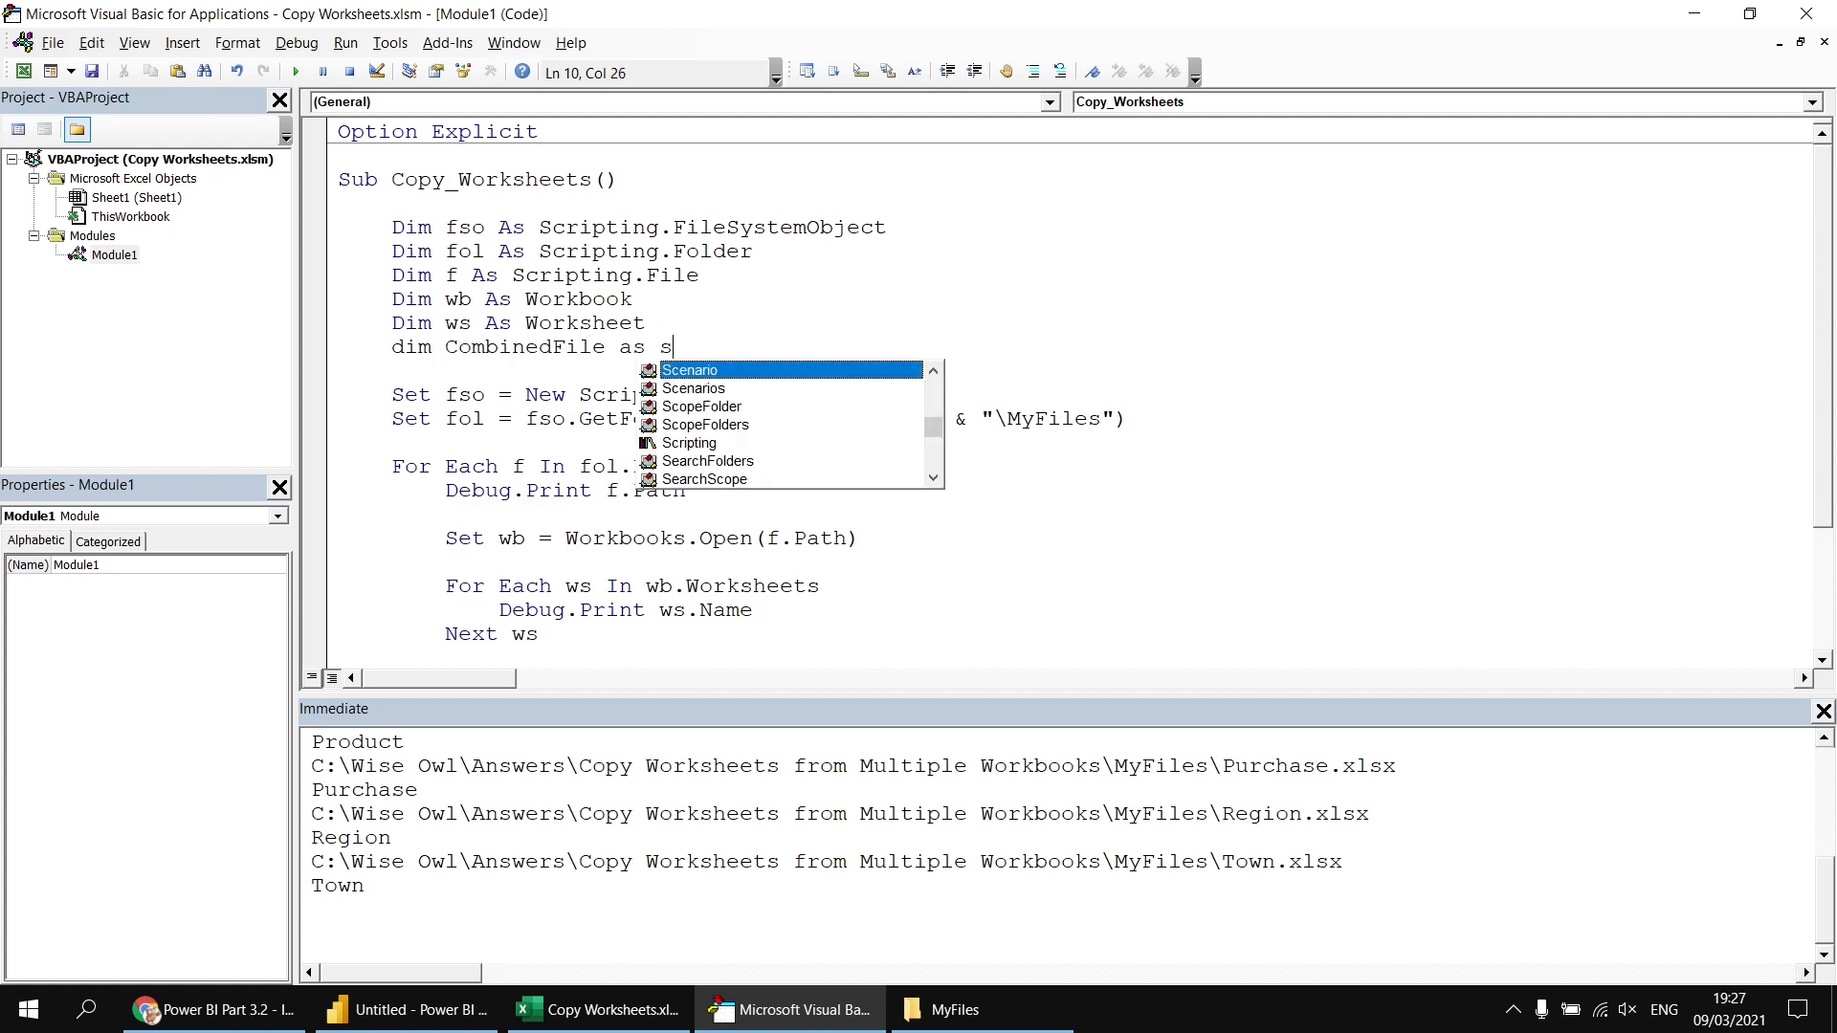
type("Workbook")
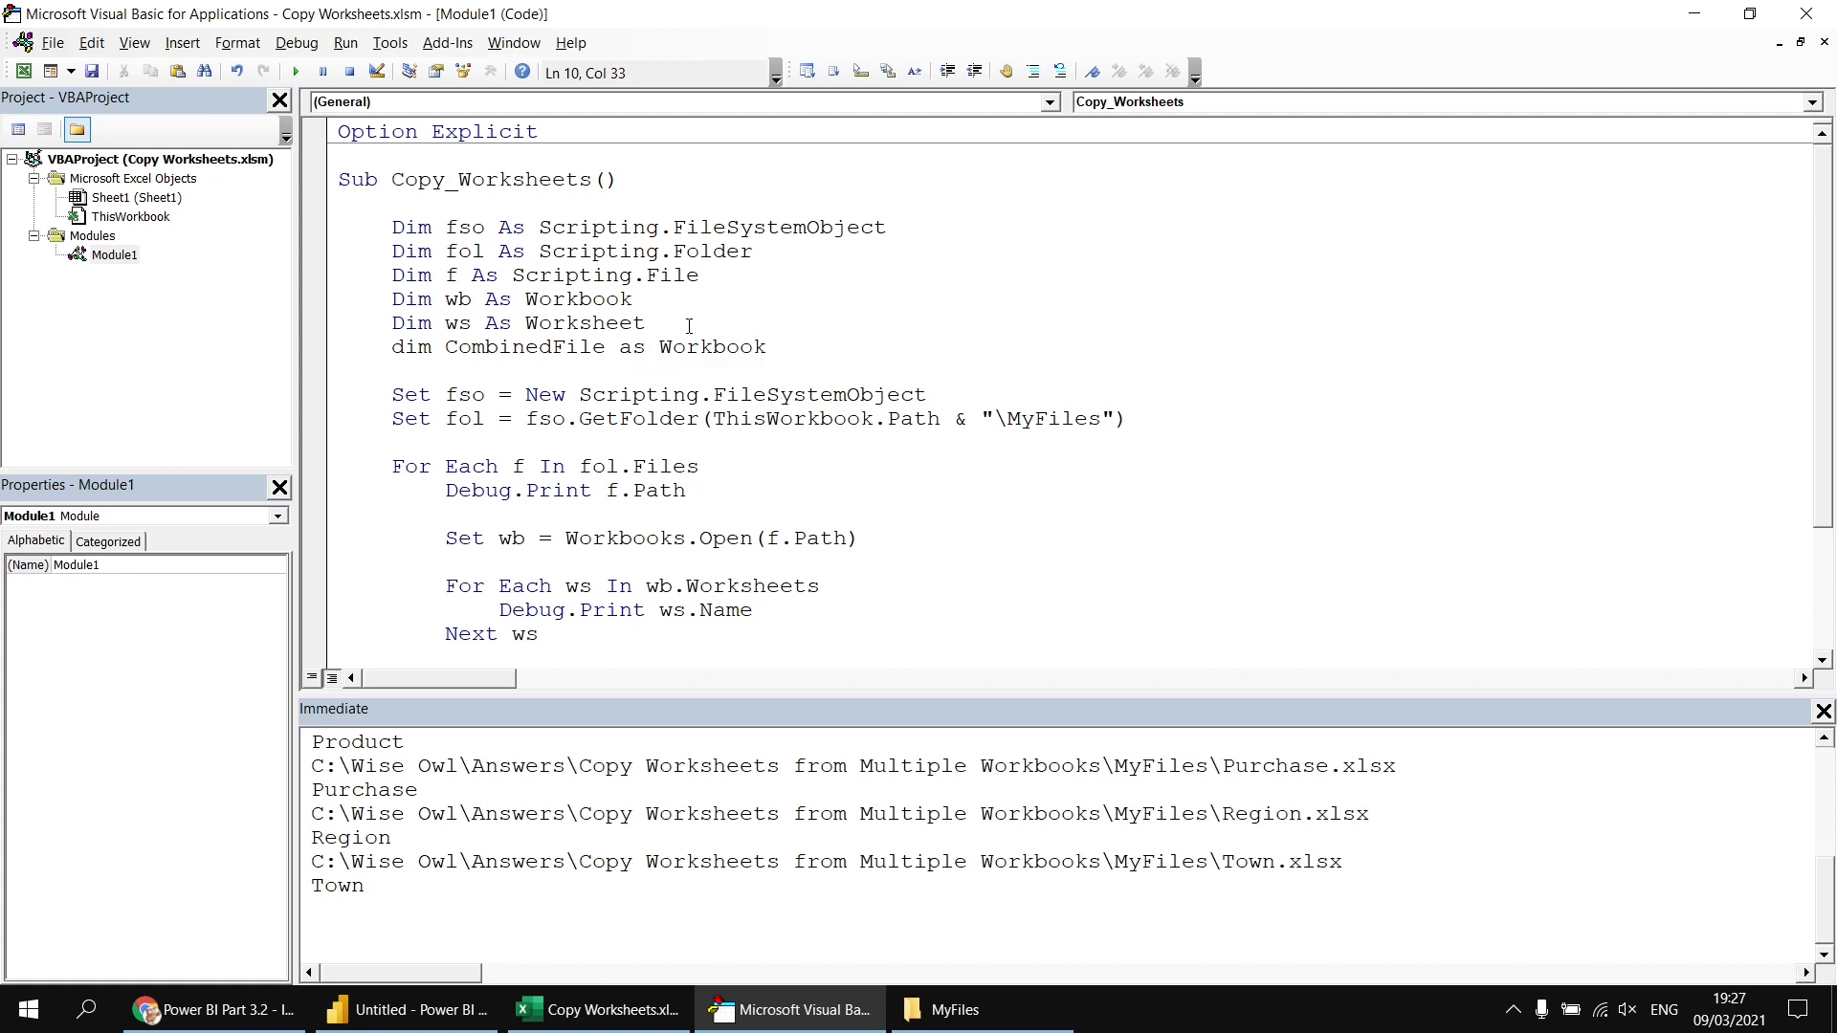
type("set com")
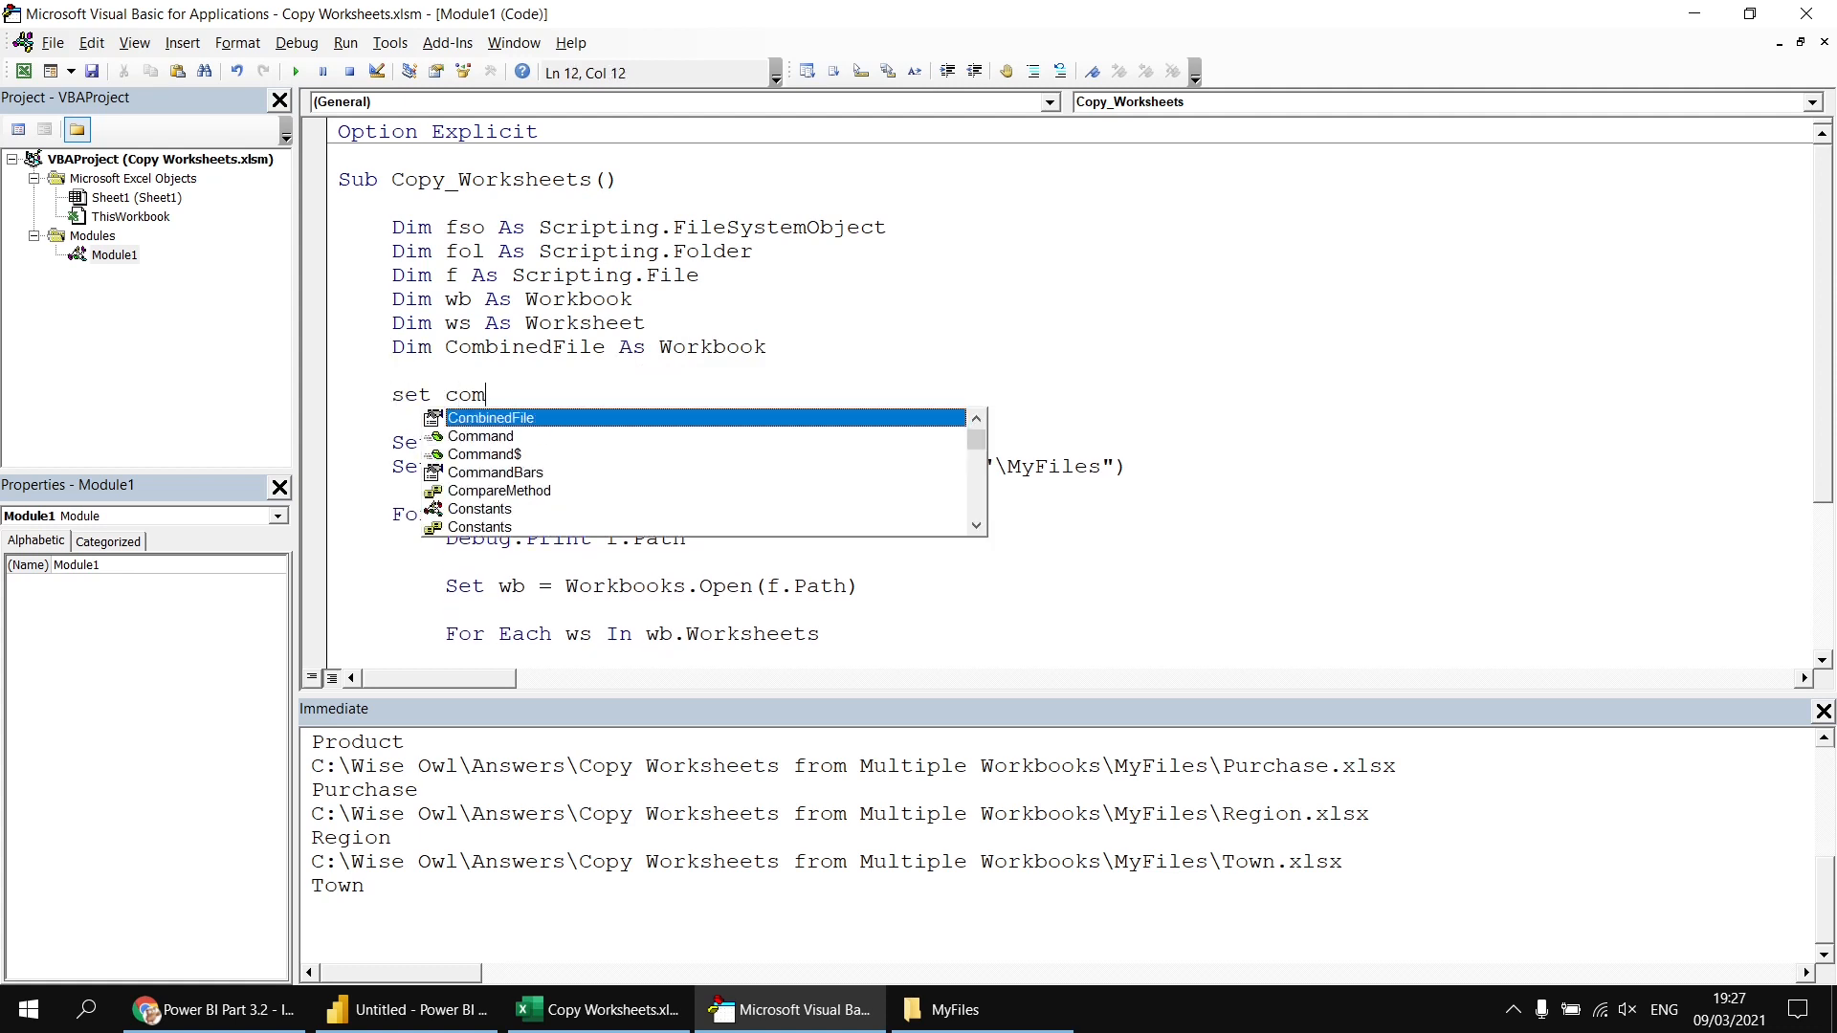
type("CombinedFile = wo")
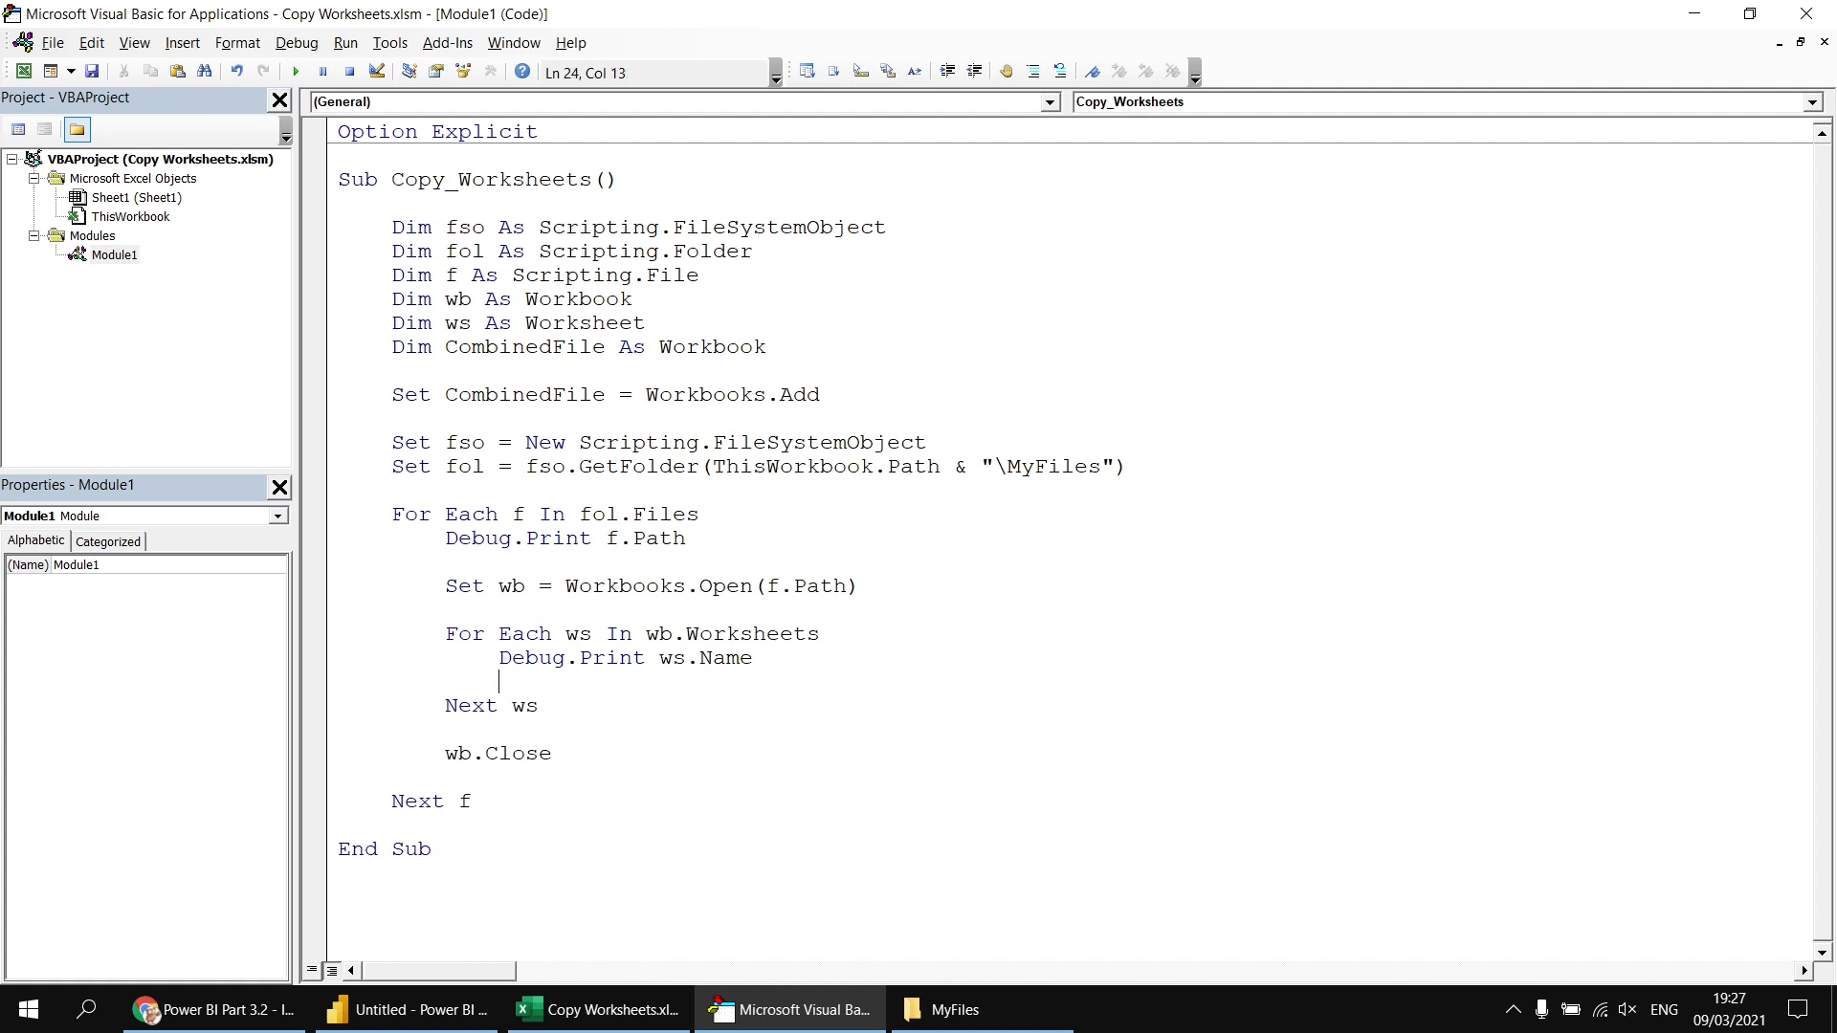
- Add ws.Copy After:=CombinedFile.Worksheets(1) in the loop and comment out the Debug.Print line
type("ws.copy")
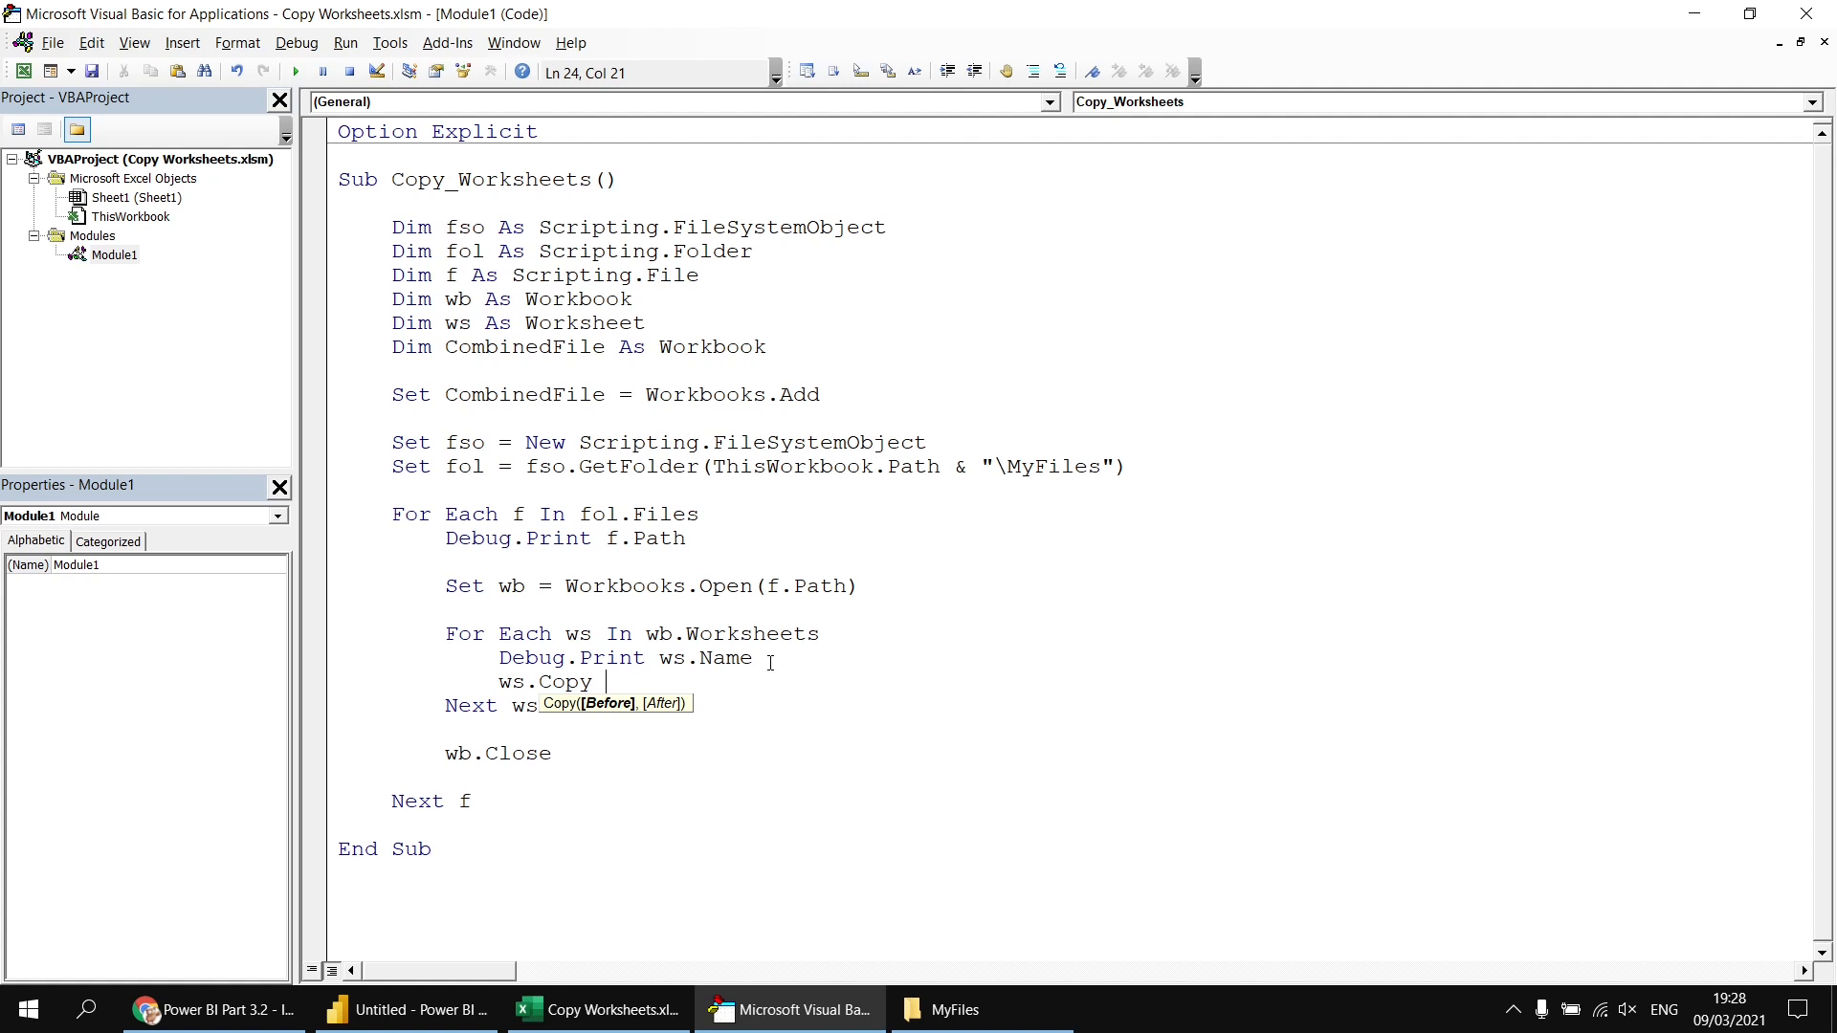
mouse_move(800, 400)
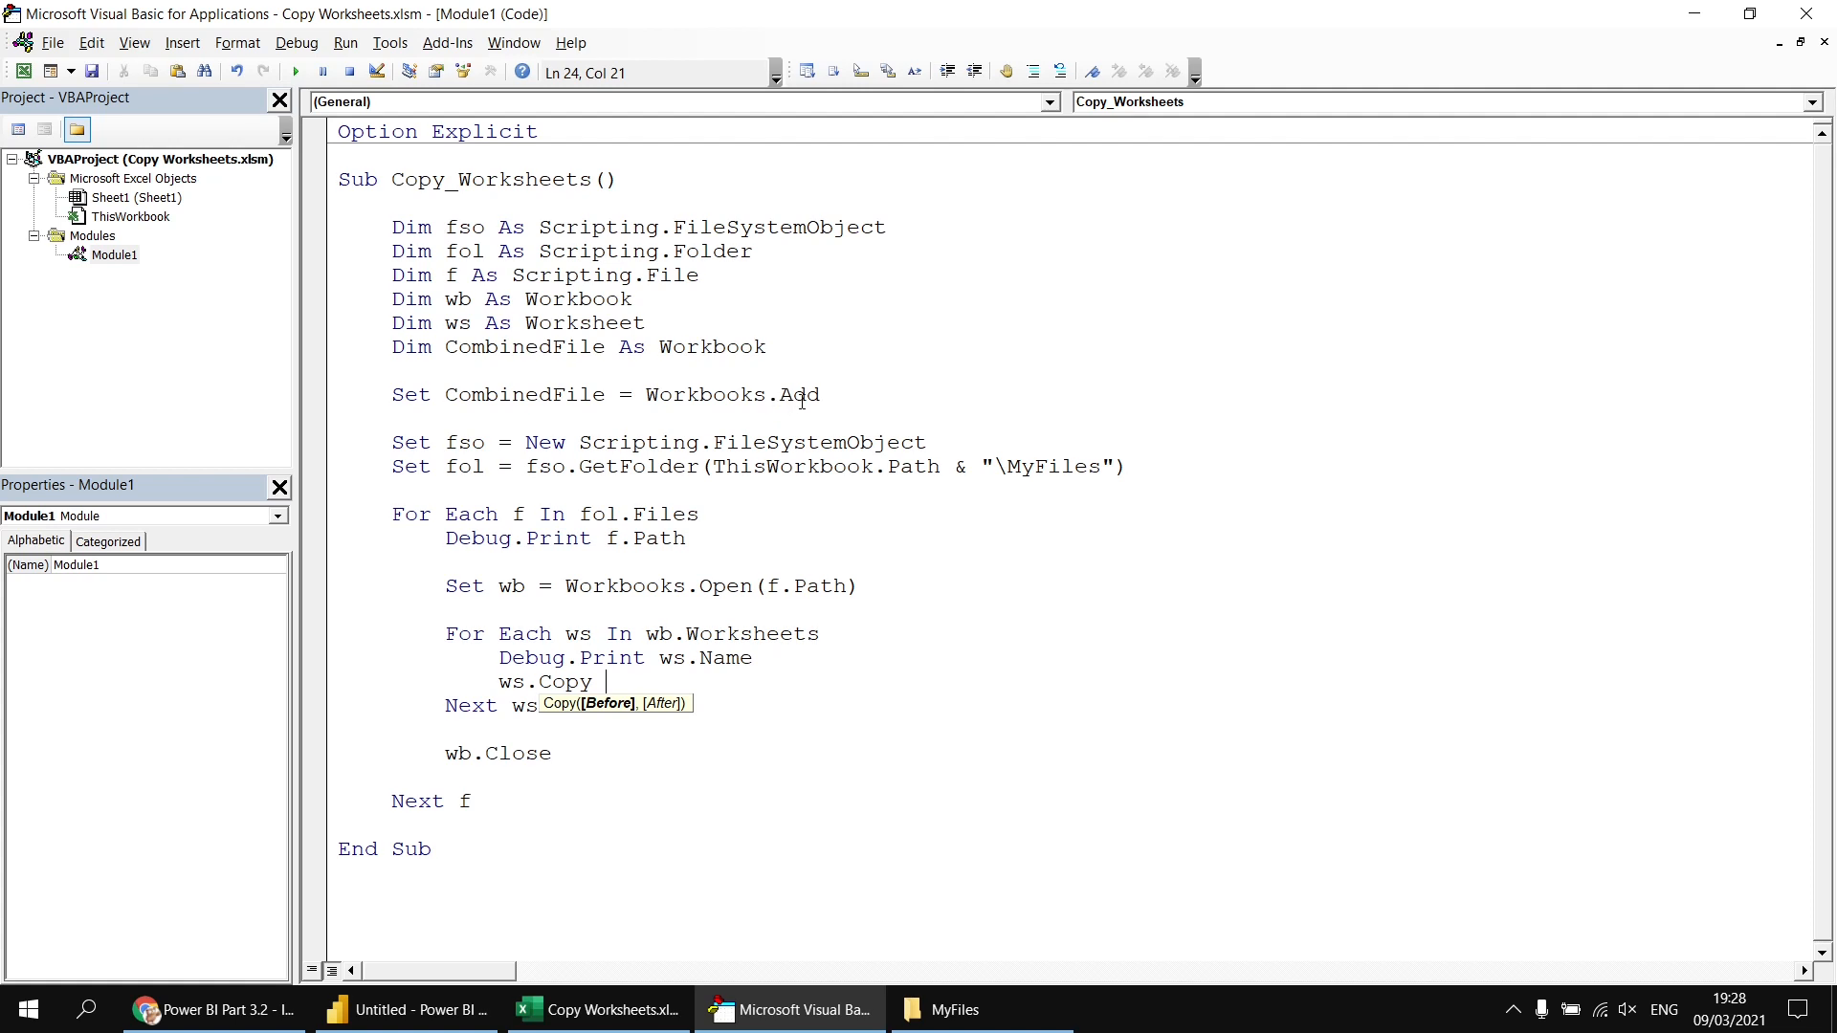
mouse_move(635, 681)
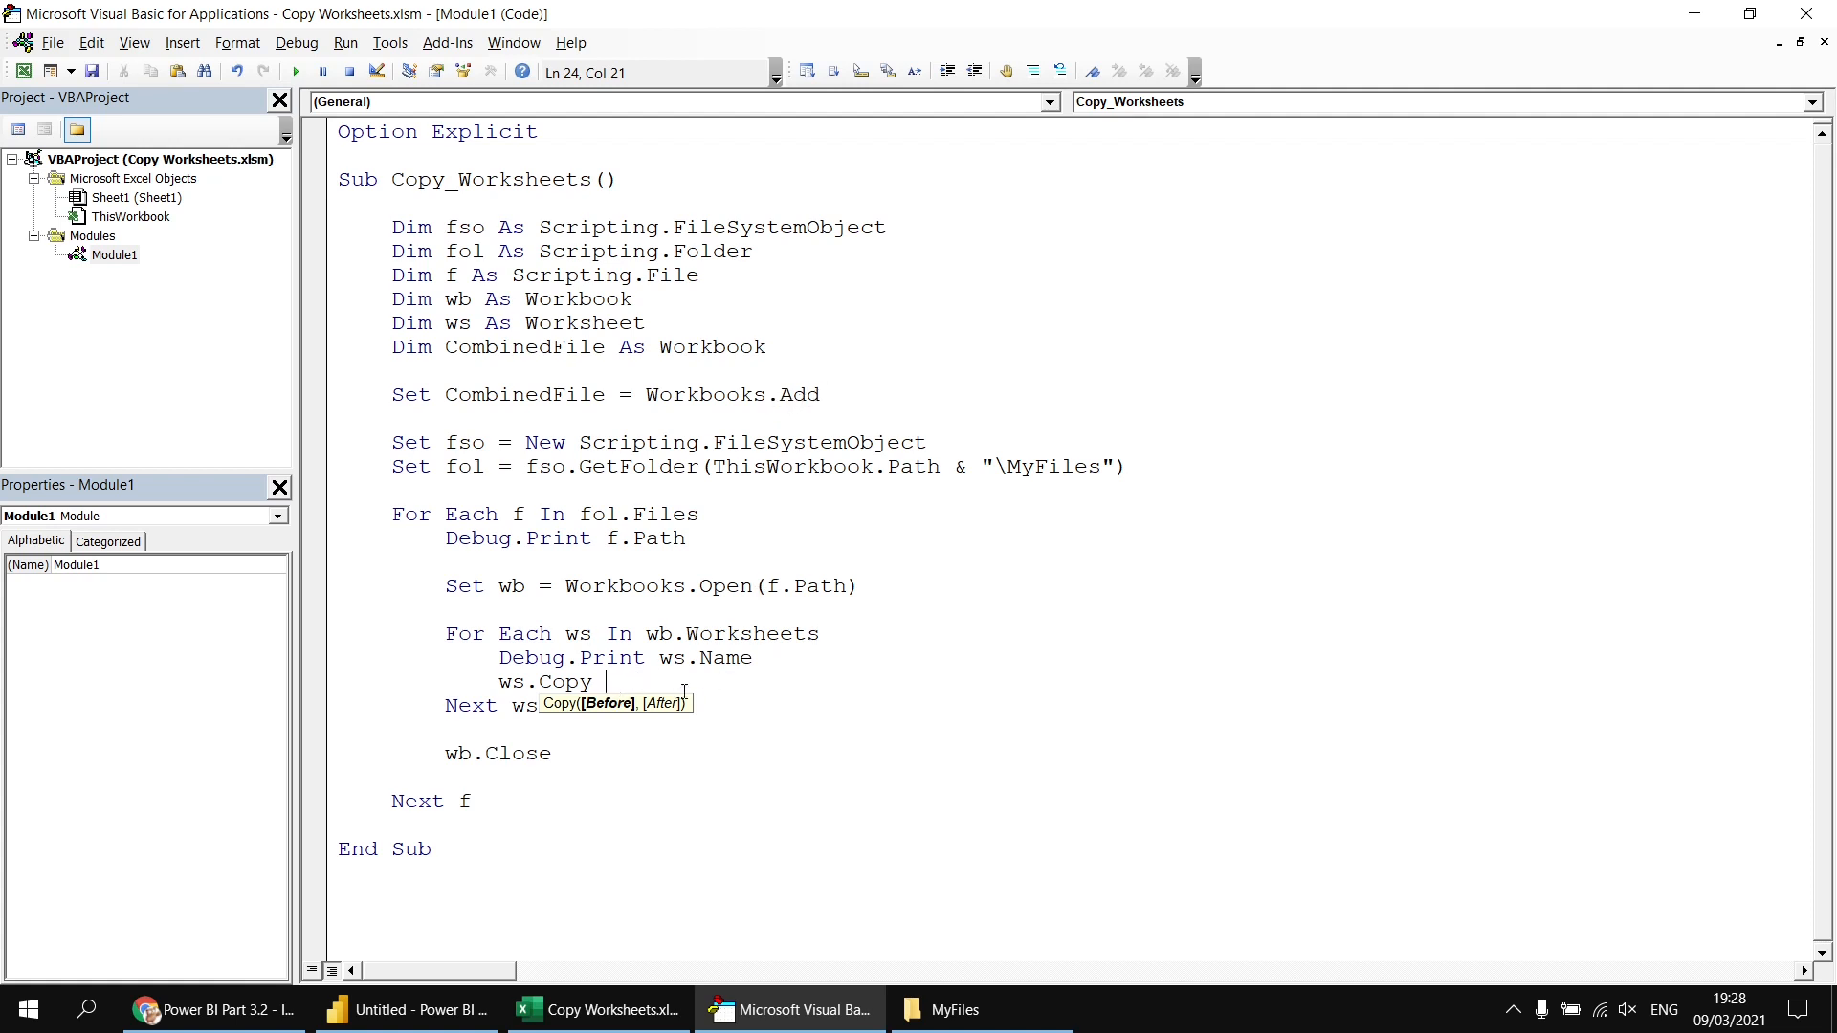
type("After")
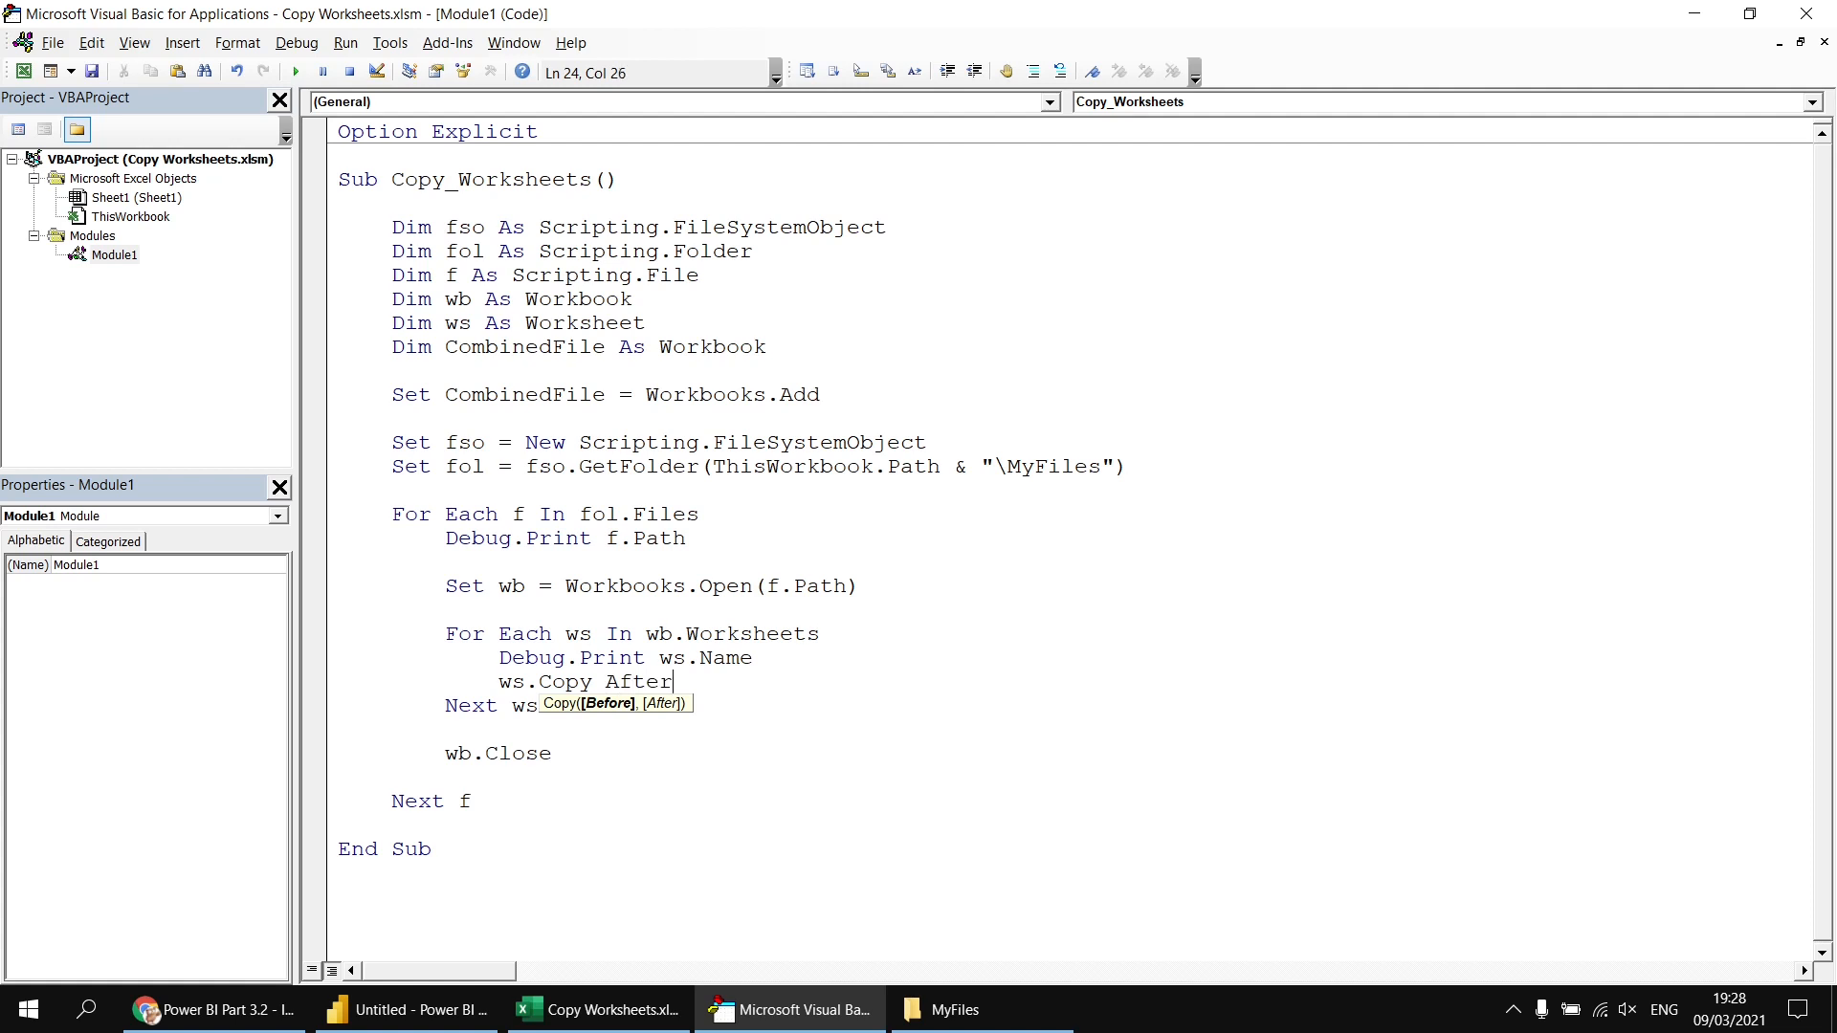
type(":=")
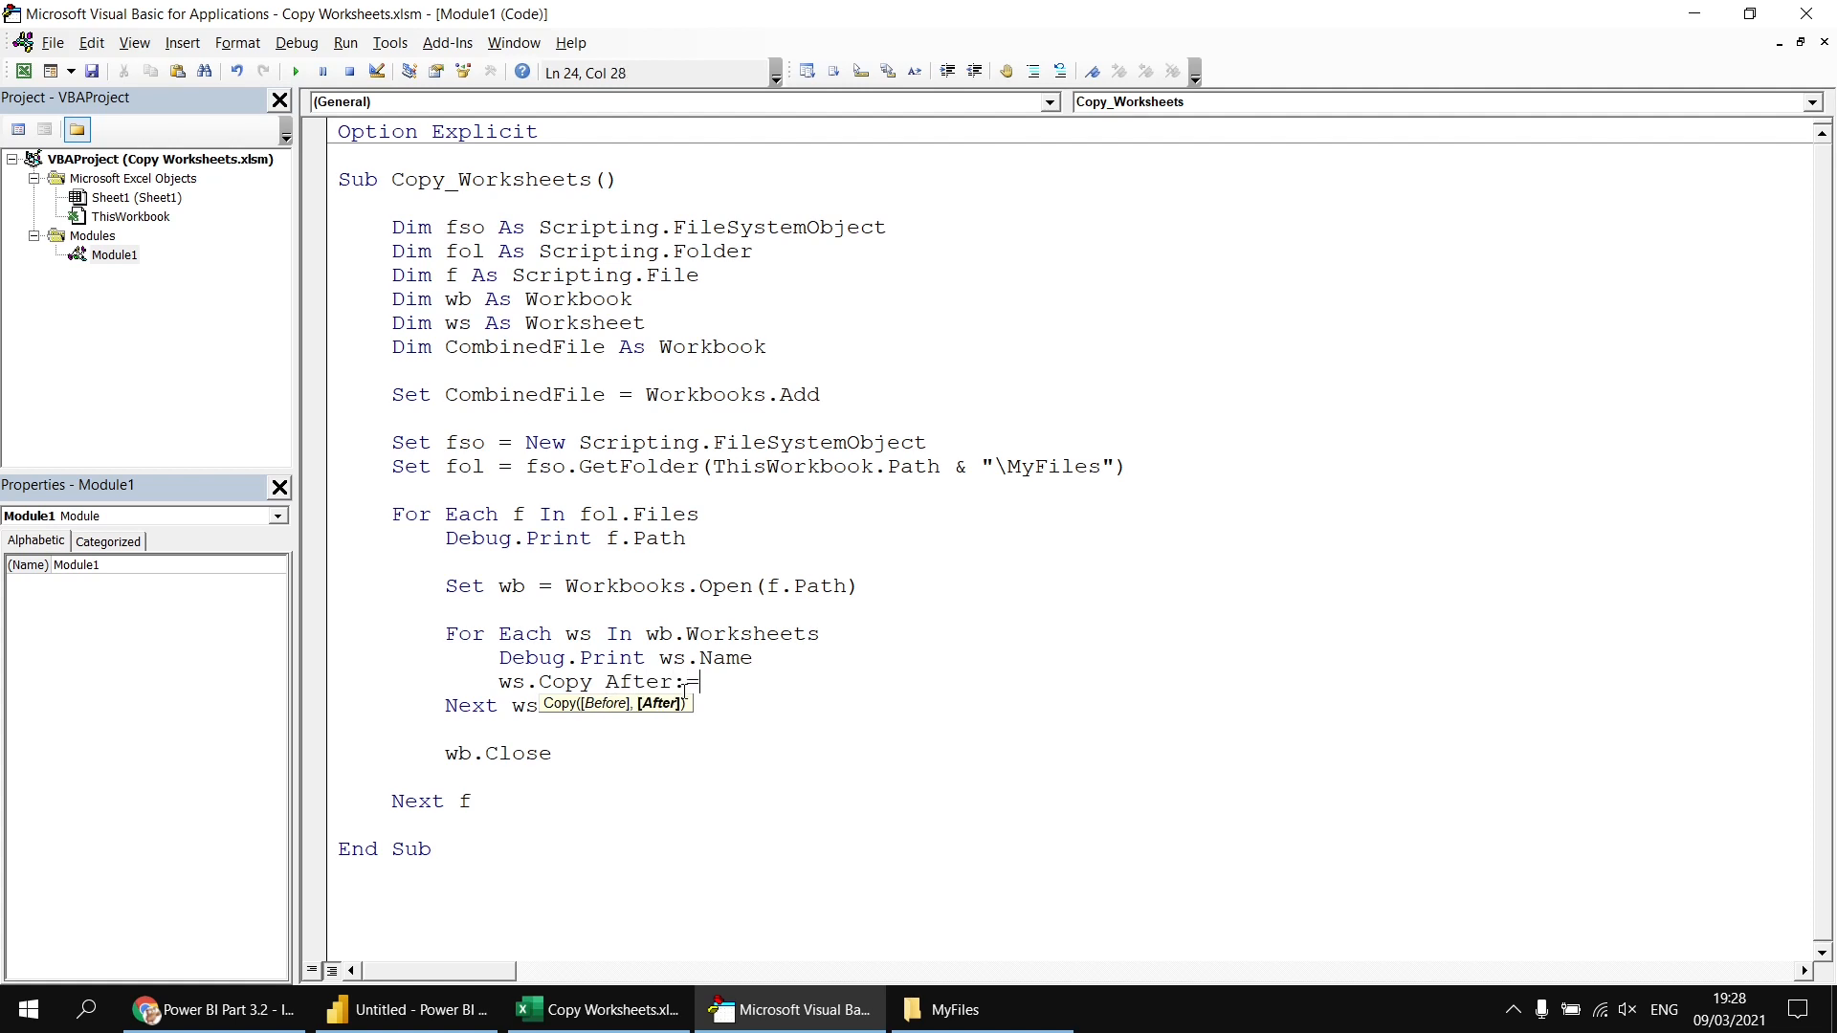
type("CombinedFile.worksheets(1")
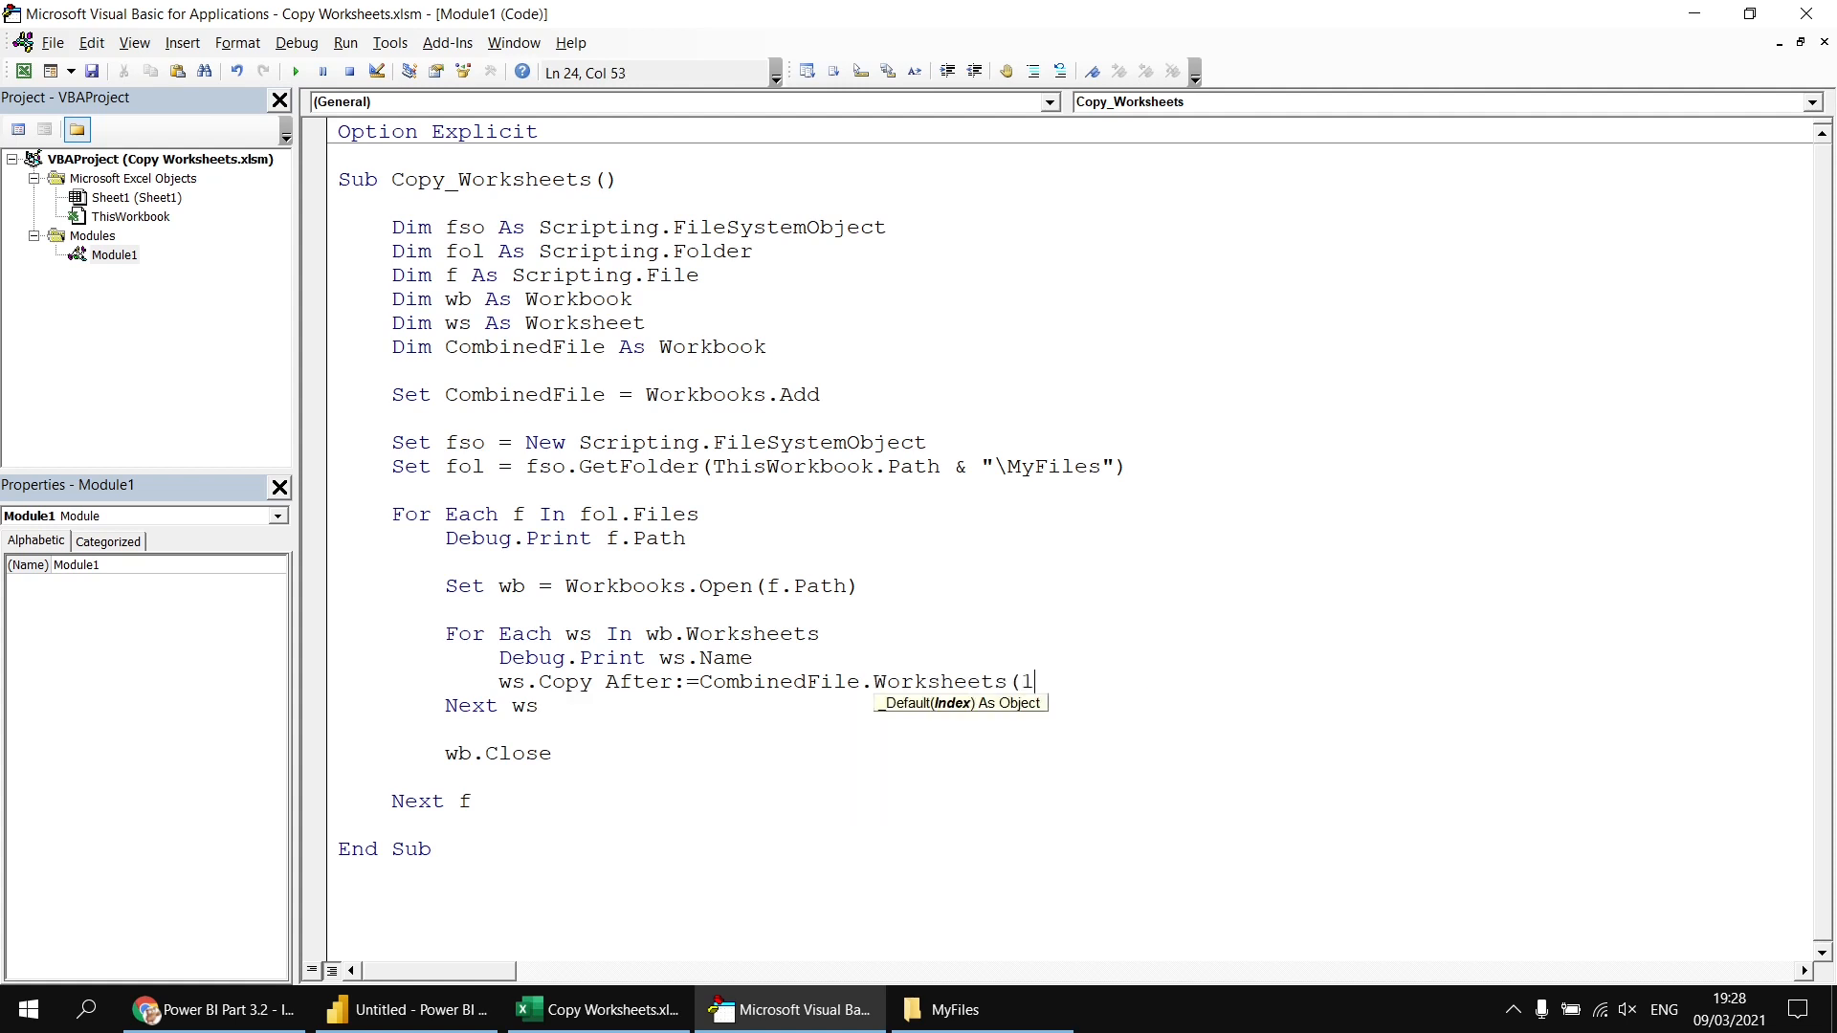
type(")")
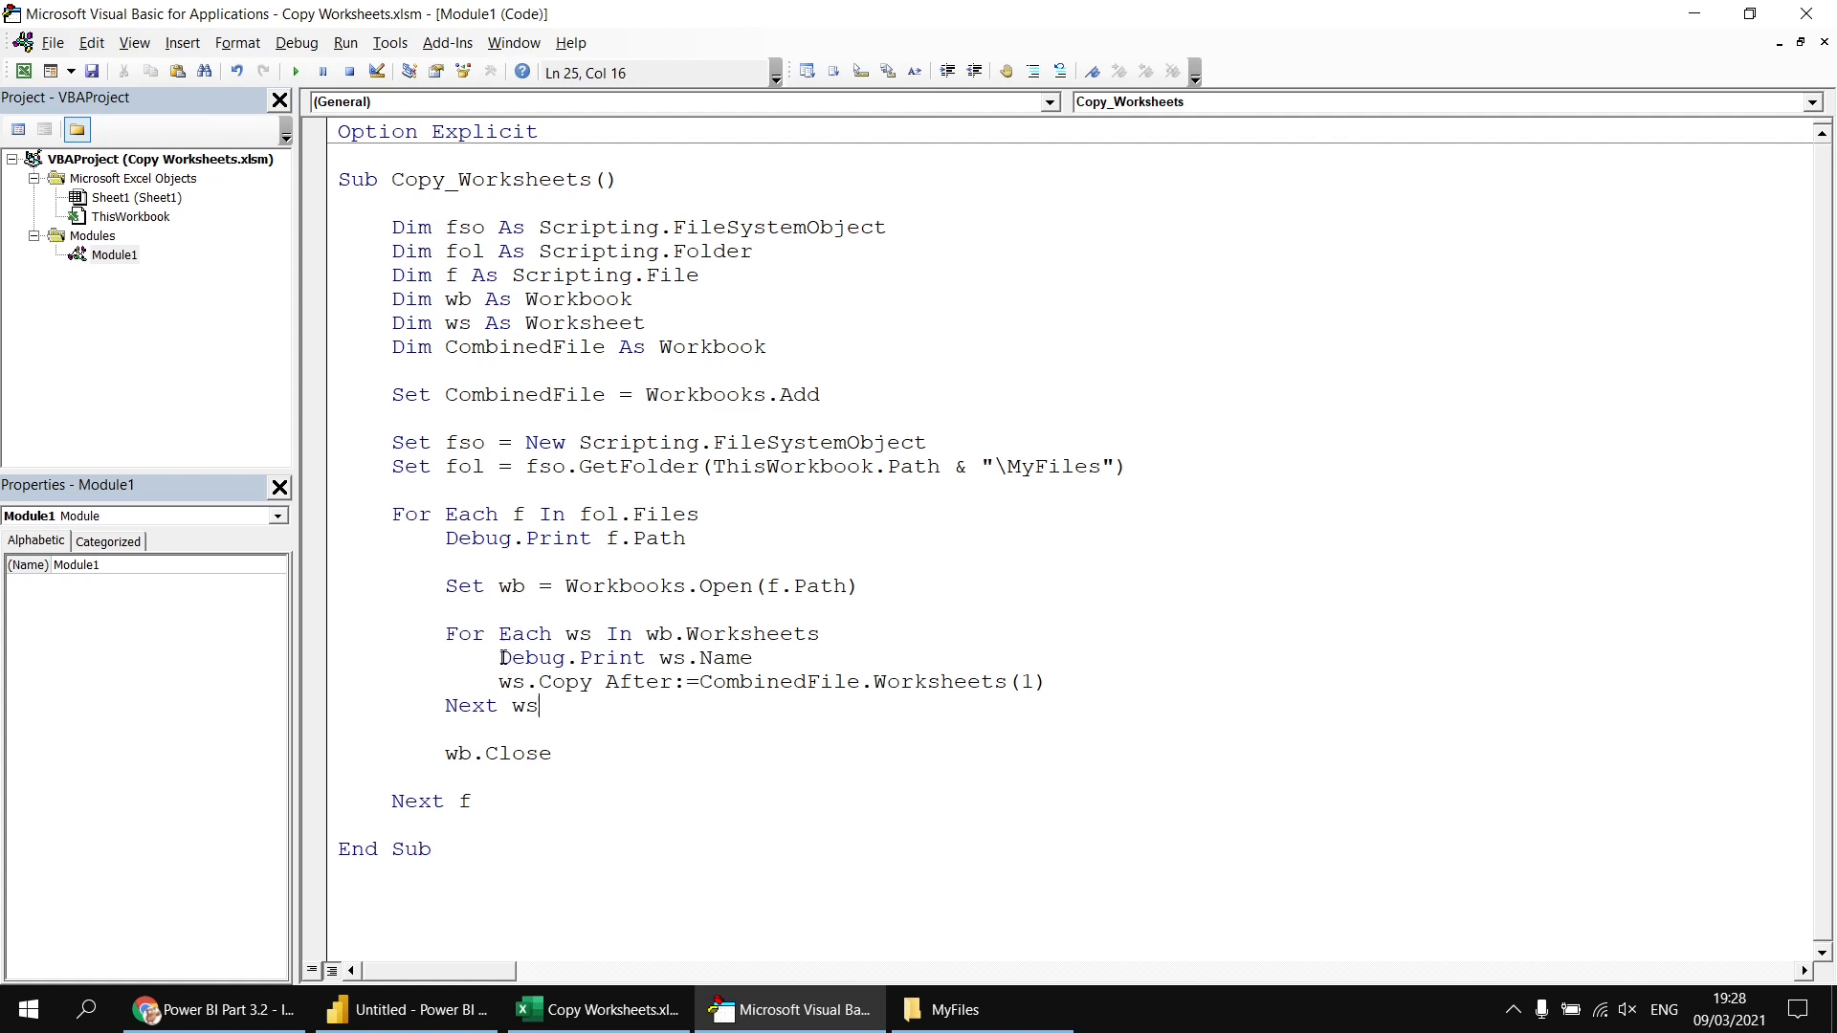
type("'")
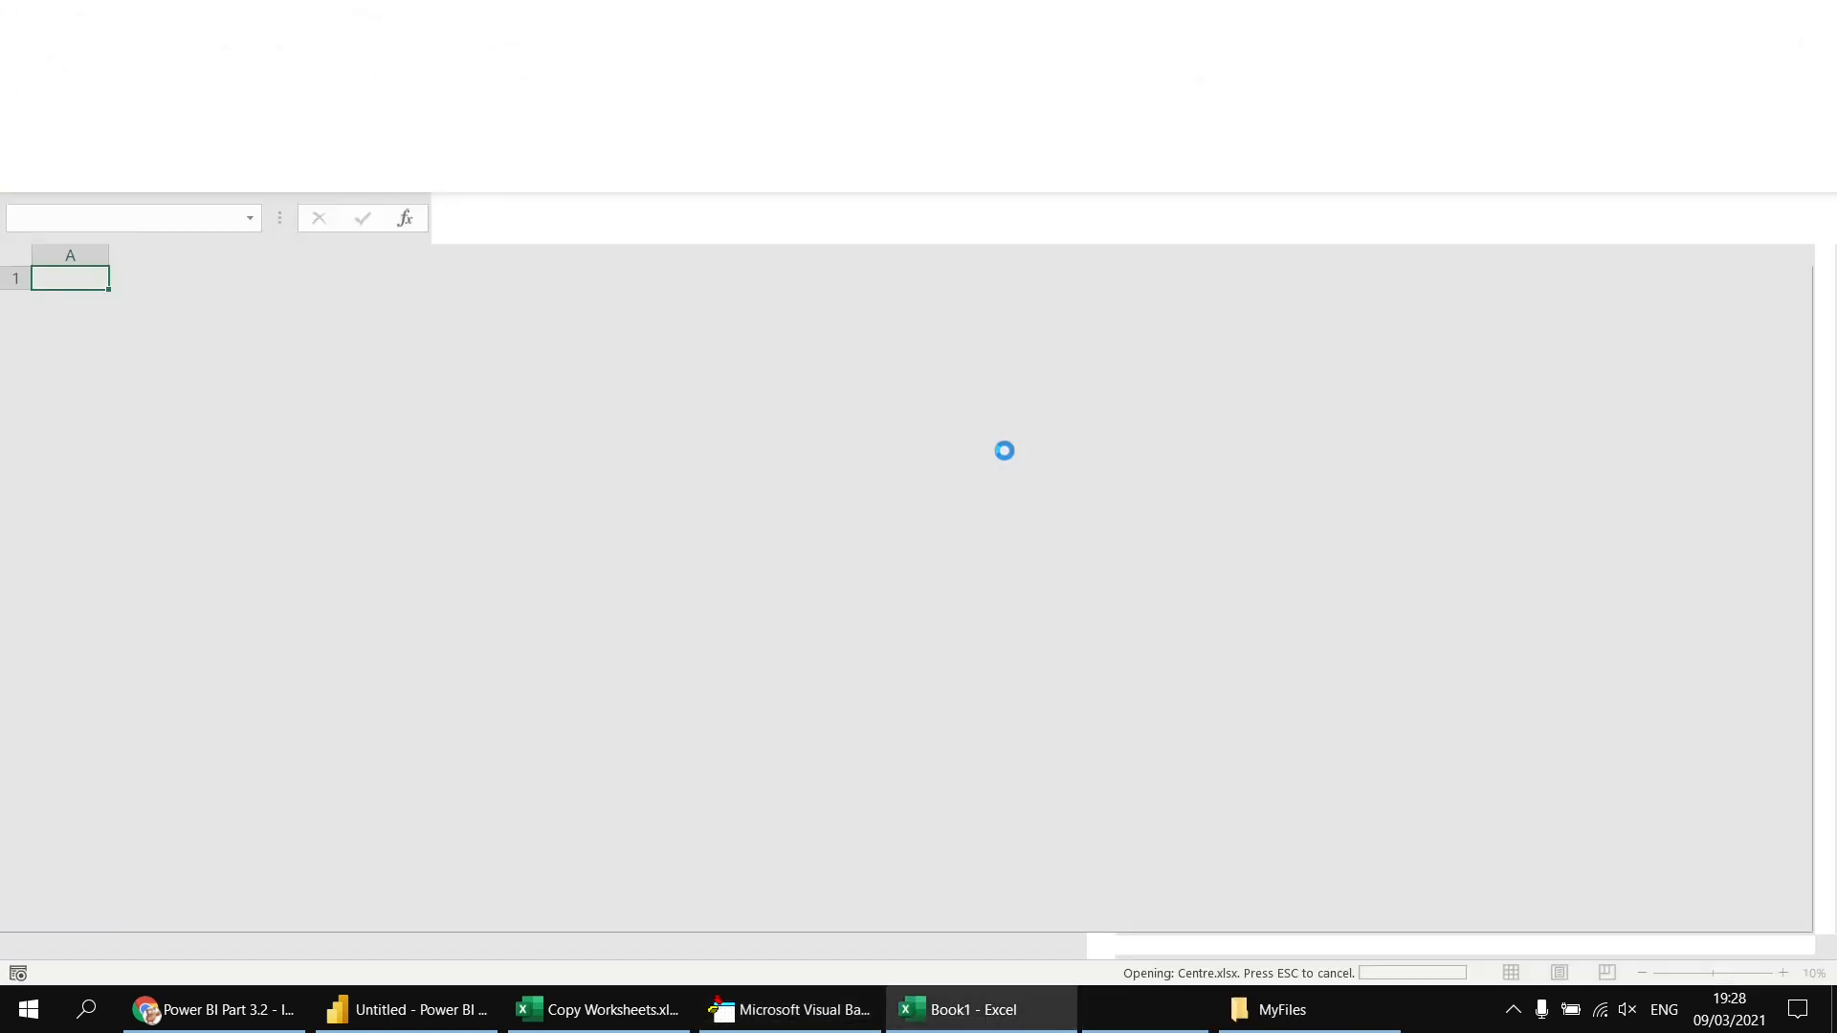
- Switch to the new Book1 and check the copied Habitat and Town sheets, then return to the editor
left_click(786, 1009)
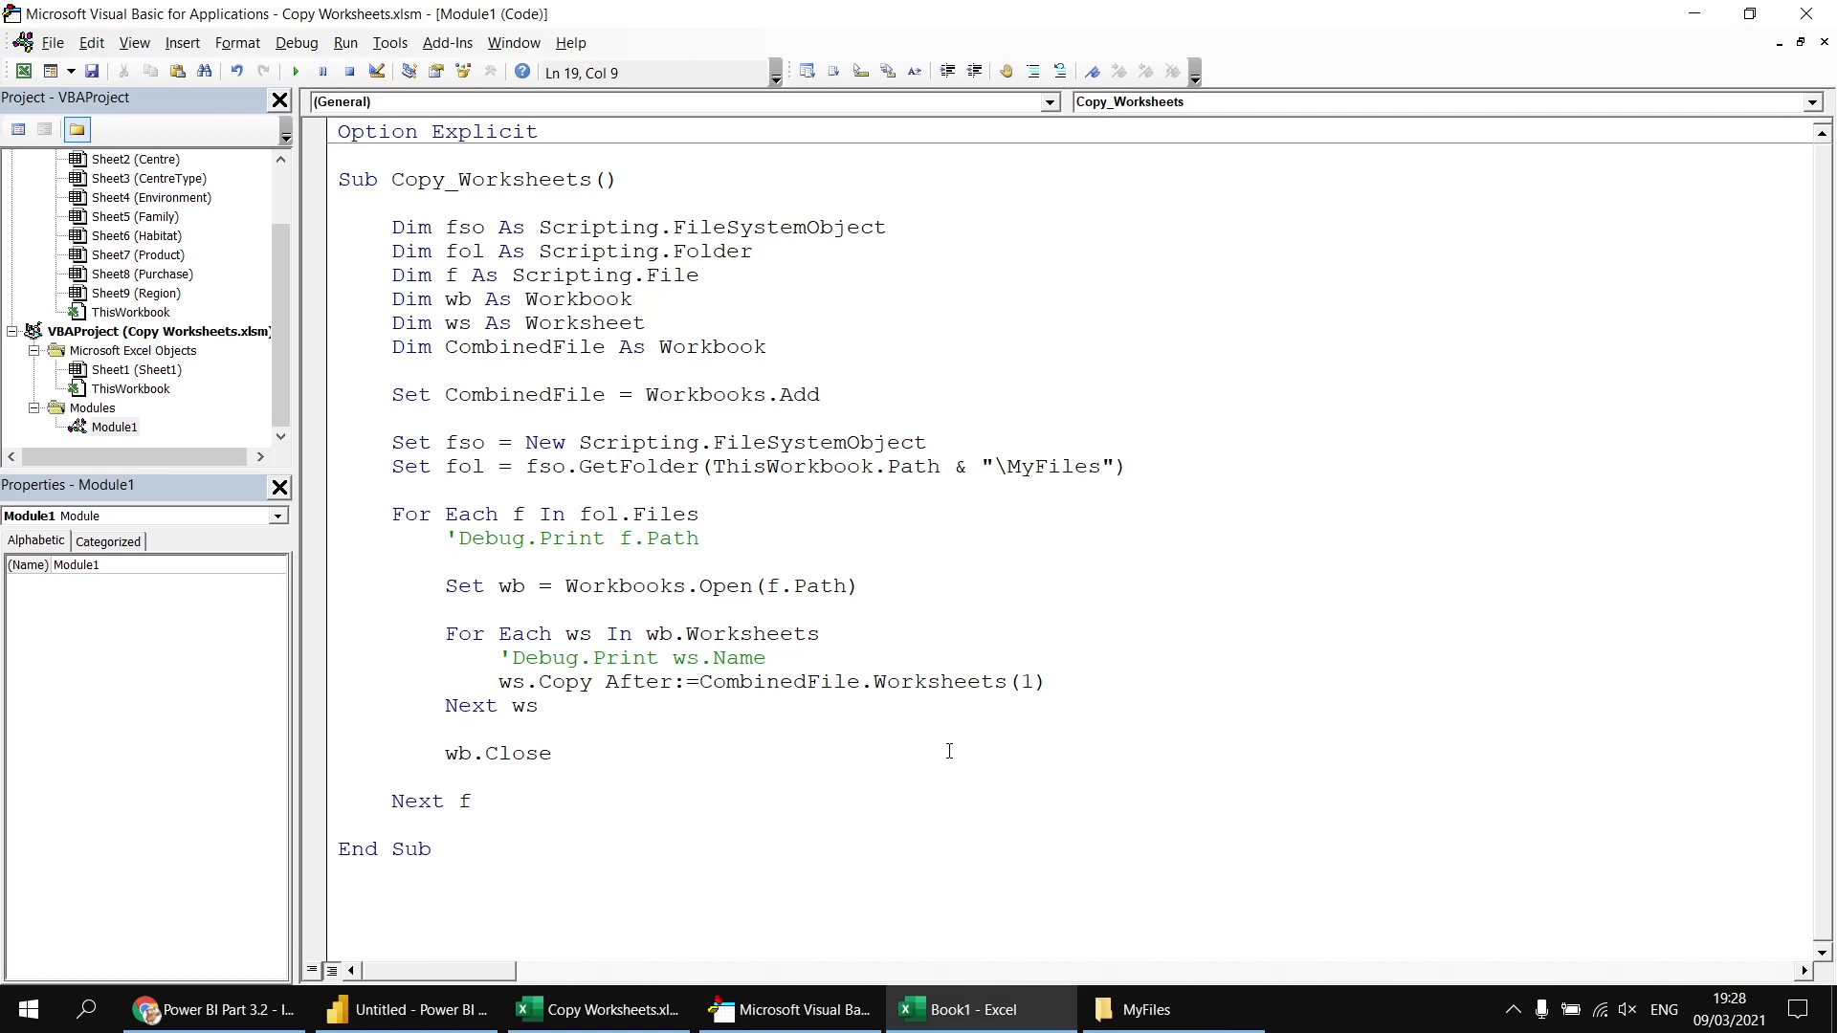
mouse_move(989, 1008)
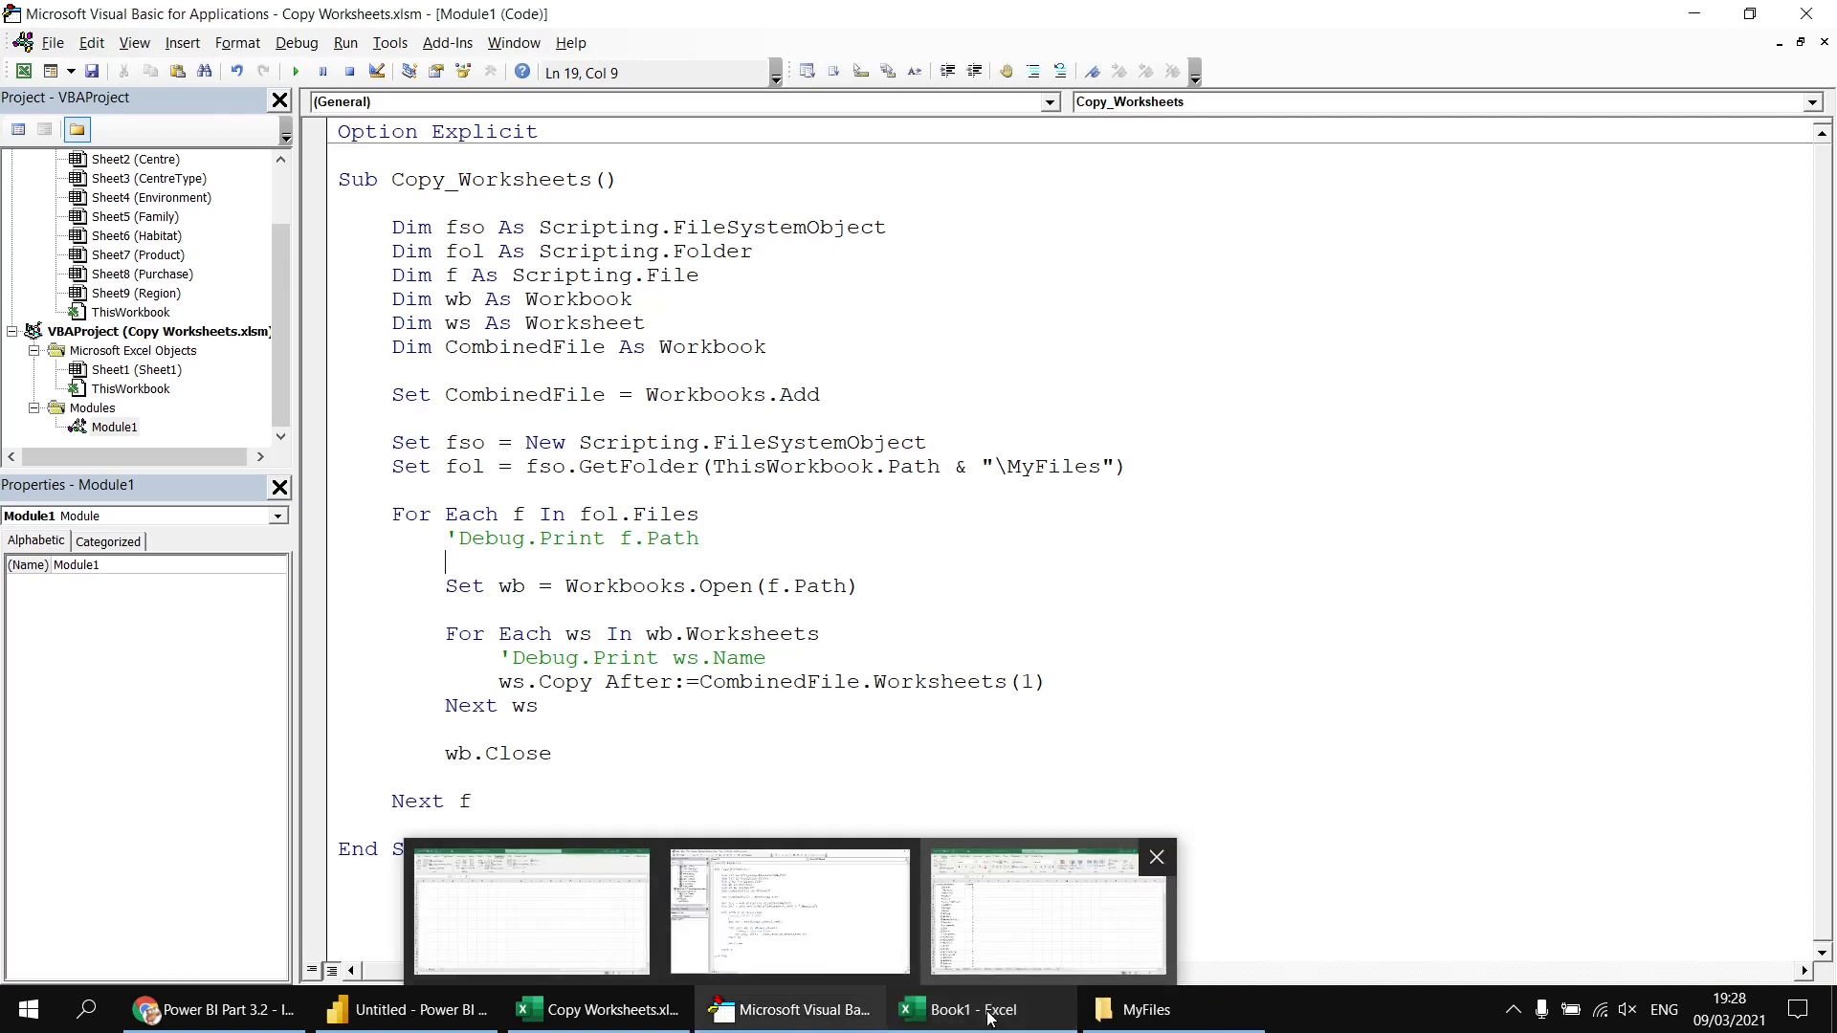
left_click(1047, 910)
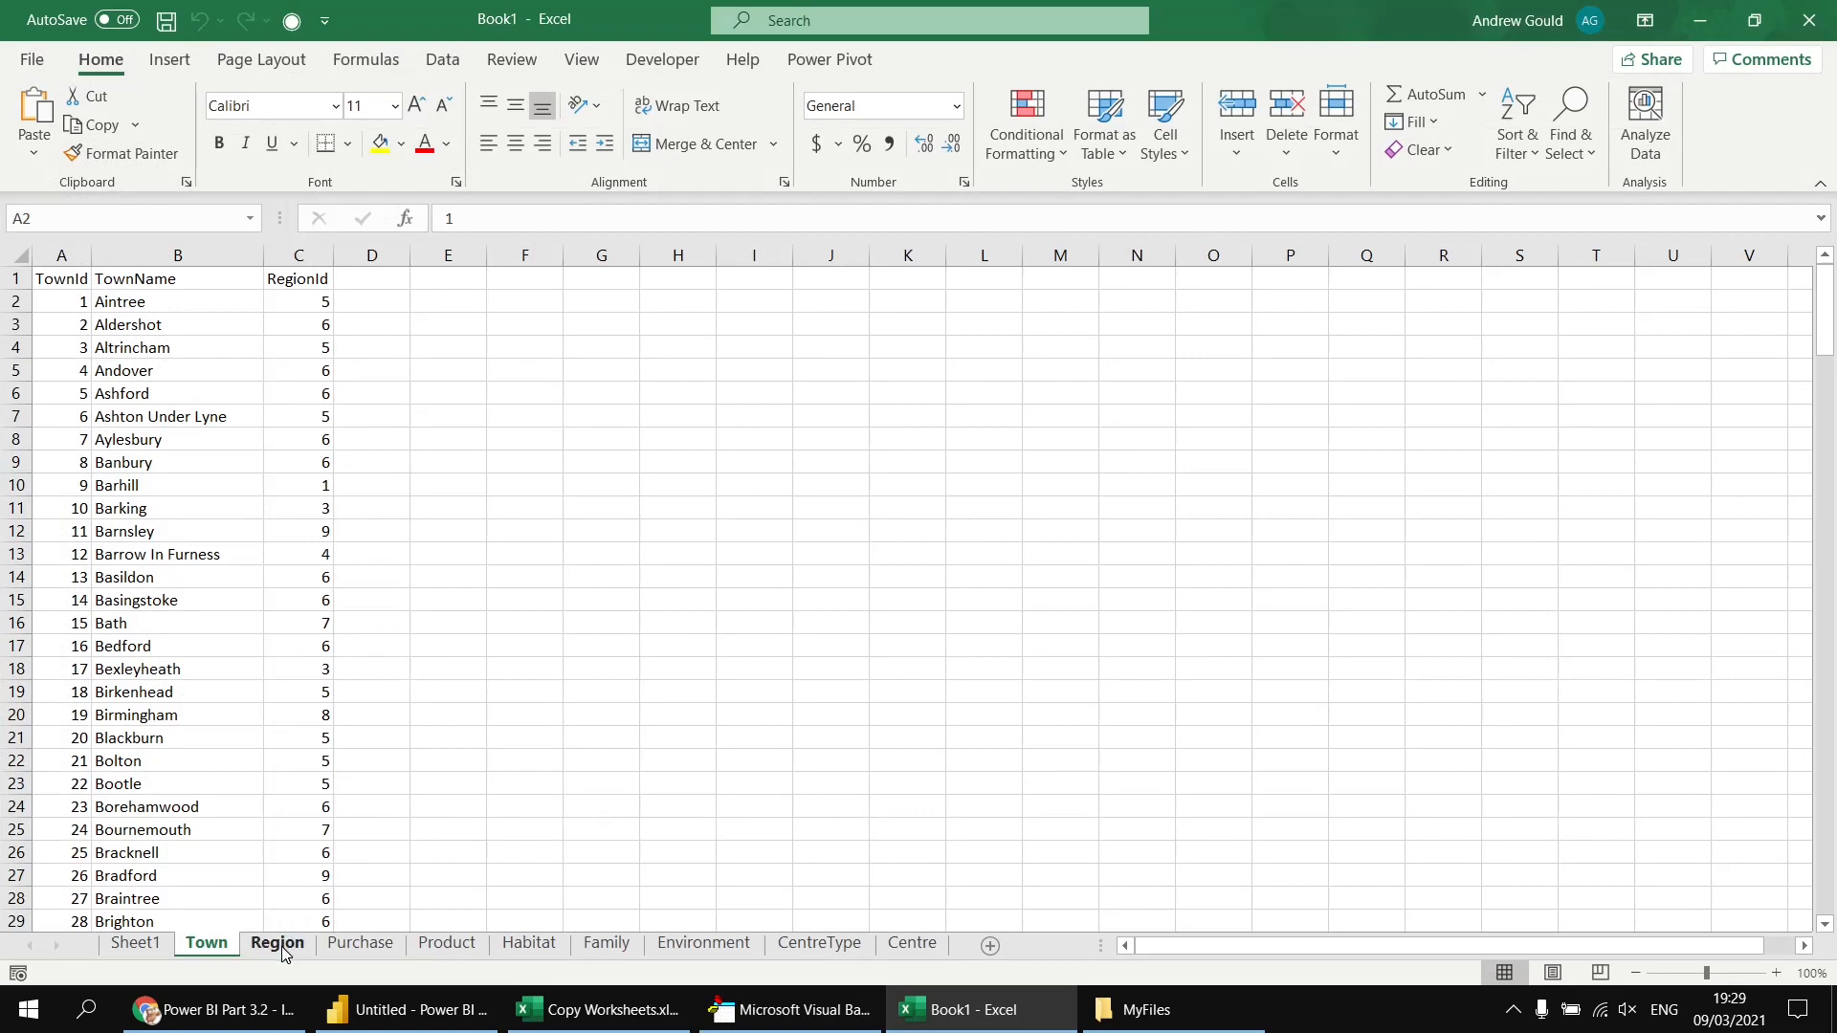
left_click(528, 941)
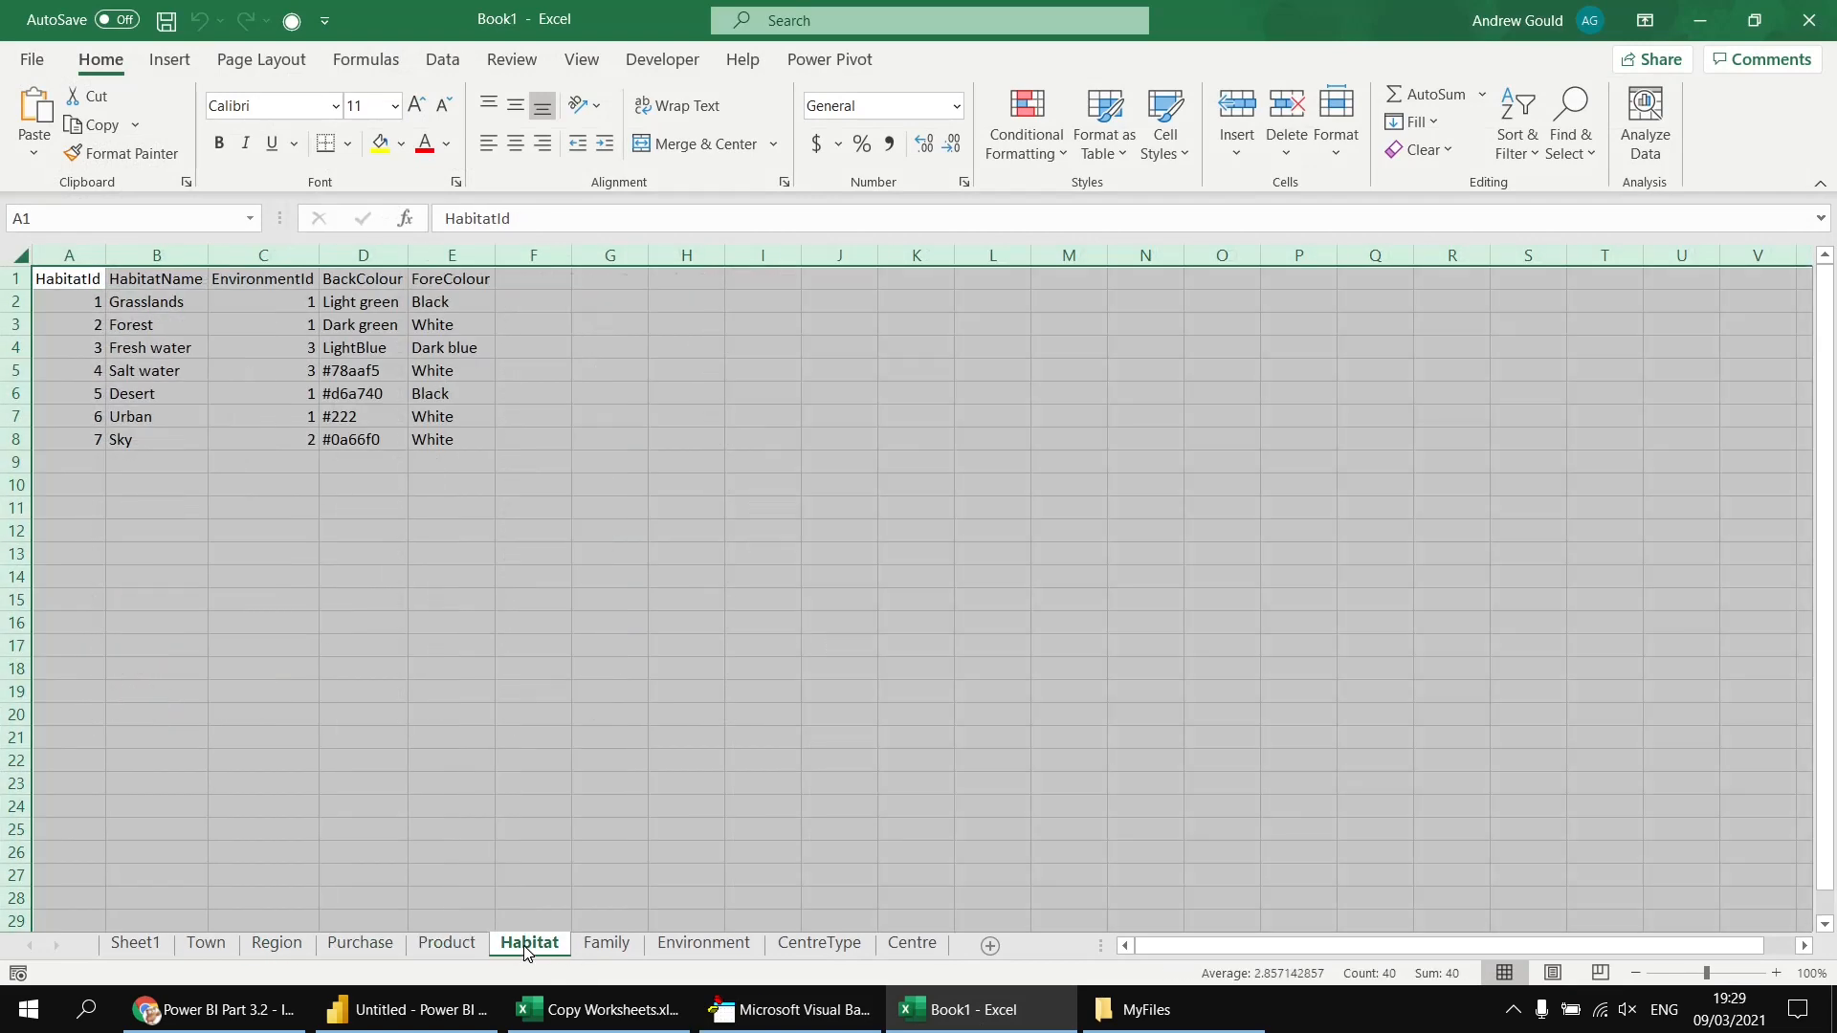
left_click(204, 943)
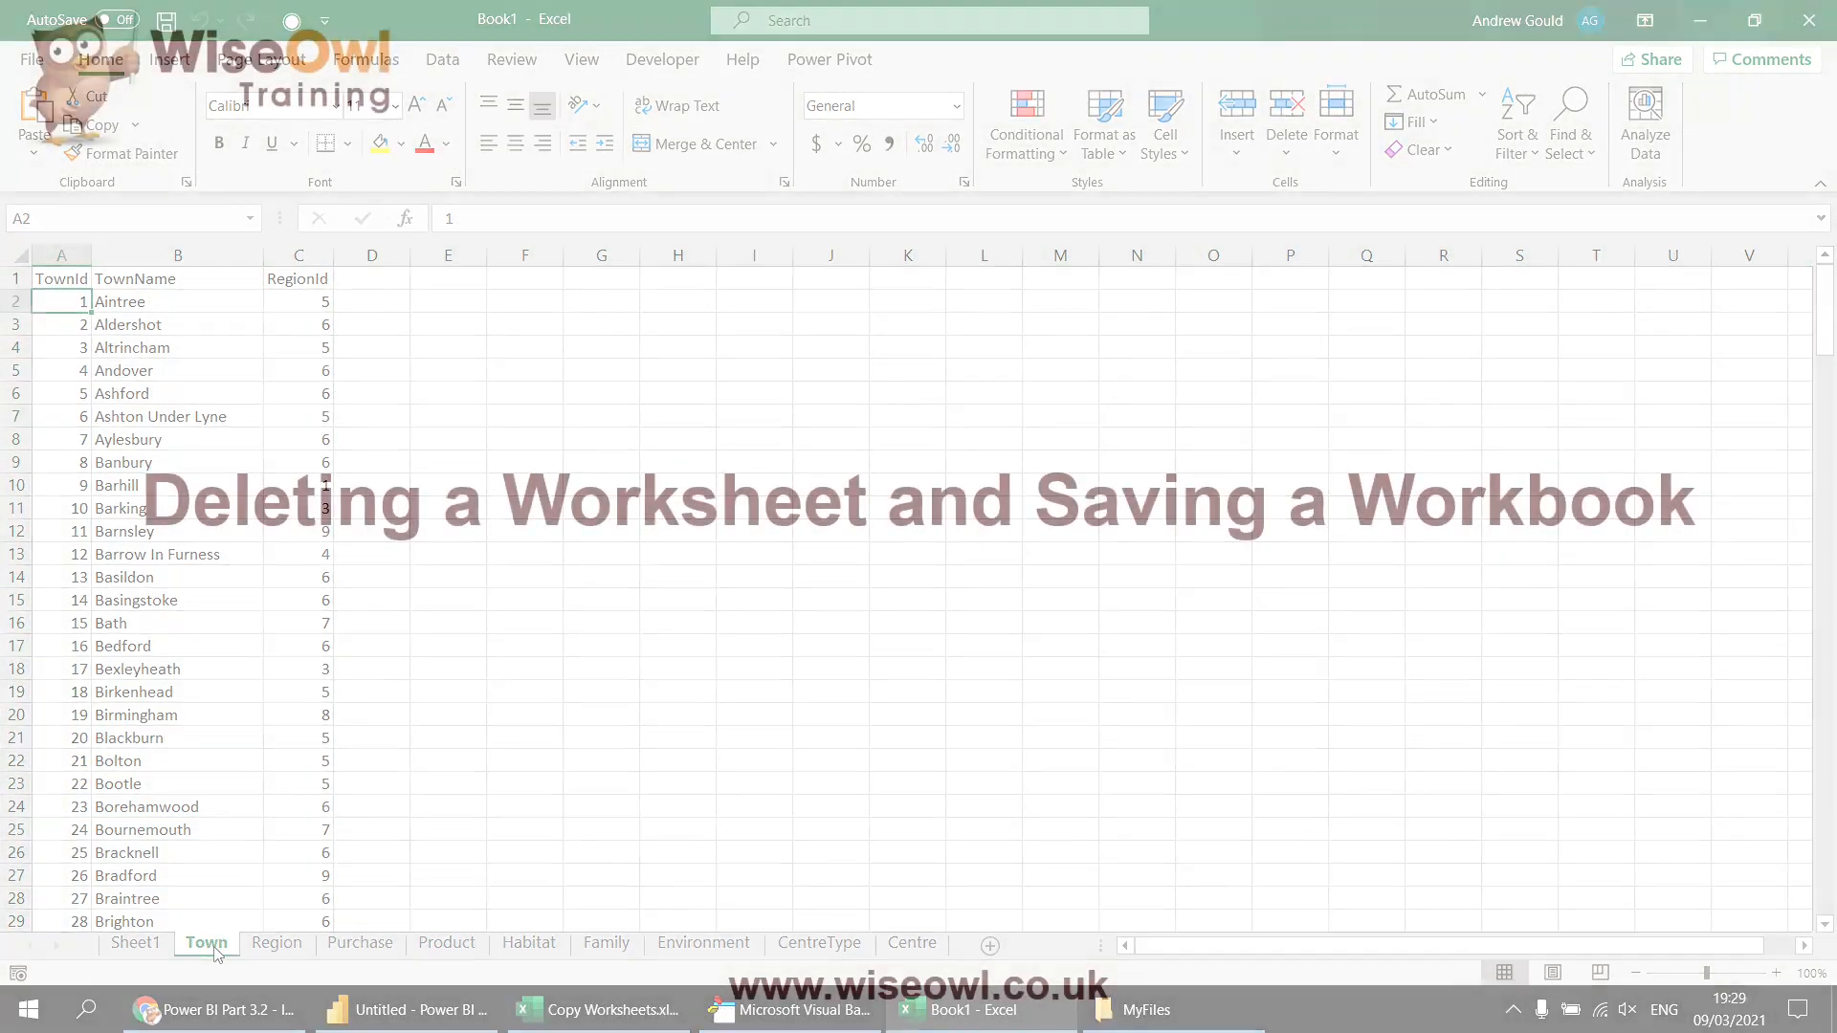
left_click(786, 1009)
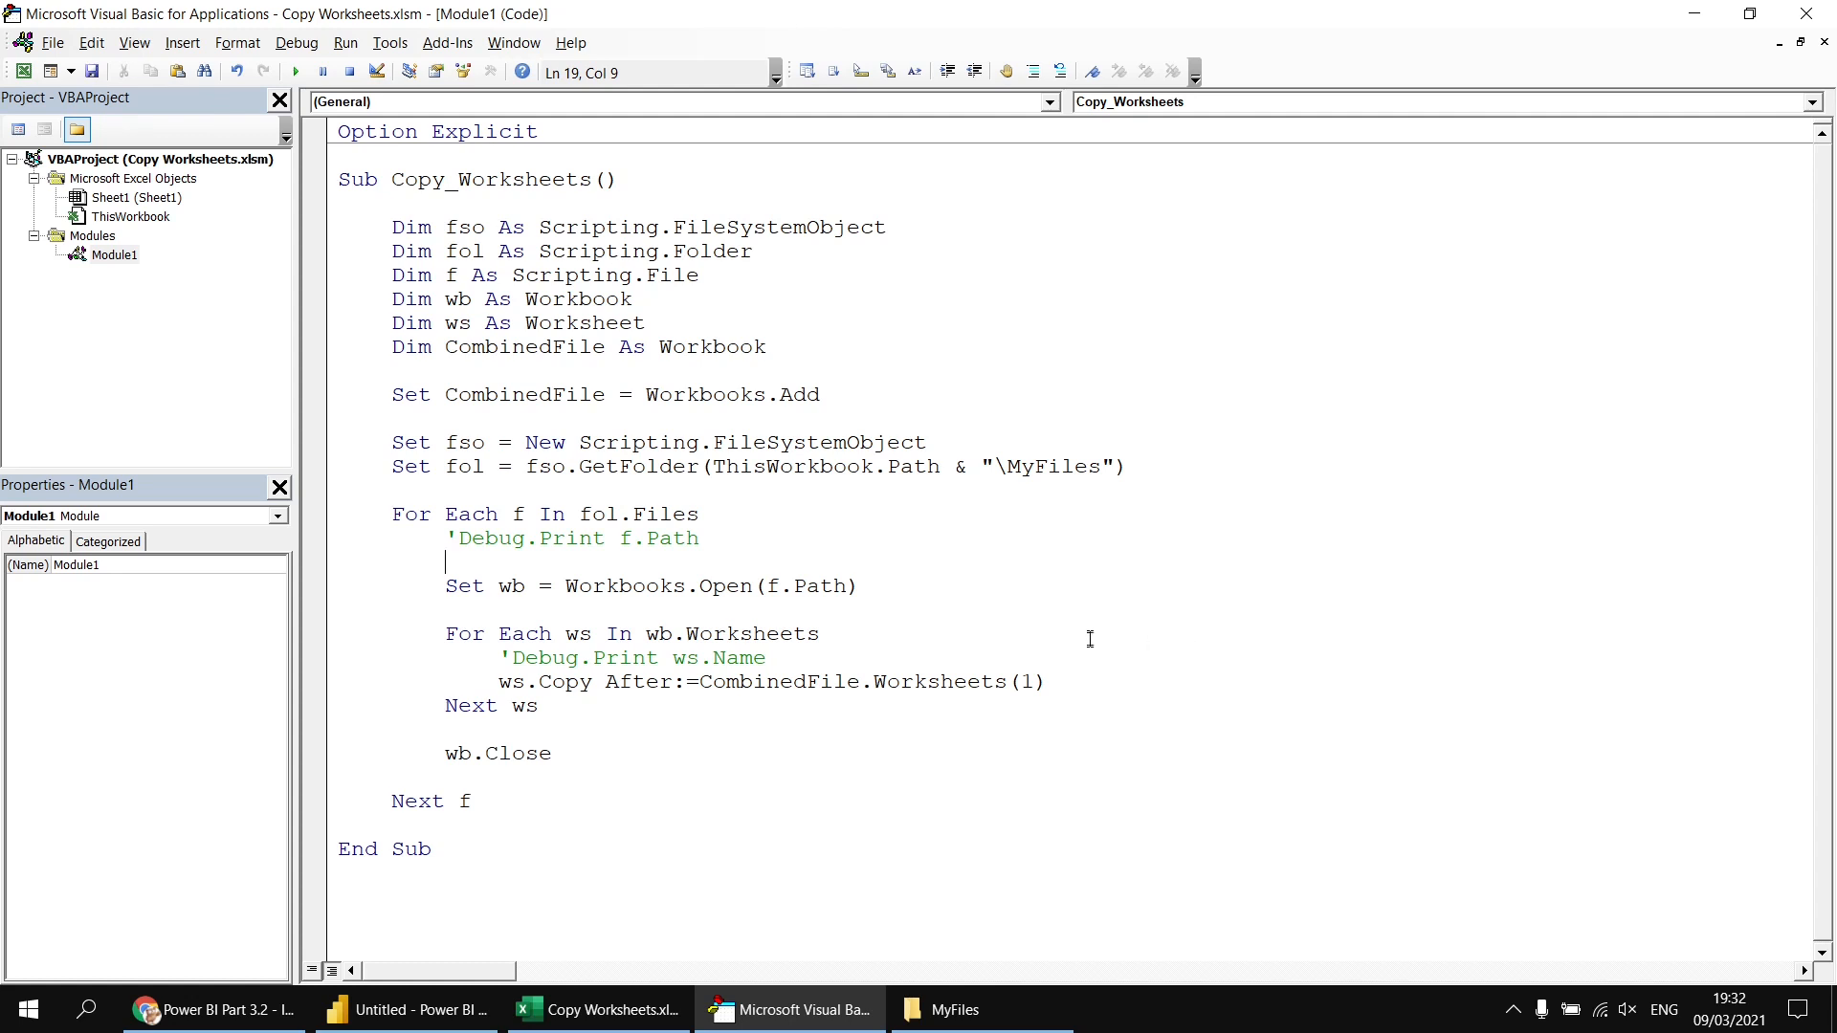
mouse_move(735, 735)
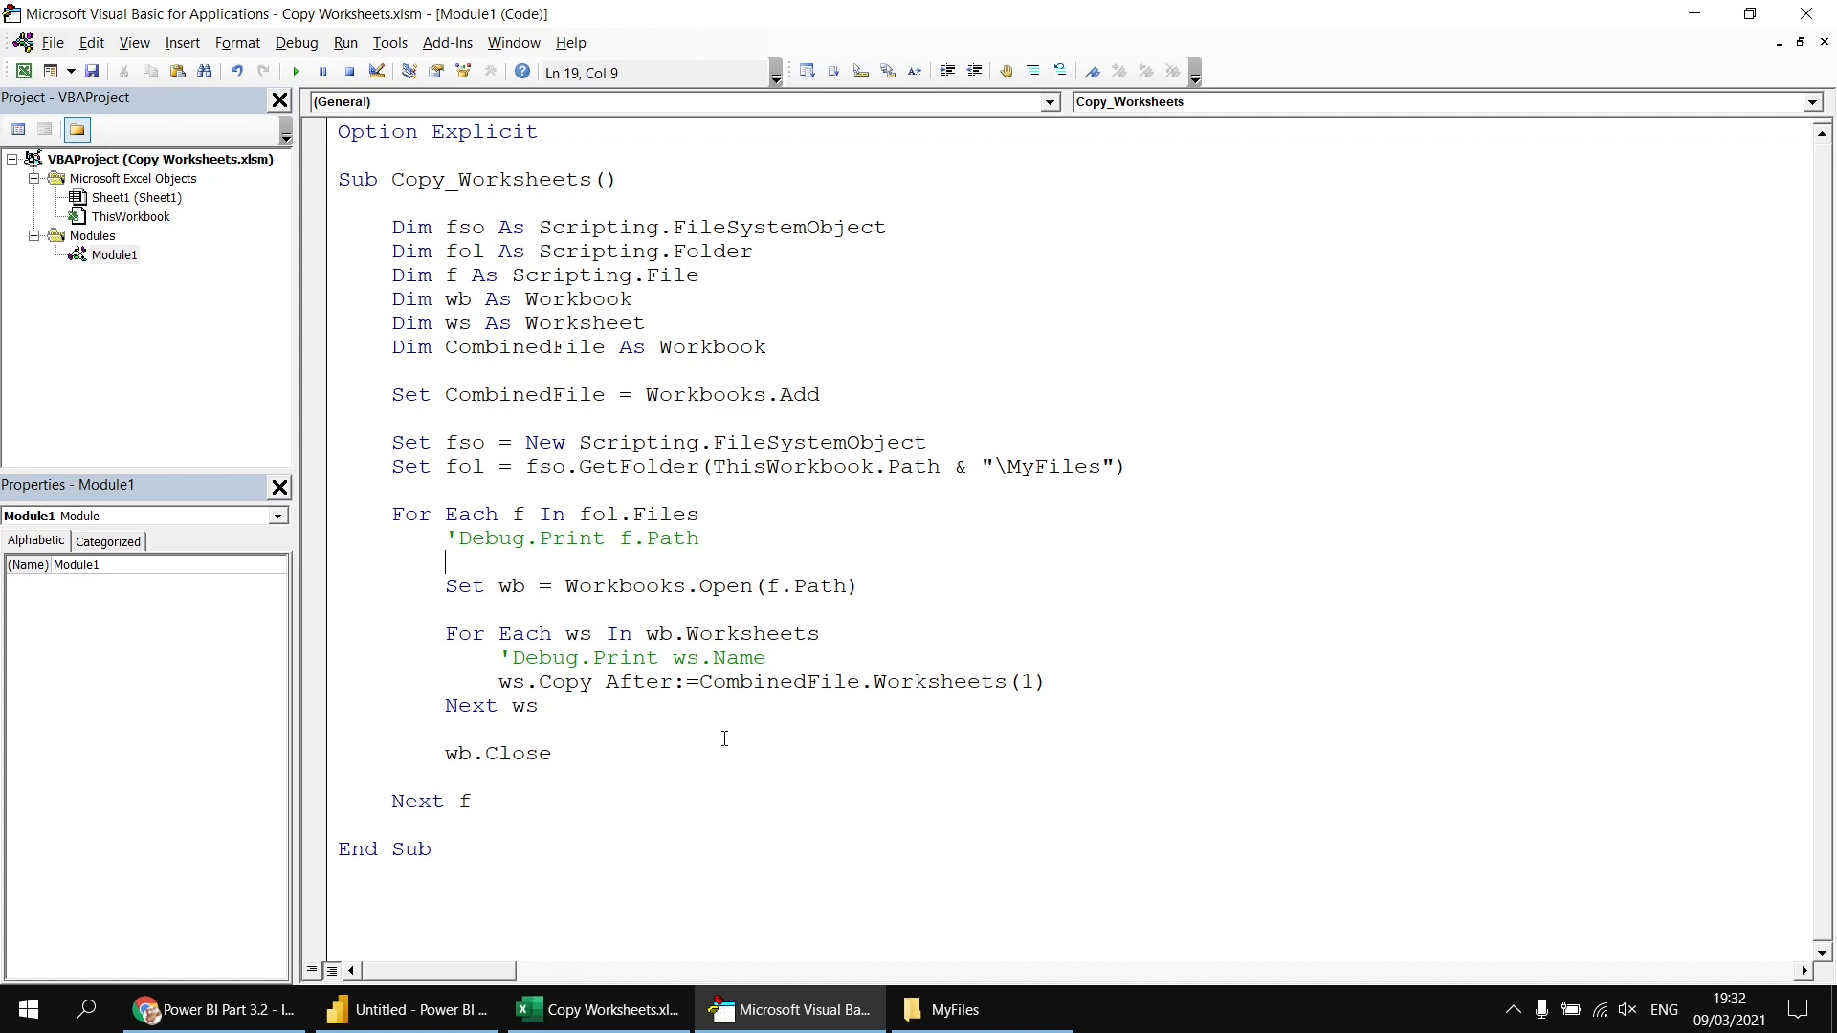
- After Next f add Application.DisplayAlerts = False, CombinedFile.Worksheets(1).Delete, then Application.DisplayAlerts = True
double_click(732, 395)
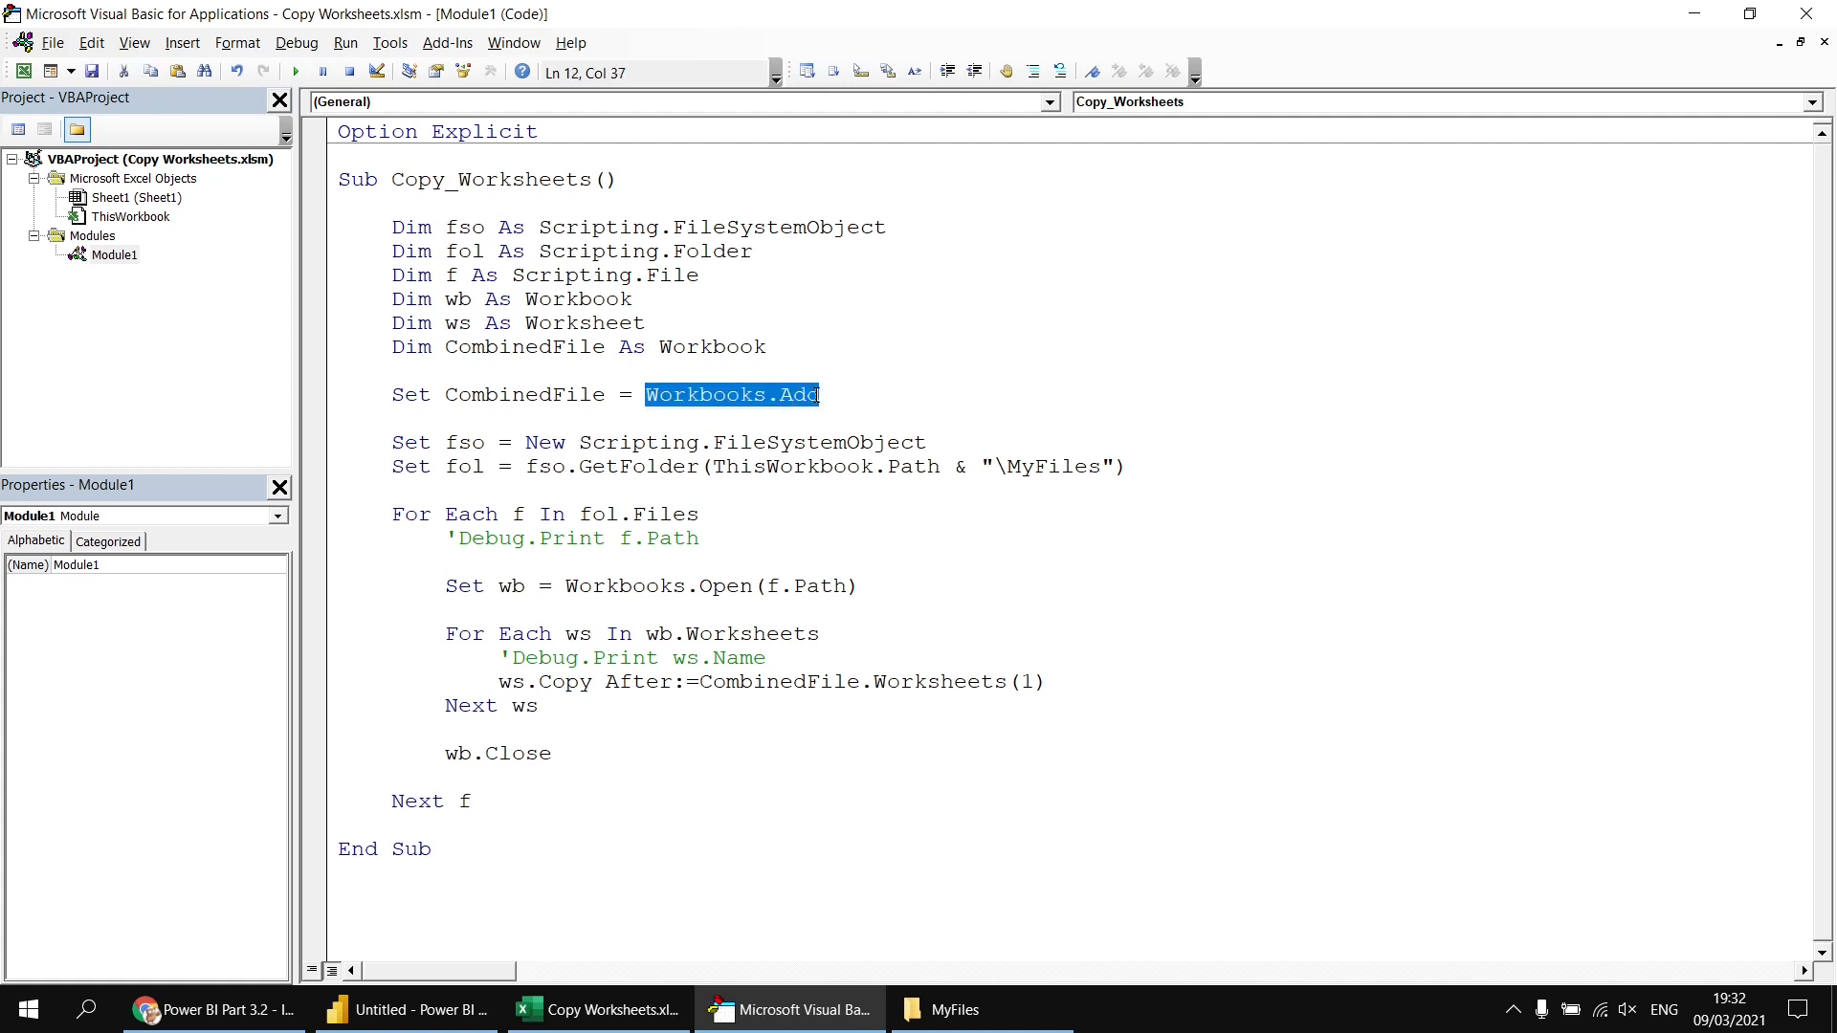
mouse_move(502, 808)
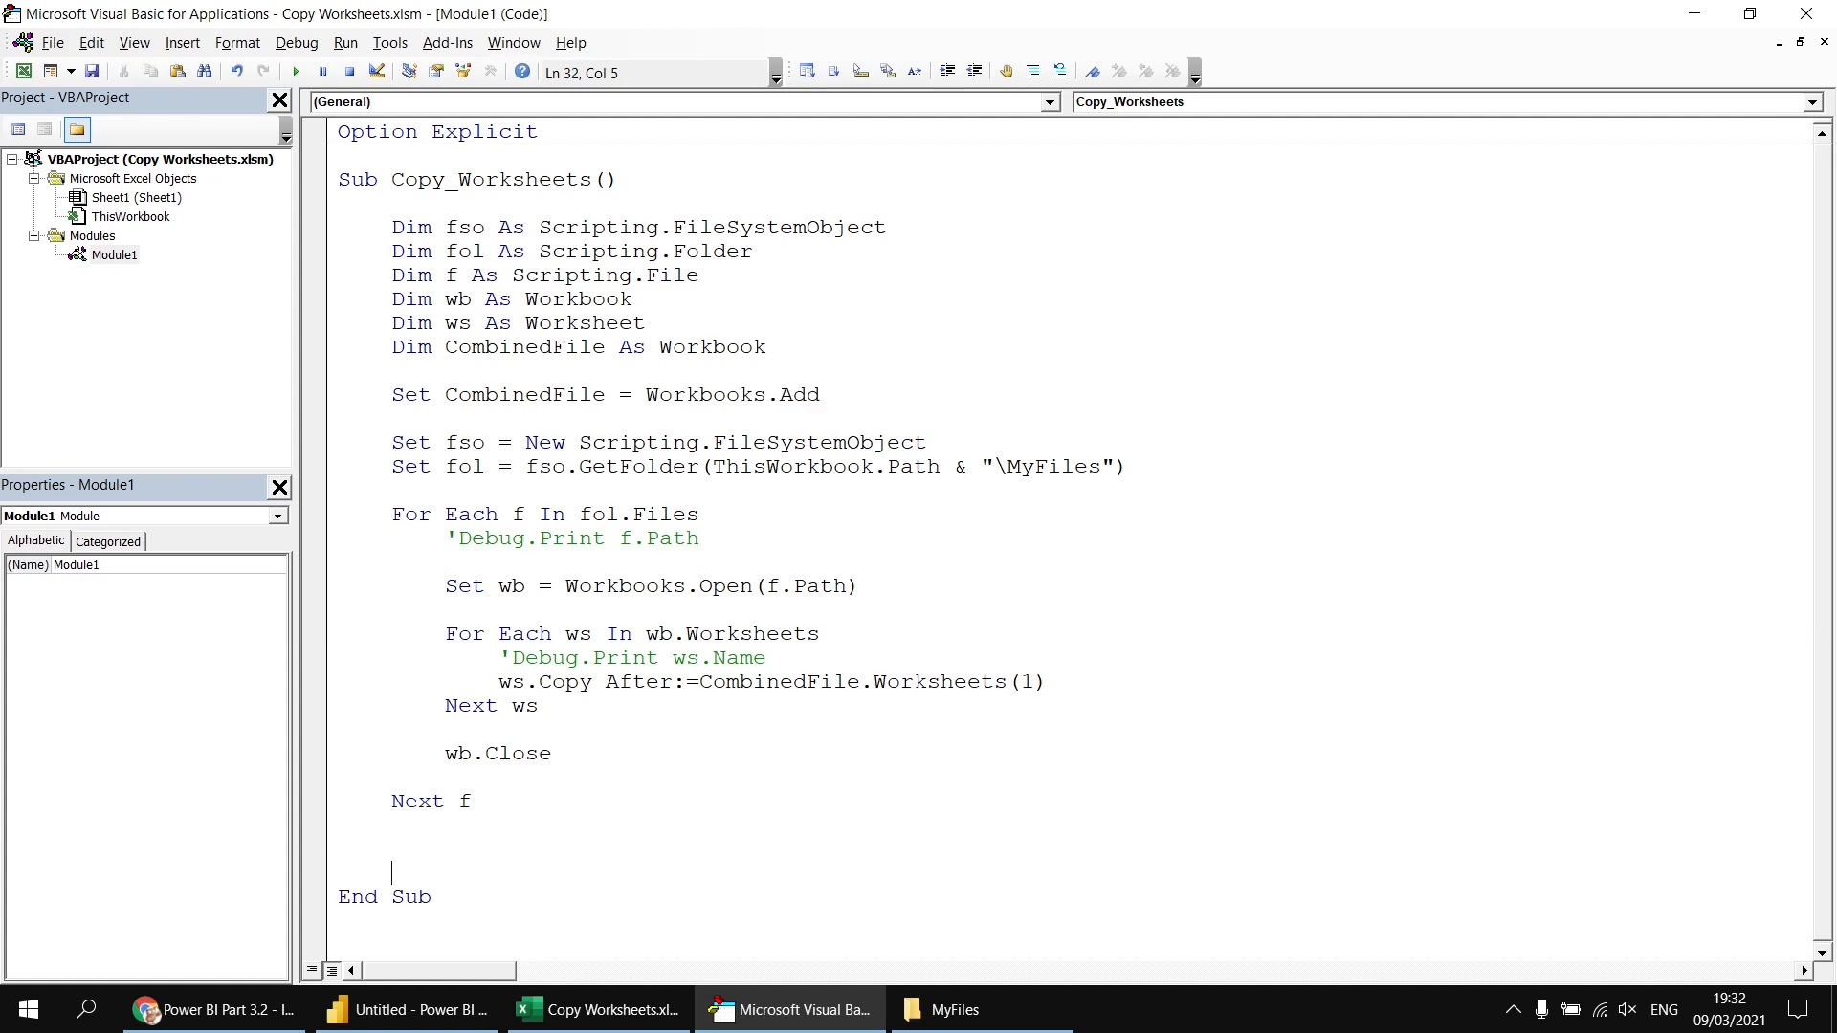
key("Up")
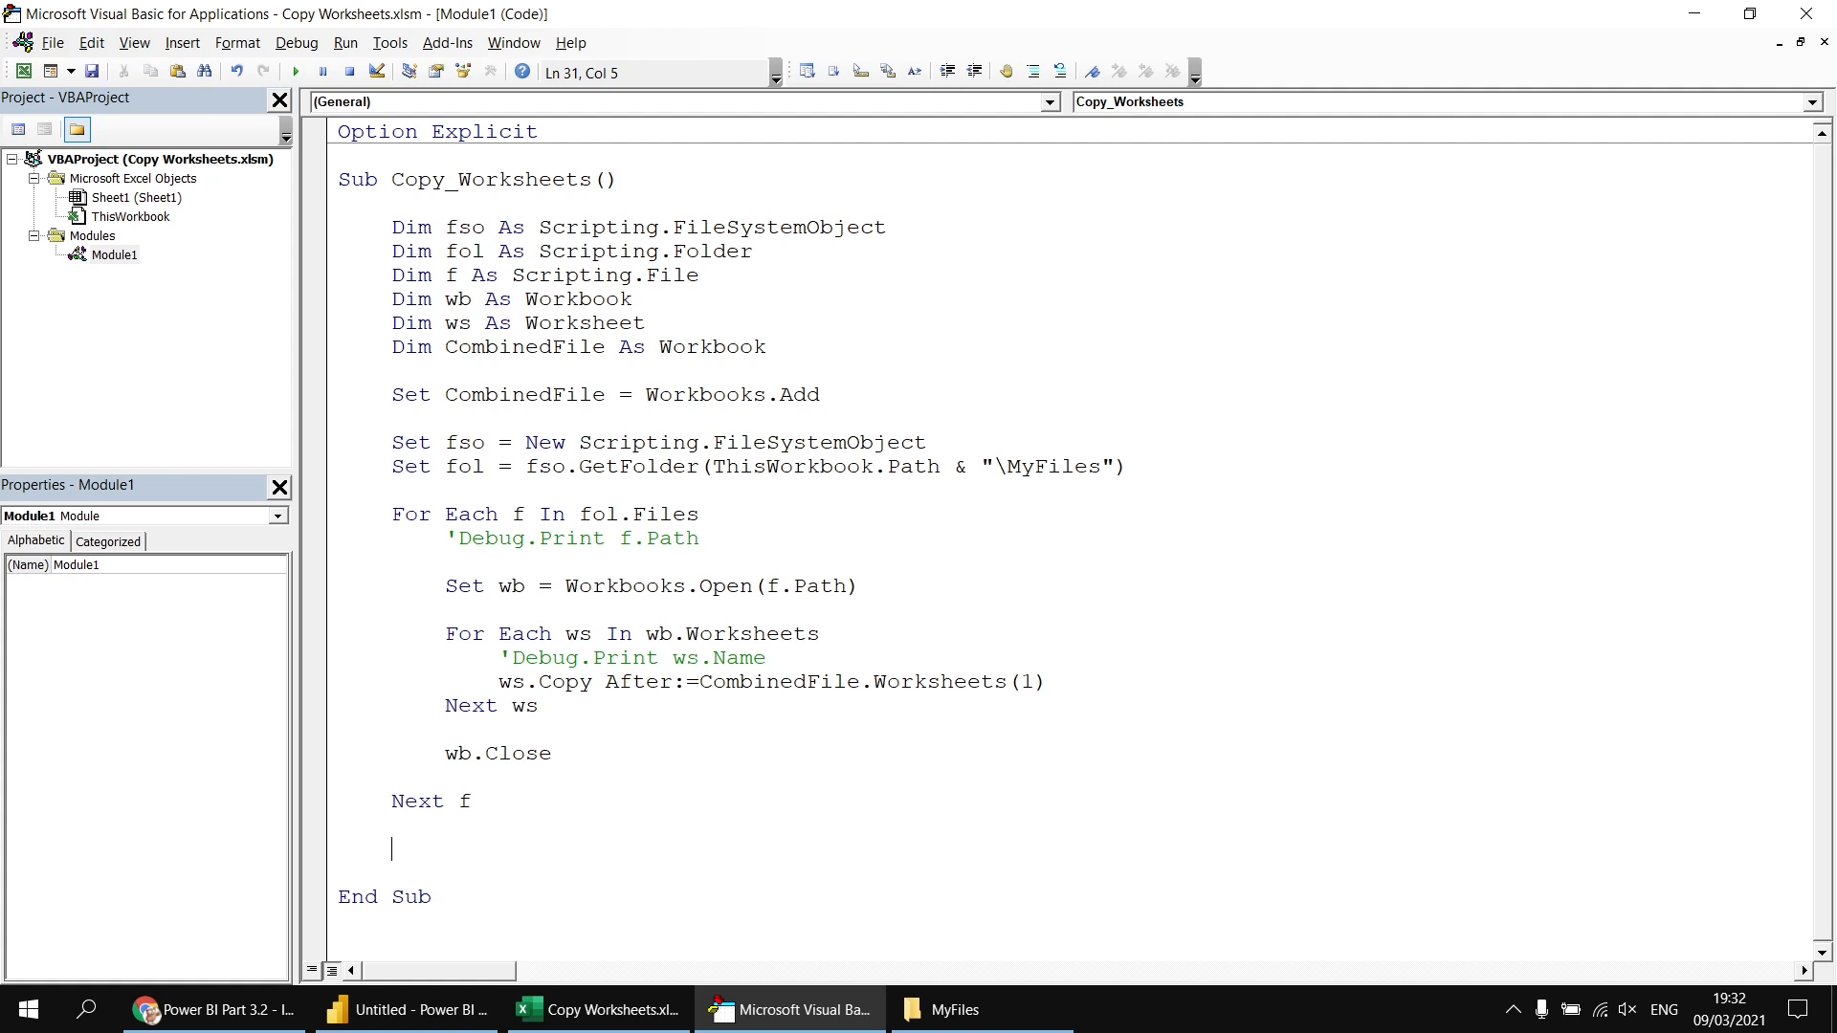
type("applic")
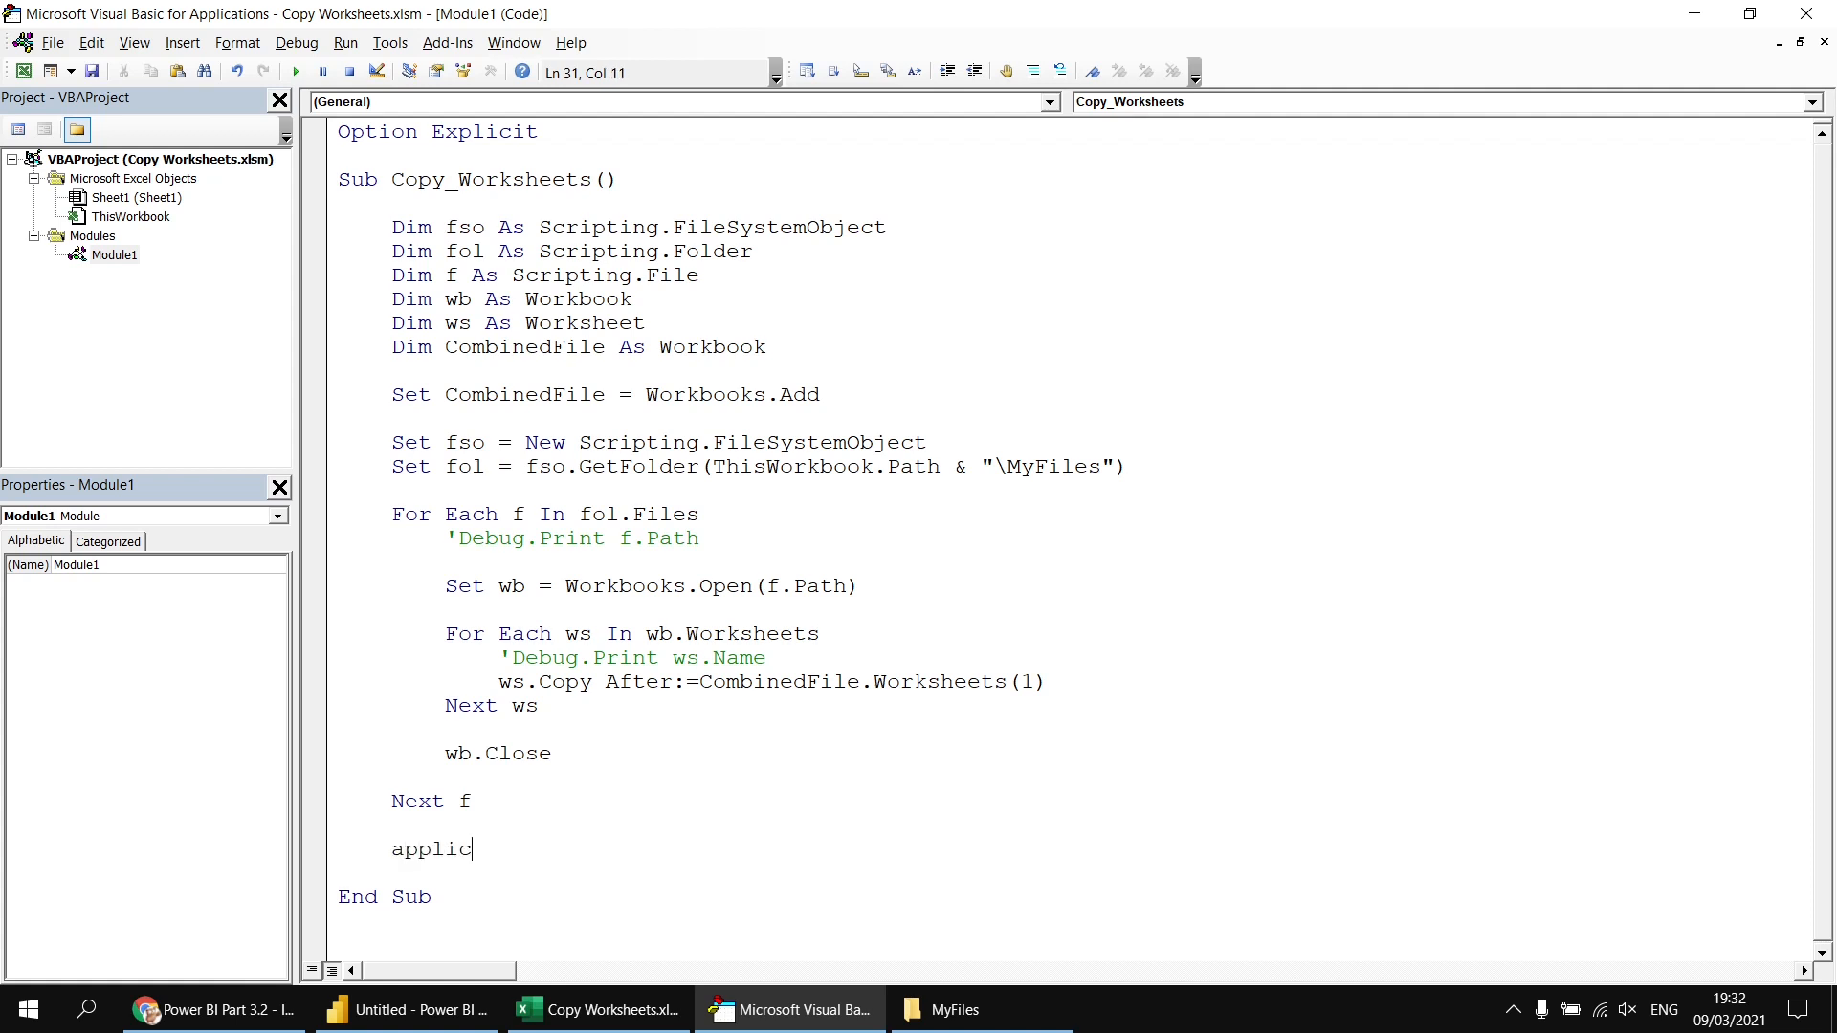
type("ation.d")
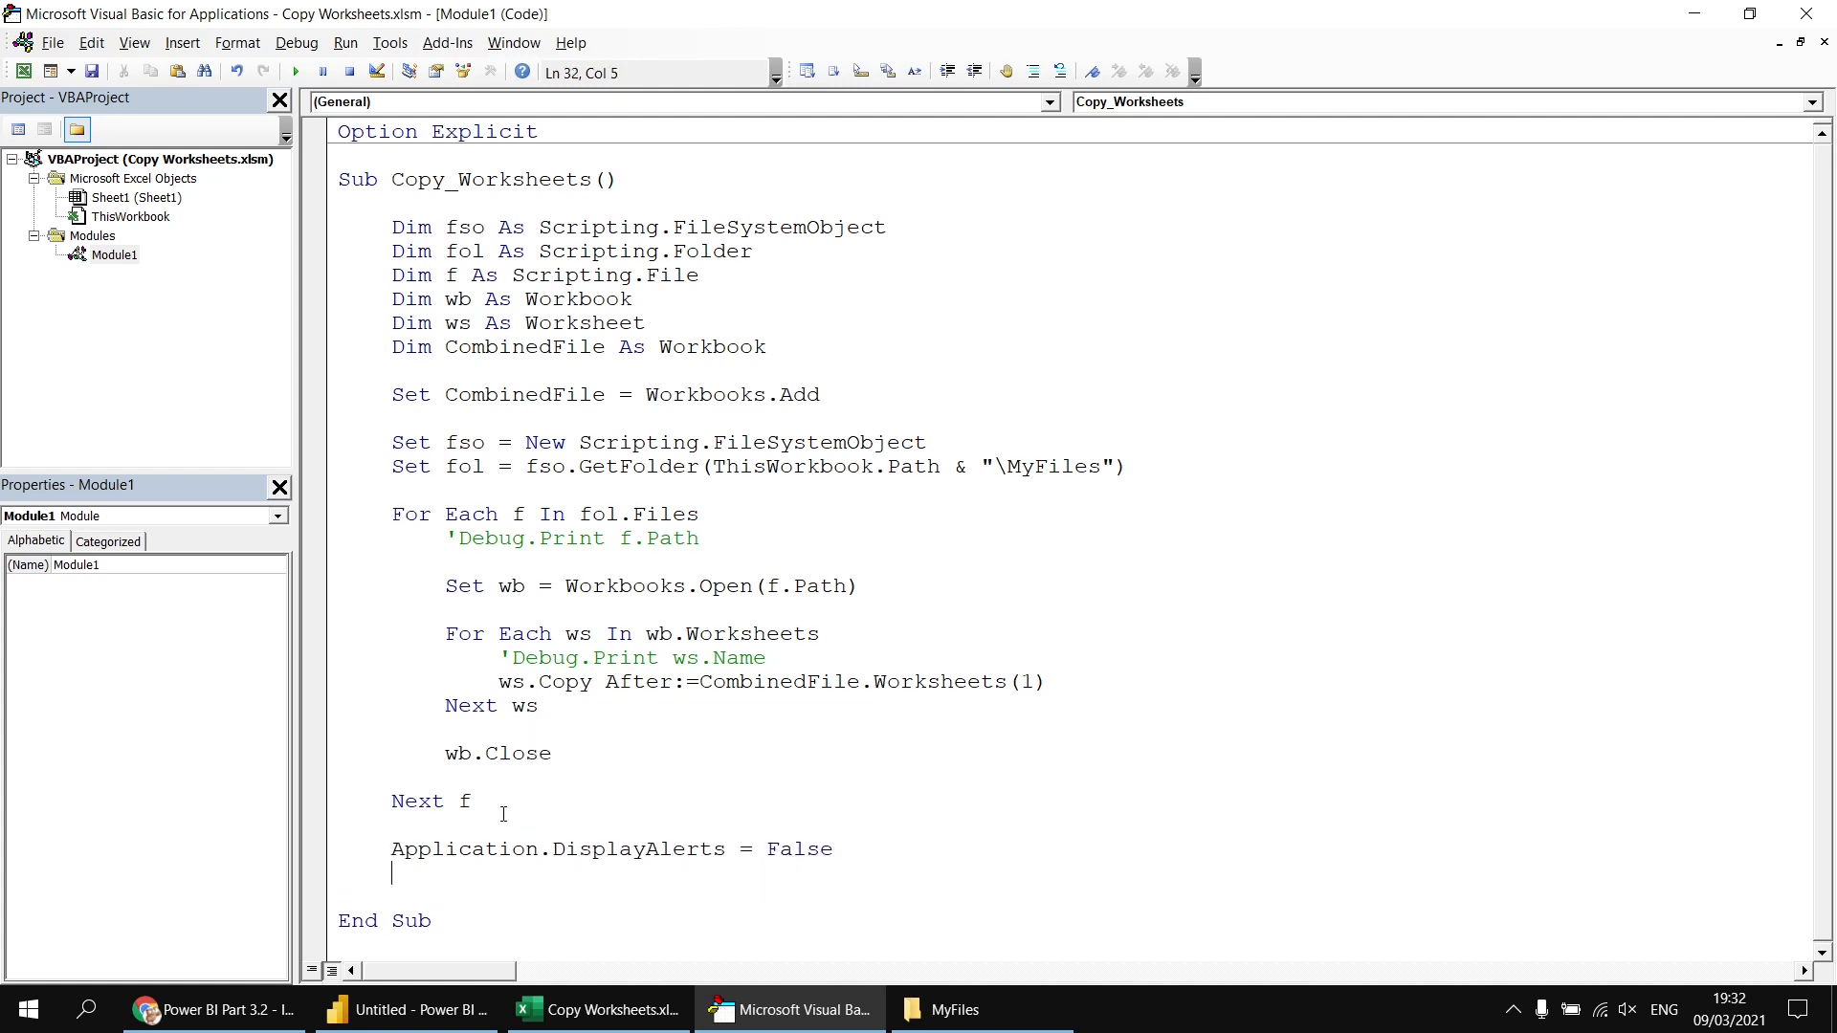
type("com")
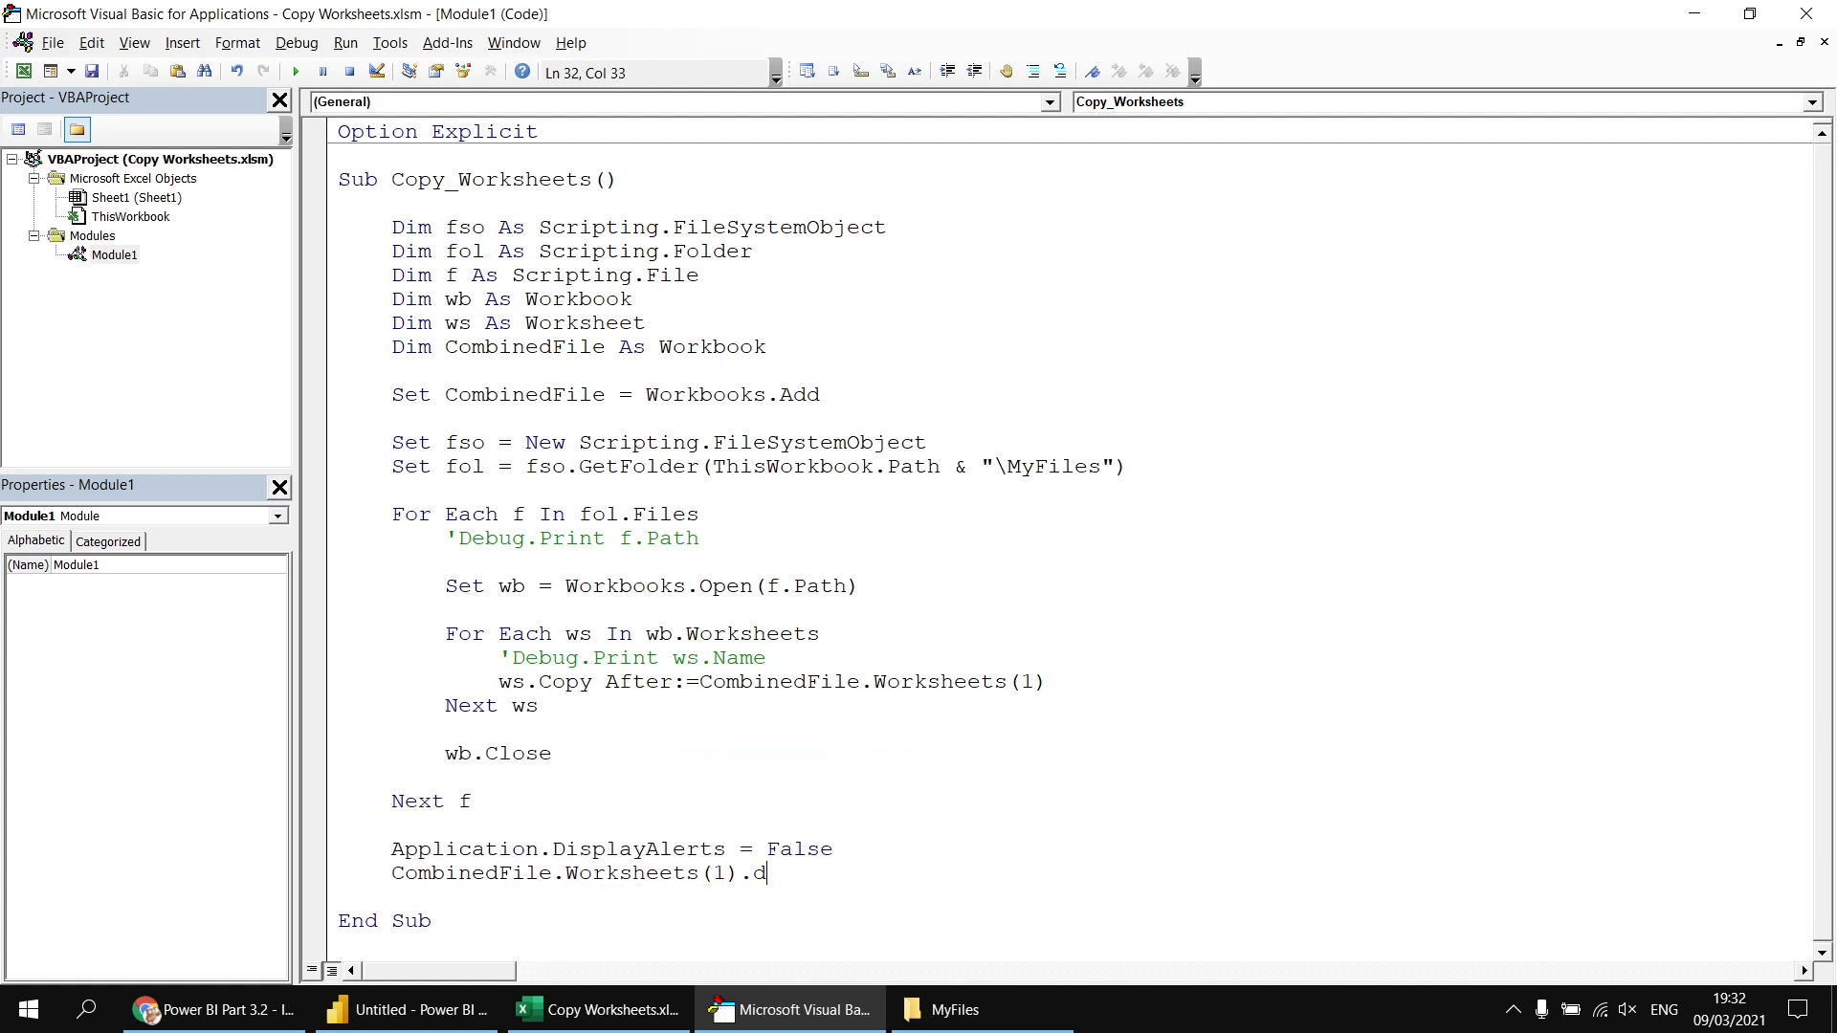
type("elete")
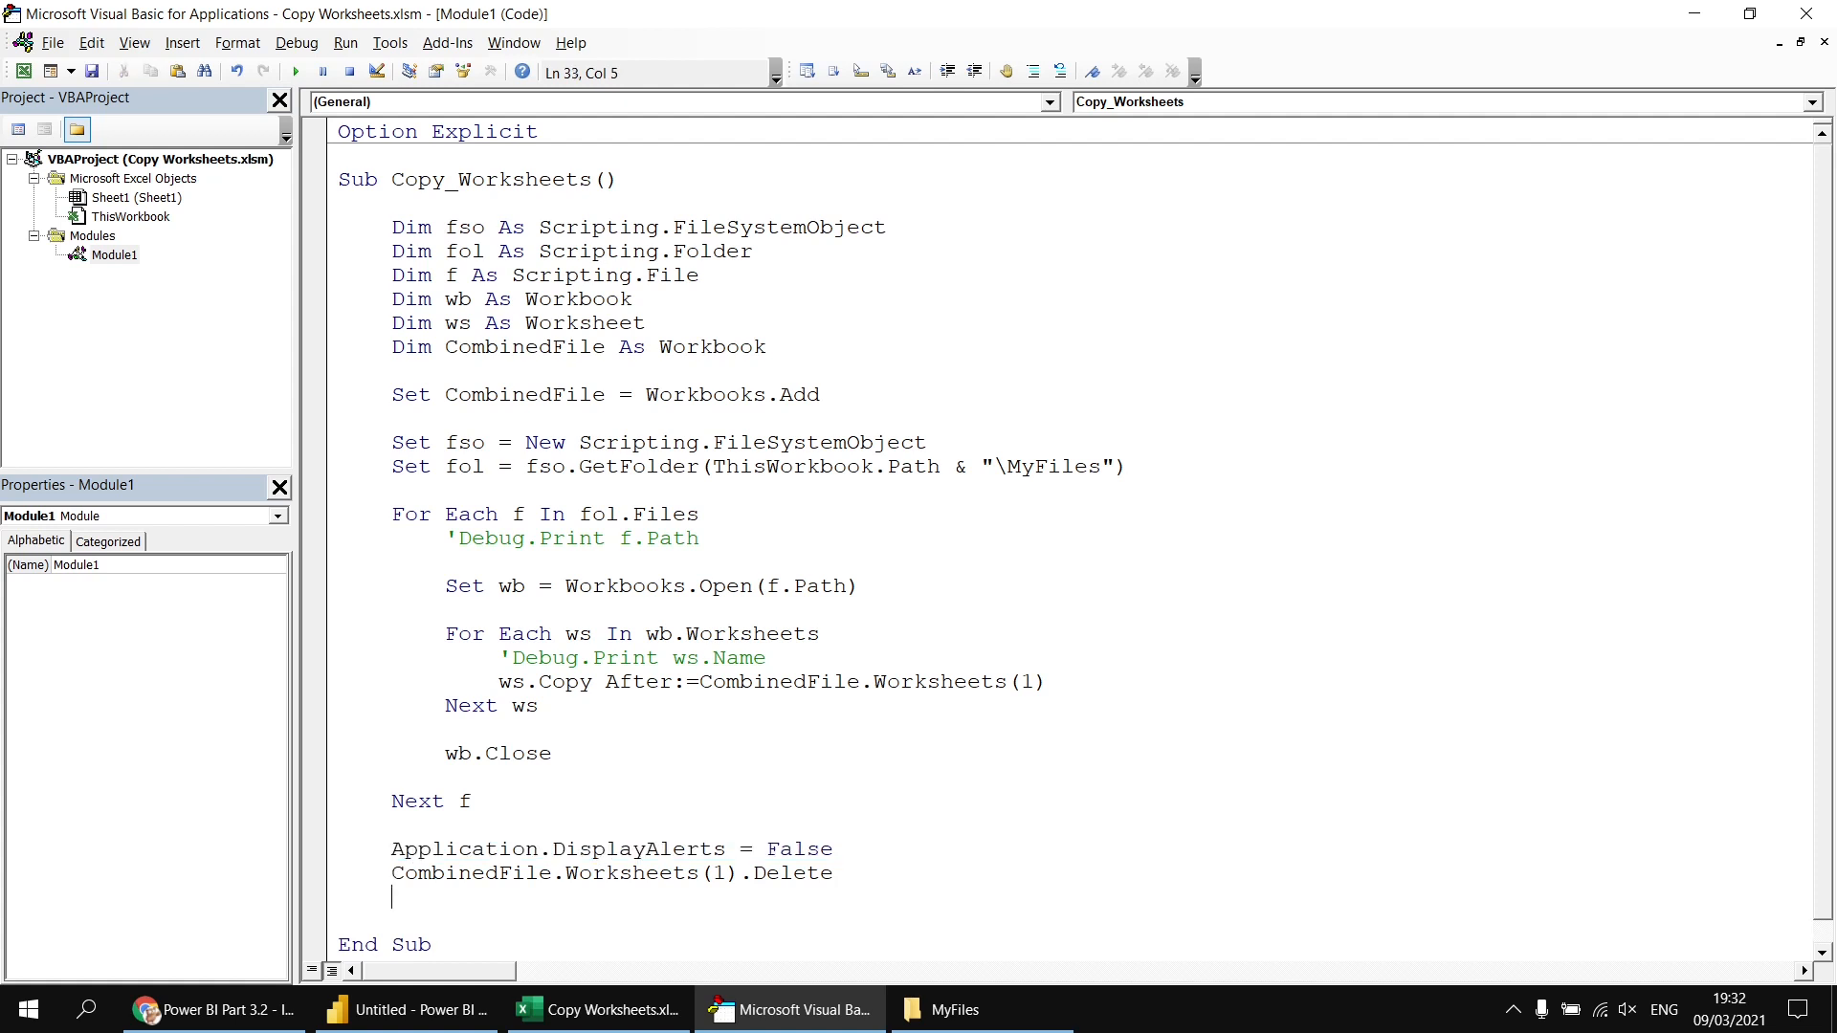
type("Application.DisplayAlerts = False")
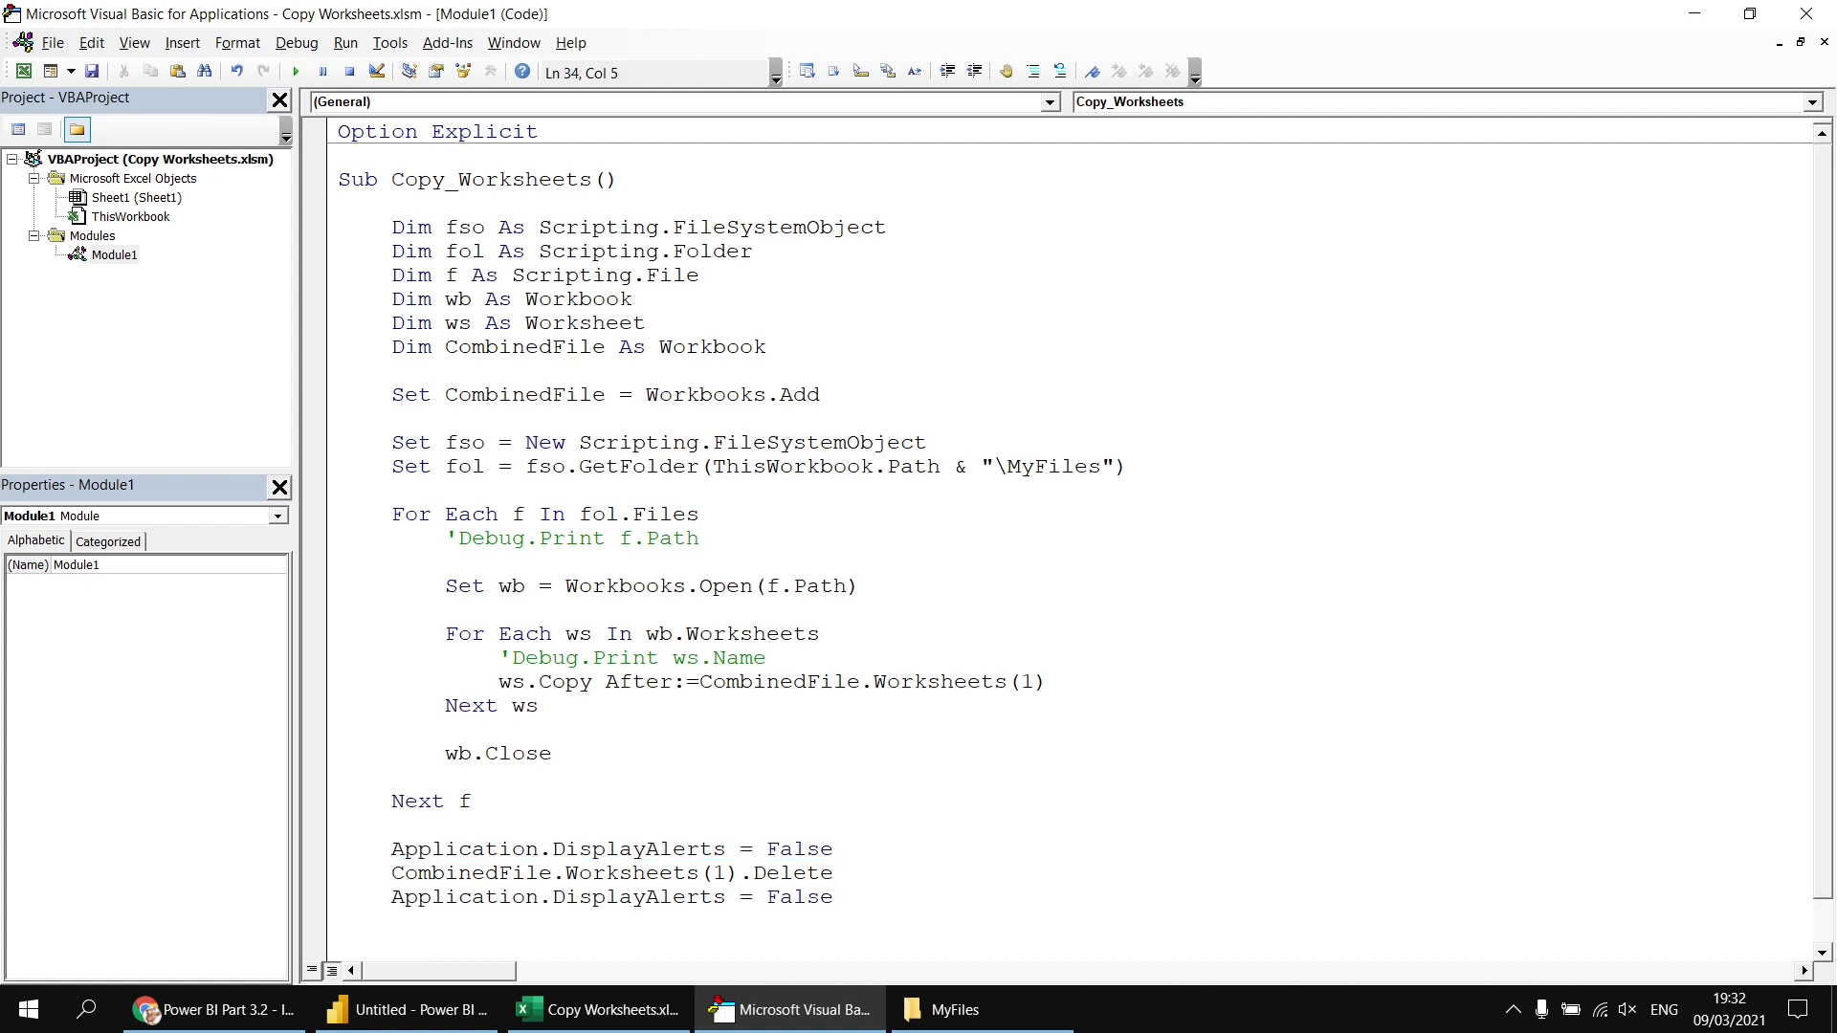
type("true")
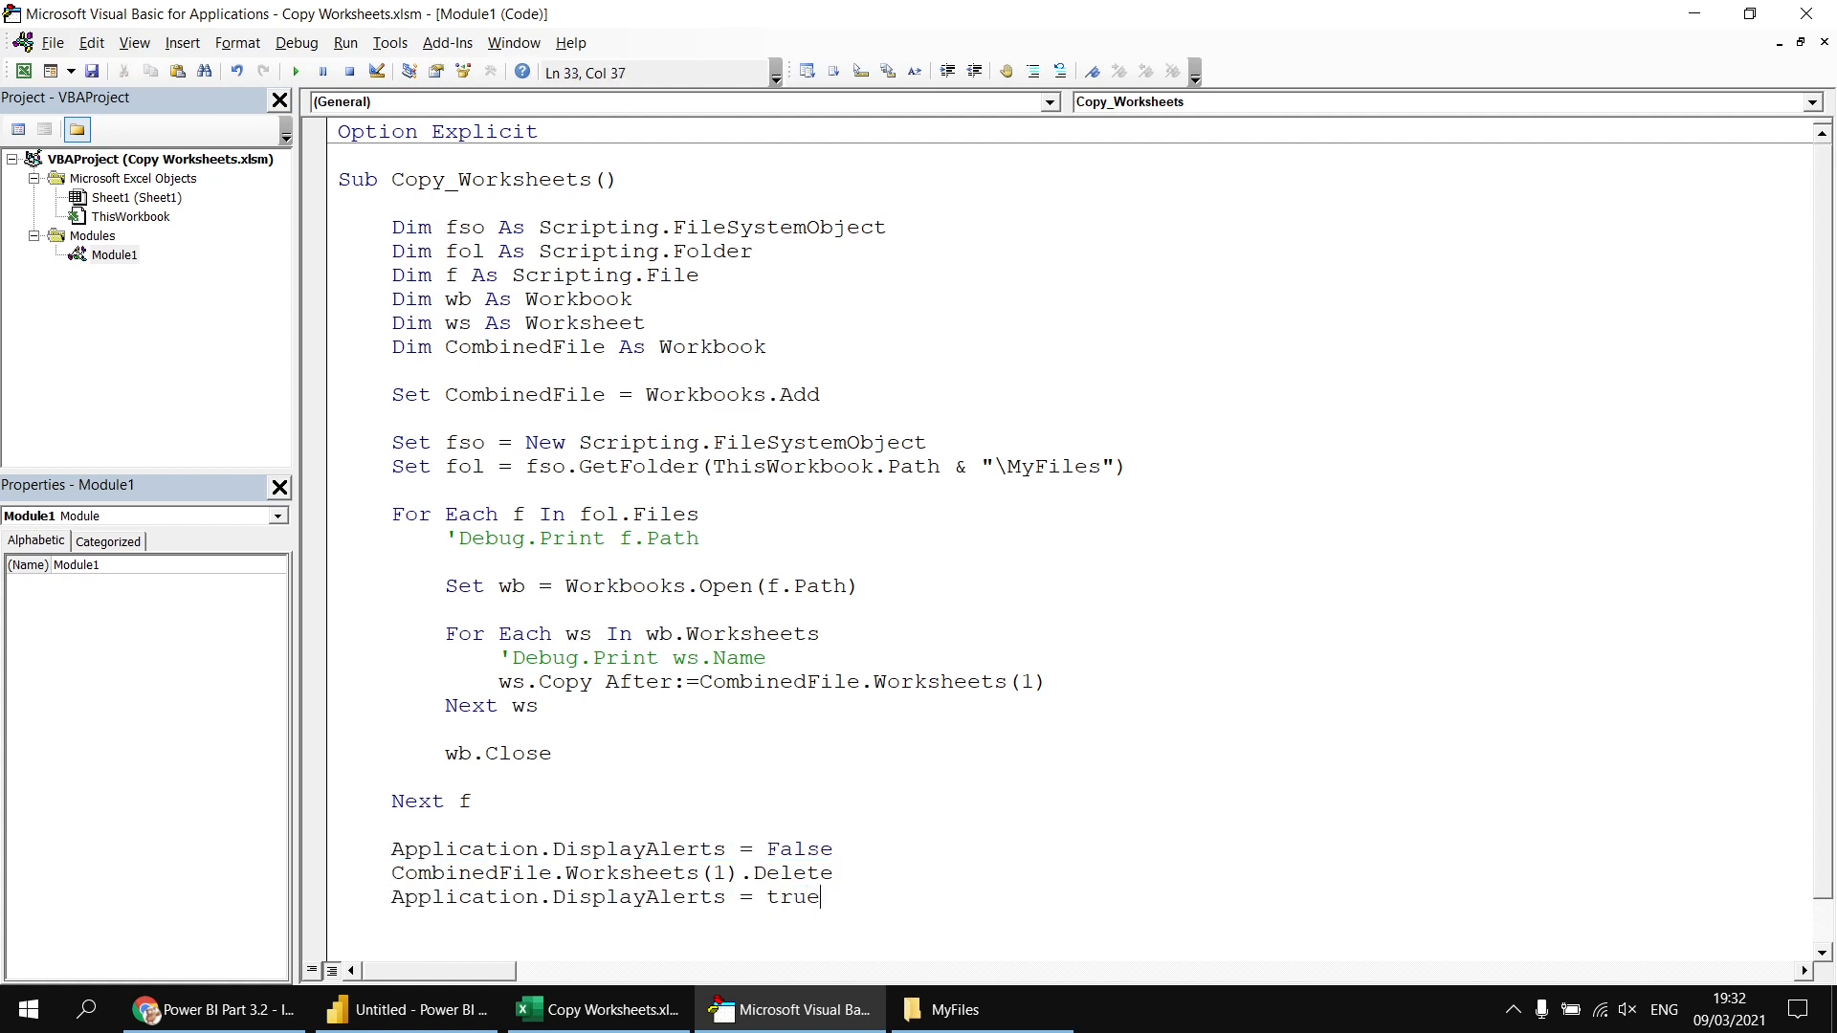
key("enter")
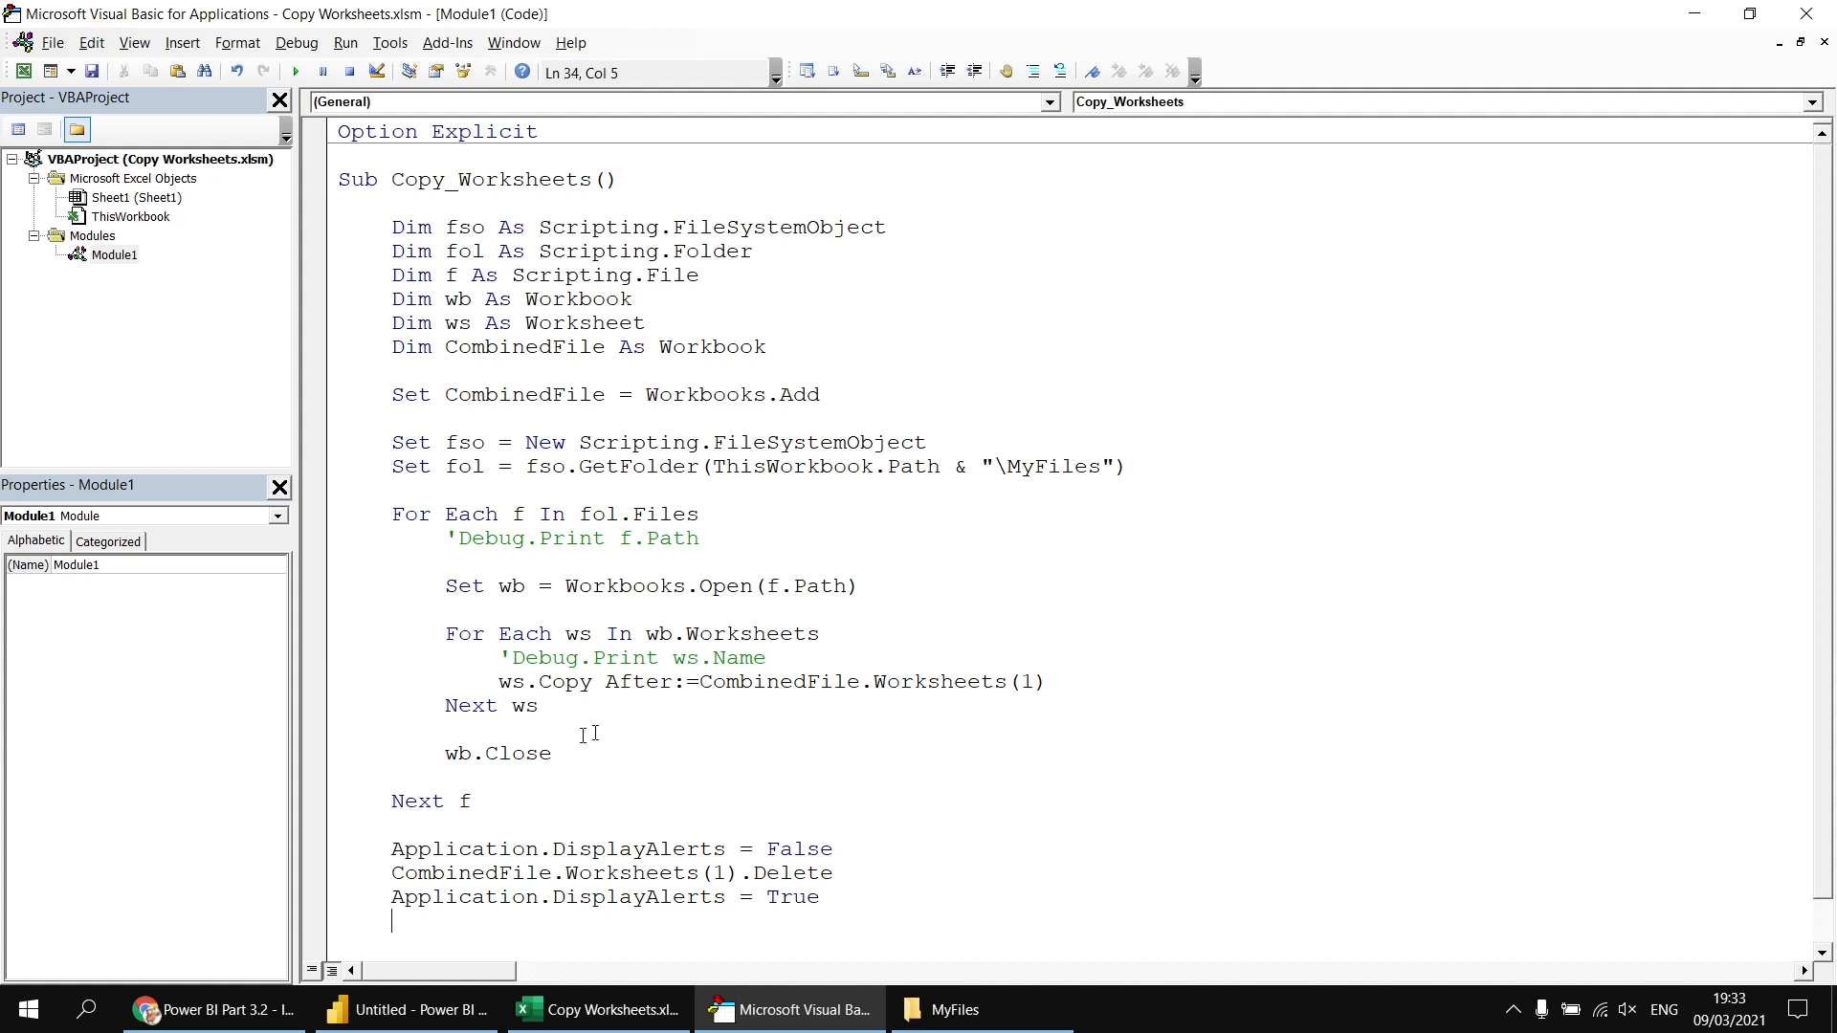
mouse_move(676, 832)
type("CombinedFile.SaveAs")
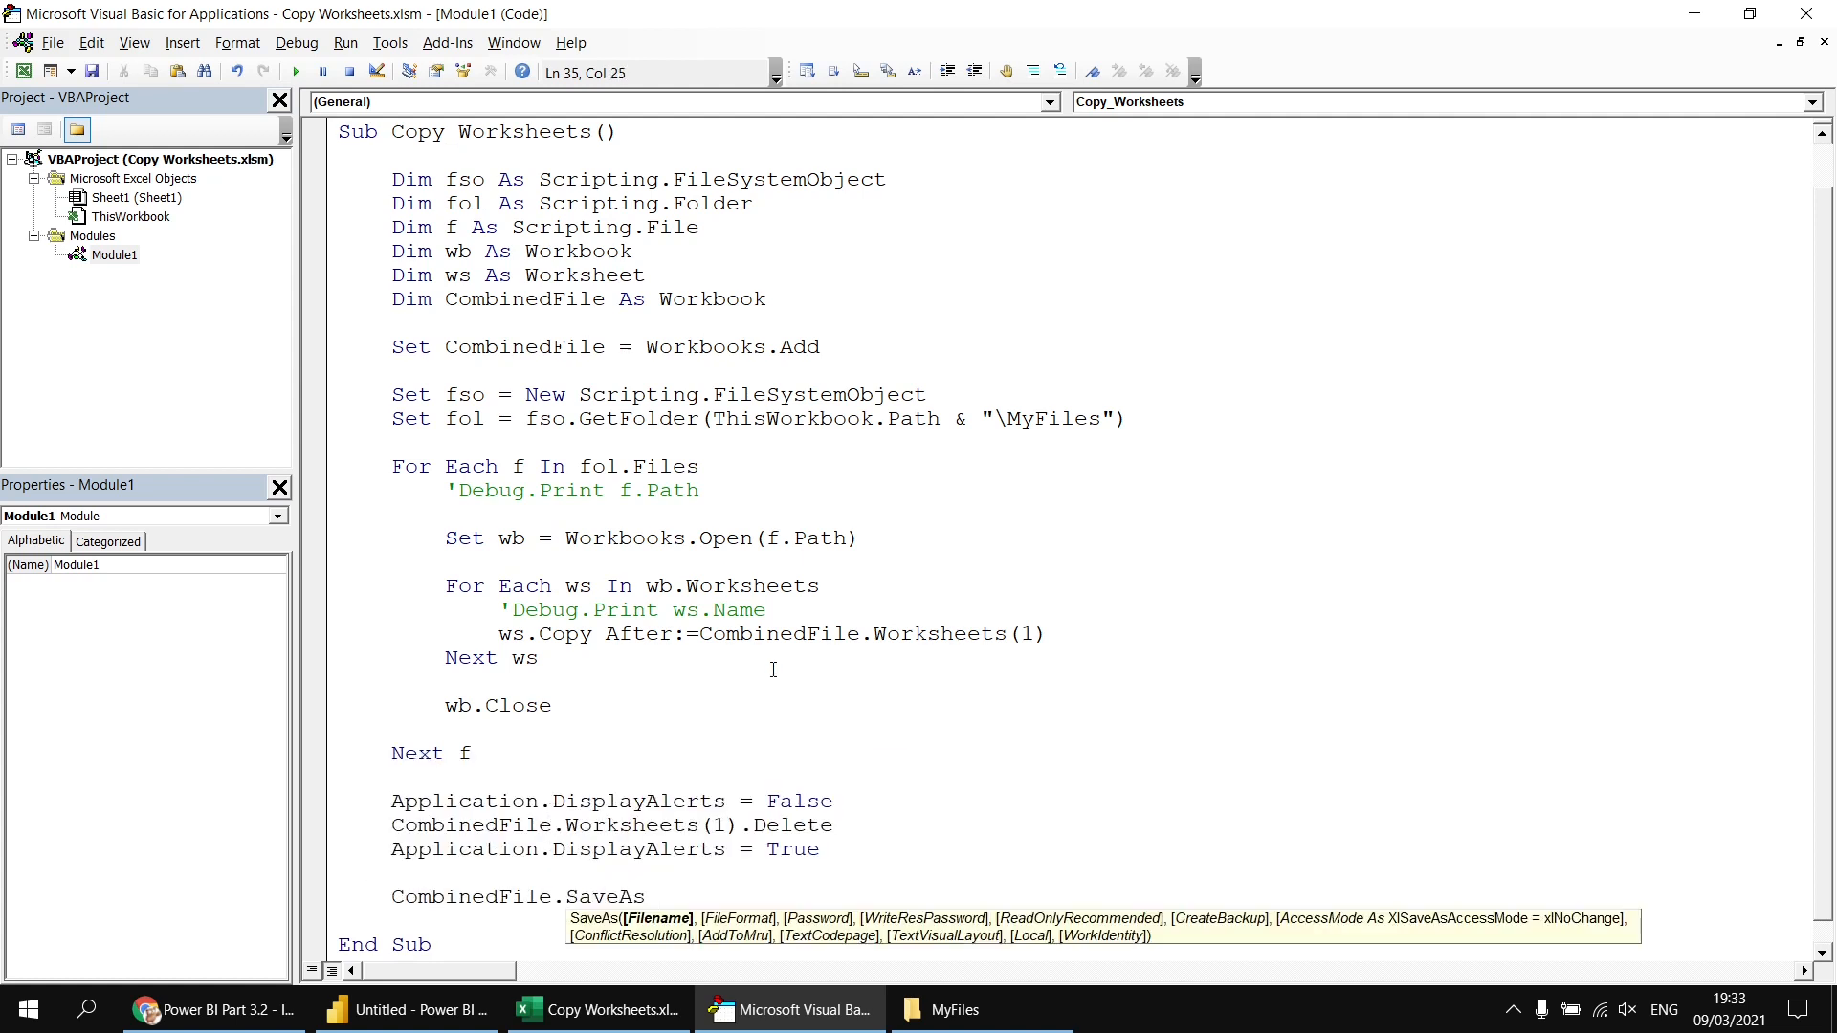
- Add CombinedFile.SaveAs ThisWorkbook.Path & "\All Worksheets" before End Sub
type("this")
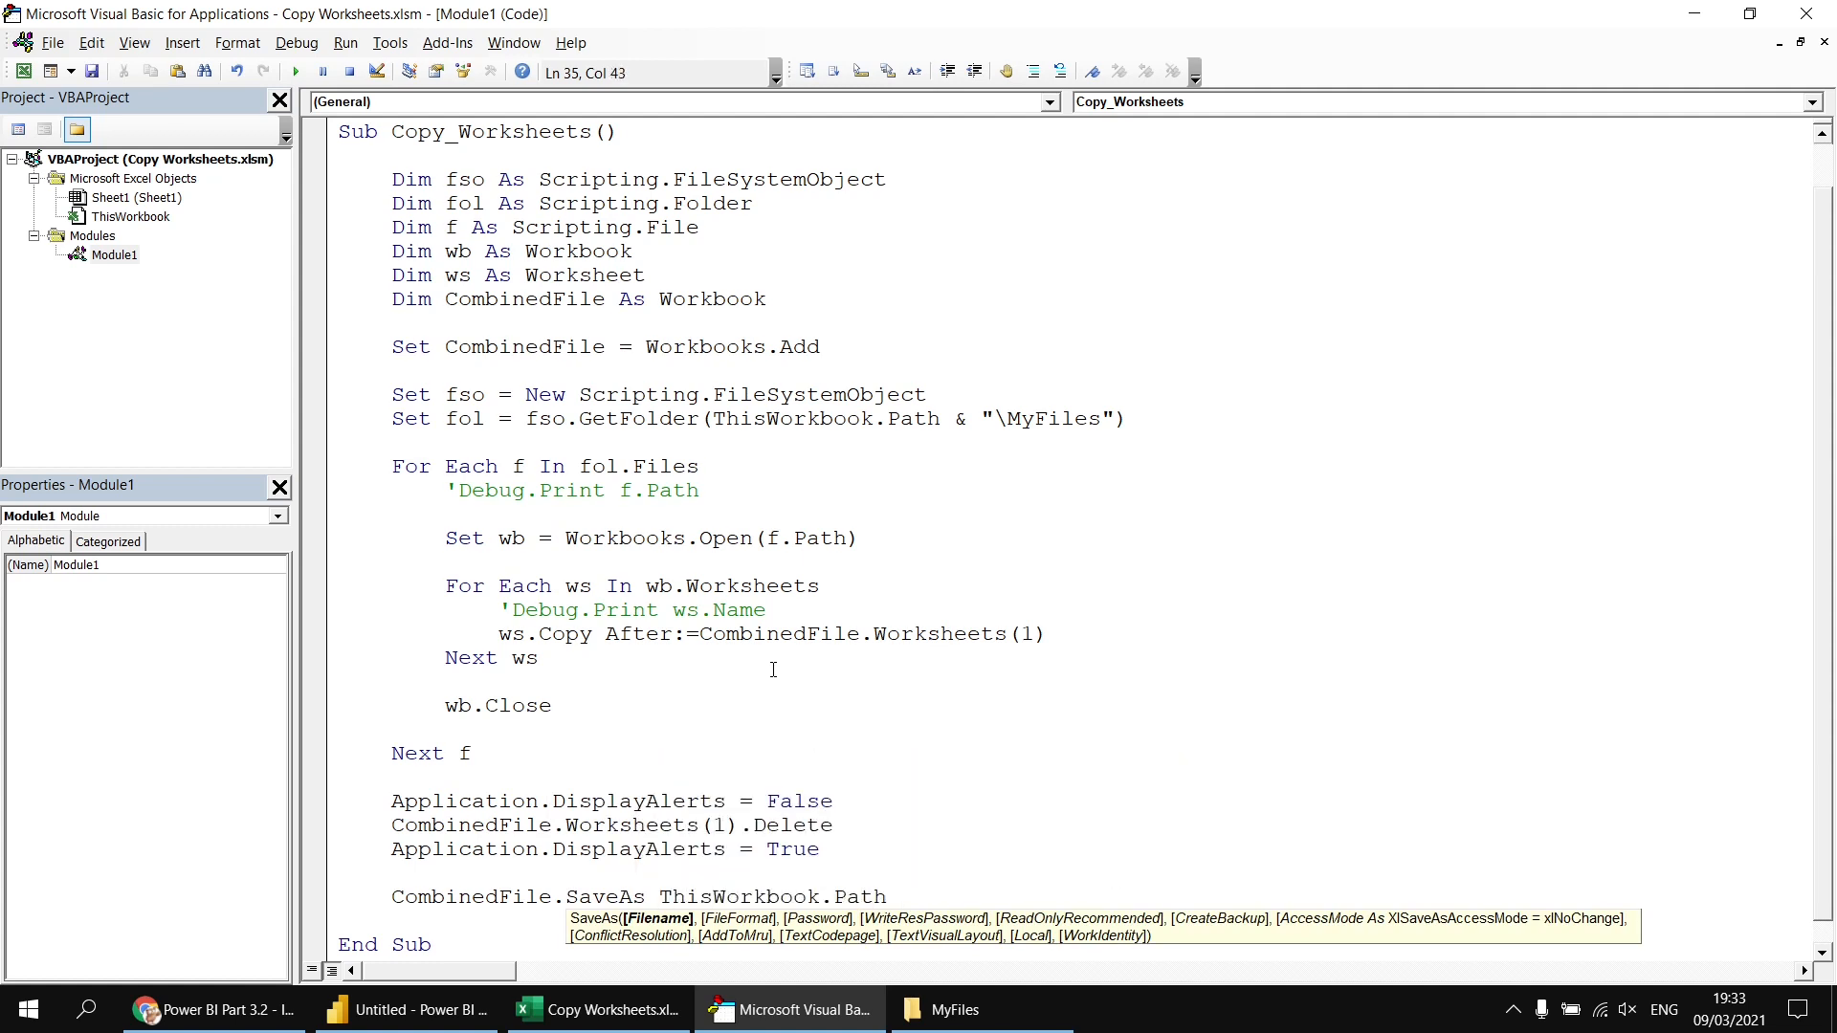
type("& \"")
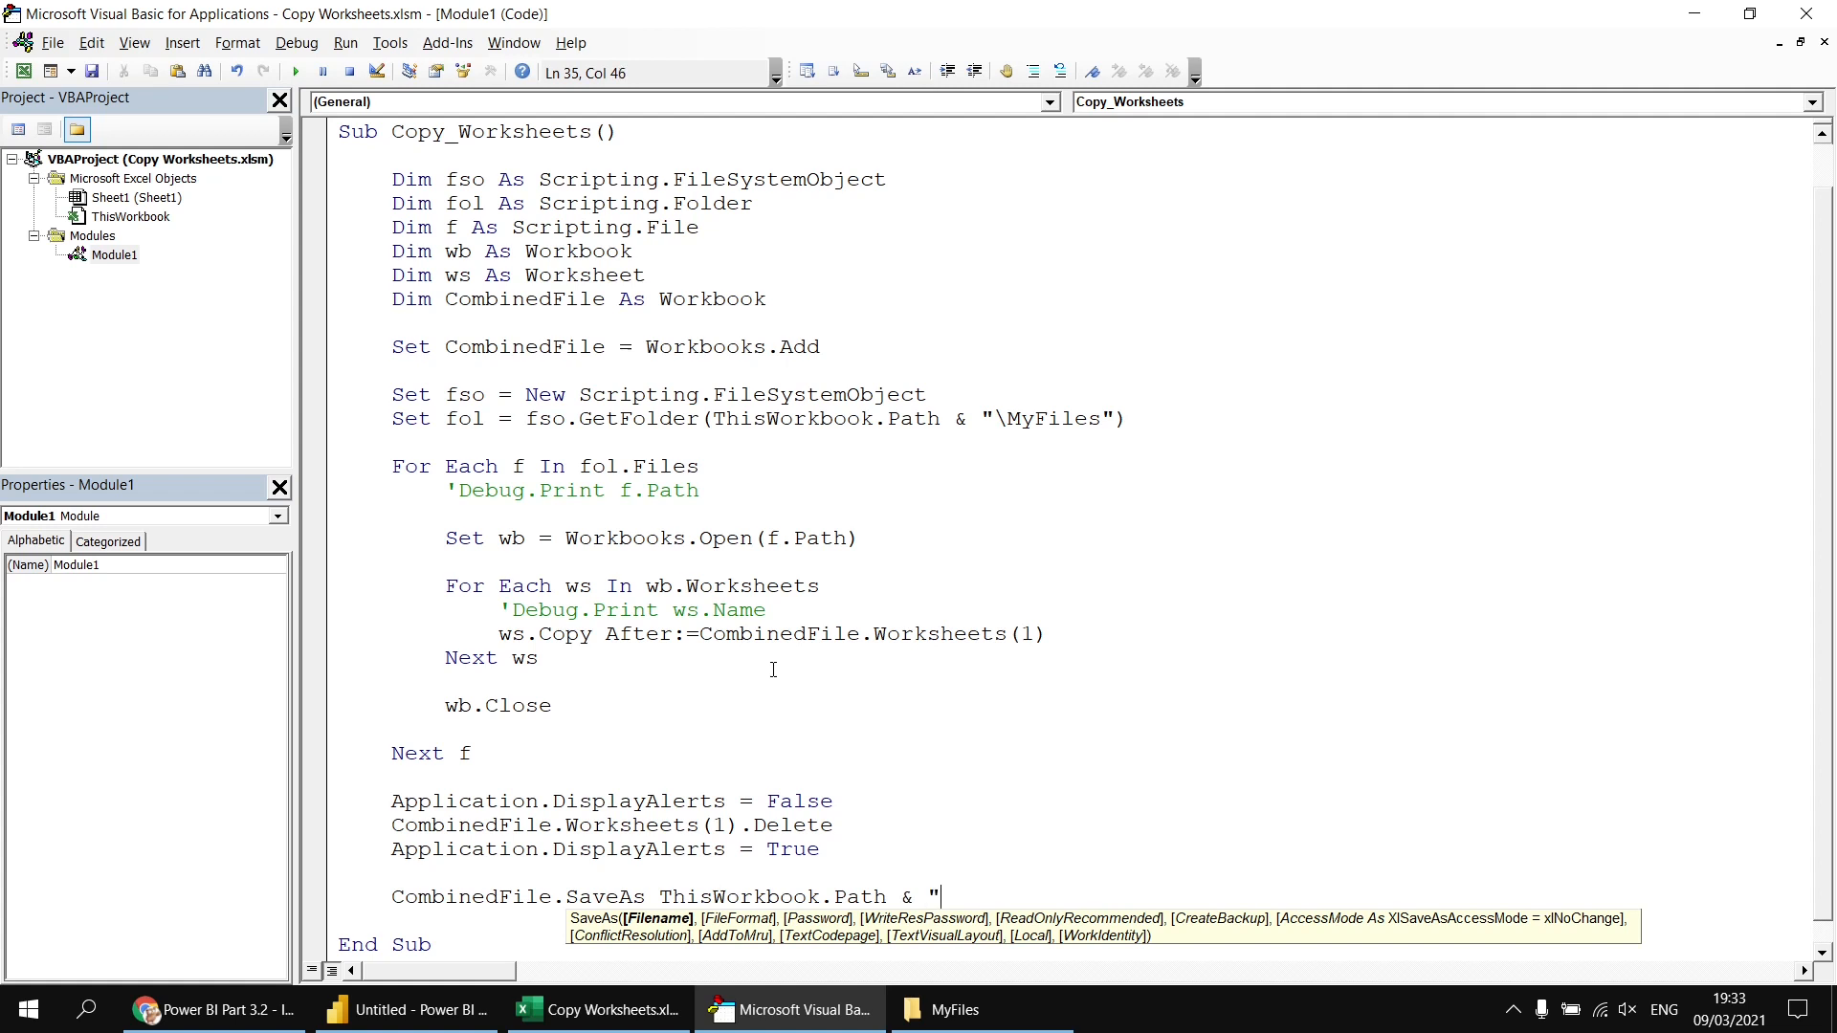
type("\\")
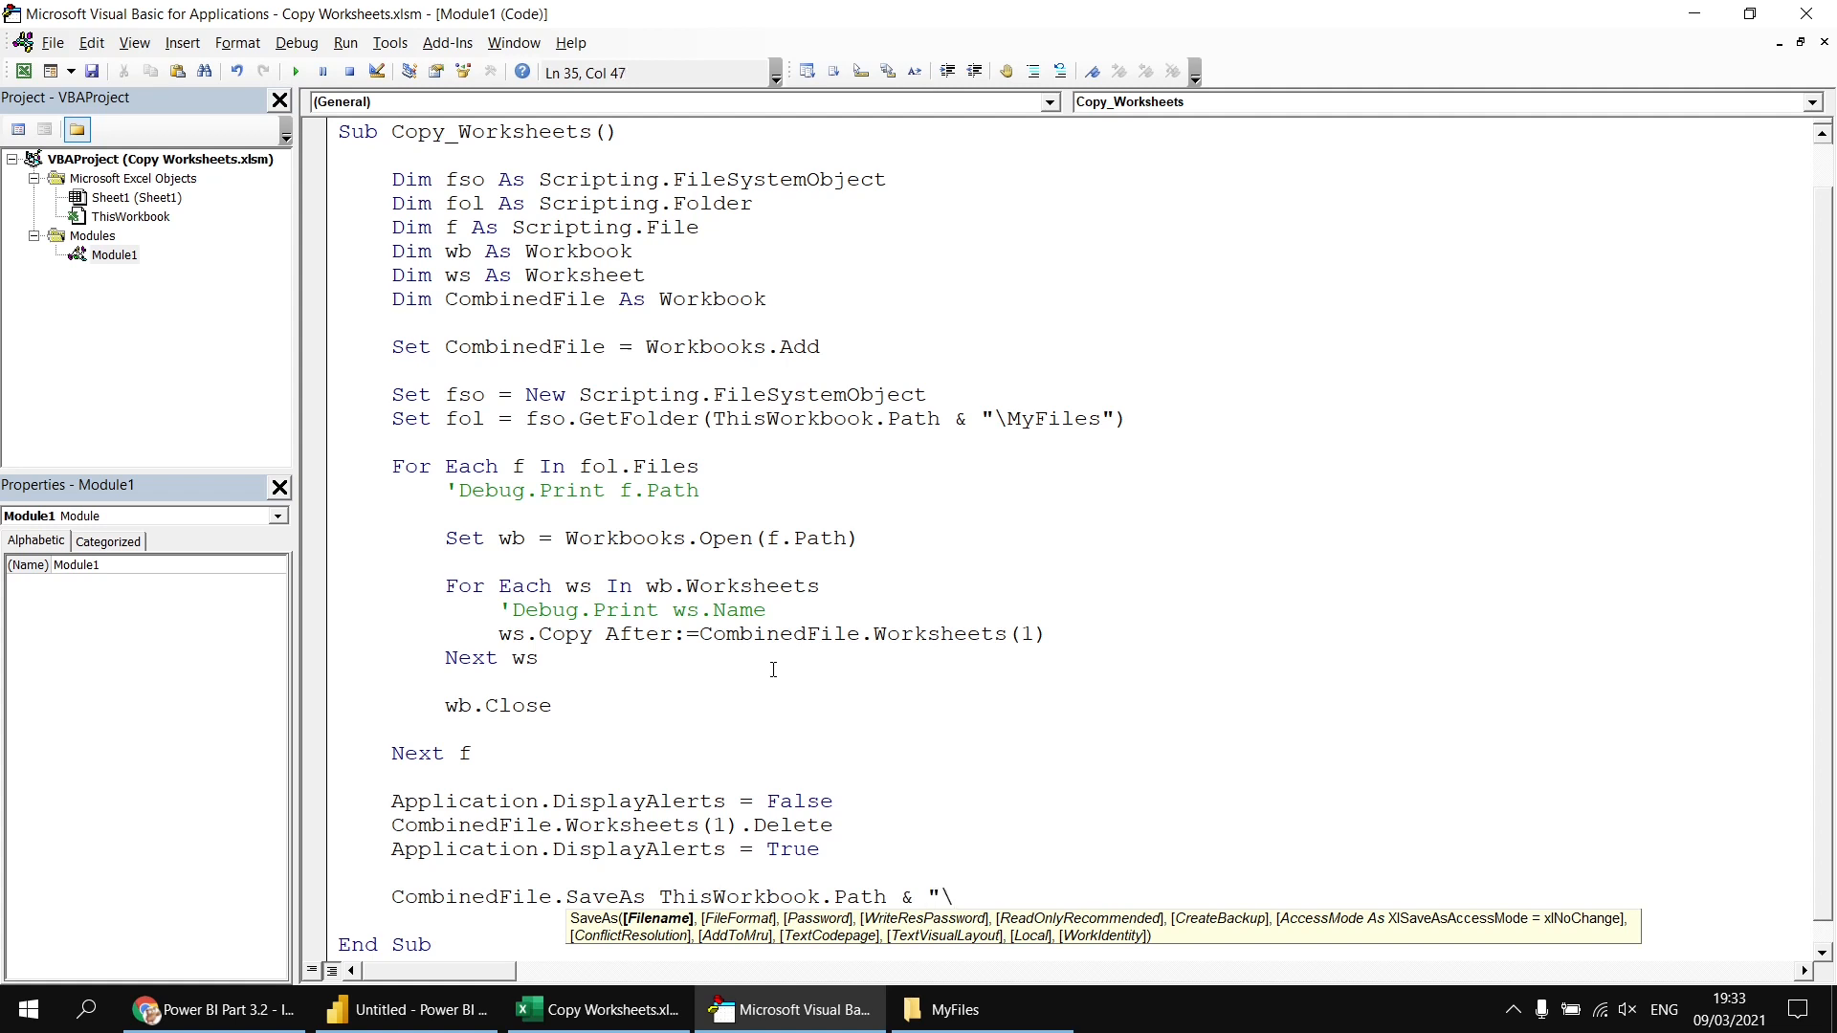
type("All")
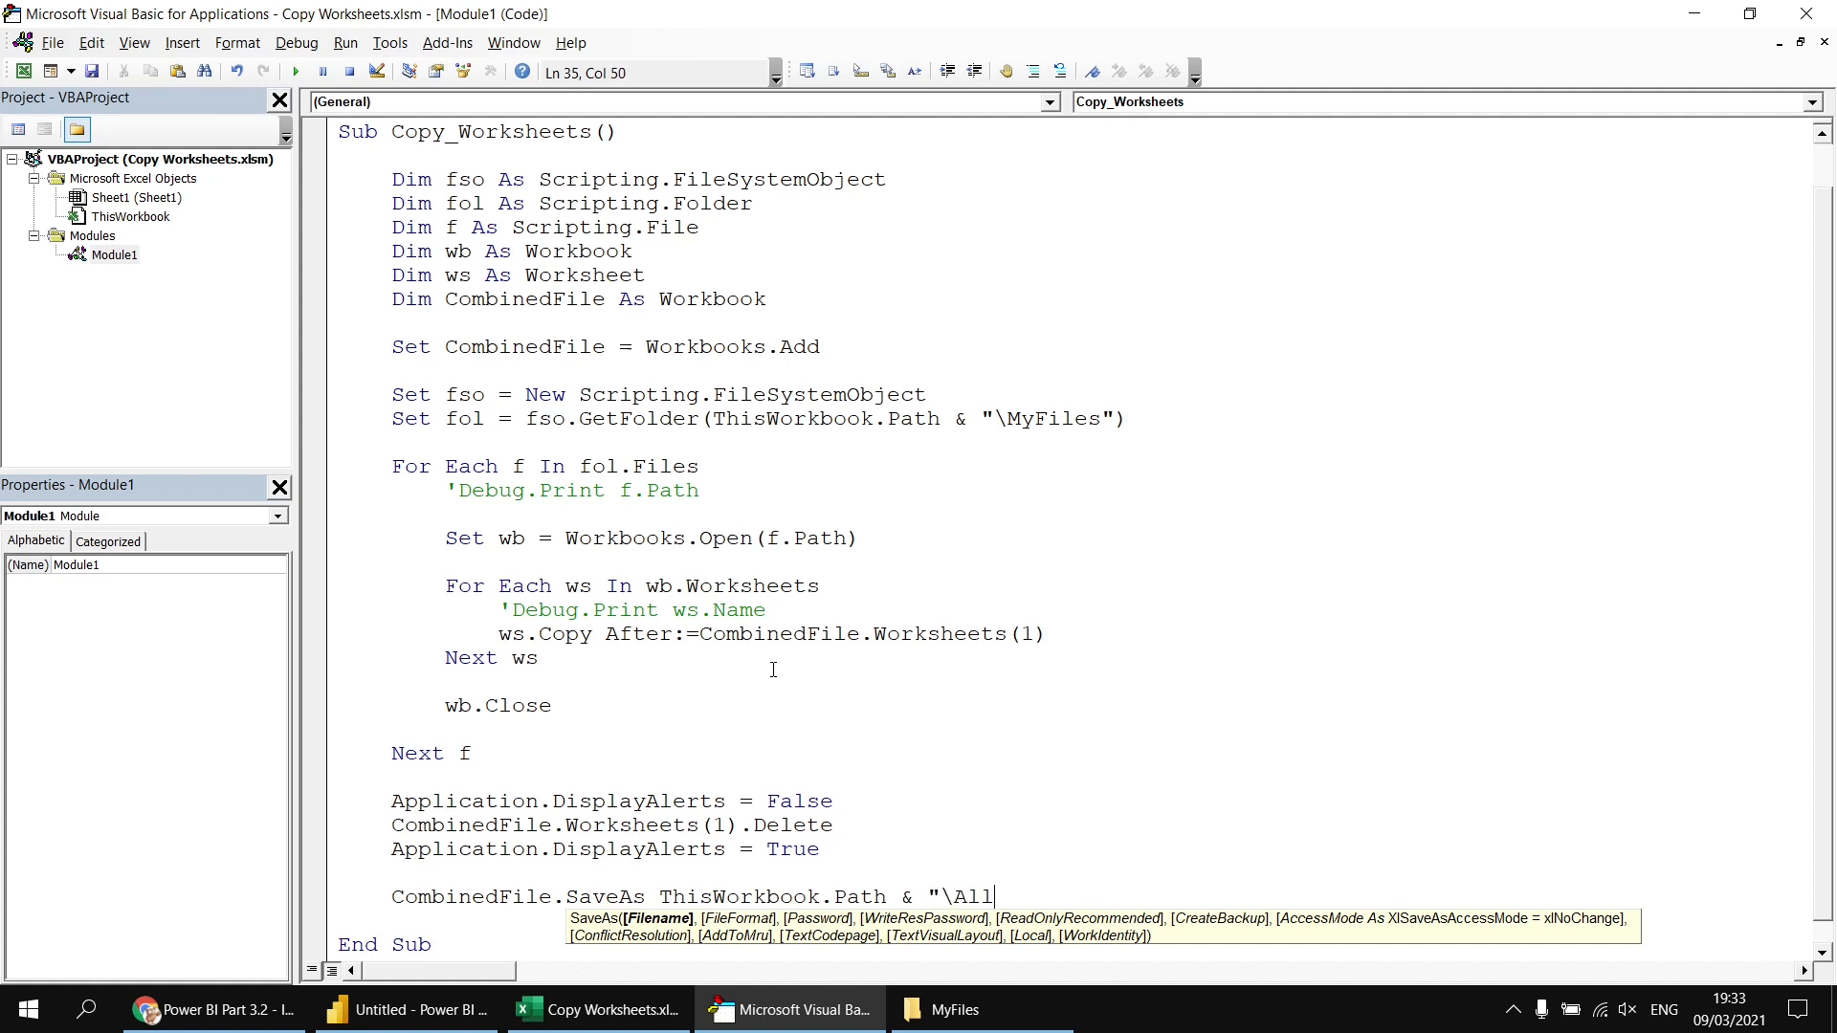
type("Work")
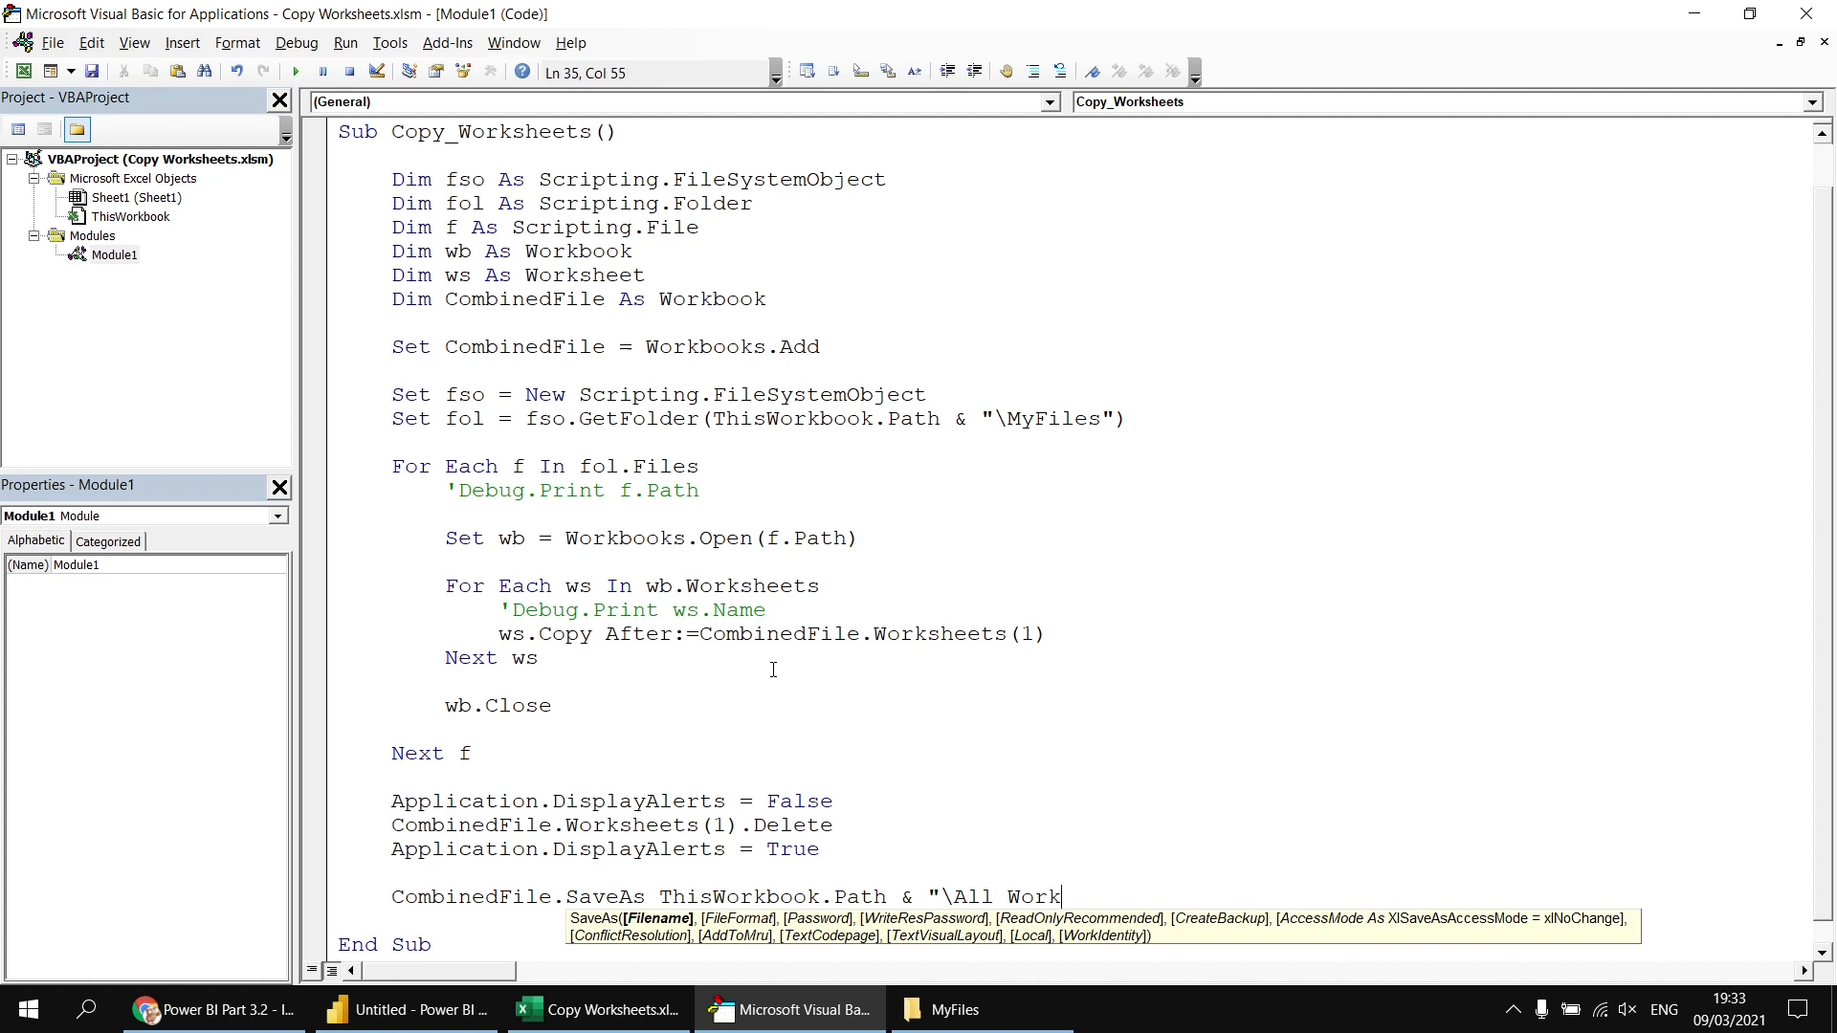
type("sheets")
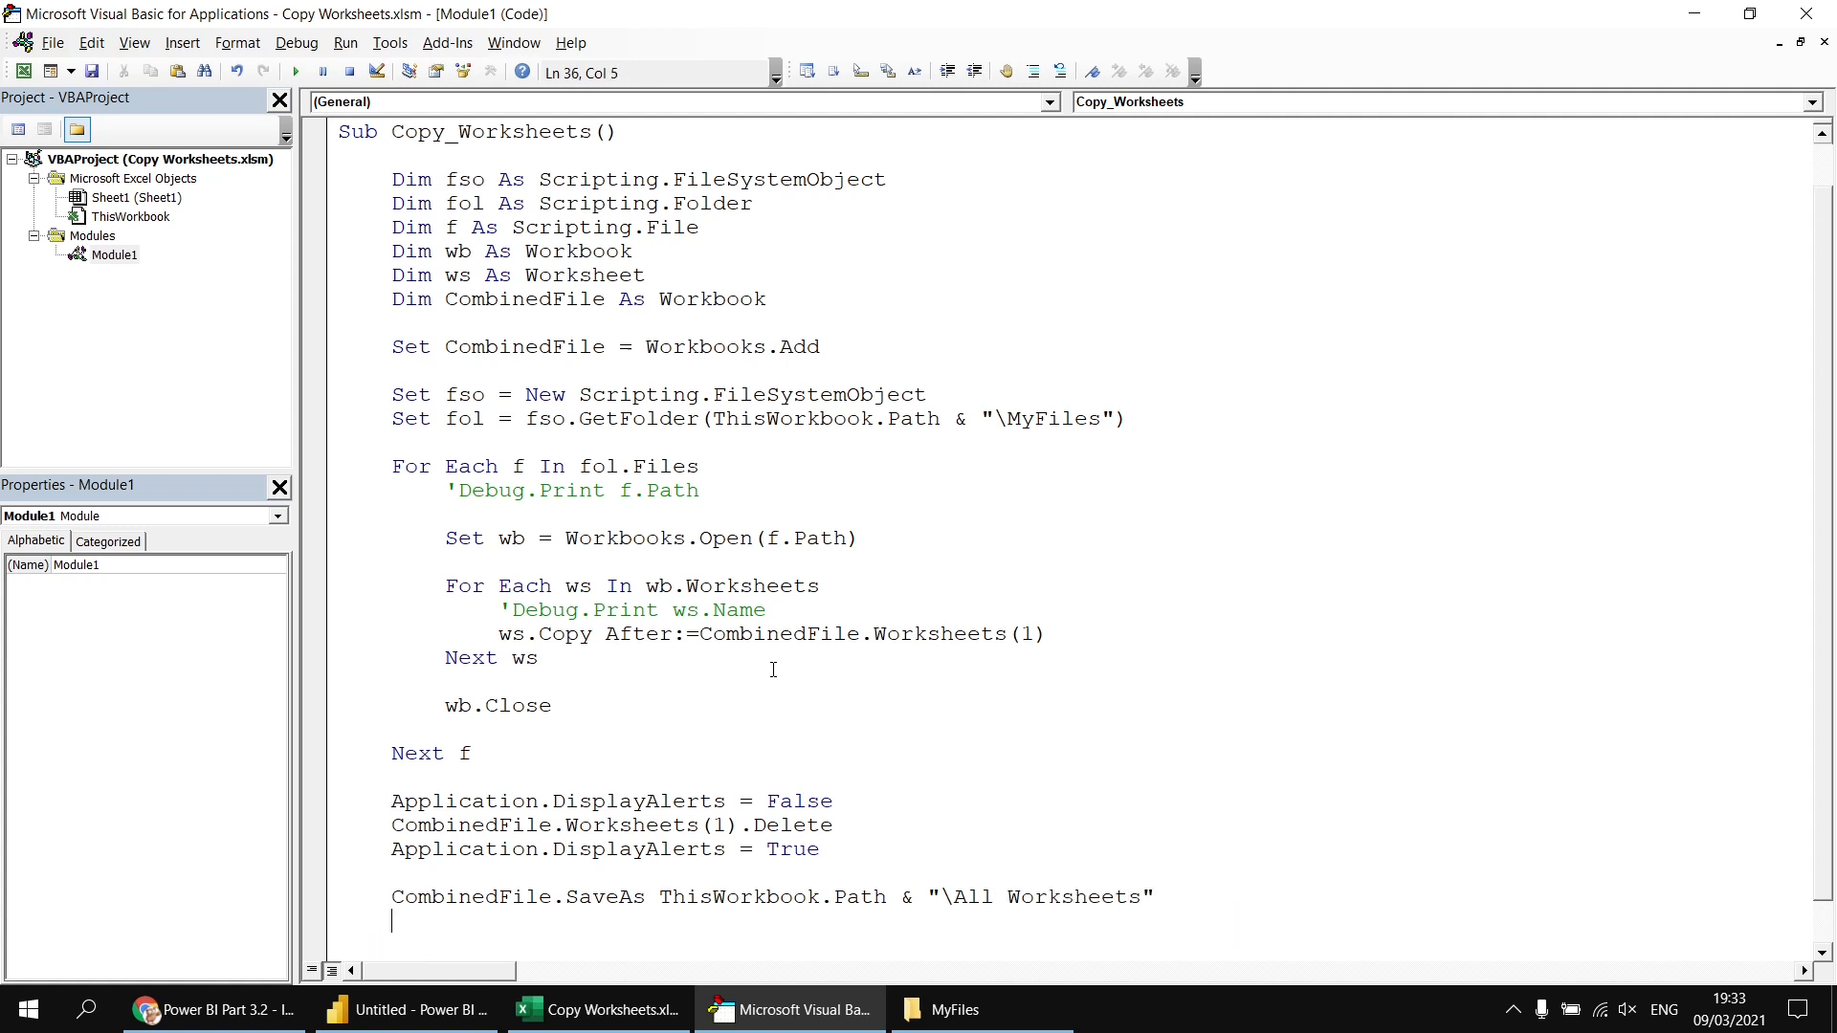
mouse_move(1131, 765)
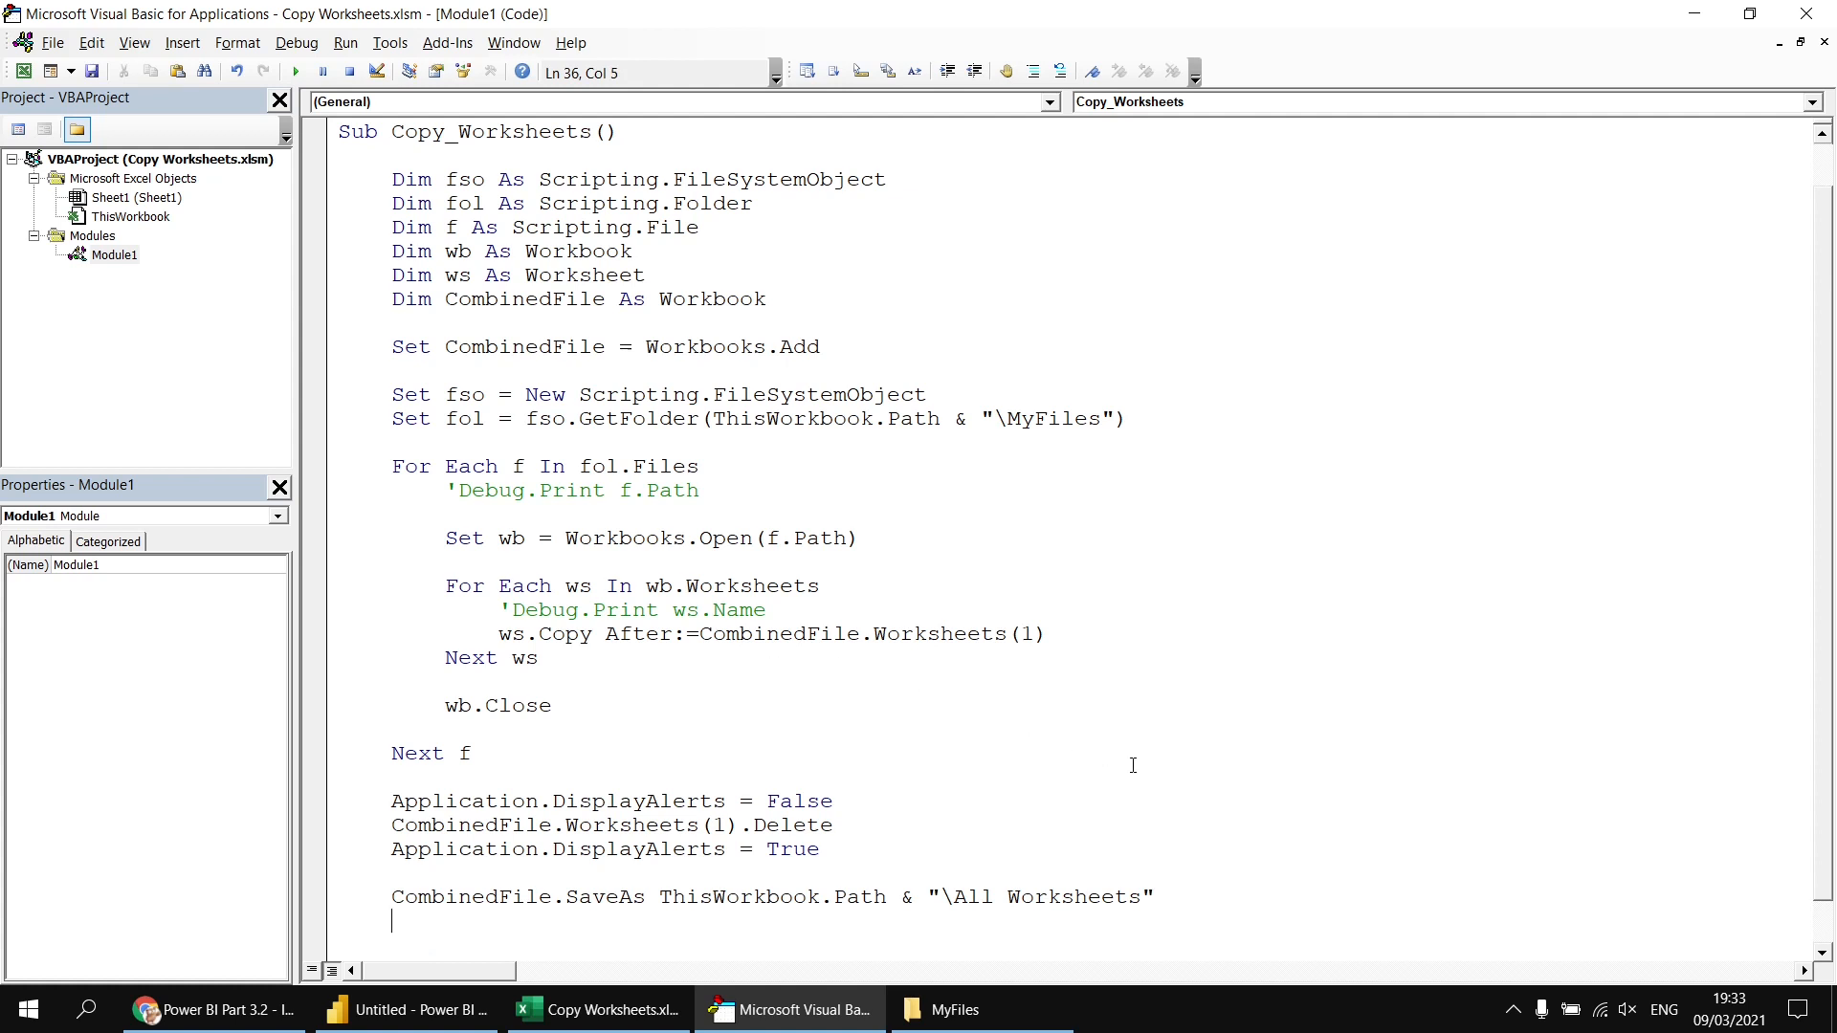
- Follow the save with a CombinedFile.Close line
type("com")
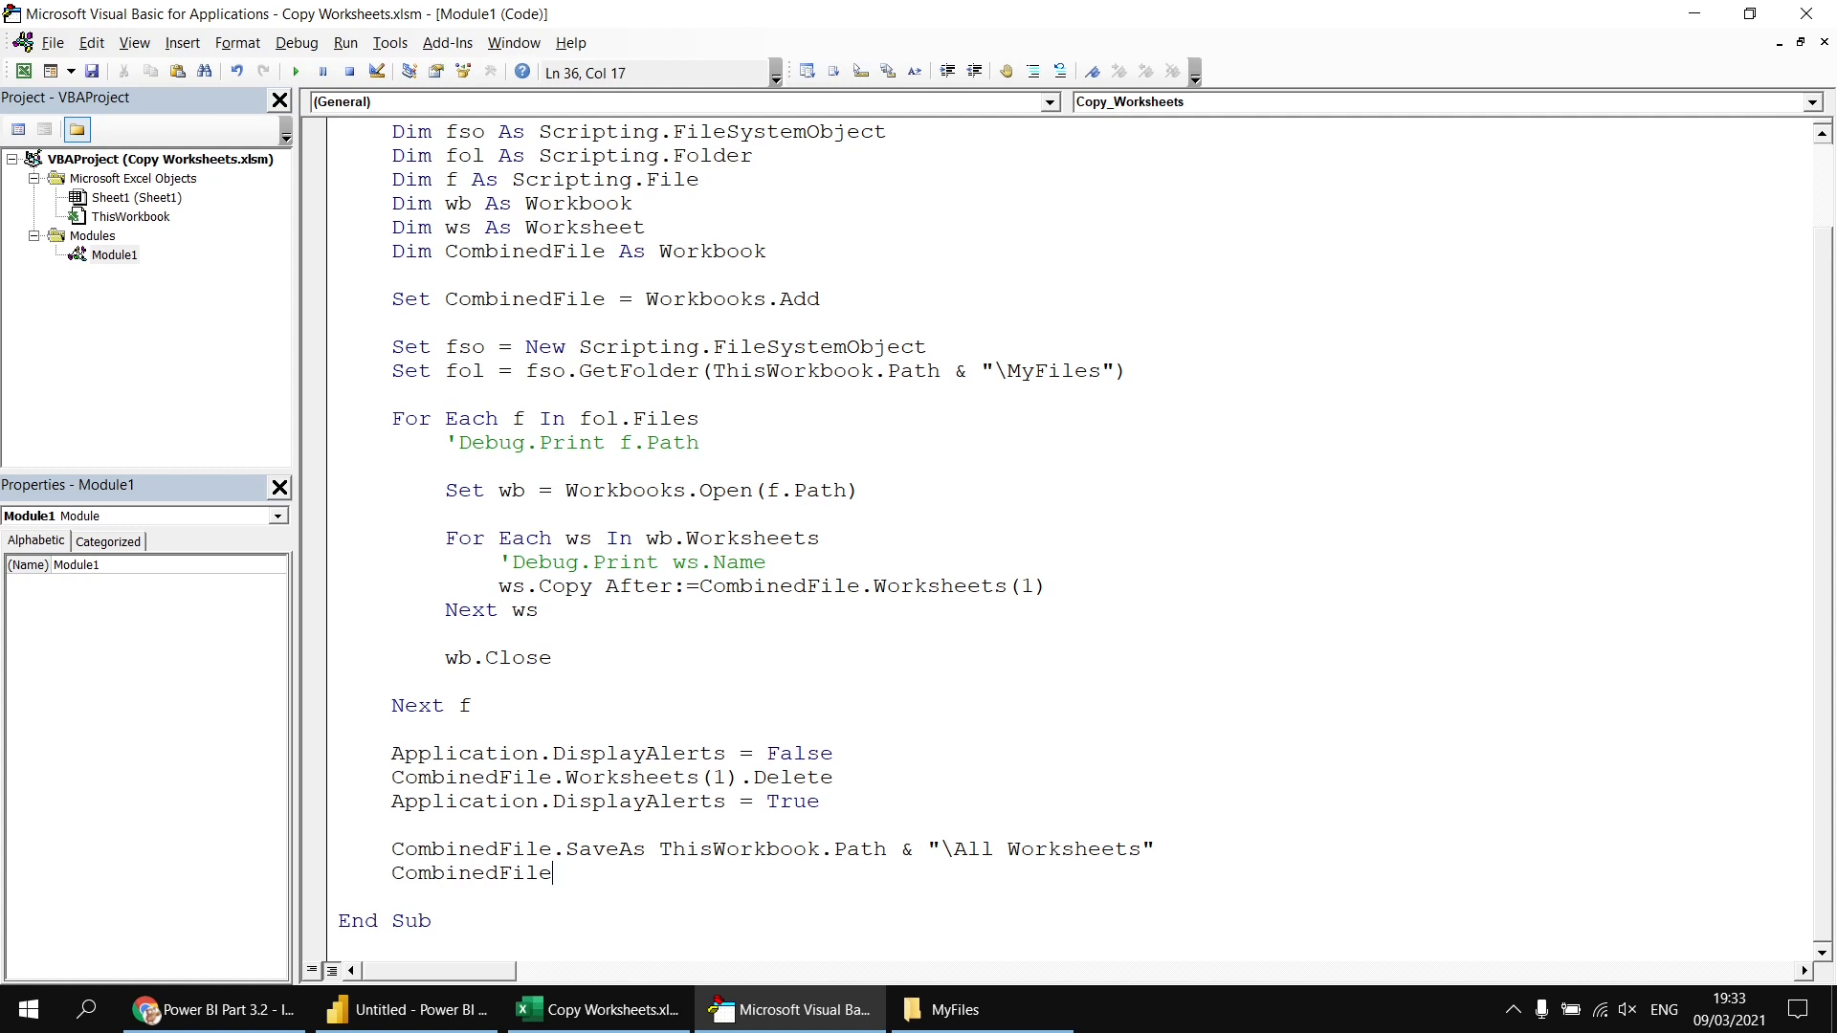
type(".Close")
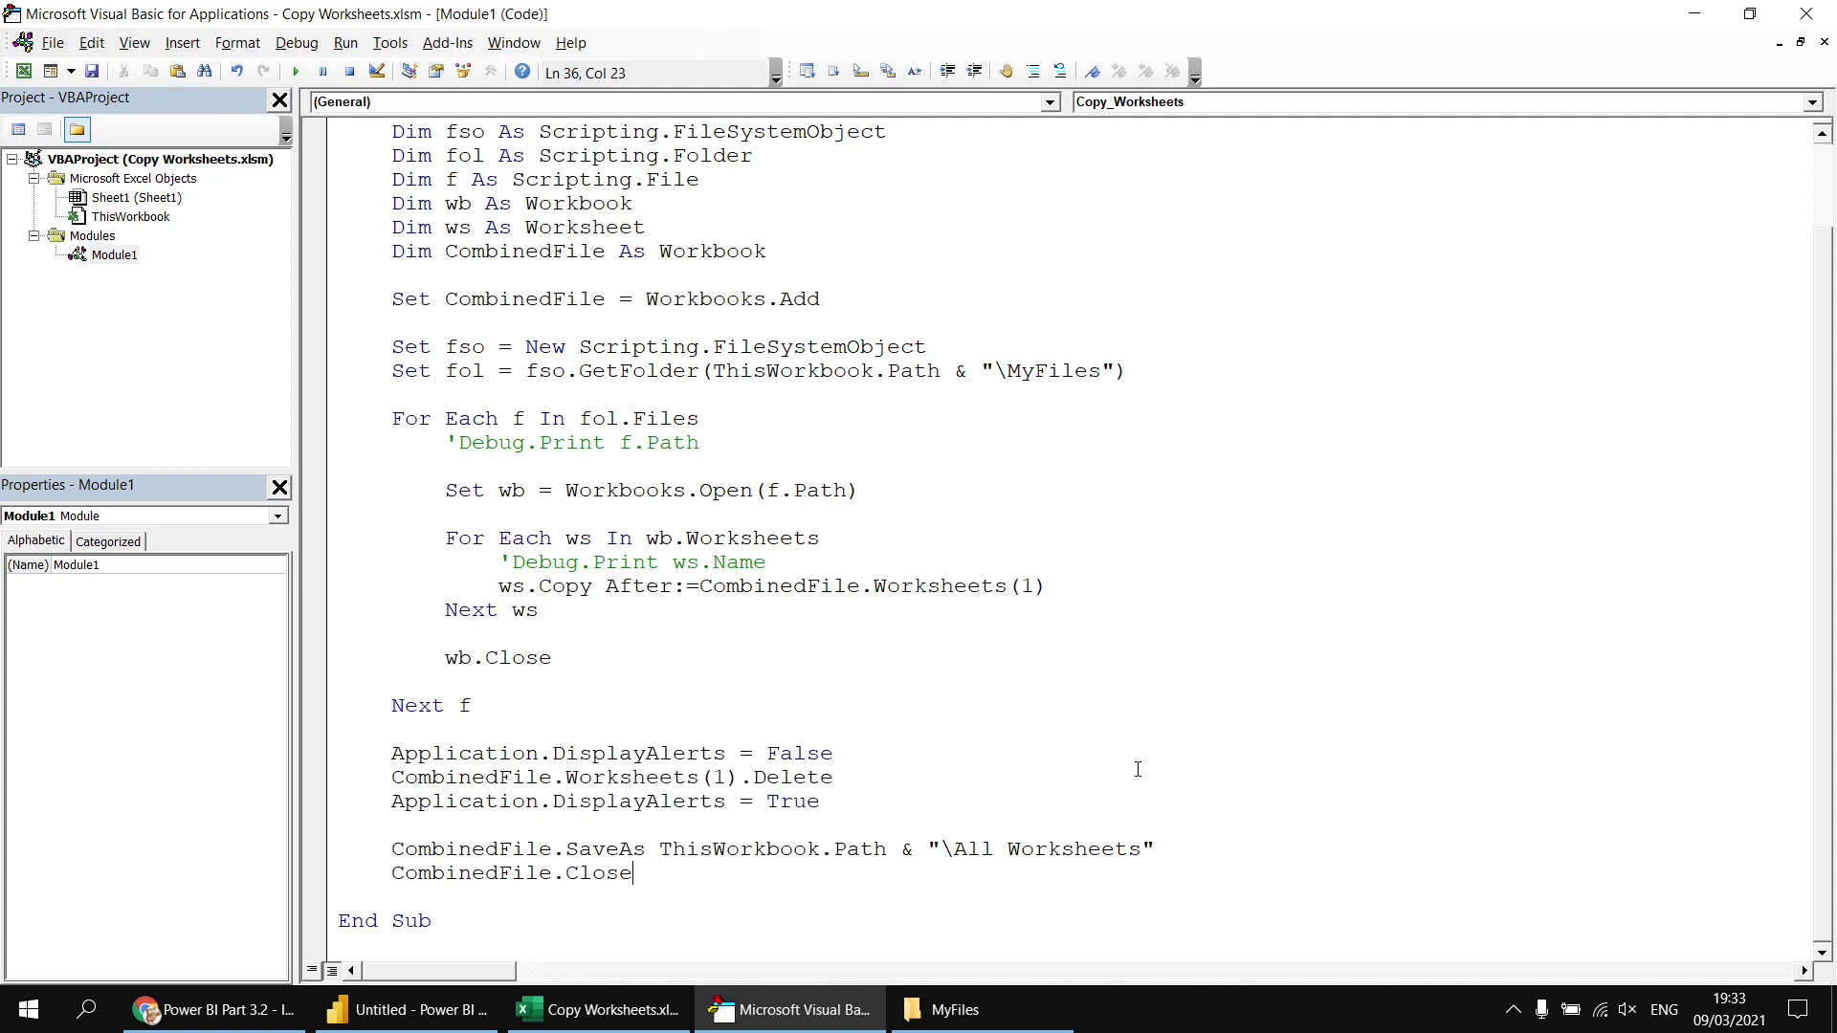
left_click(553, 687)
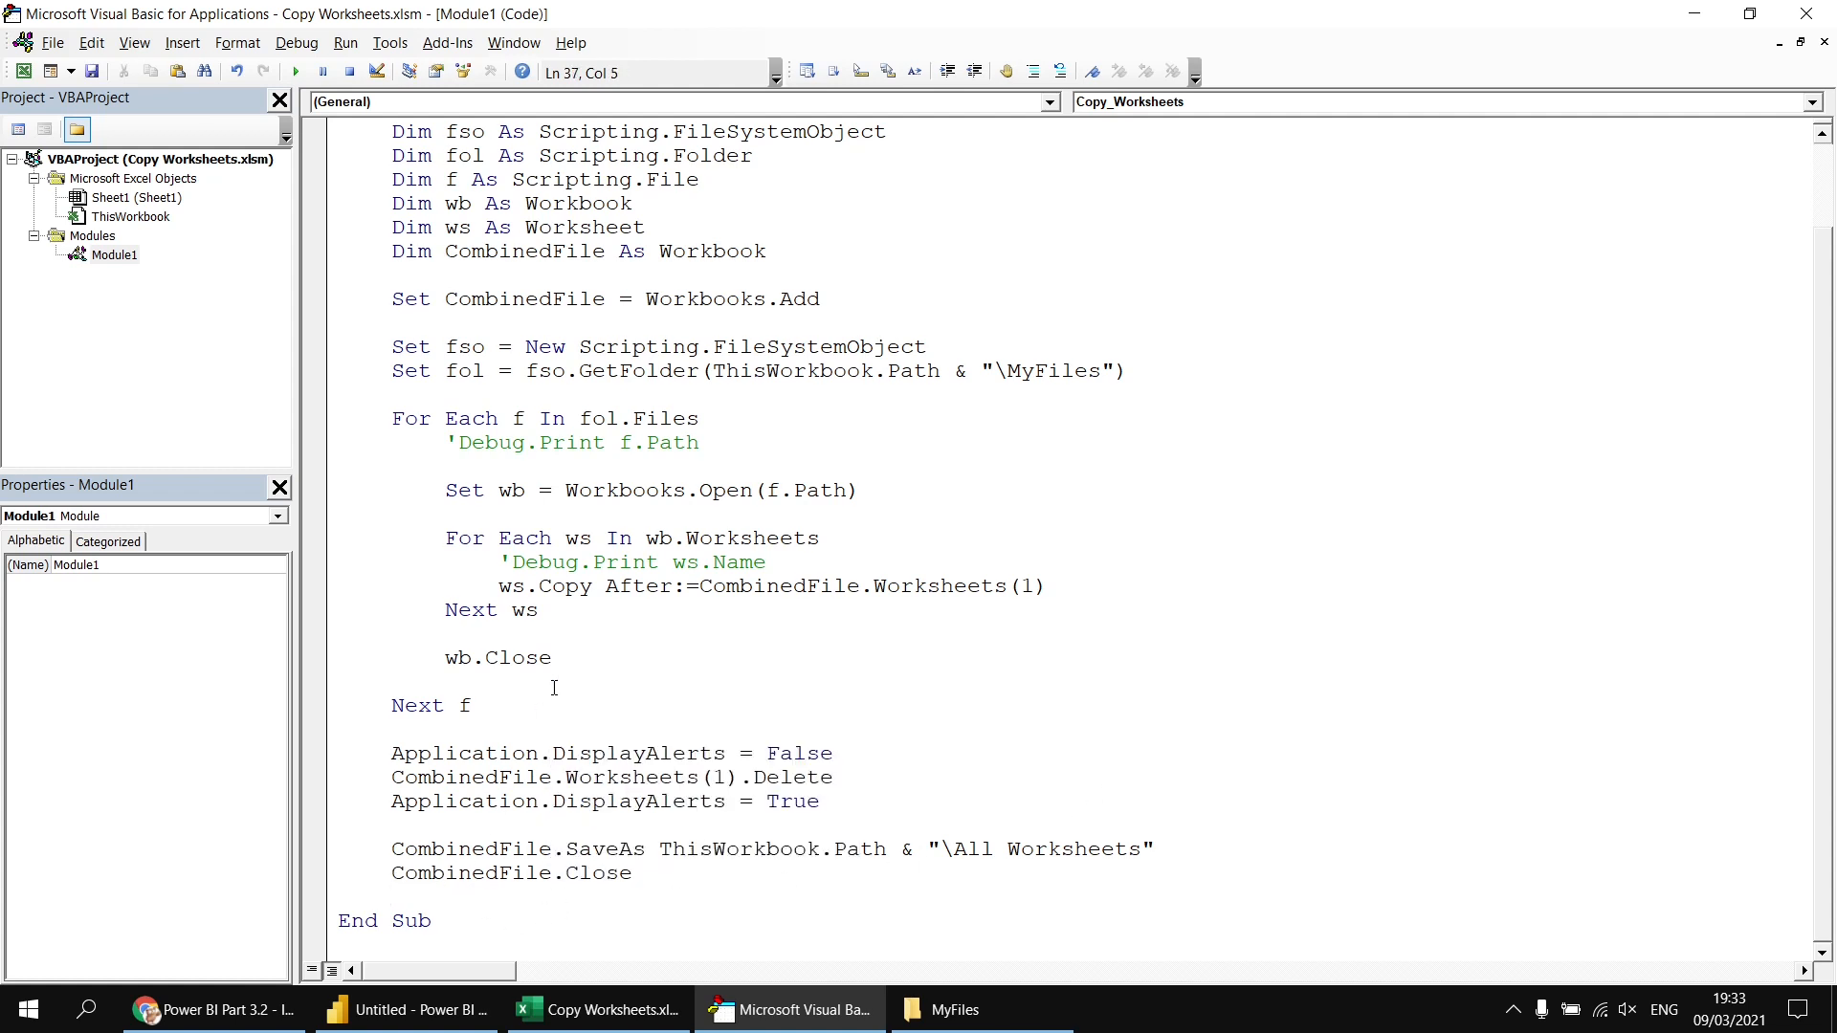
- Run Copy_Worksheets from the toolbar and let it open and combine the MyFiles workbooks
left_click(295, 71)
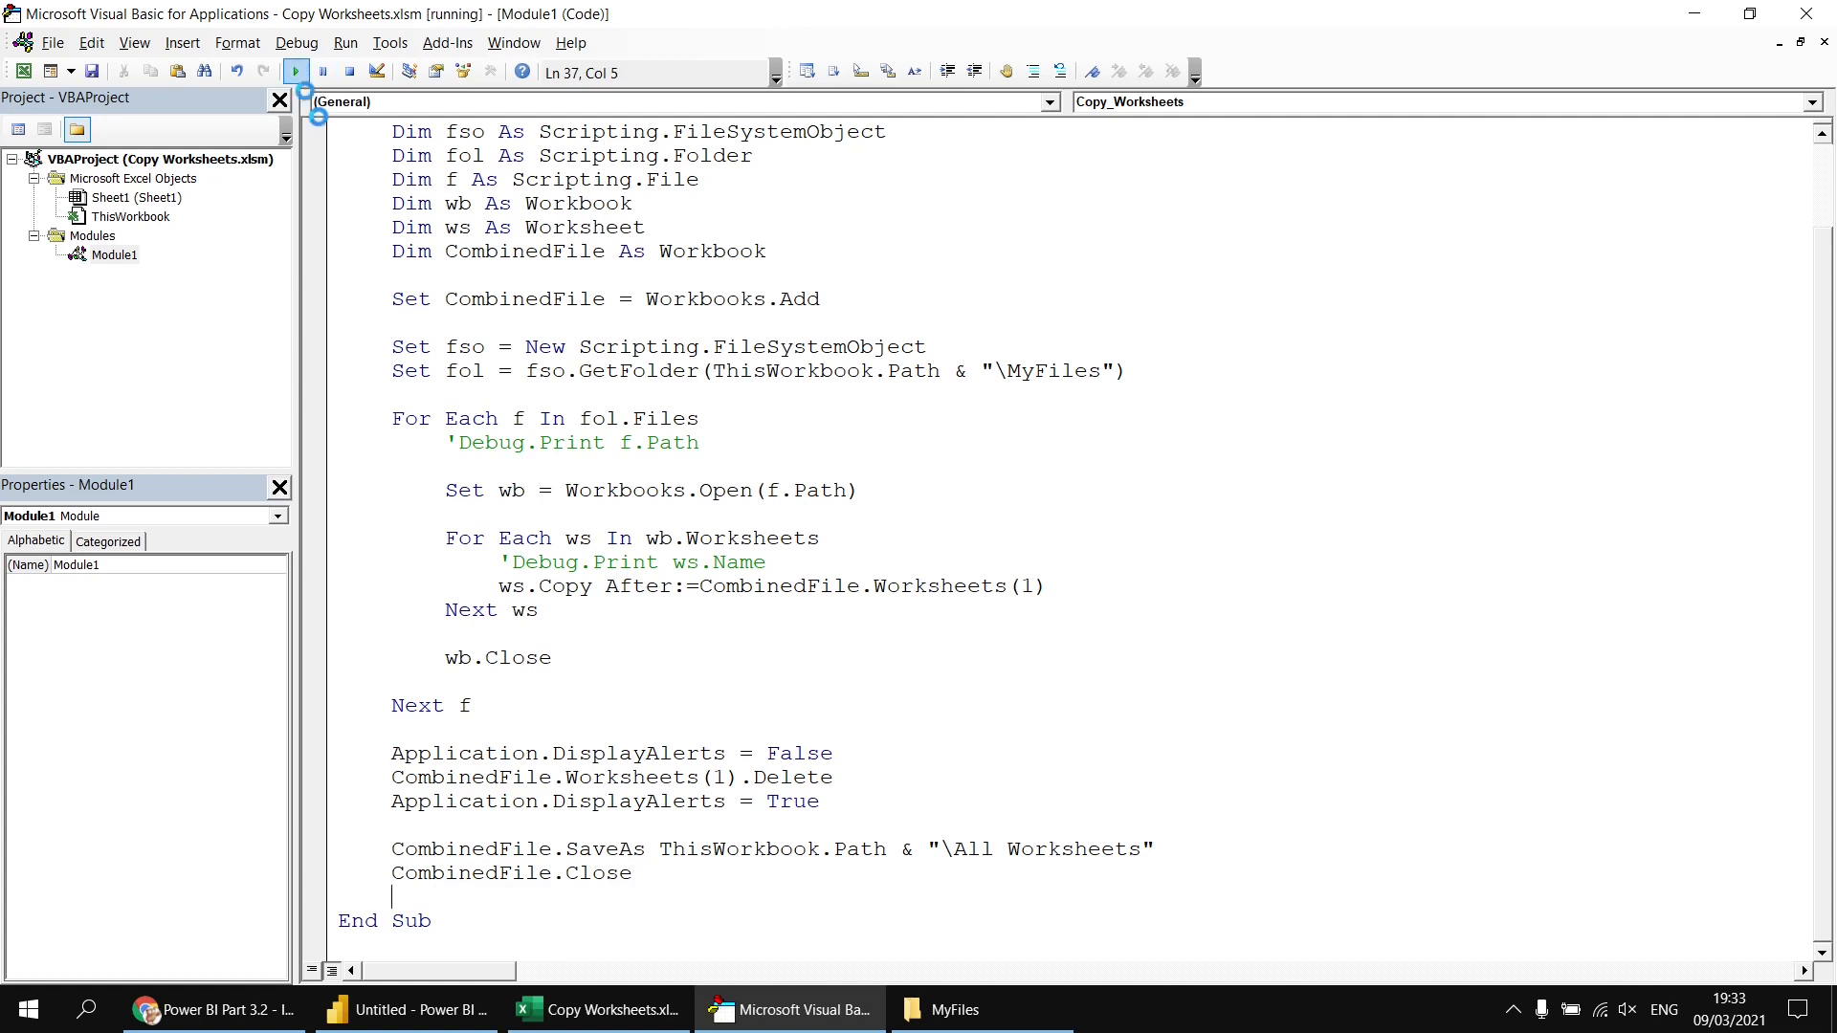
left_click(294, 71)
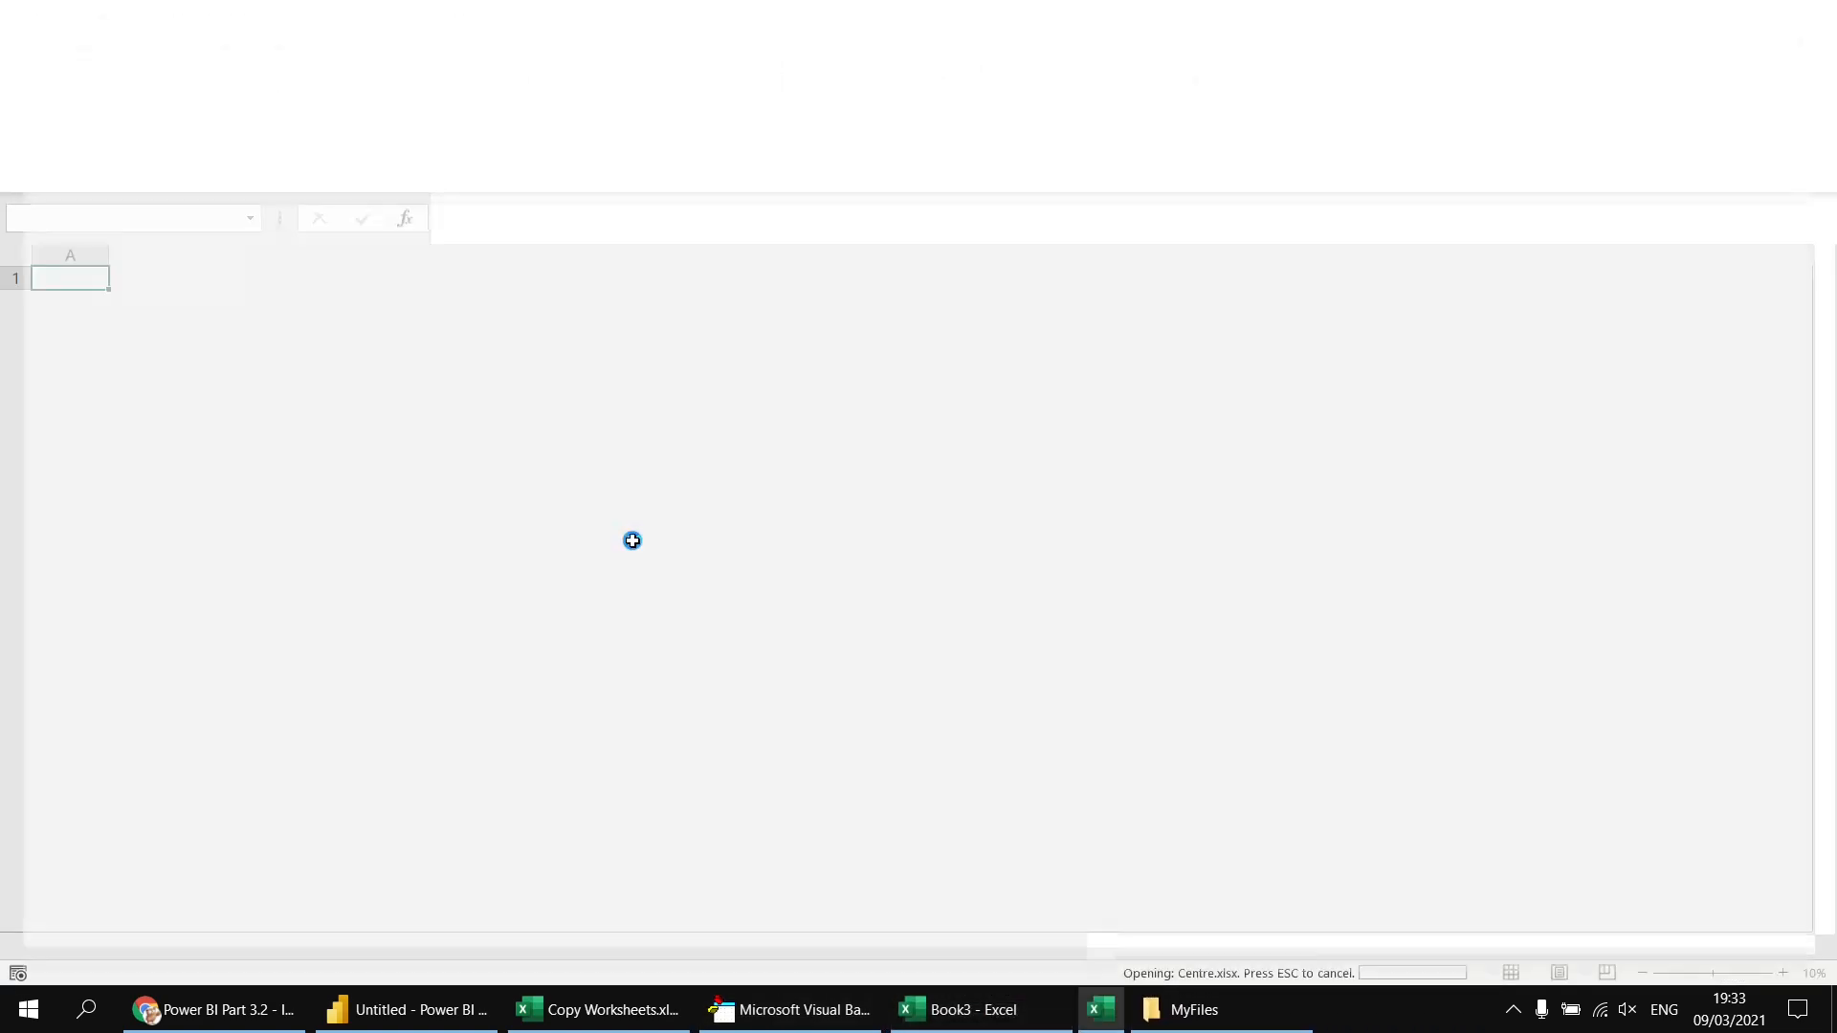
left_click(789, 1008)
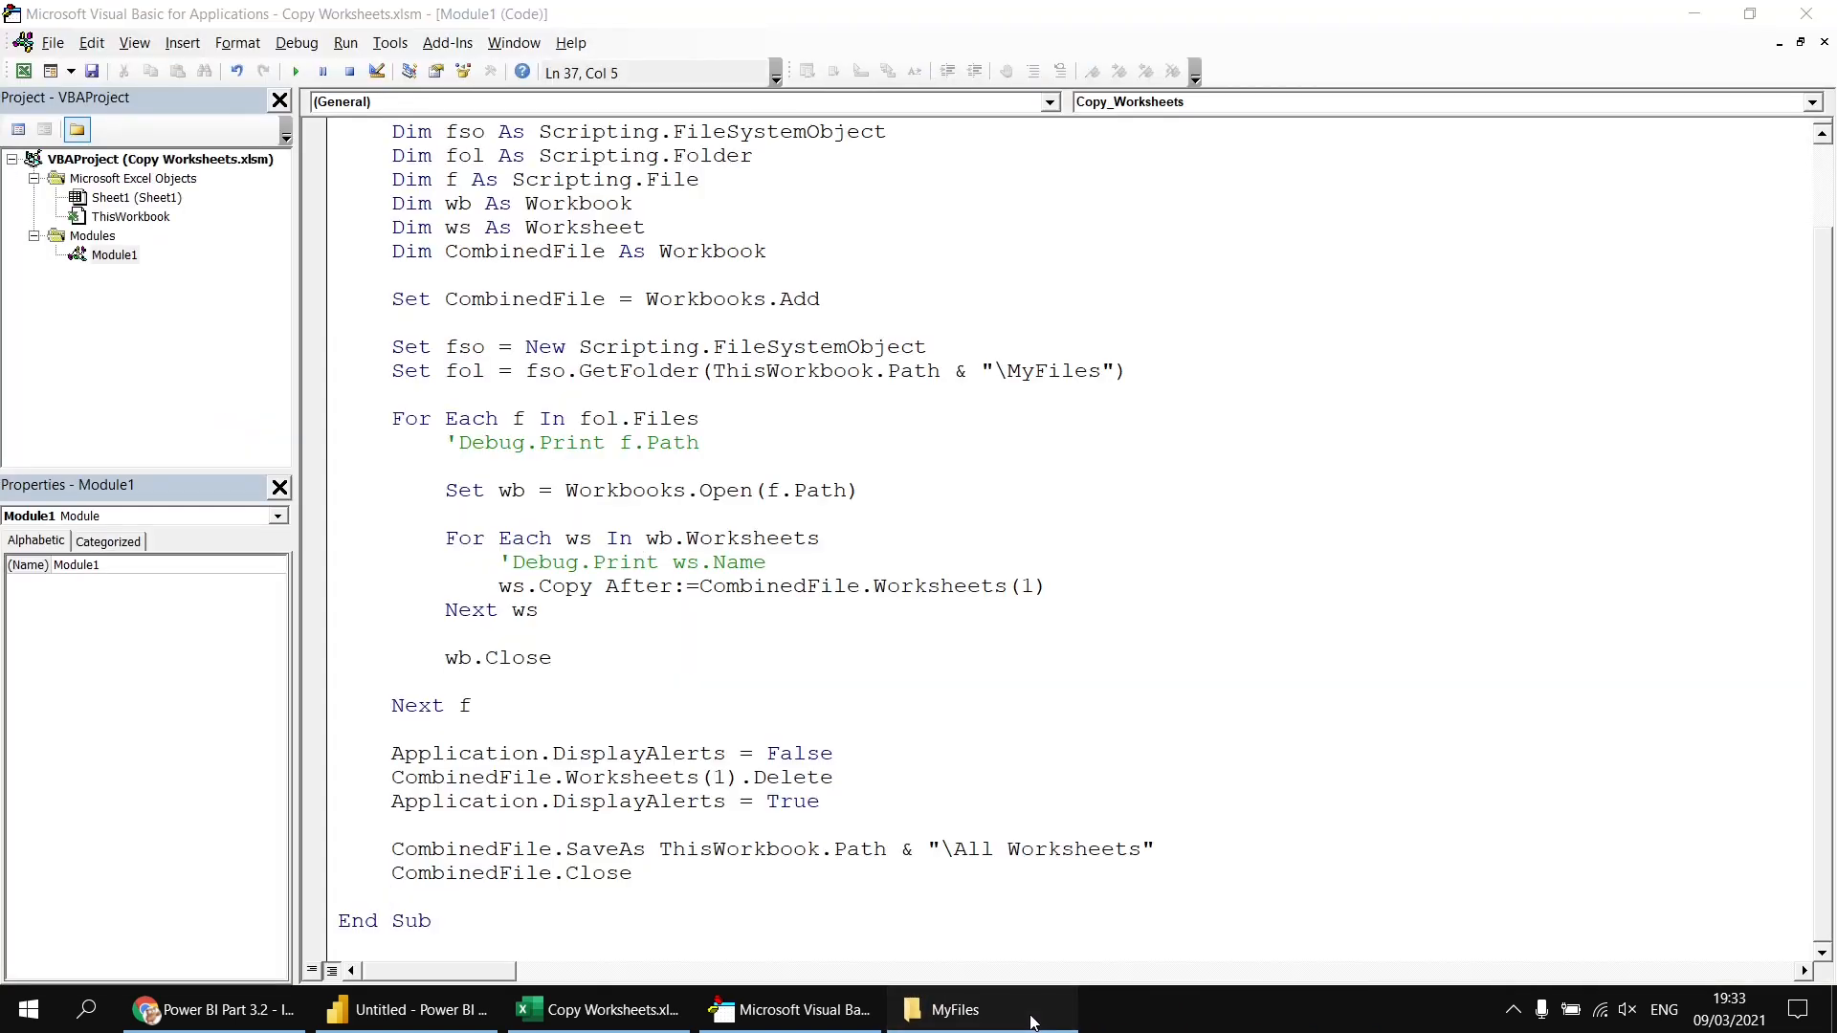
- In File Explorer, select the generated All Worksheets.xlsx in the project folder
left_click(959, 1009)
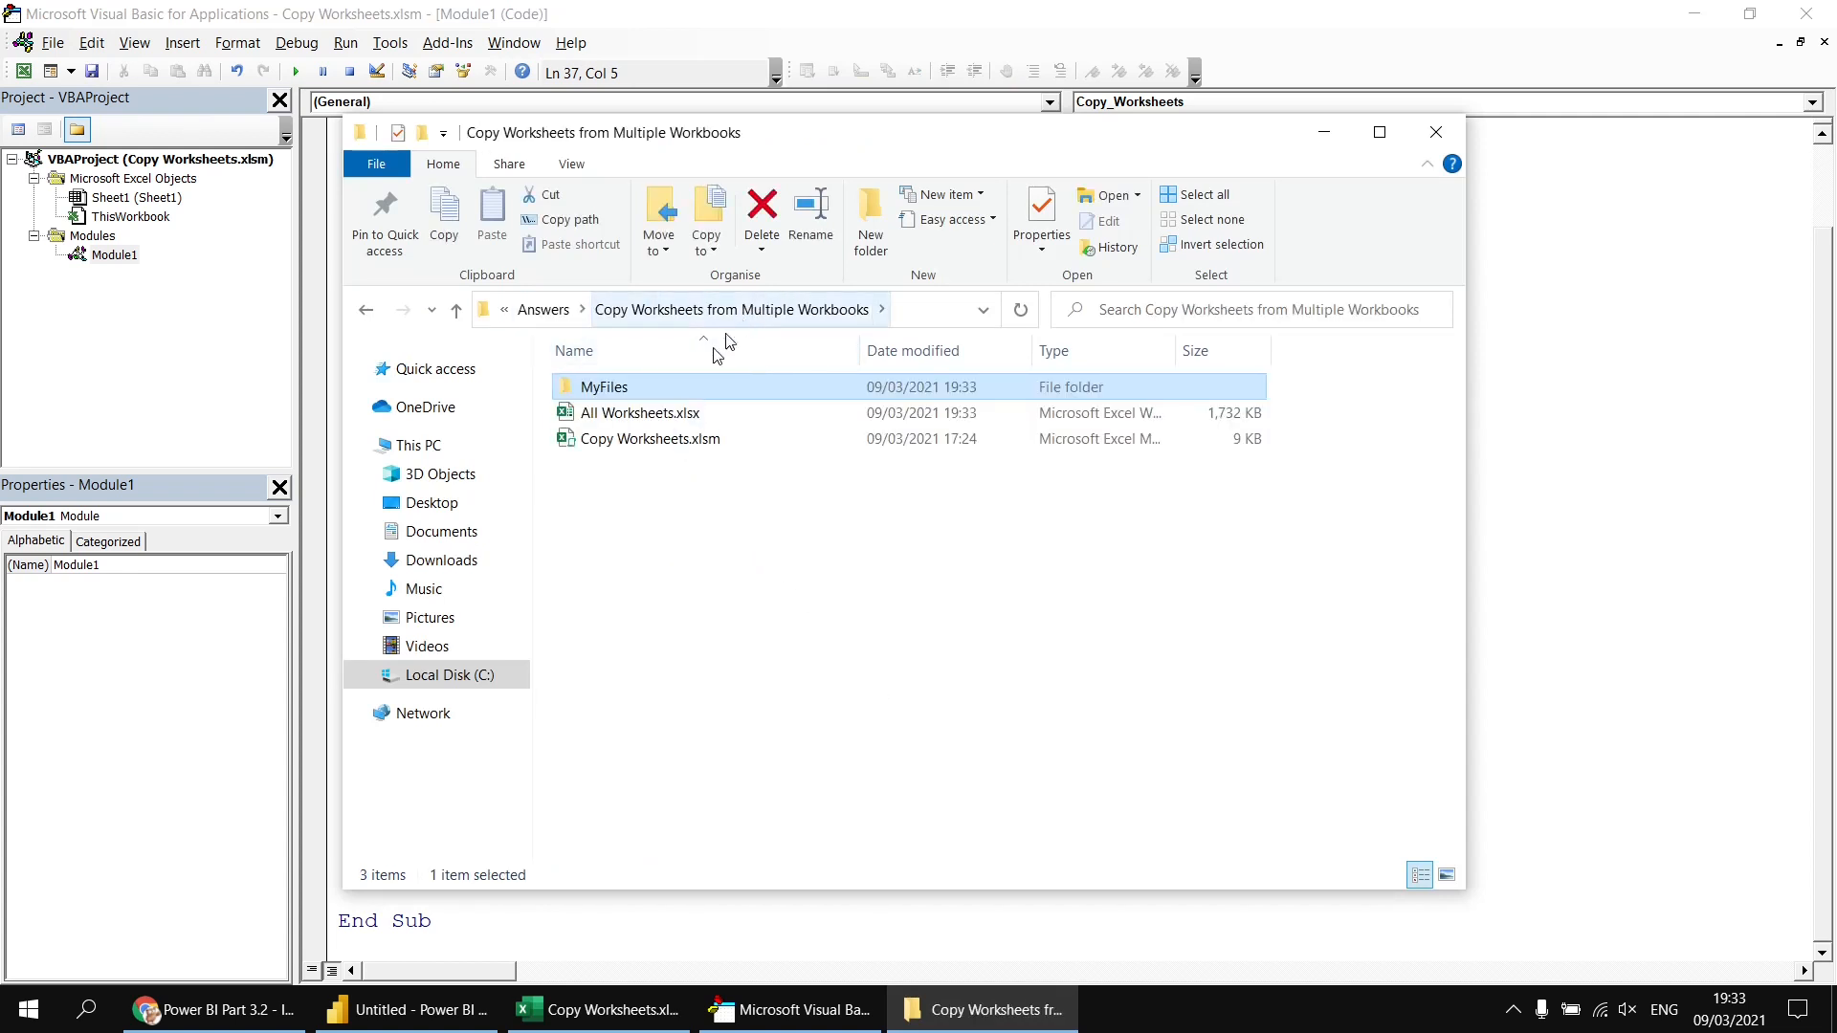
left_click(639, 413)
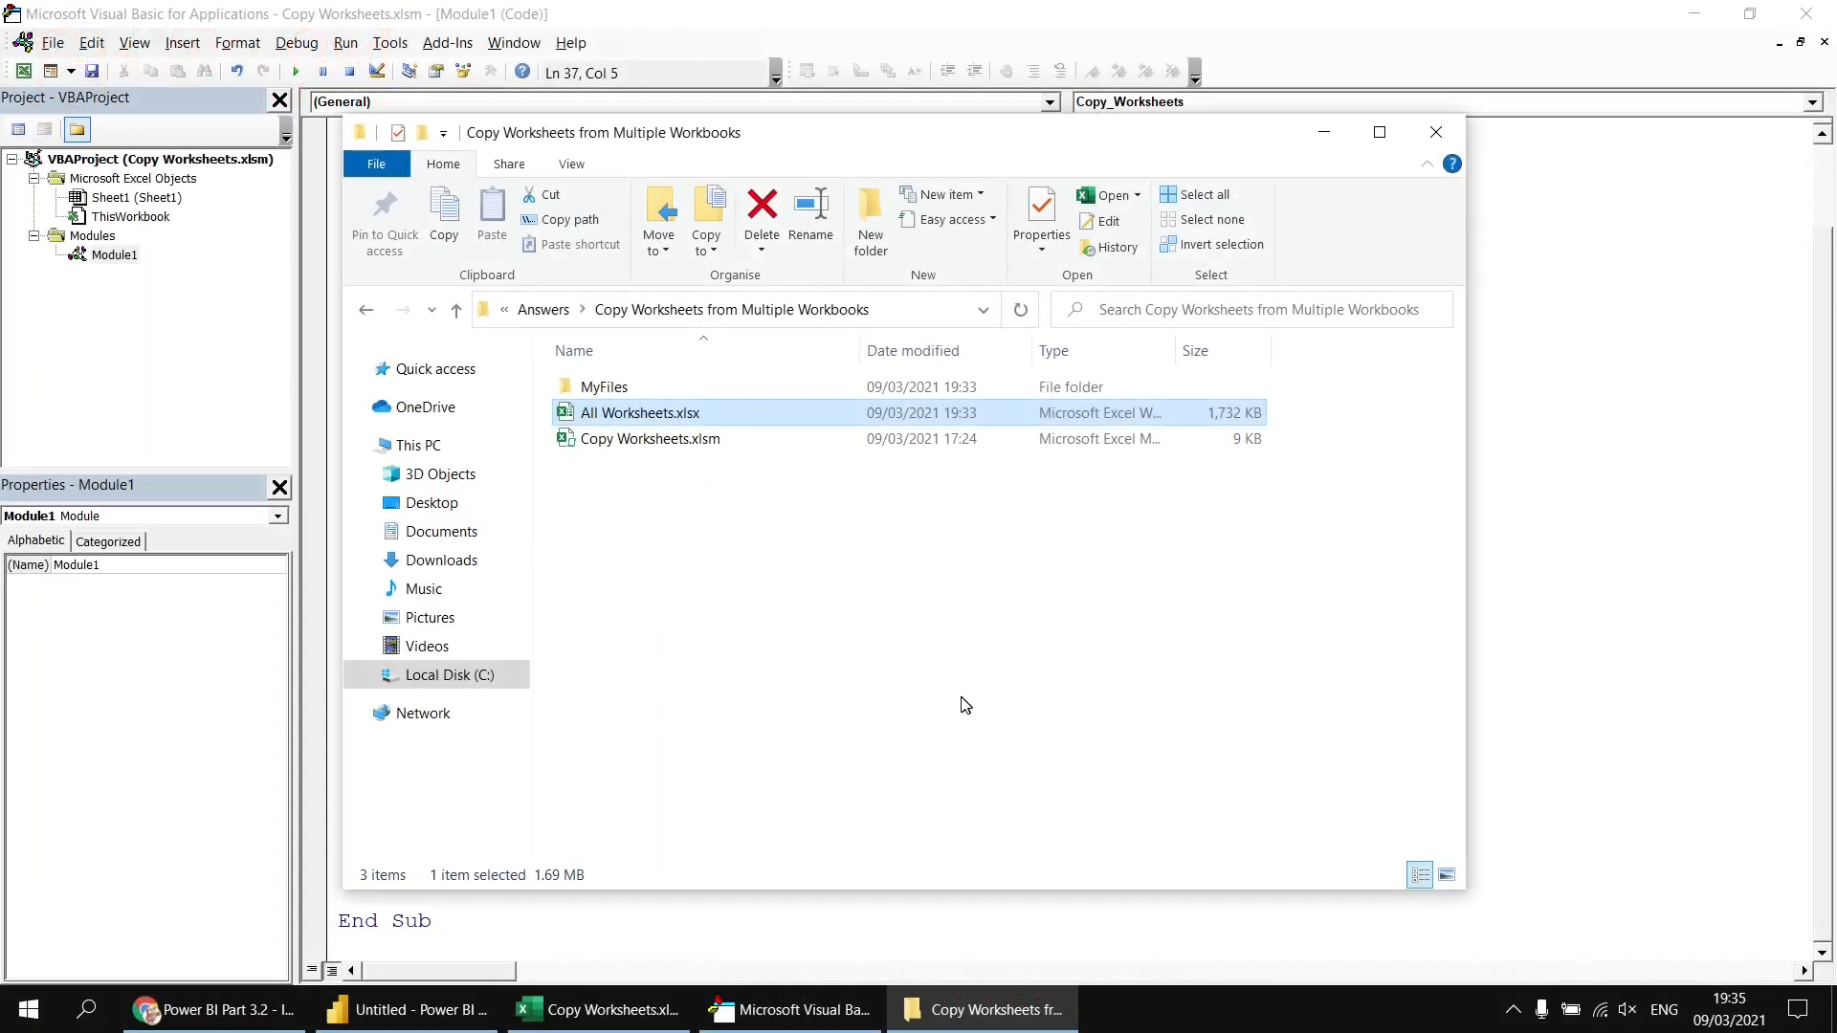
mouse_move(609, 461)
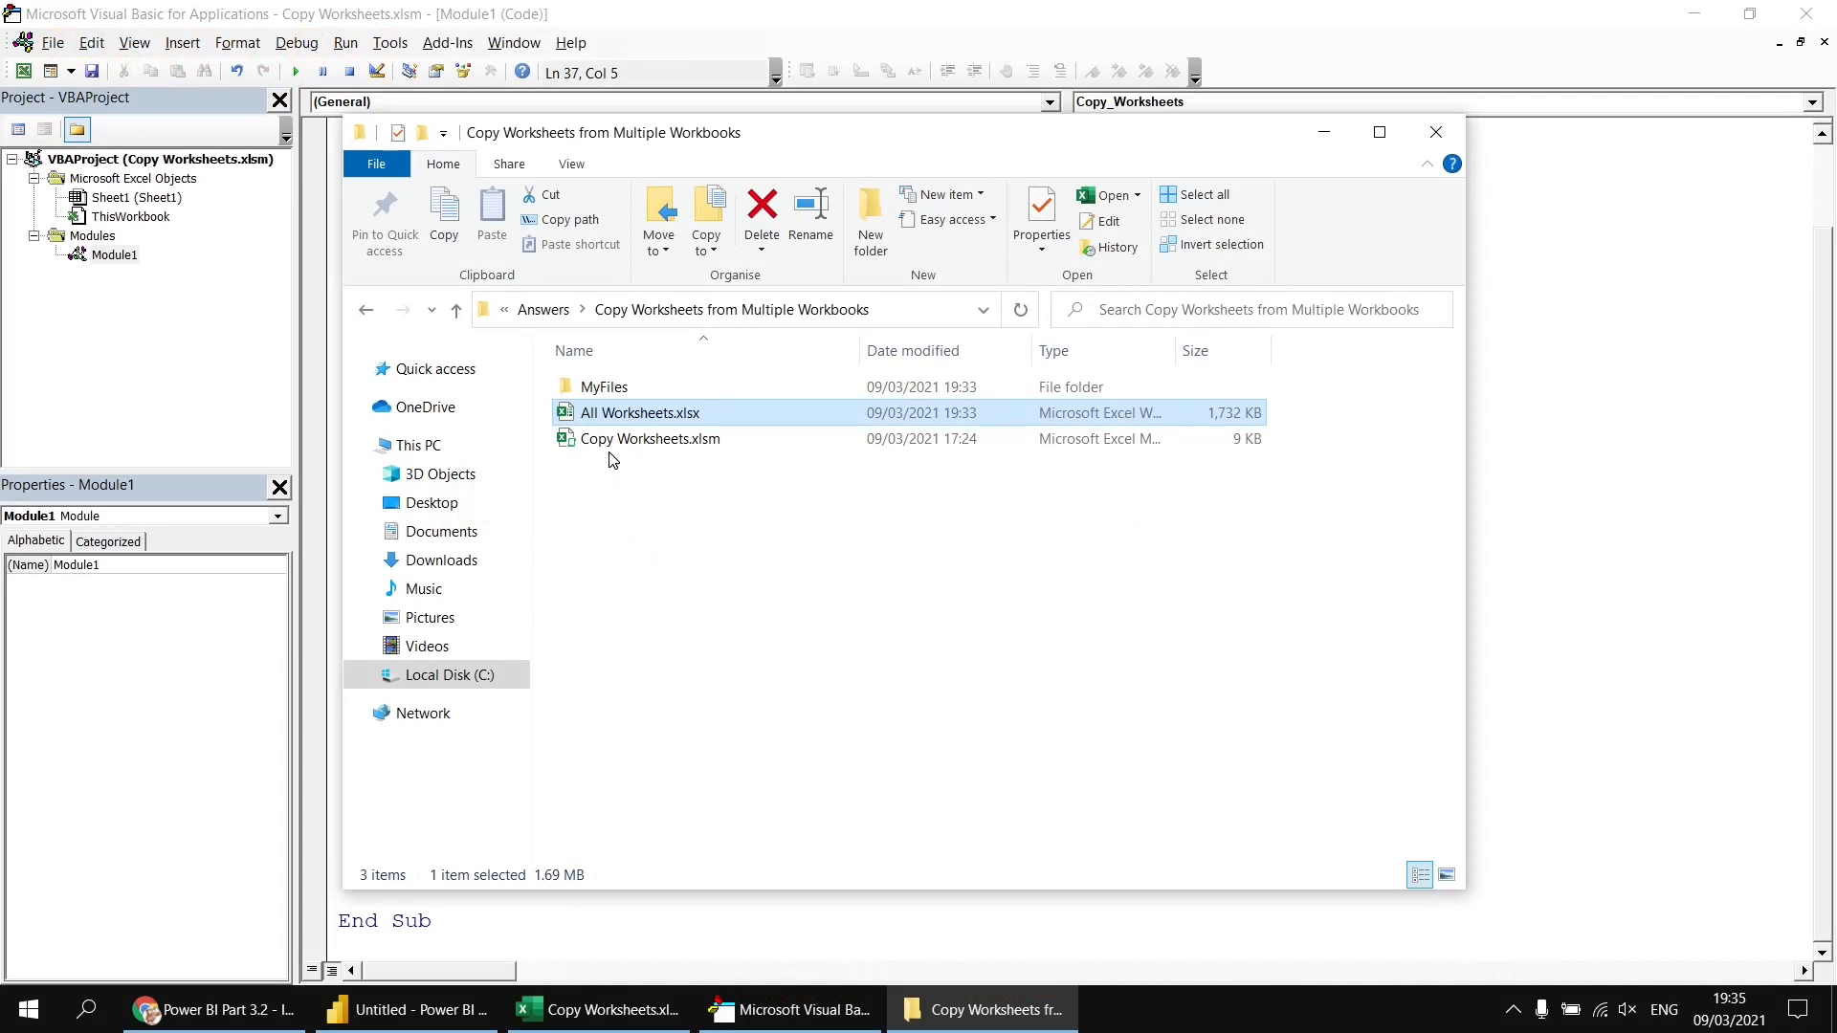
mouse_move(599, 417)
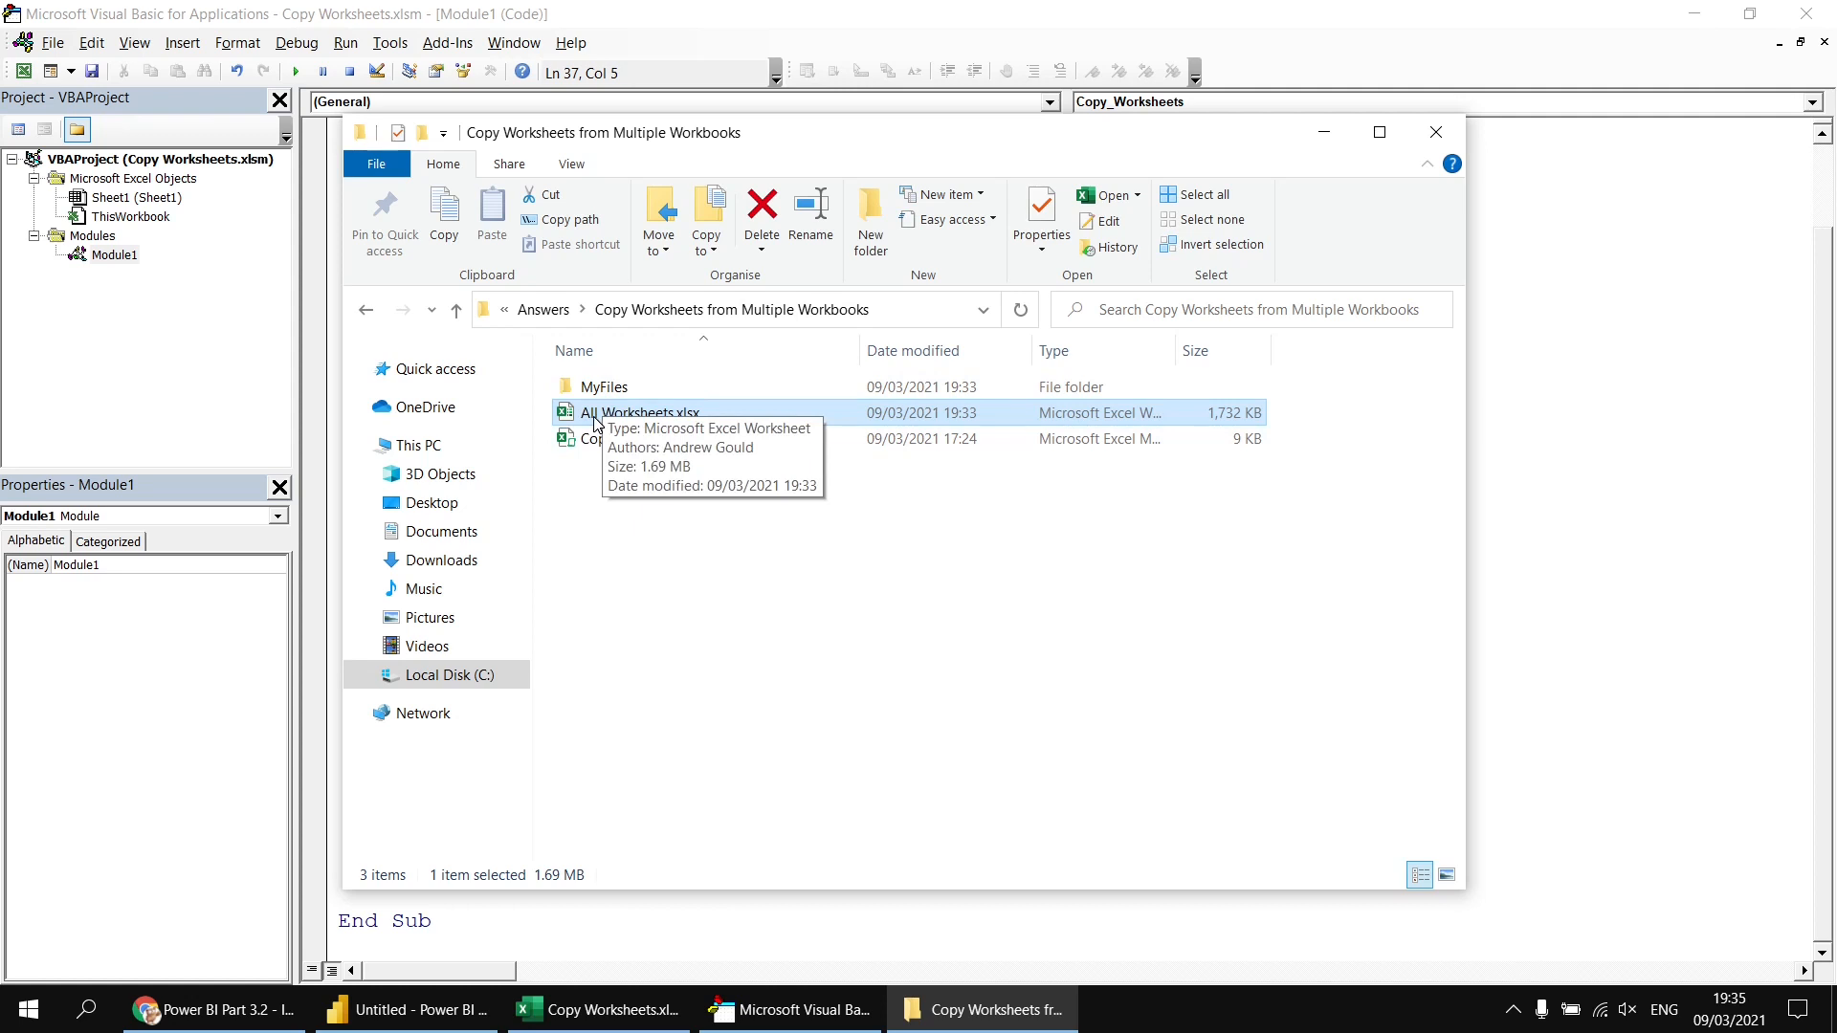
mouse_move(704, 519)
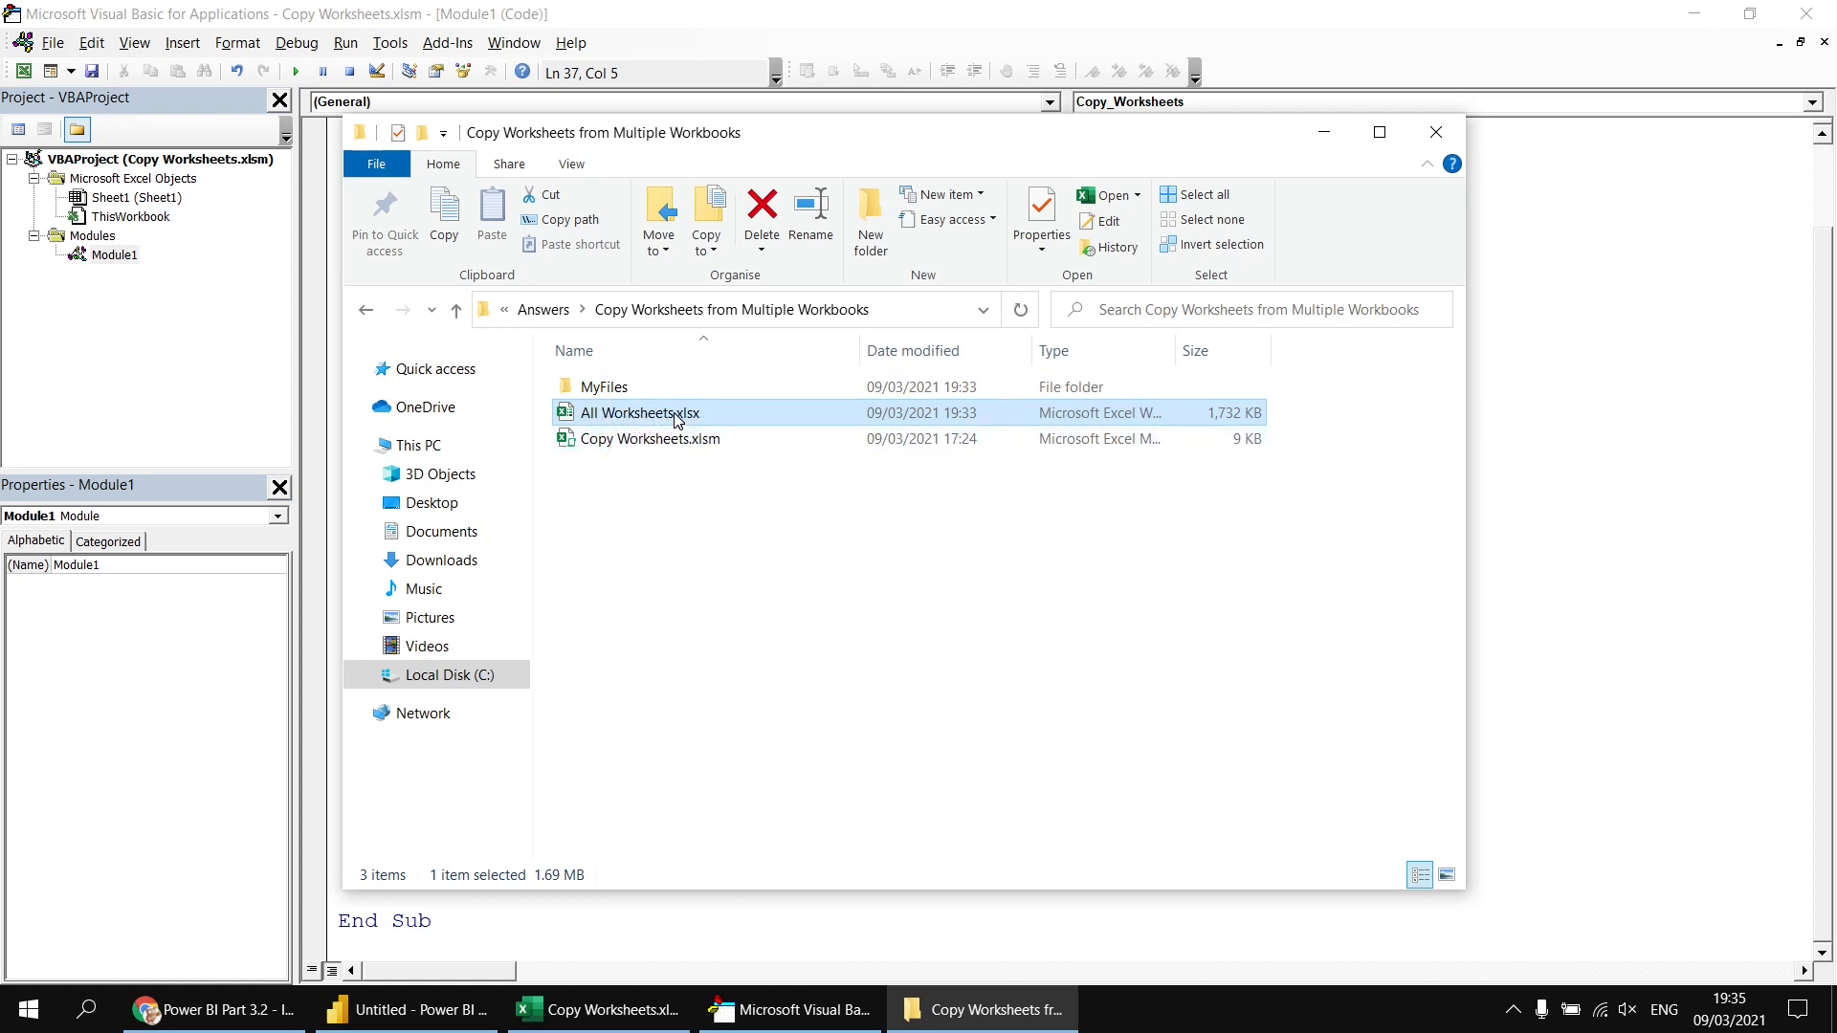
mouse_move(668, 415)
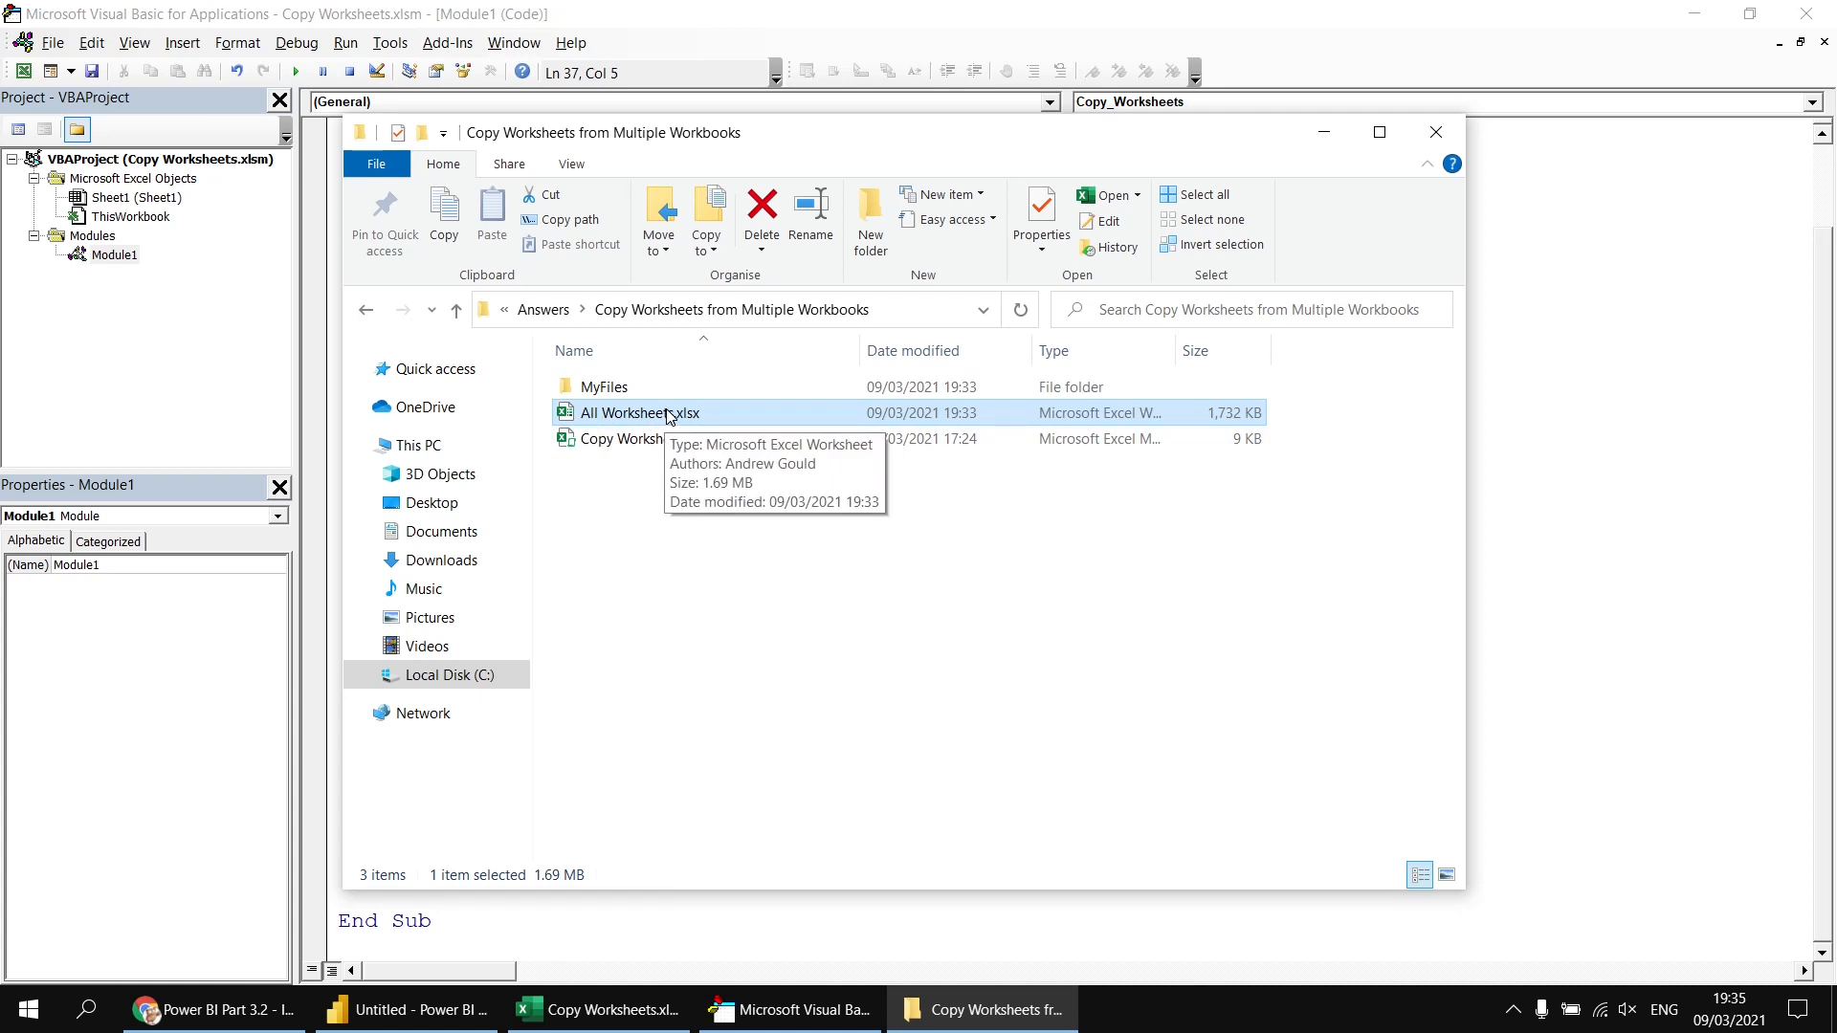
mouse_move(815, 525)
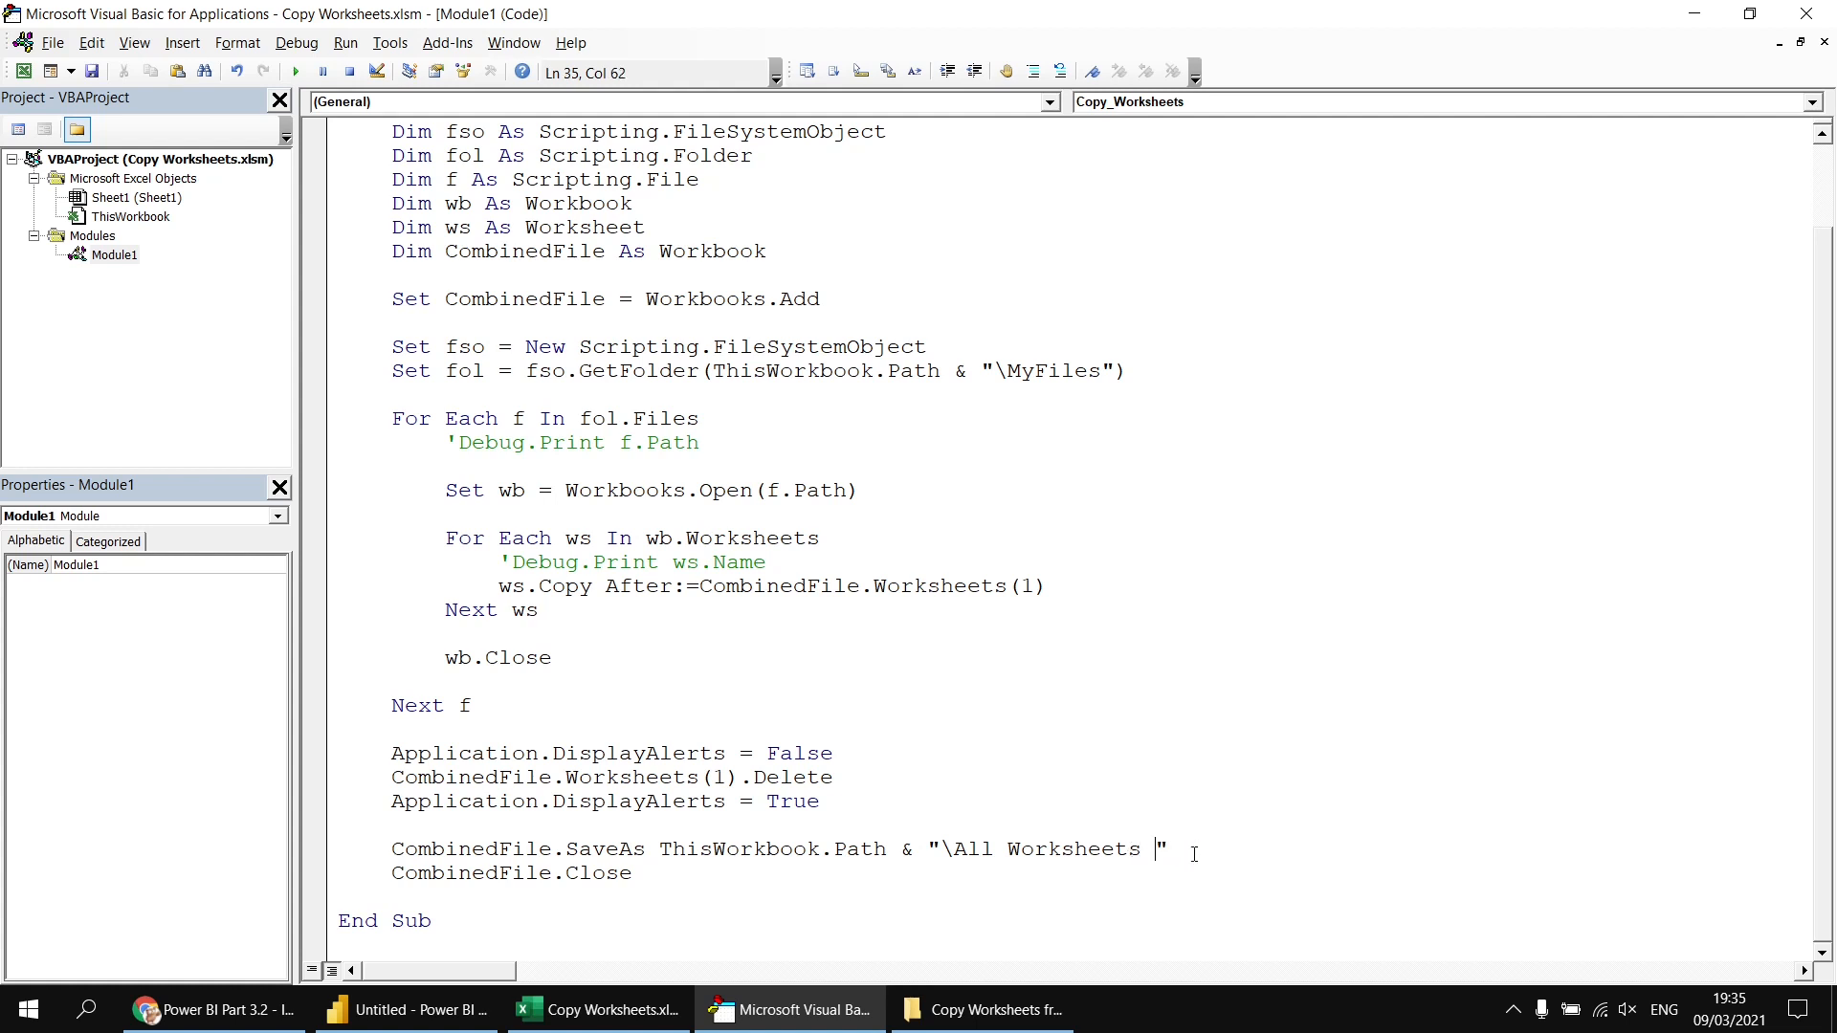
mouse_move(842, 888)
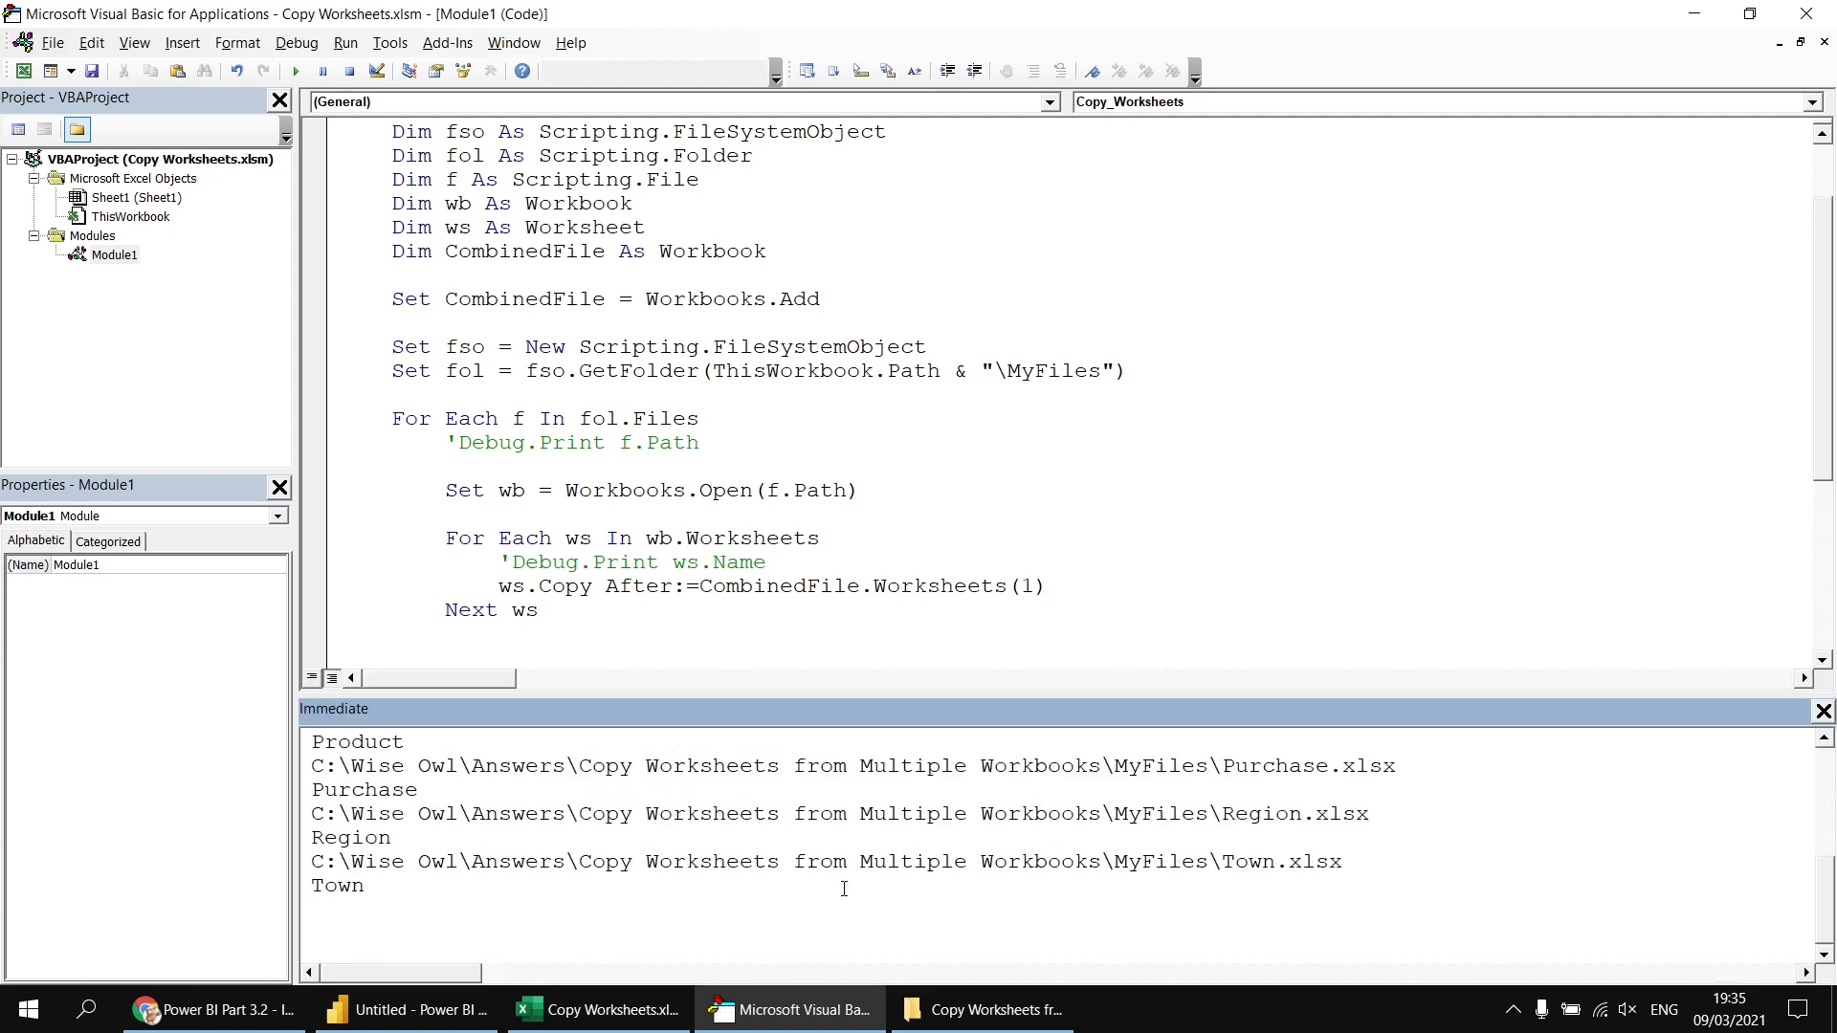
- Clear the Immediate window's old output and evaluate ?now to show the current date and time
left_click(314, 909)
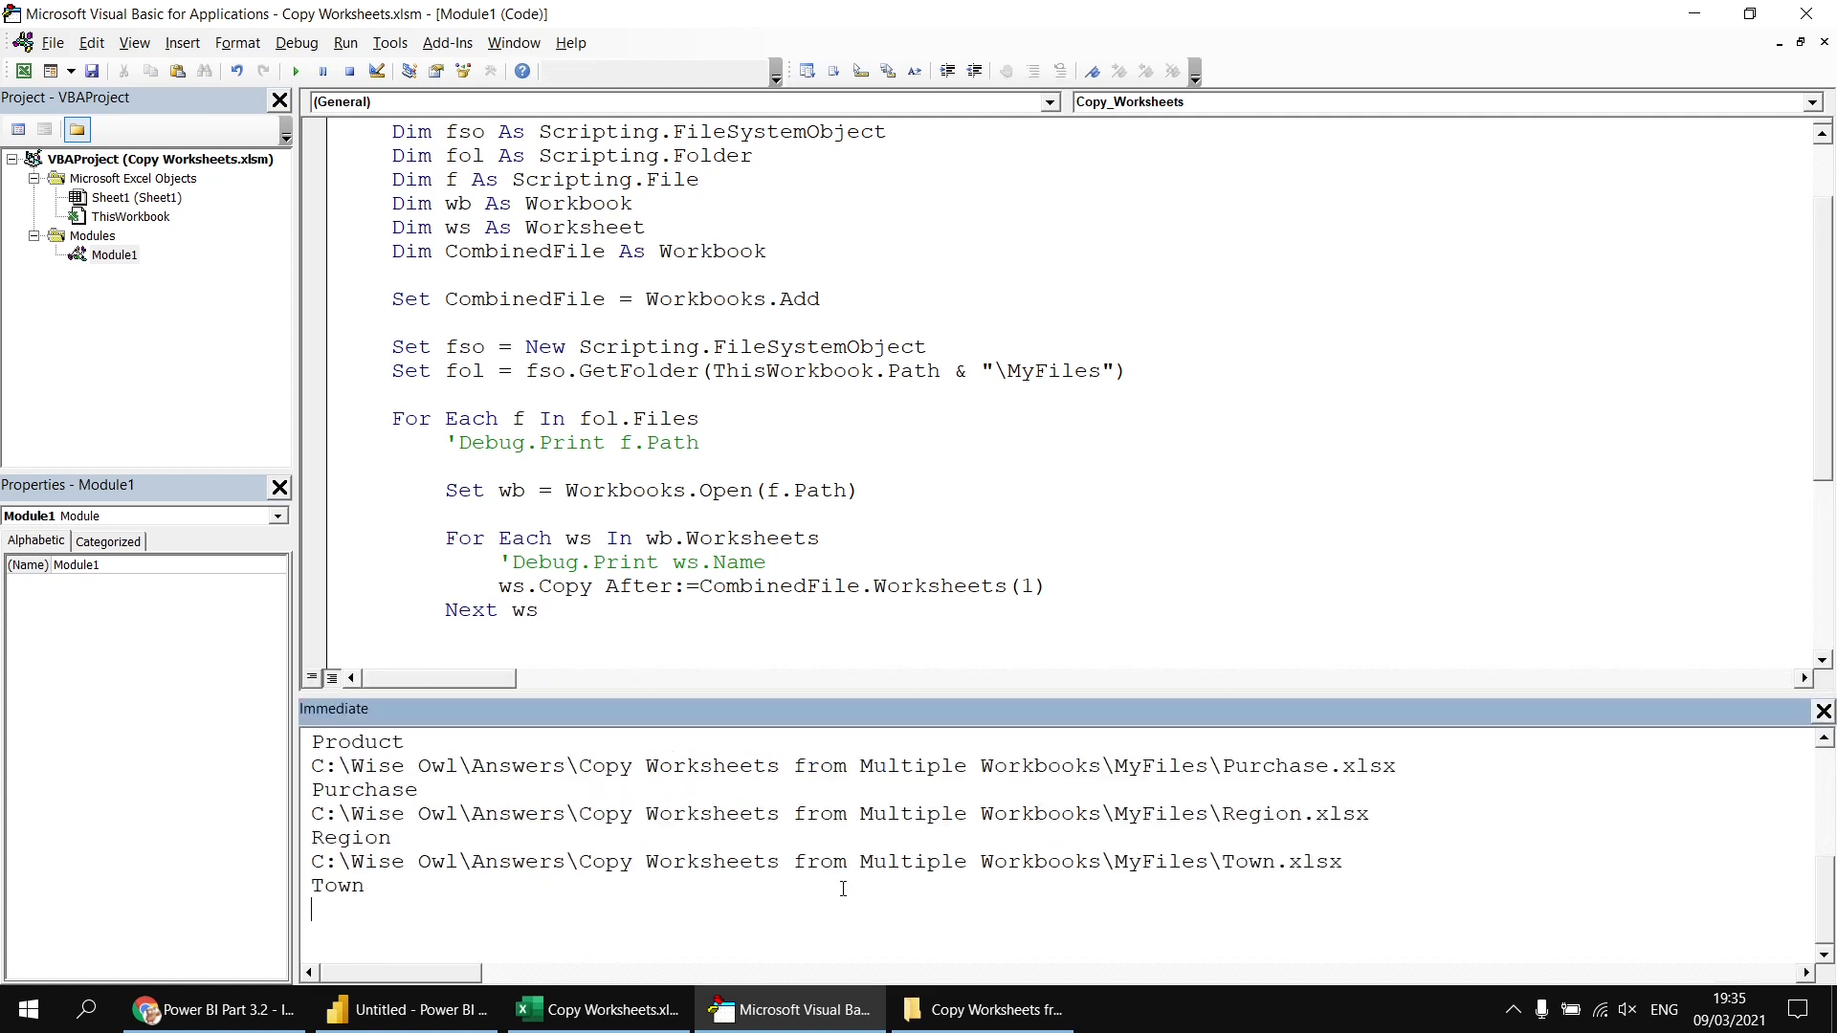
key("ctrl+a")
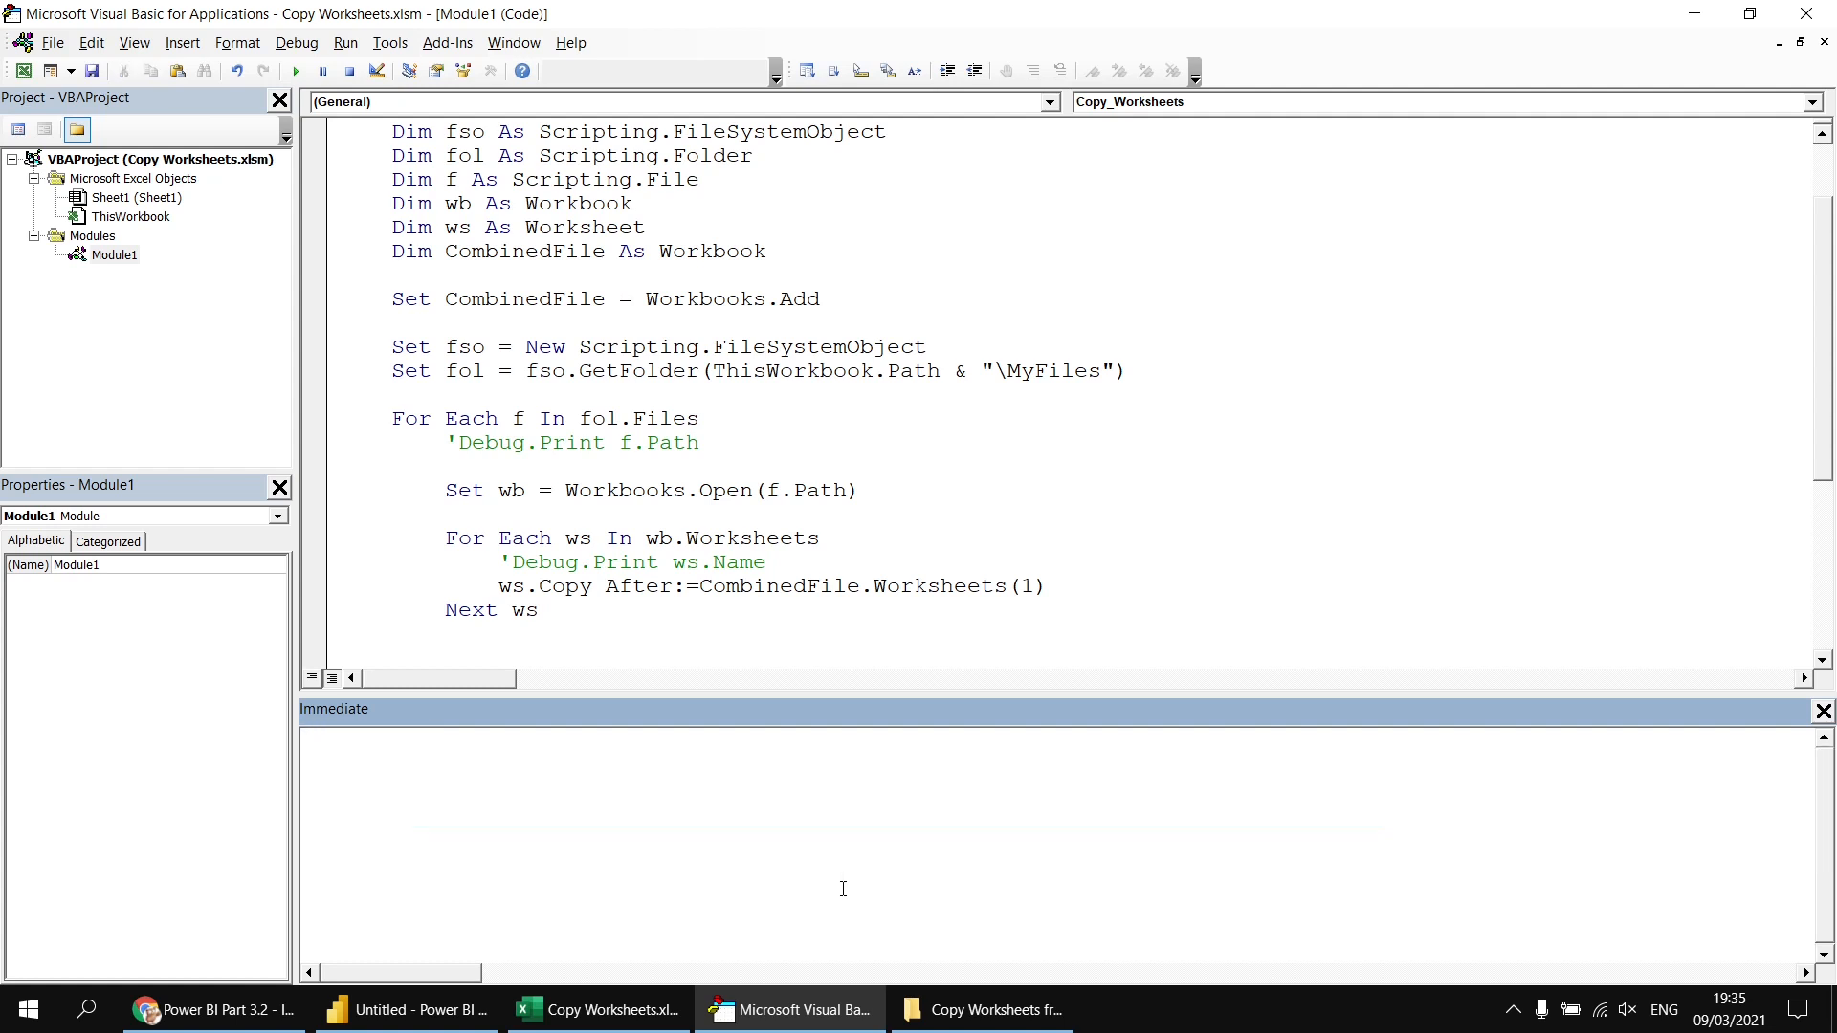
type("?now")
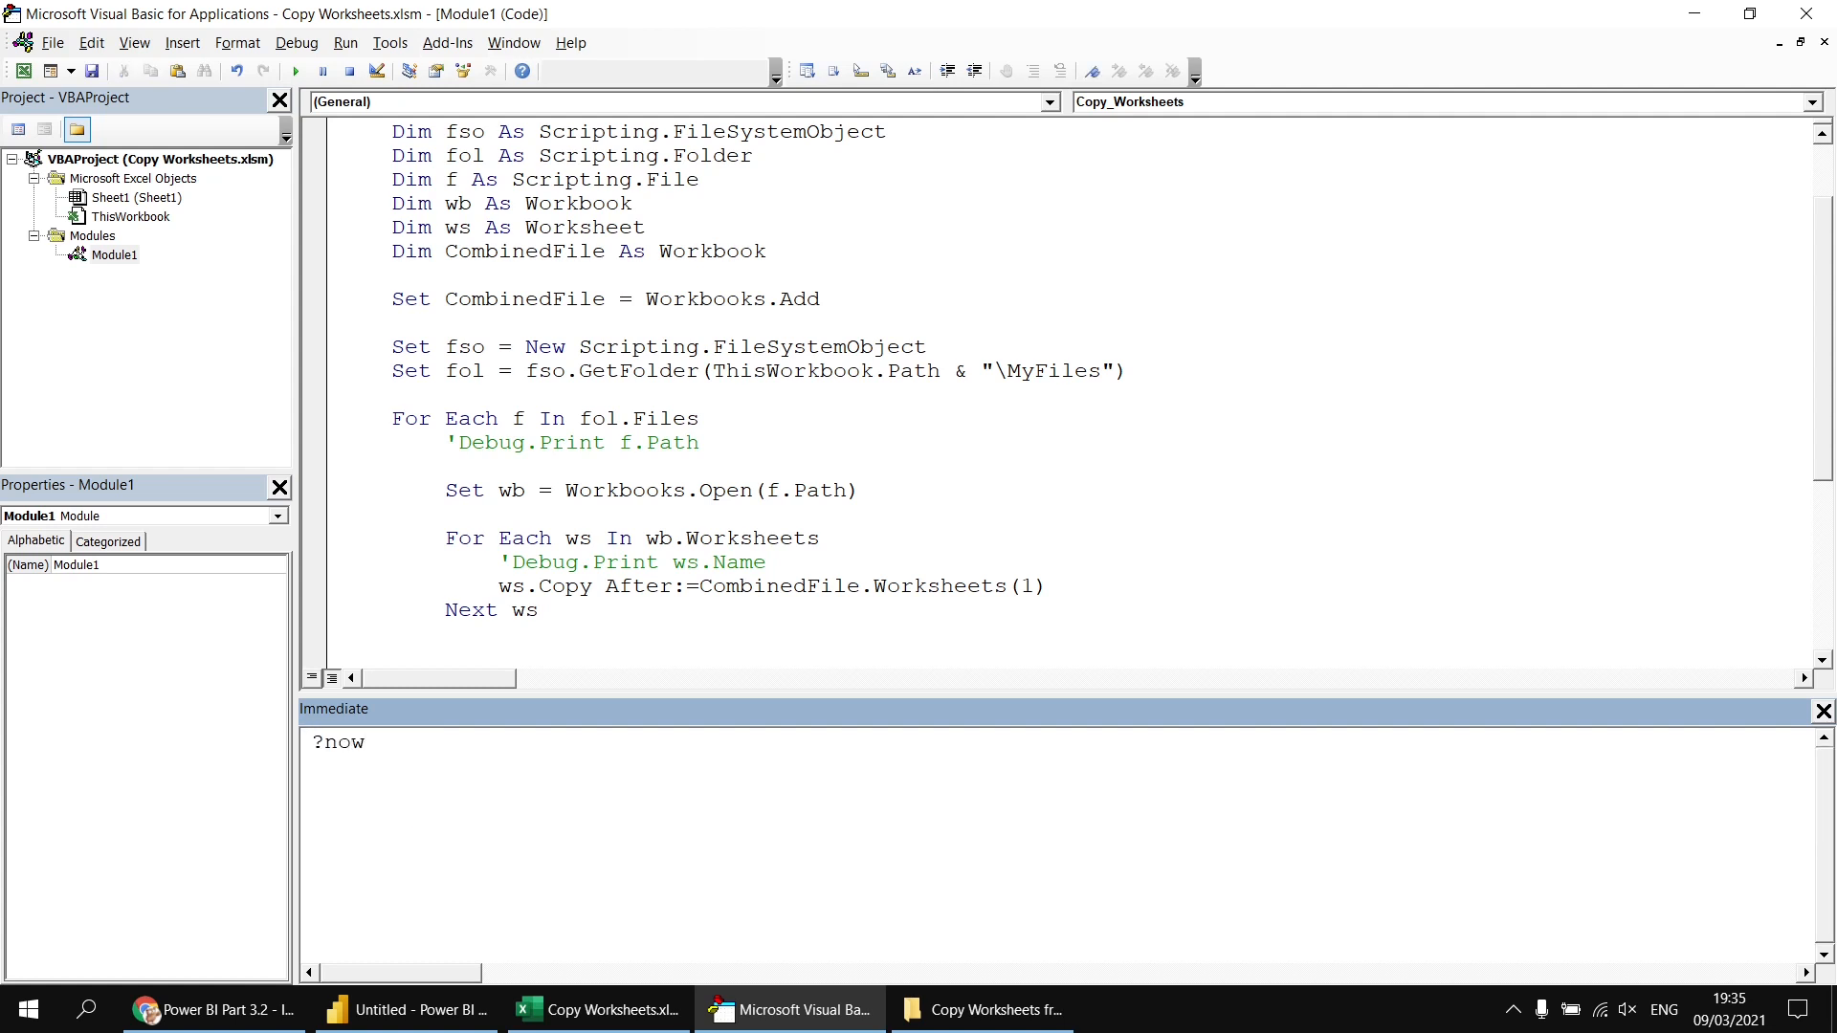
key("Return")
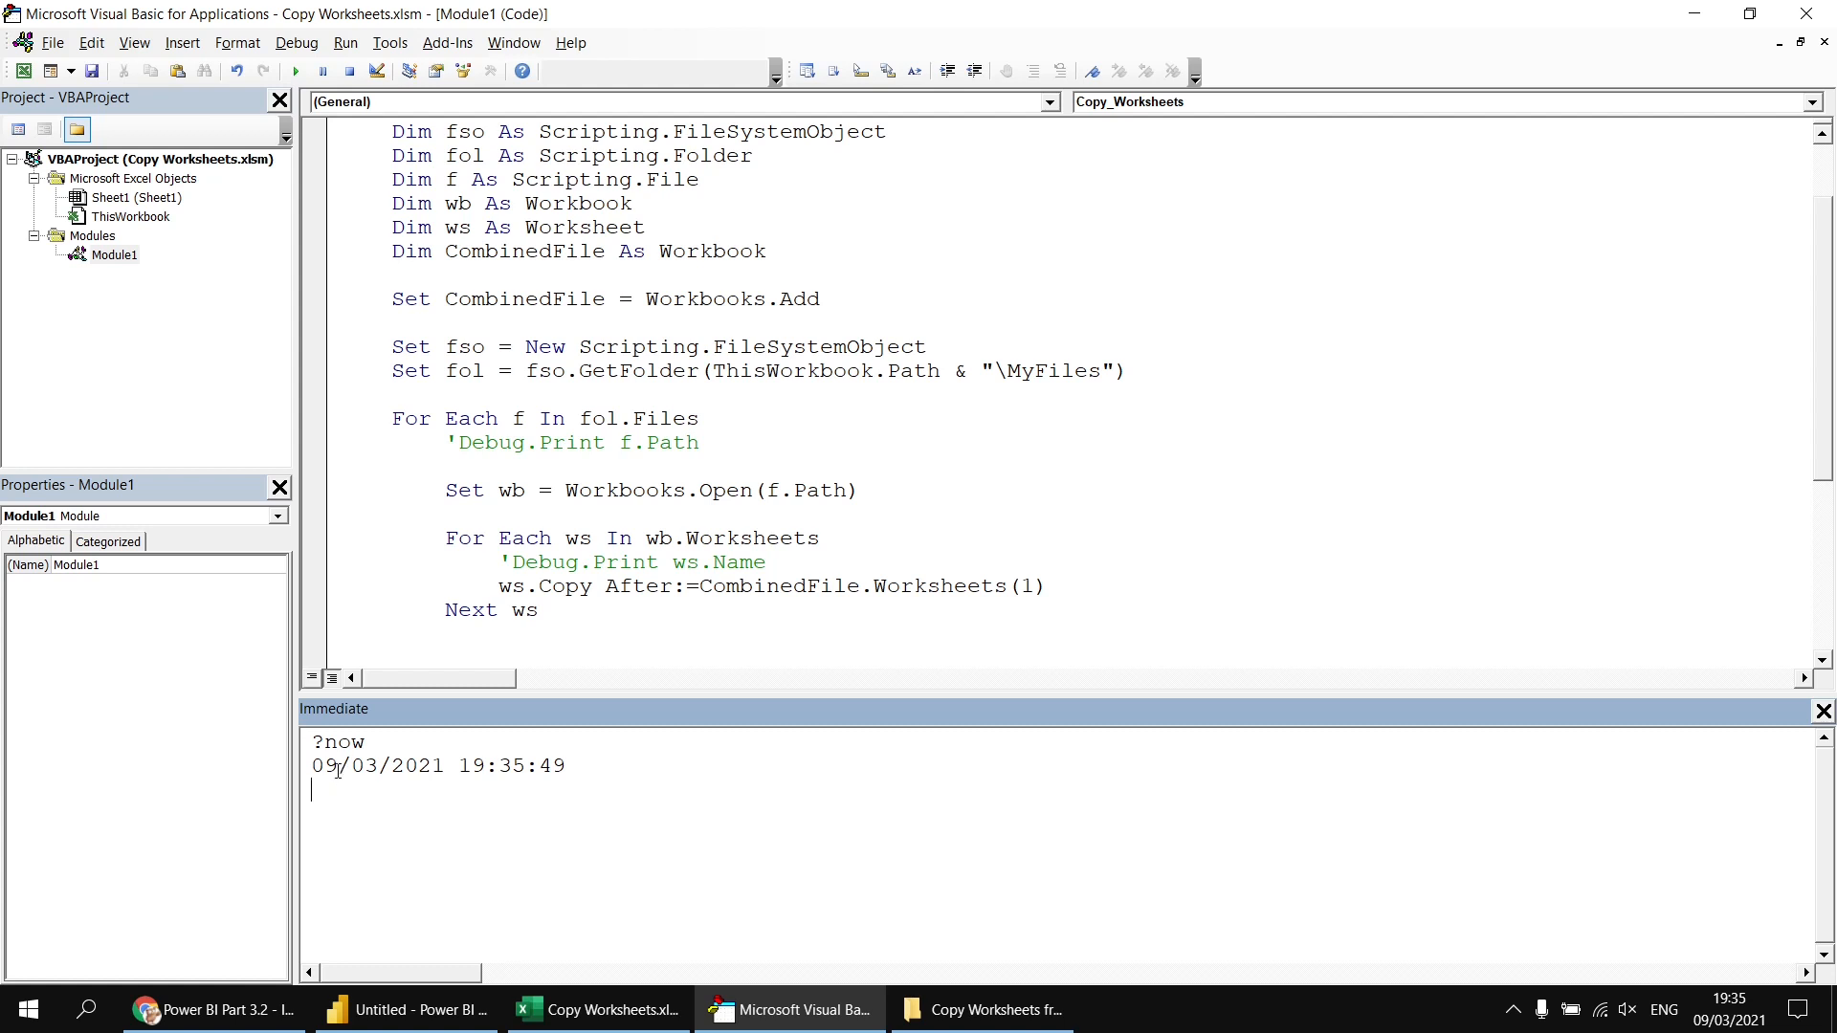
mouse_move(451, 777)
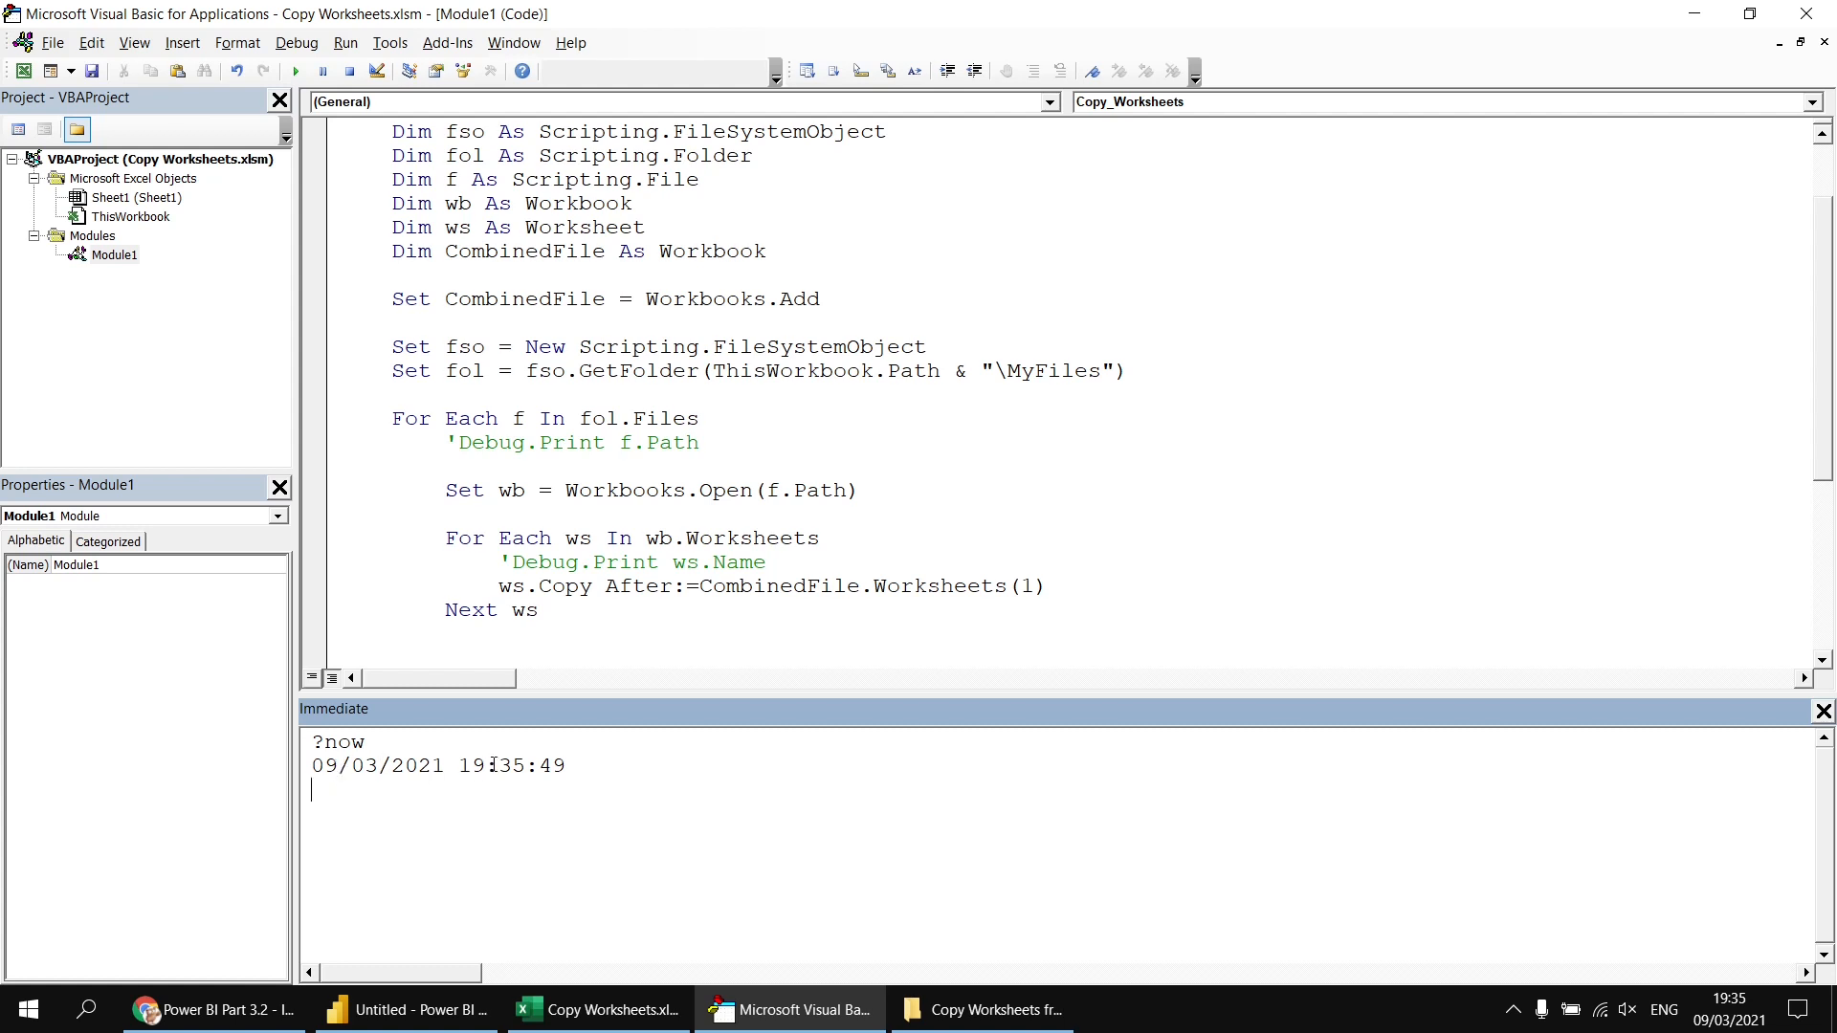
mouse_move(396, 758)
type("format(")
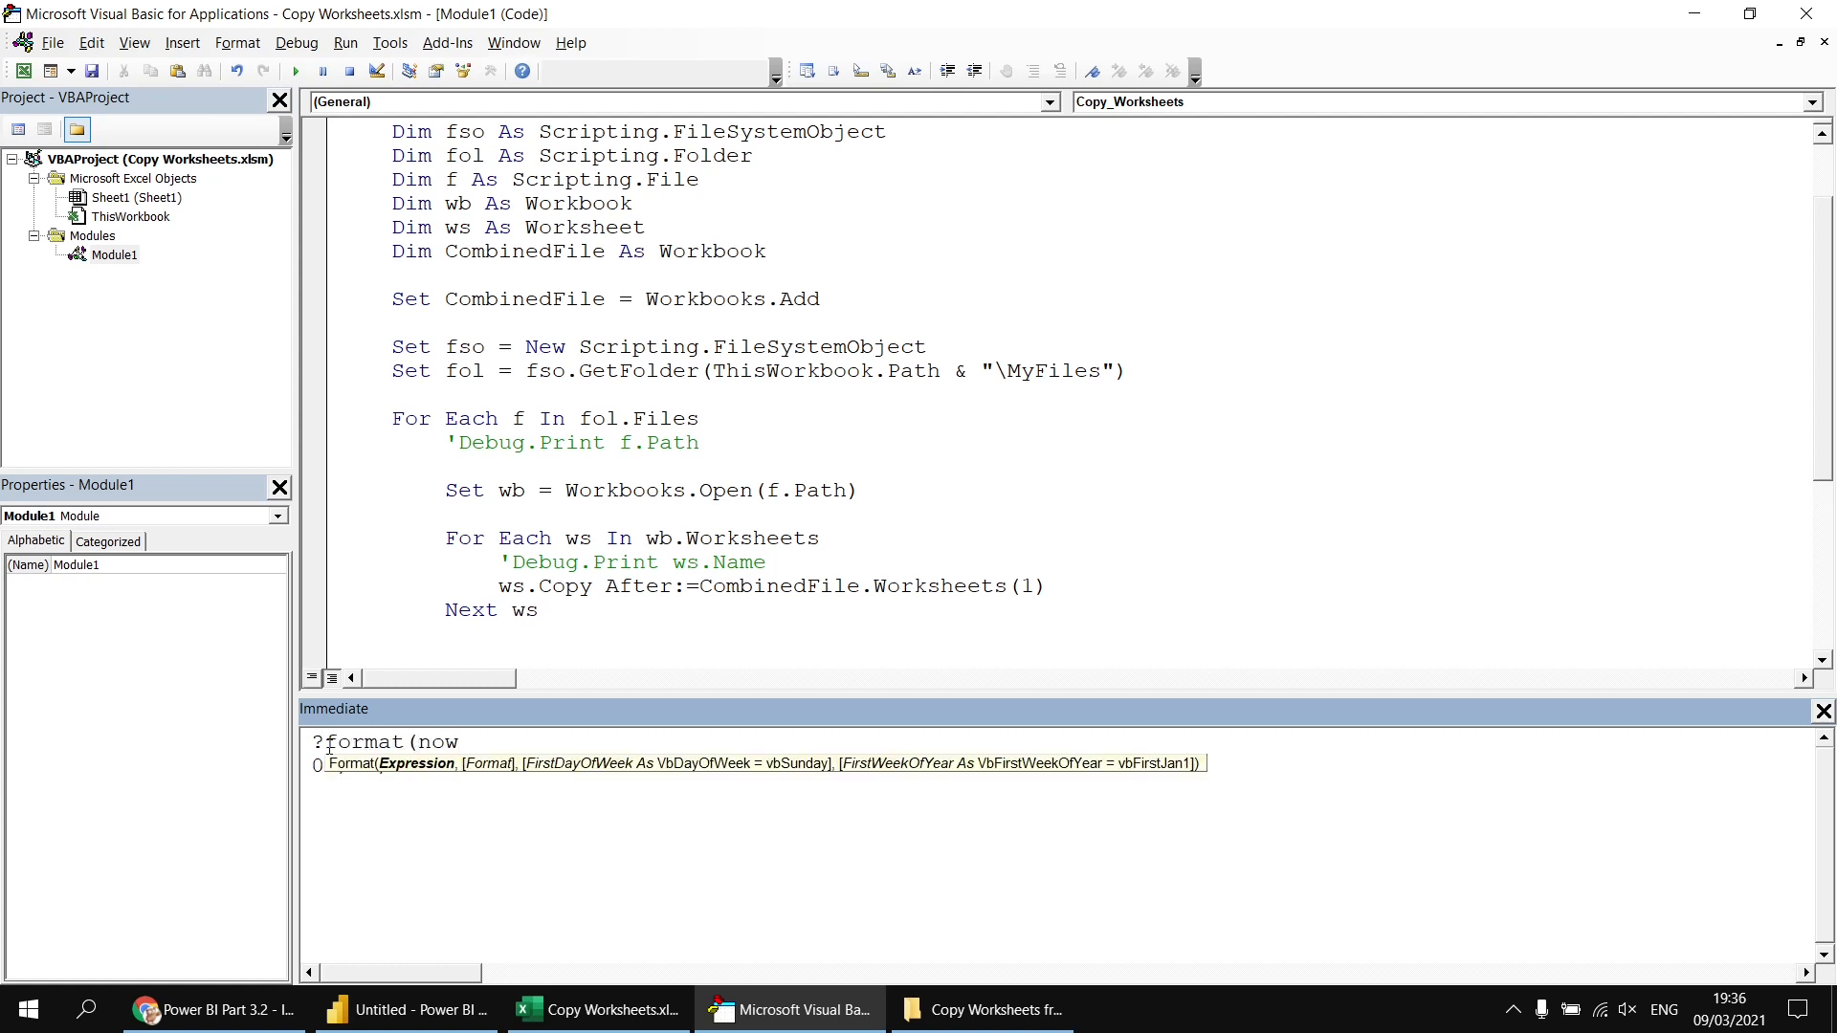
- Evaluate ?format(now, "yyyymmdd hhmmss") in the Immediate window to test the timestamp
key("Return")
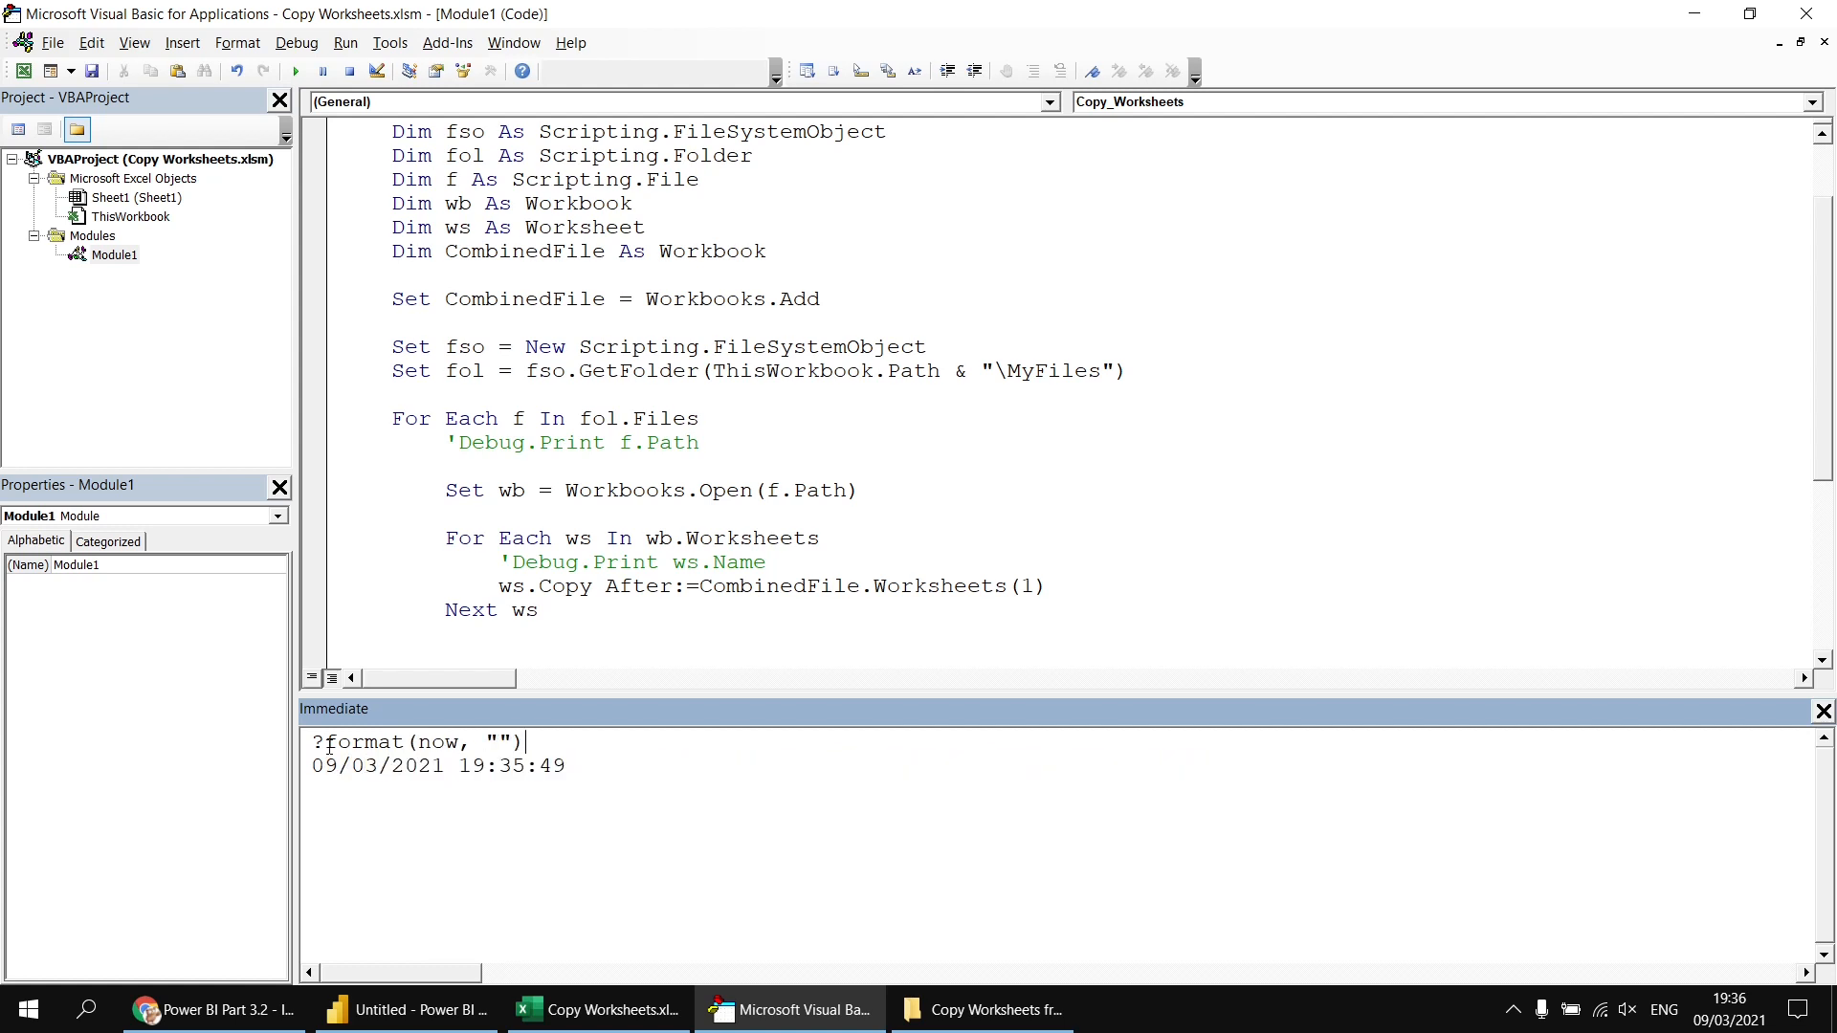
left_click(497, 743)
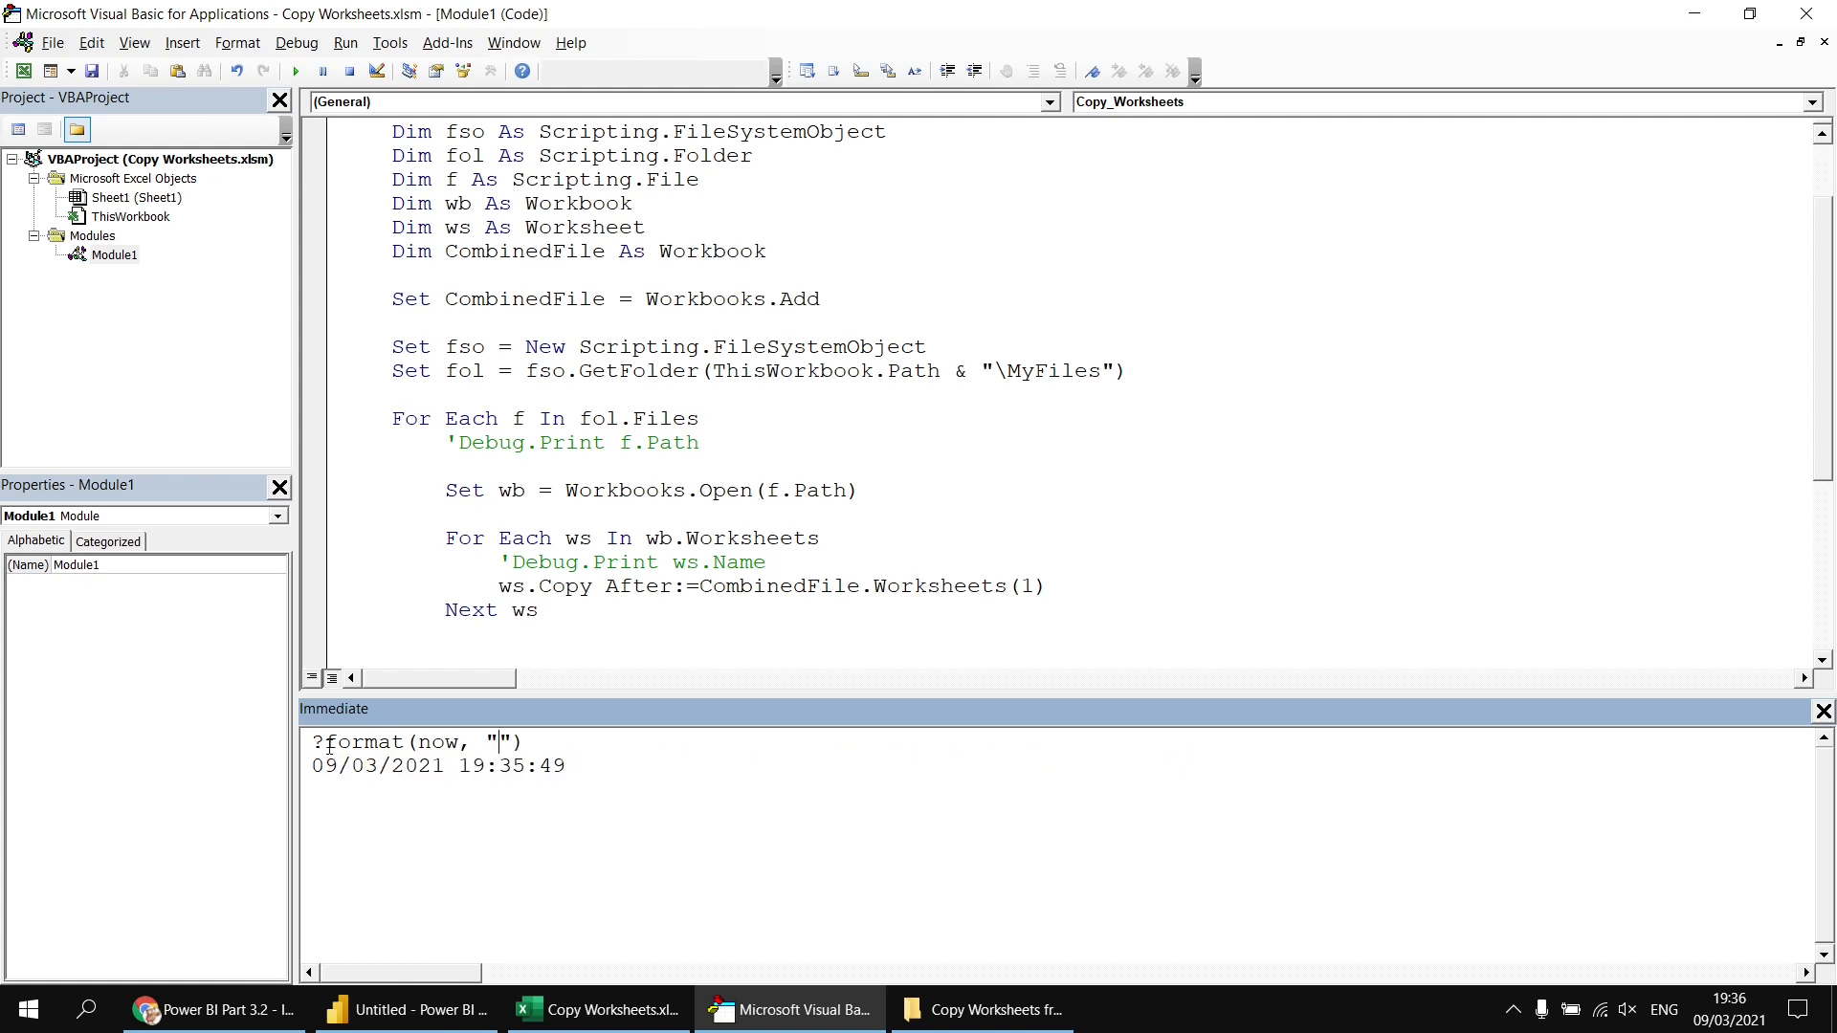
type("yyyymm")
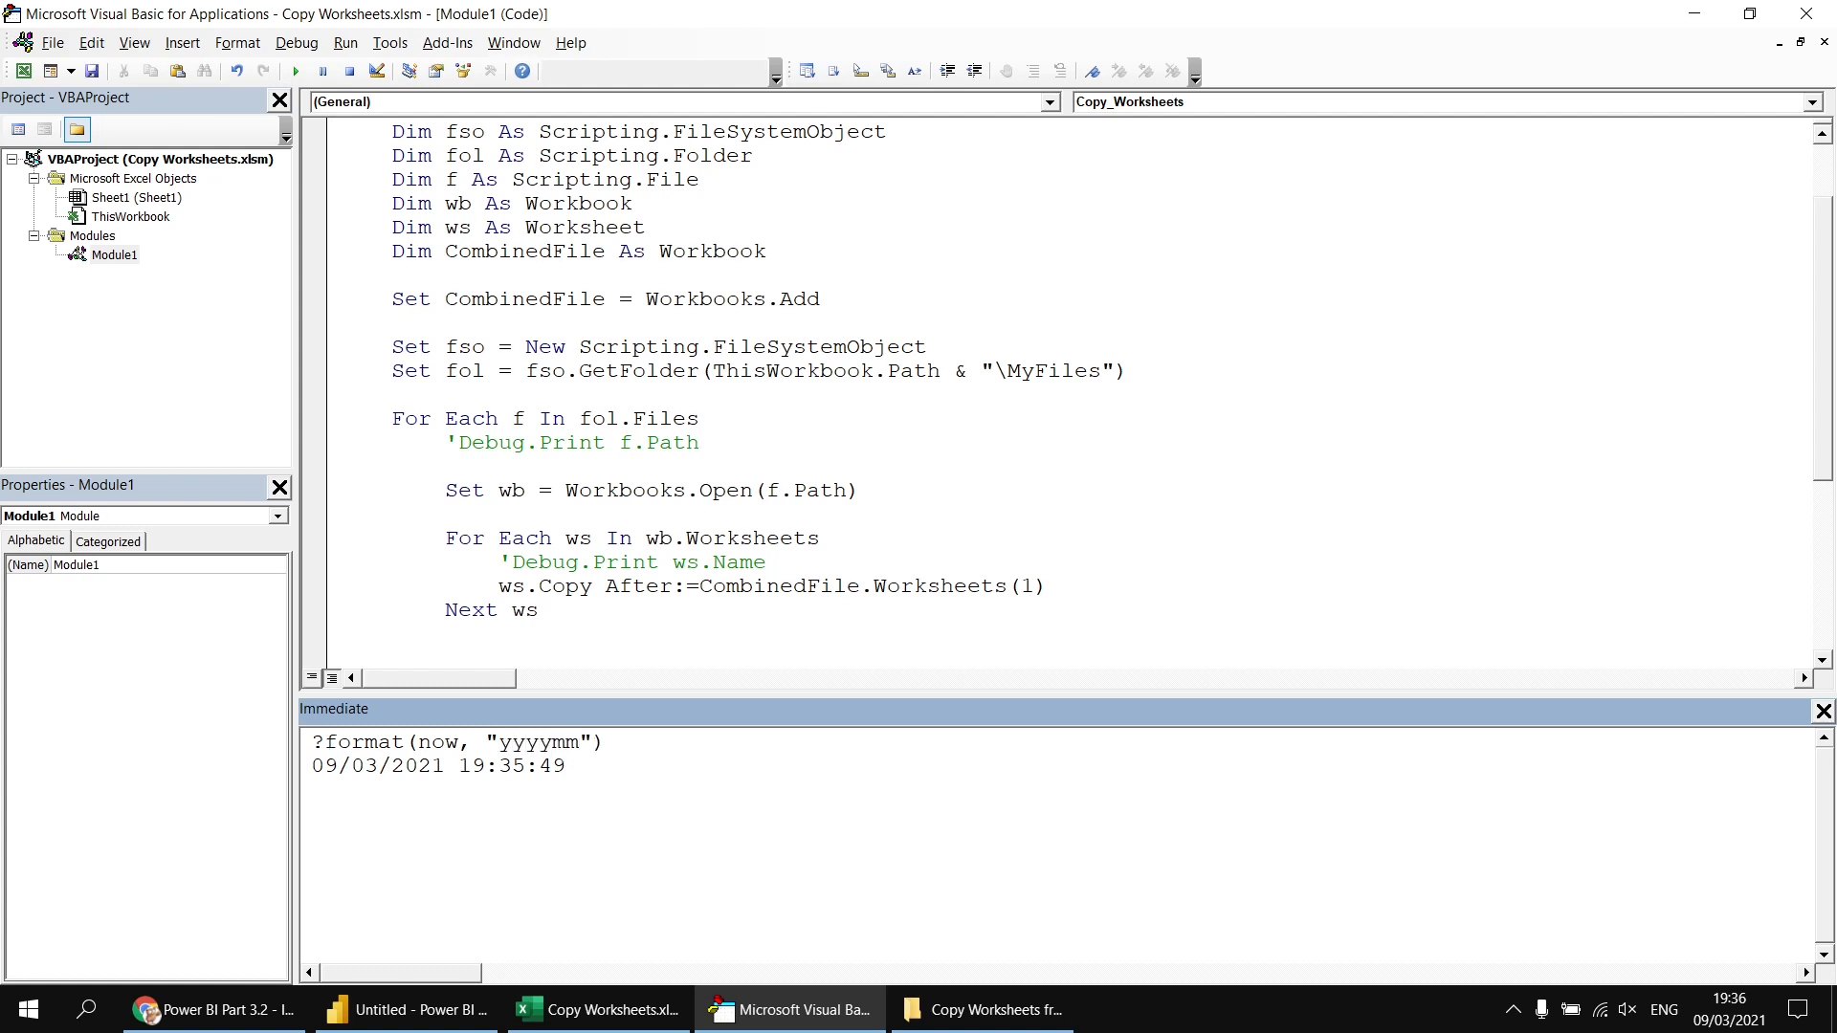
type("dd")
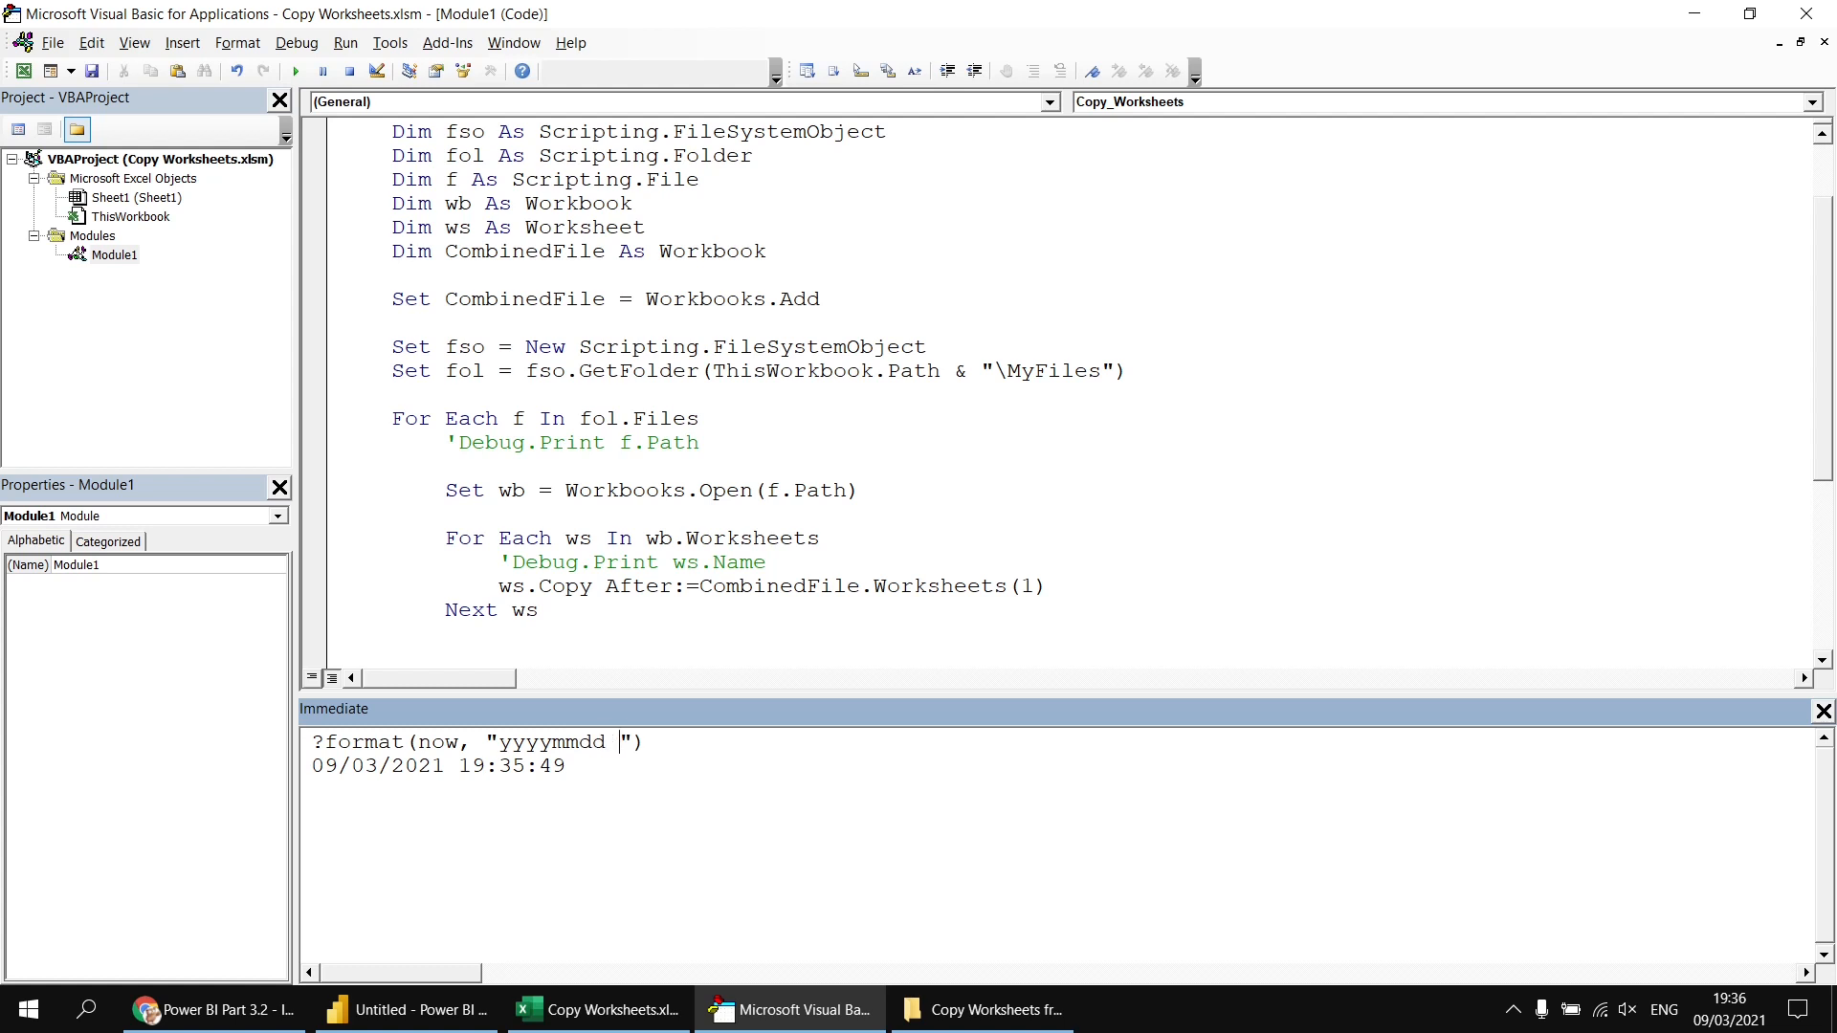
type("hh")
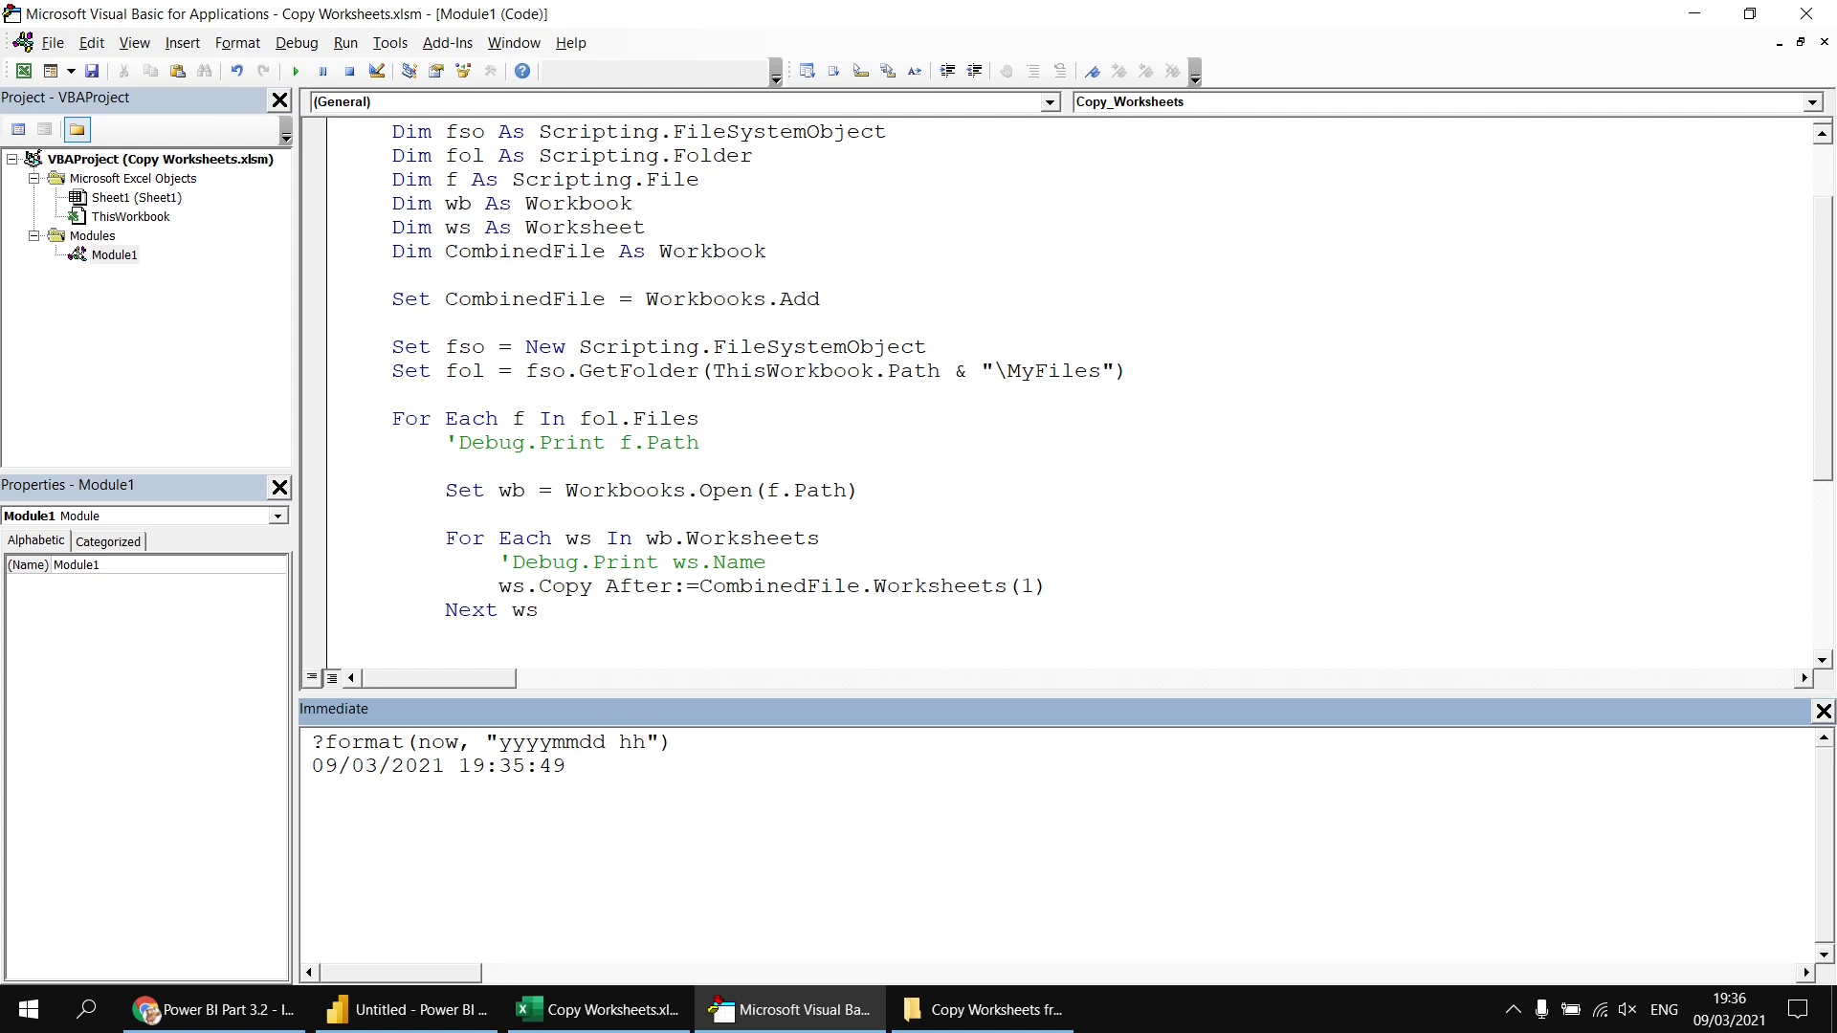
type("mmss")
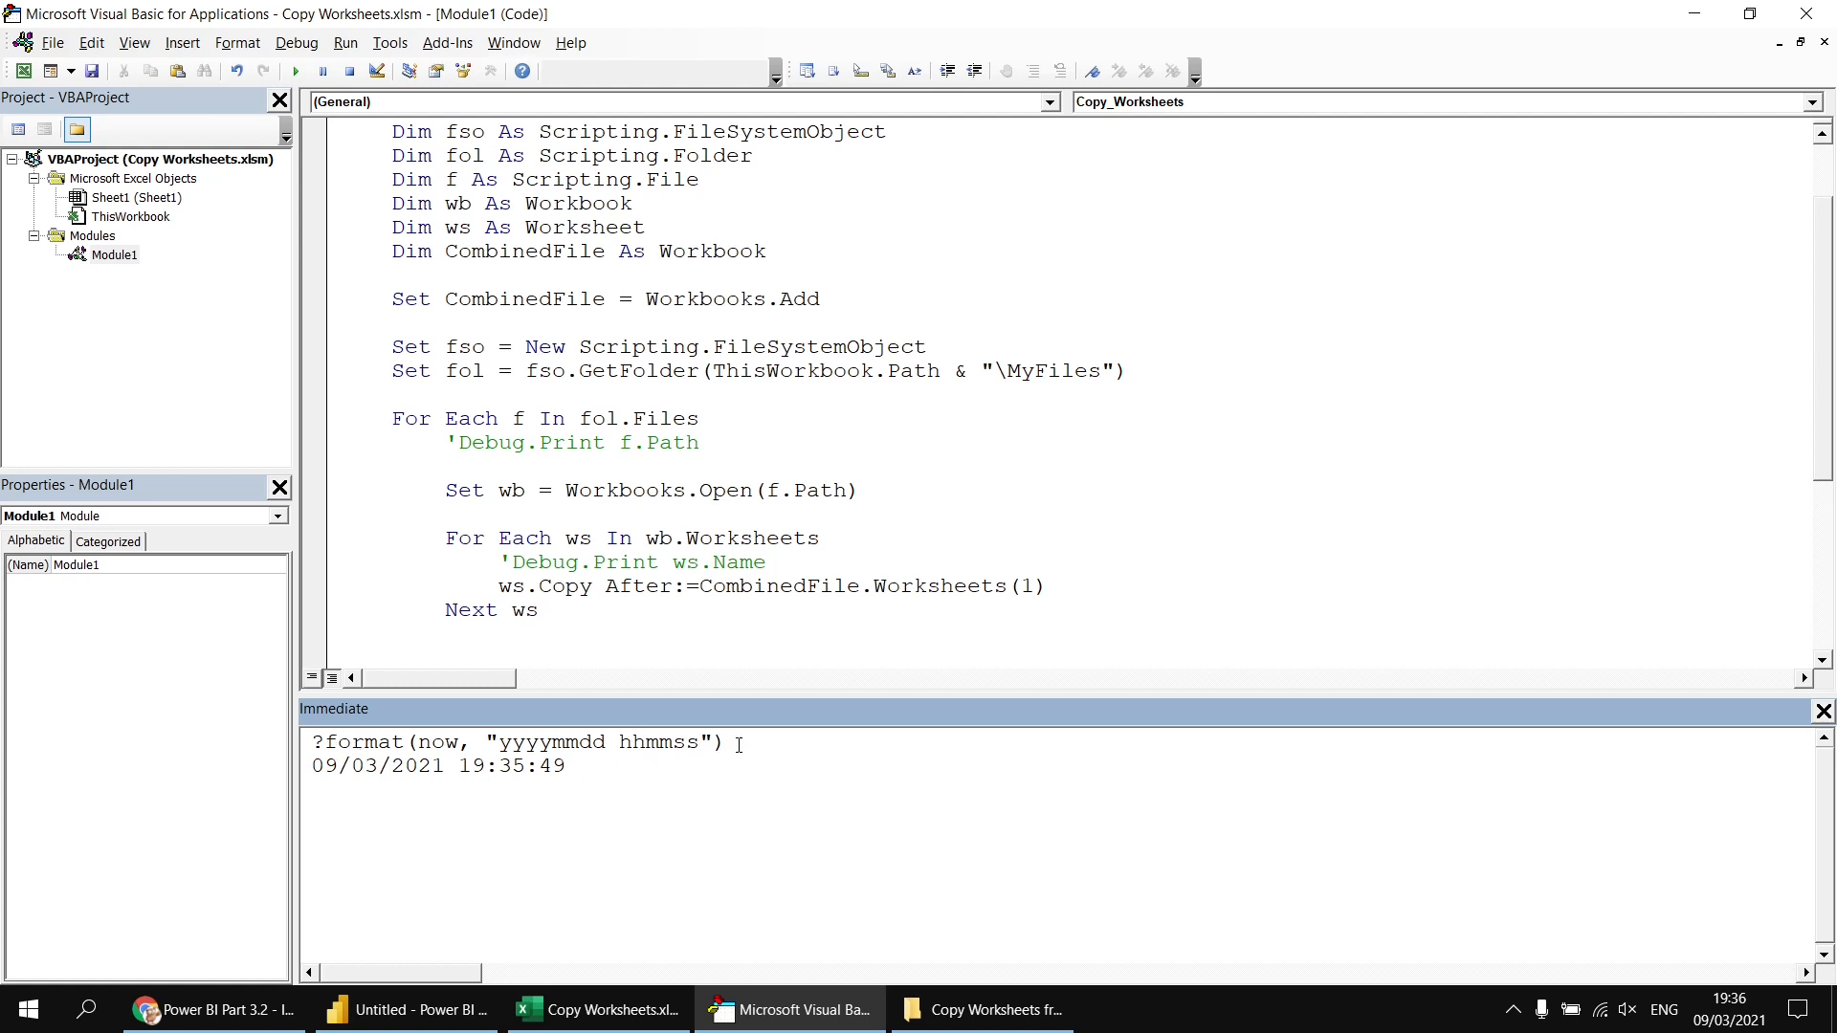
key("Return")
type("wb.Close")
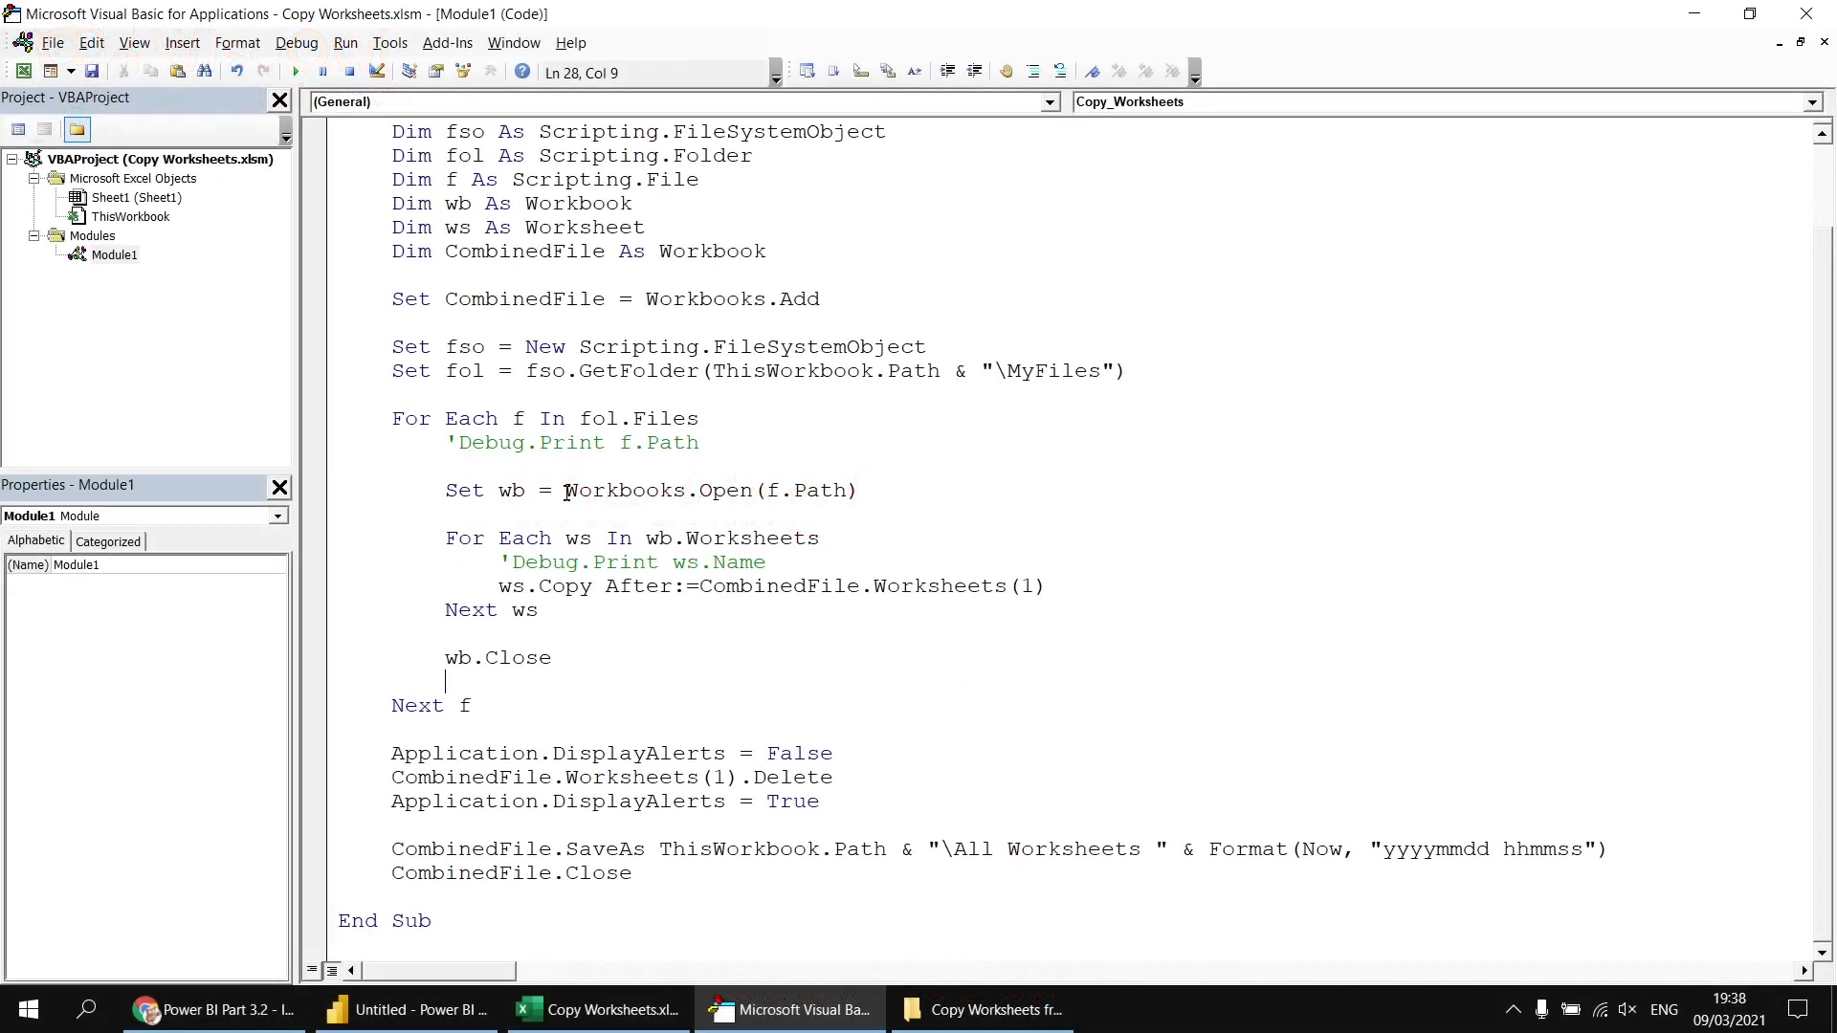
- Select the Workbooks.Open expression in the loop that opens each file
double_click(620, 490)
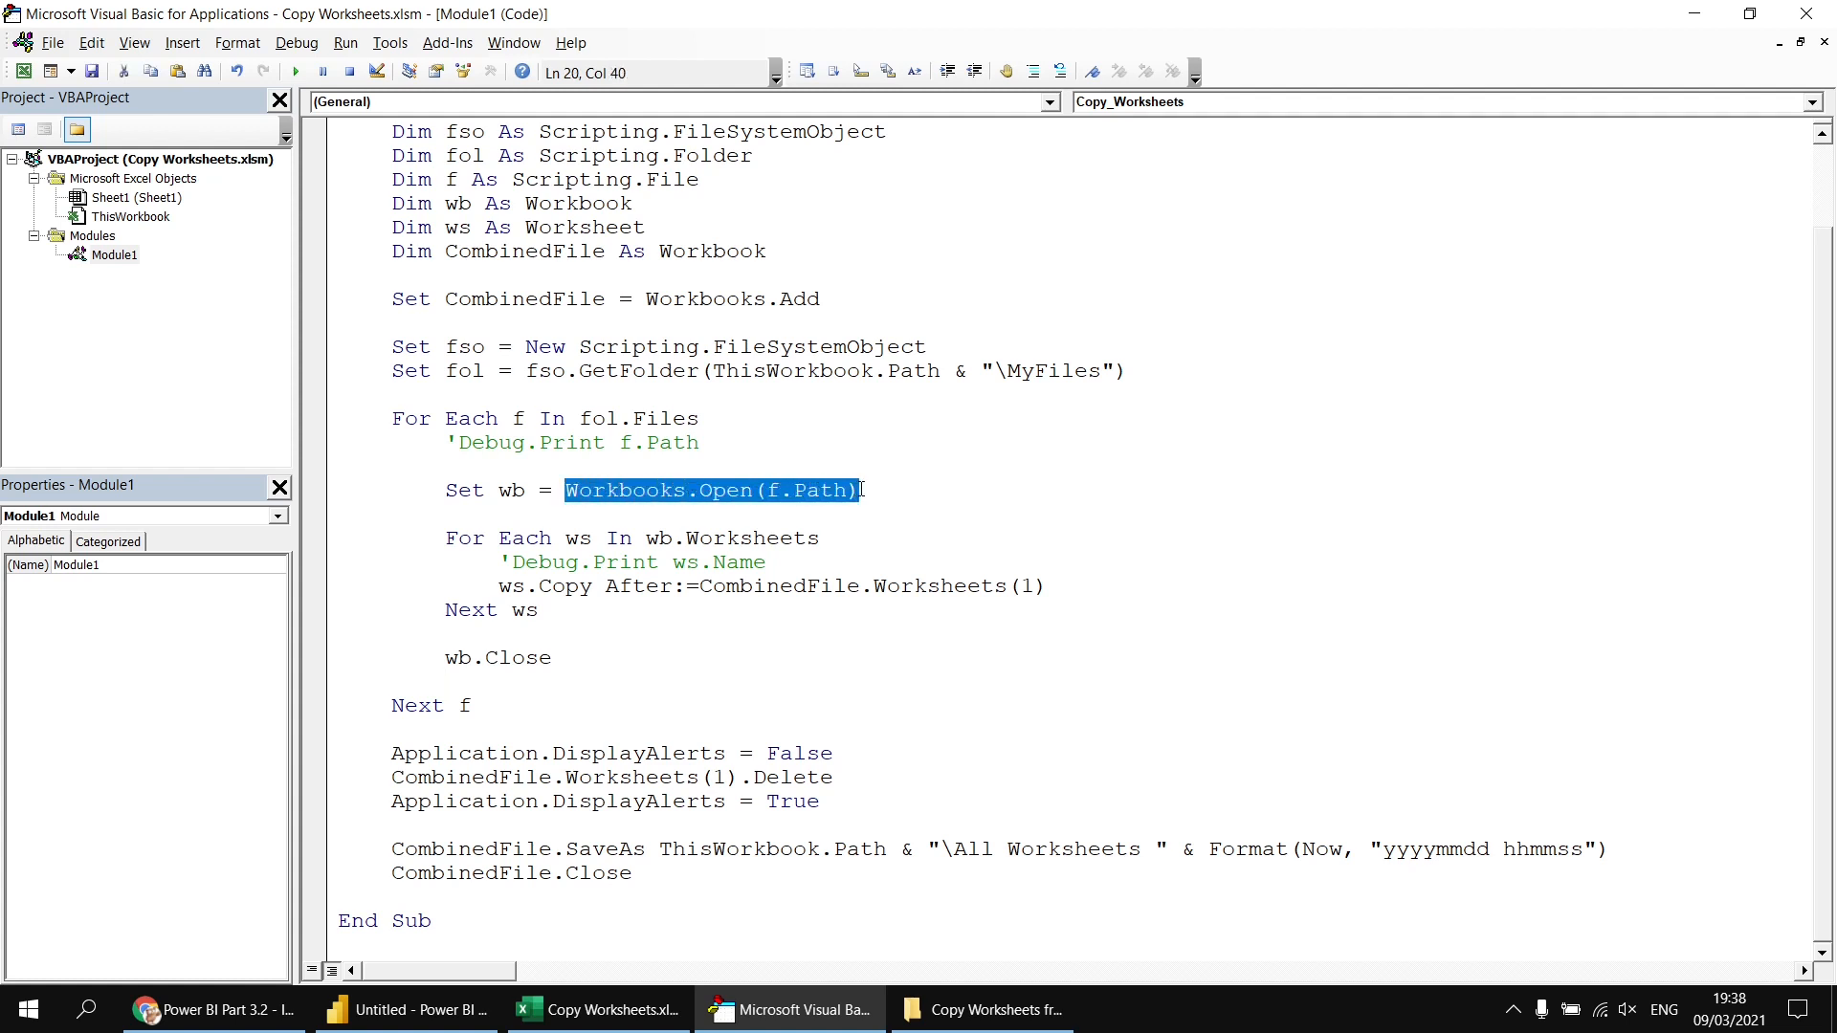
- In File Explorer, go into the MyFiles folder listing the nine source .xlsx workbooks
left_click(982, 1009)
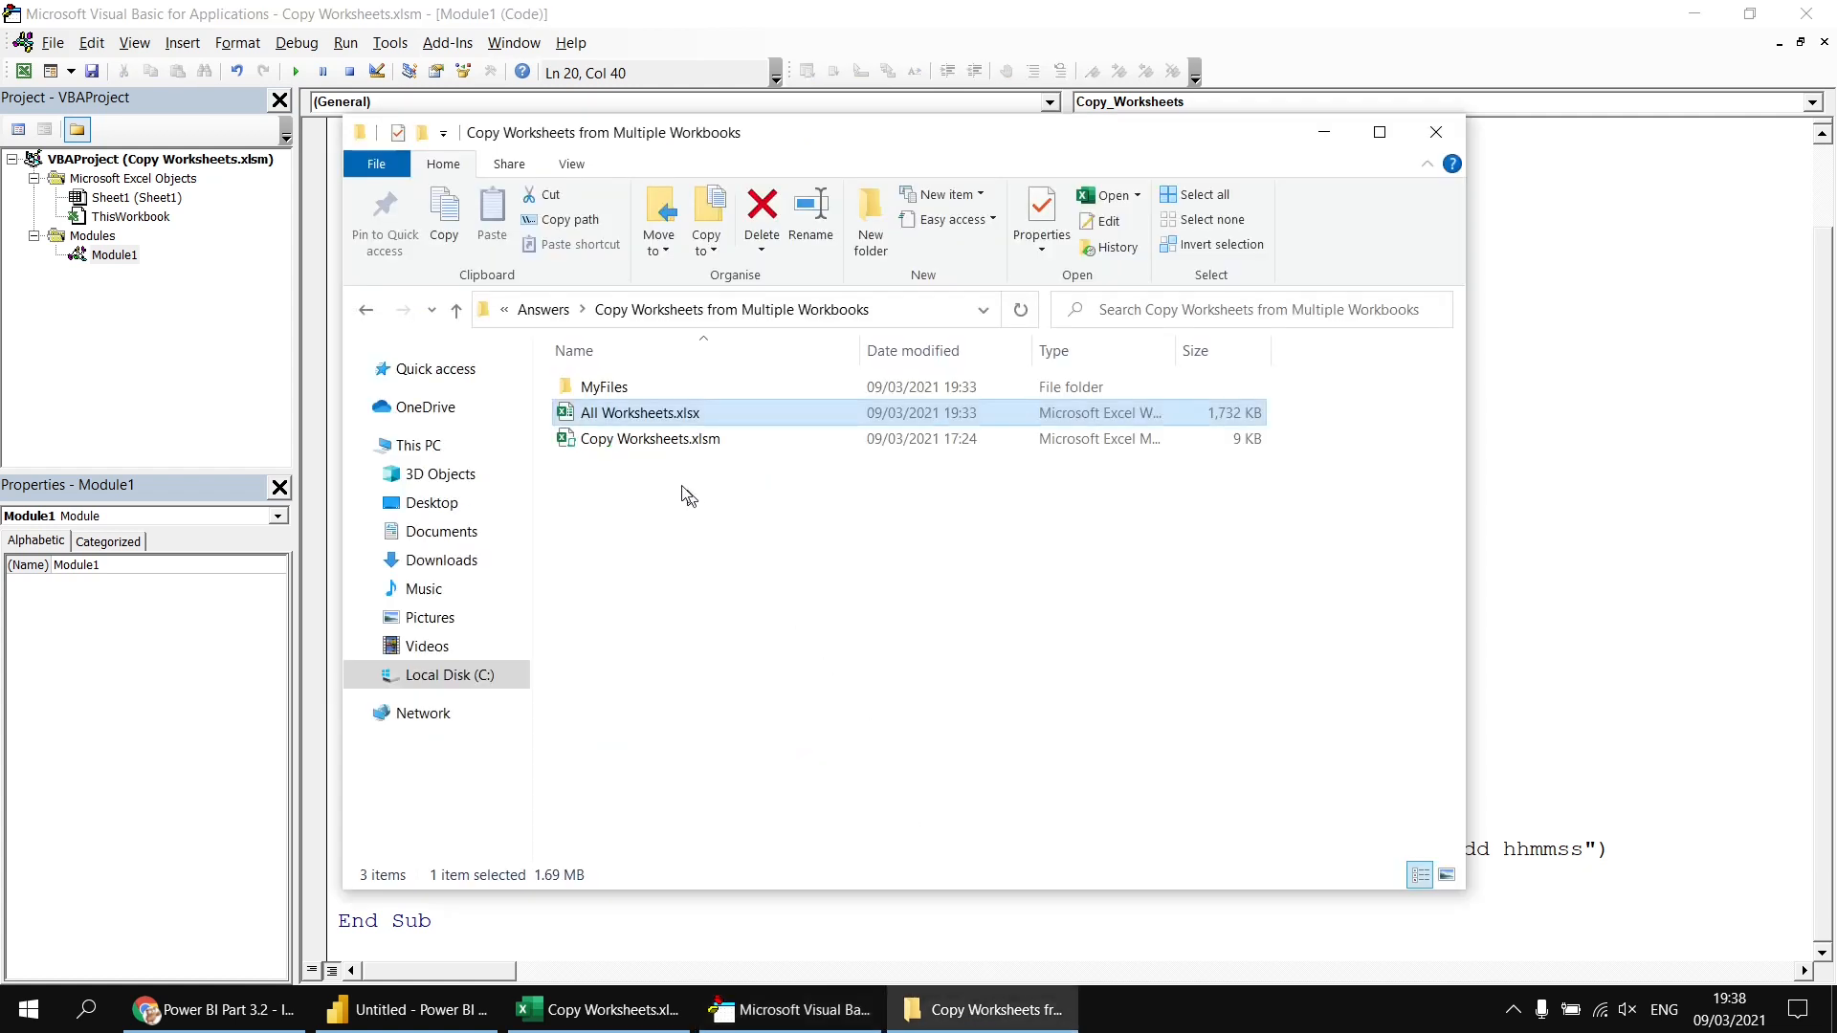
double_click(606, 387)
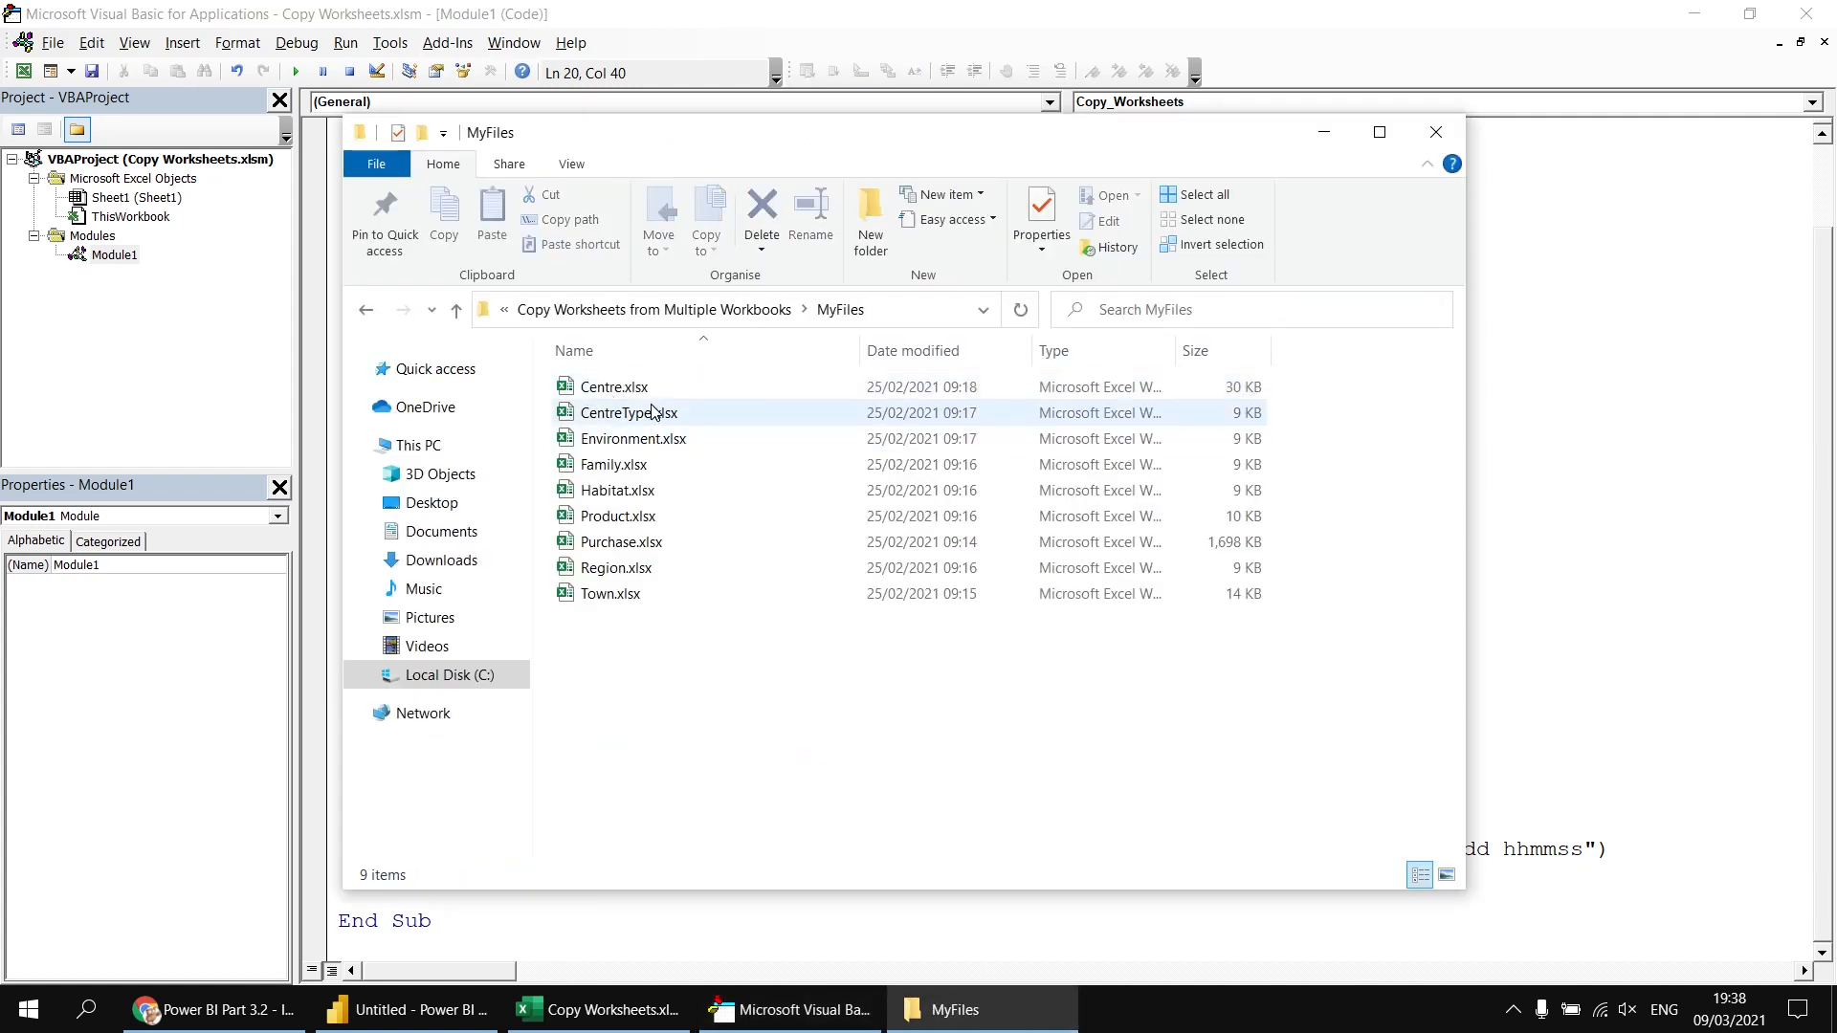
mouse_move(674, 721)
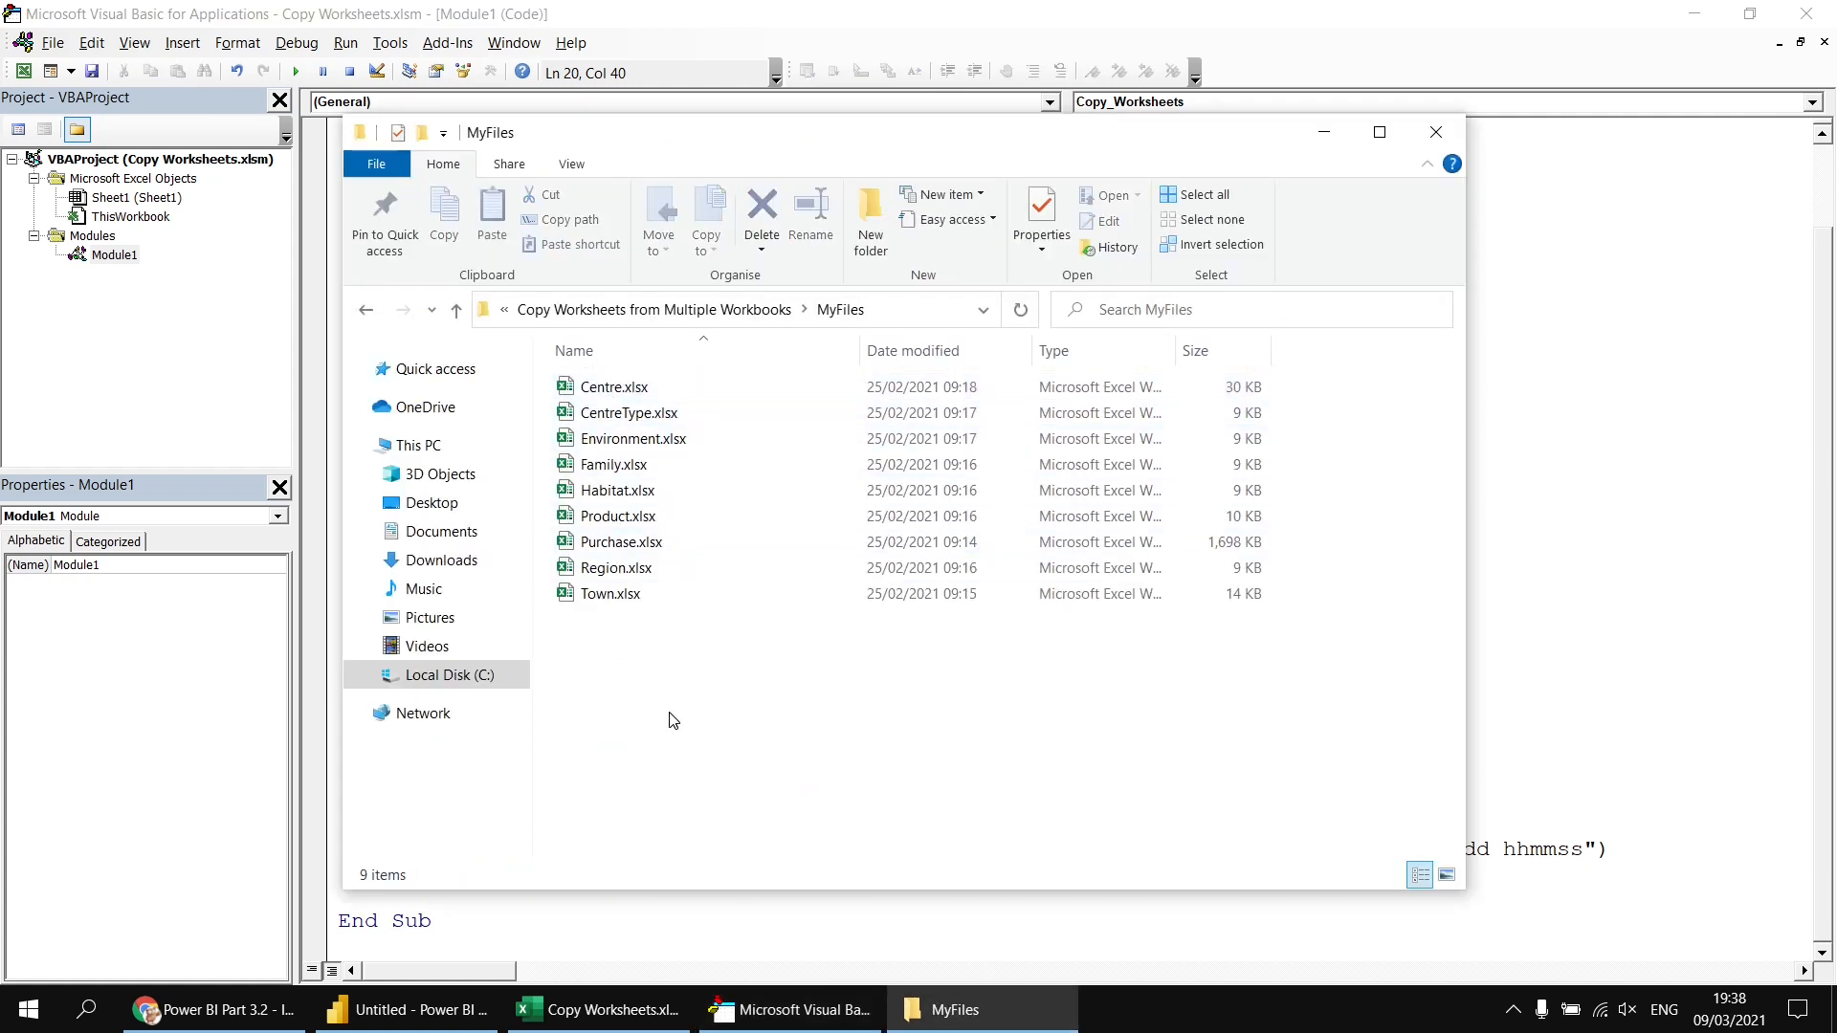
mouse_move(654, 673)
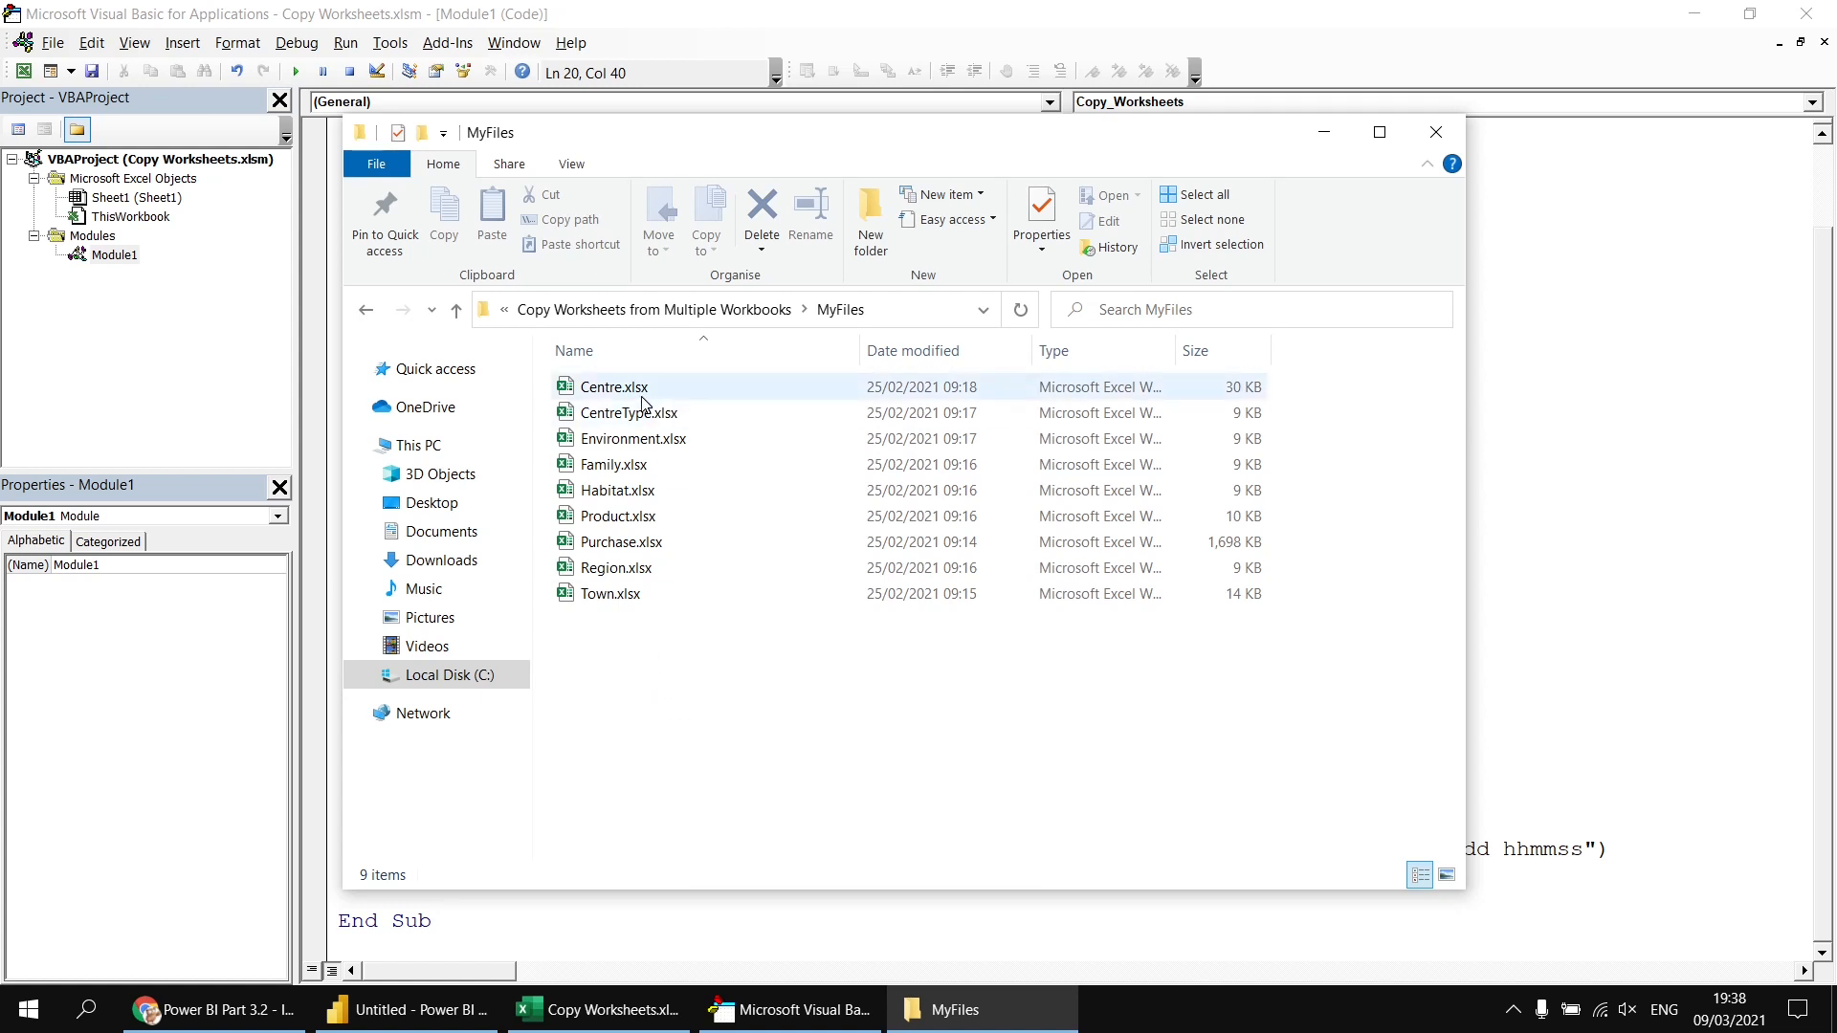
mouse_move(651, 398)
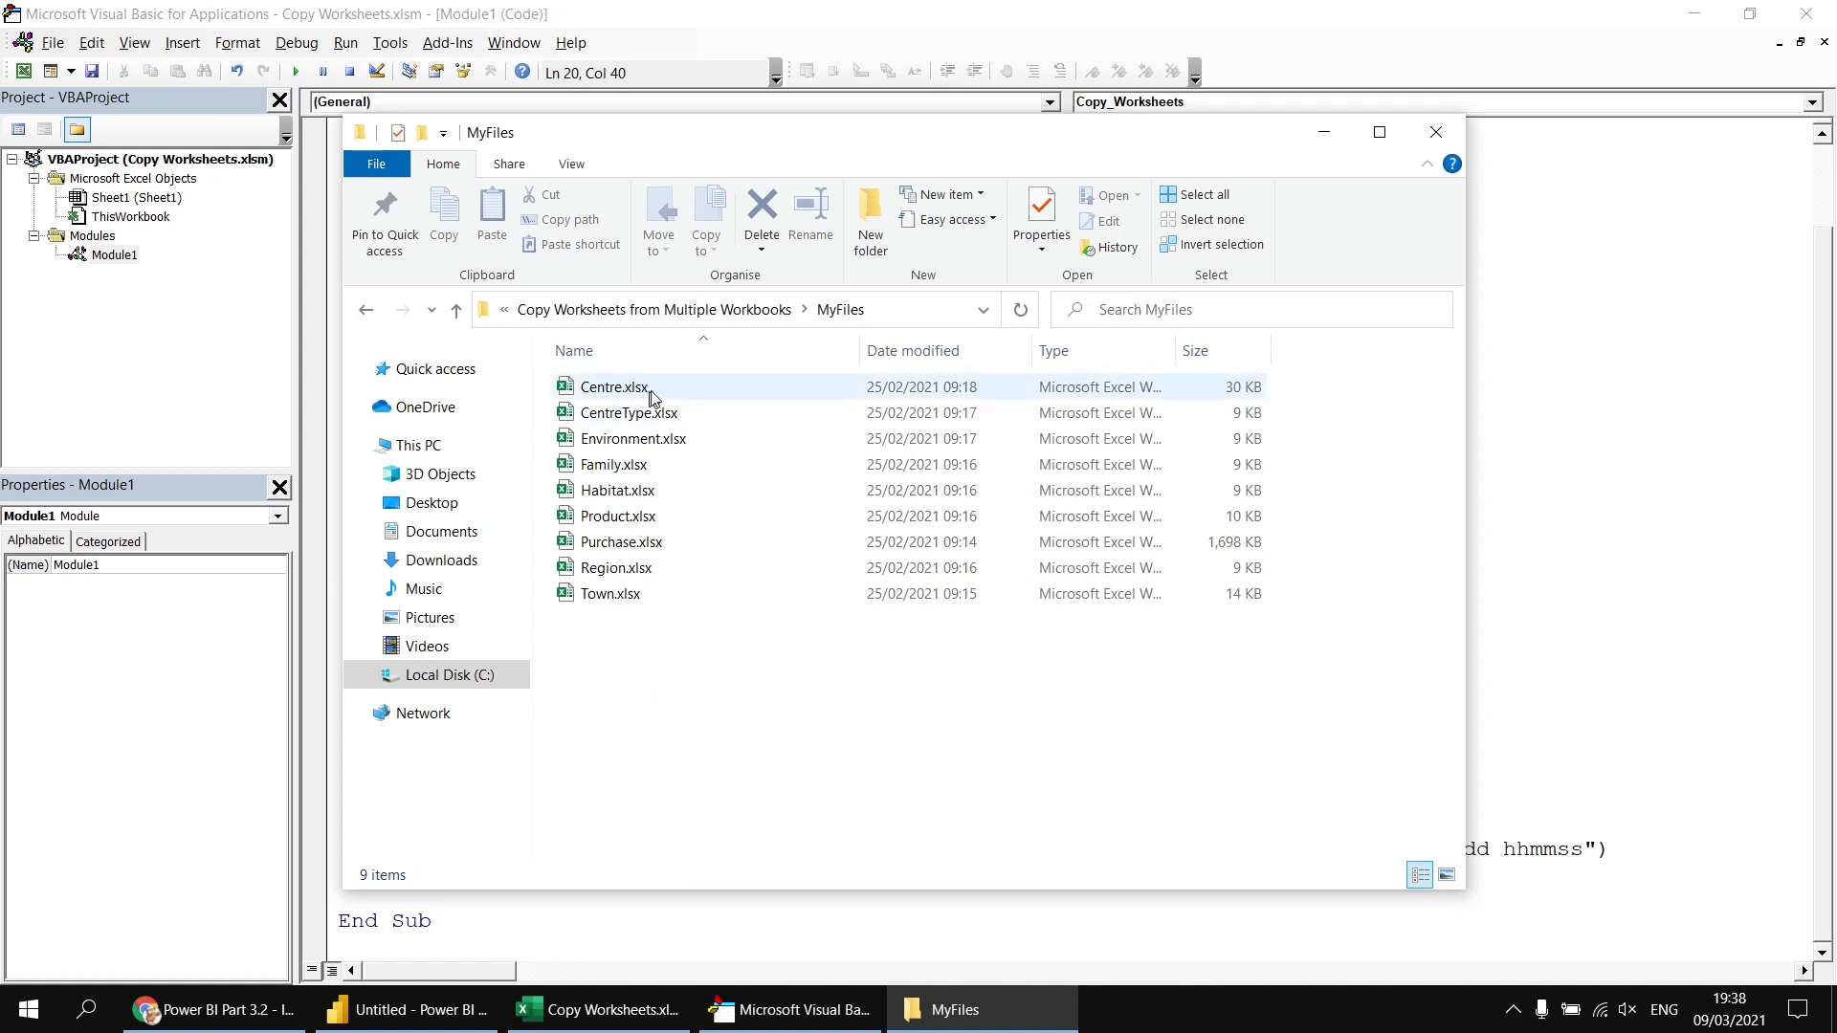
mouse_move(633, 392)
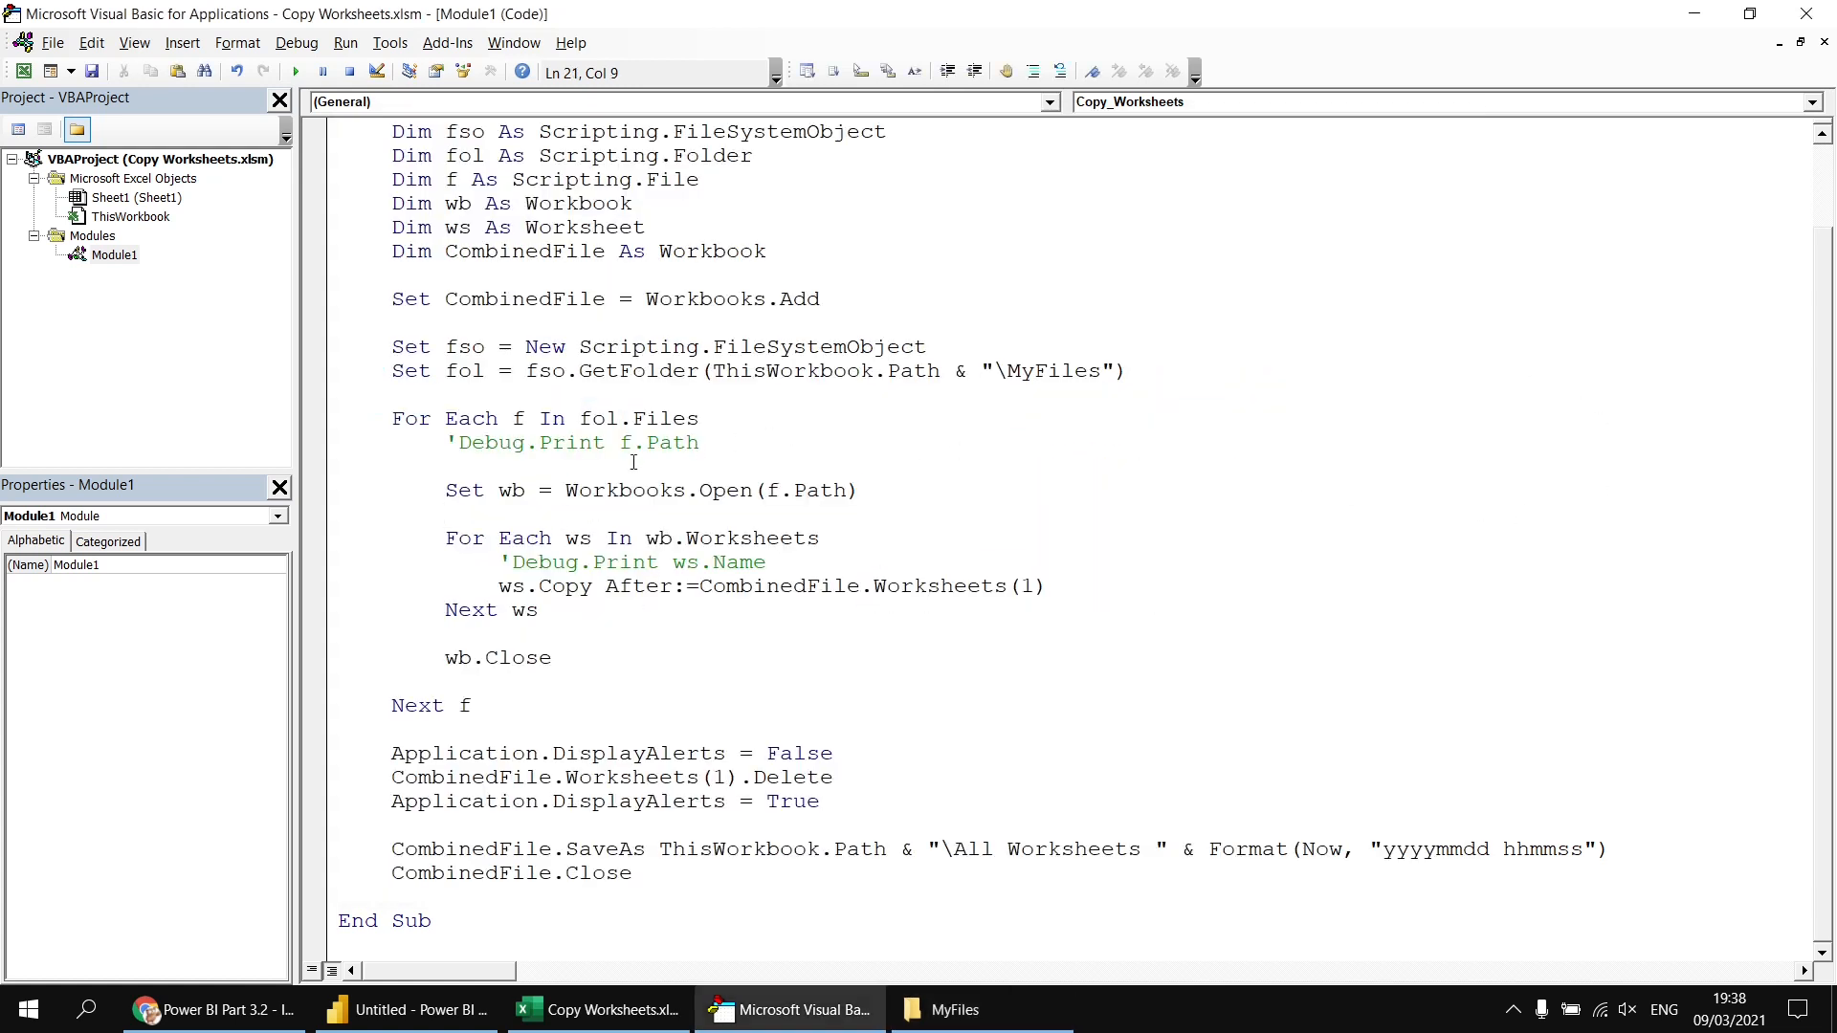
- Start the loop body with an If line testing via fso that f.path's extension equals "xlsx"
left_click_drag(393, 419, 620, 419)
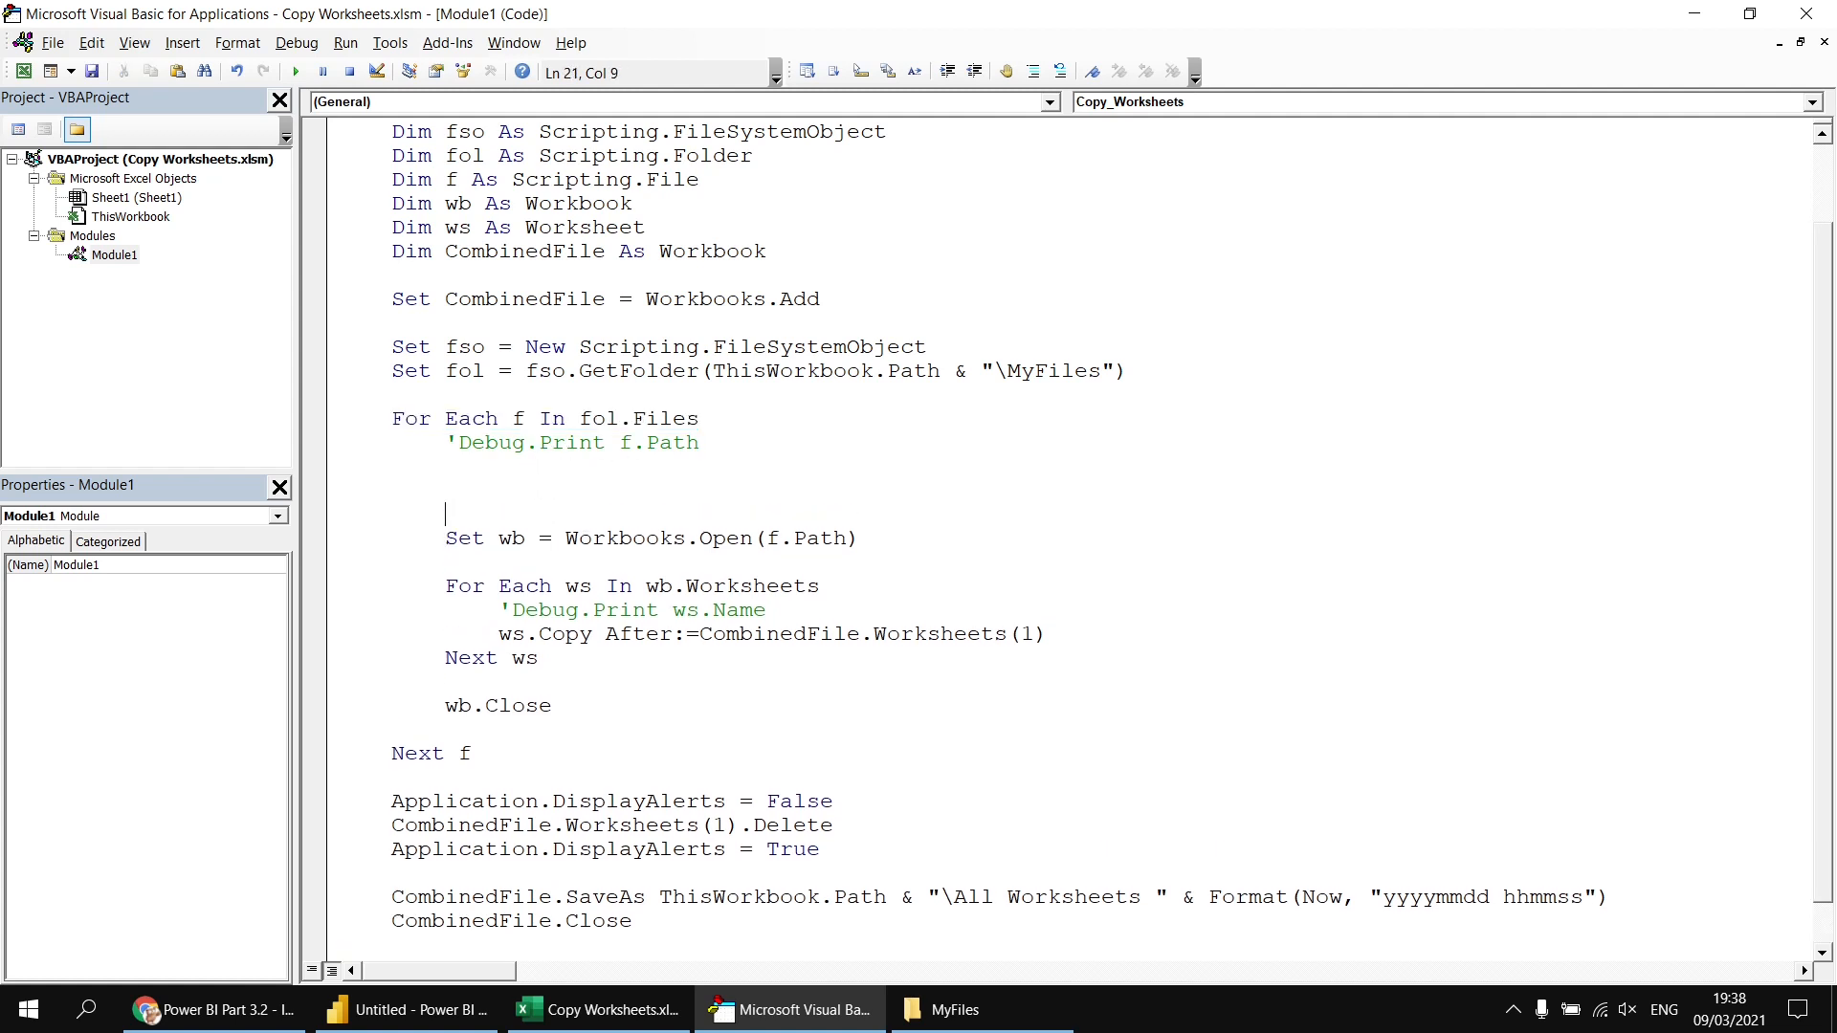
type("if")
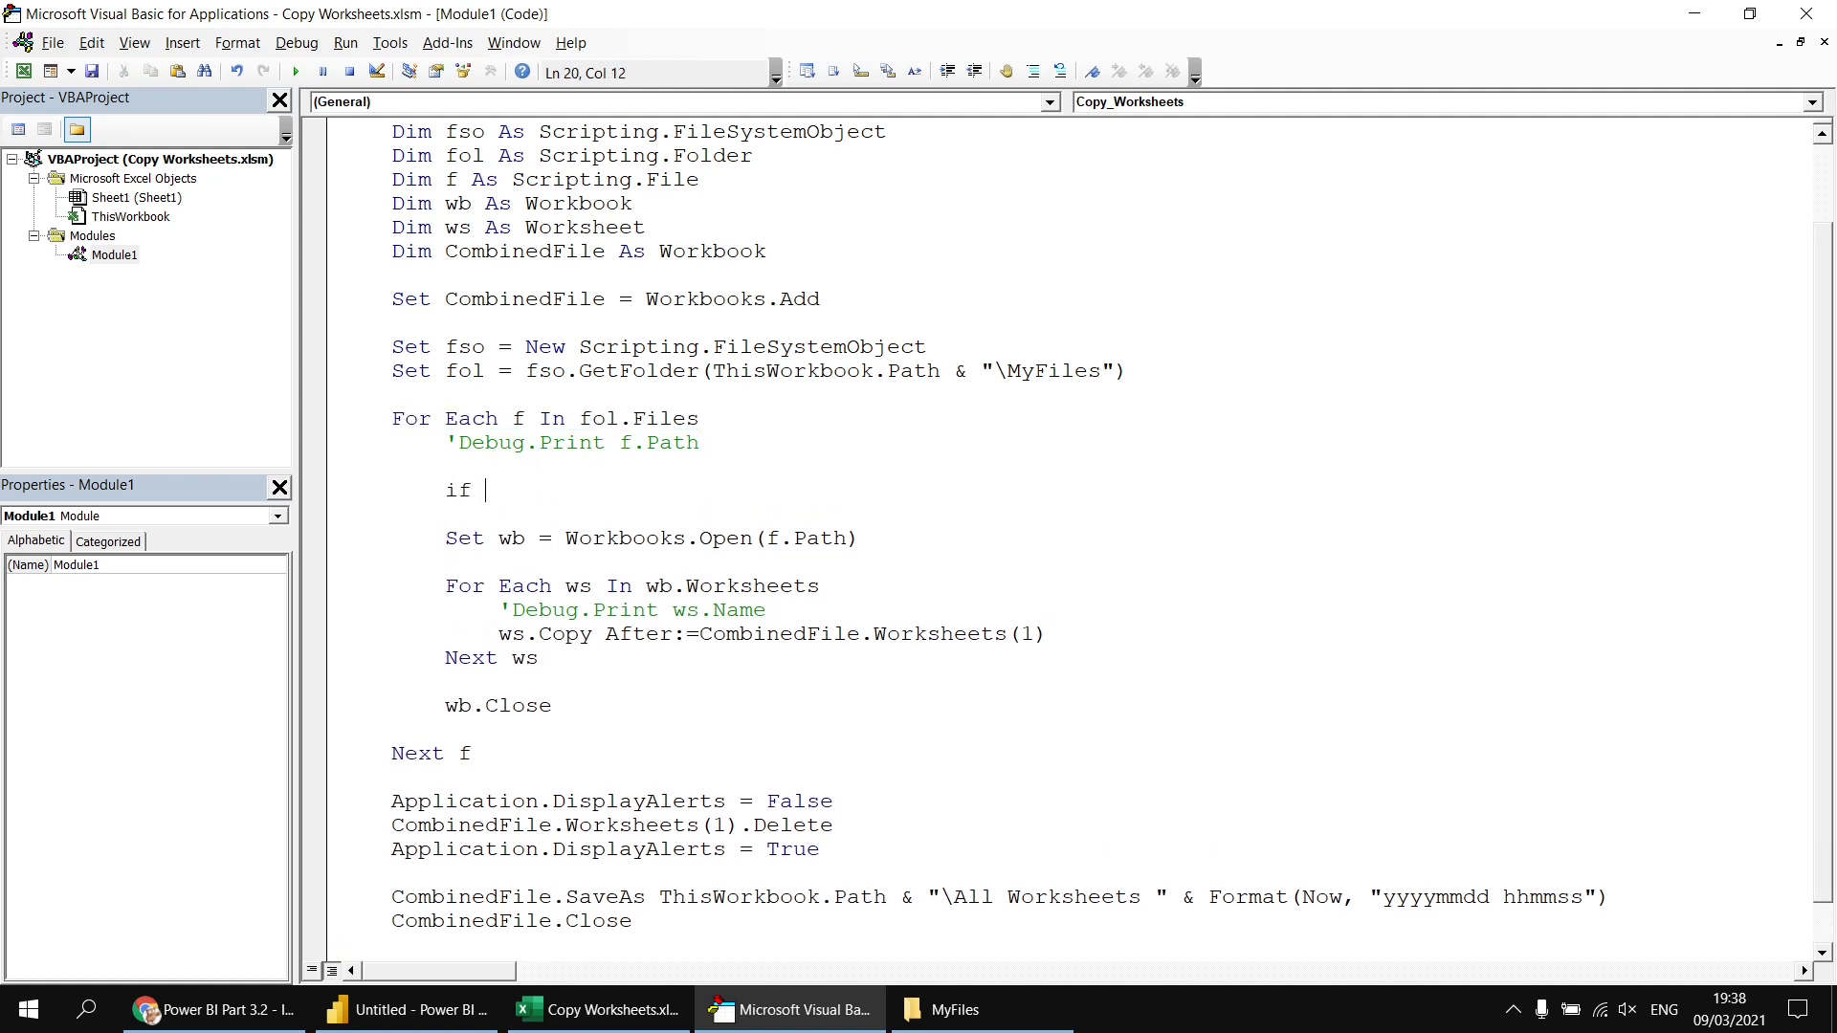
type("fso.ge")
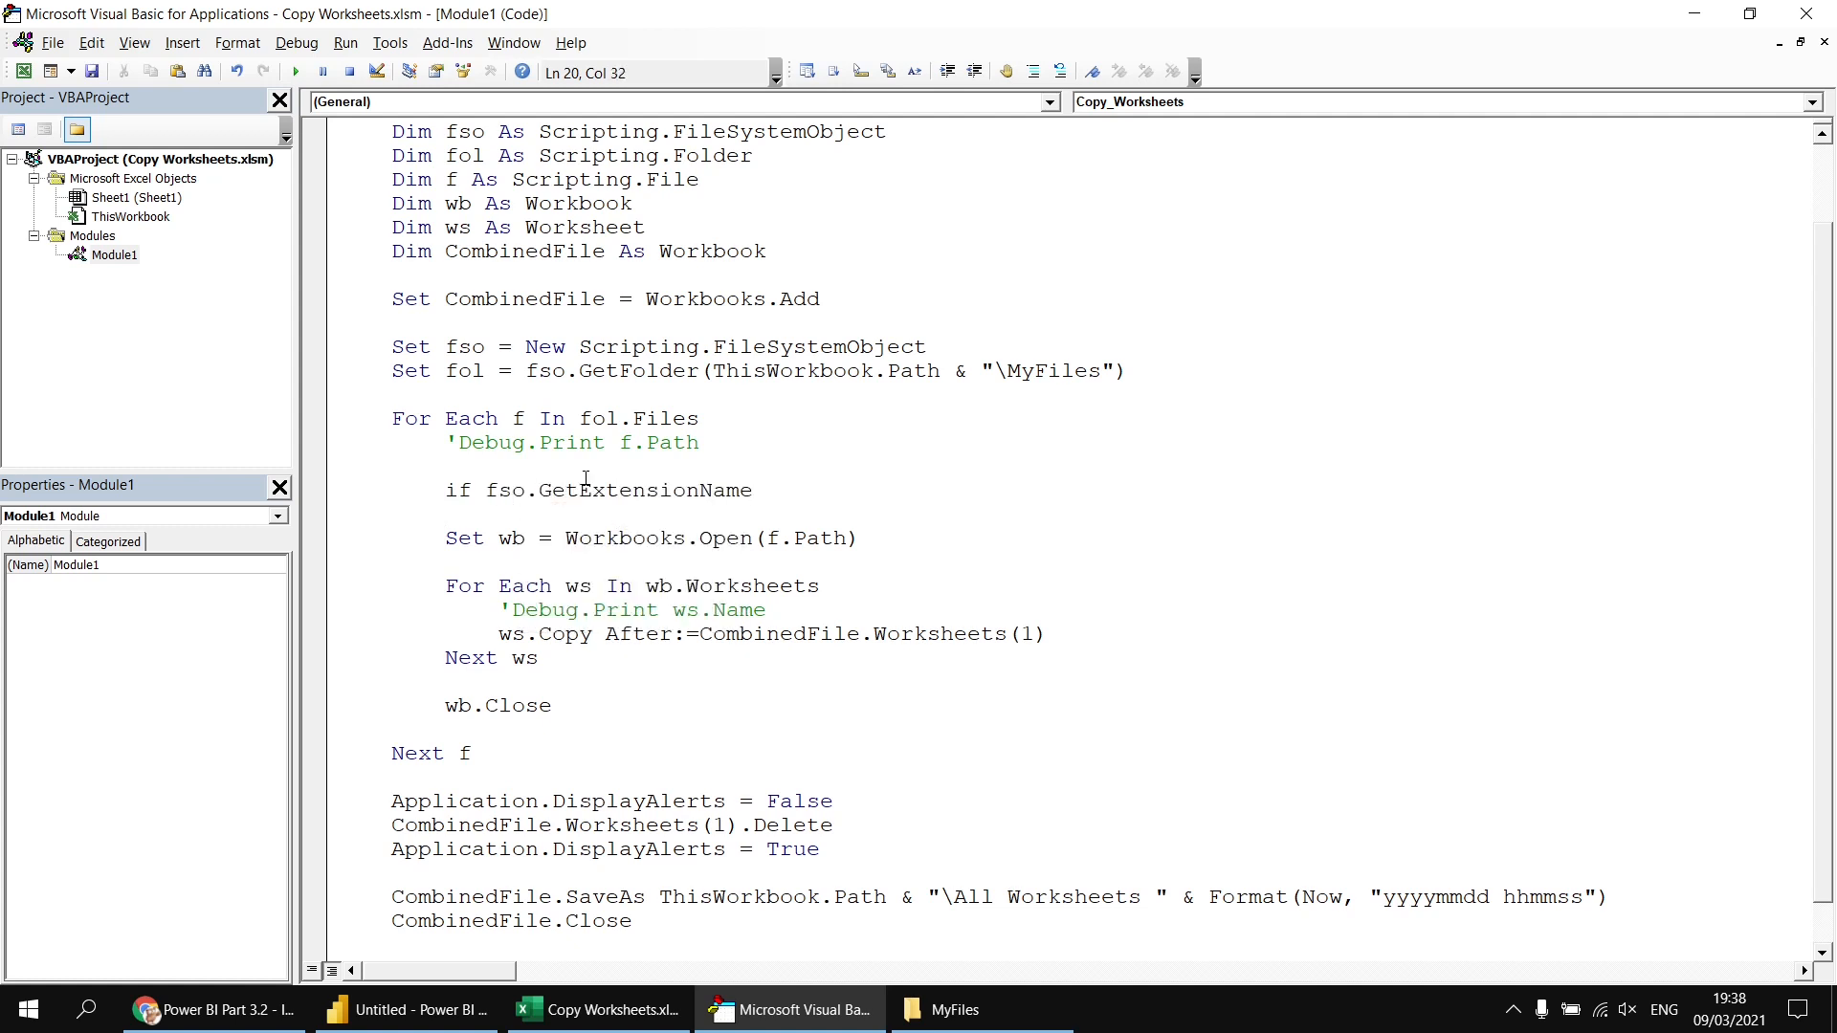
type("(")
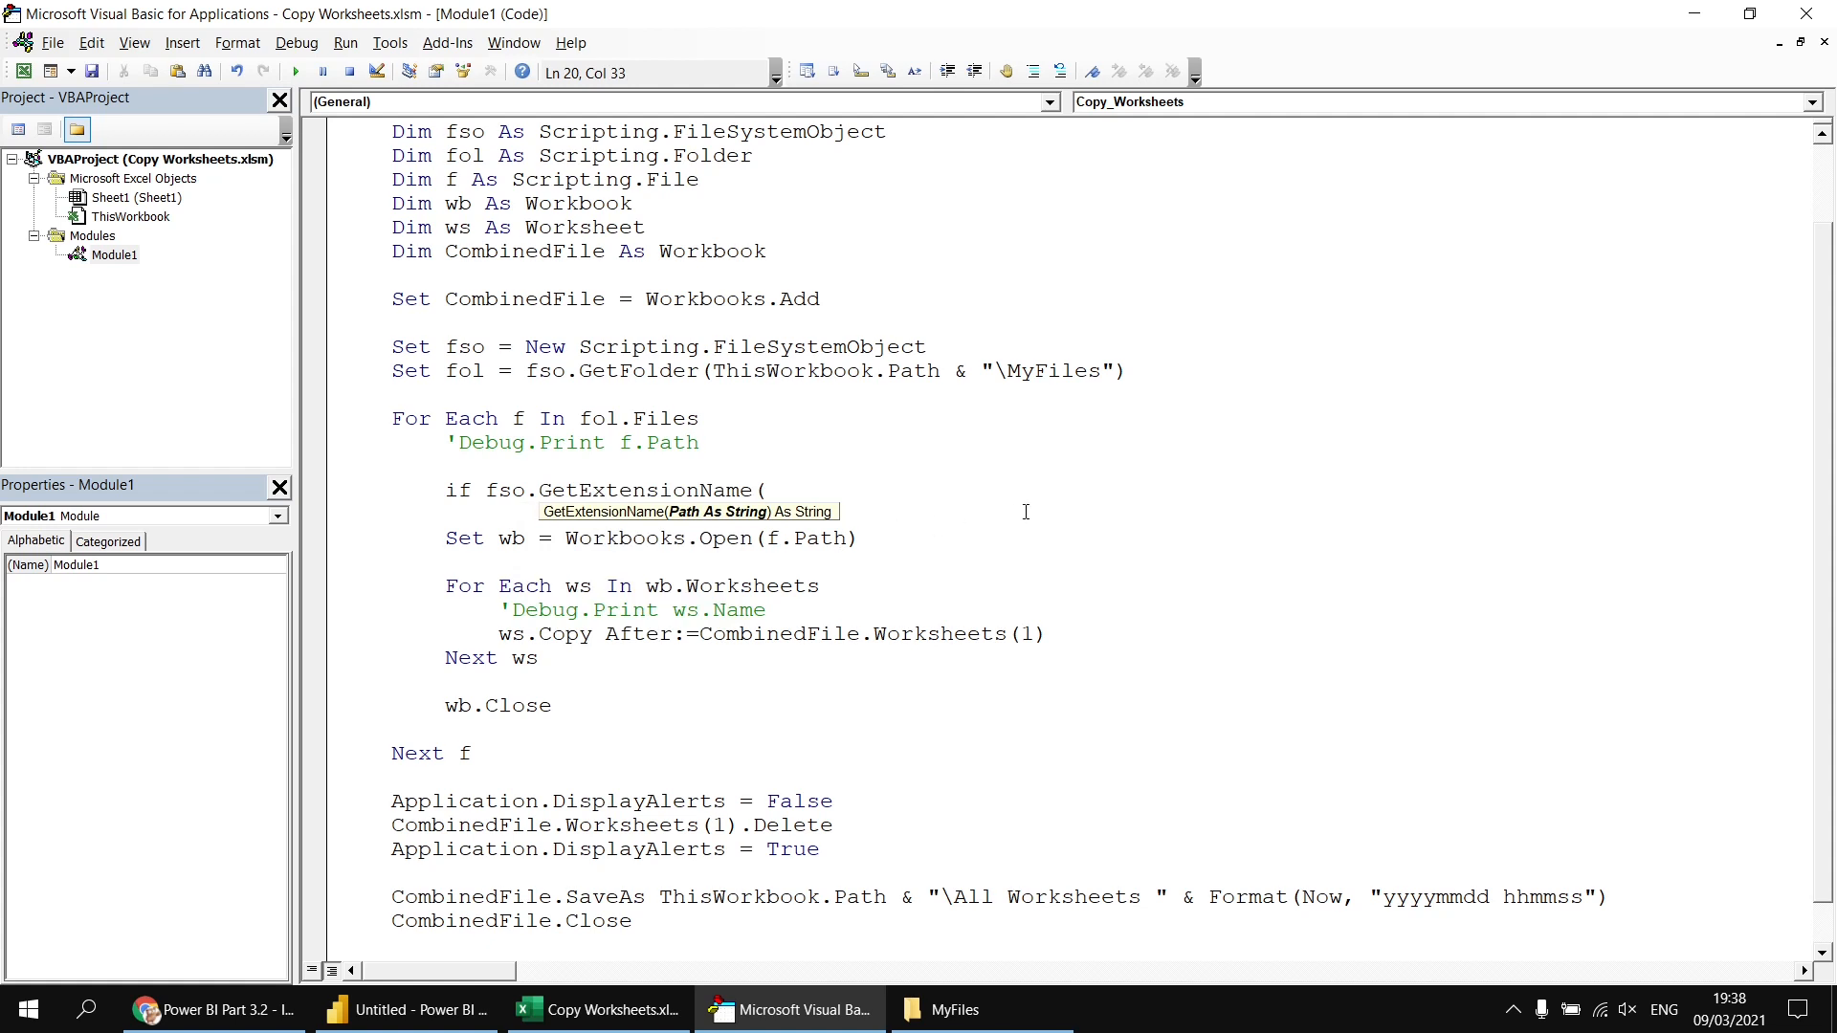
type("f.path")
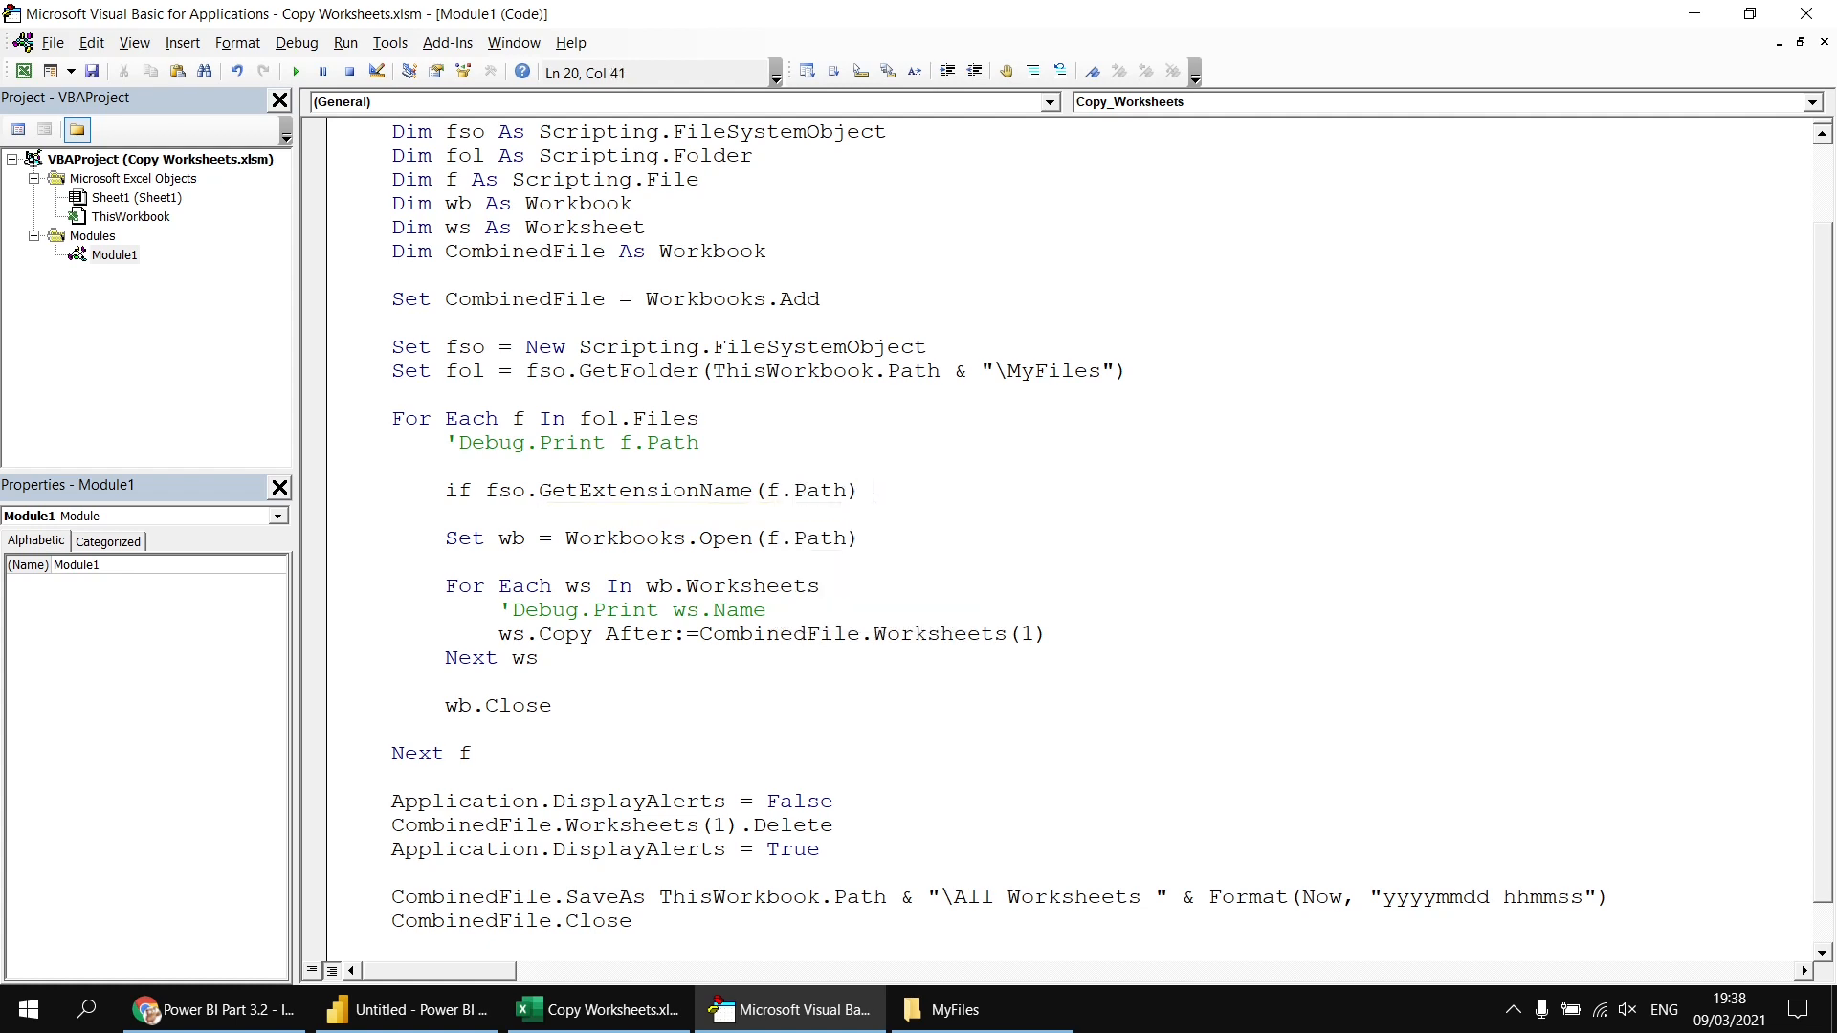
type("= \"\"")
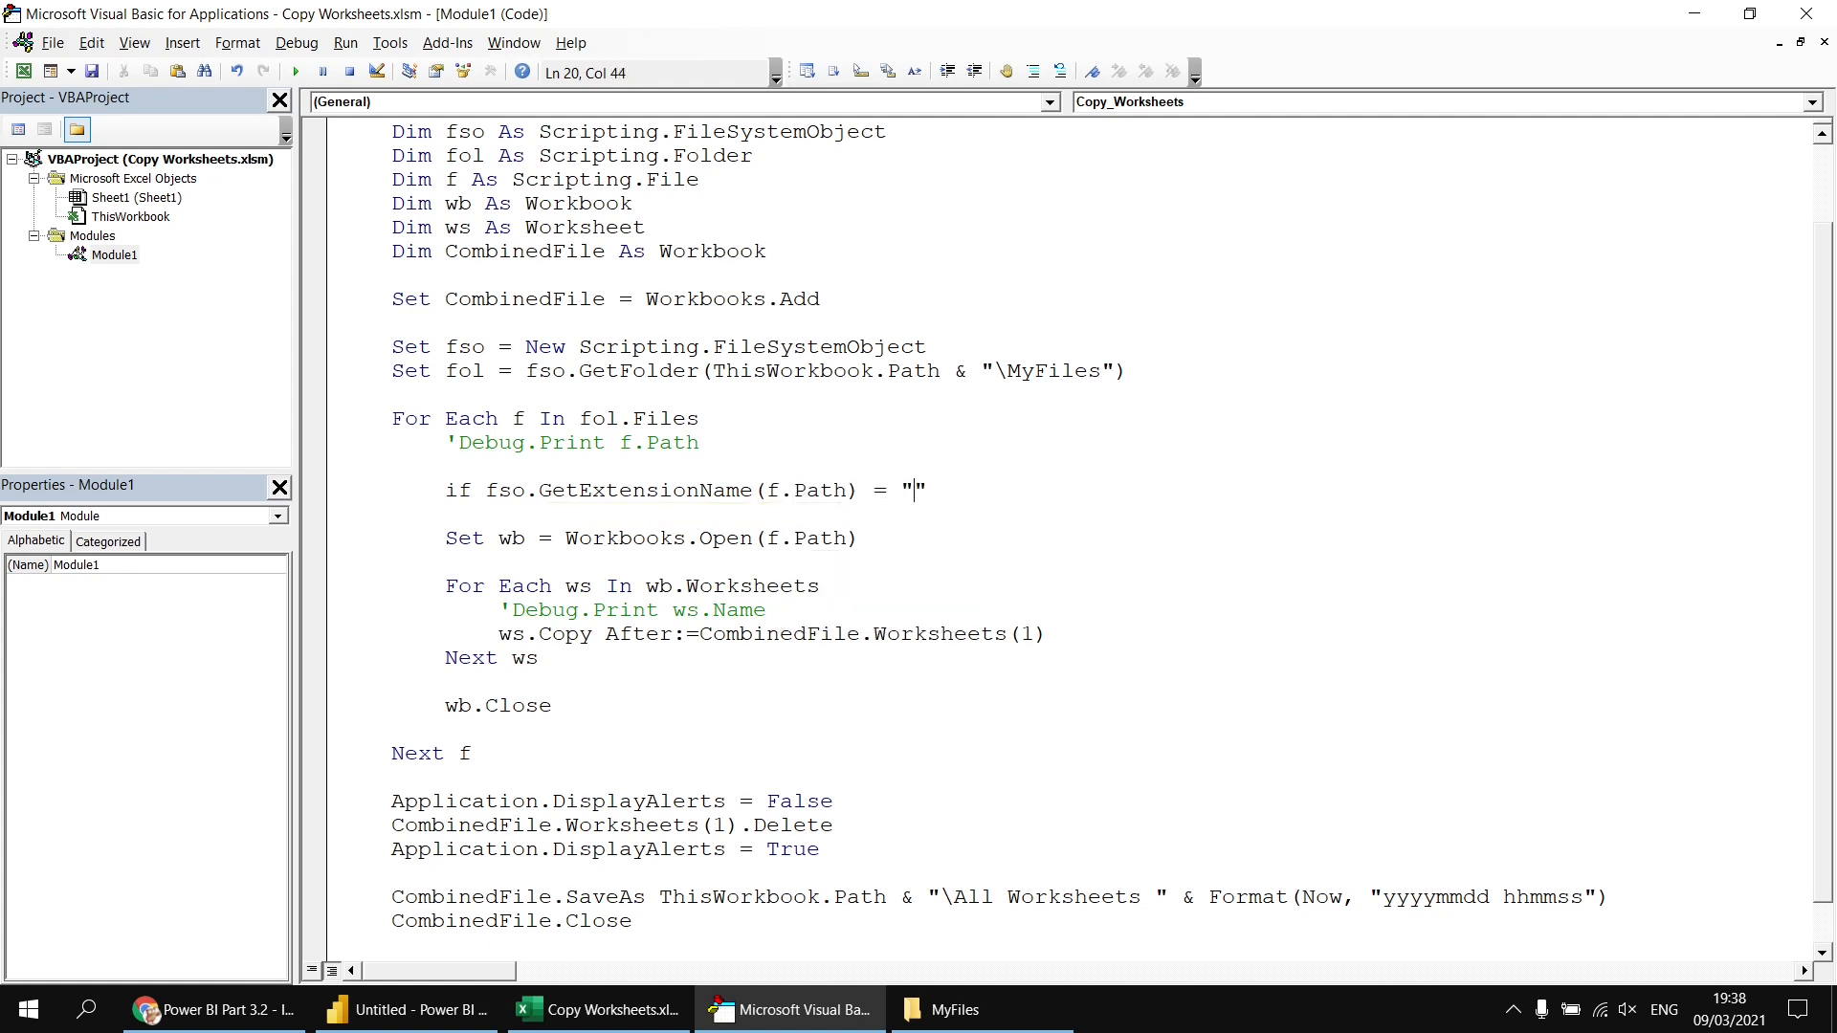
type("xlsx")
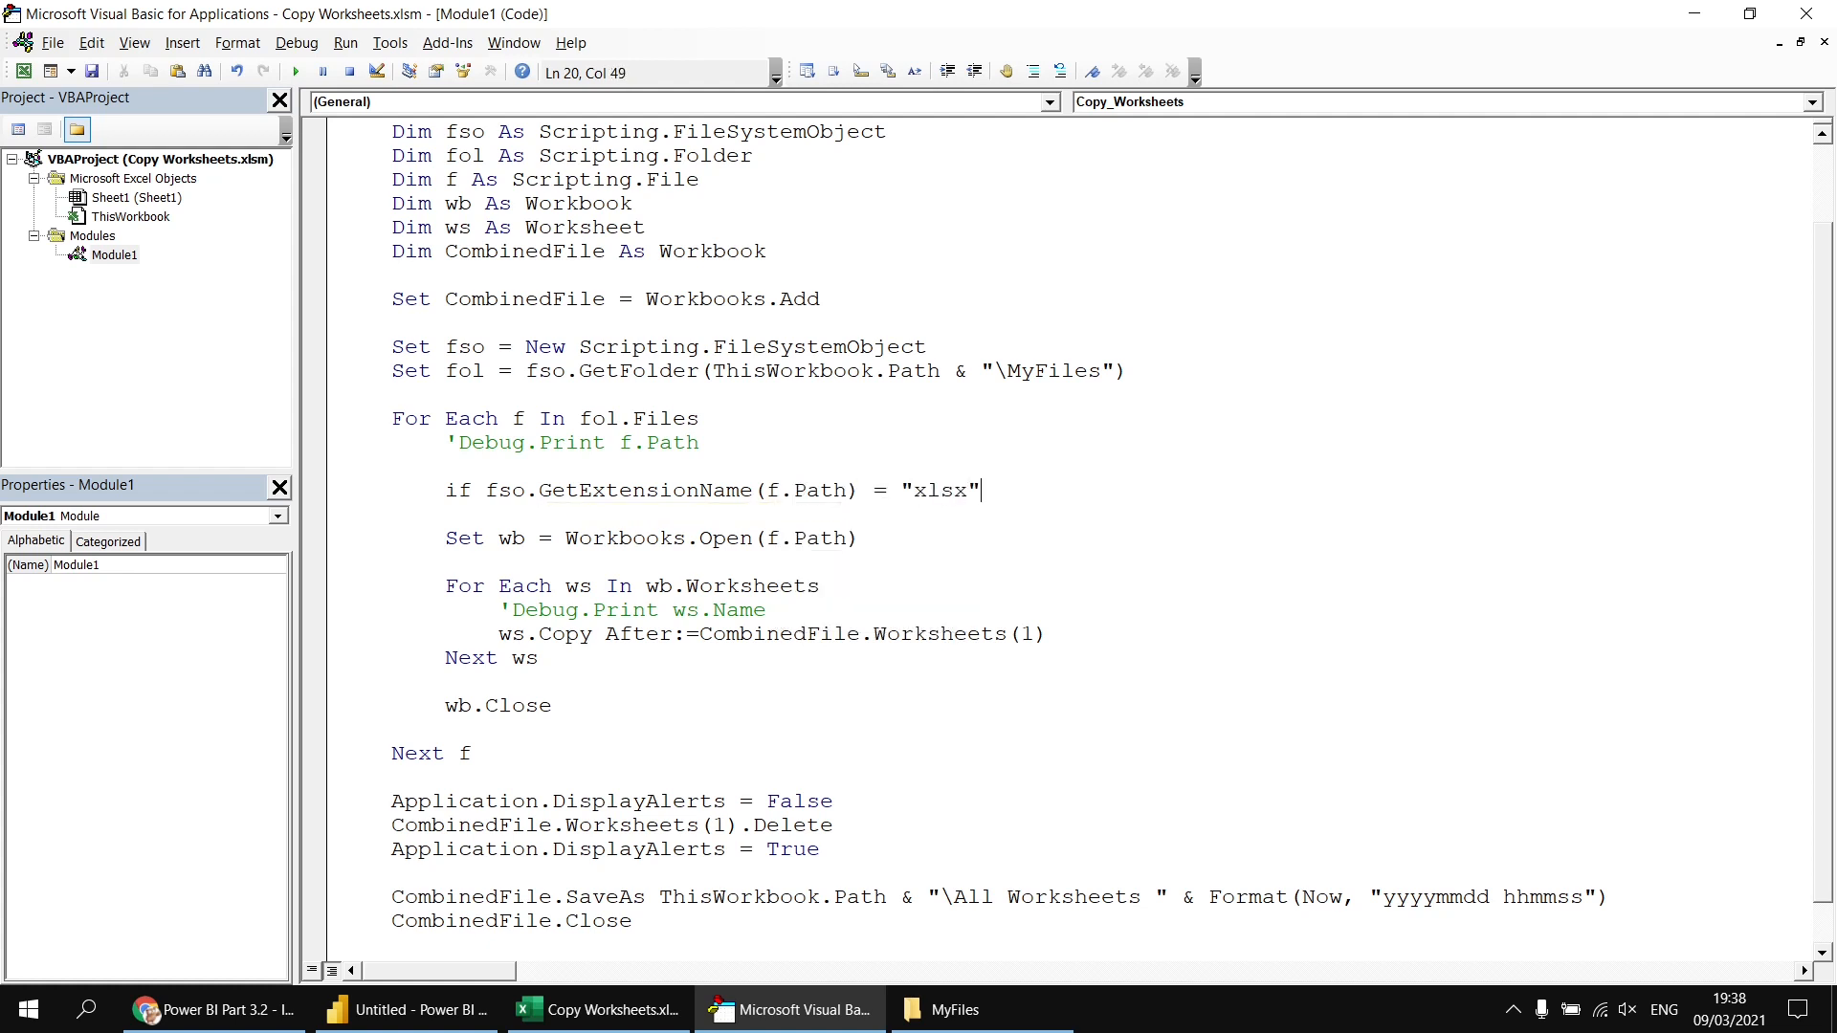
type("then")
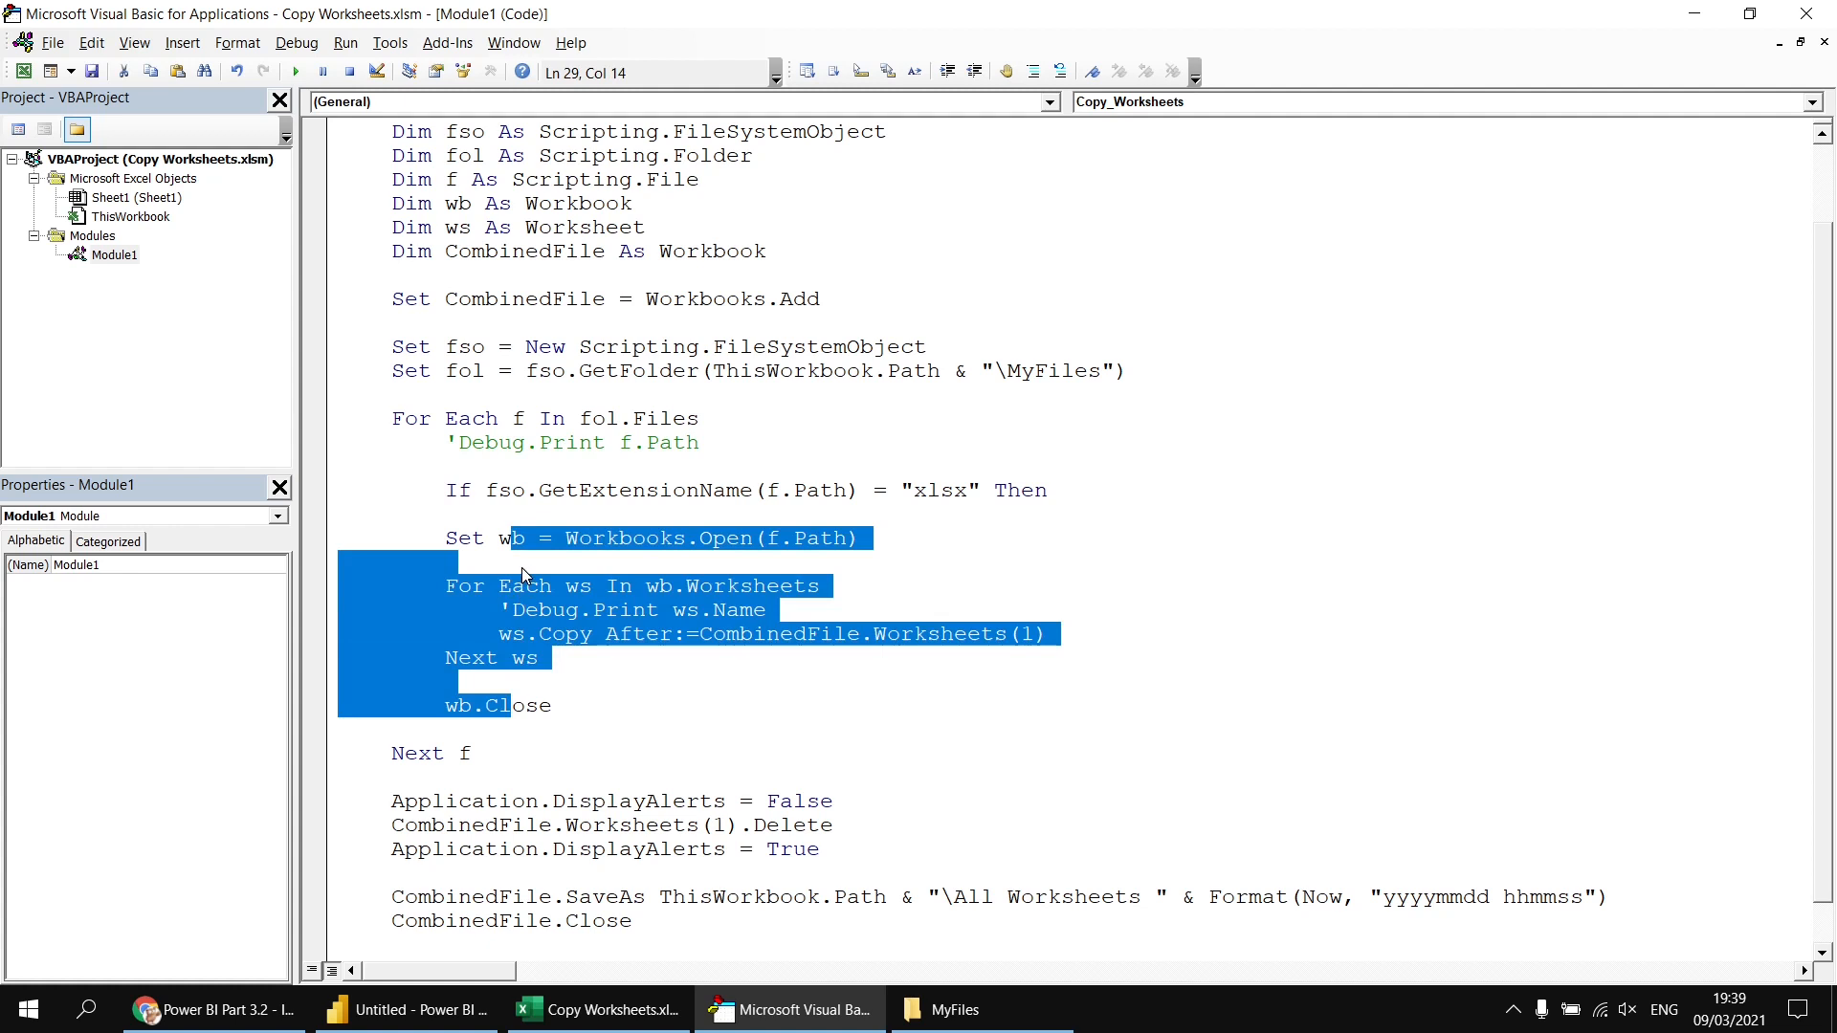
mouse_move(541, 582)
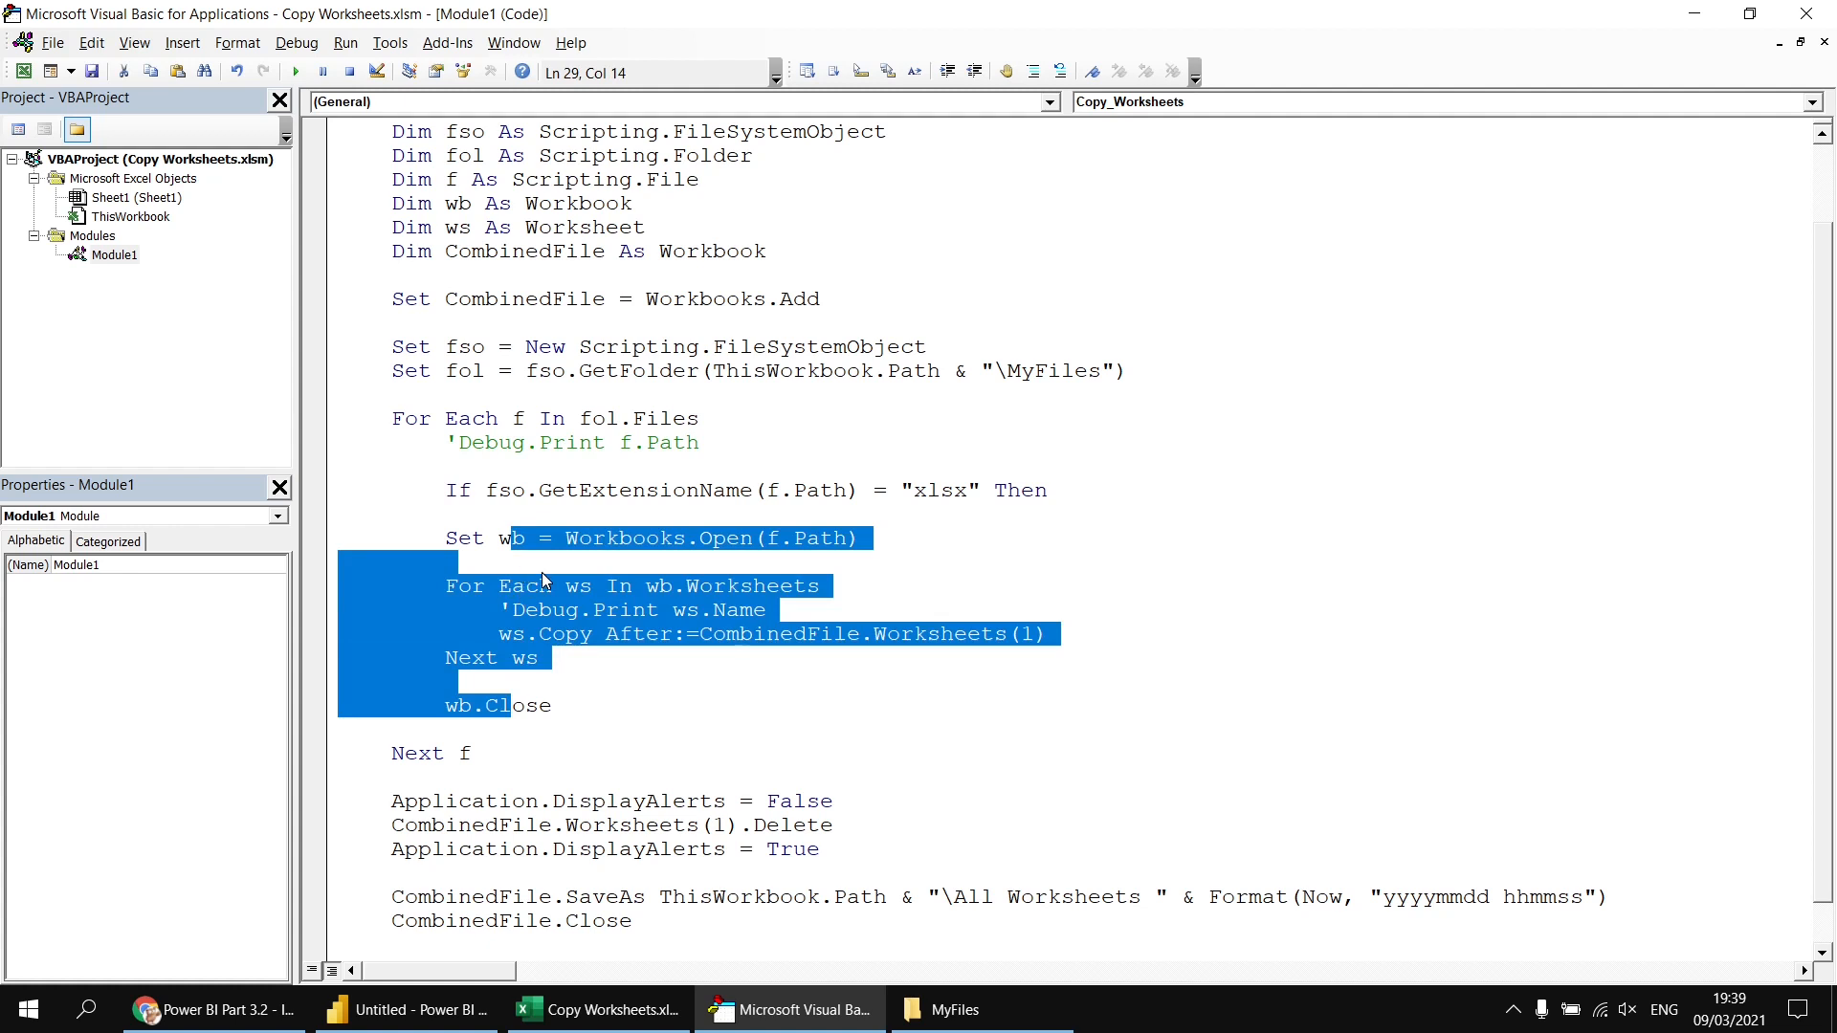
- Close the block with End If after wb.Close
left_click(511, 735)
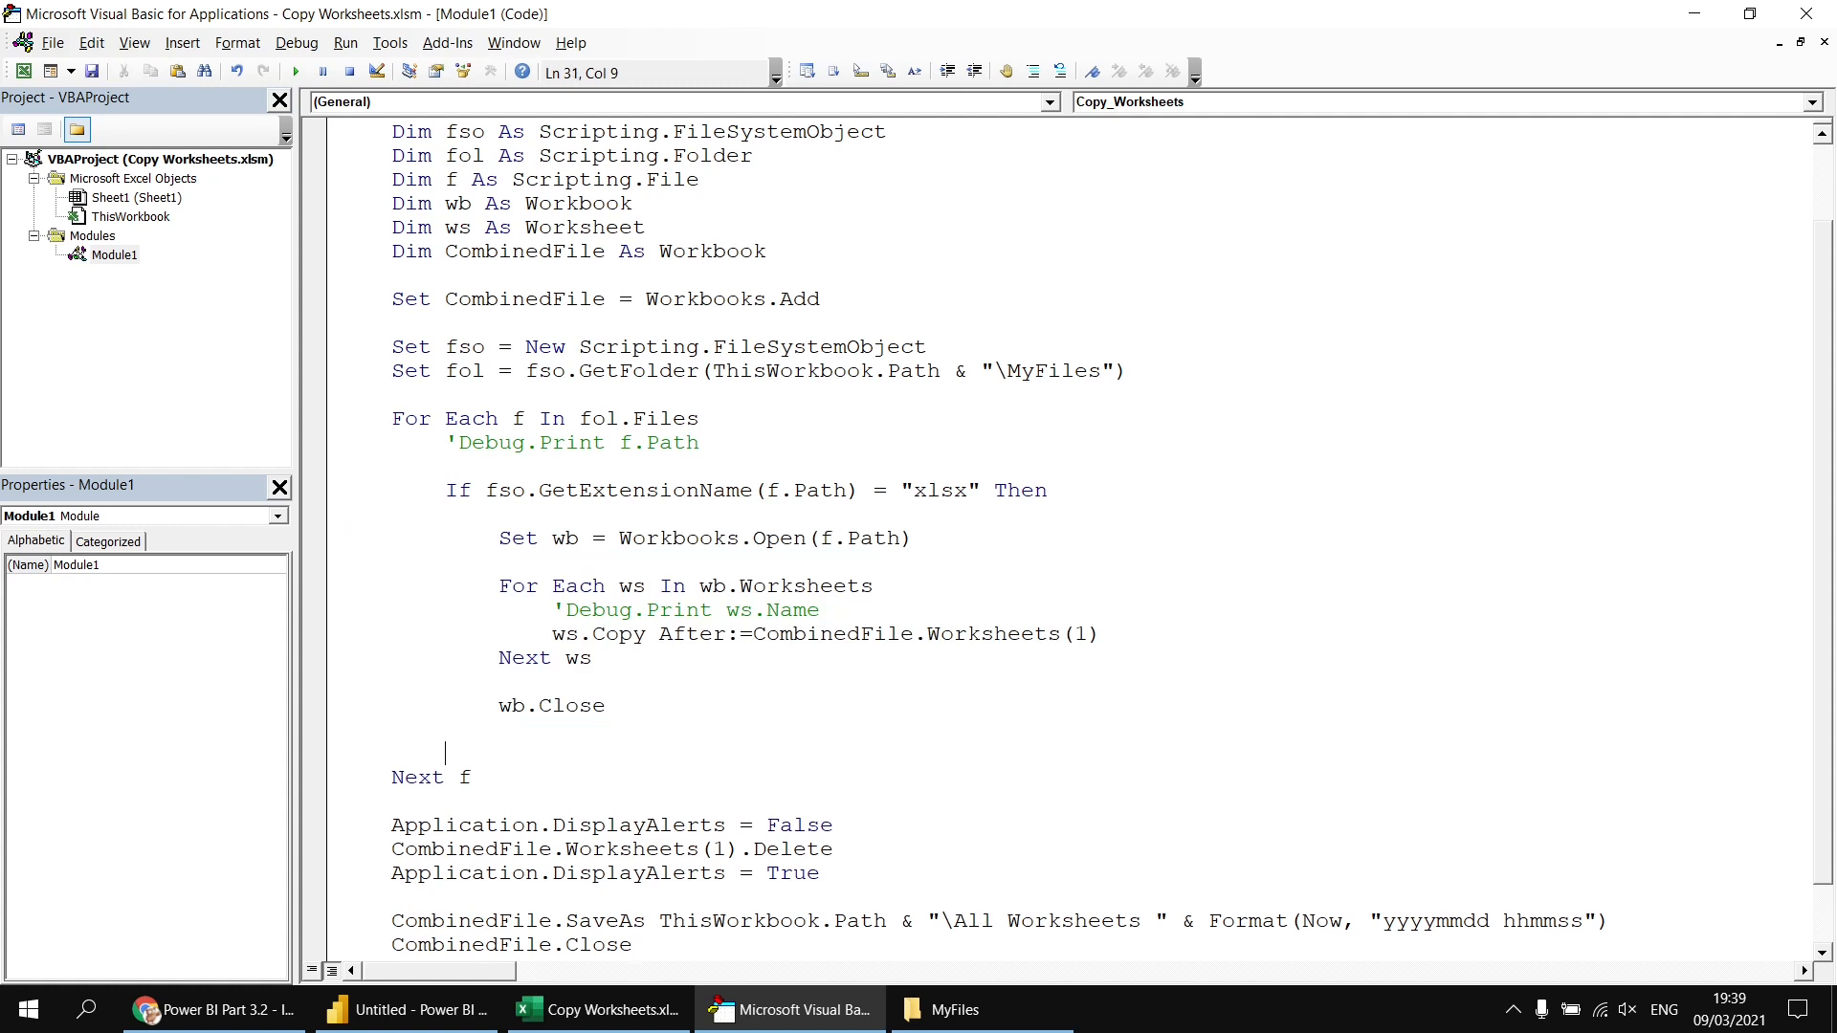
type("end if")
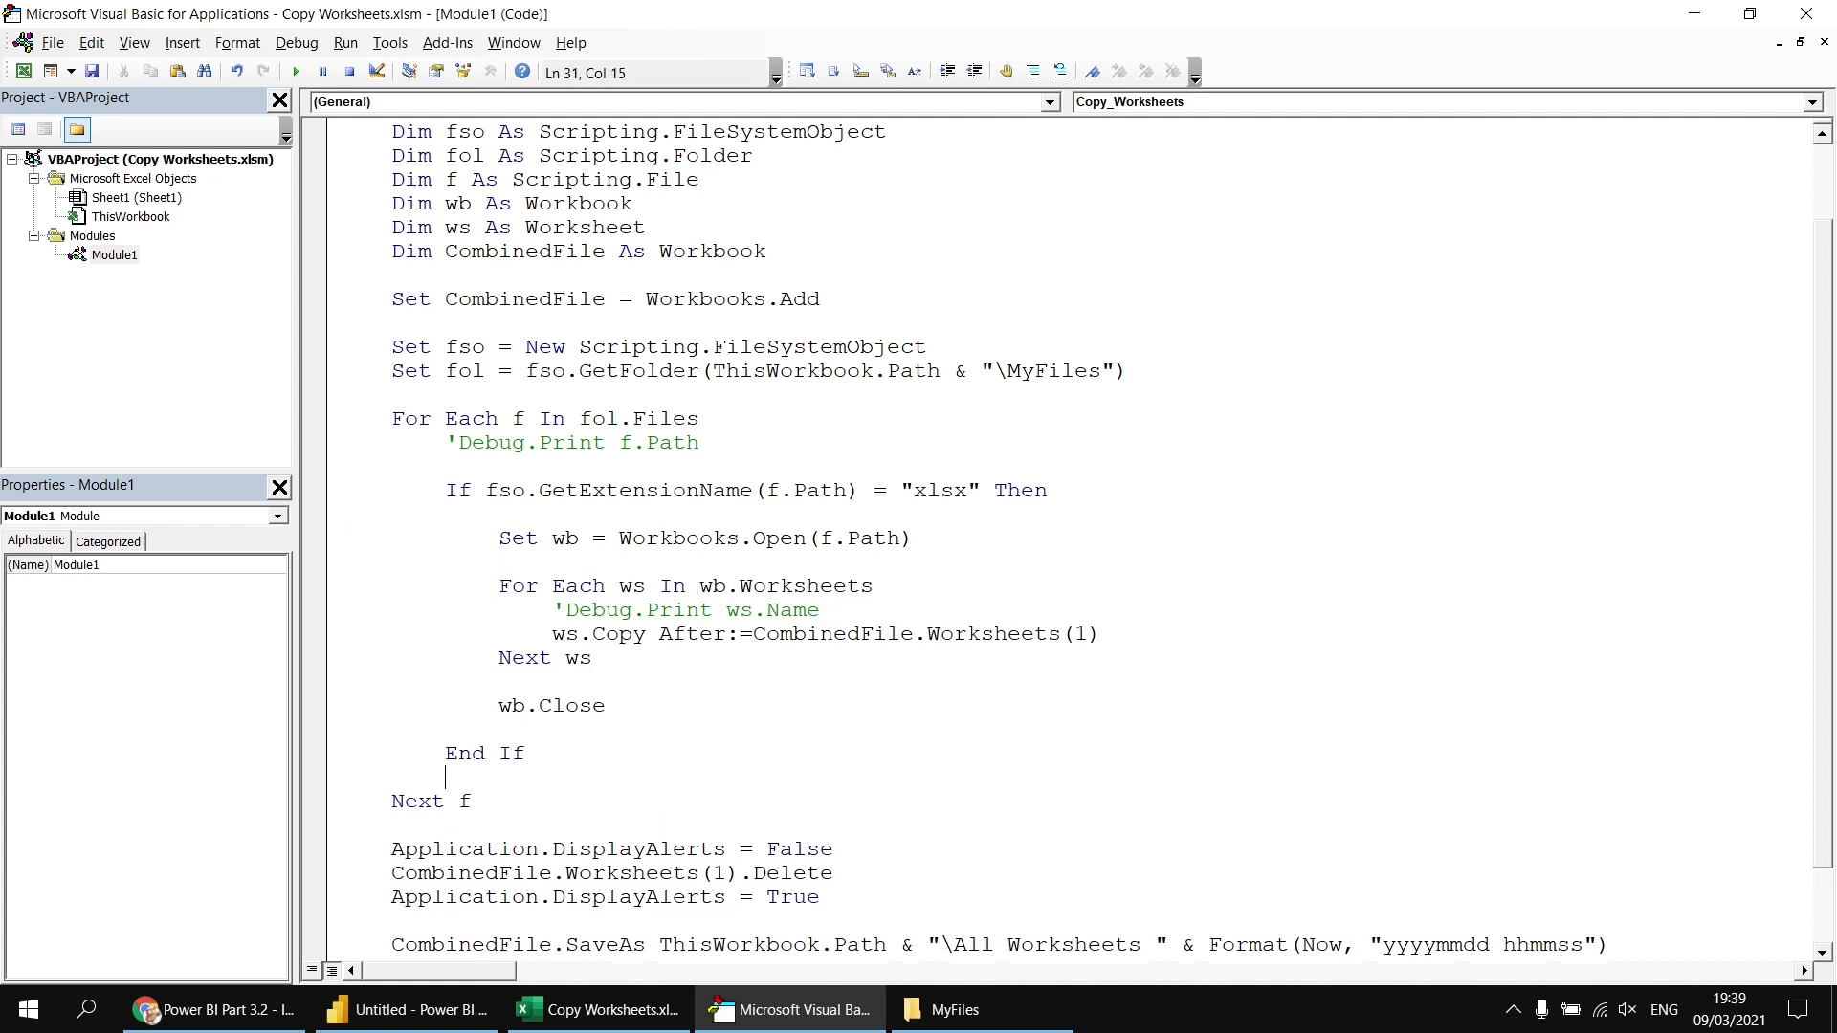
left_click(708, 748)
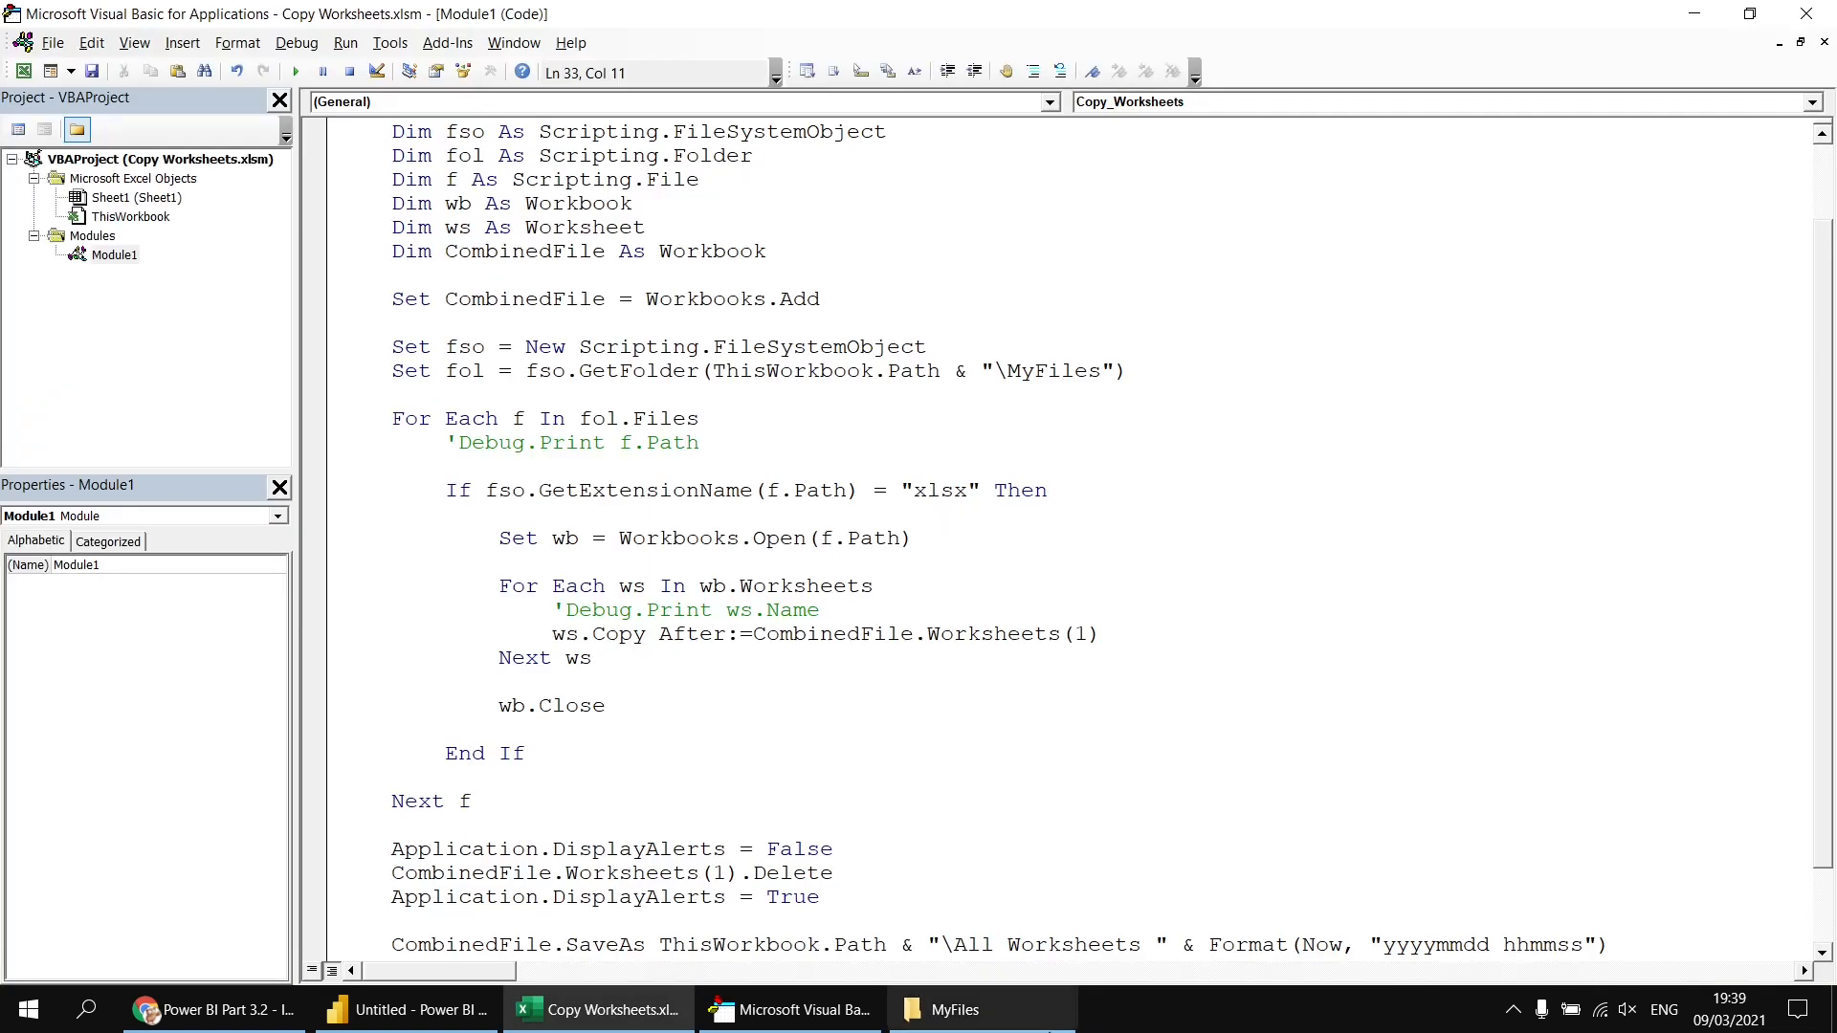
- In File Explorer, select the new All Worksheets 20210309 193925.xlsx in the project folder
left_click(950, 1008)
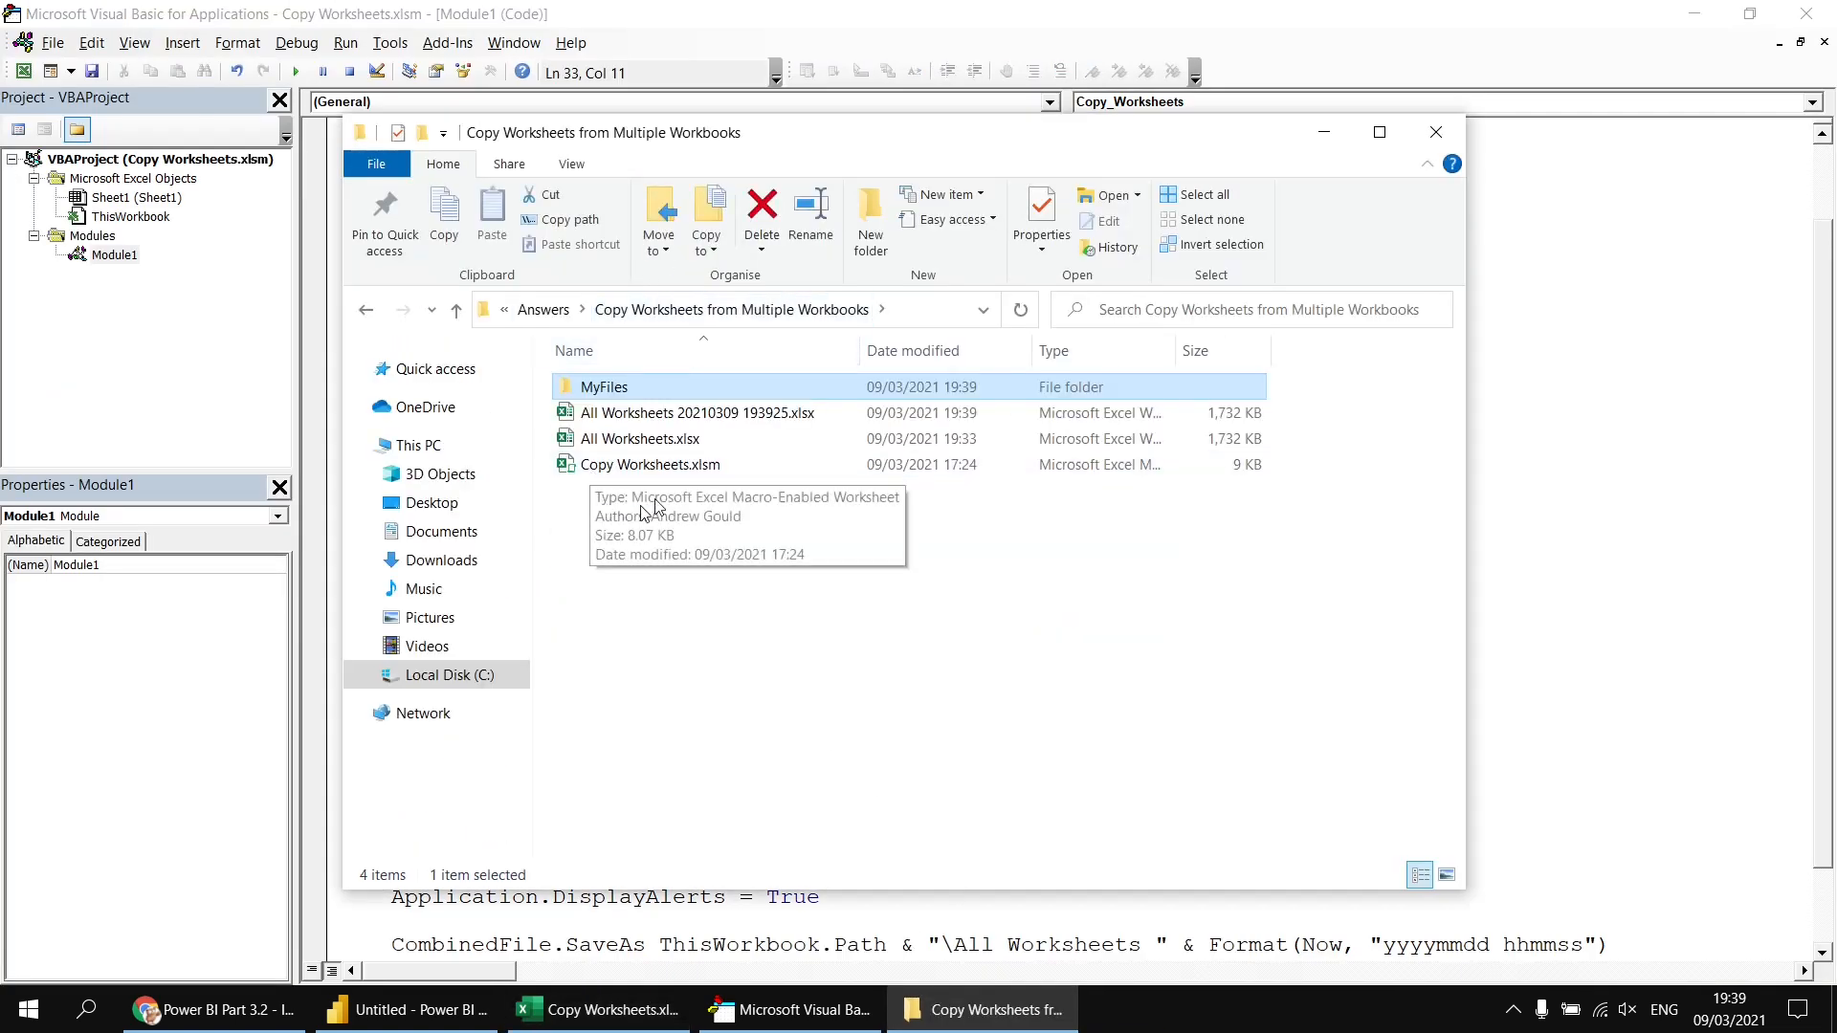
left_click(696, 413)
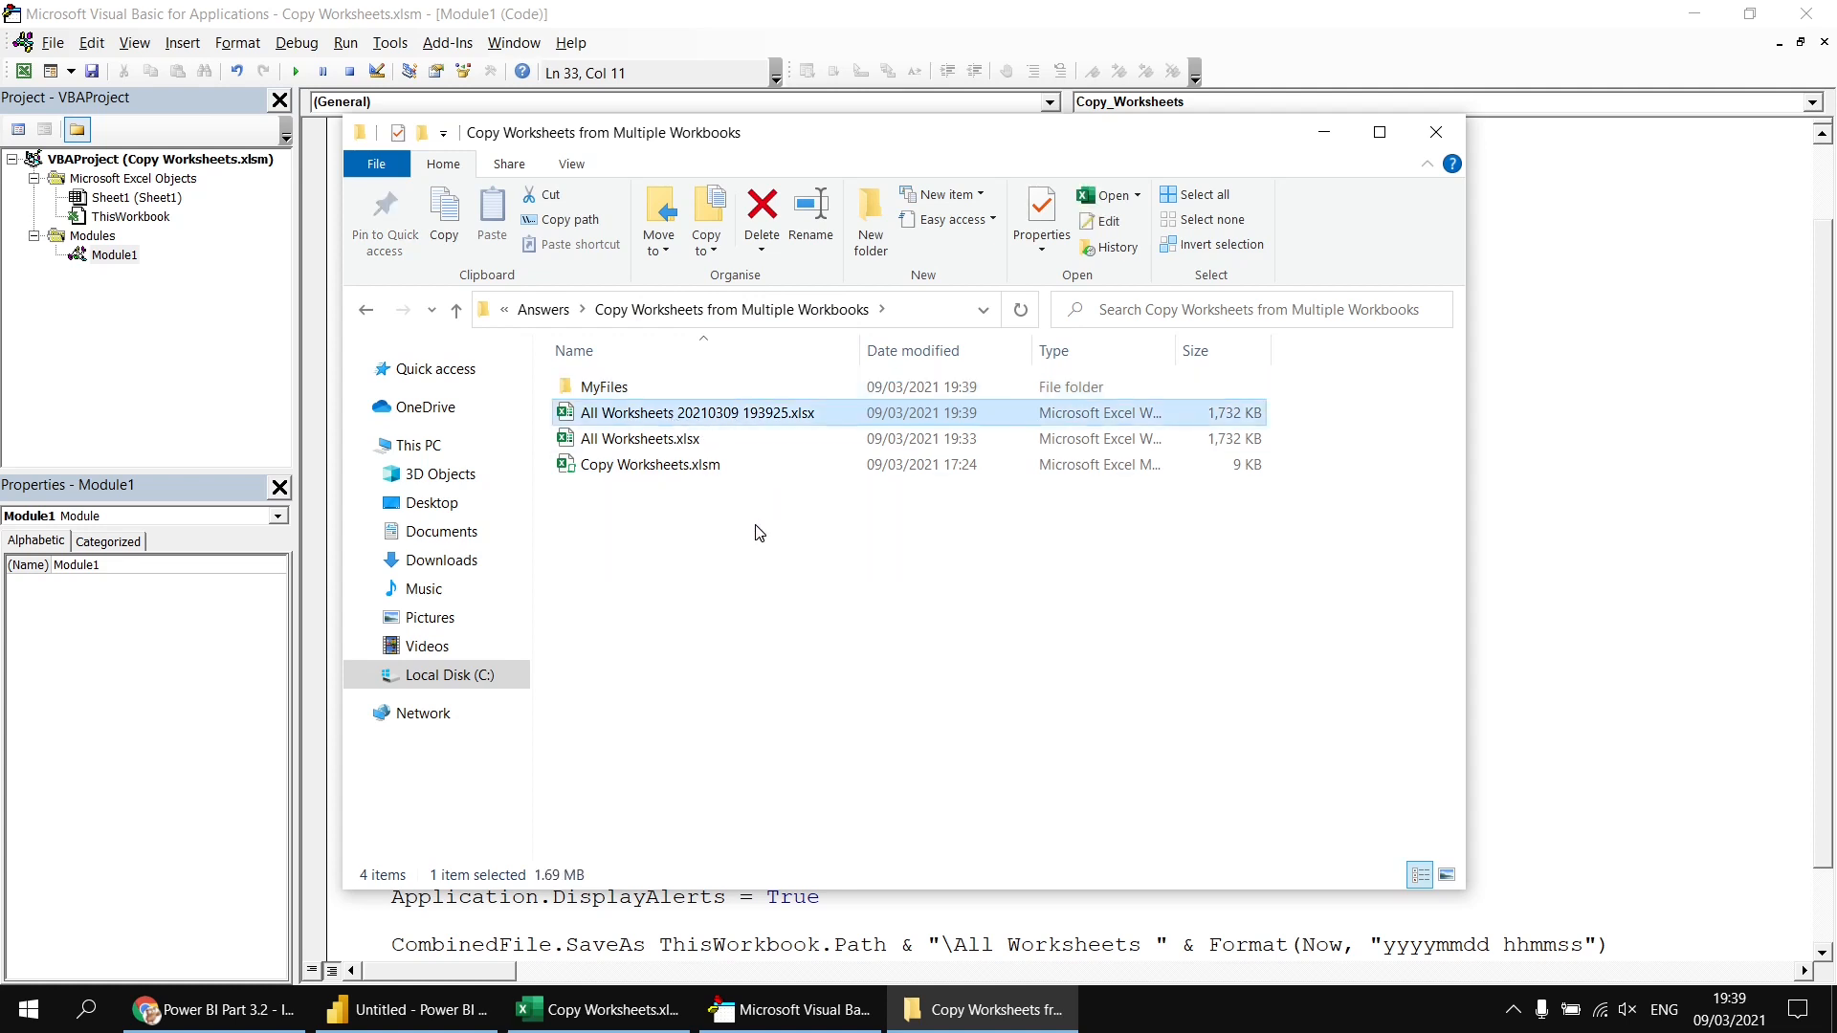
mouse_move(735, 421)
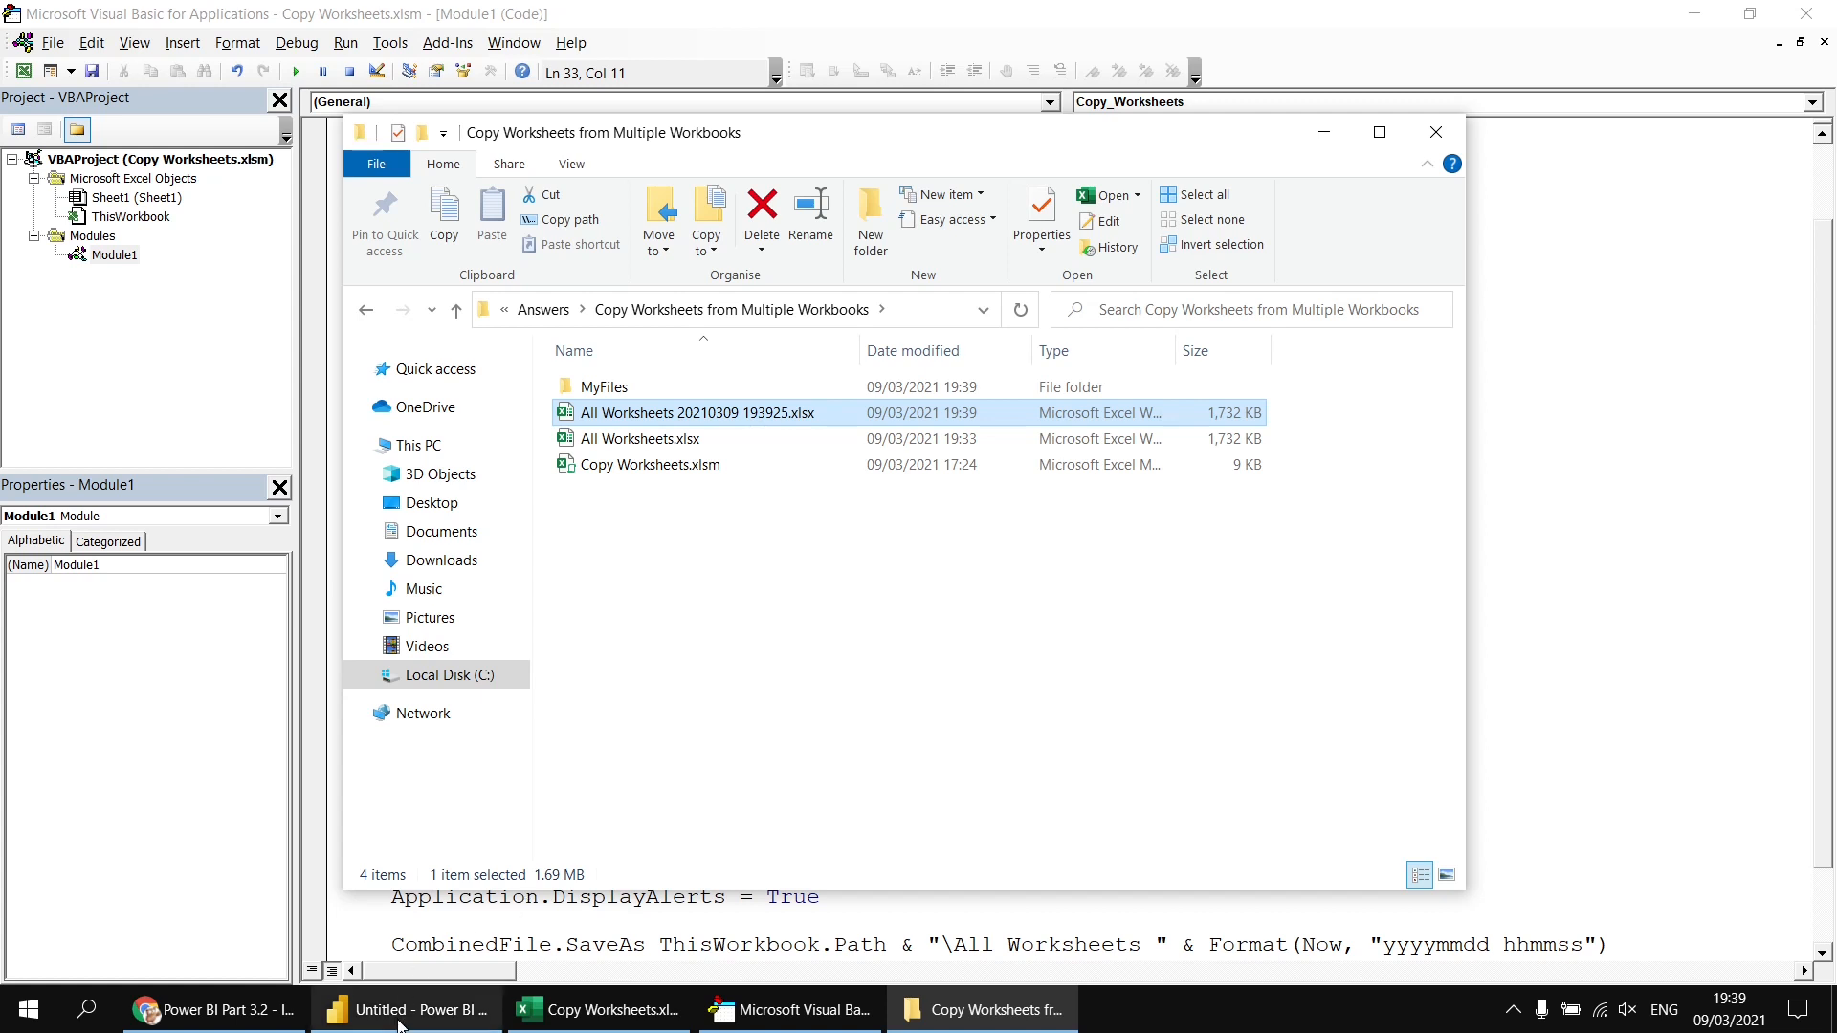
- Import All Worksheets 20210309 193925.xlsx from the folder above MyFiles into the Power BI report
left_click(408, 1008)
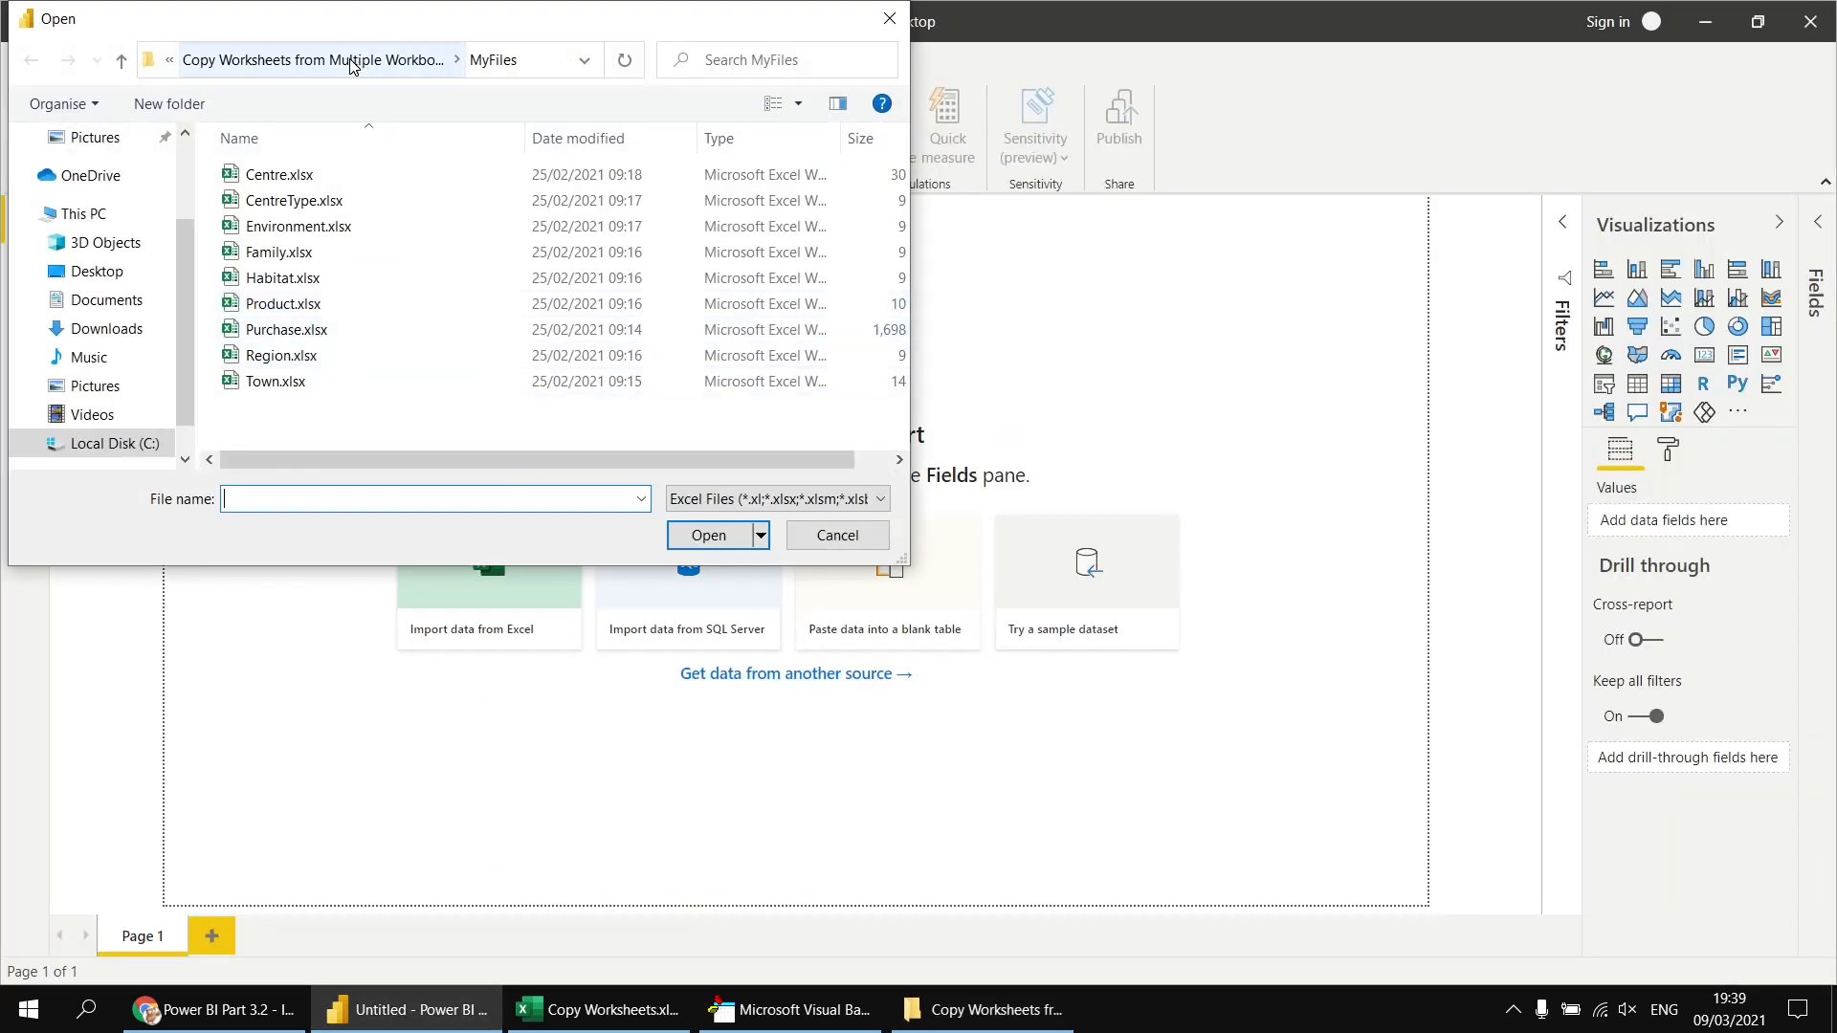
left_click(121, 59)
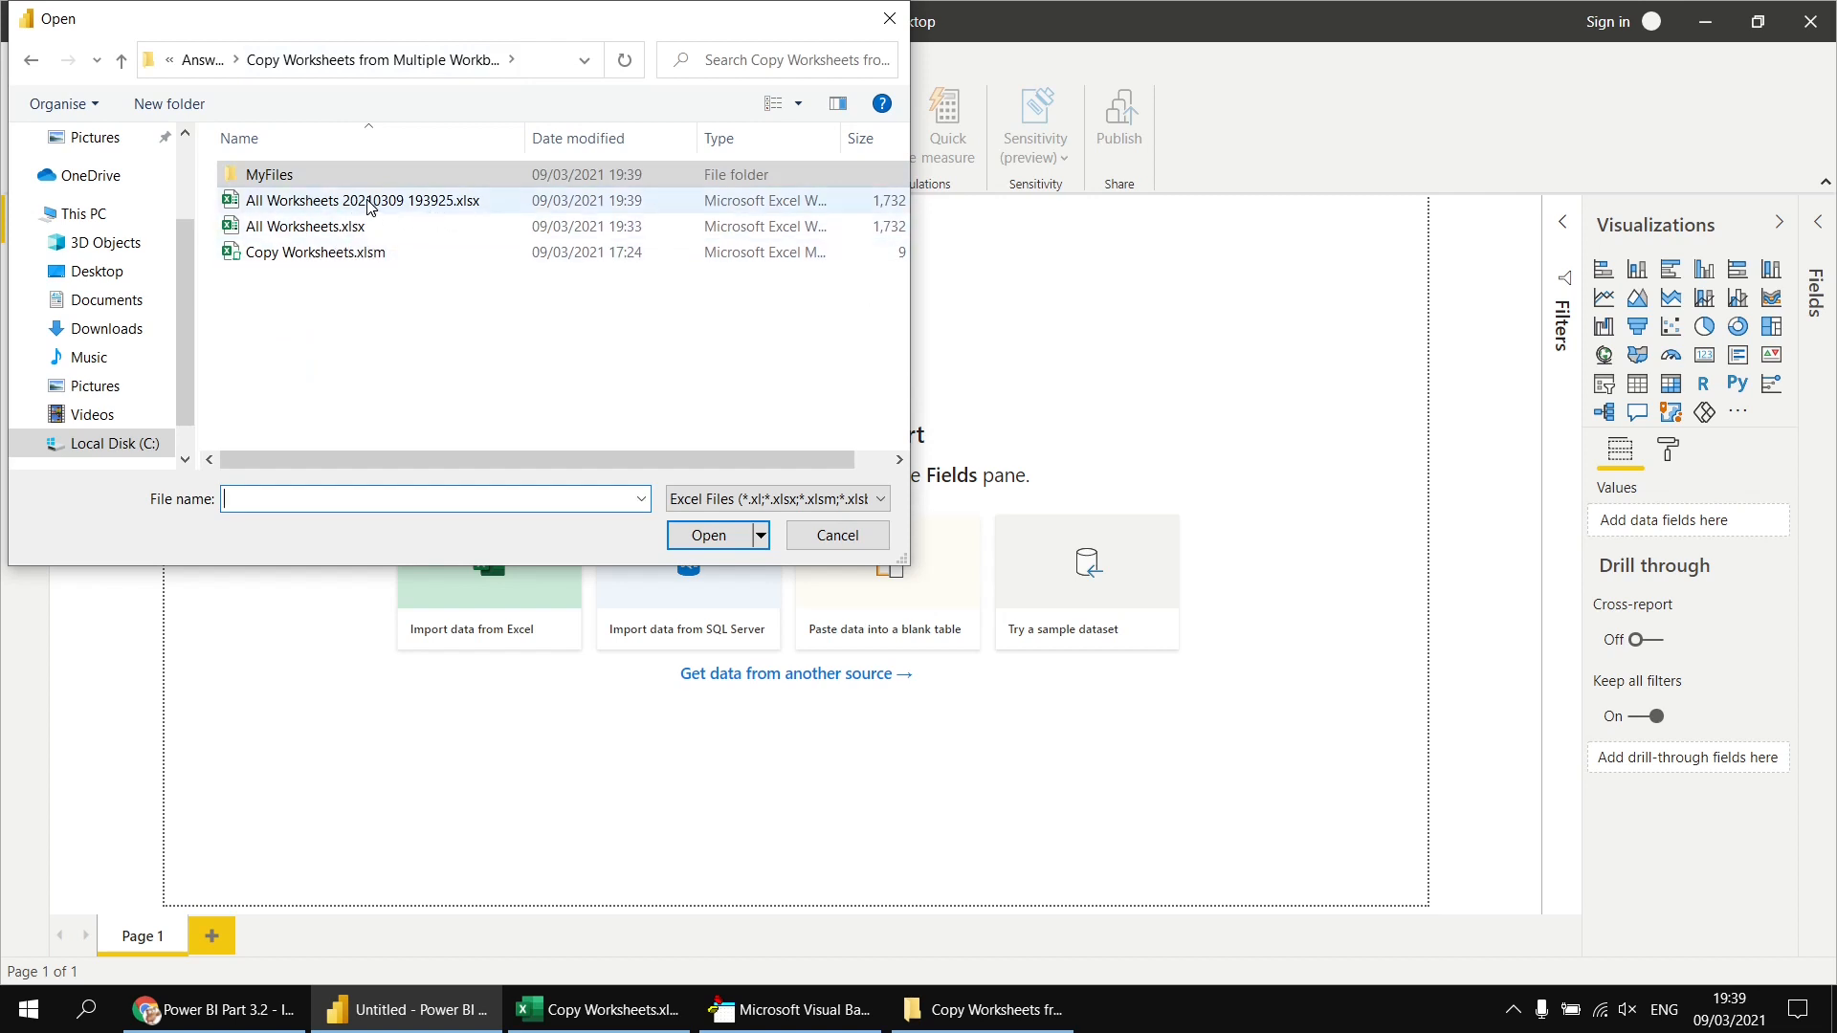
mouse_move(316, 205)
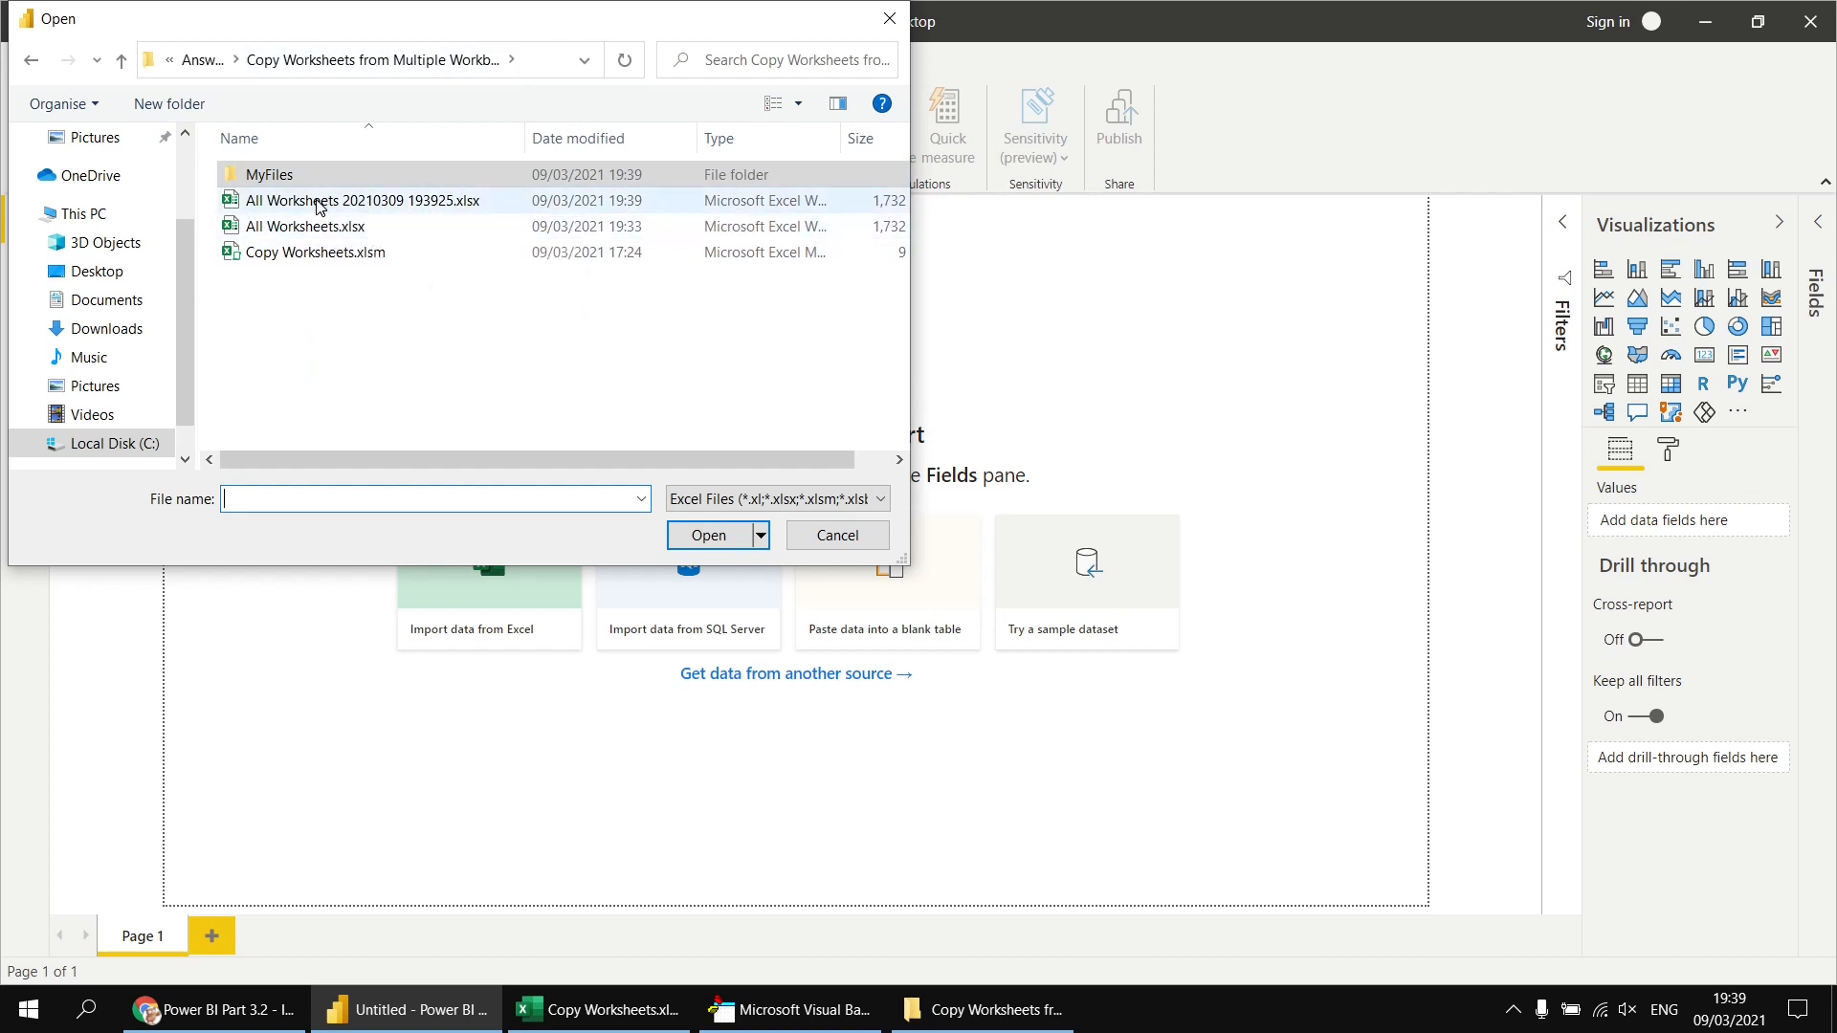
left_click(836, 534)
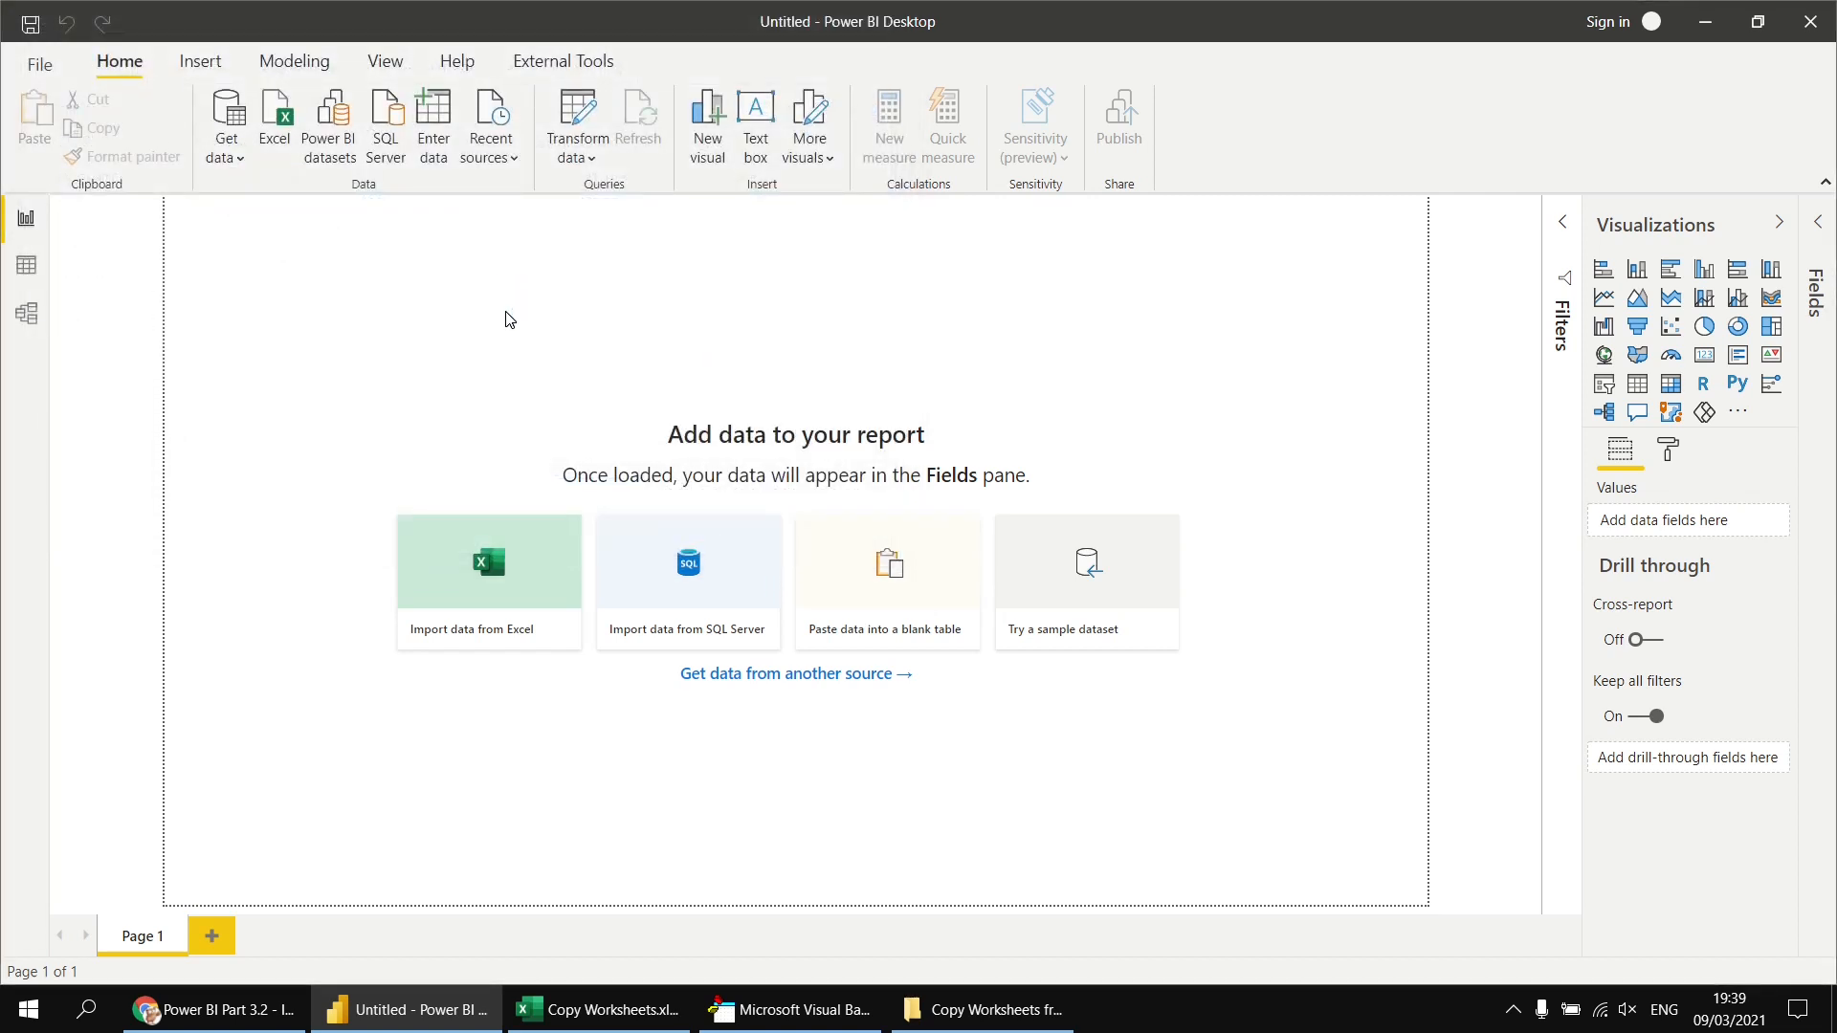
left_click(487, 560)
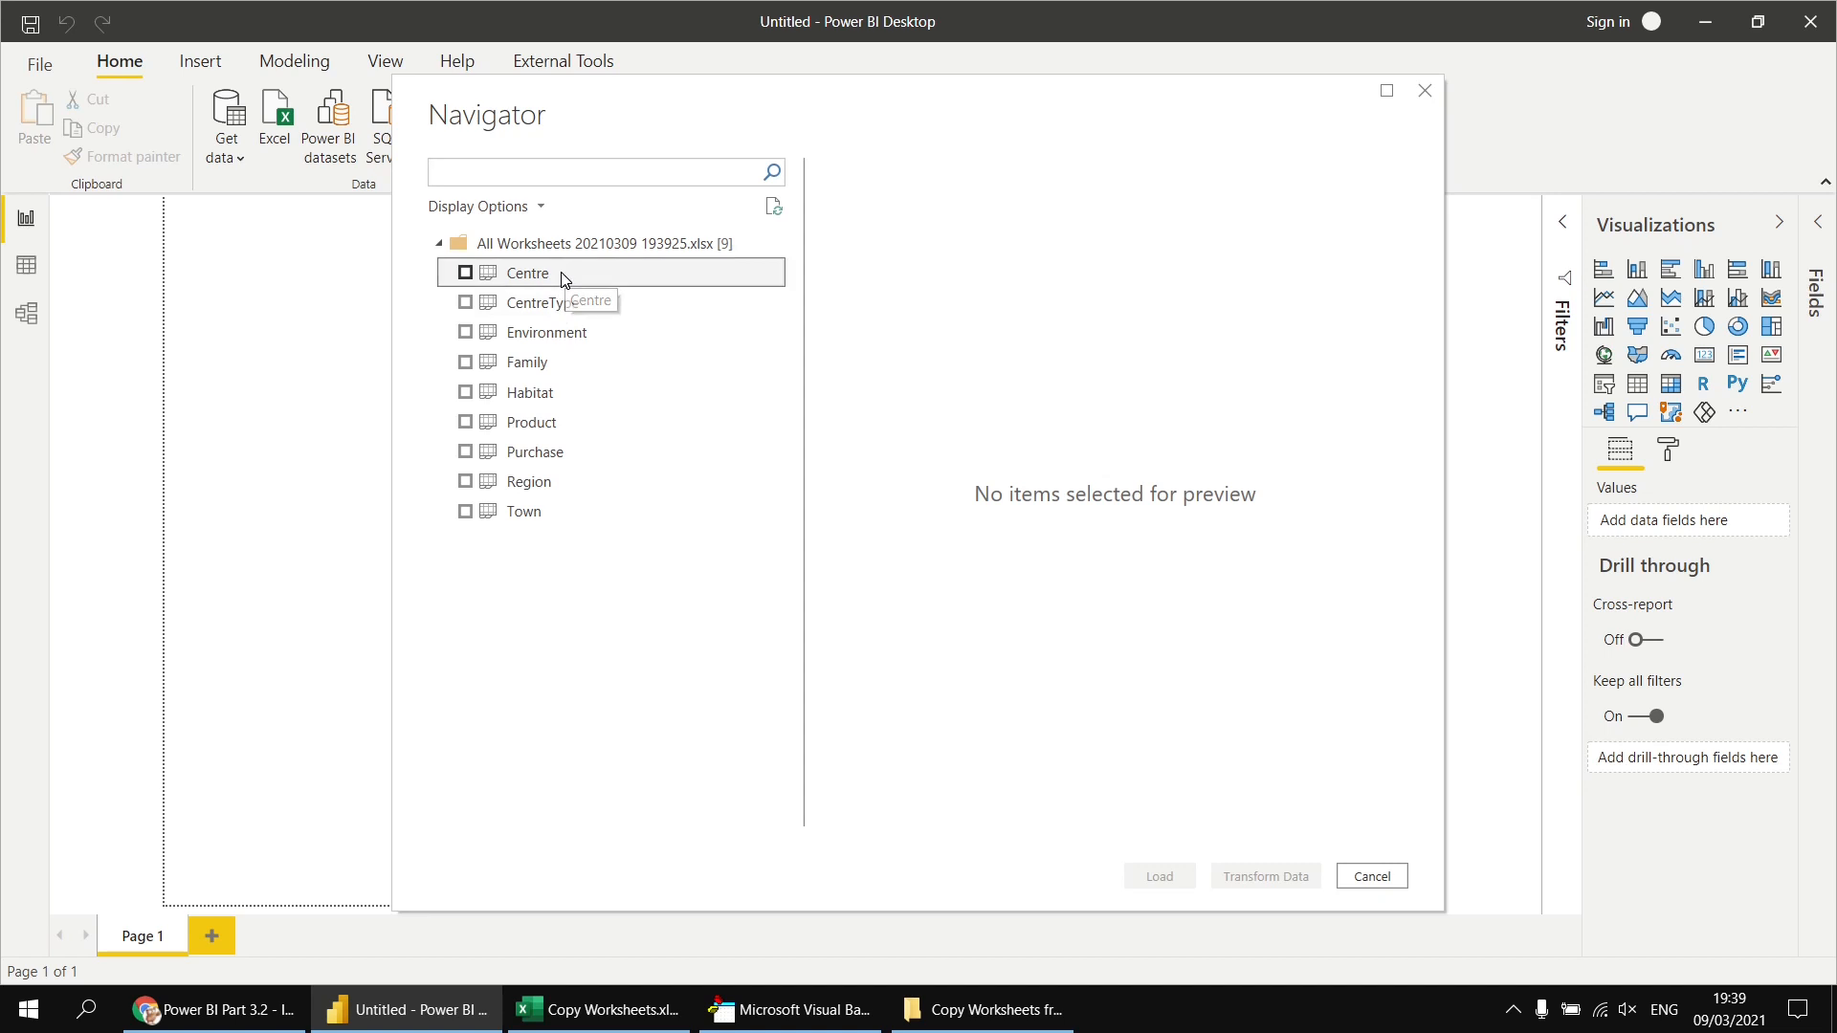
- Load all nine ticked sheets, Centre through Town, as tables and apply the pending query changes
left_click(526, 272)
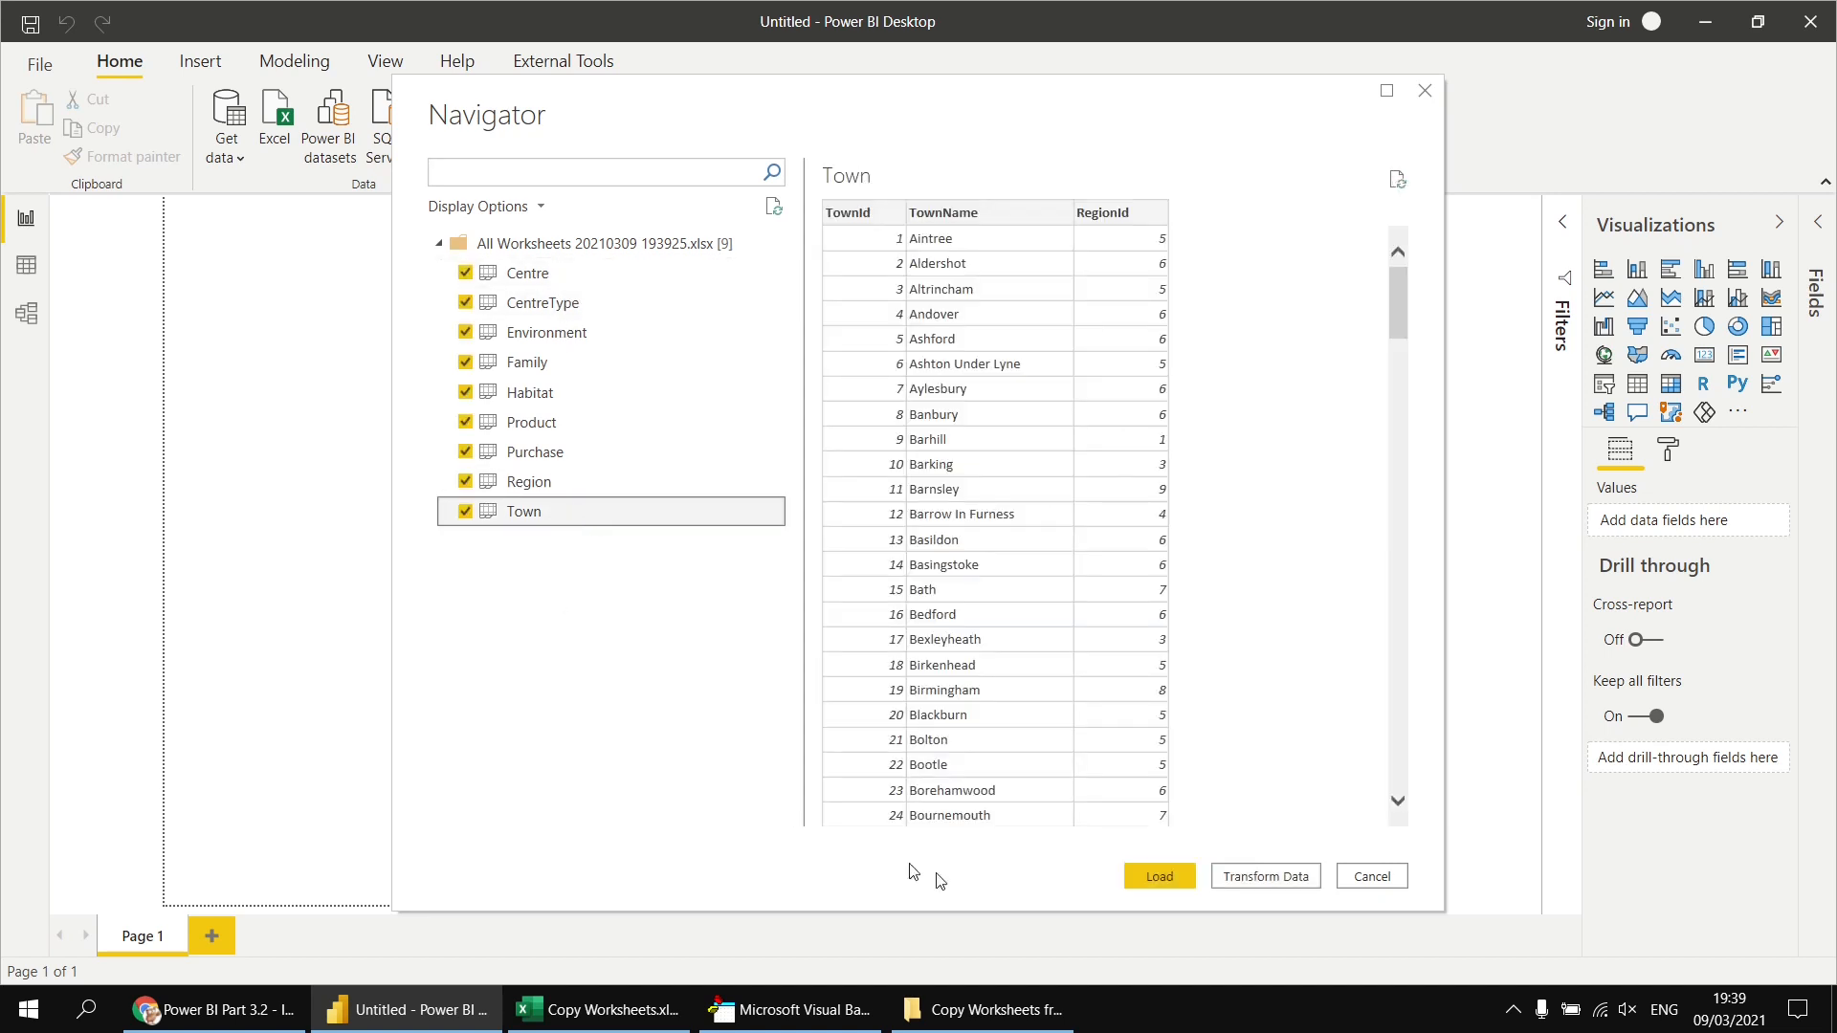
left_click(1370, 875)
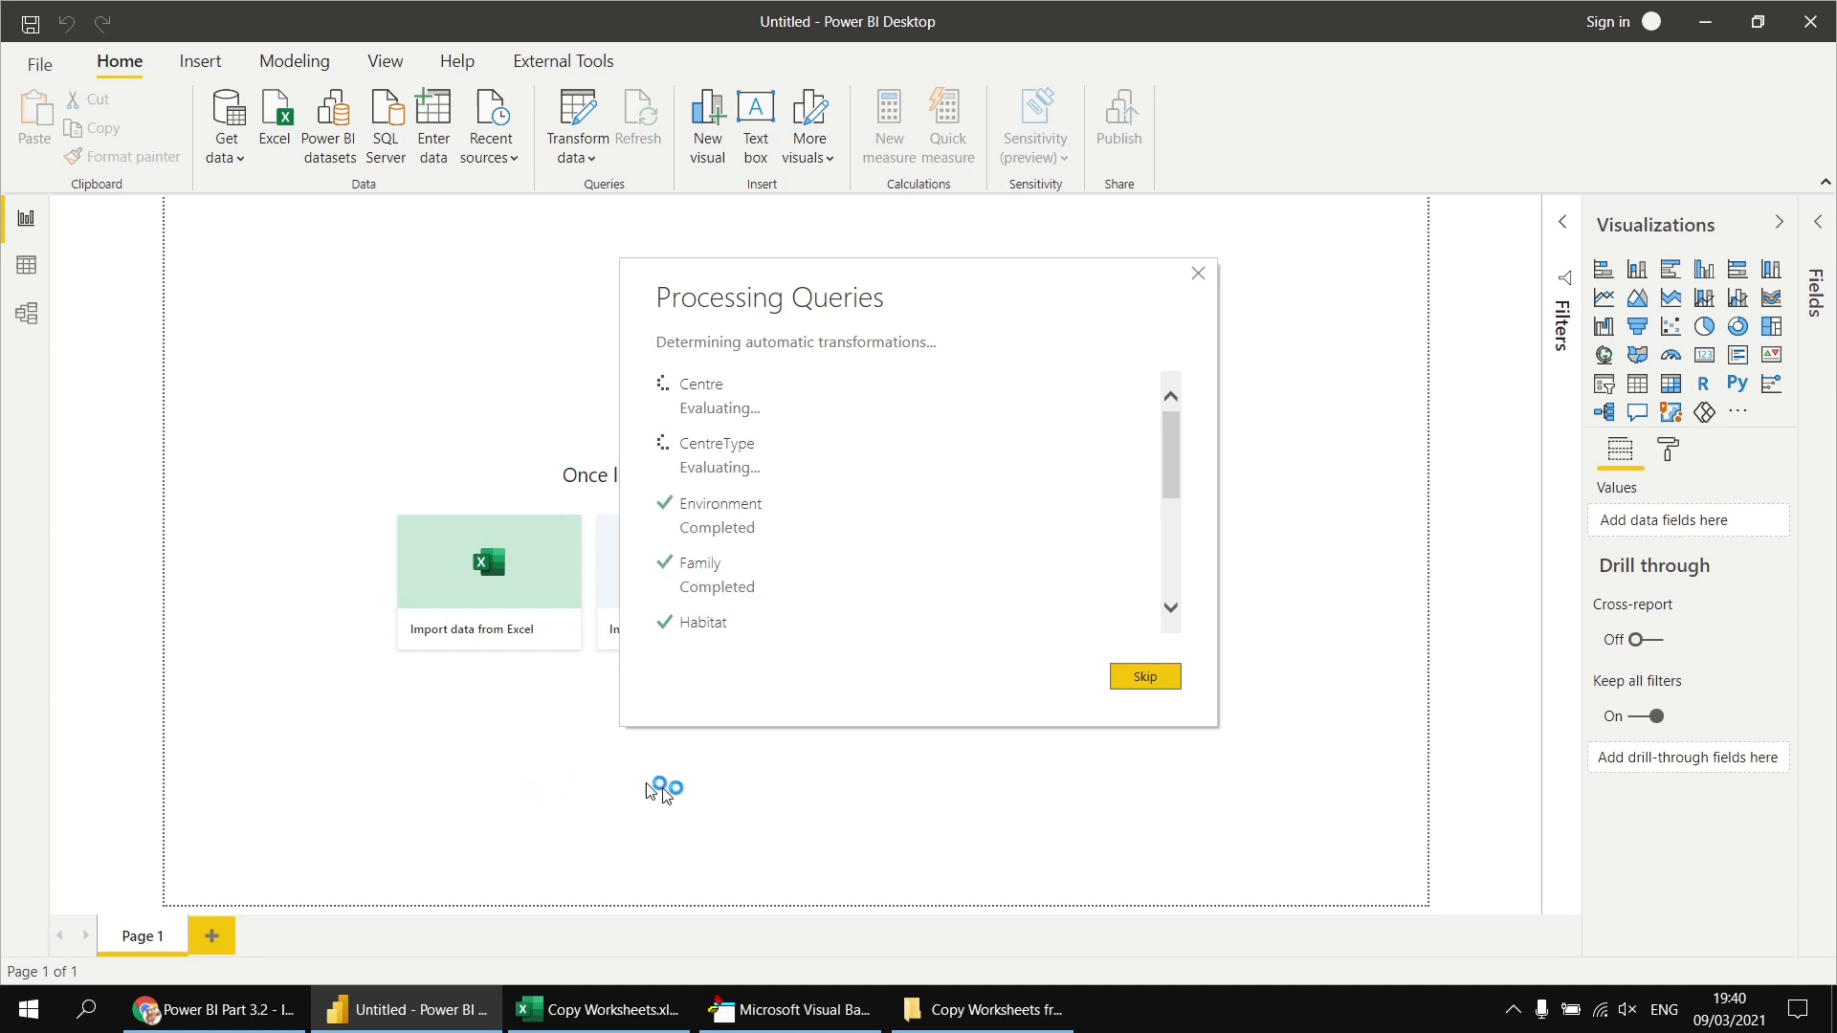
left_click(1144, 675)
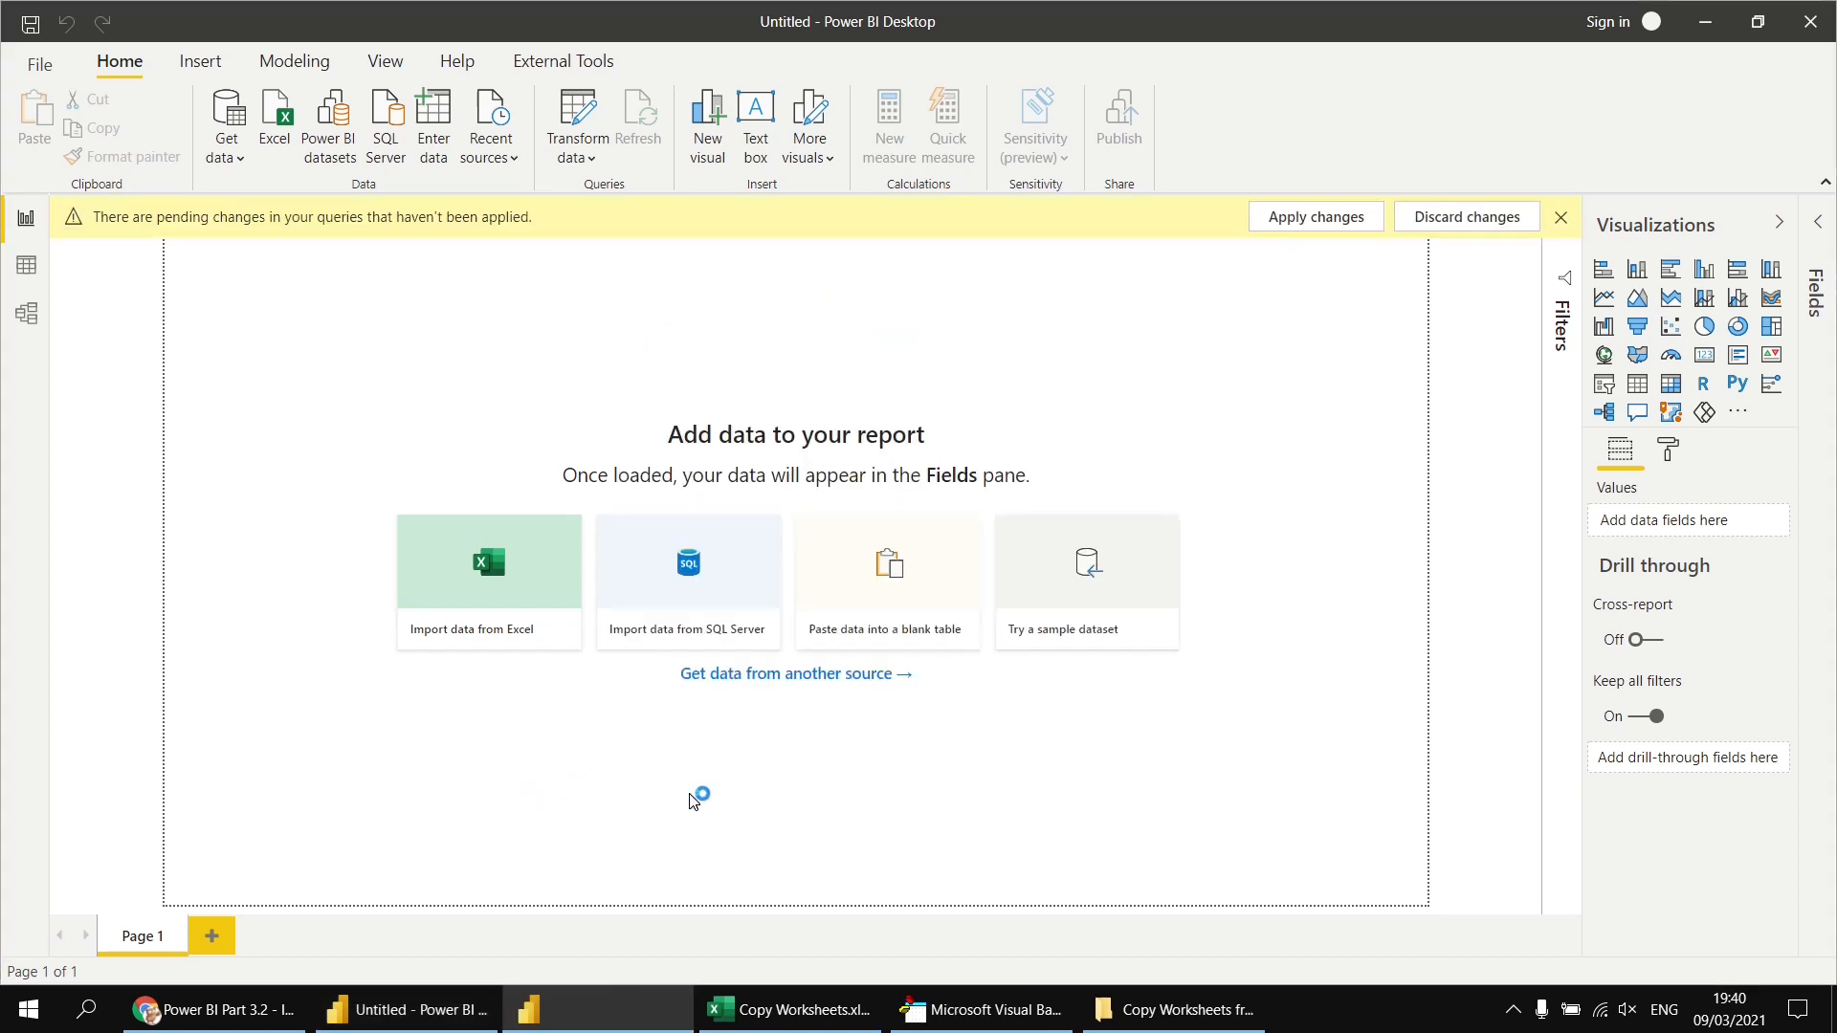
left_click(1313, 217)
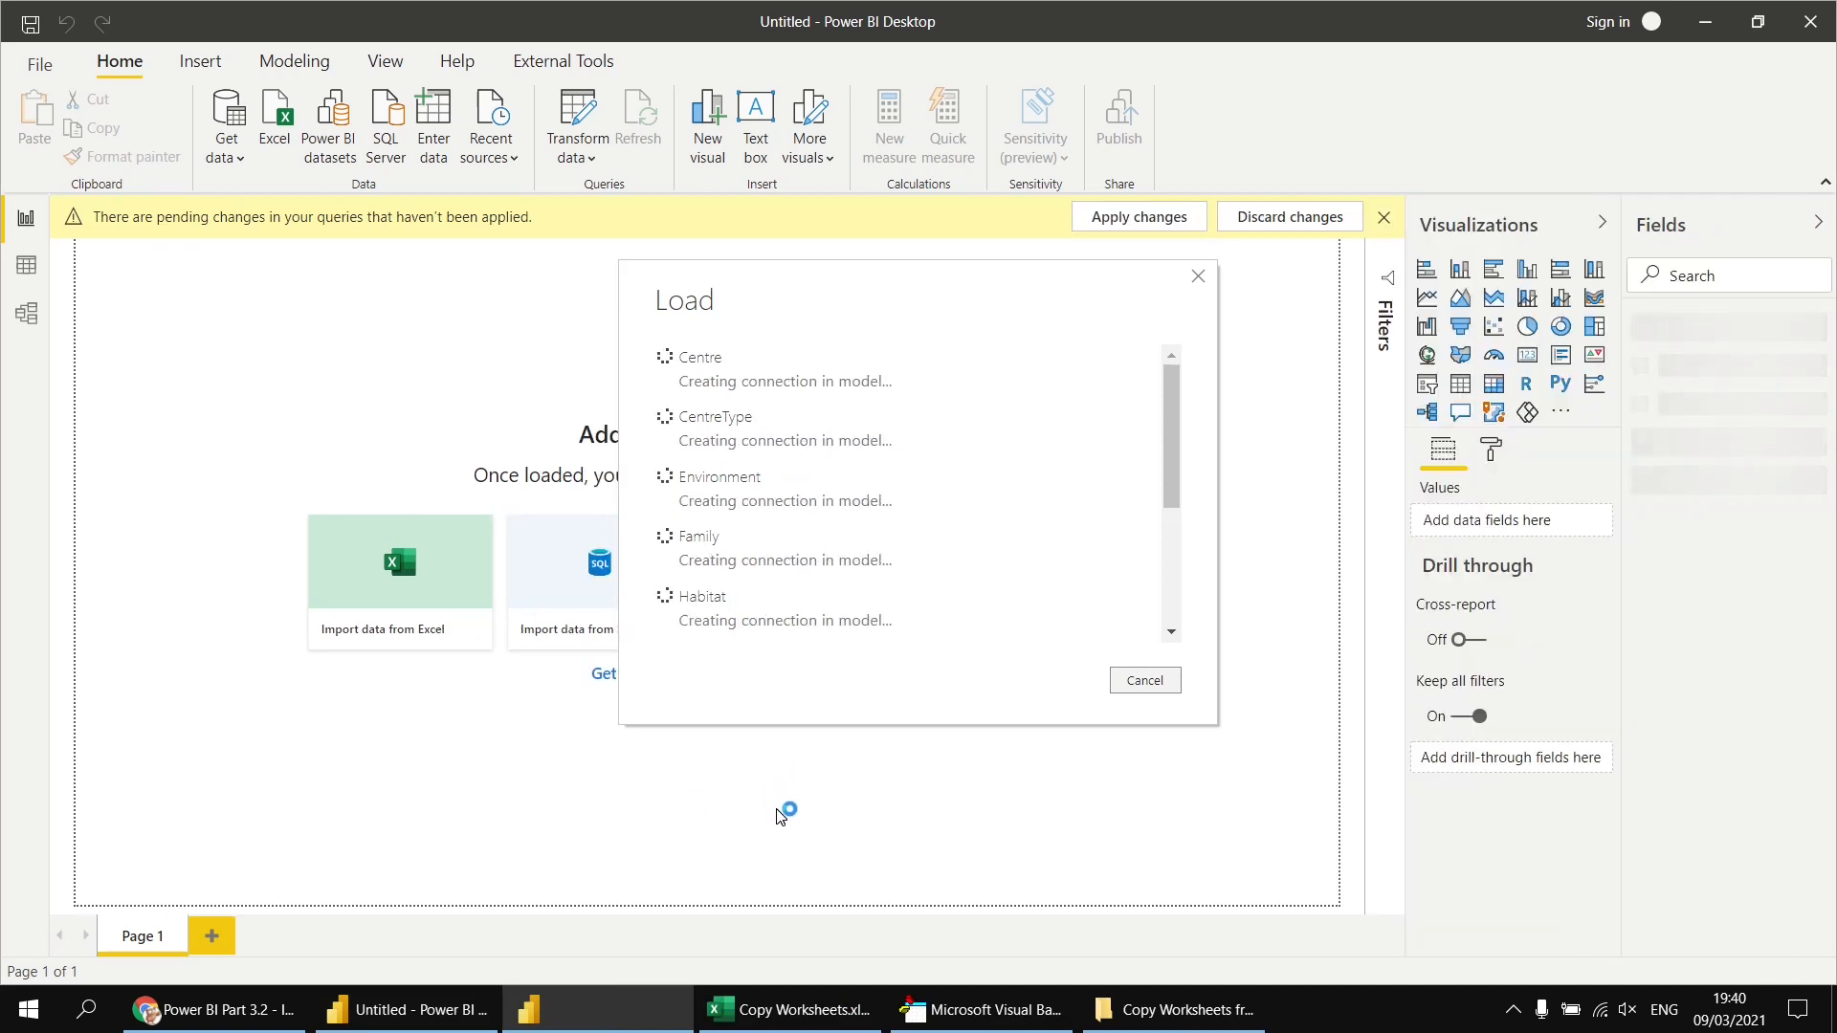
mouse_move(1083, 984)
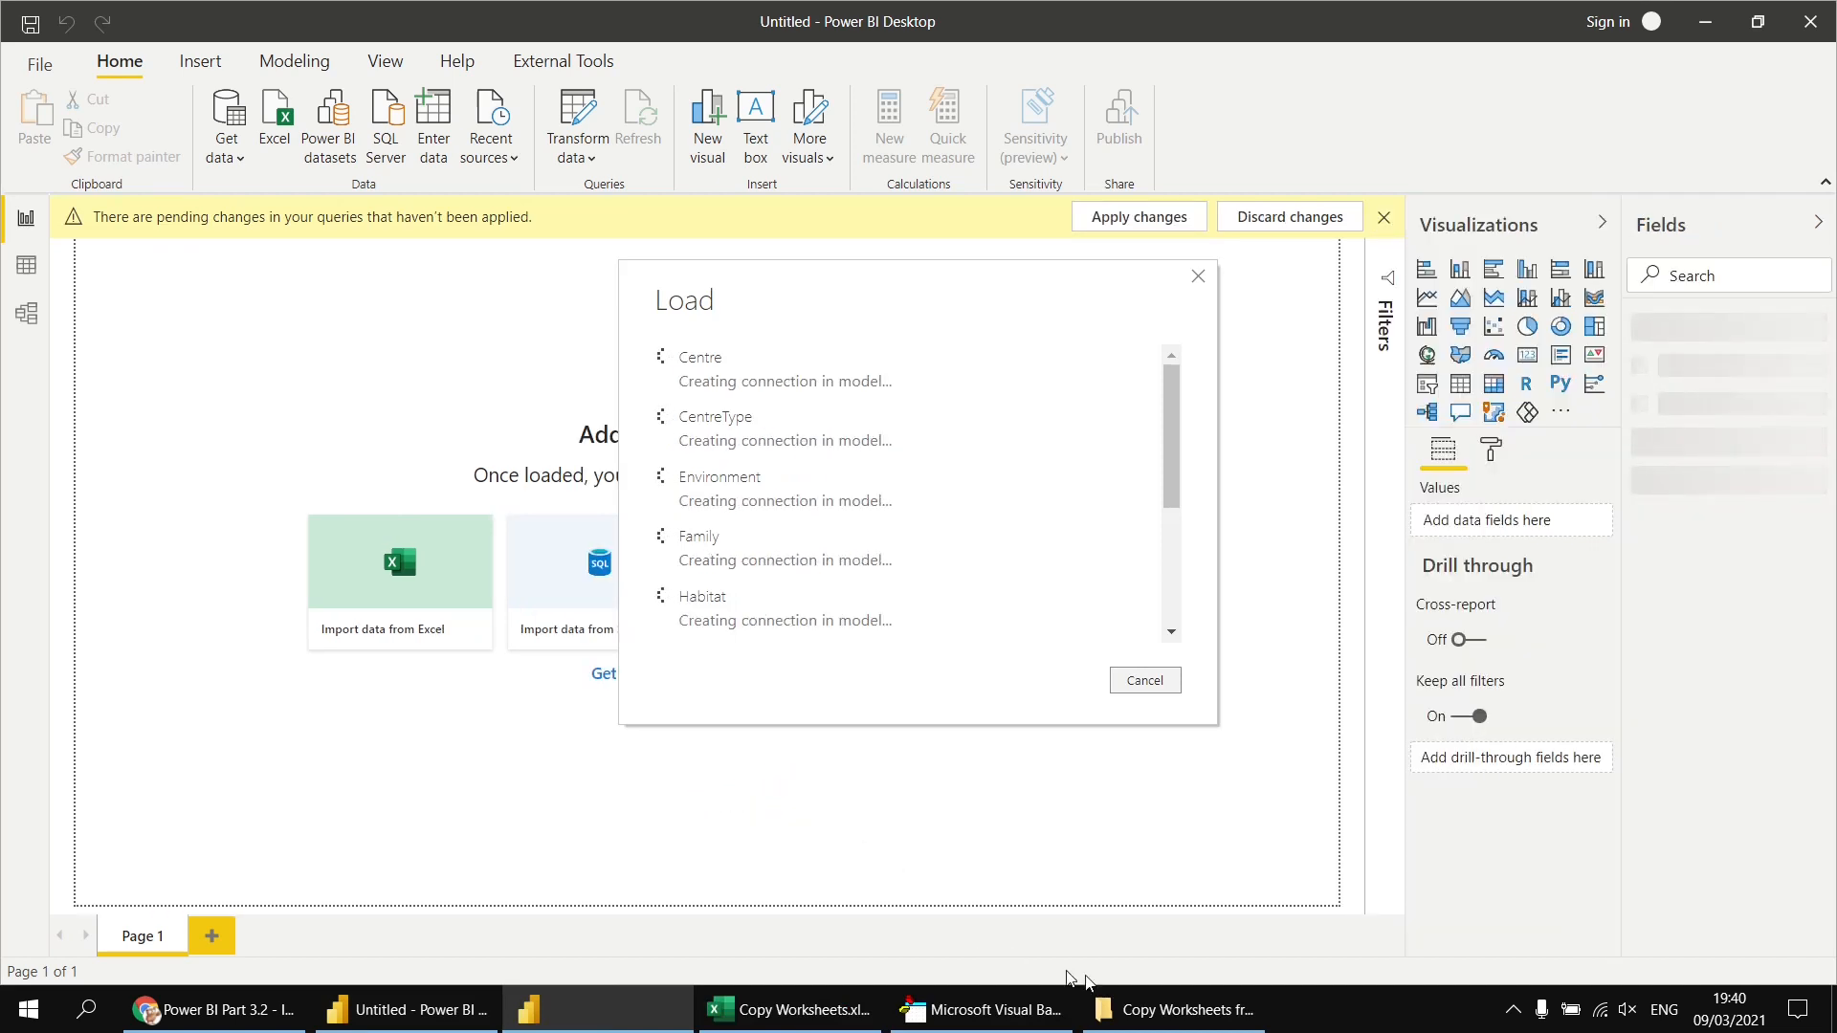
left_click(1171, 1008)
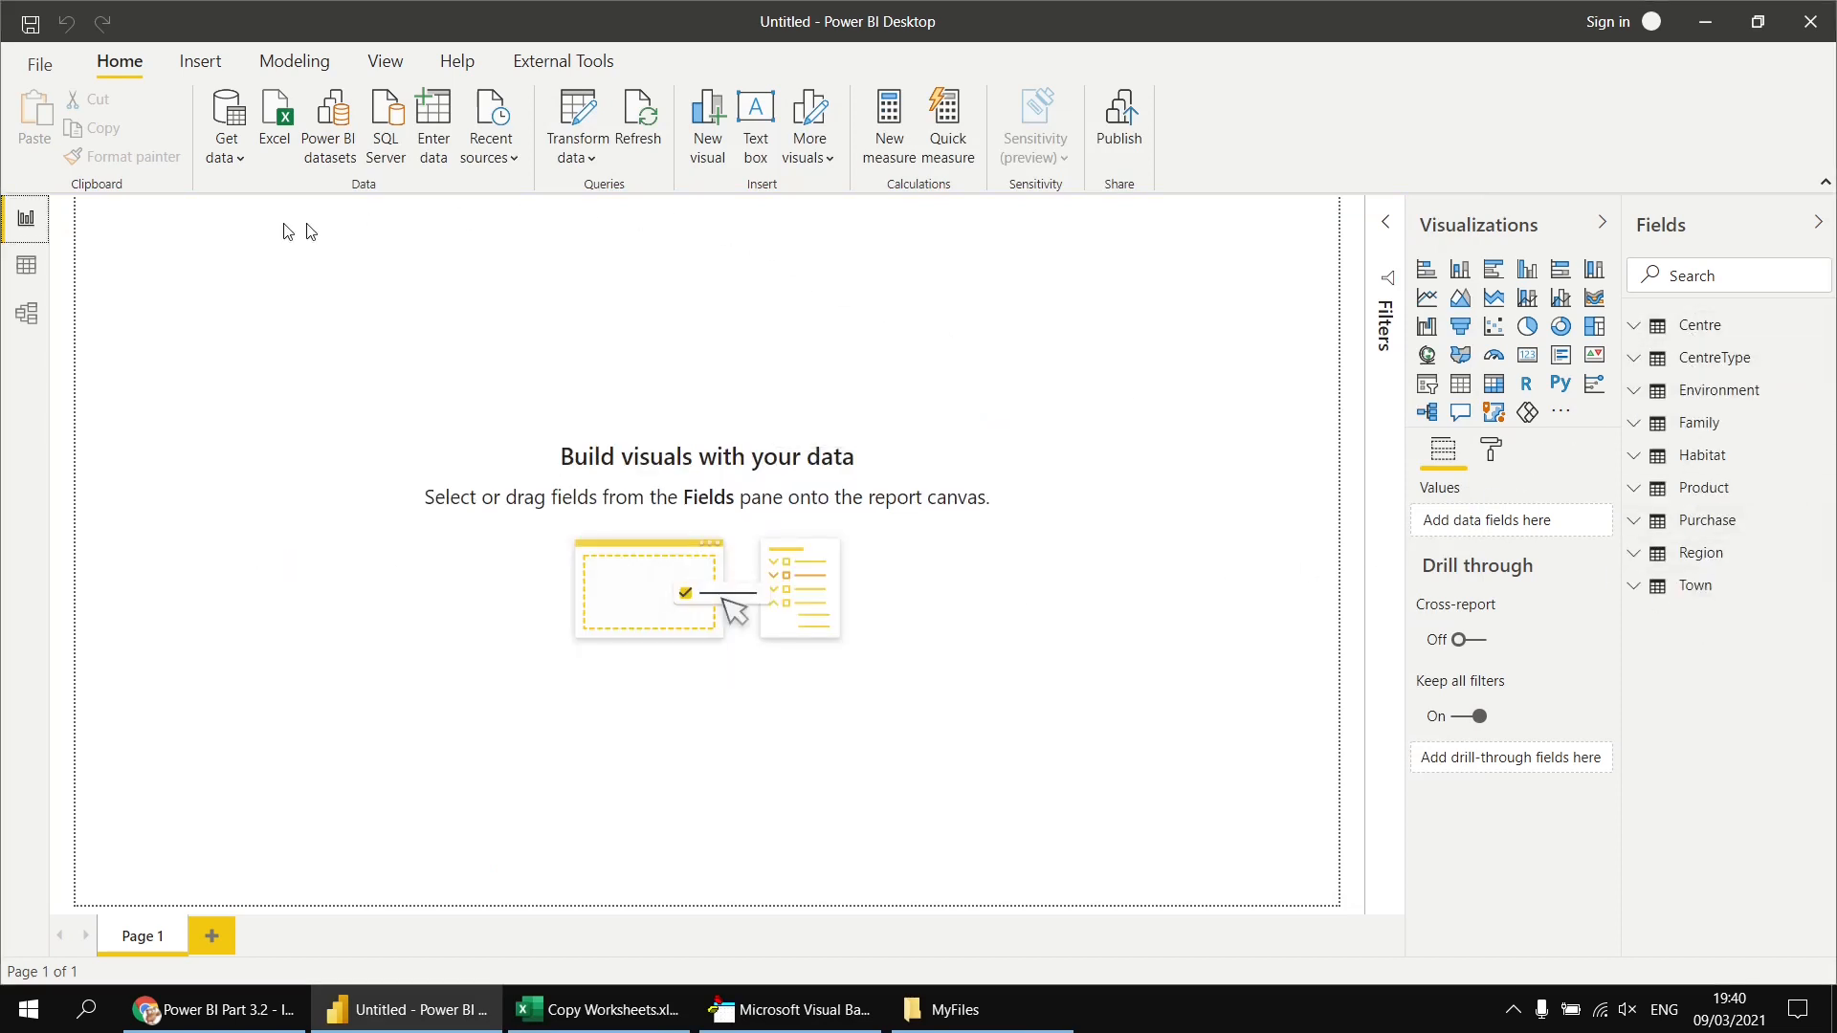
- View the Centre table's rows, then the model diagram linking Region, Town, Centre and Purchase
left_click(25, 264)
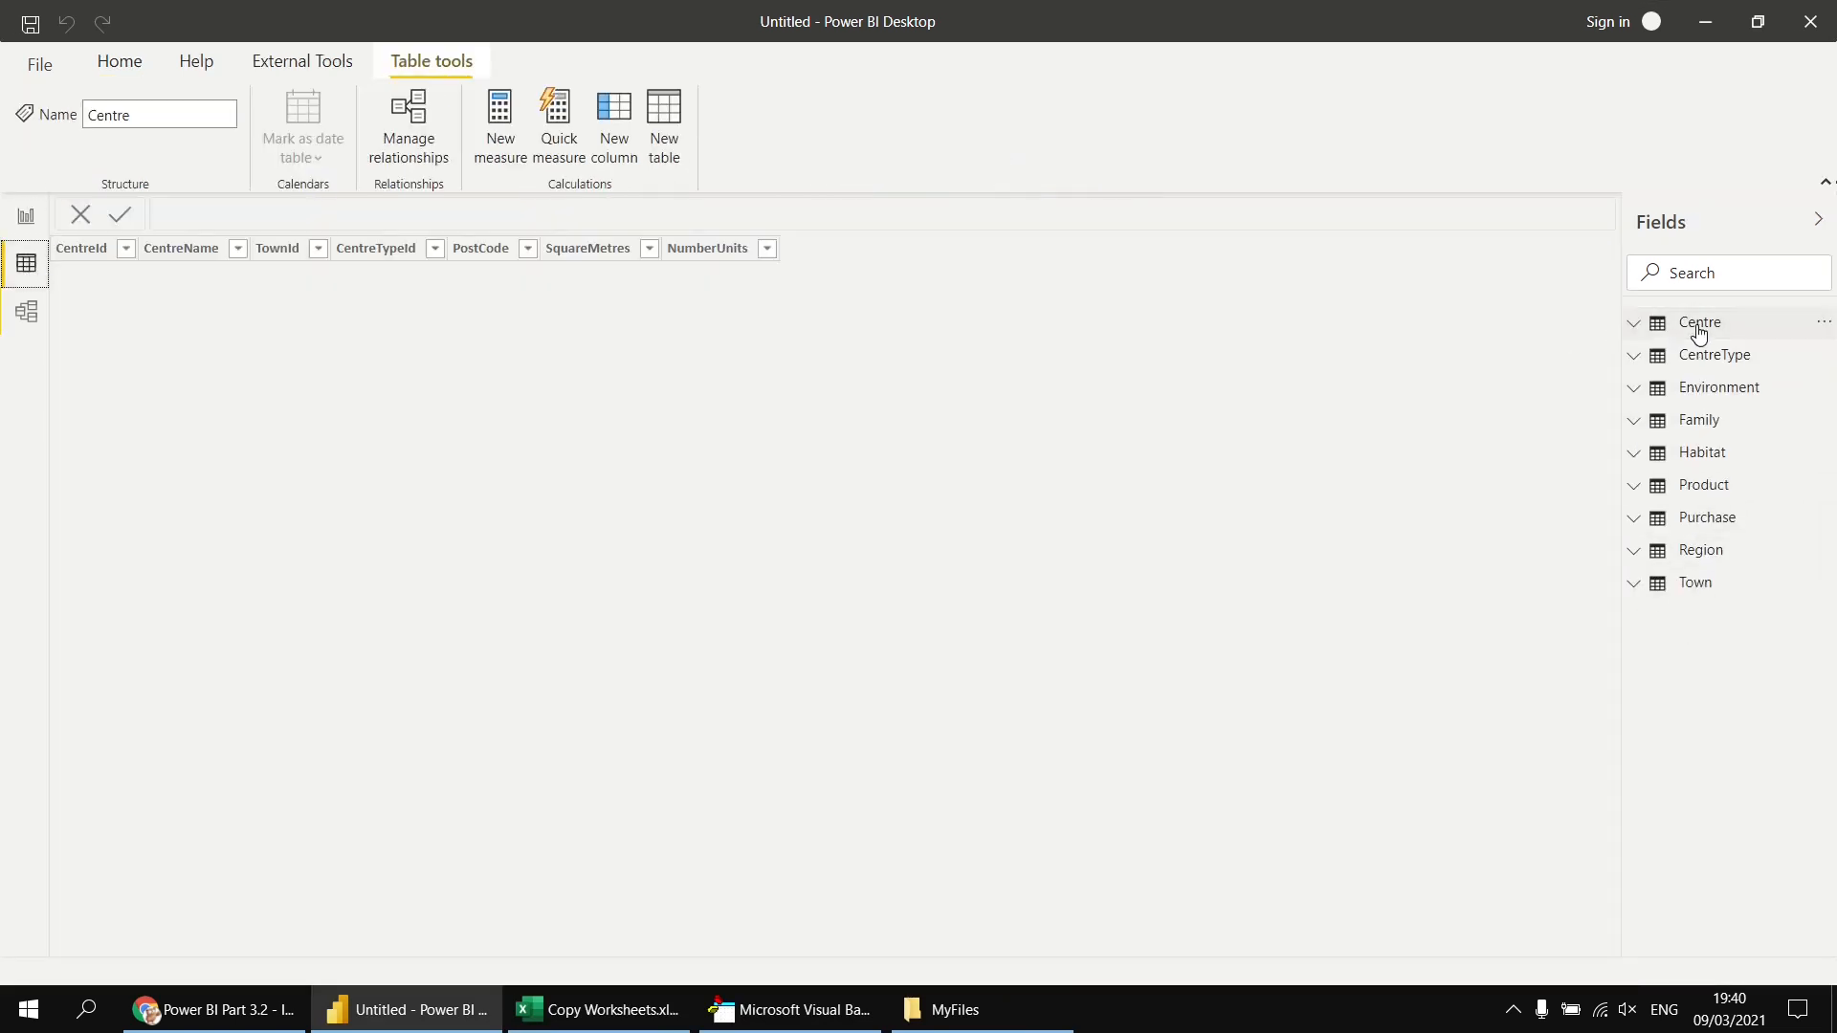
left_click(25, 312)
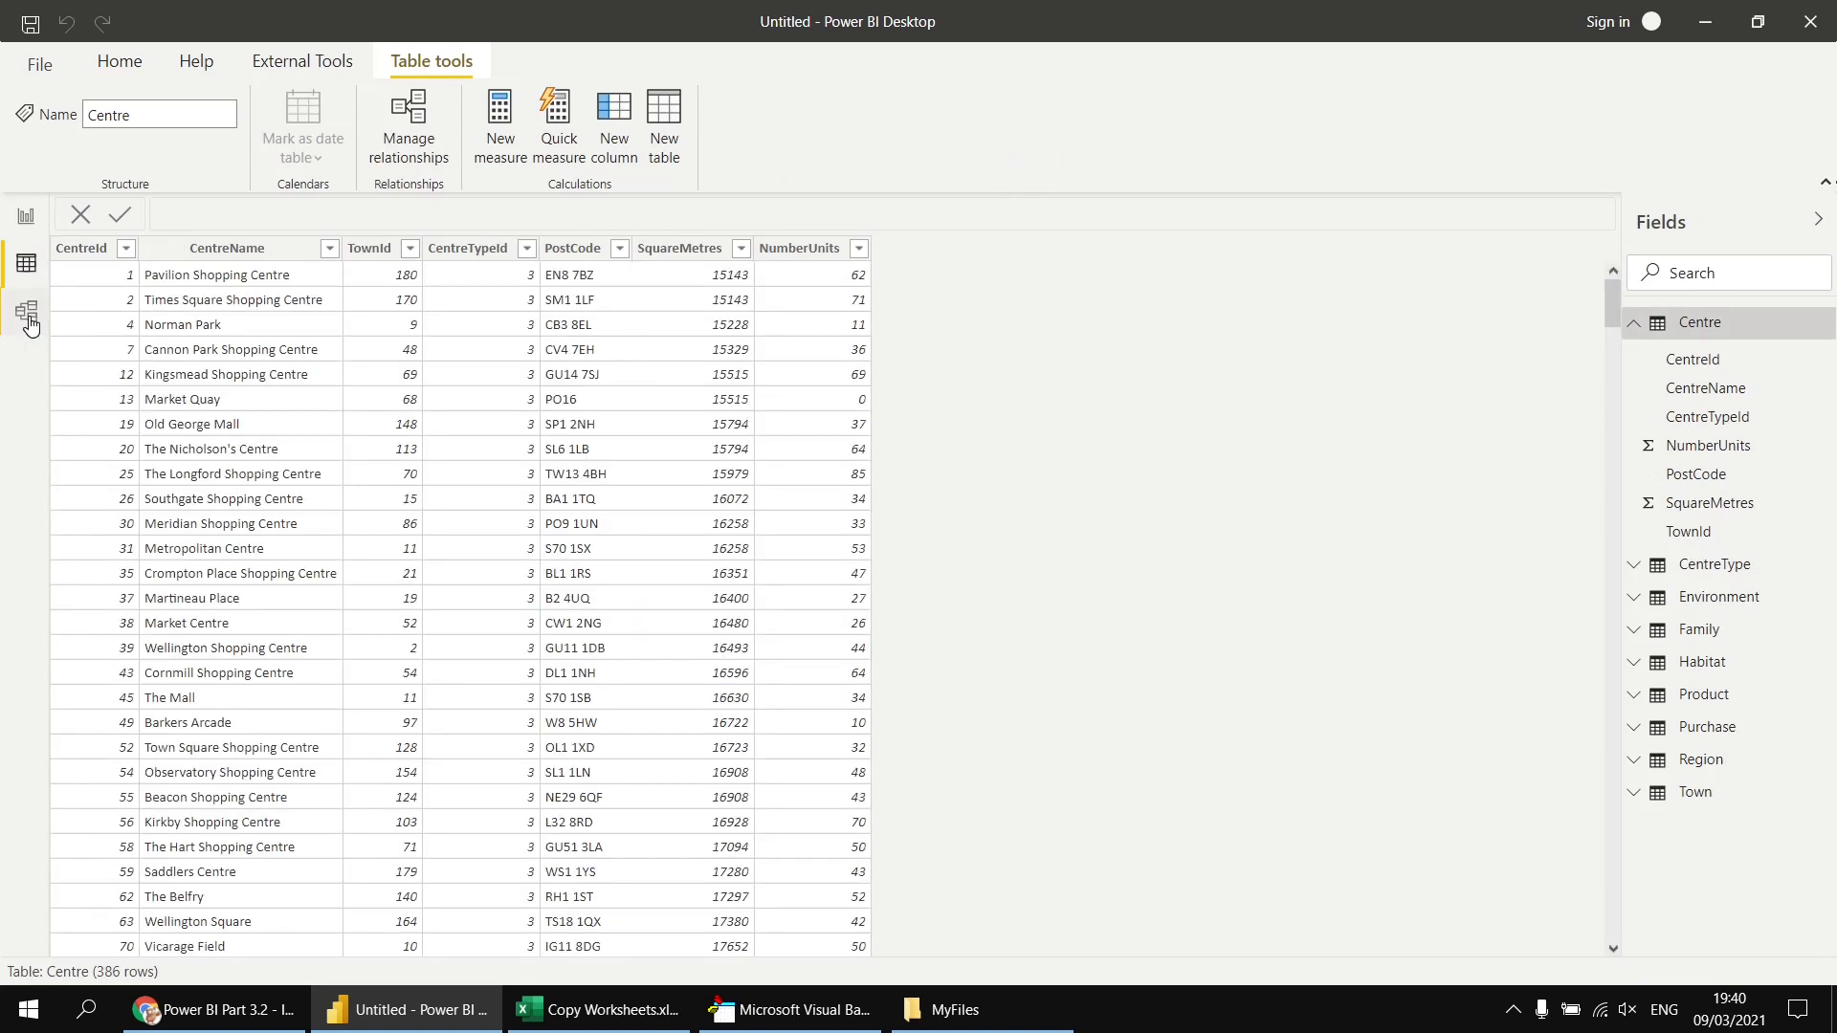
left_click(27, 312)
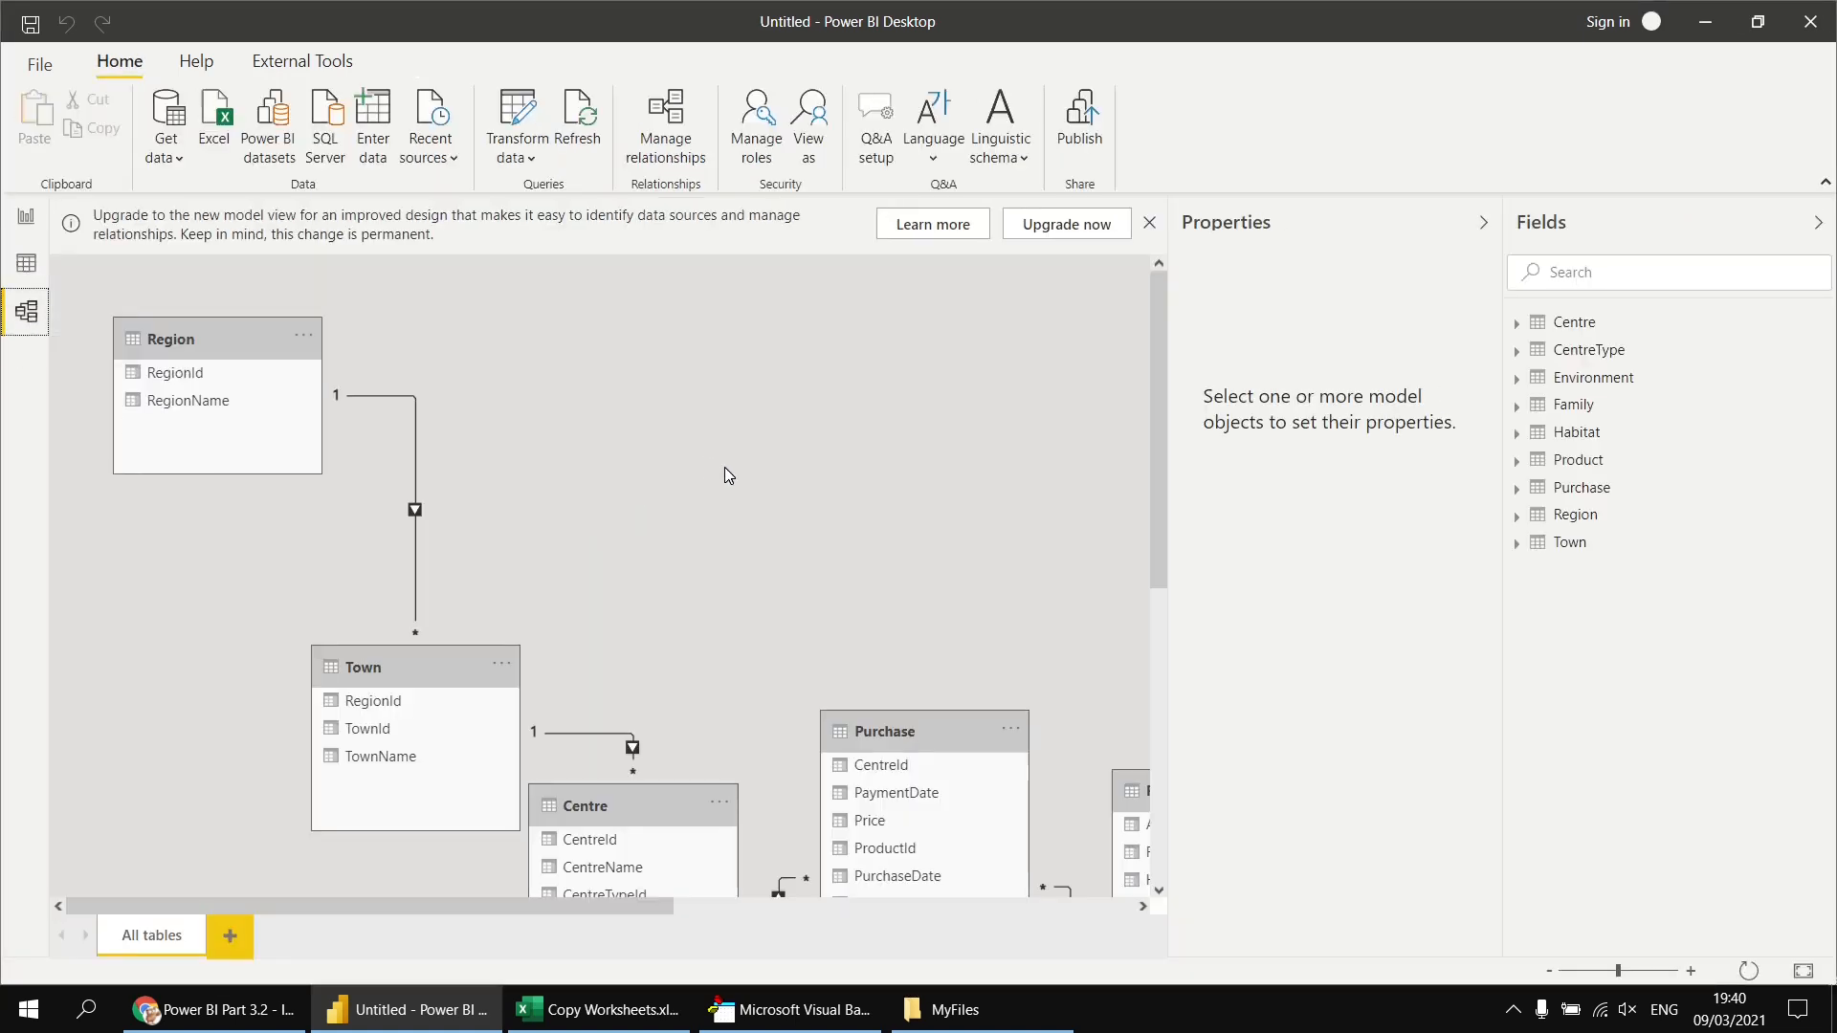
mouse_move(730, 476)
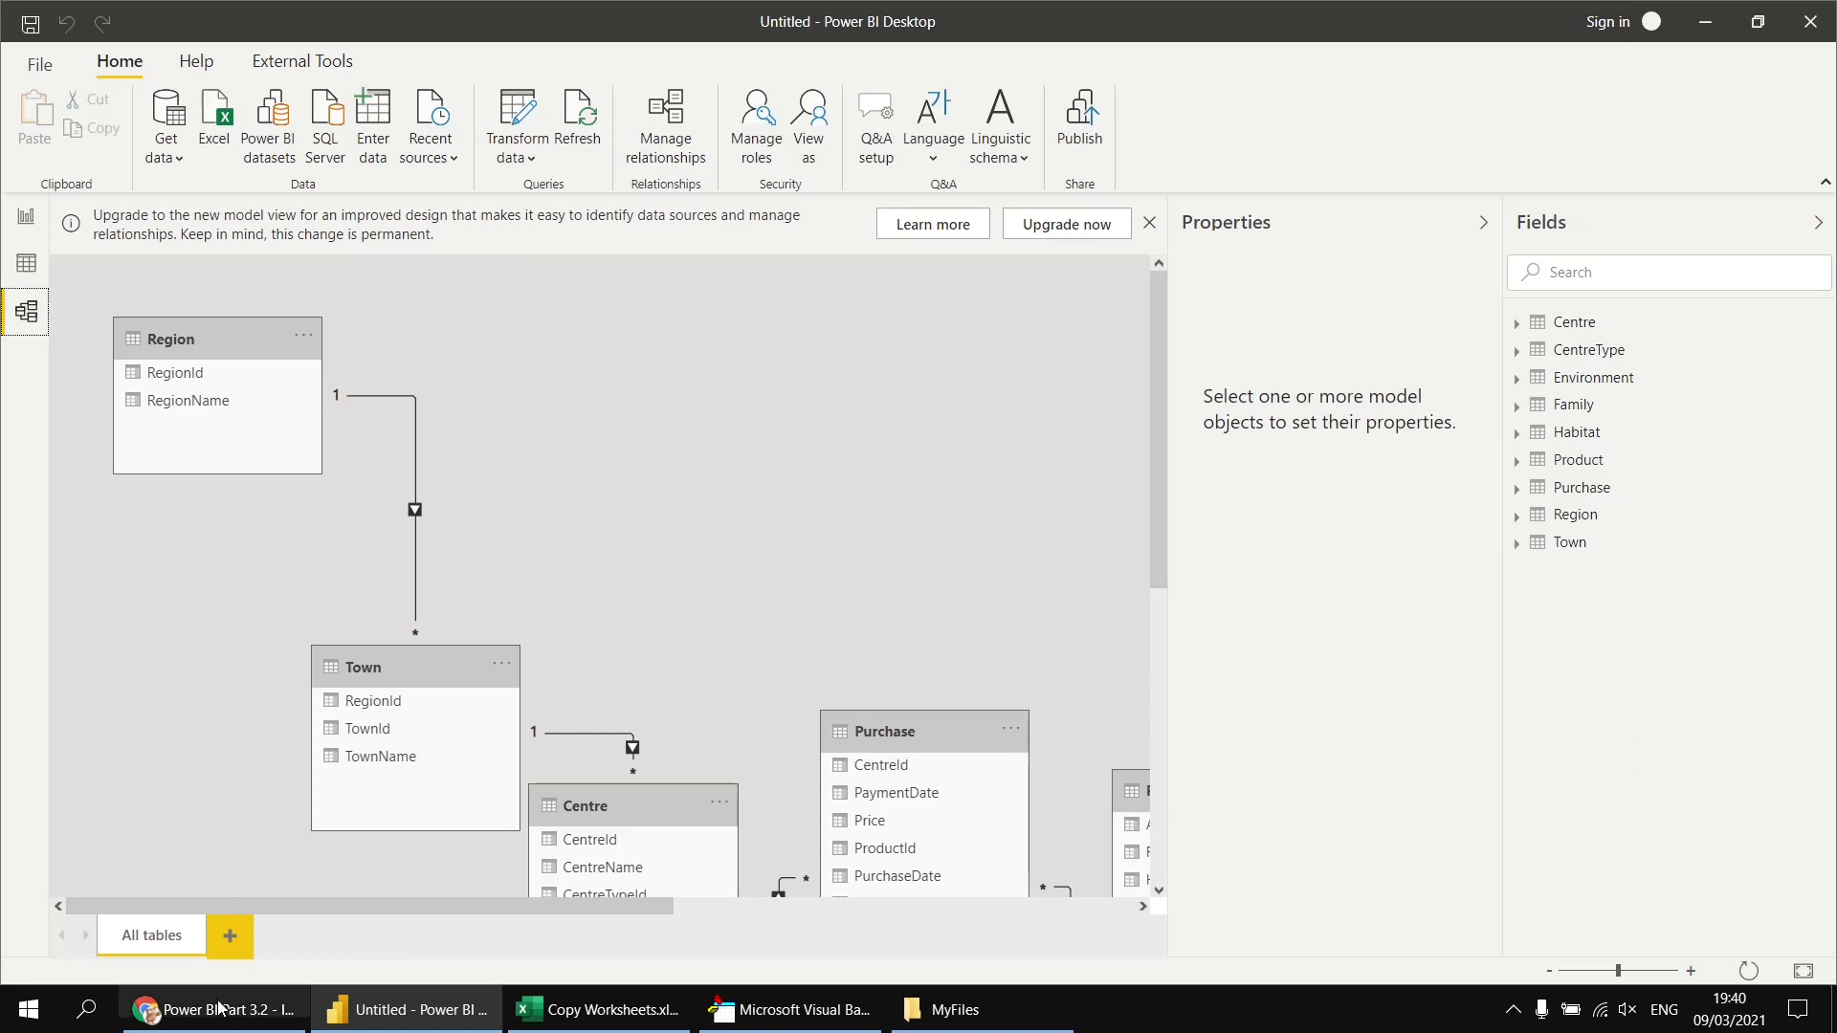
- Bring the Power BI Part 3.2 YouTube video page back to the front
left_click(211, 1009)
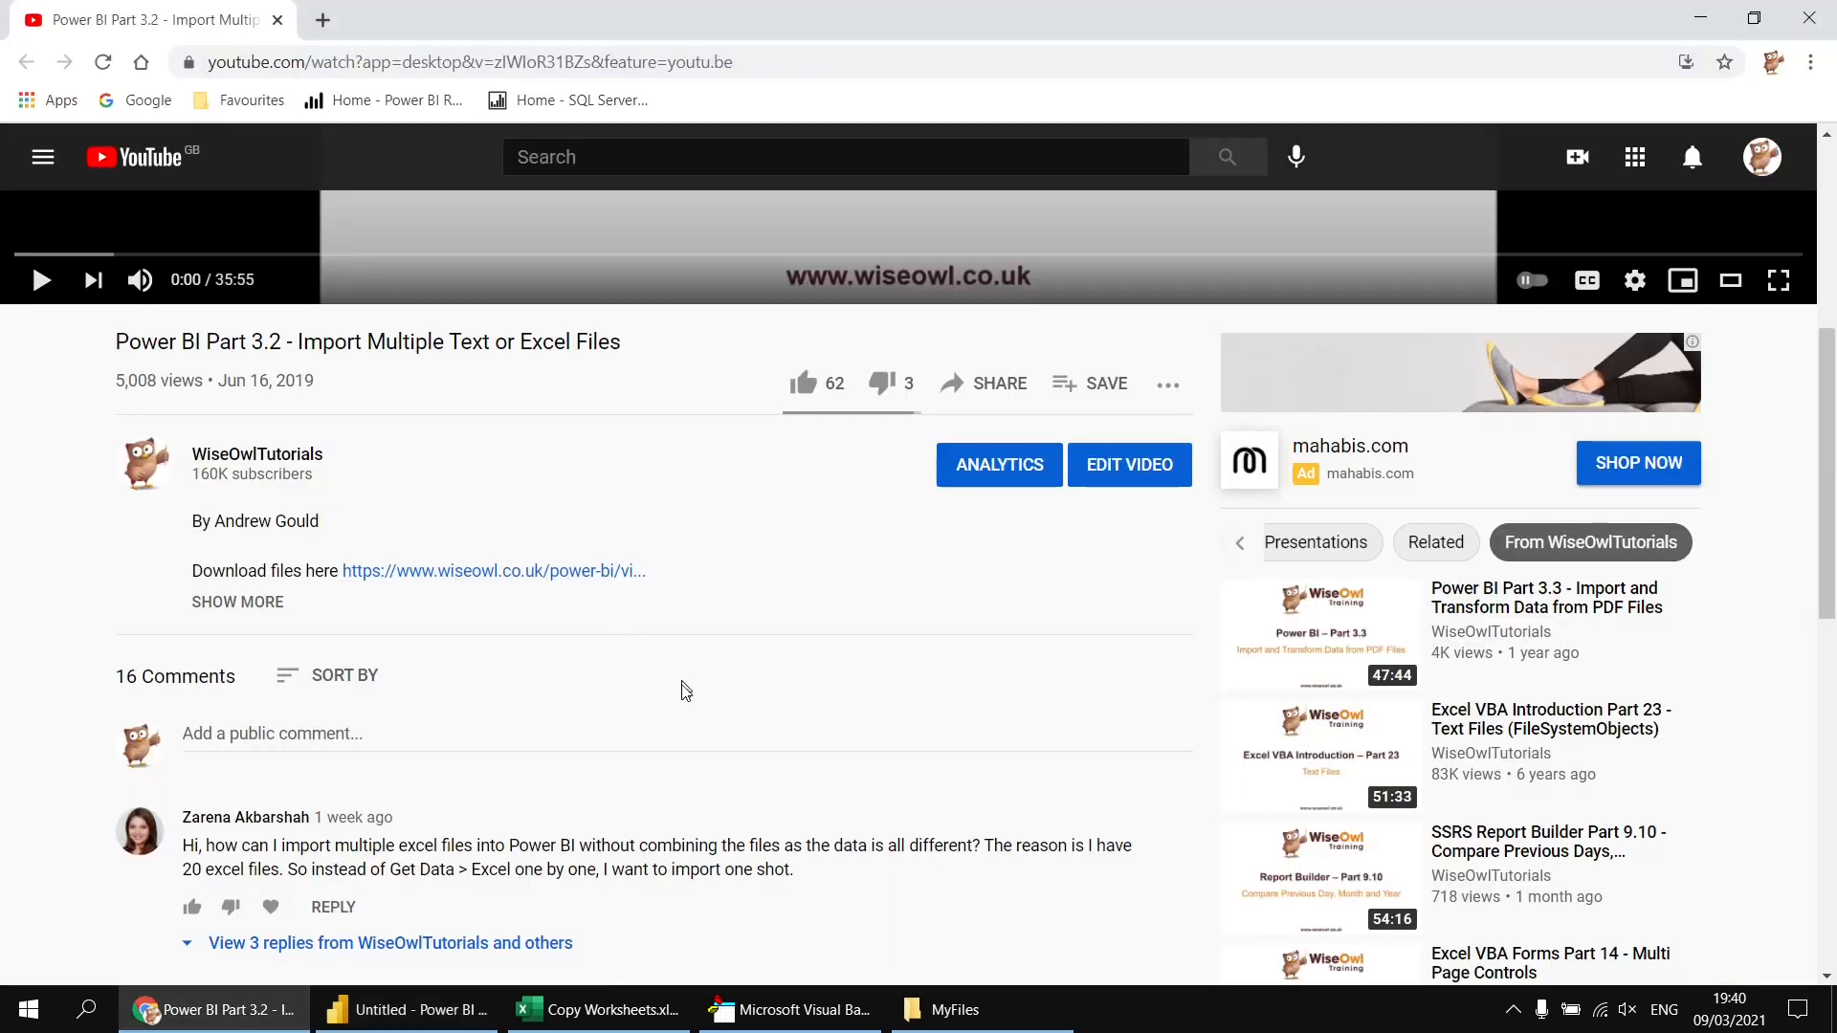
mouse_move(749, 735)
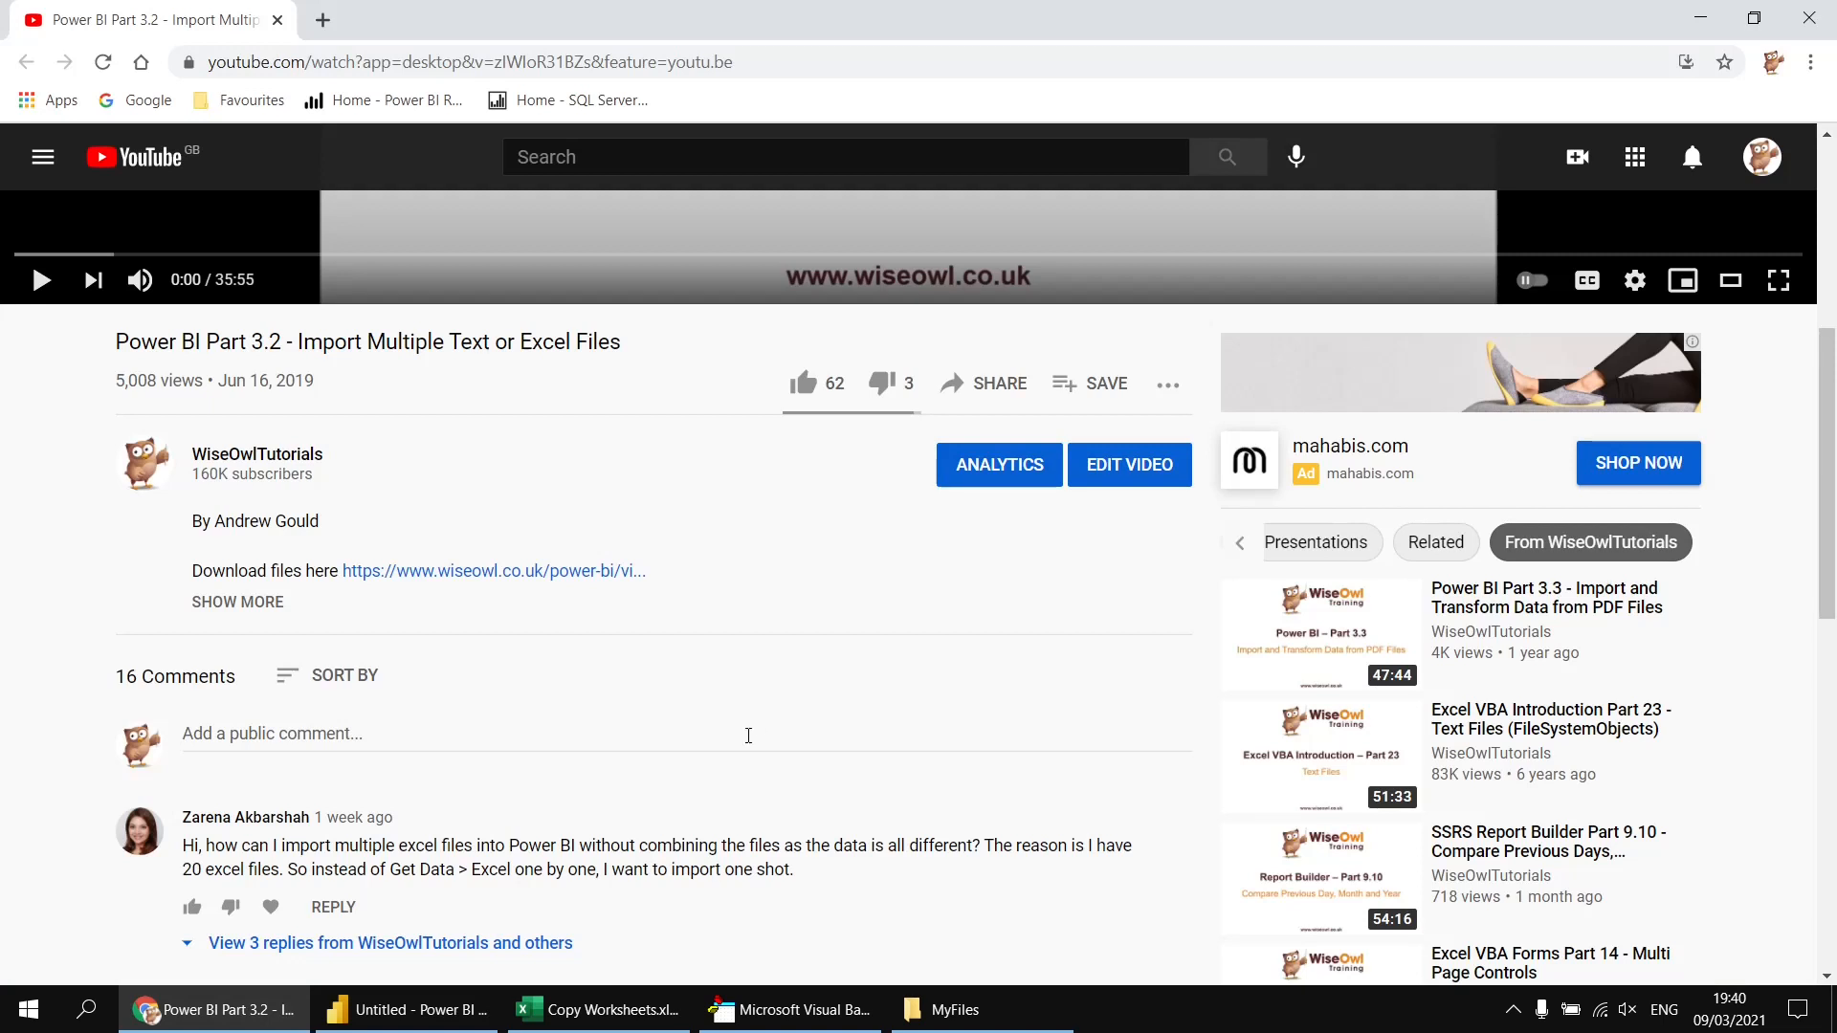
mouse_move(645, 840)
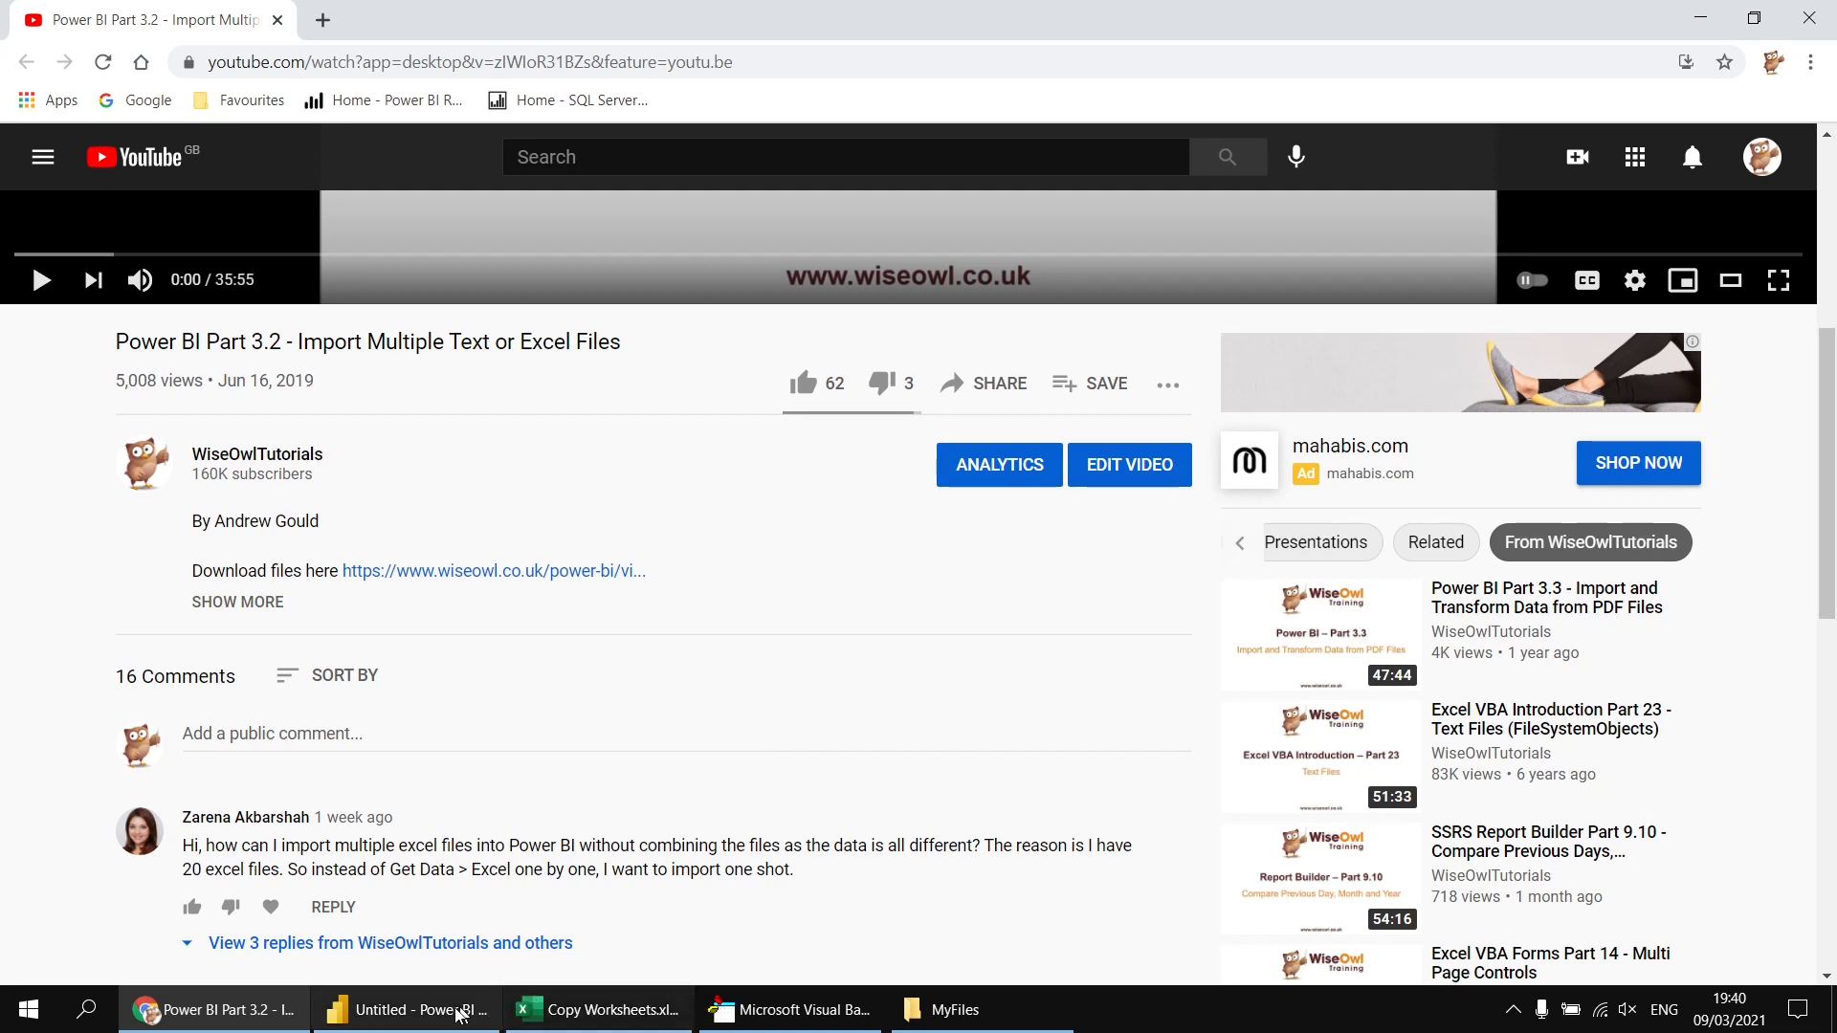
- Return to Power BI Desktop's model diagram of the nine linked tables
left_click(404, 1009)
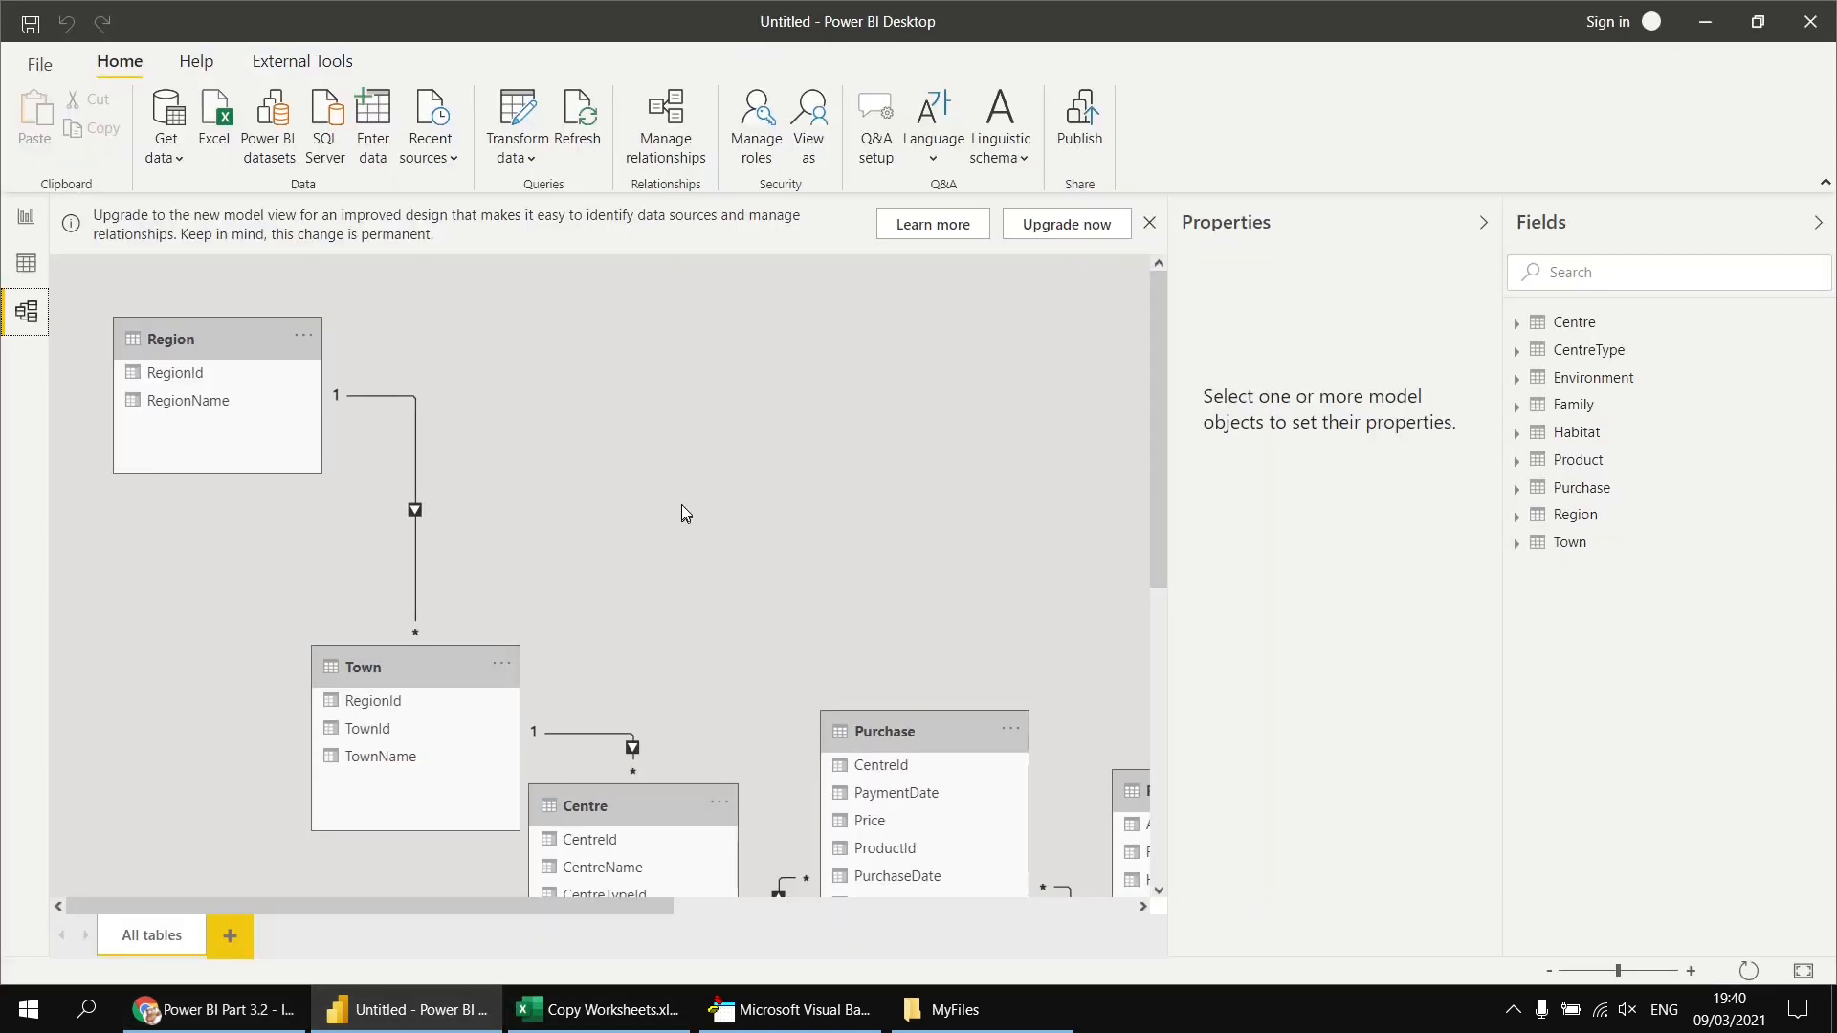
mouse_move(698, 442)
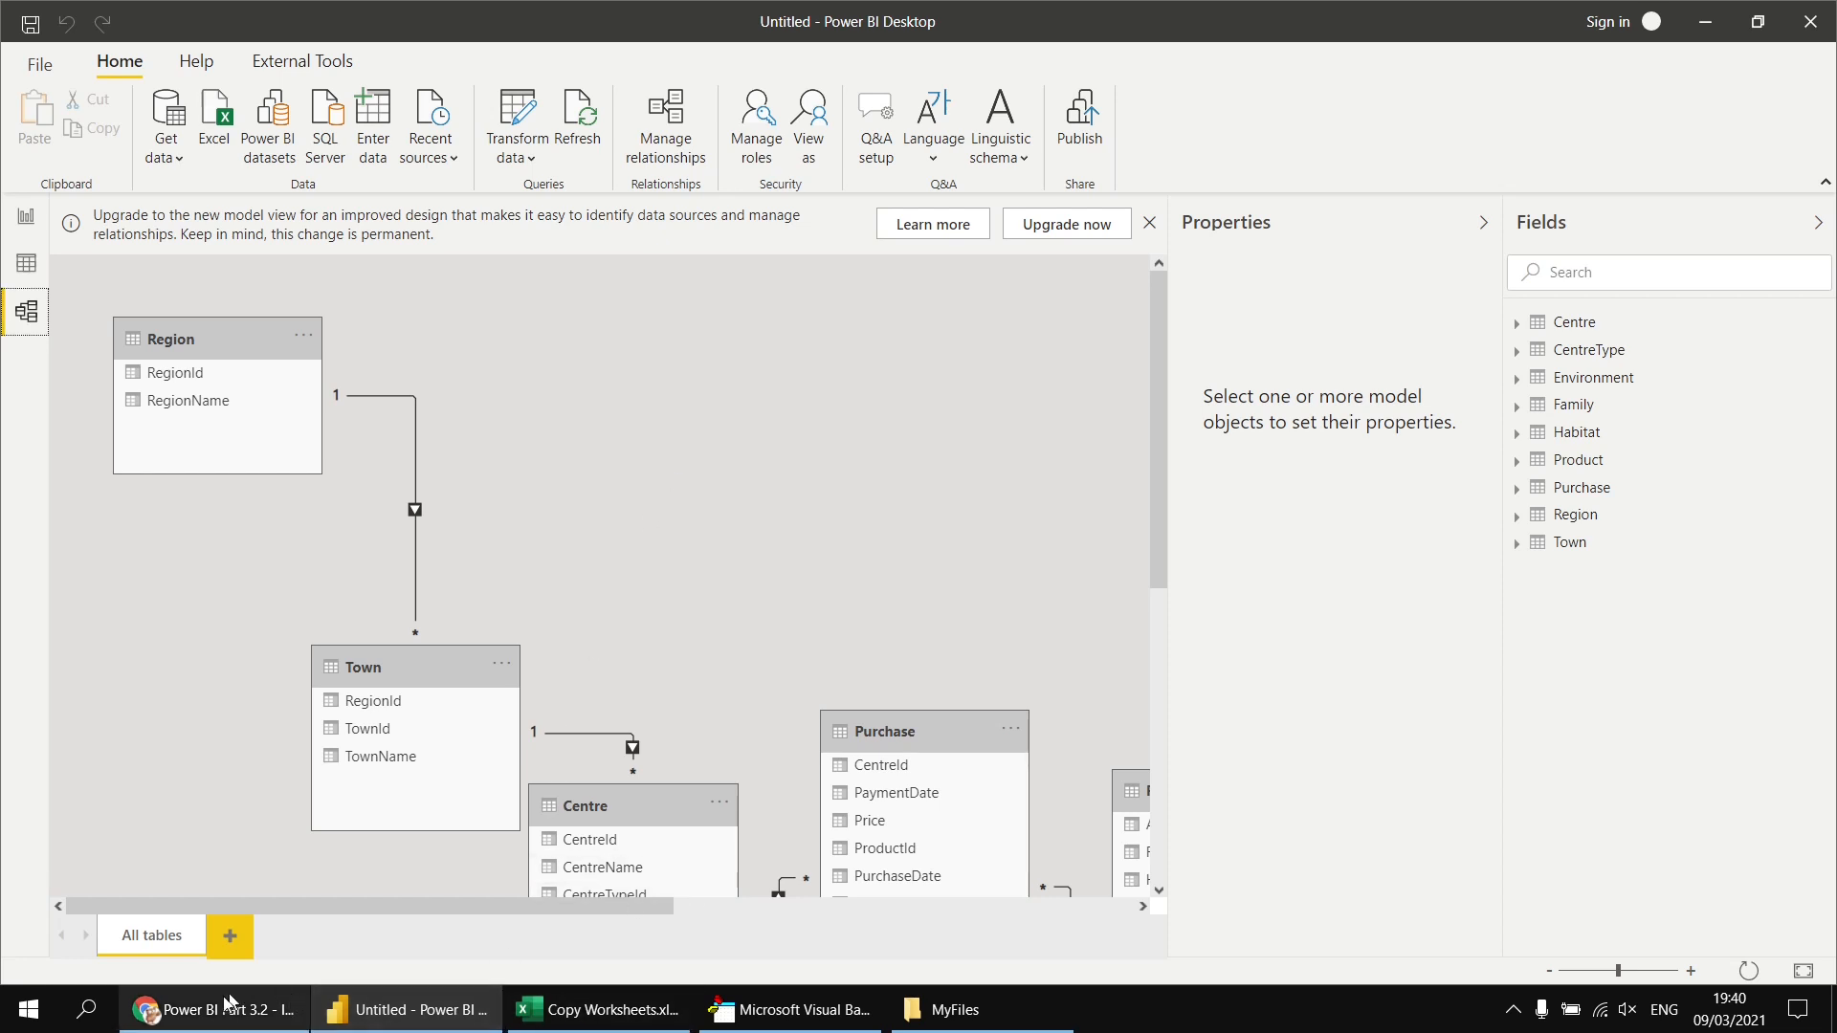
mouse_move(806, 490)
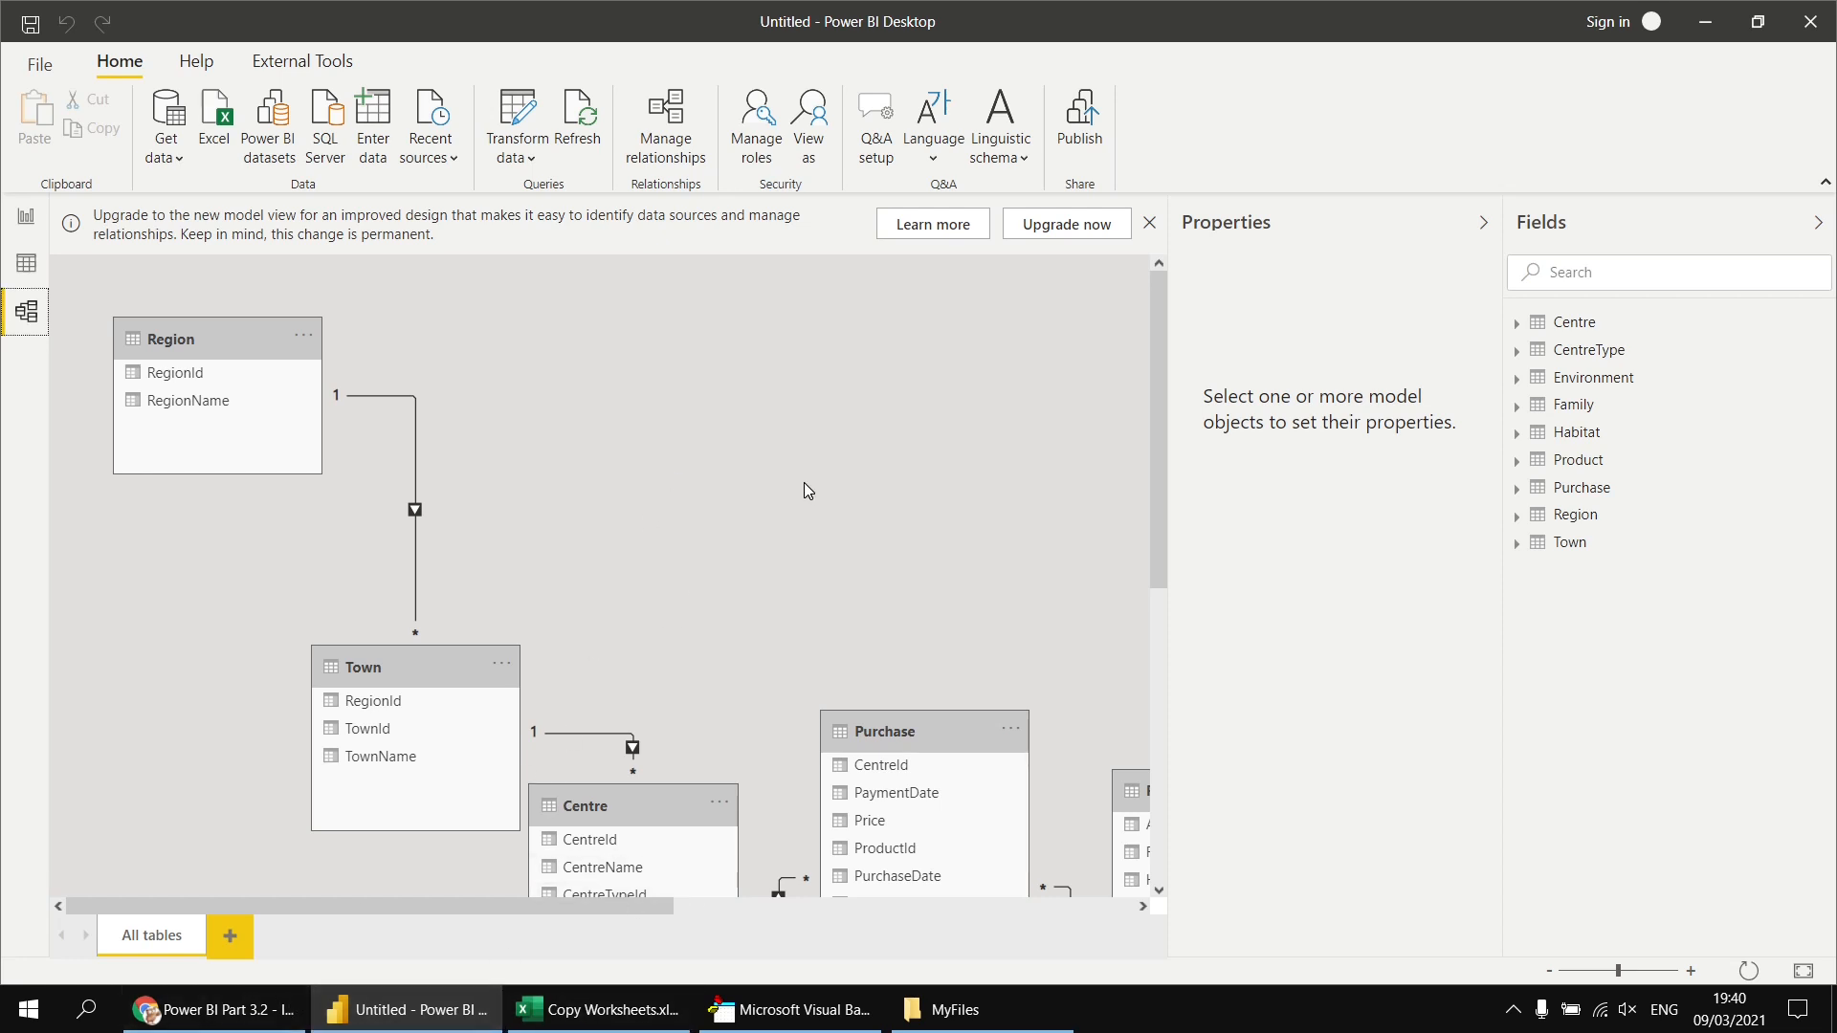